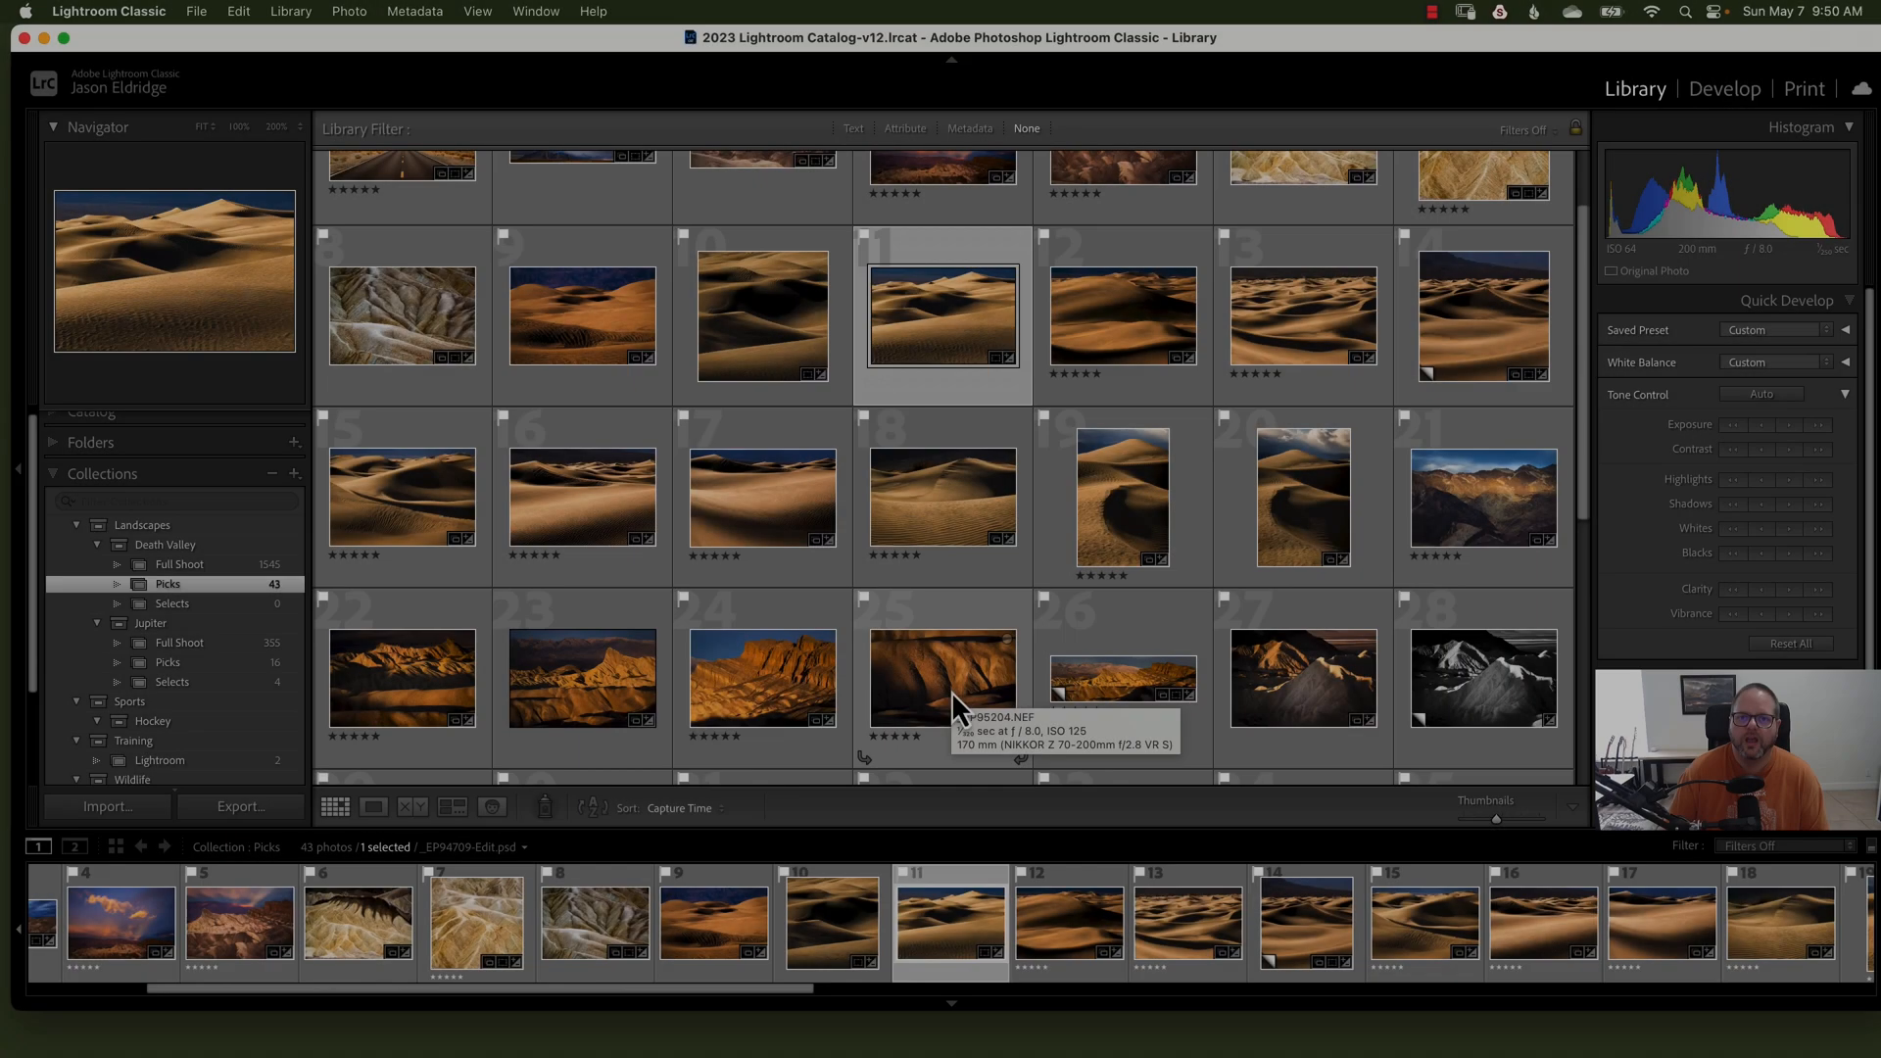
mouse_move(946, 536)
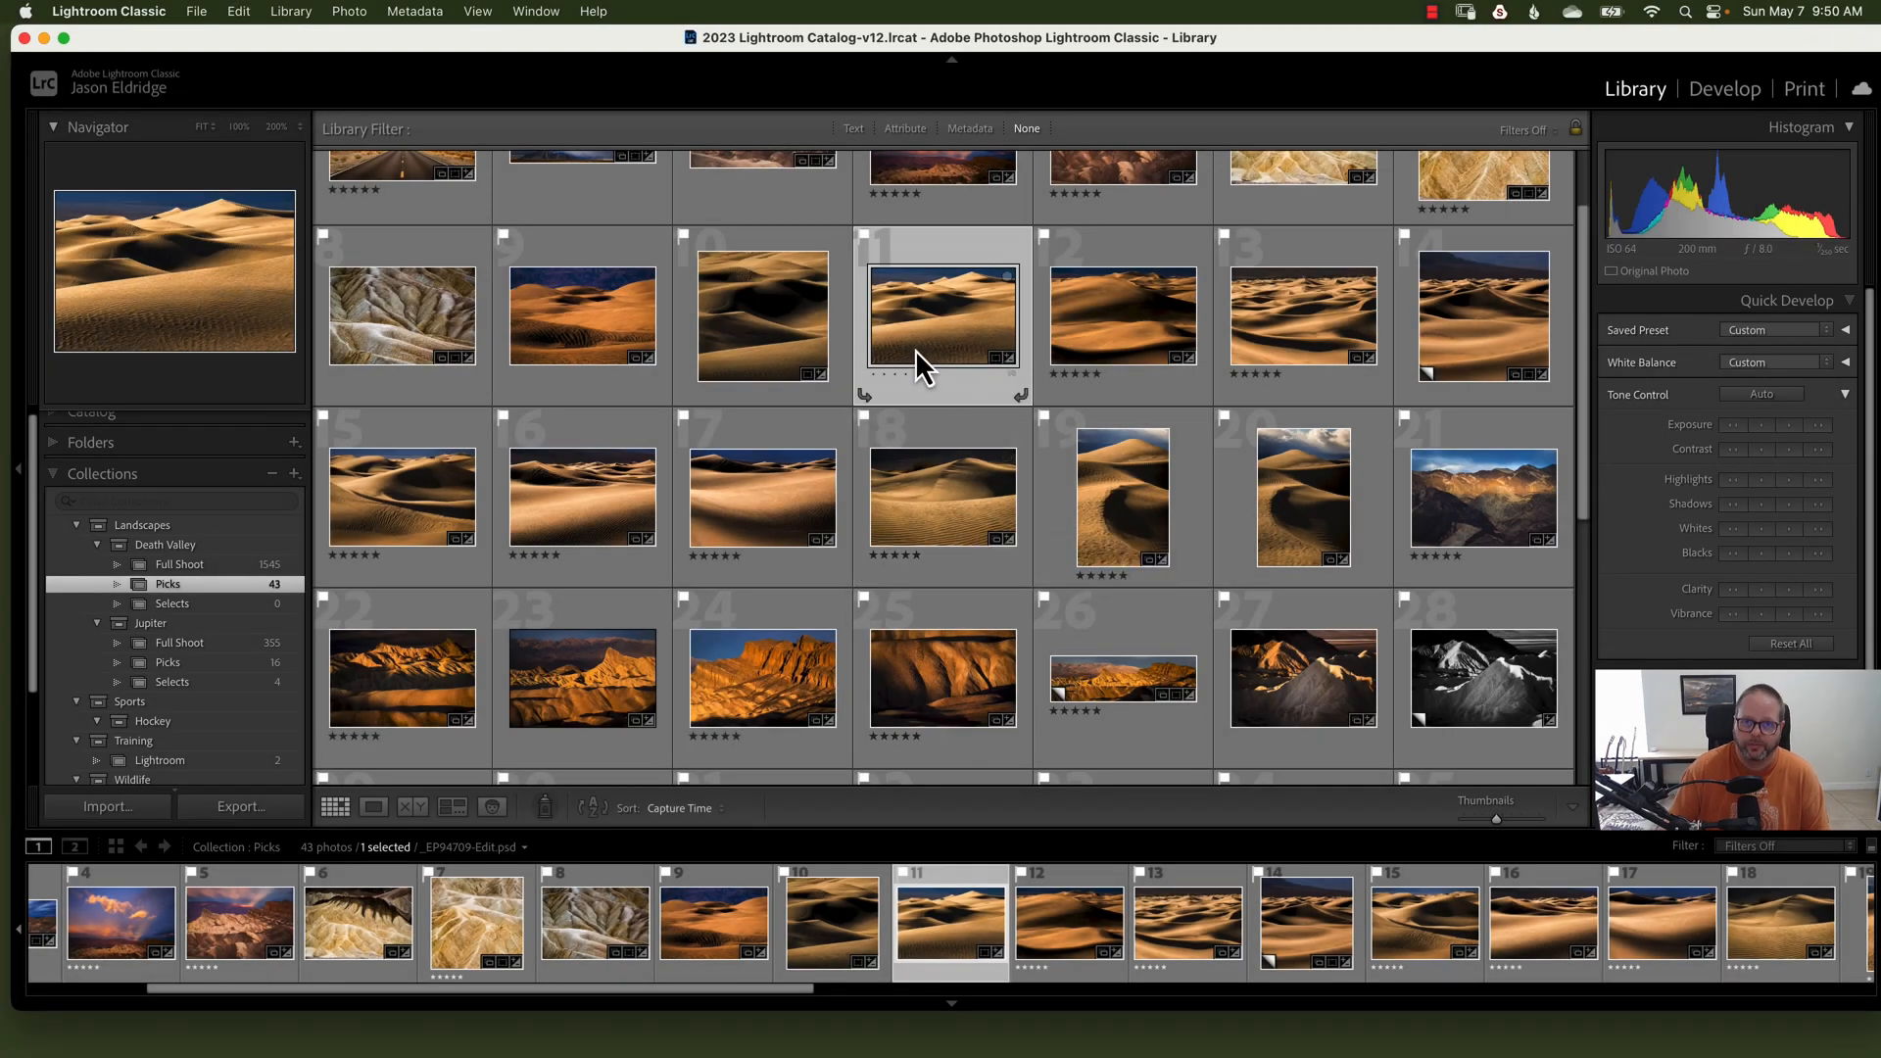
mouse_move(947, 376)
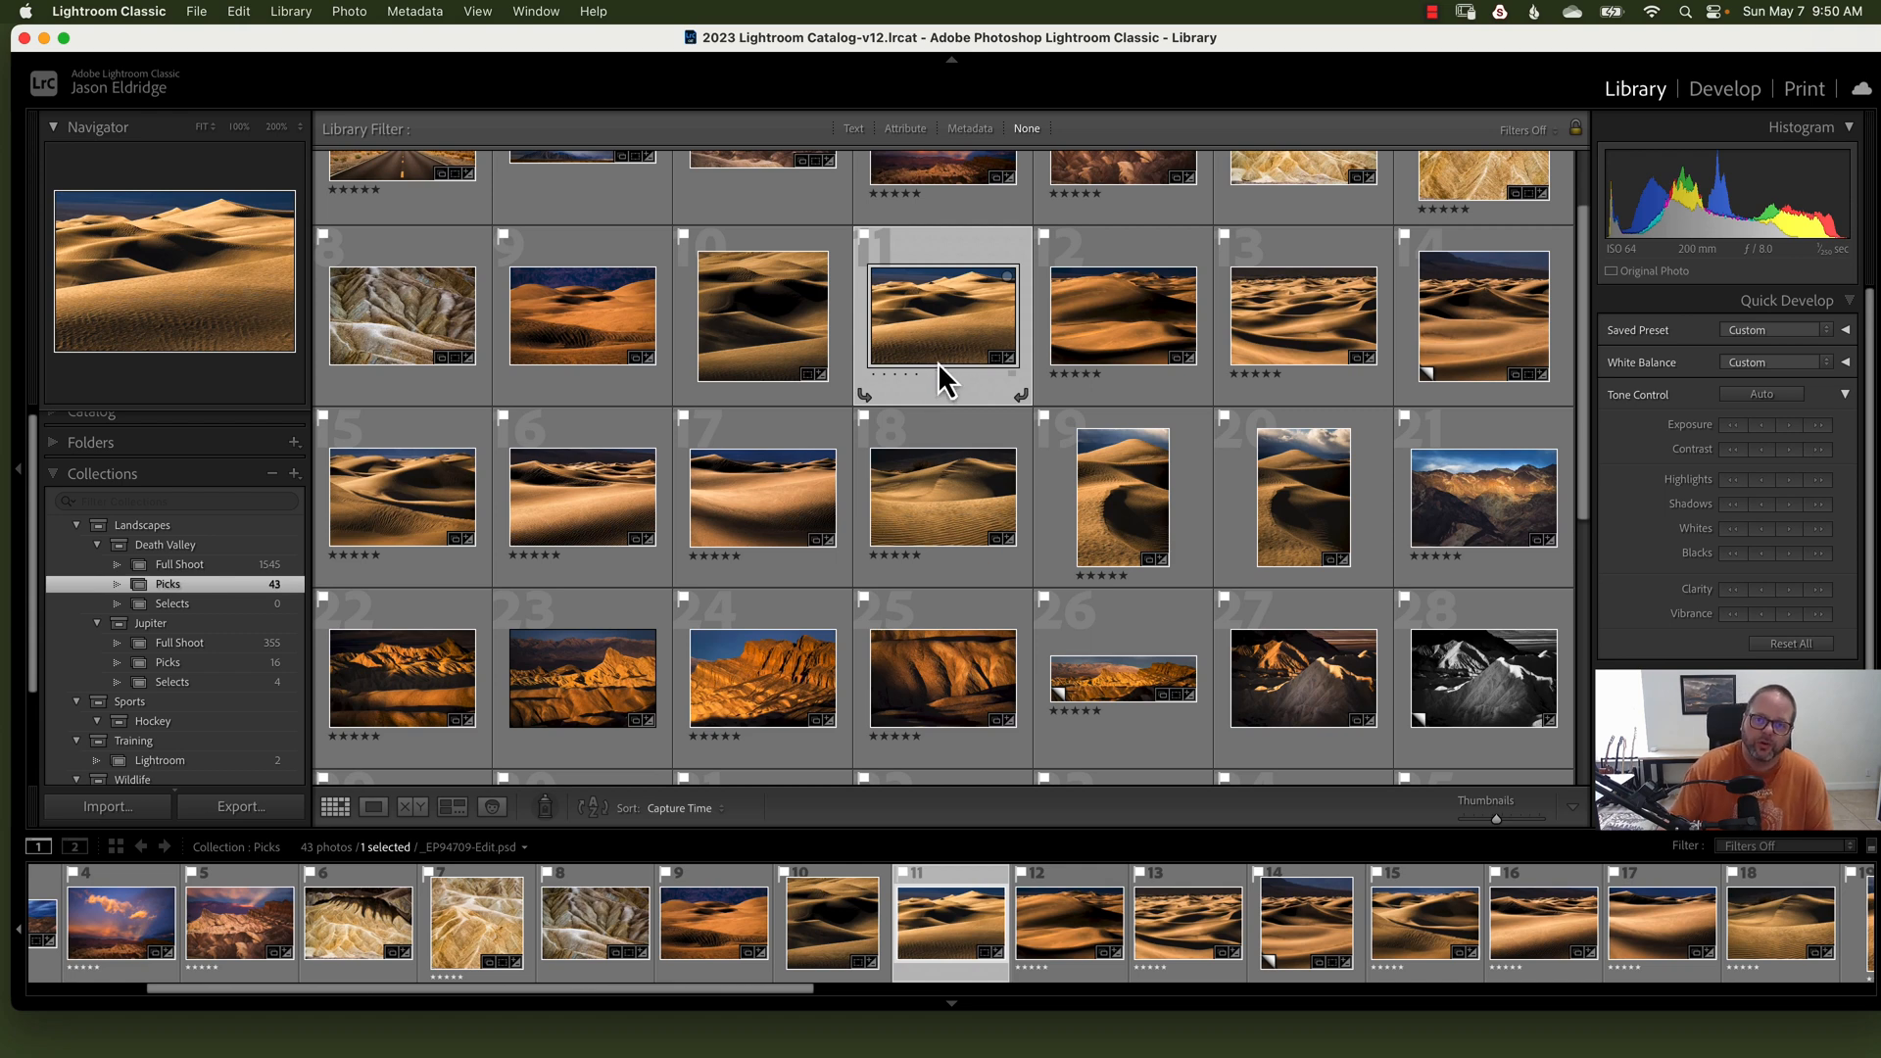
mouse_move(972, 407)
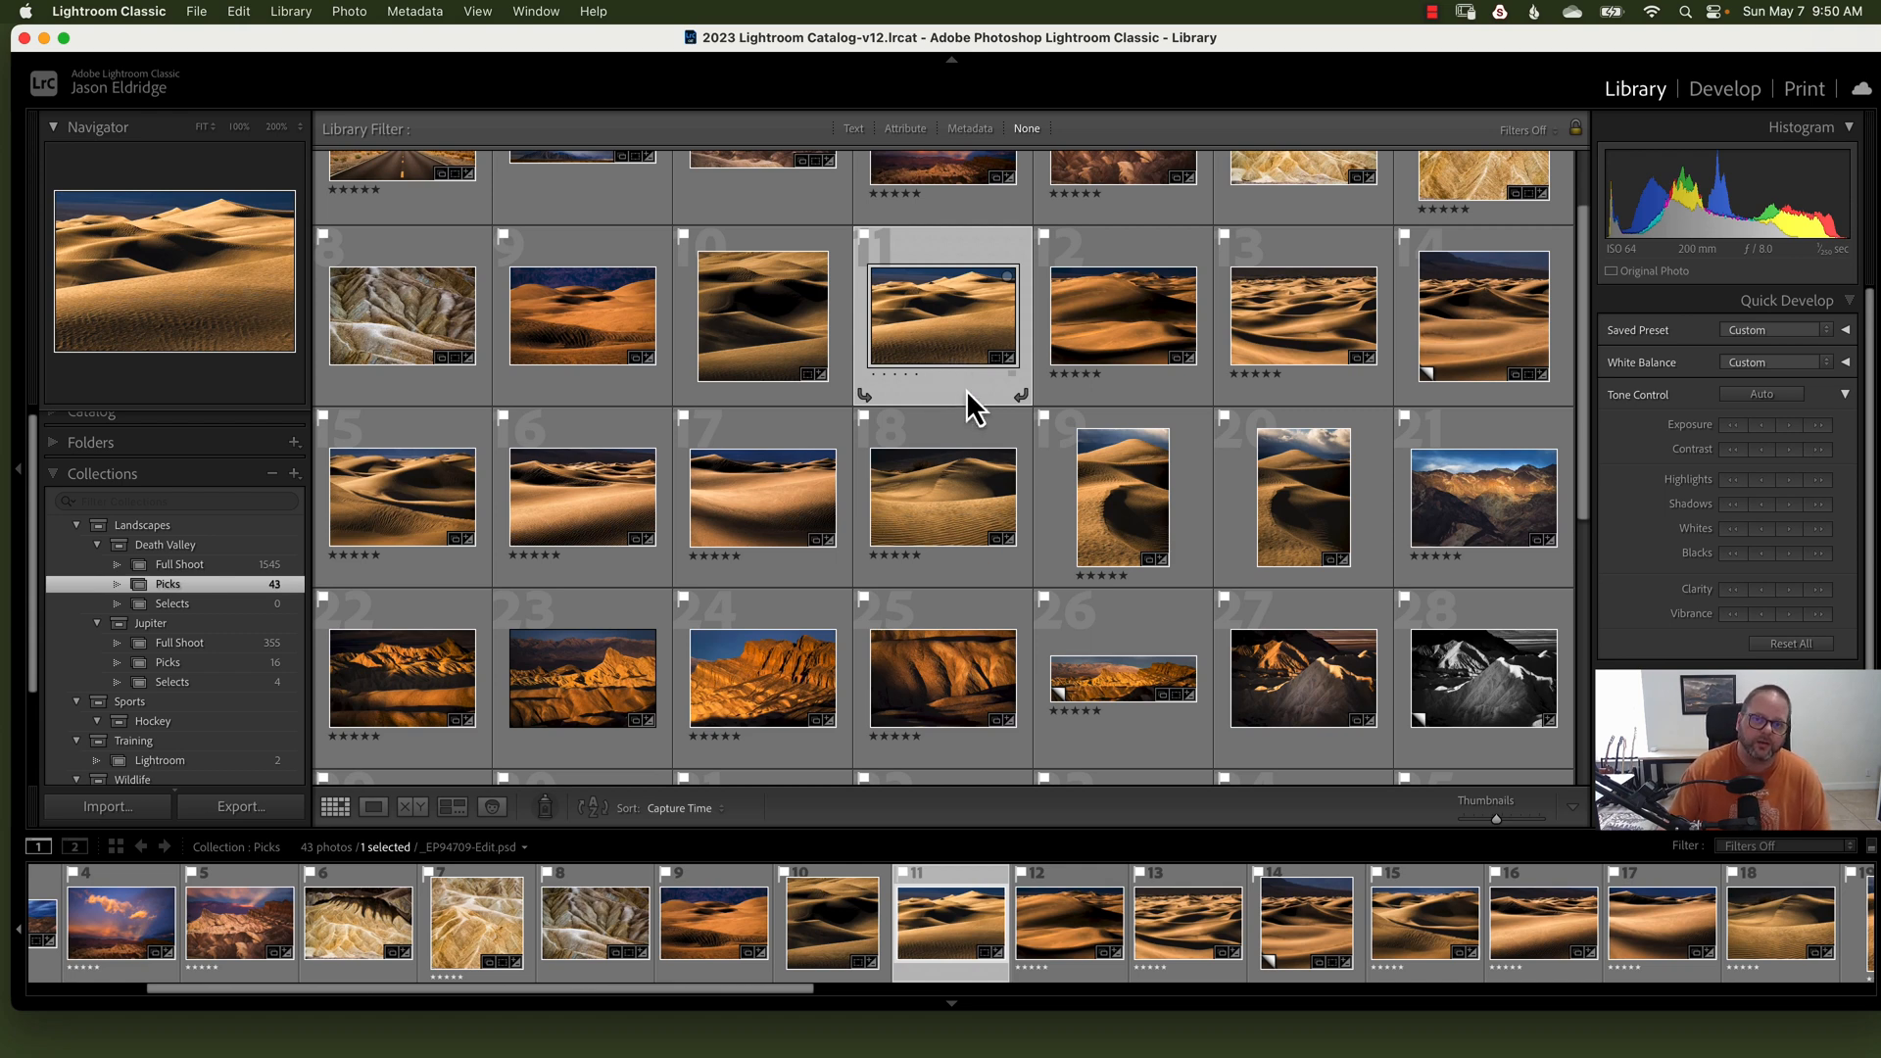
mouse_move(975, 372)
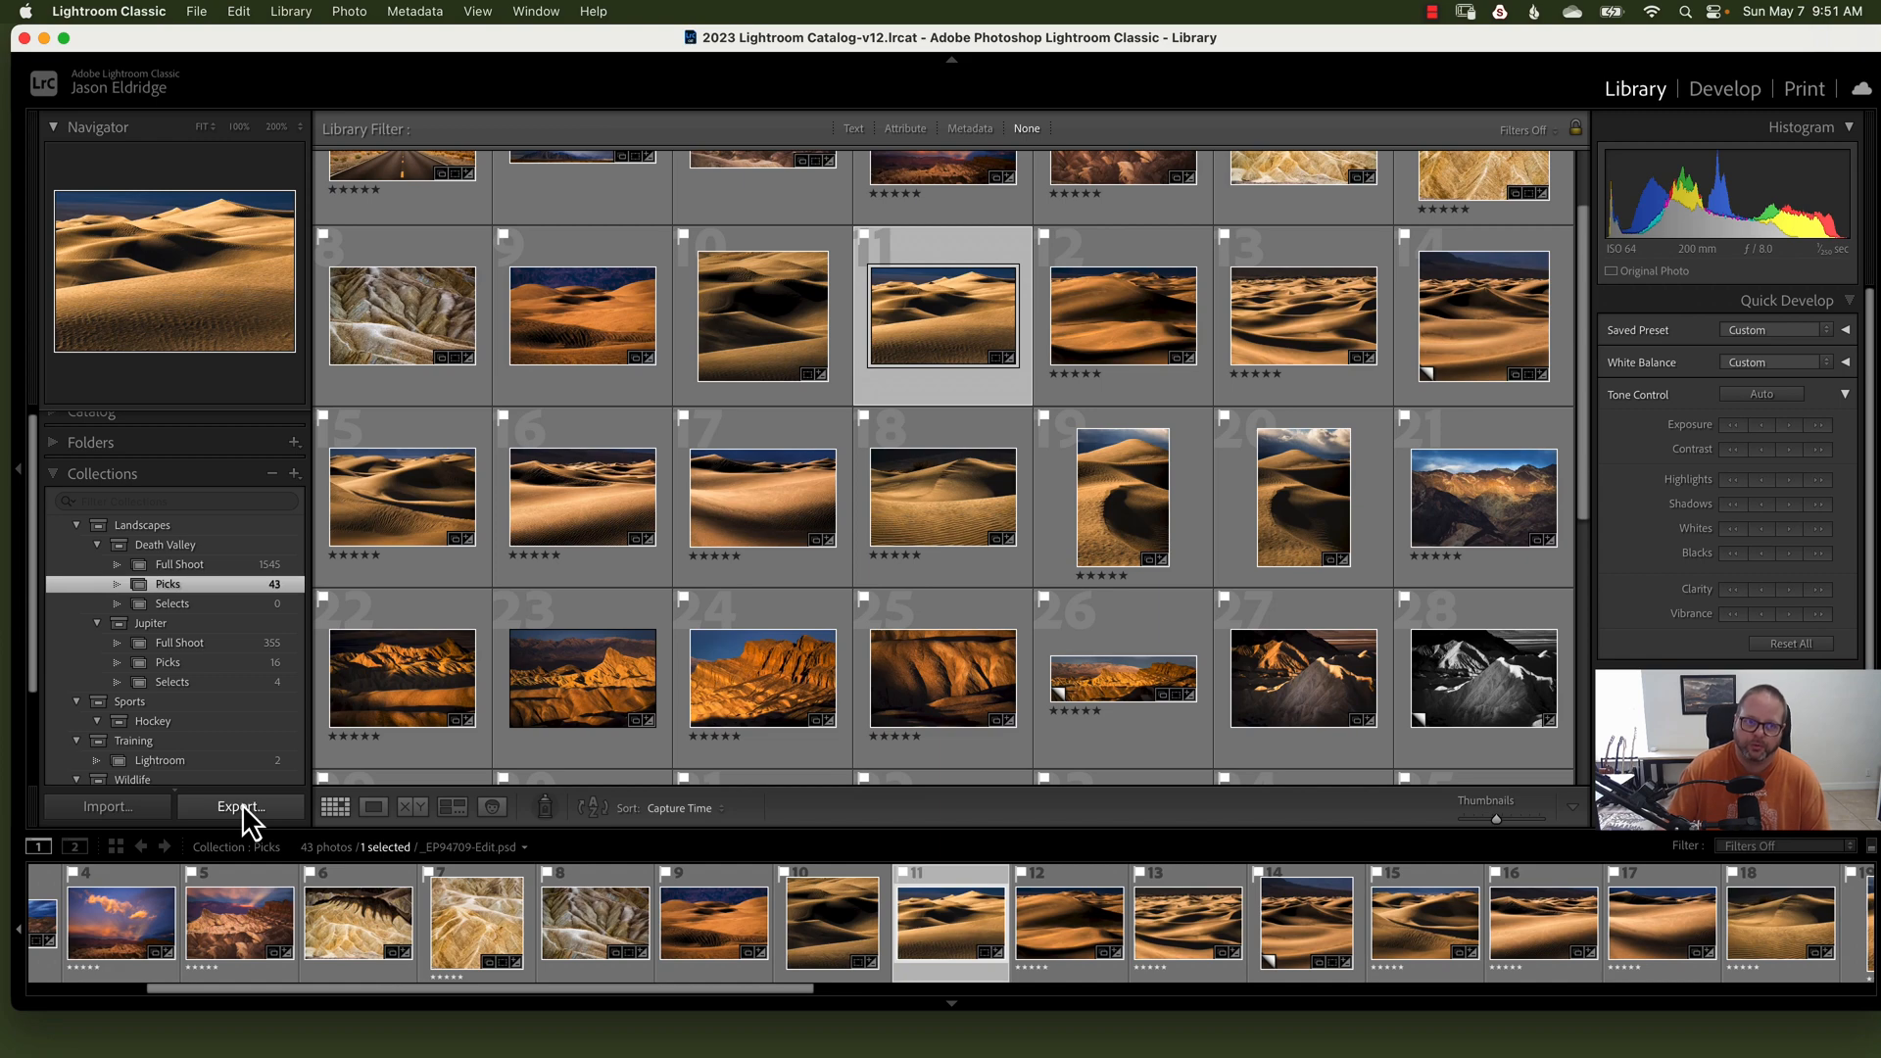
mouse_move(196, 11)
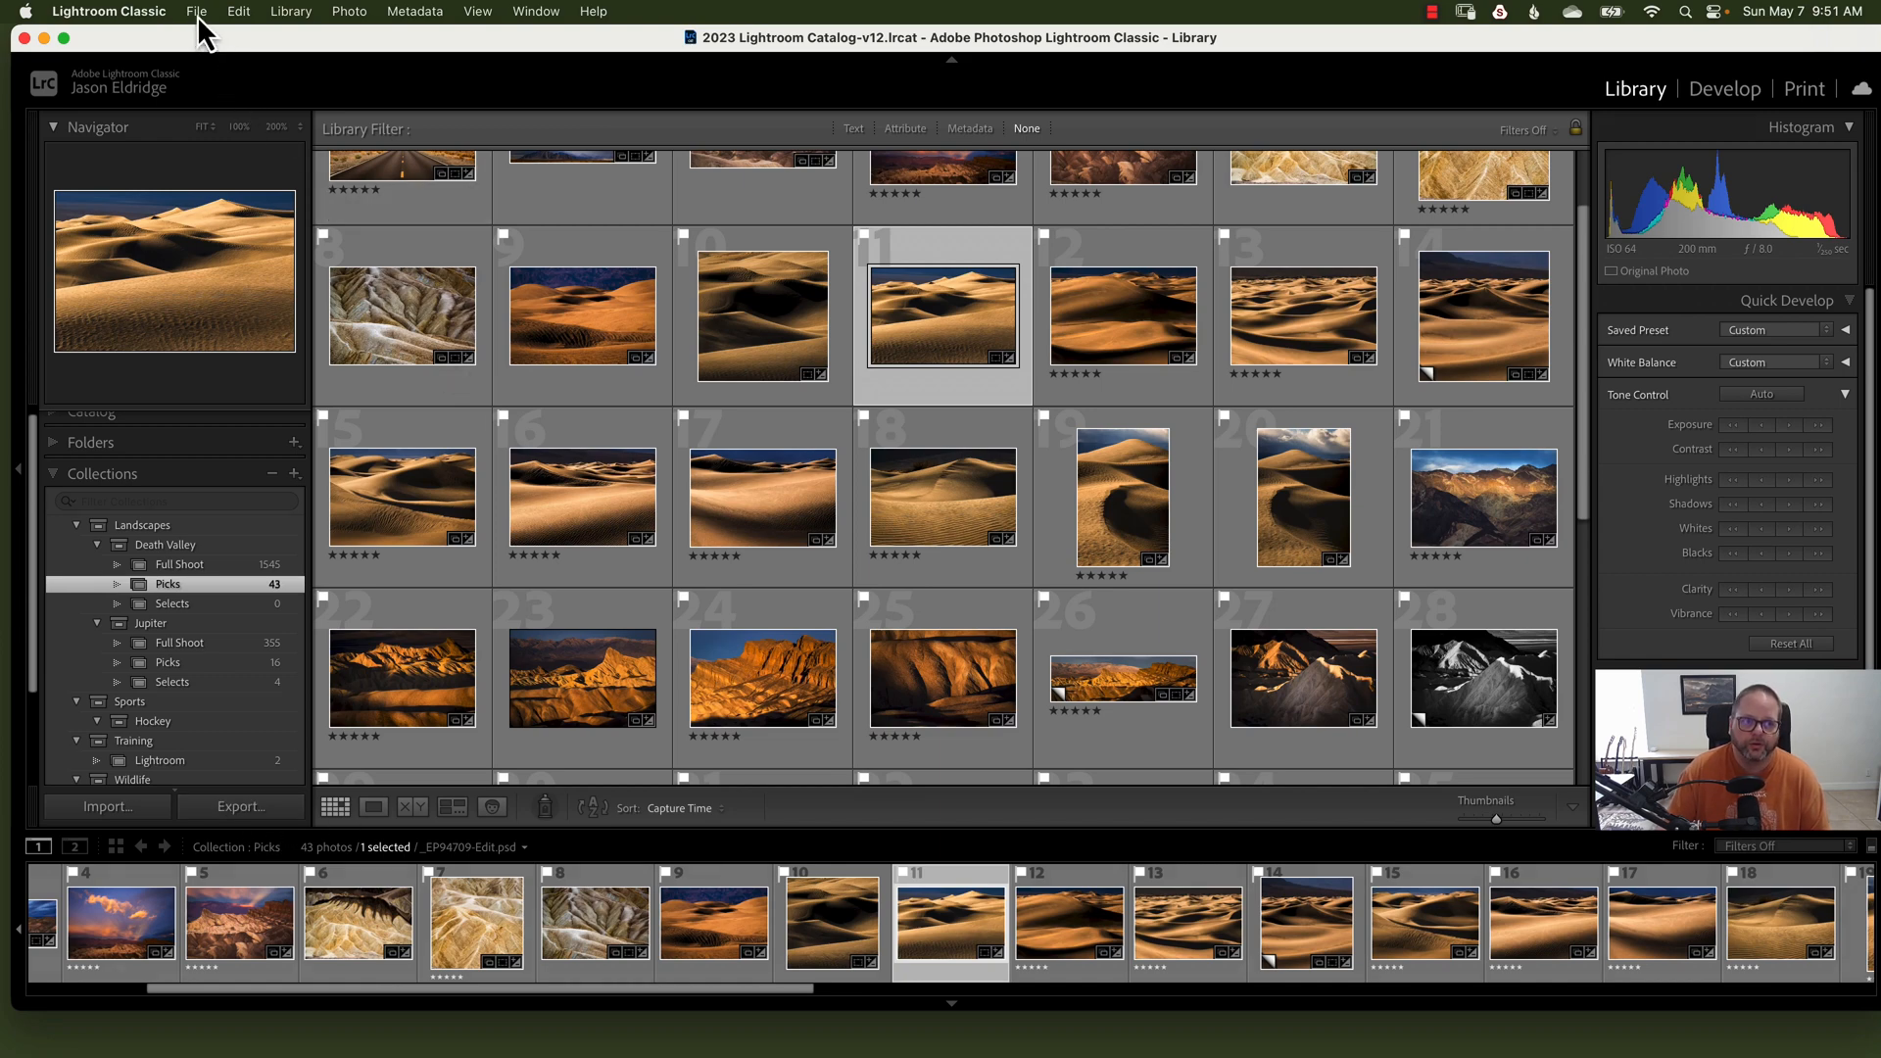
Step: Select the dune photo and open the Export One File dialog
click(195, 10)
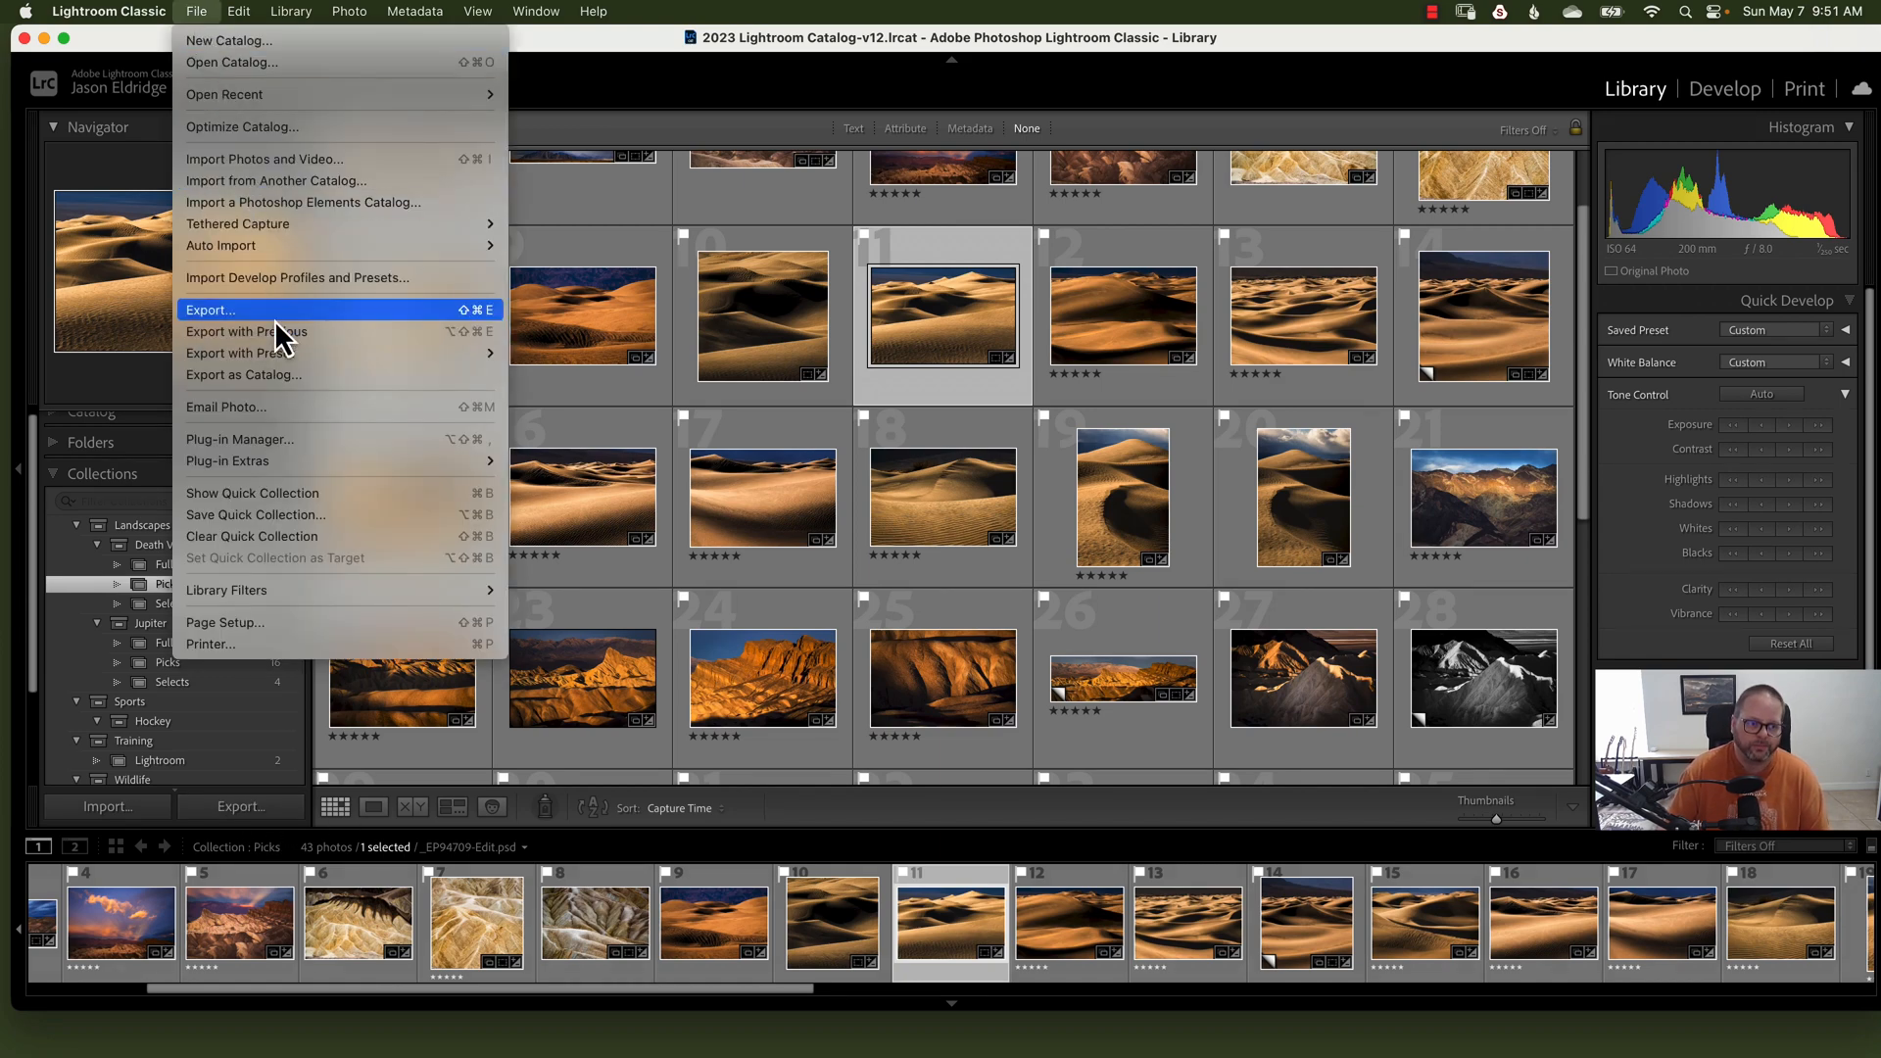
mouse_move(246, 352)
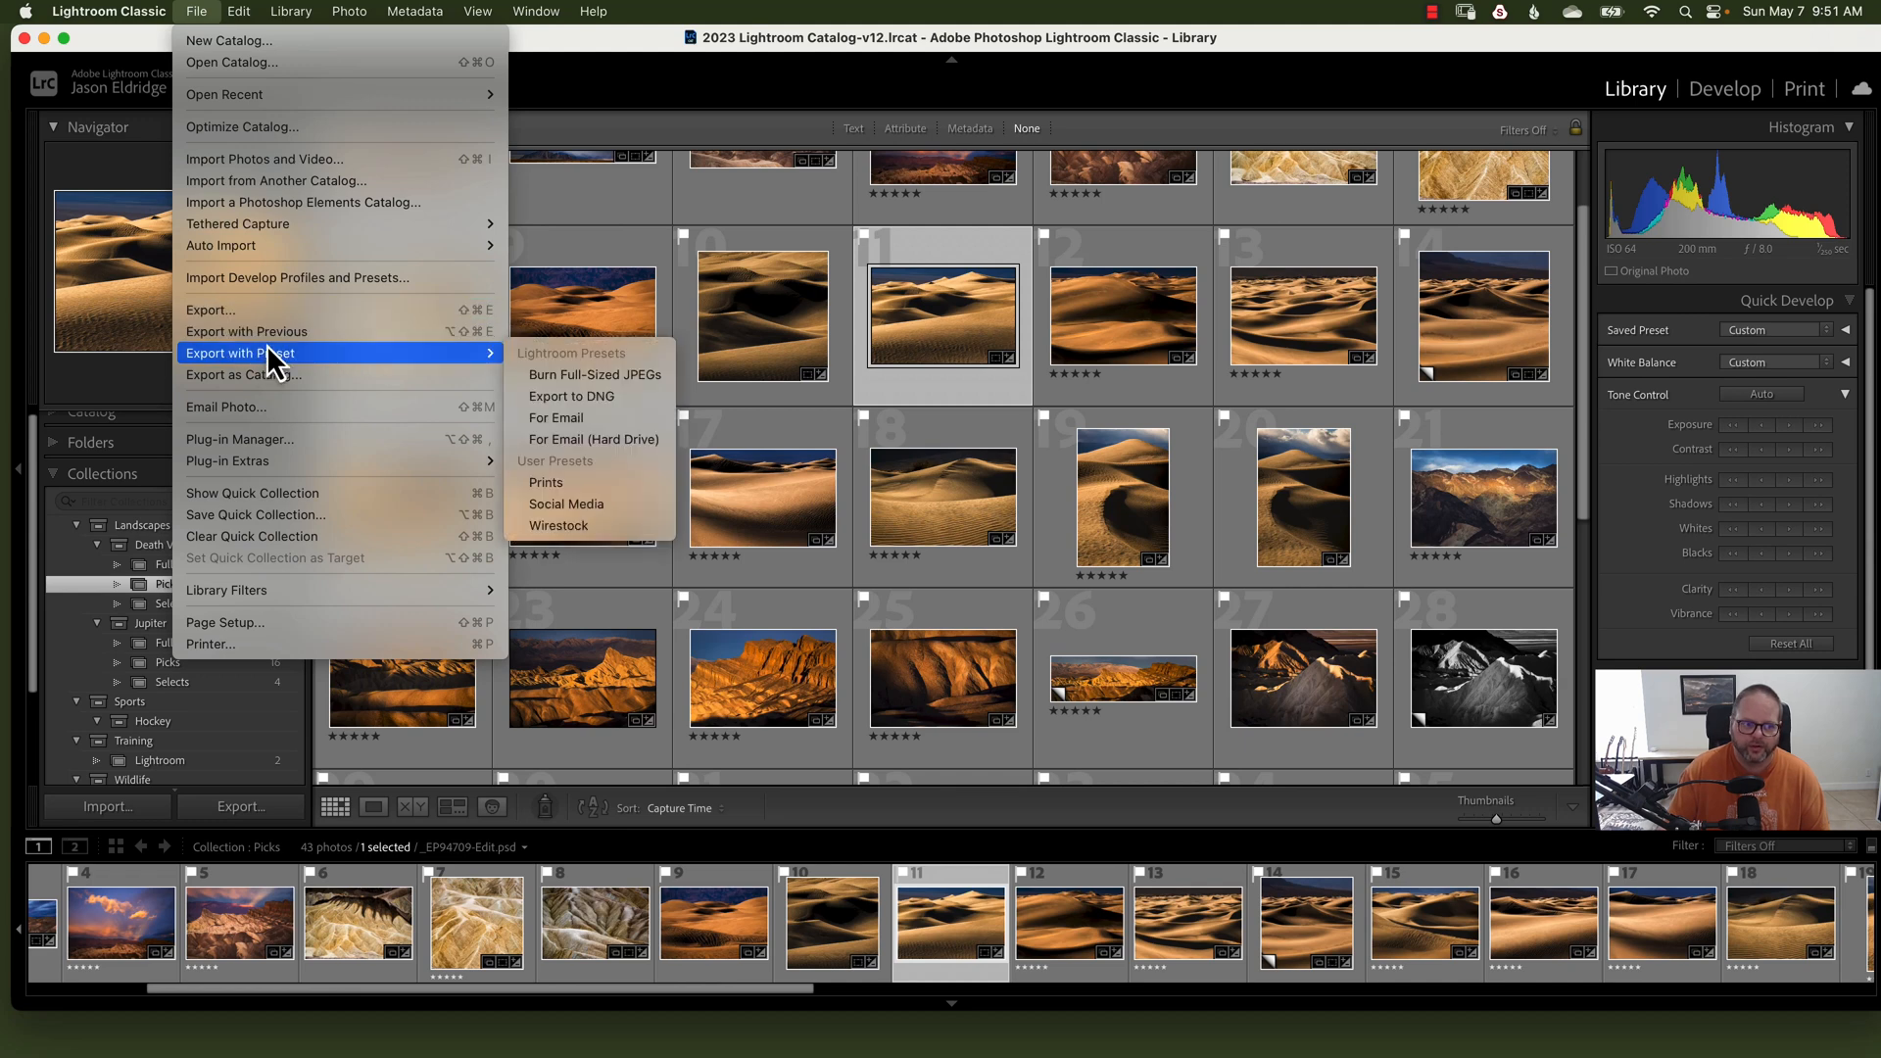
mouse_move(247, 331)
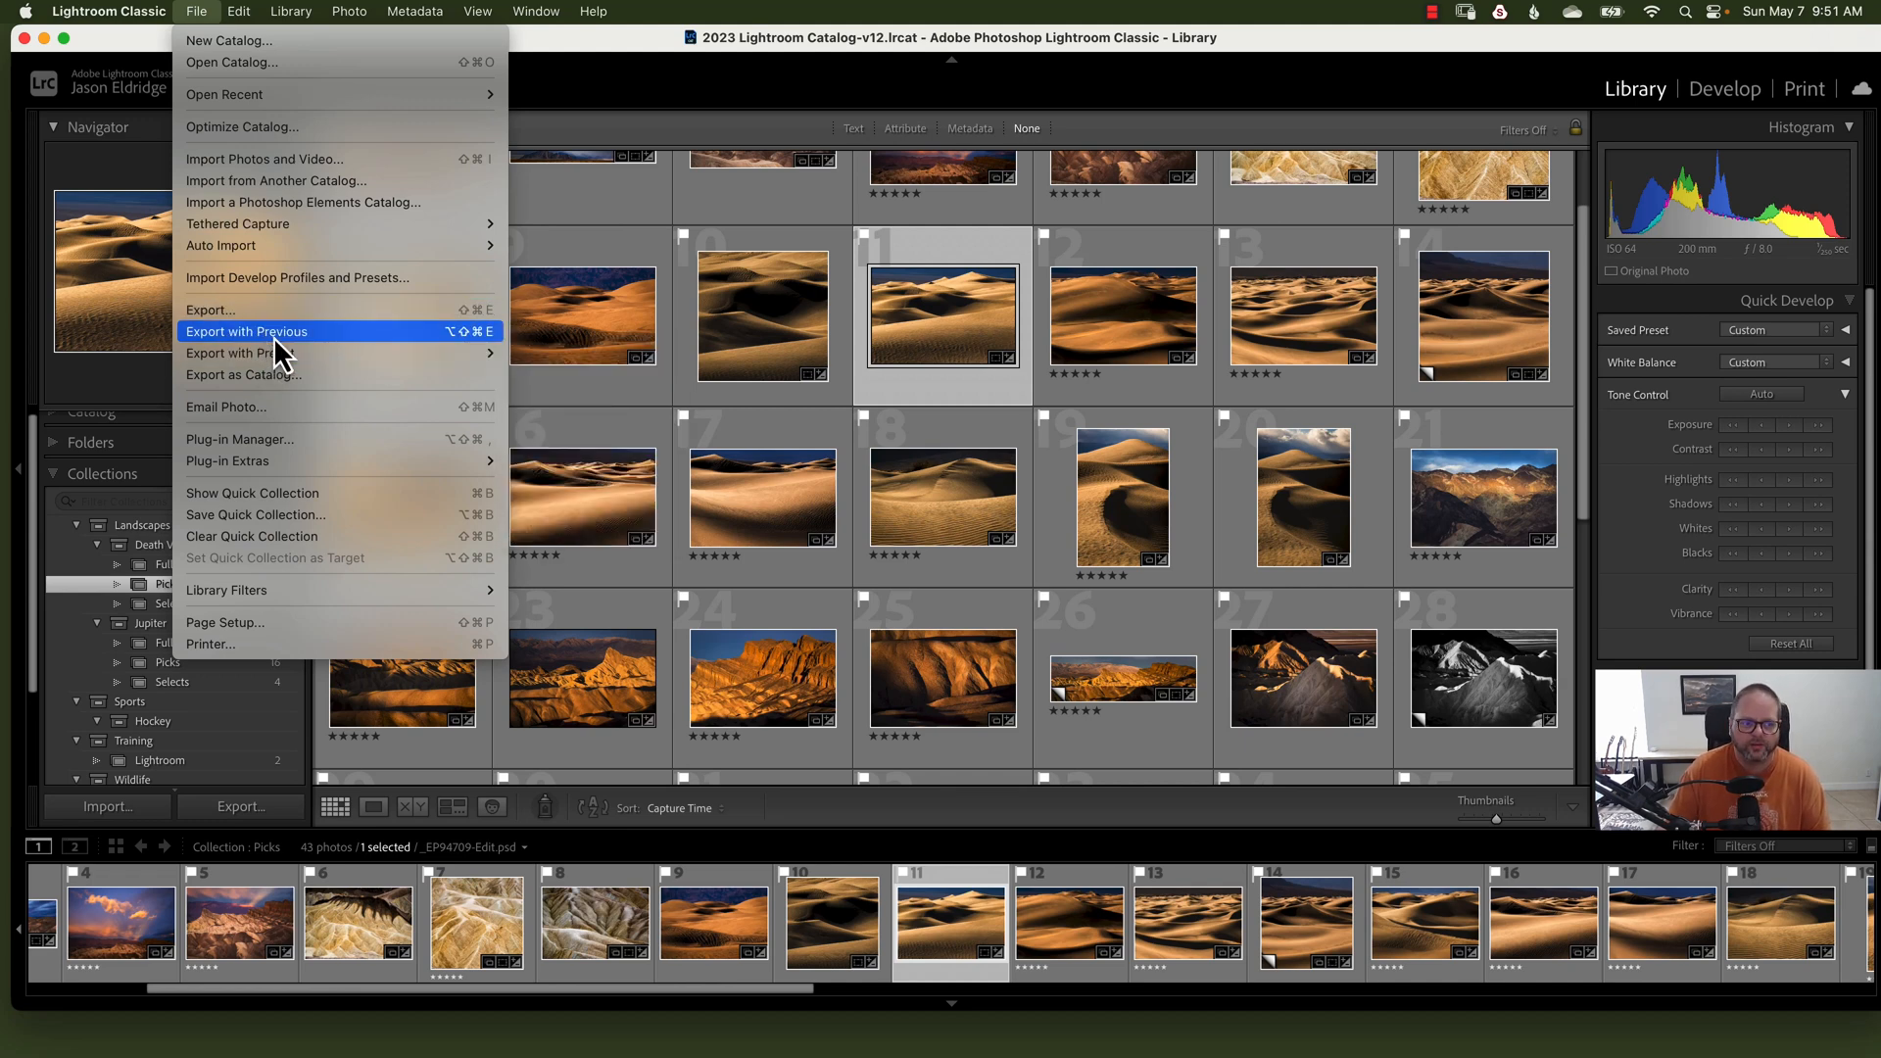
mouse_move(240, 353)
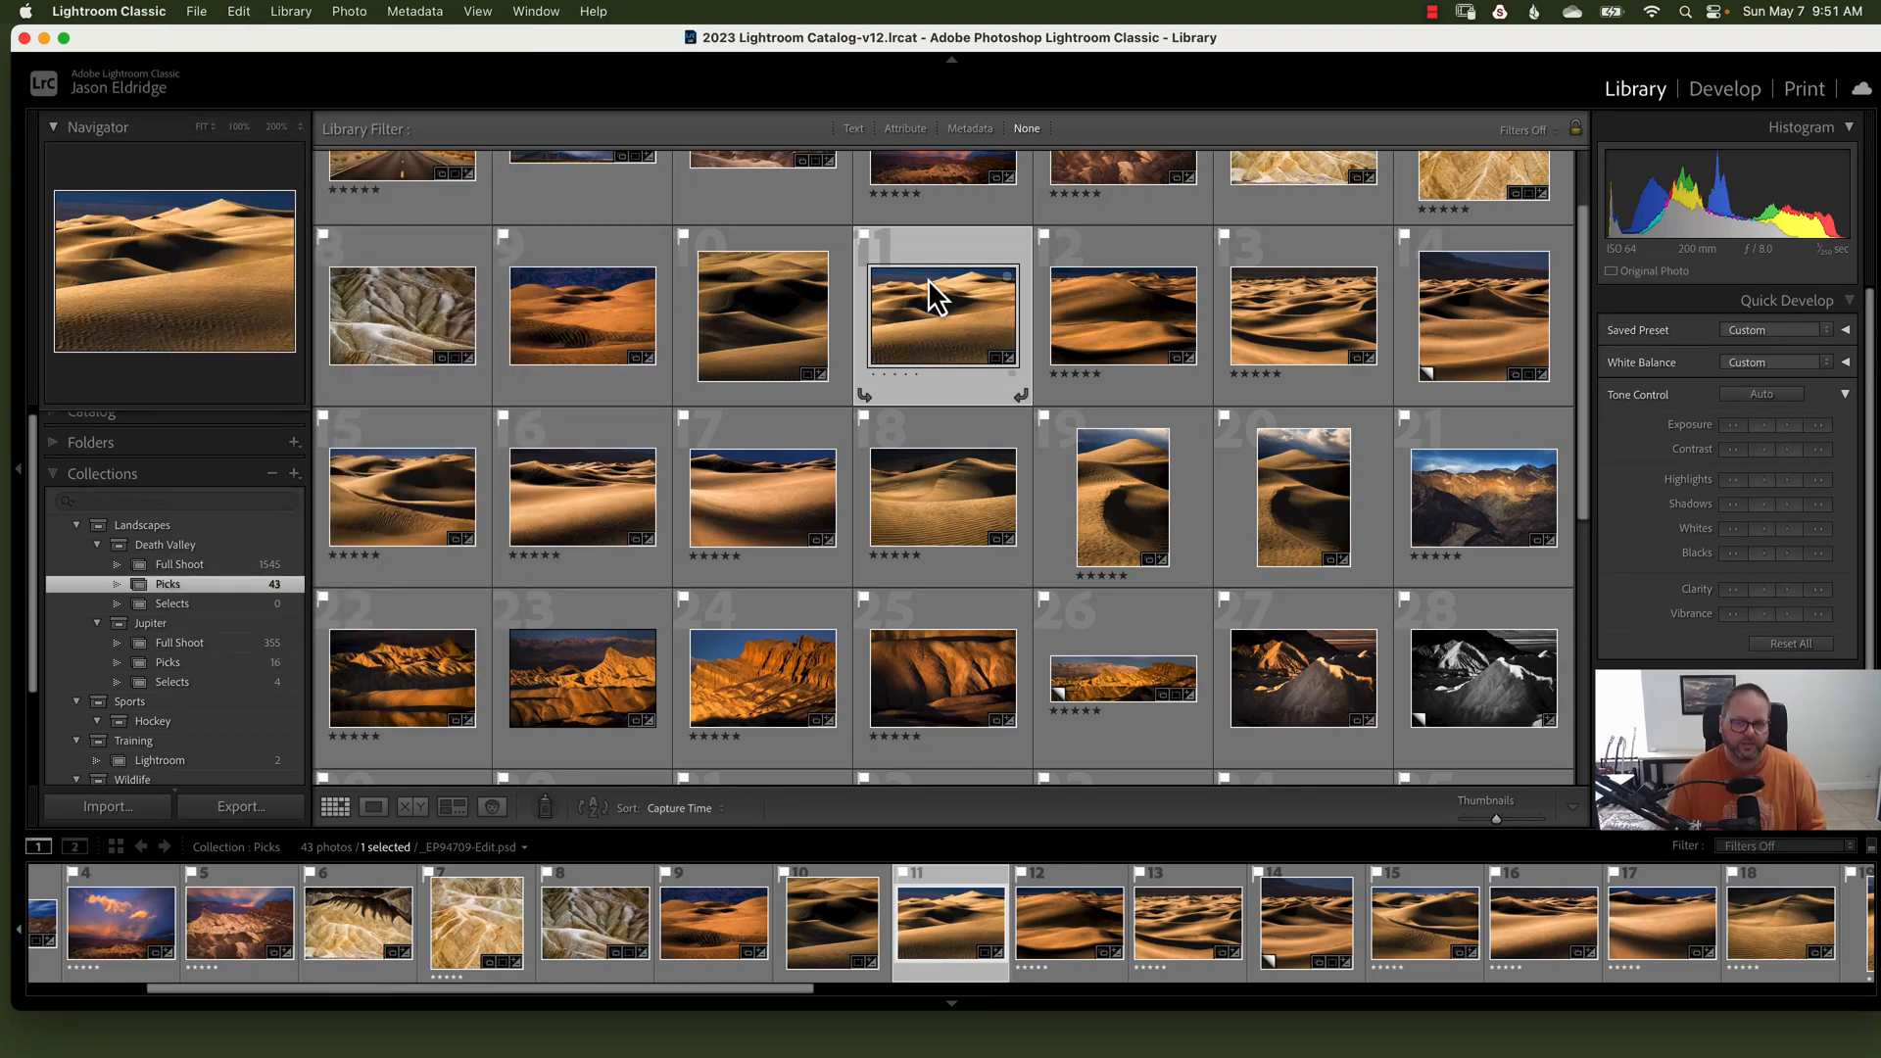
click(239, 806)
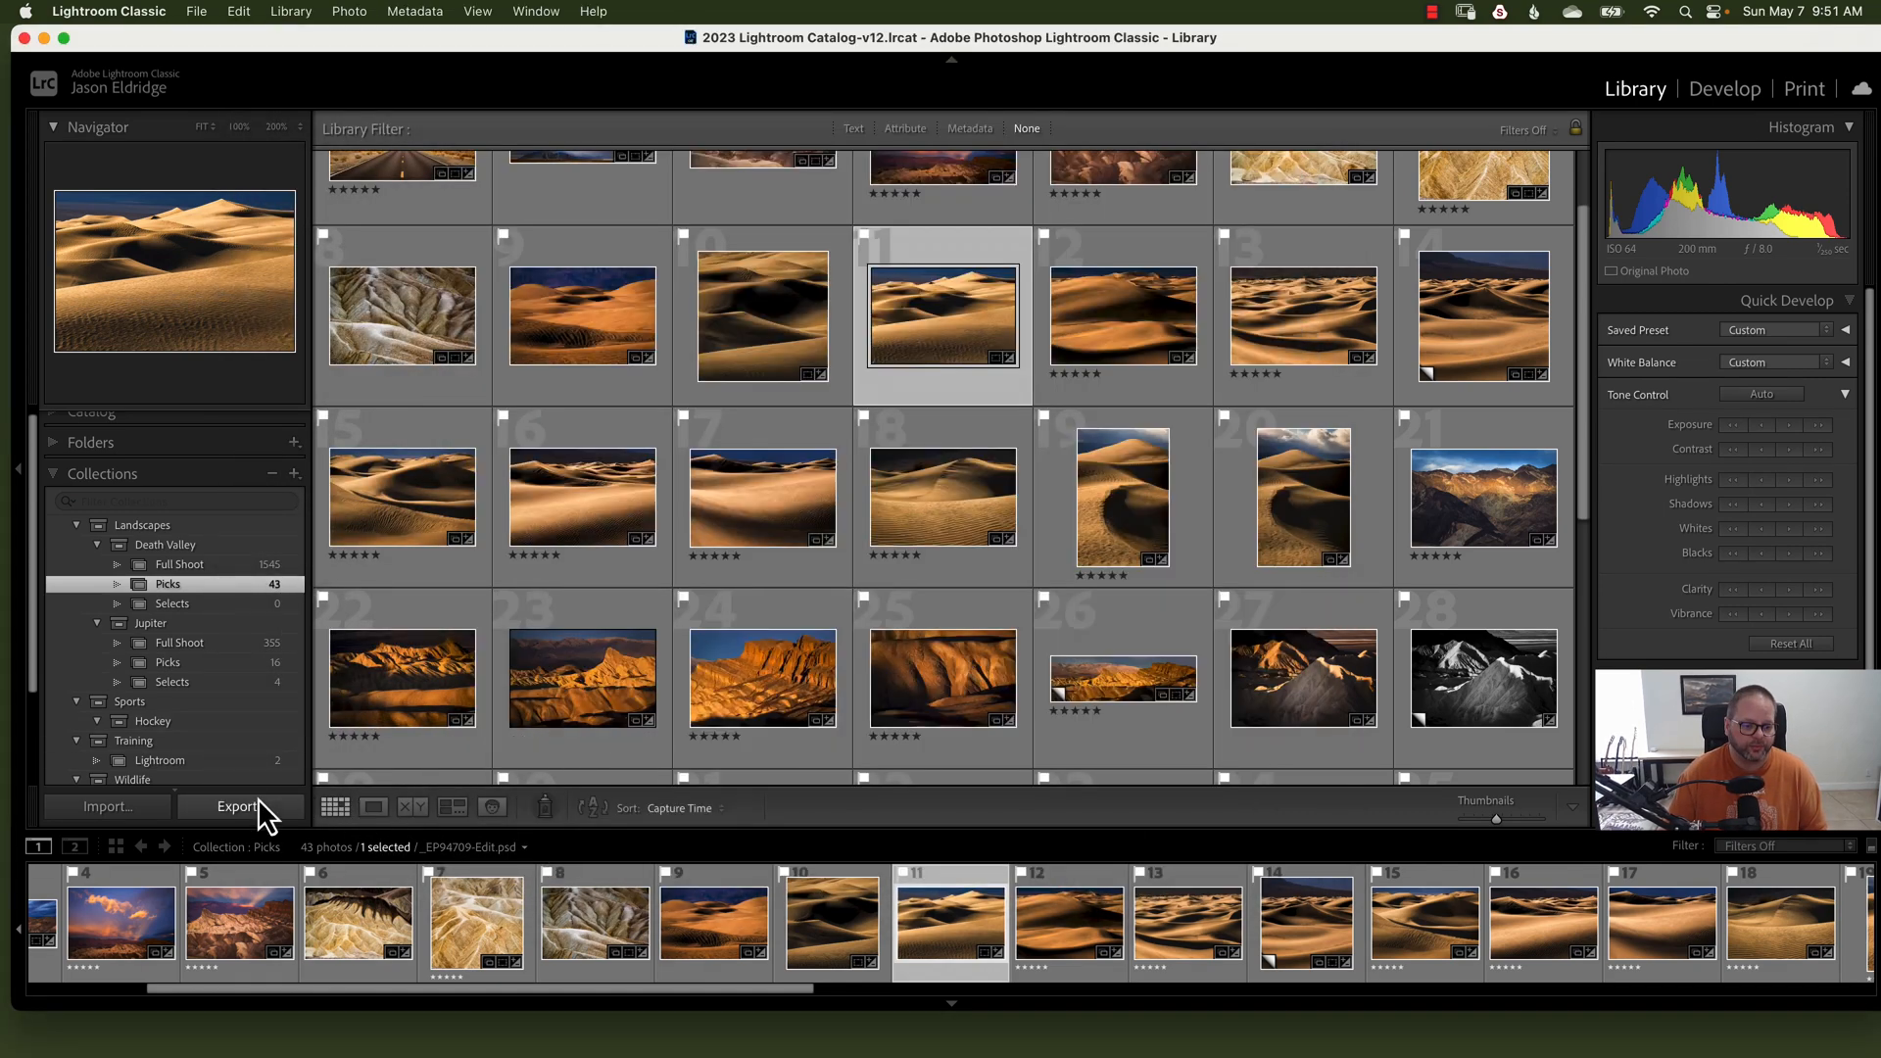
click(239, 805)
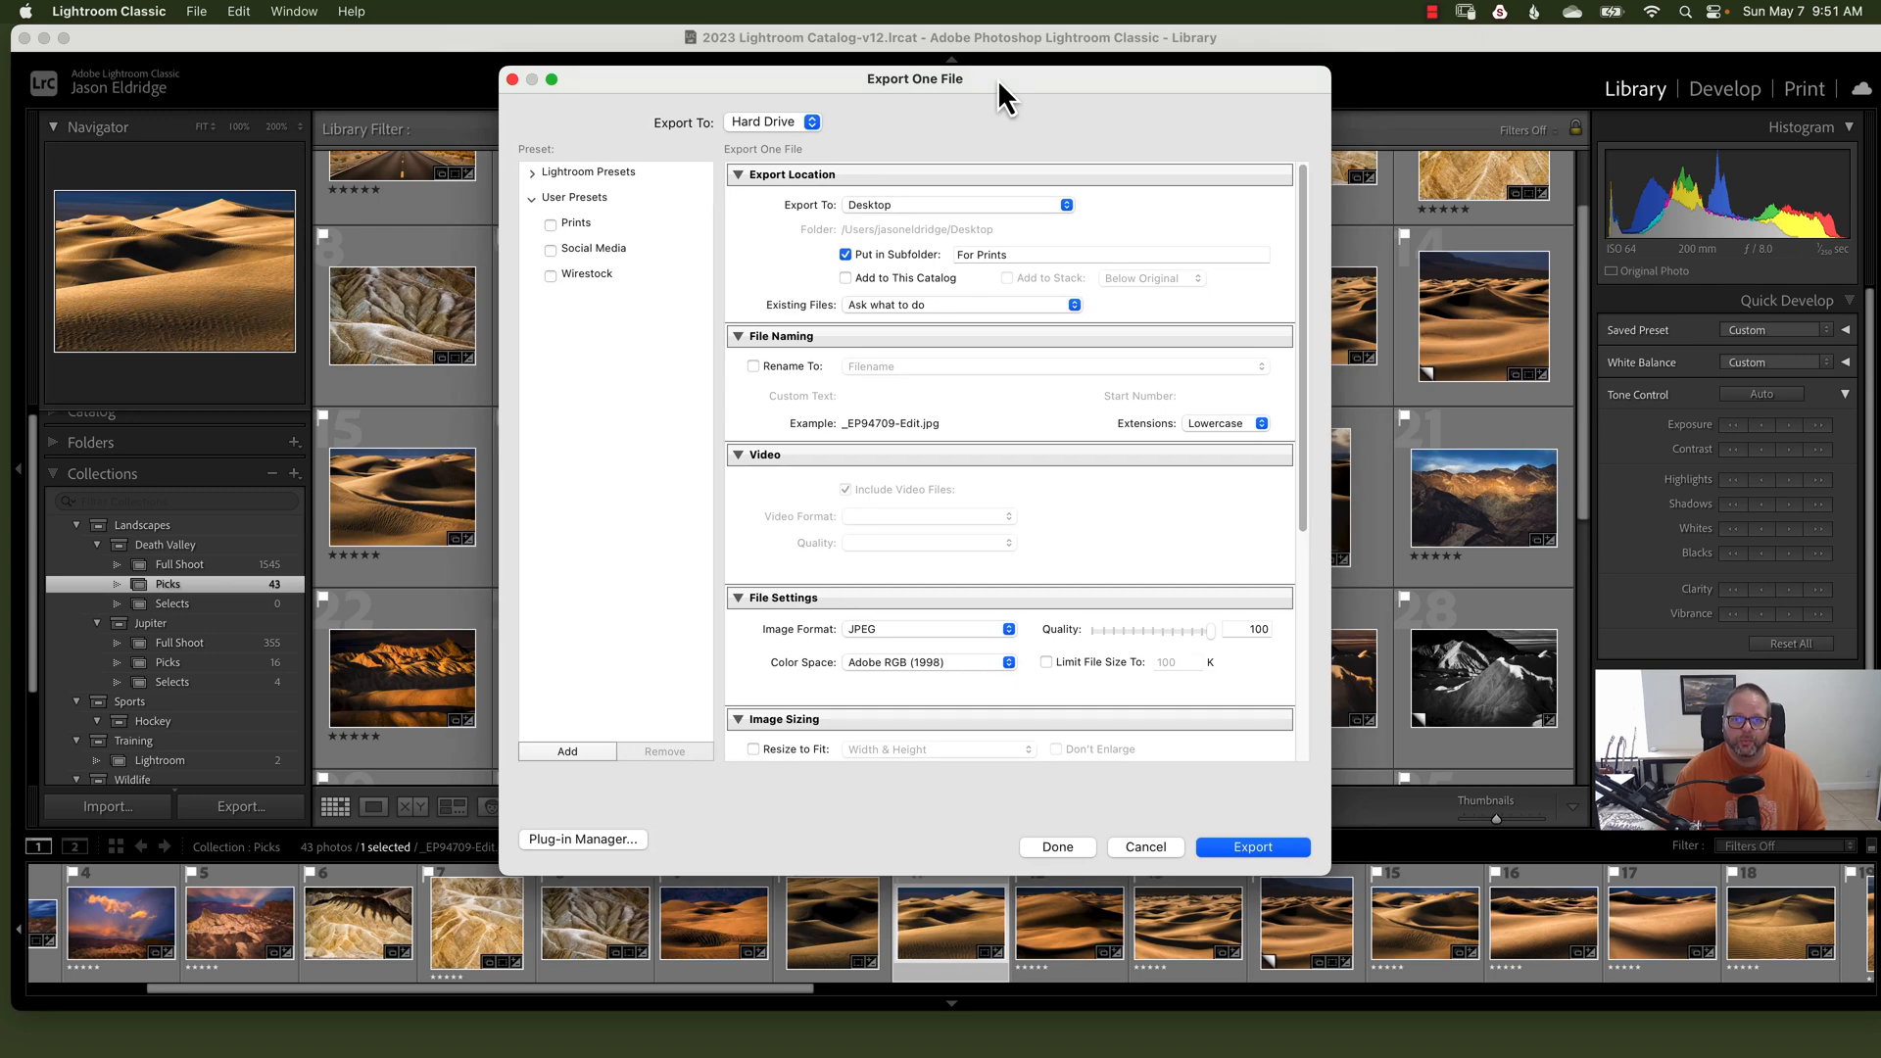
mouse_move(893, 94)
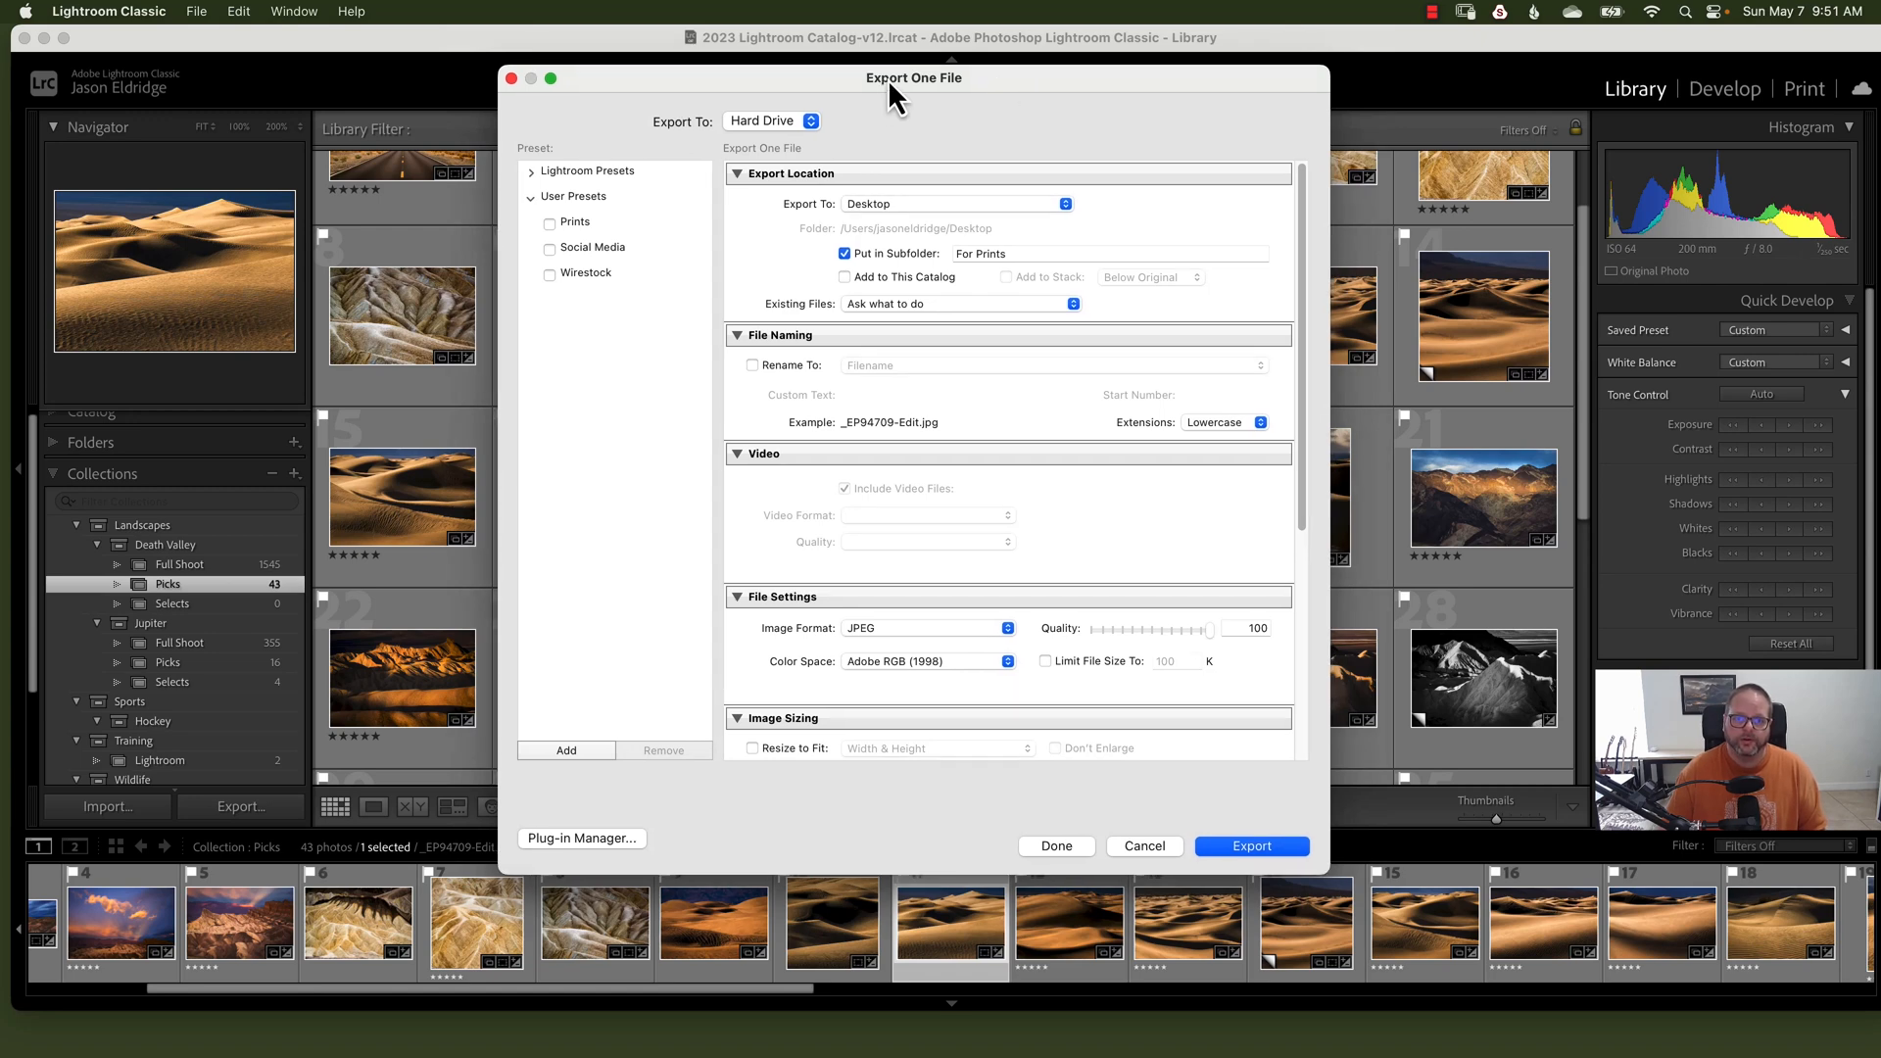
mouse_move(1034, 94)
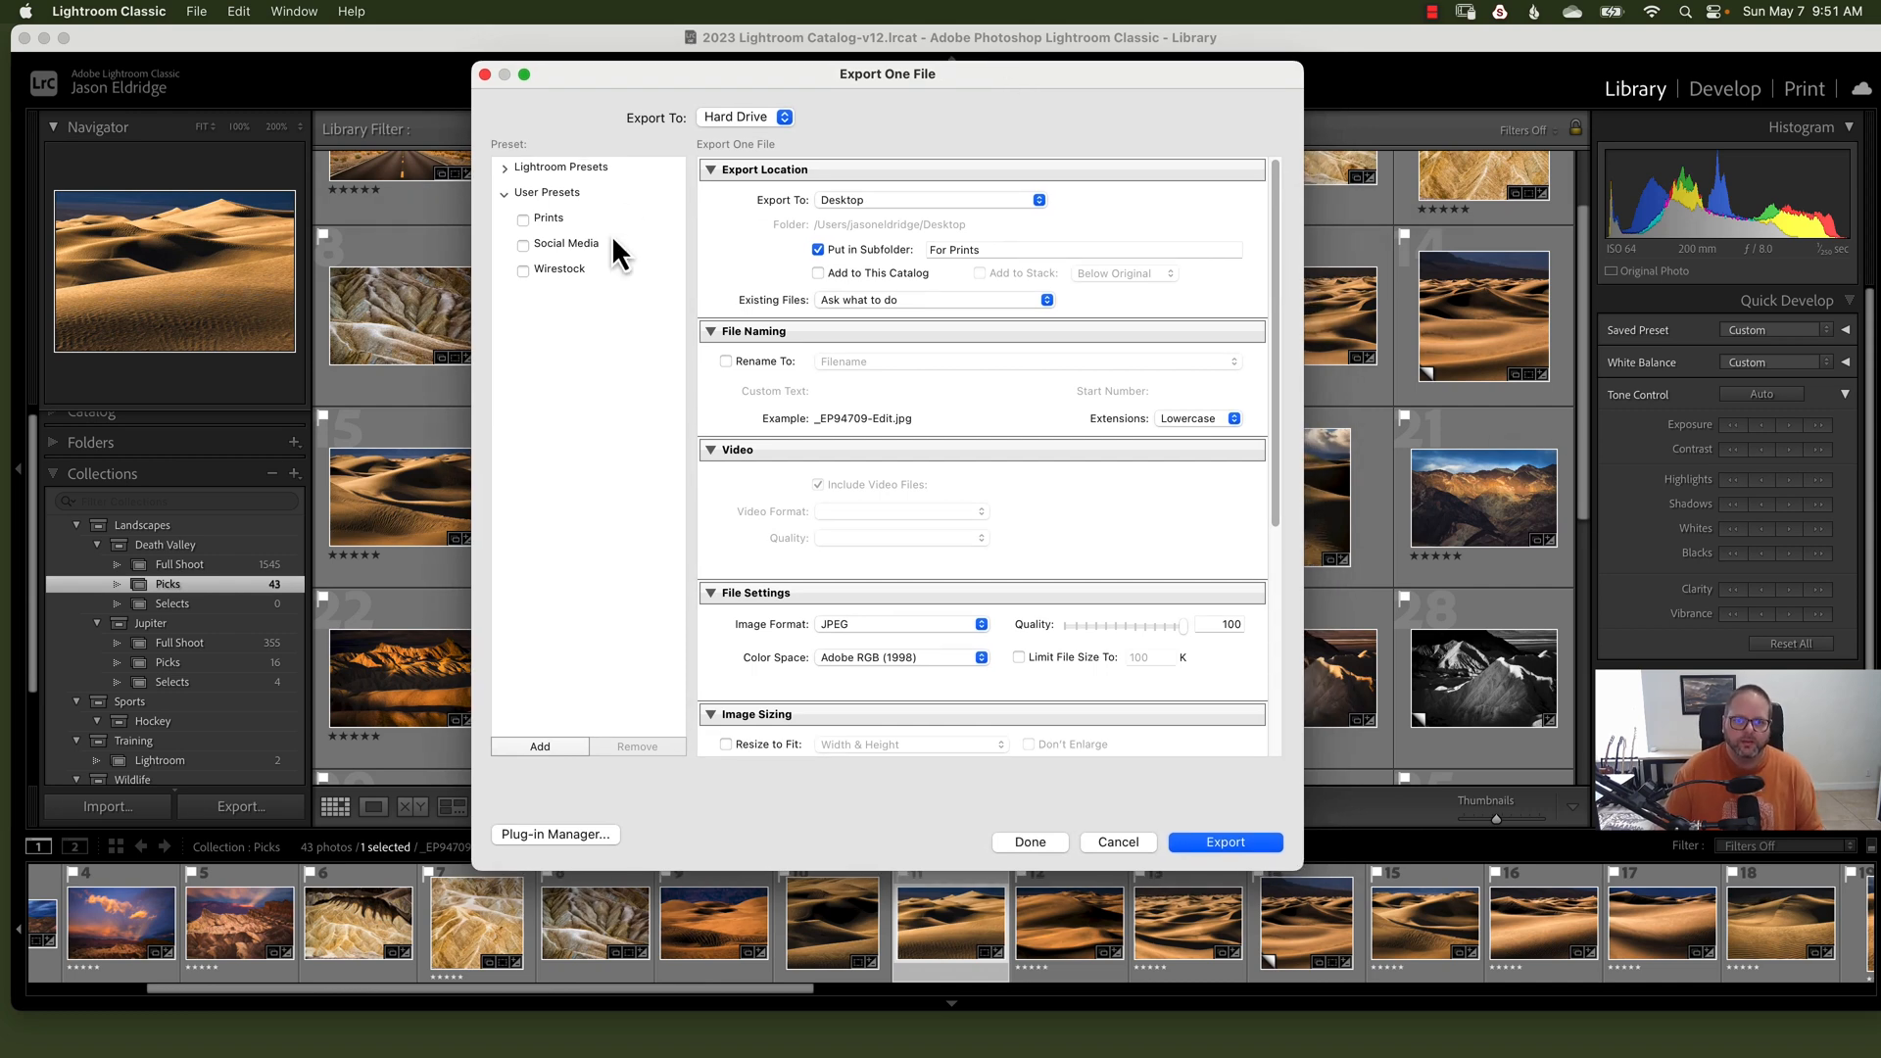
mouse_move(525, 159)
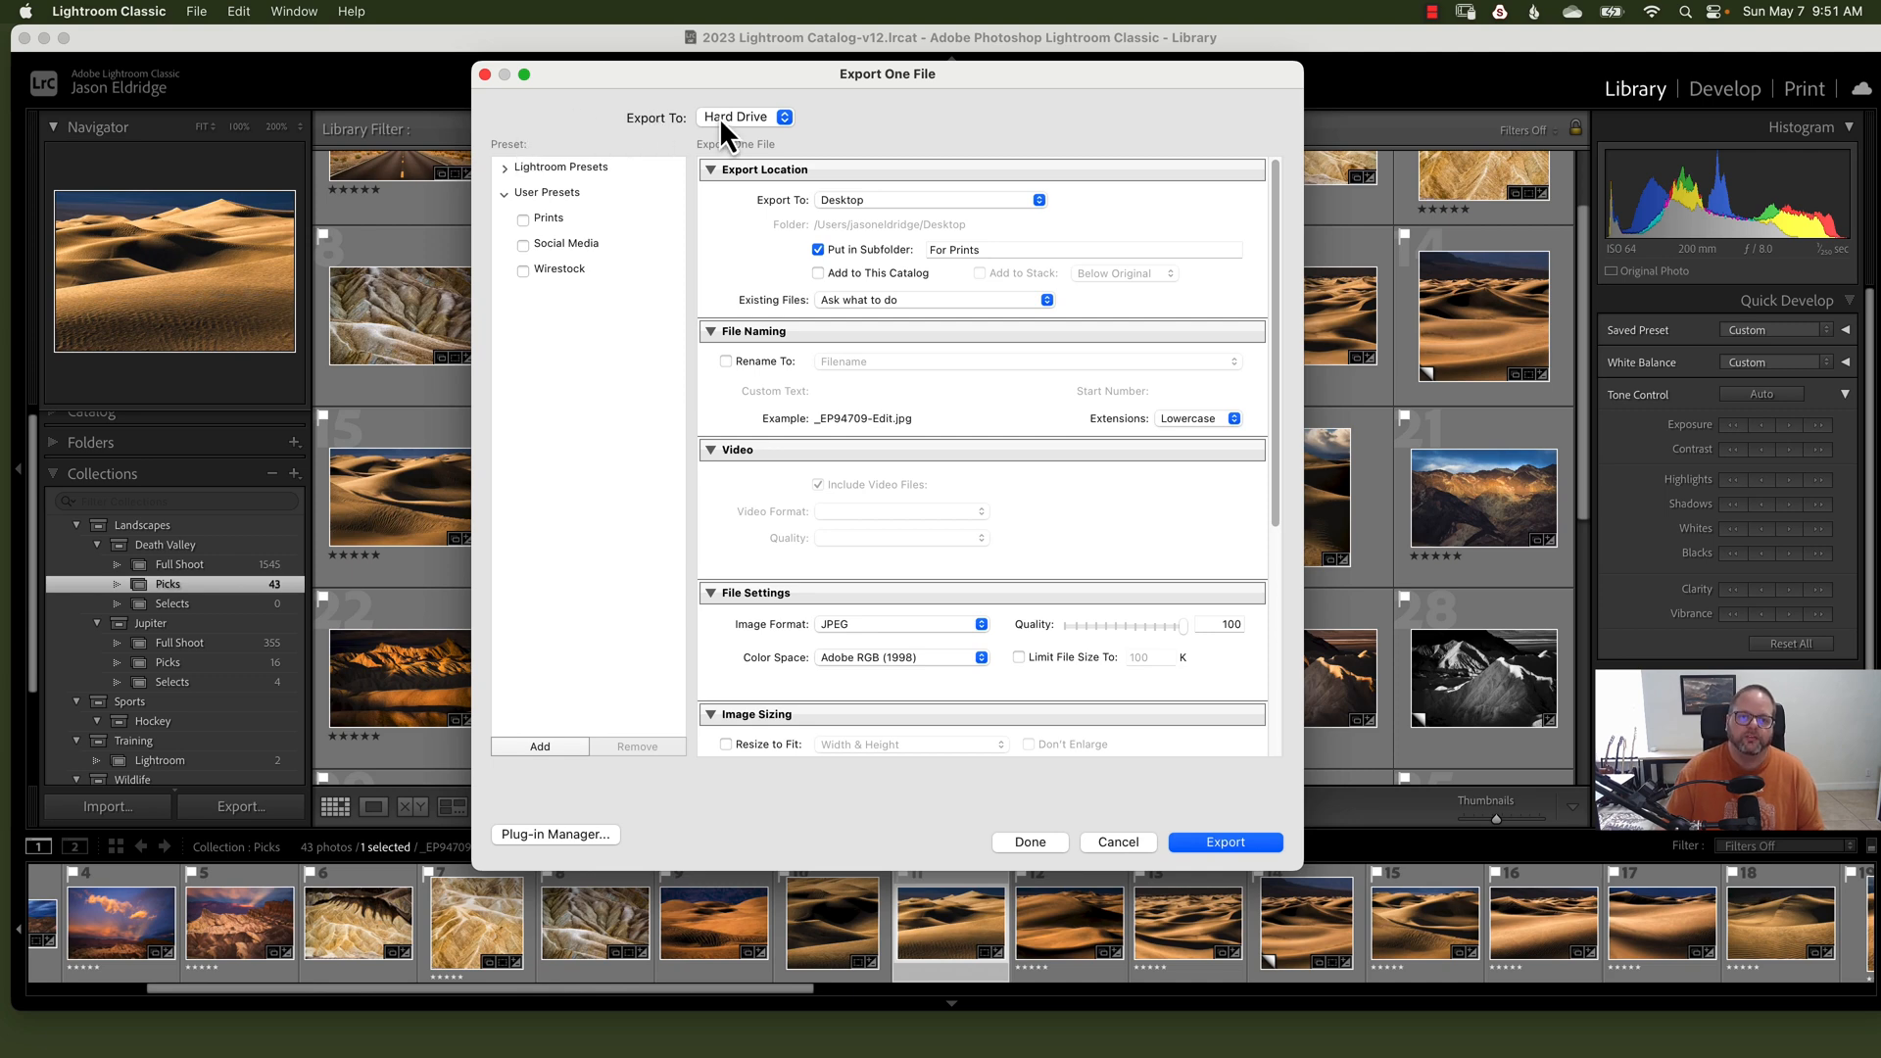
mouse_move(648, 133)
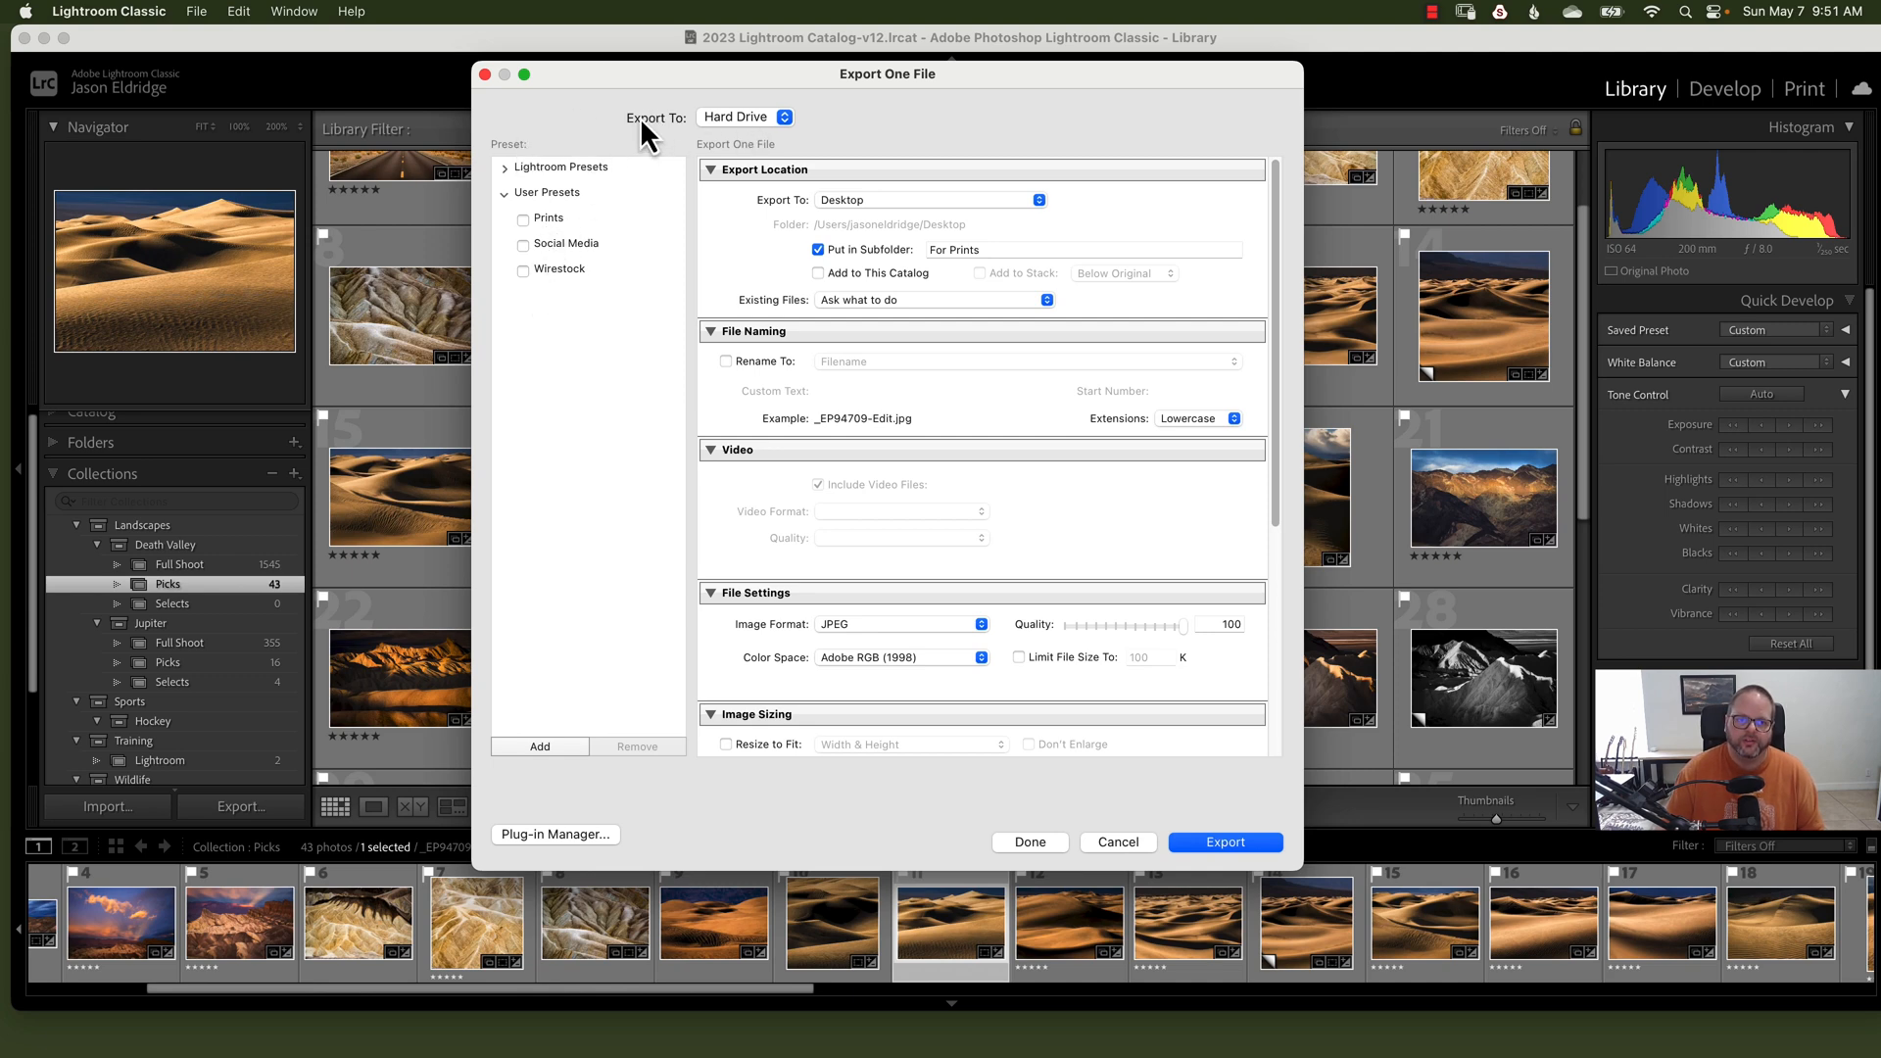
mouse_move(759, 215)
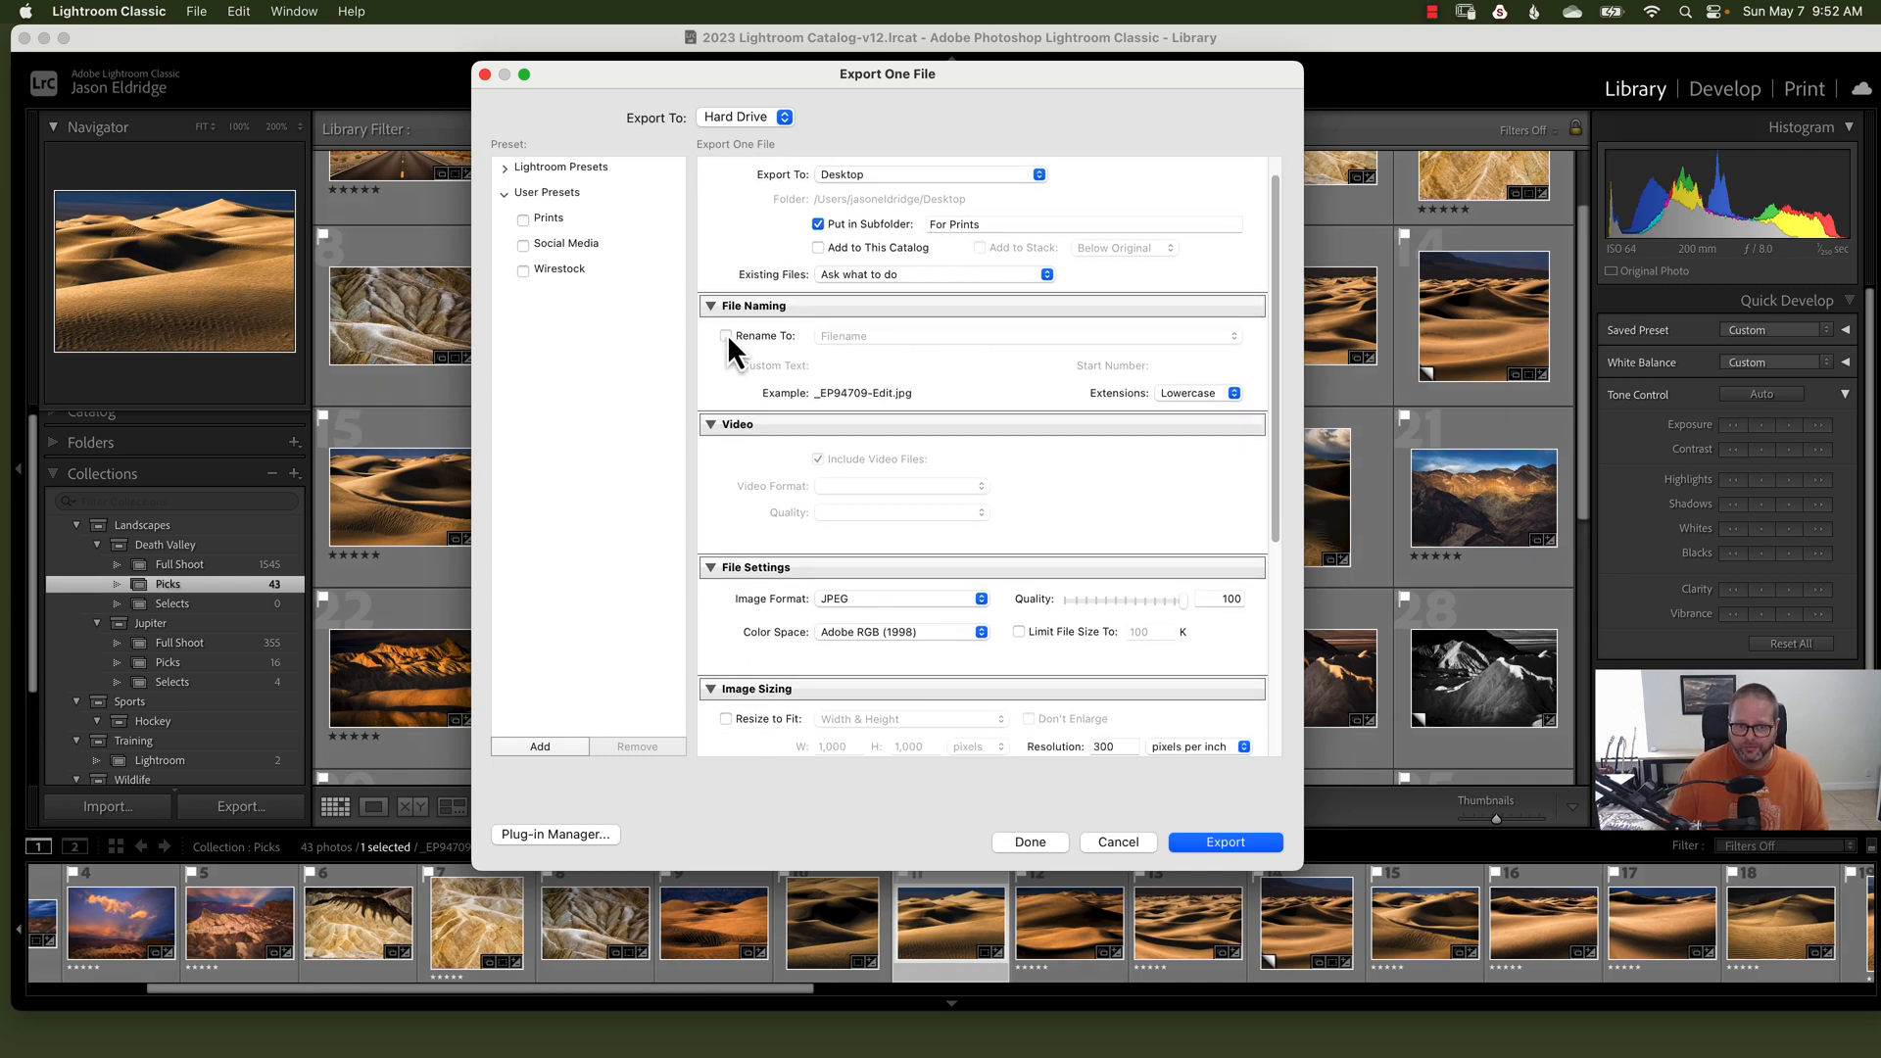
Step: Collapse the Video section to reveal file settings, sizing, sharpening and metadata
click(727, 336)
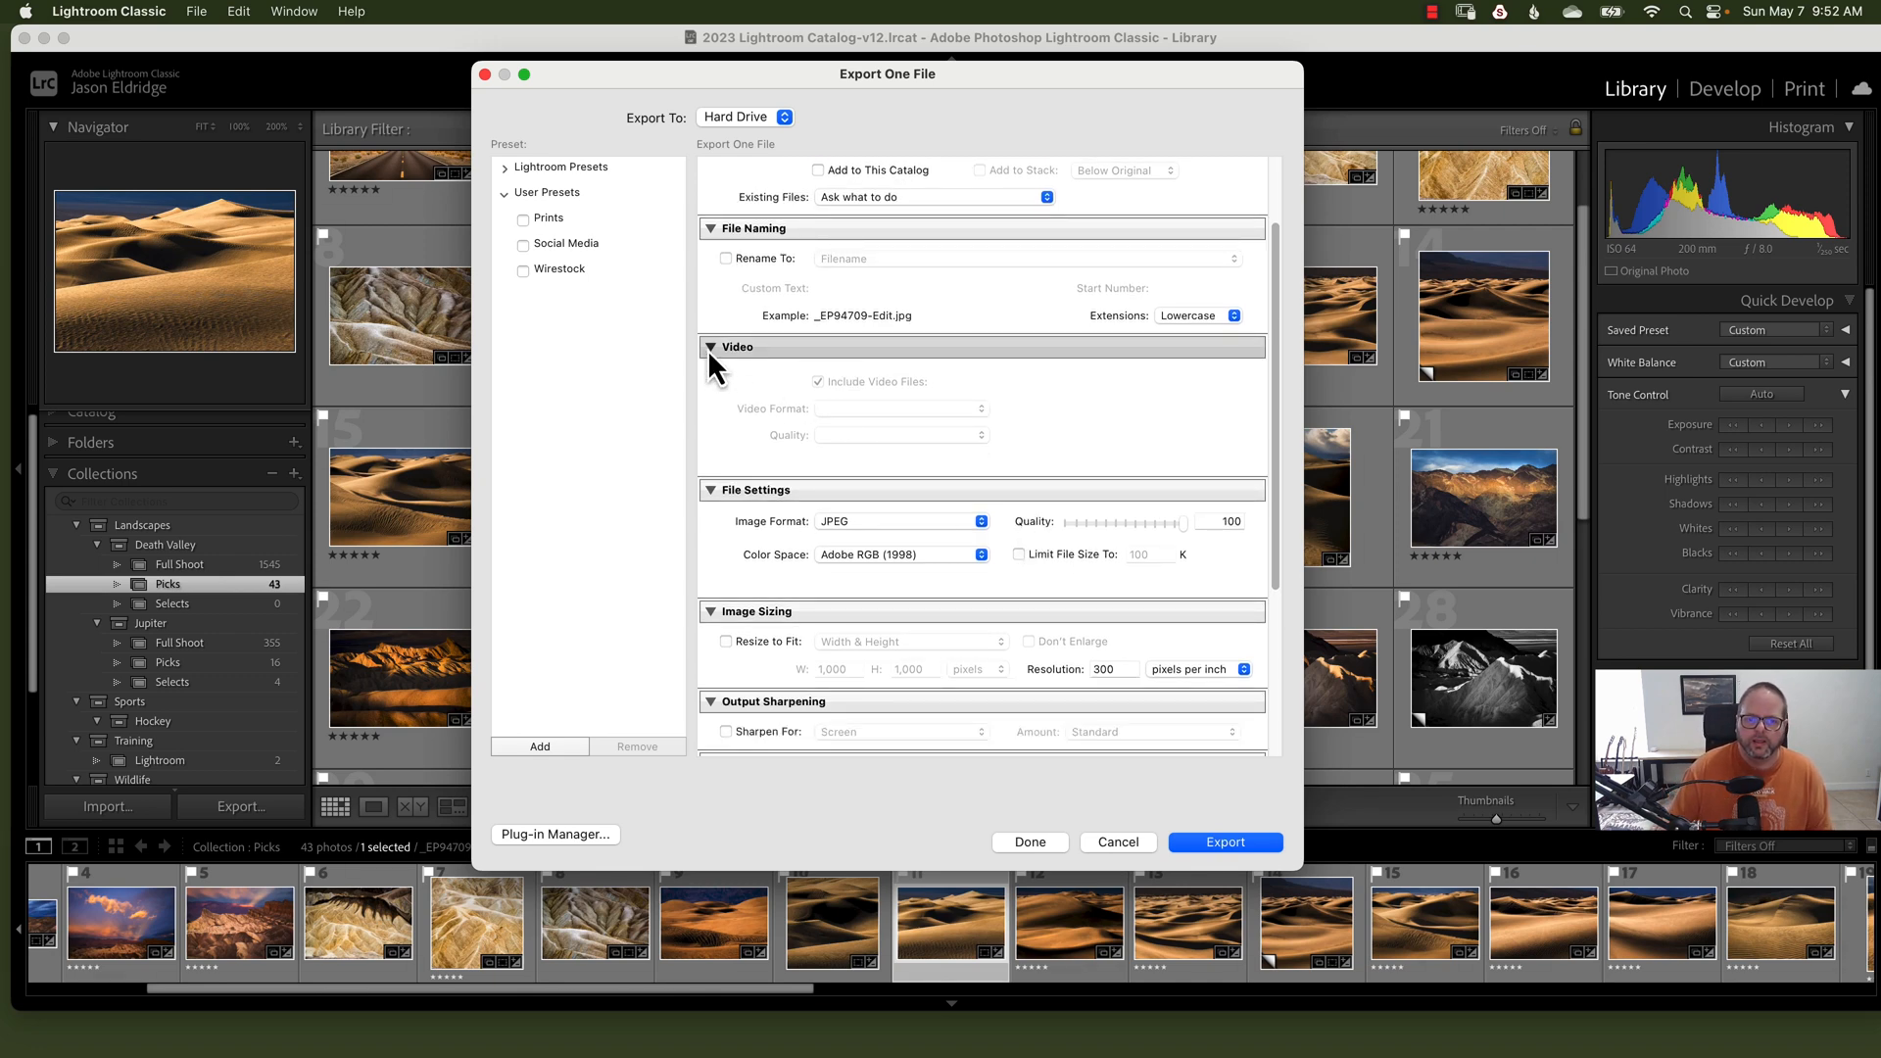
click(710, 347)
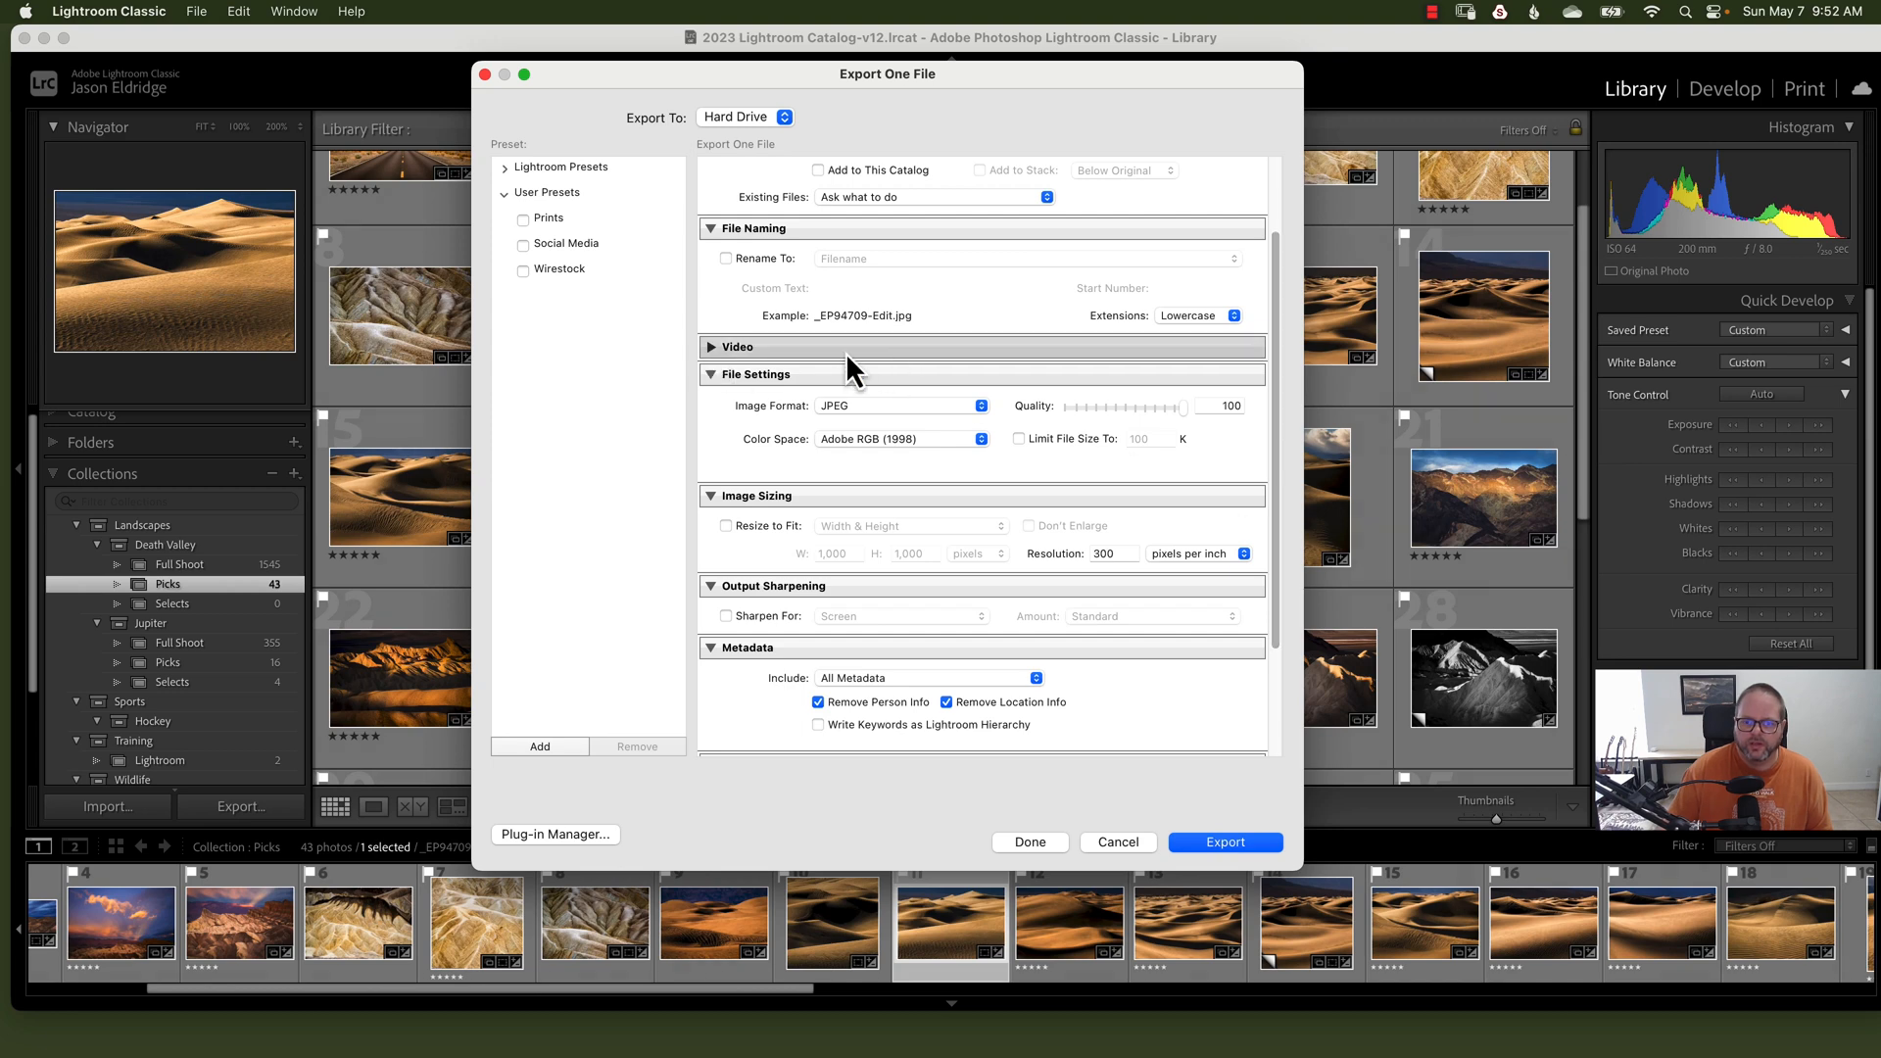
scroll(down, 3)
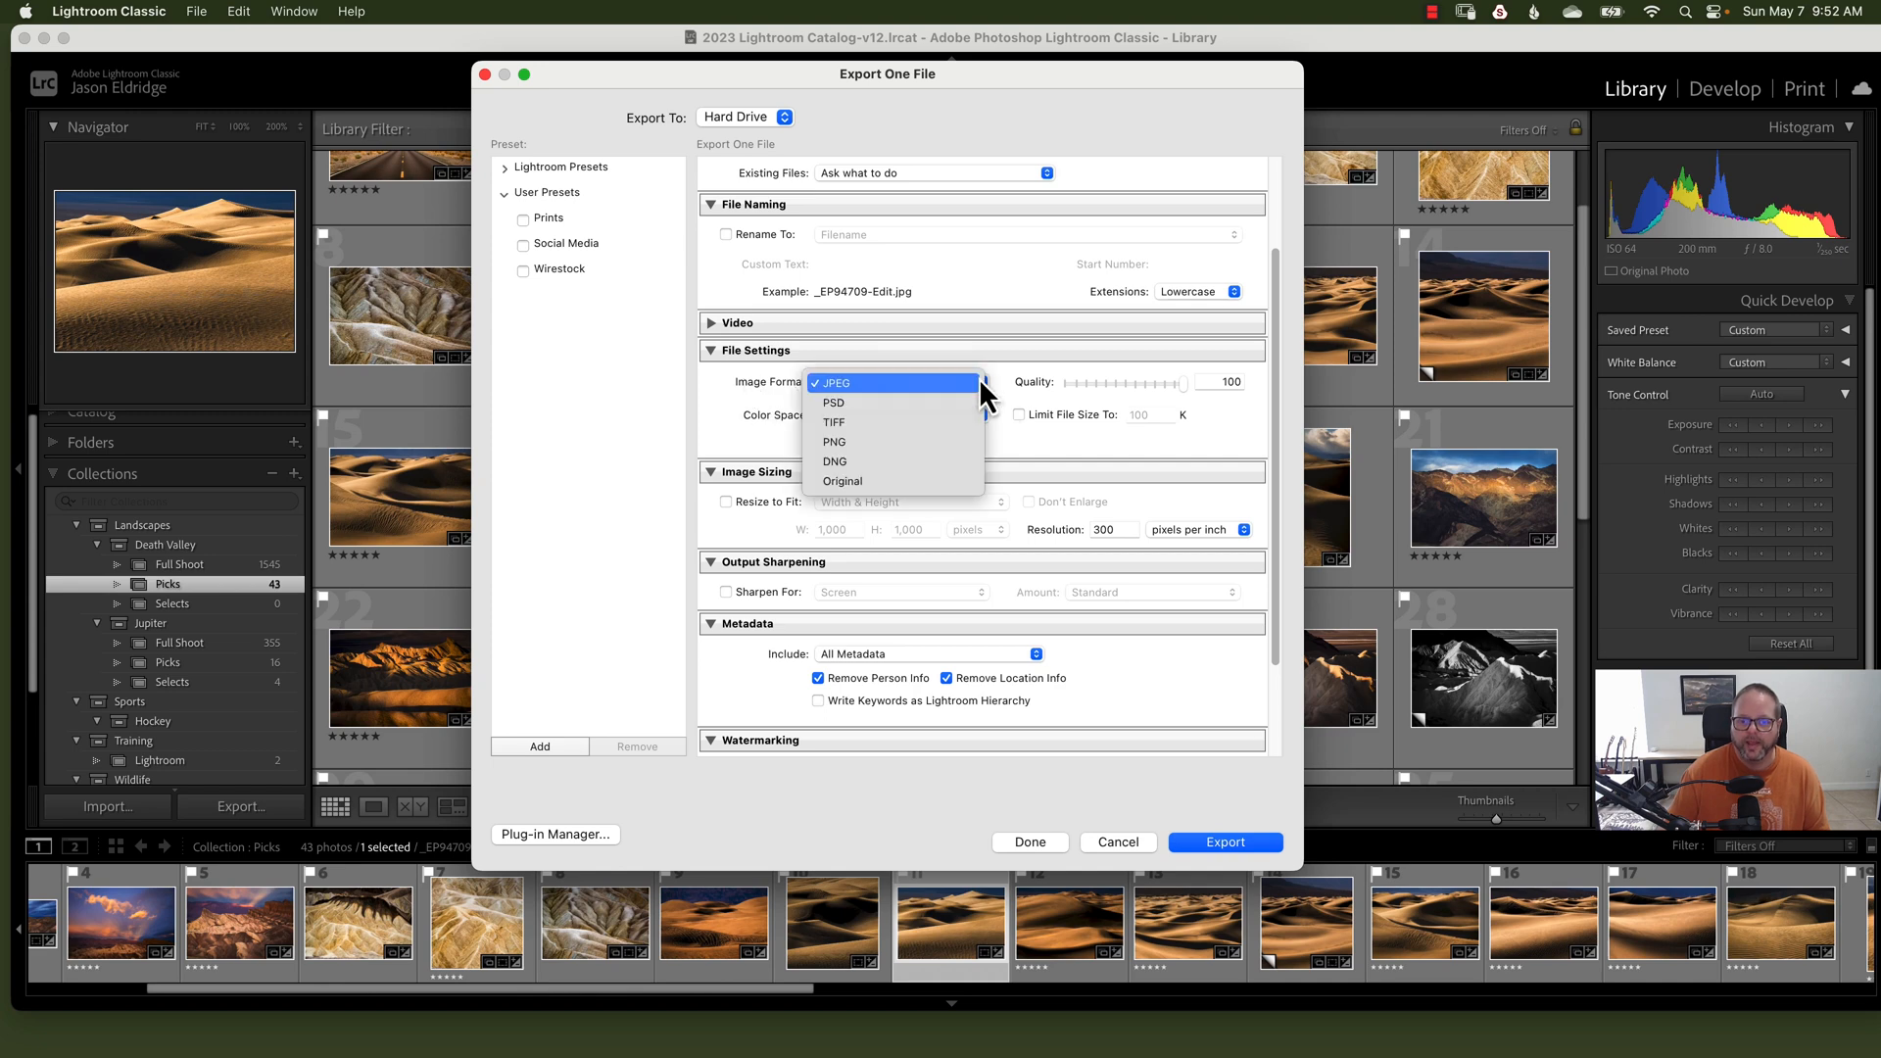
mouse_move(858, 442)
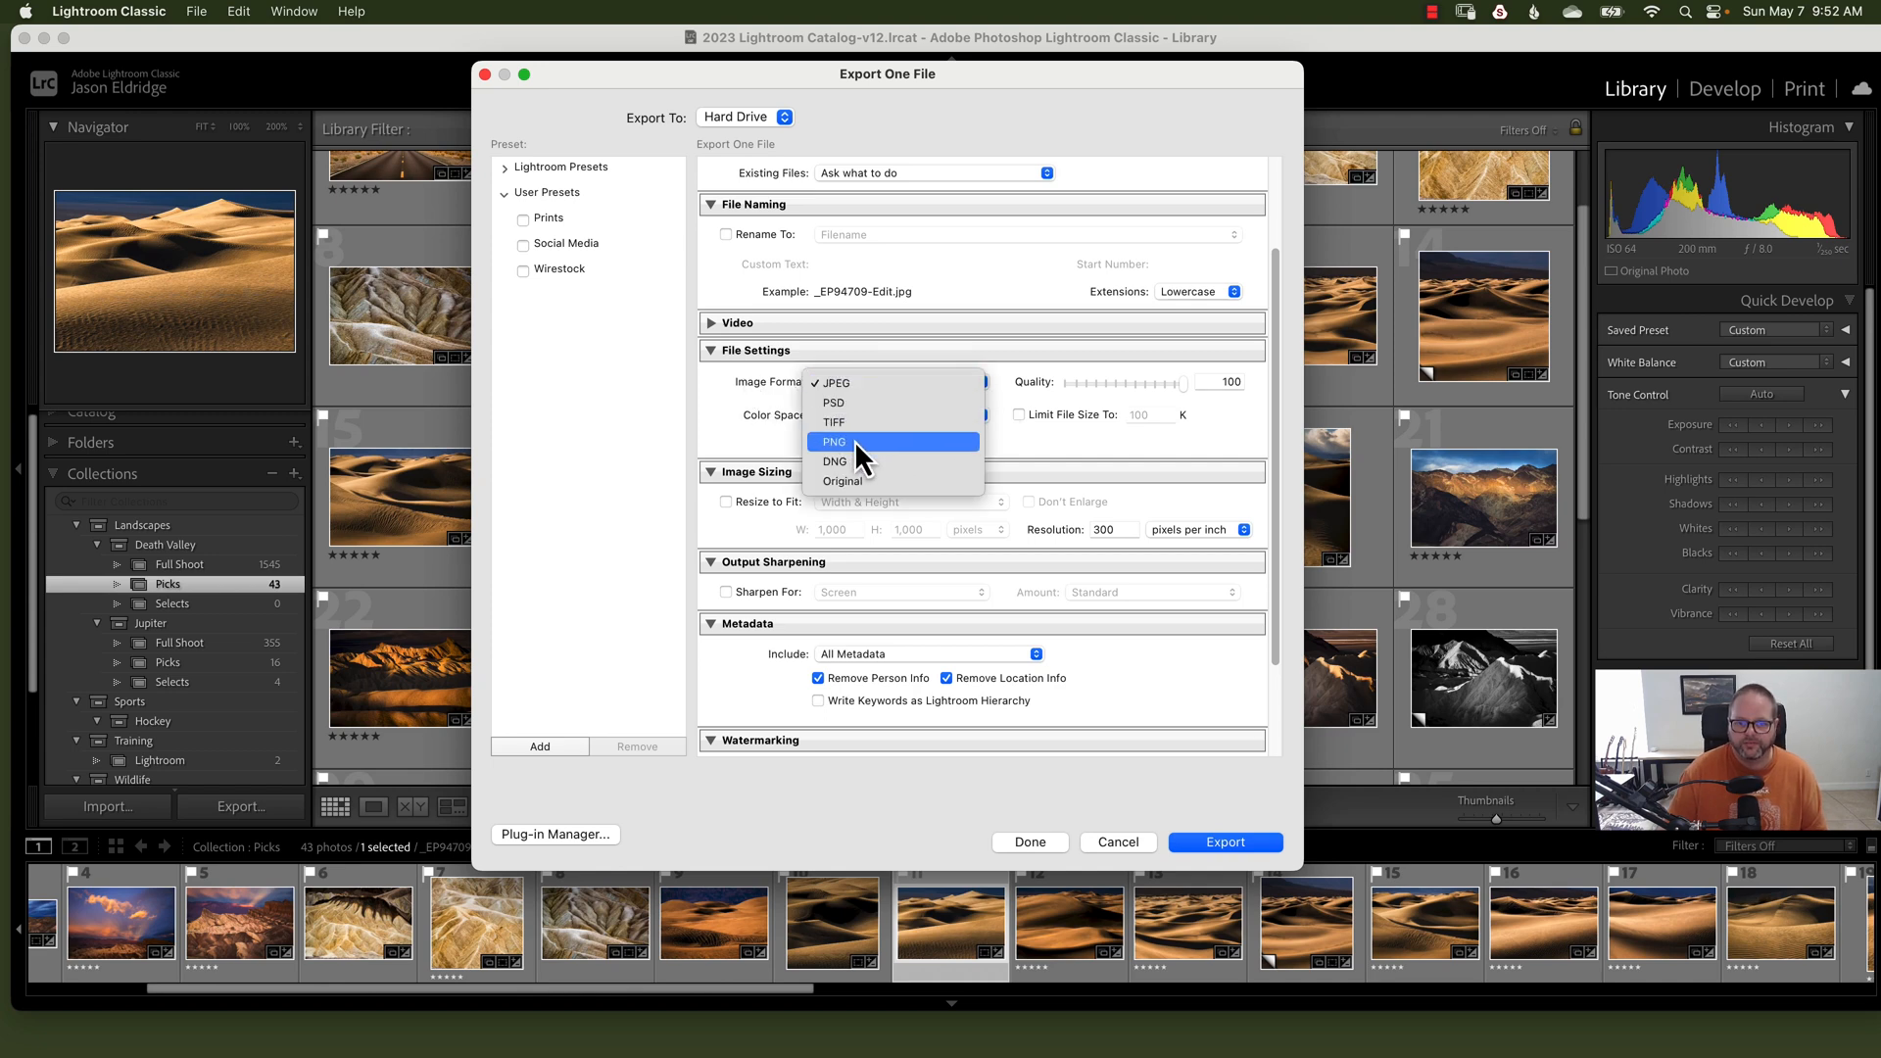
mouse_move(842, 481)
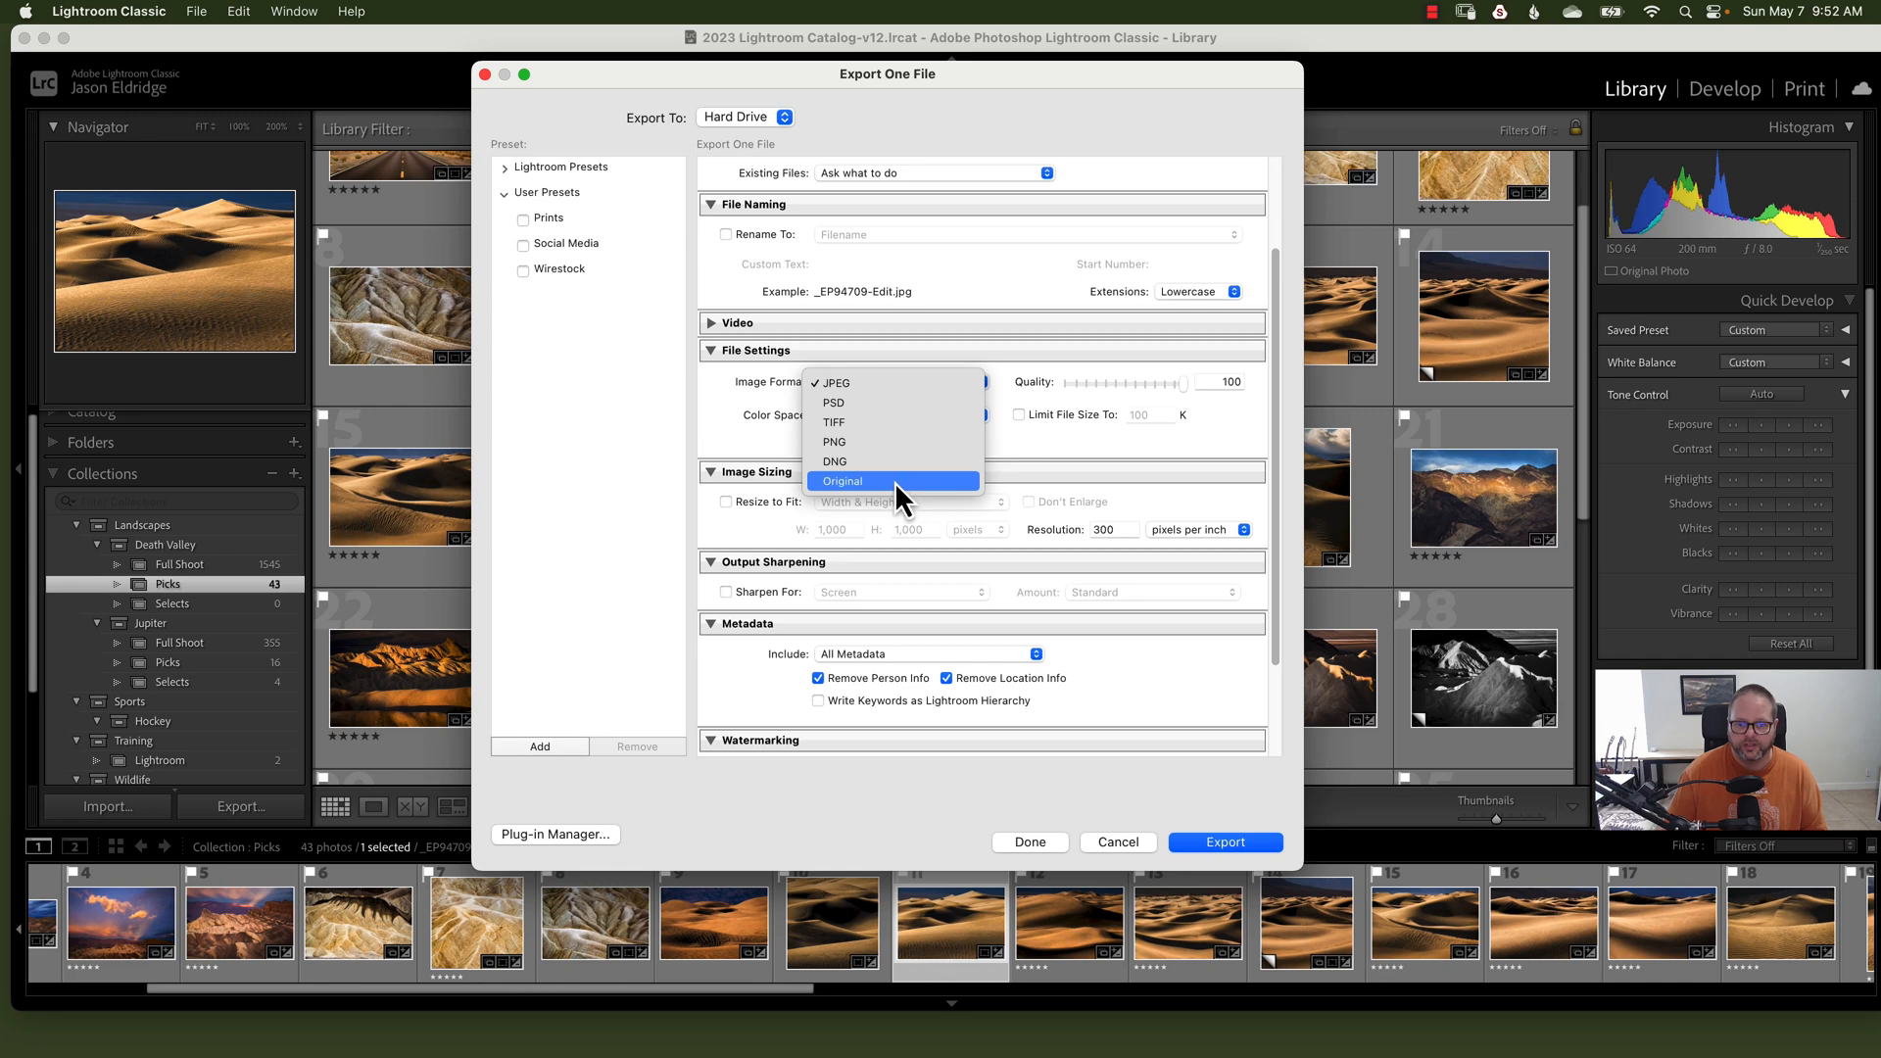
mouse_move(882, 461)
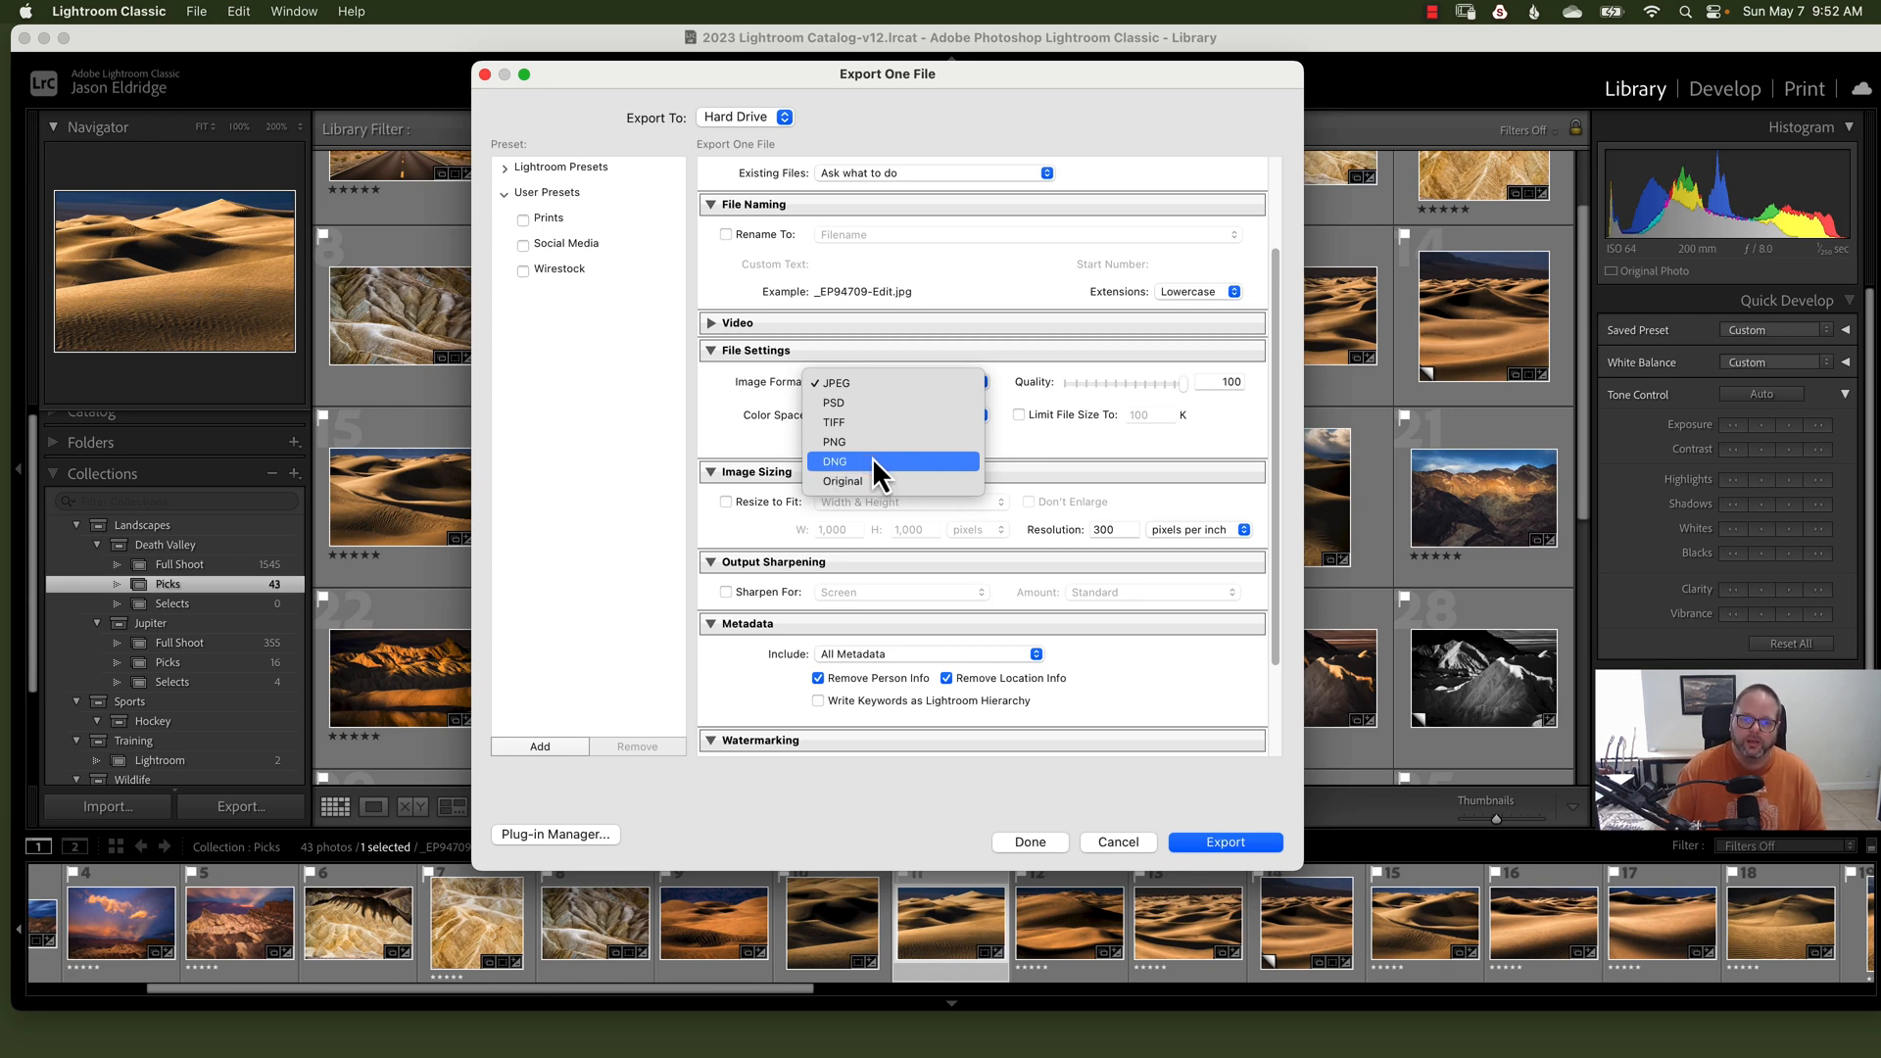
mouse_move(864, 481)
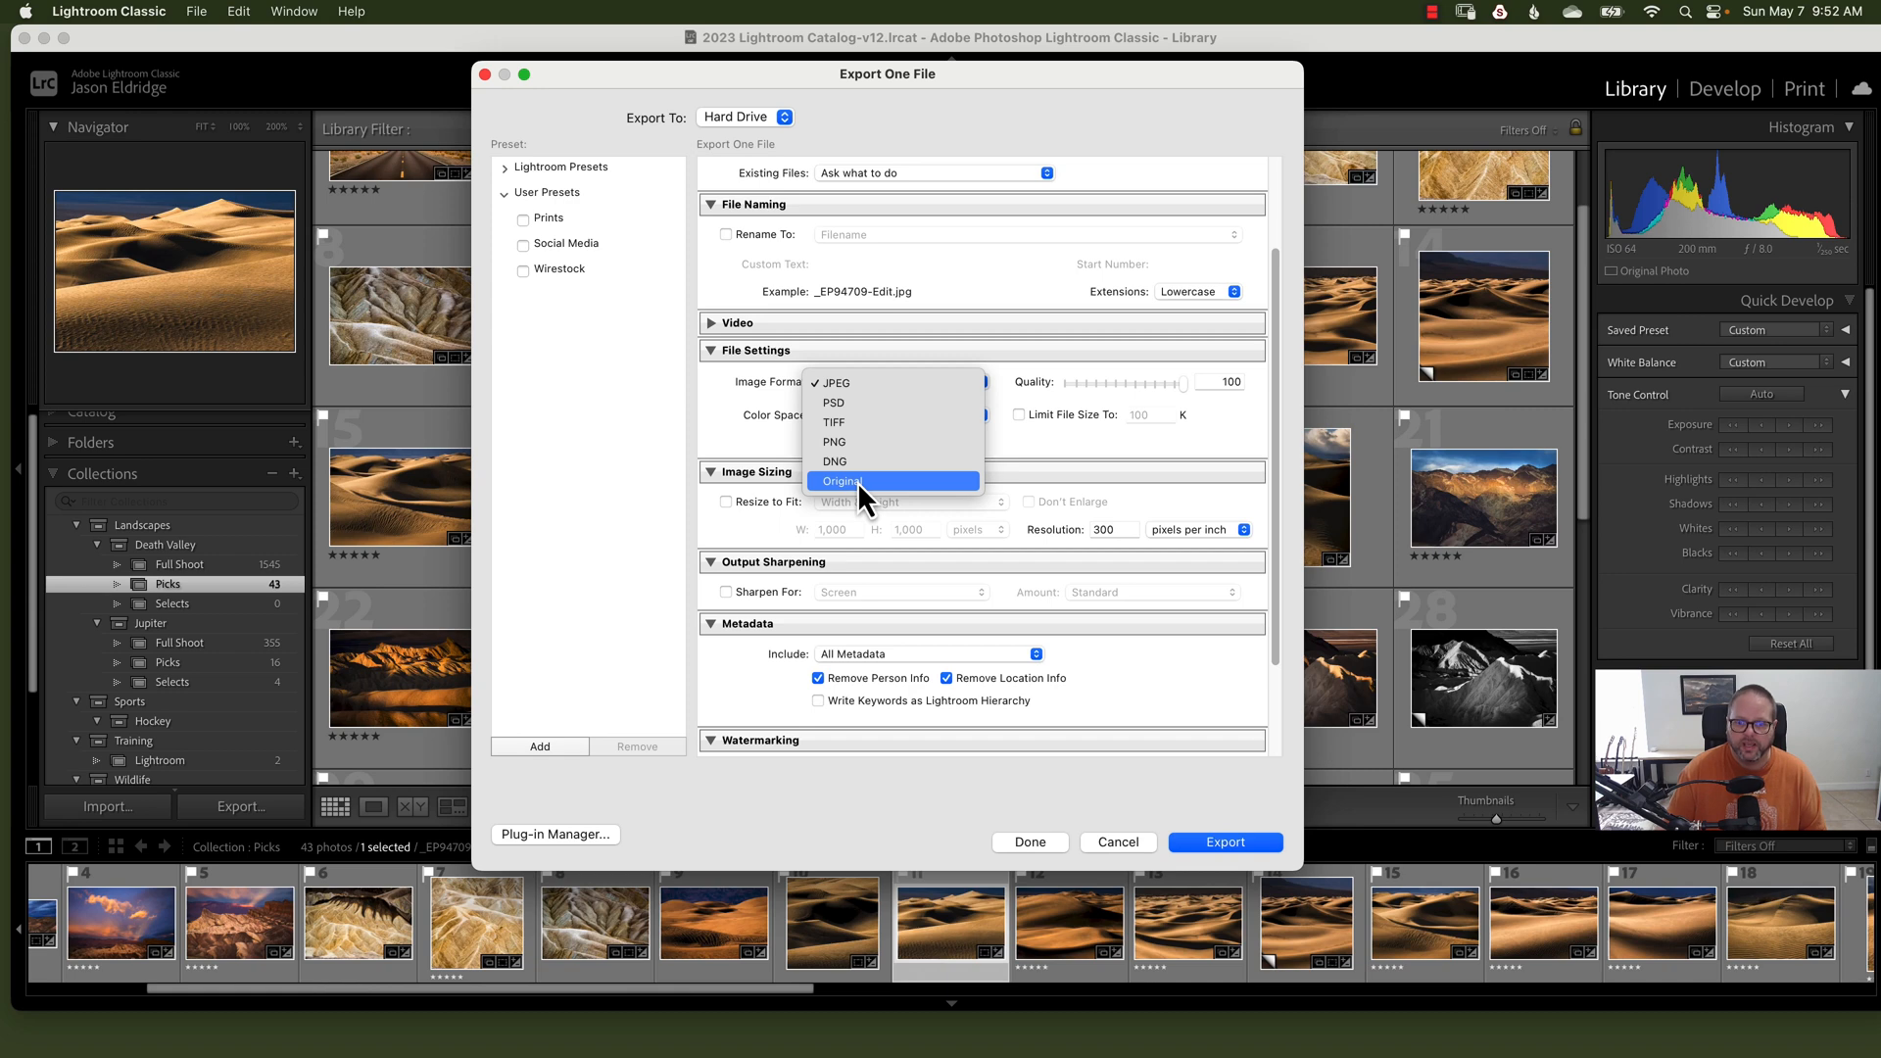
mouse_move(892, 421)
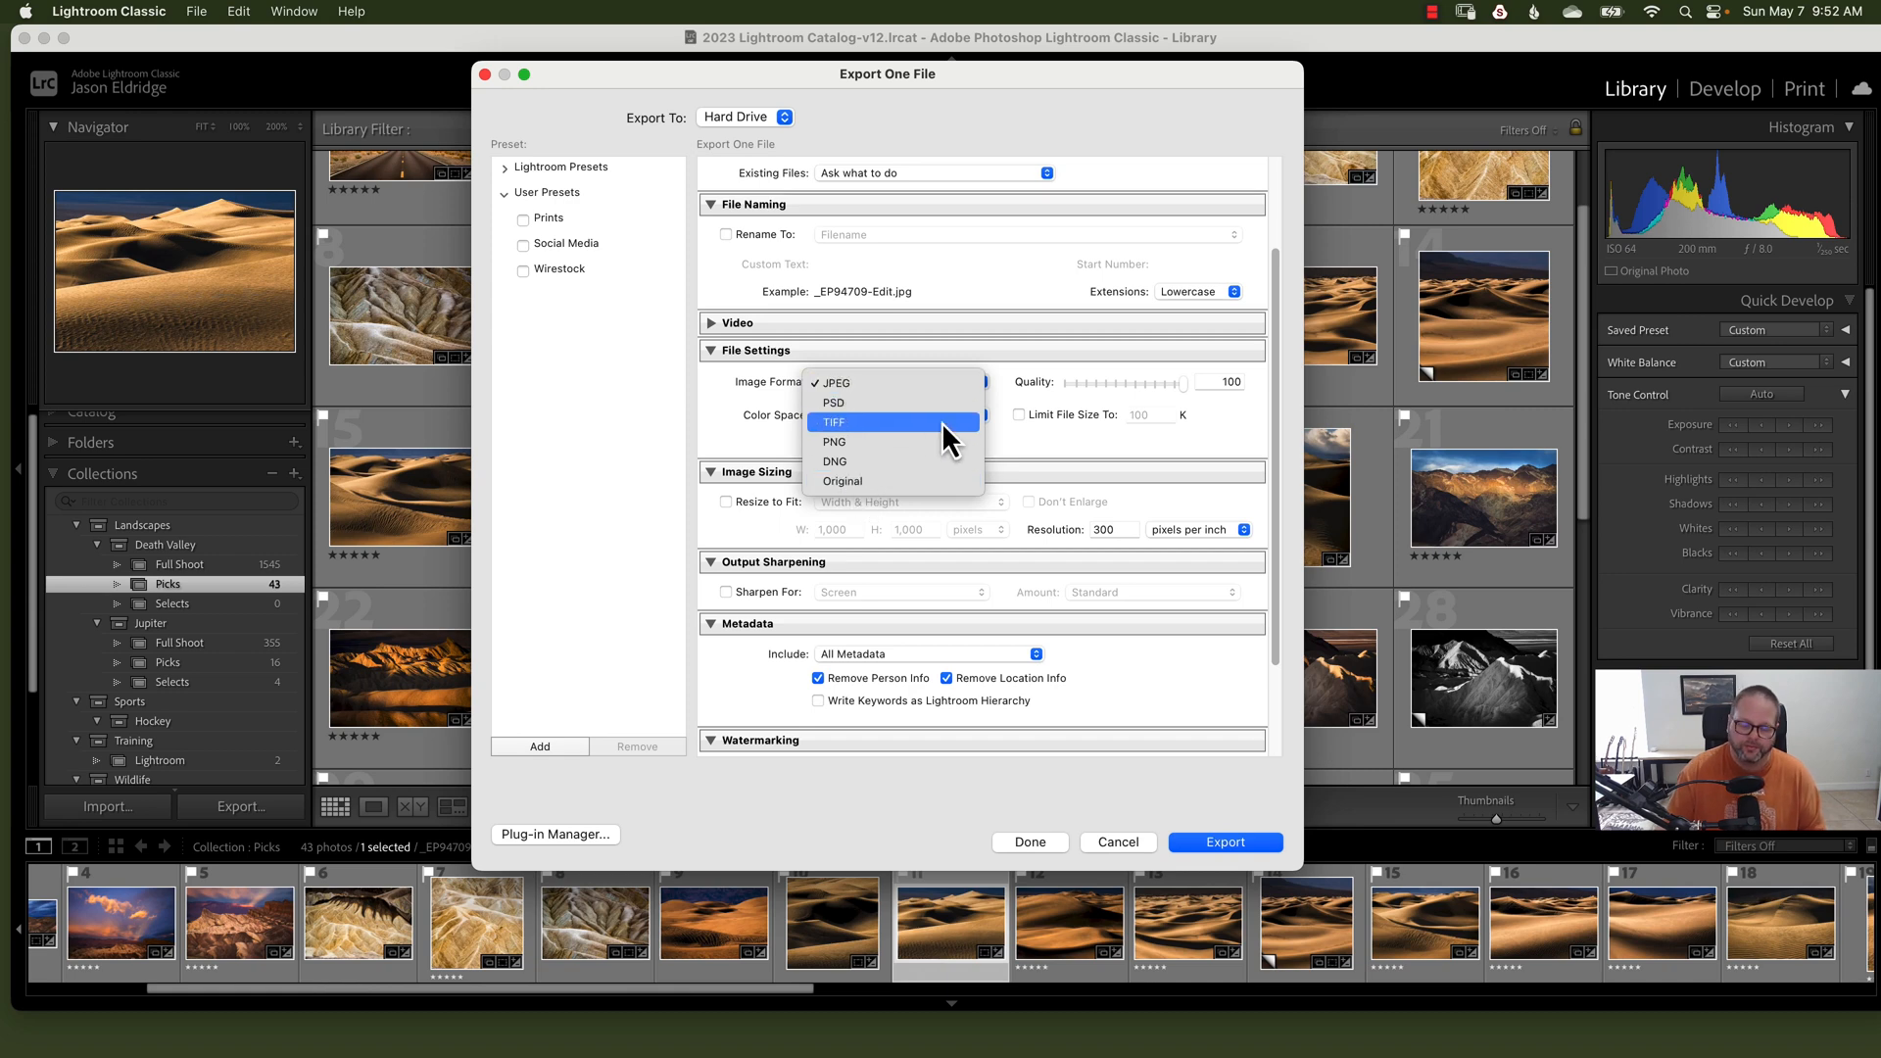
mouse_move(887, 389)
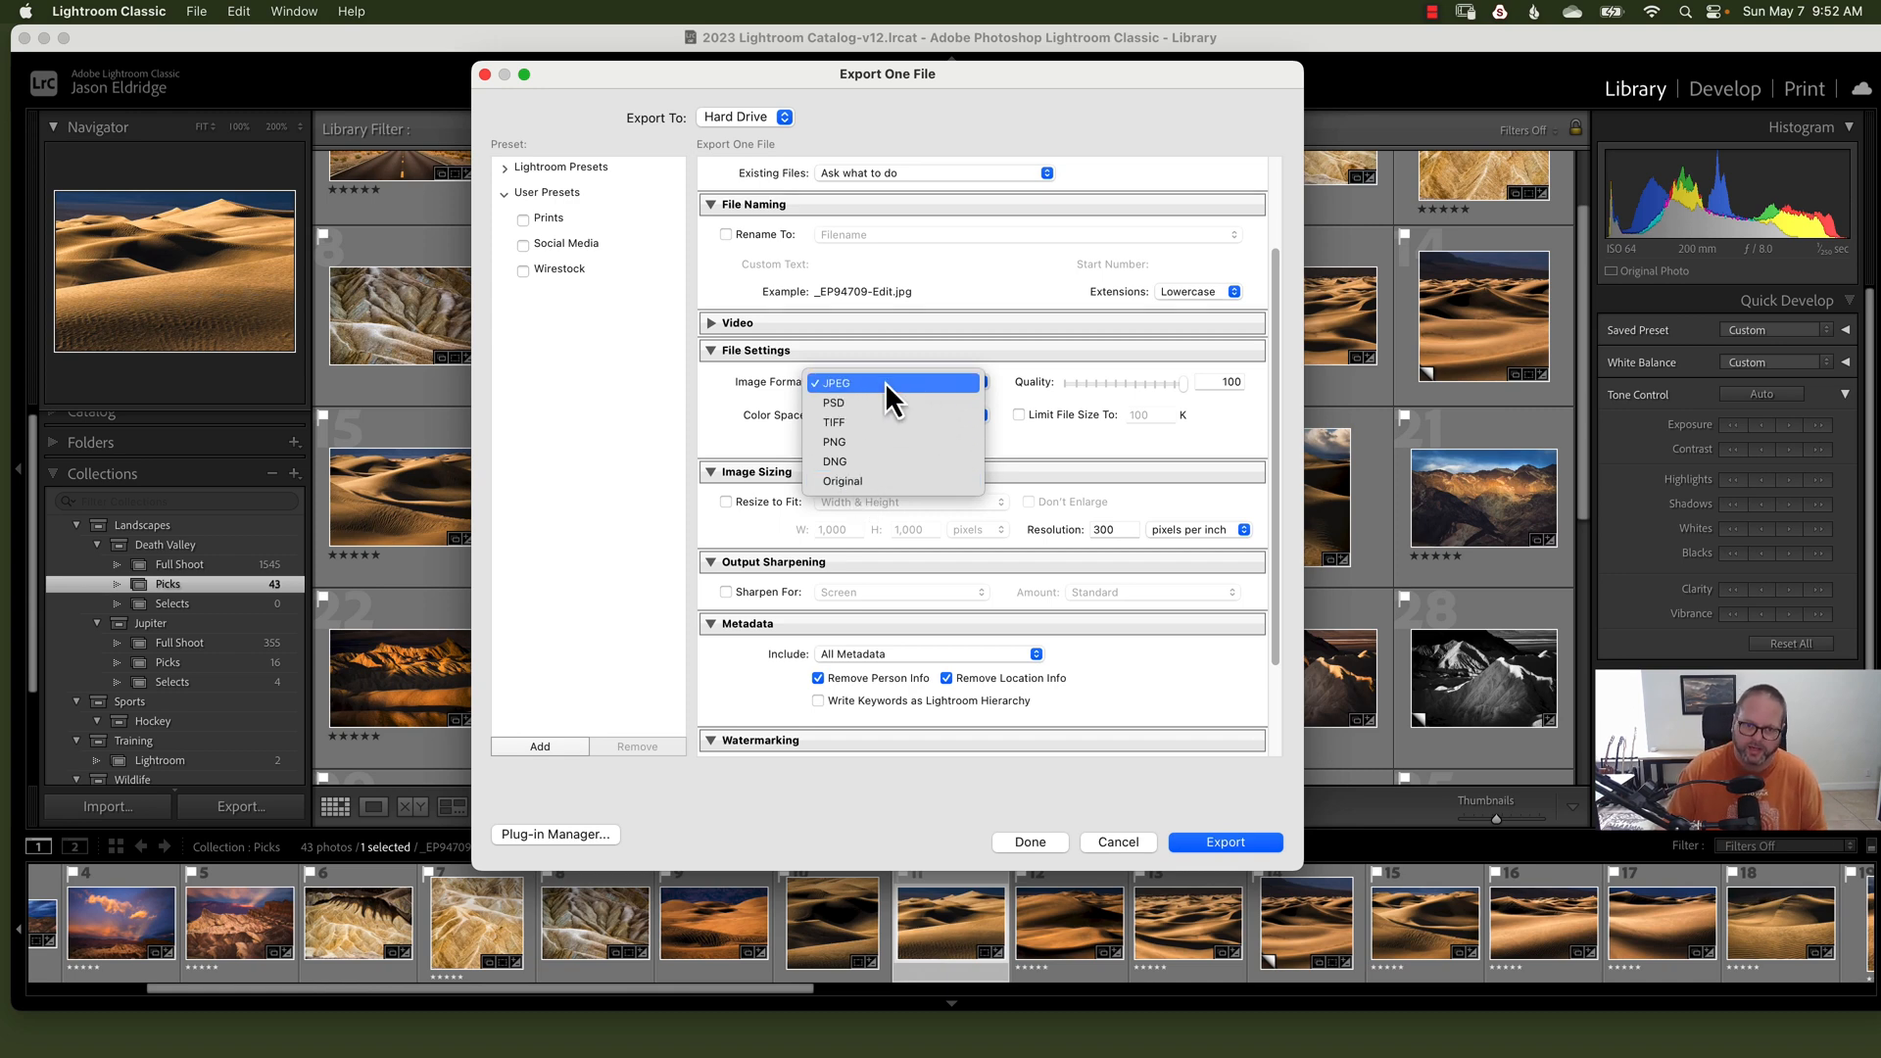
mouse_move(849, 399)
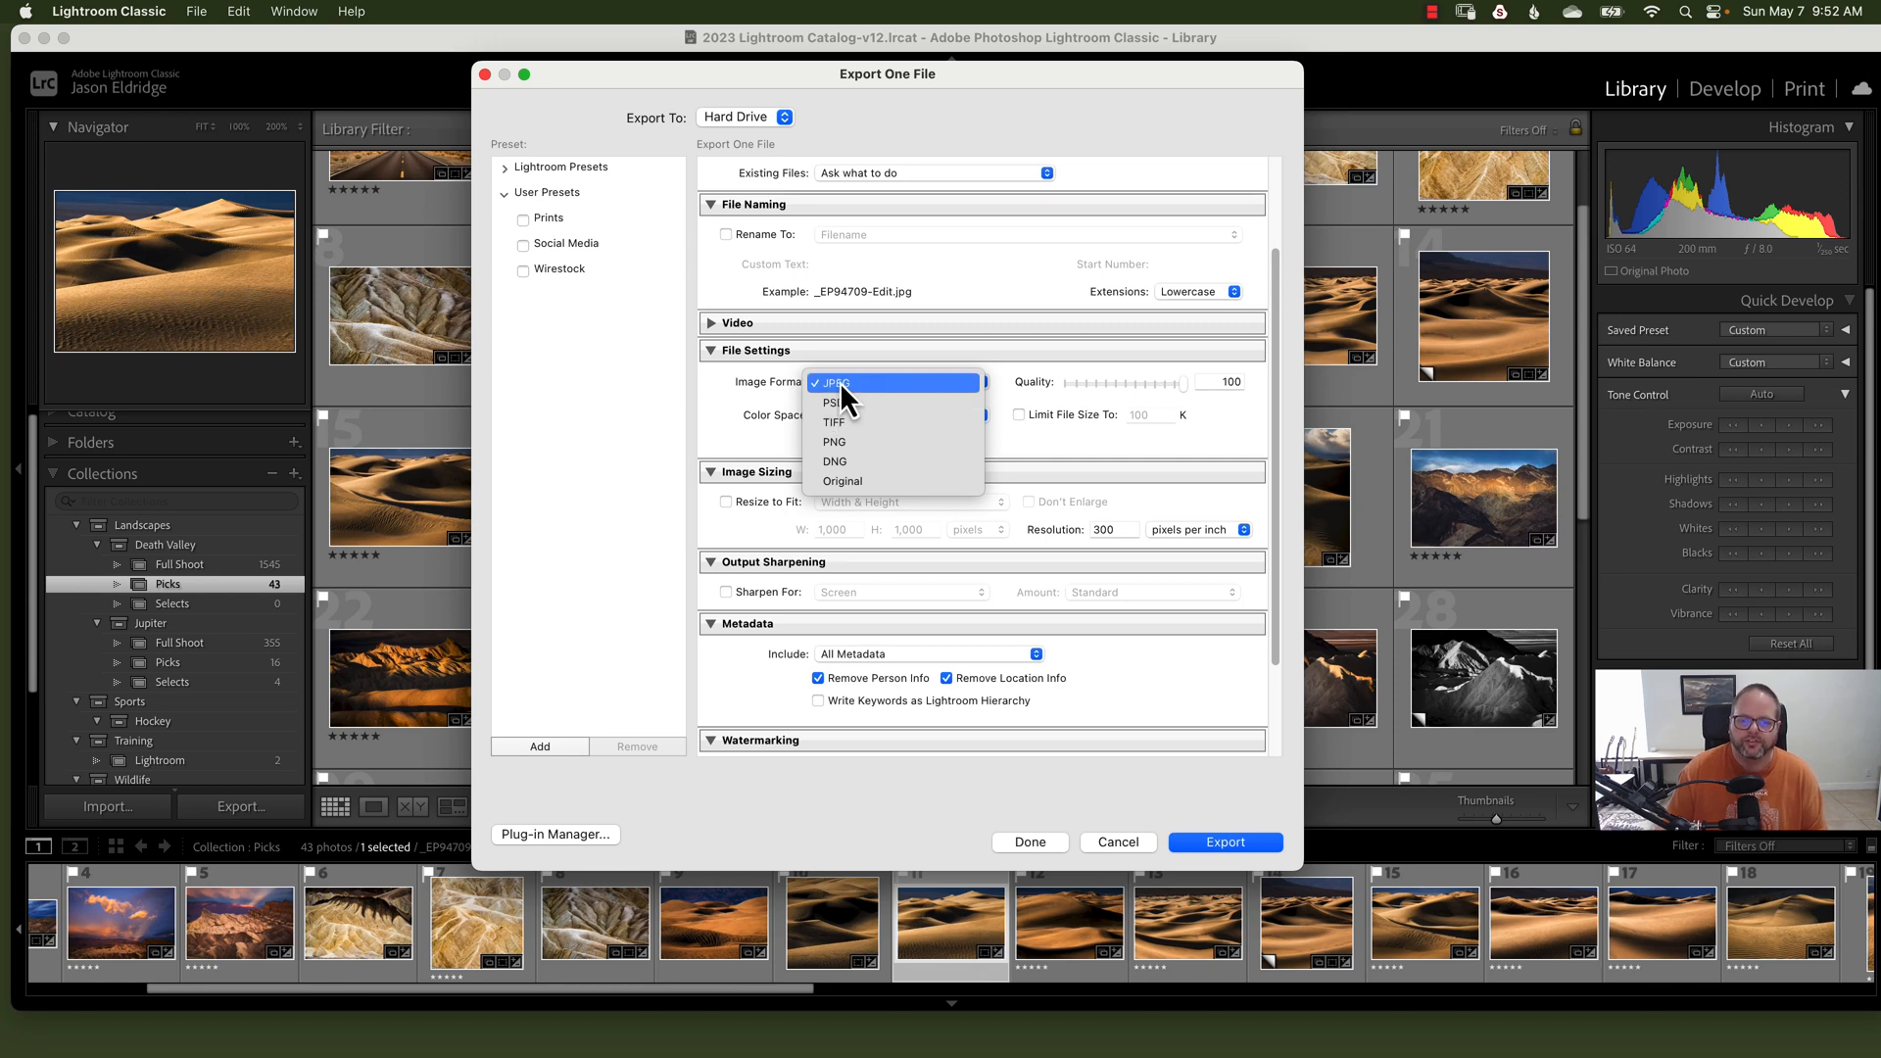
click(835, 381)
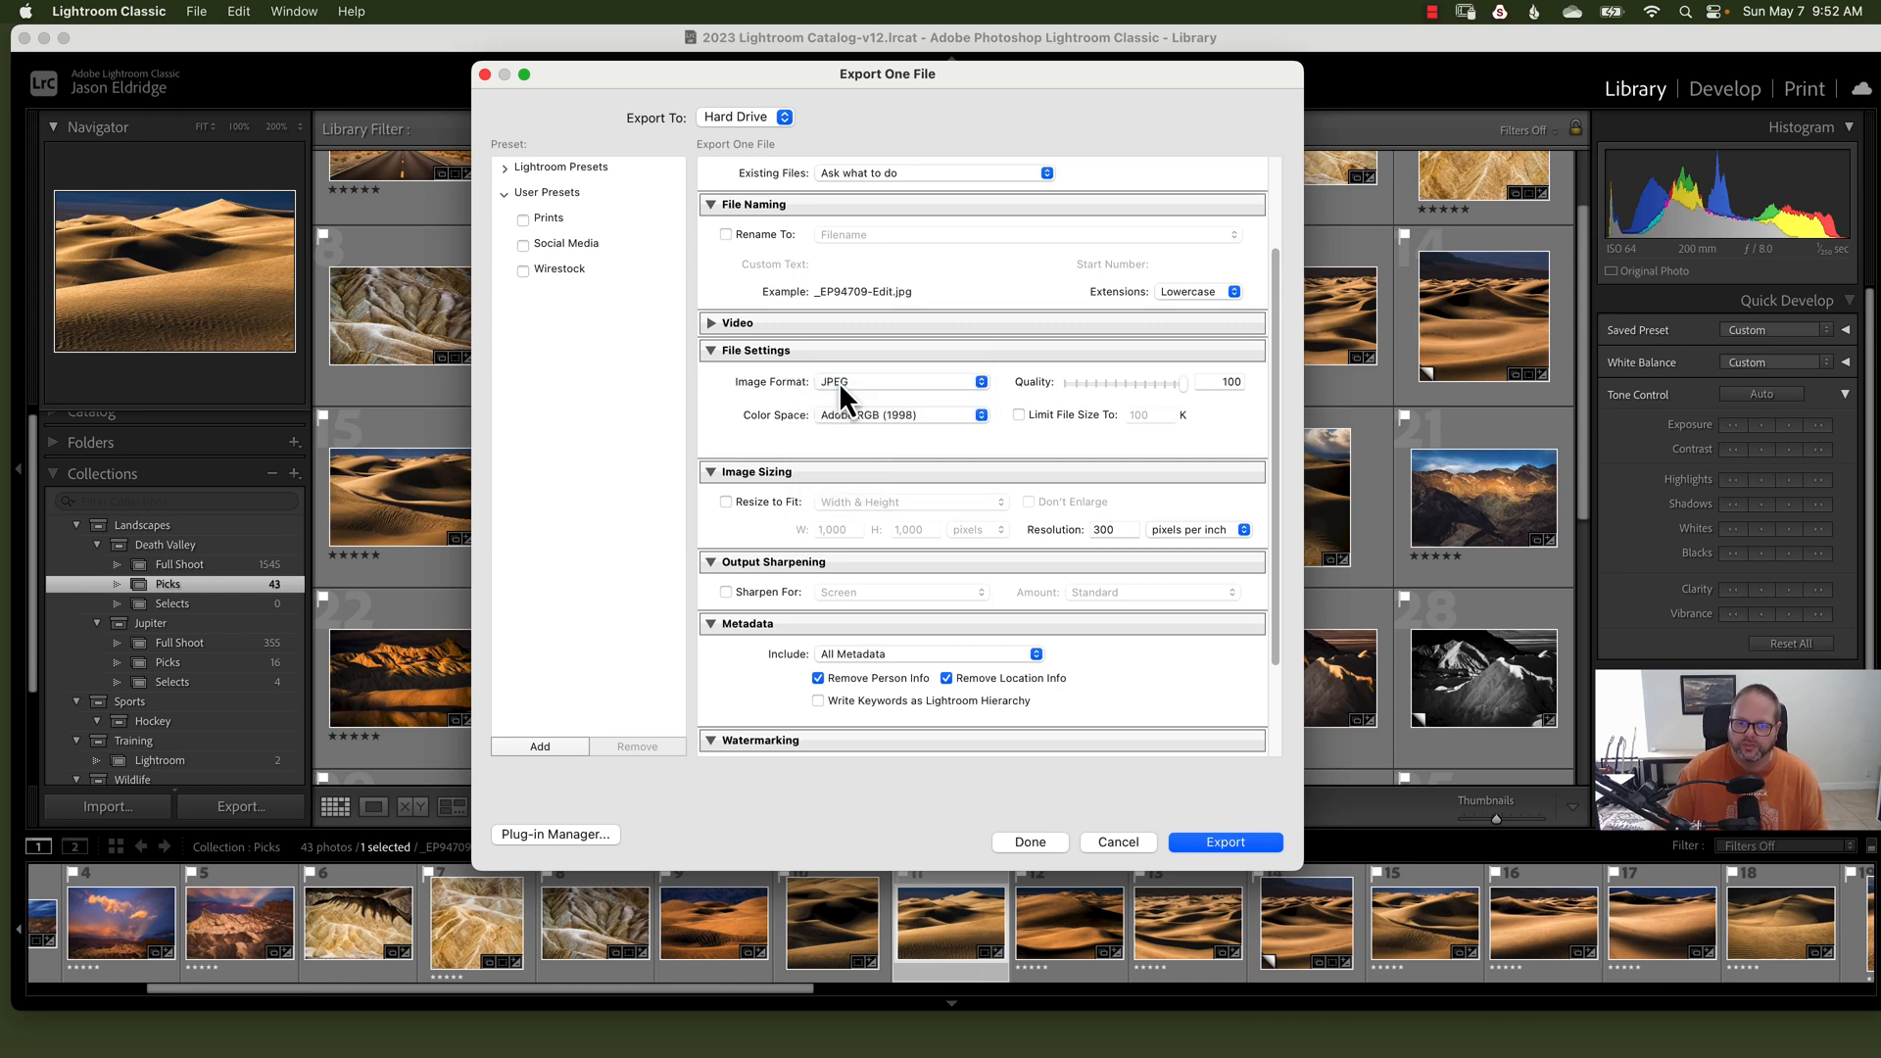
mouse_move(1170, 395)
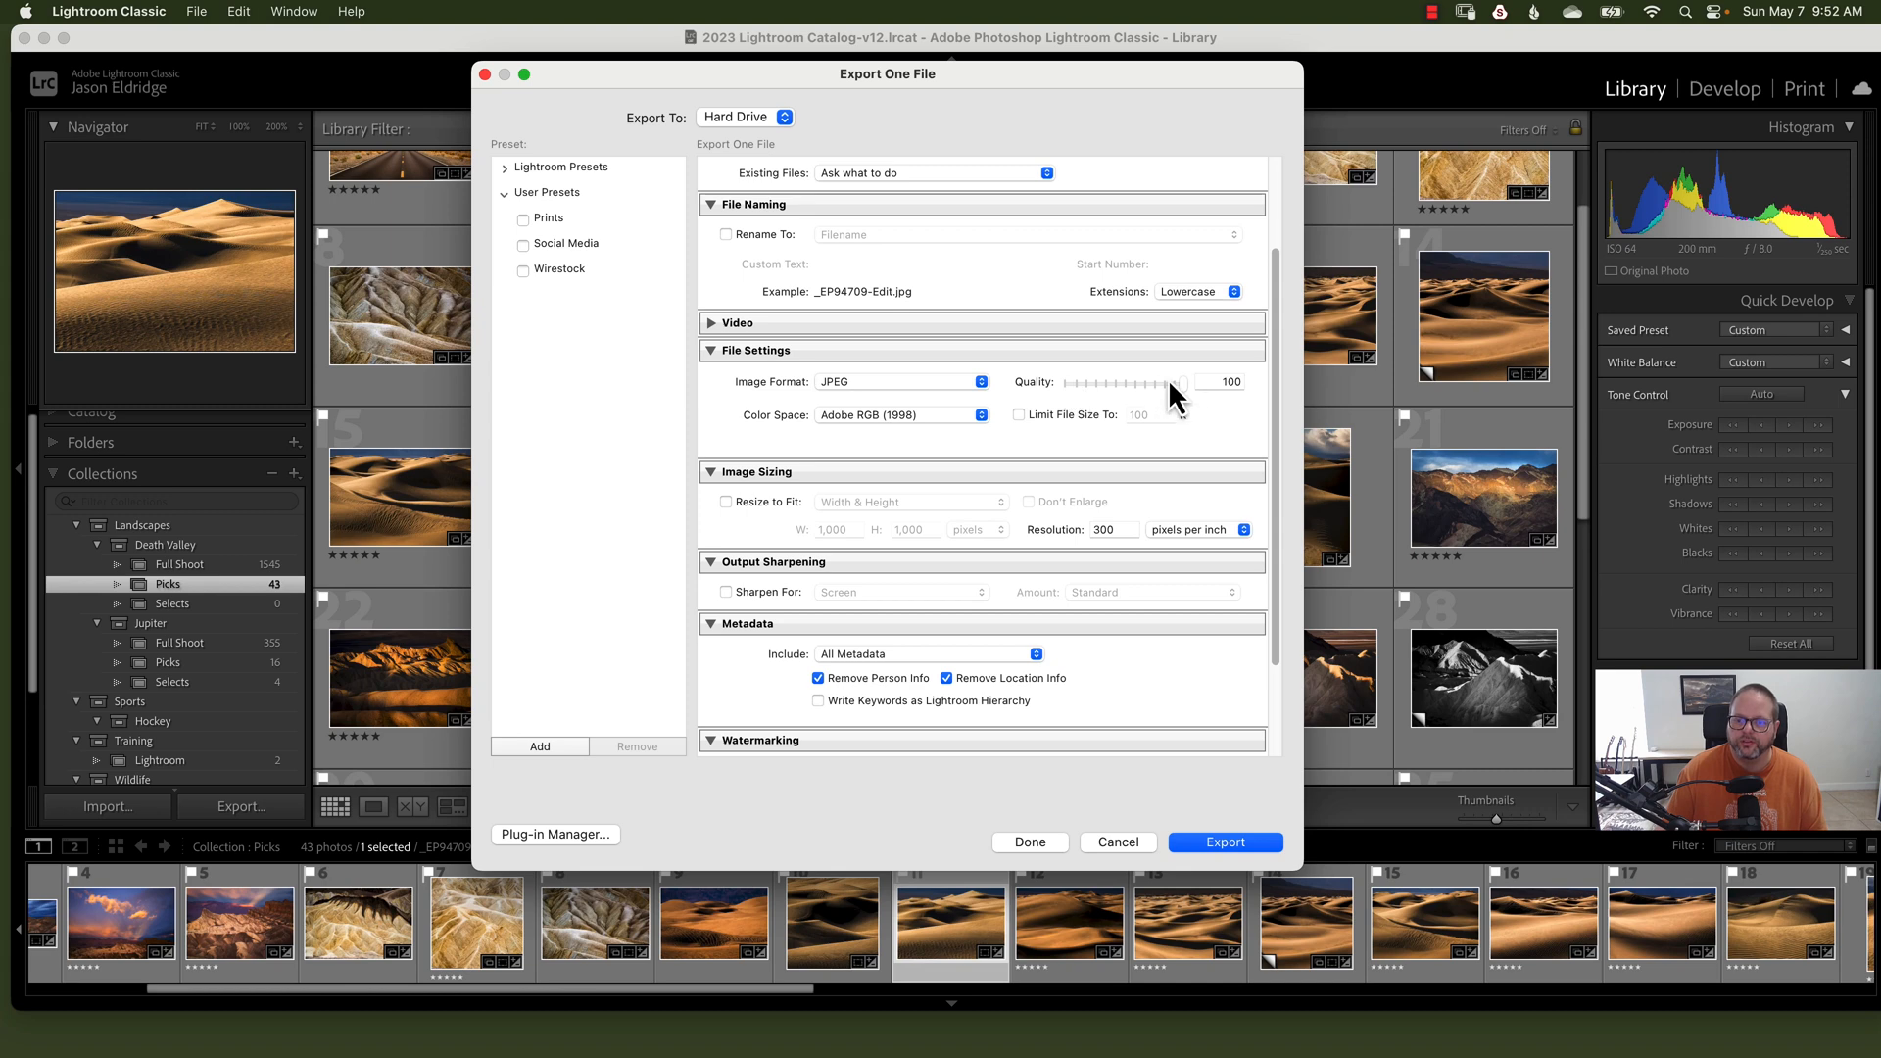
mouse_move(888, 429)
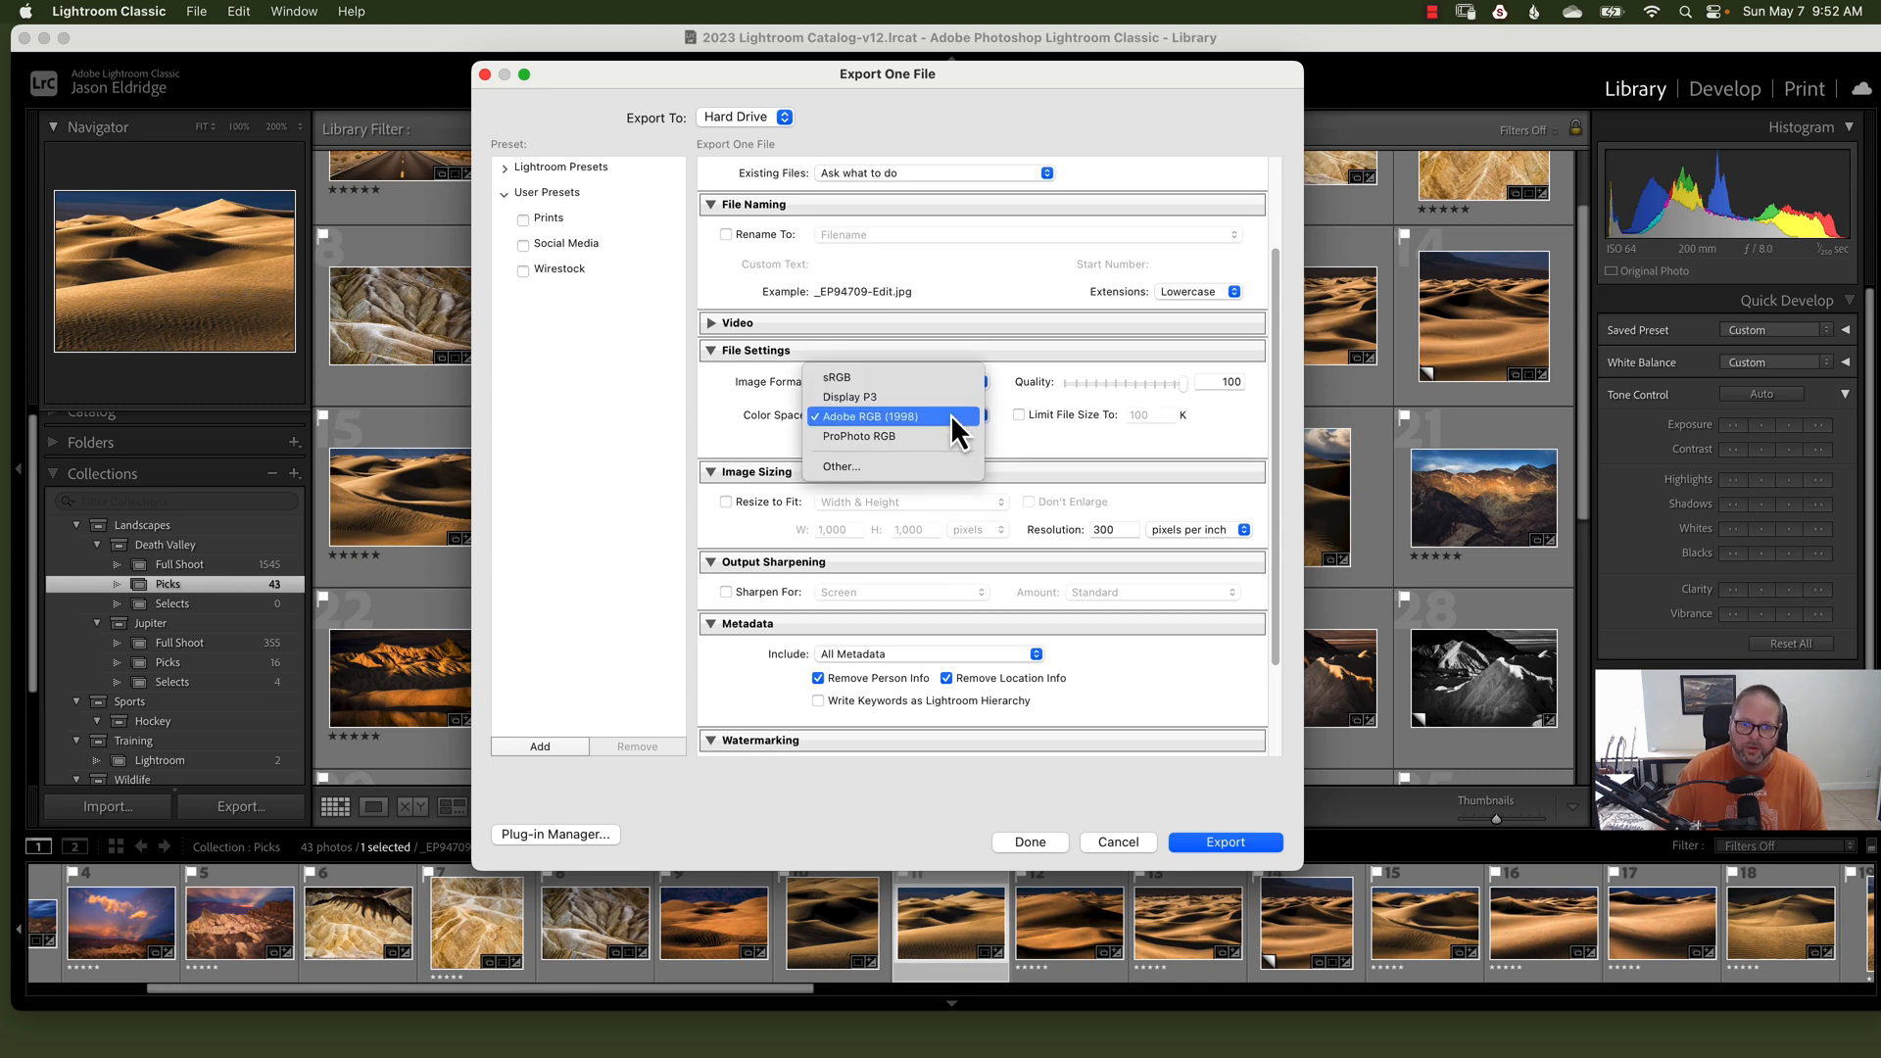
mouse_move(864, 432)
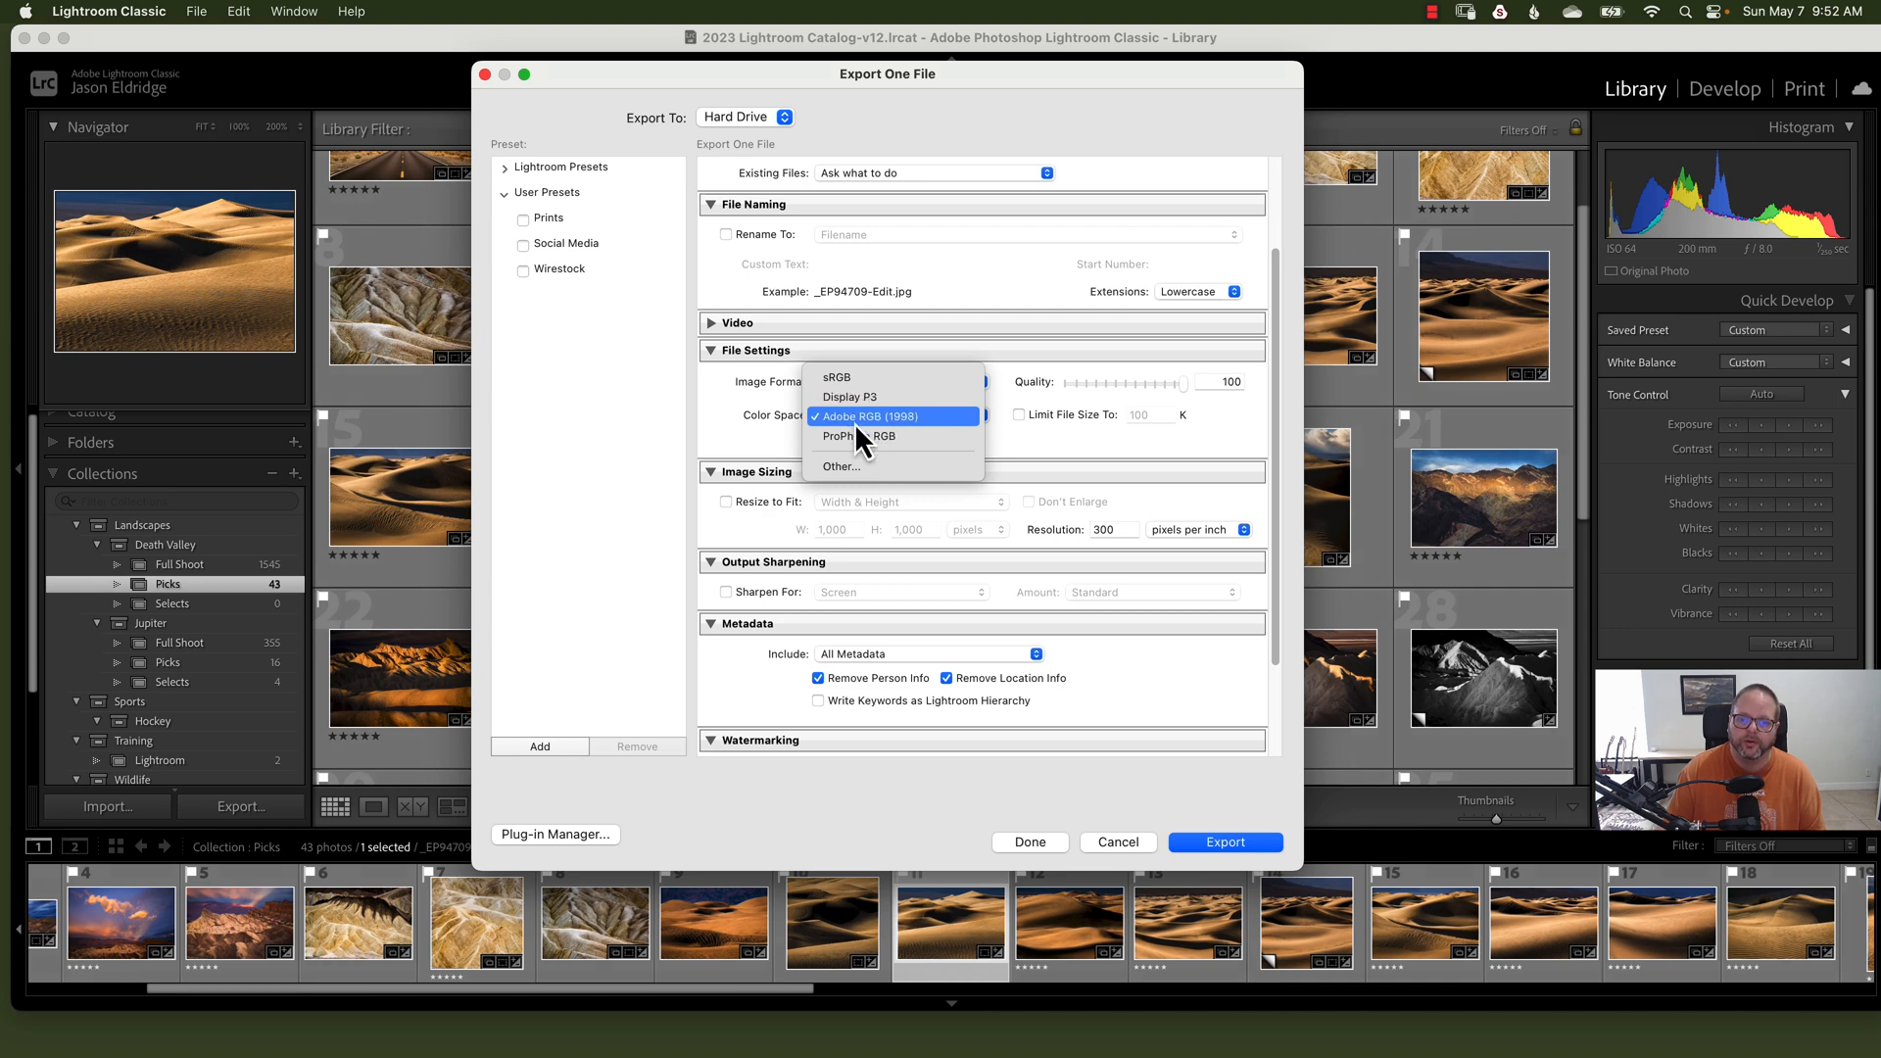
mouse_move(909, 444)
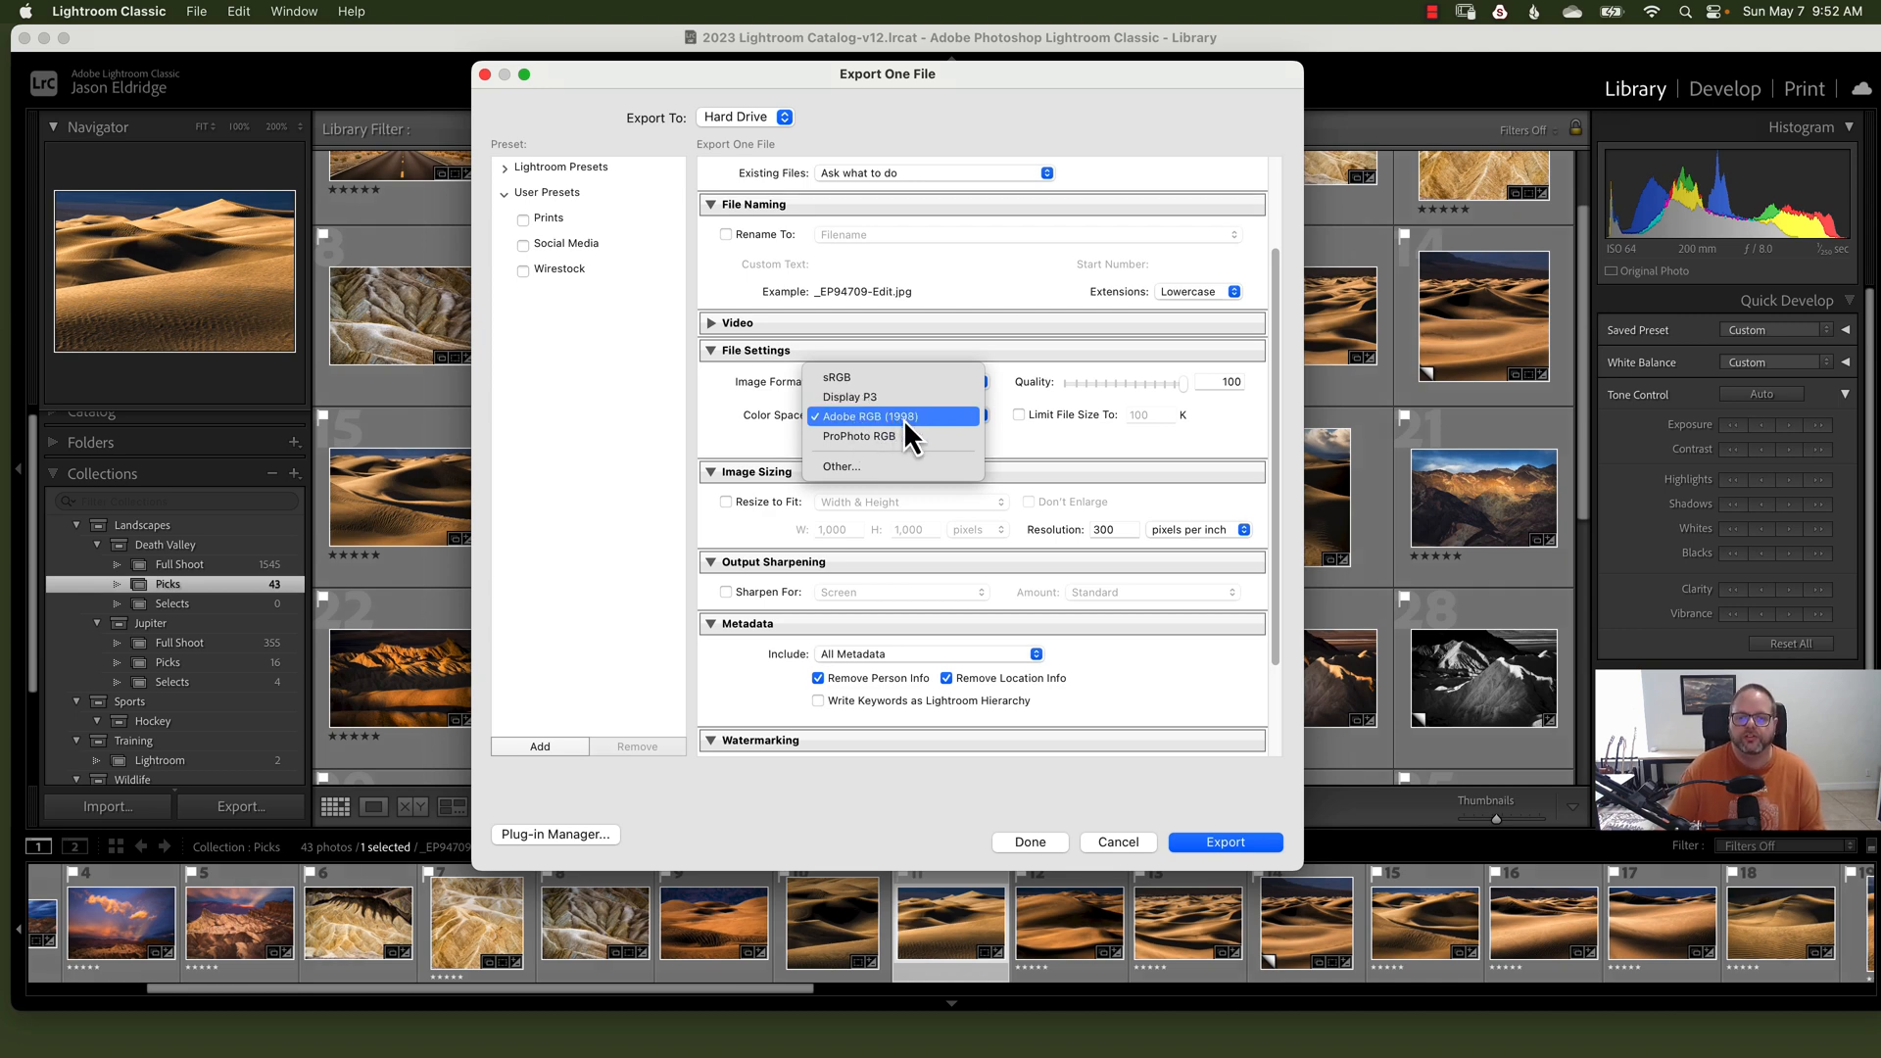
mouse_move(858, 435)
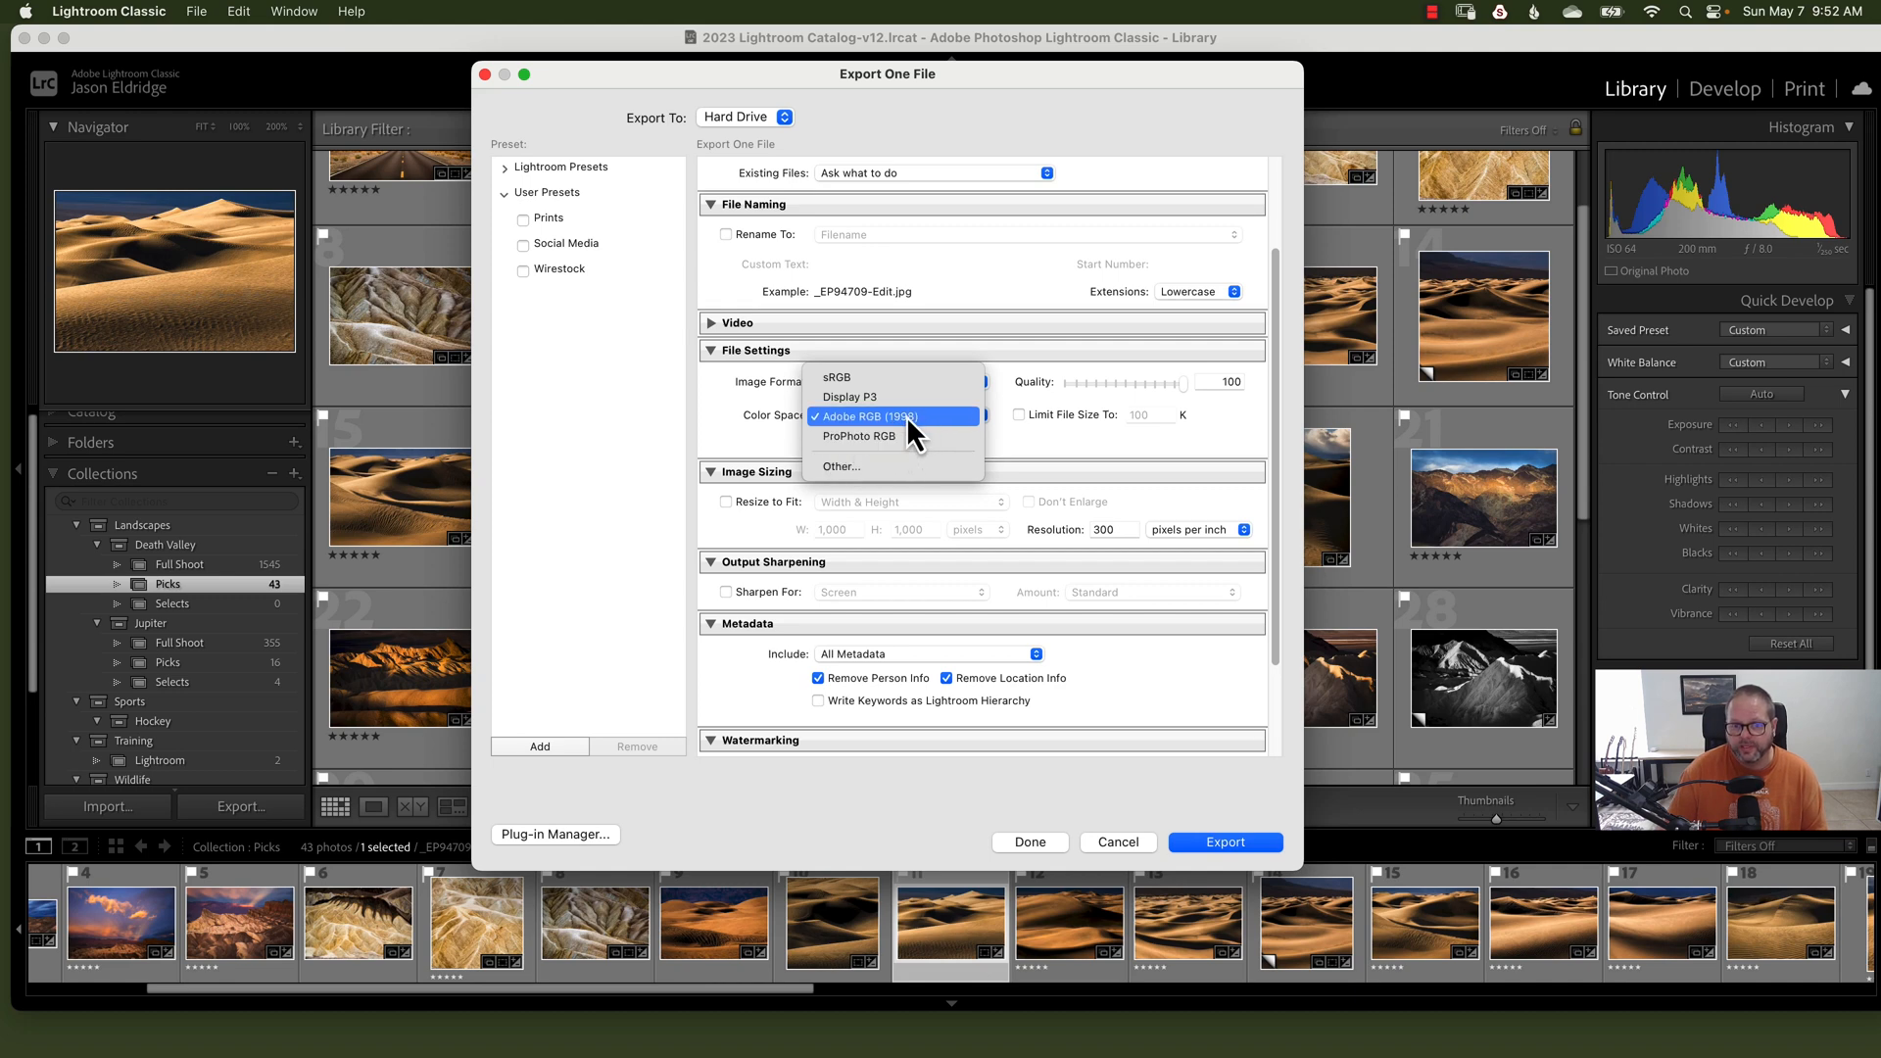
mouse_move(851, 378)
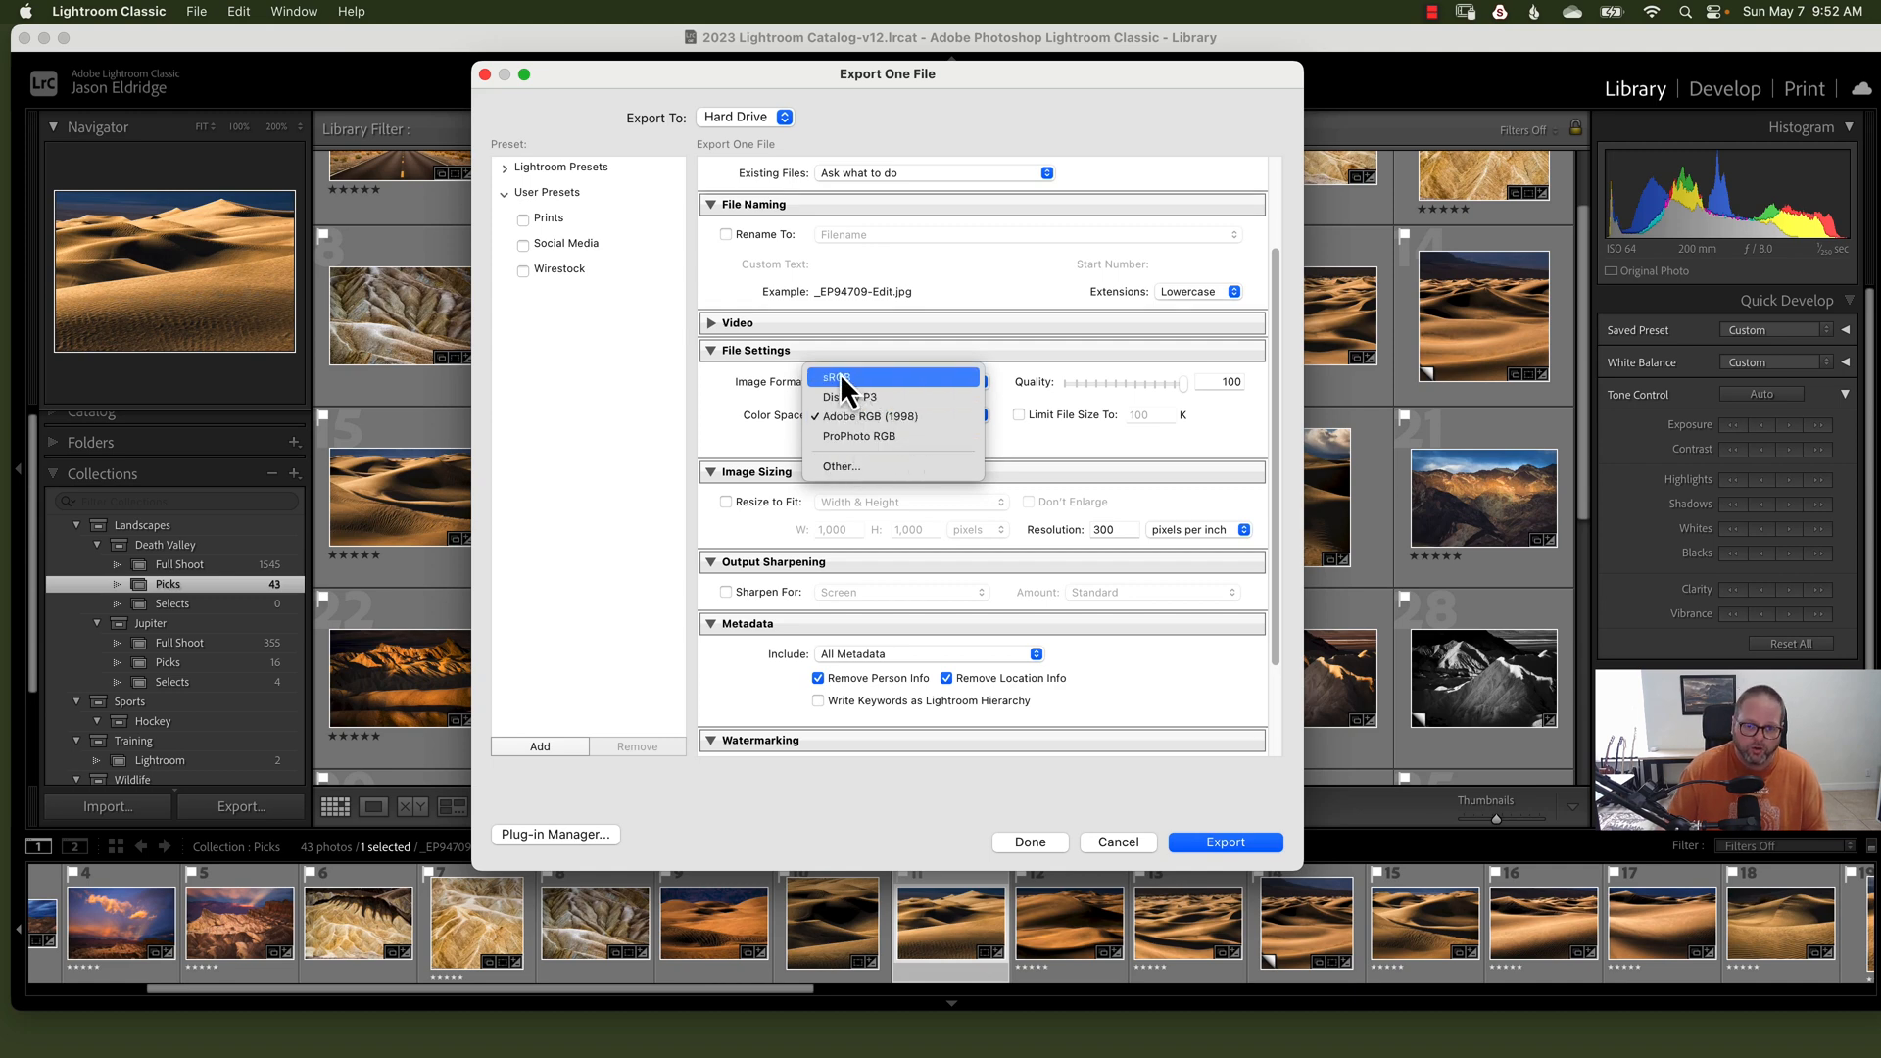
mouse_move(859, 390)
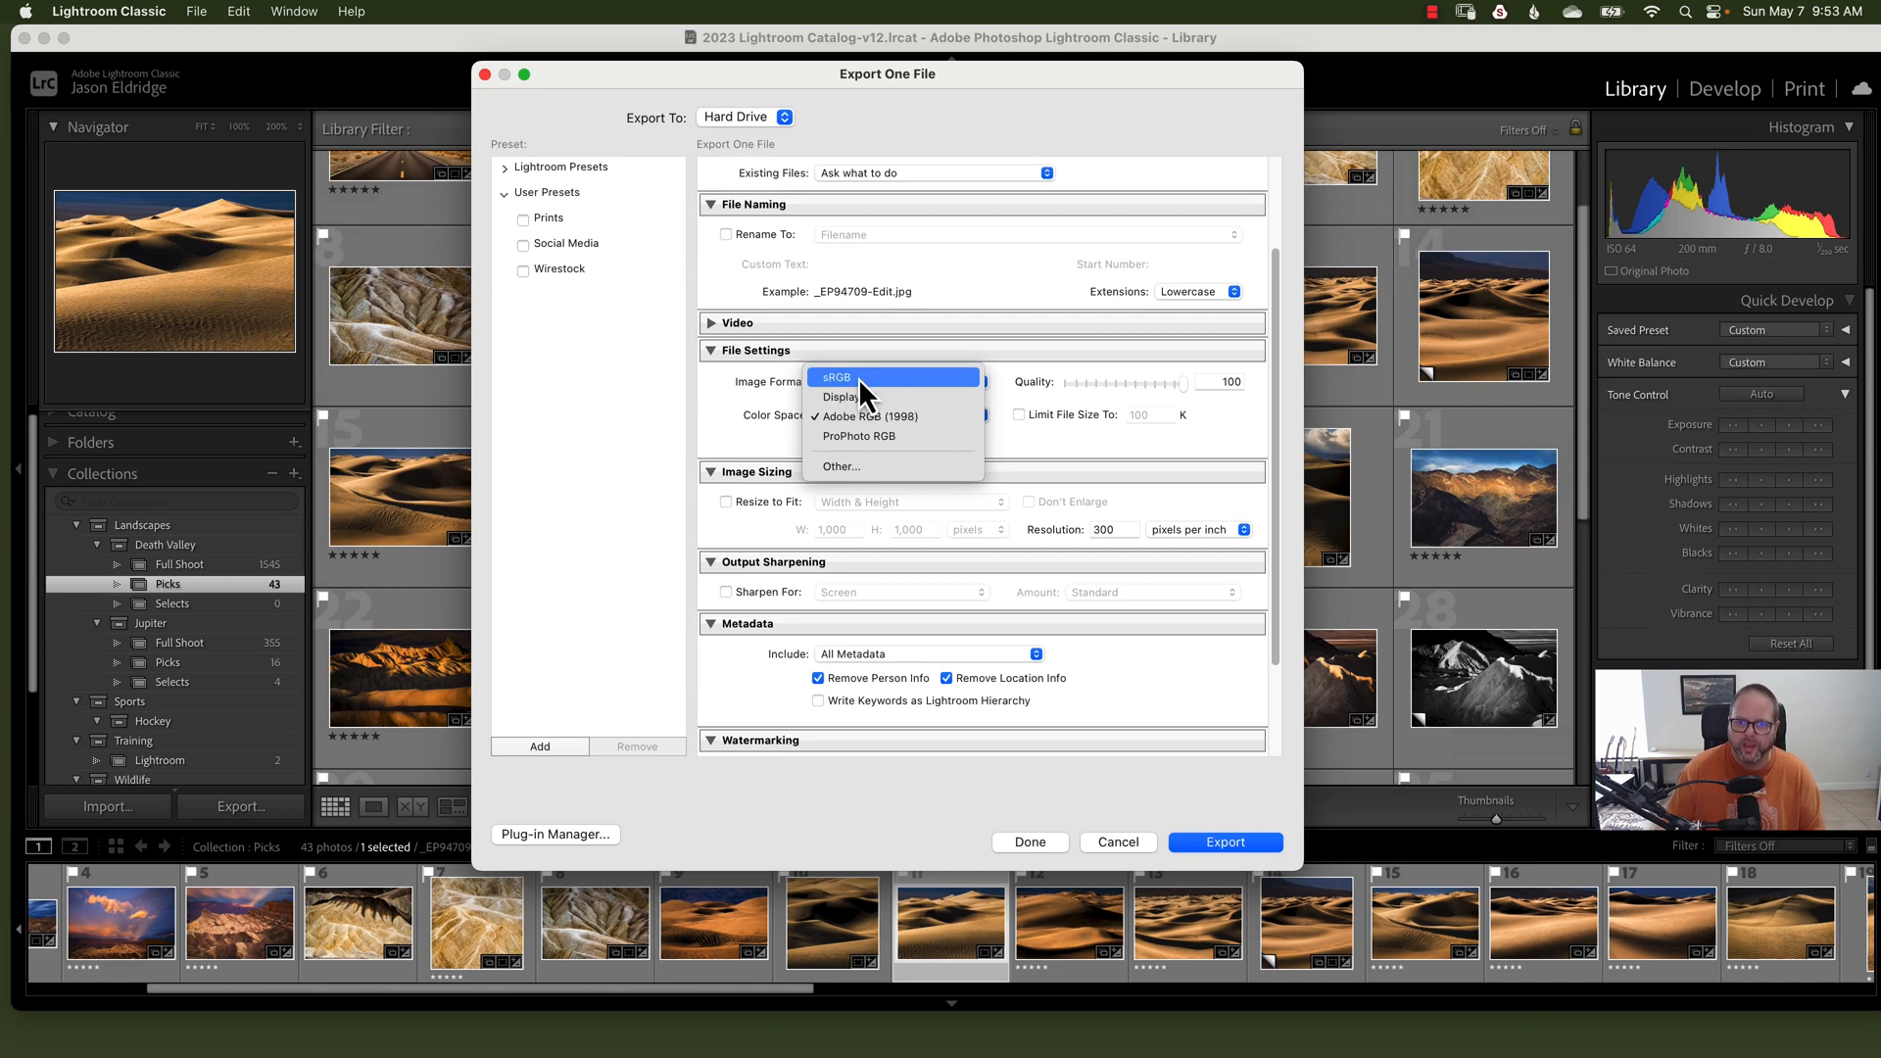
mouse_move(883, 401)
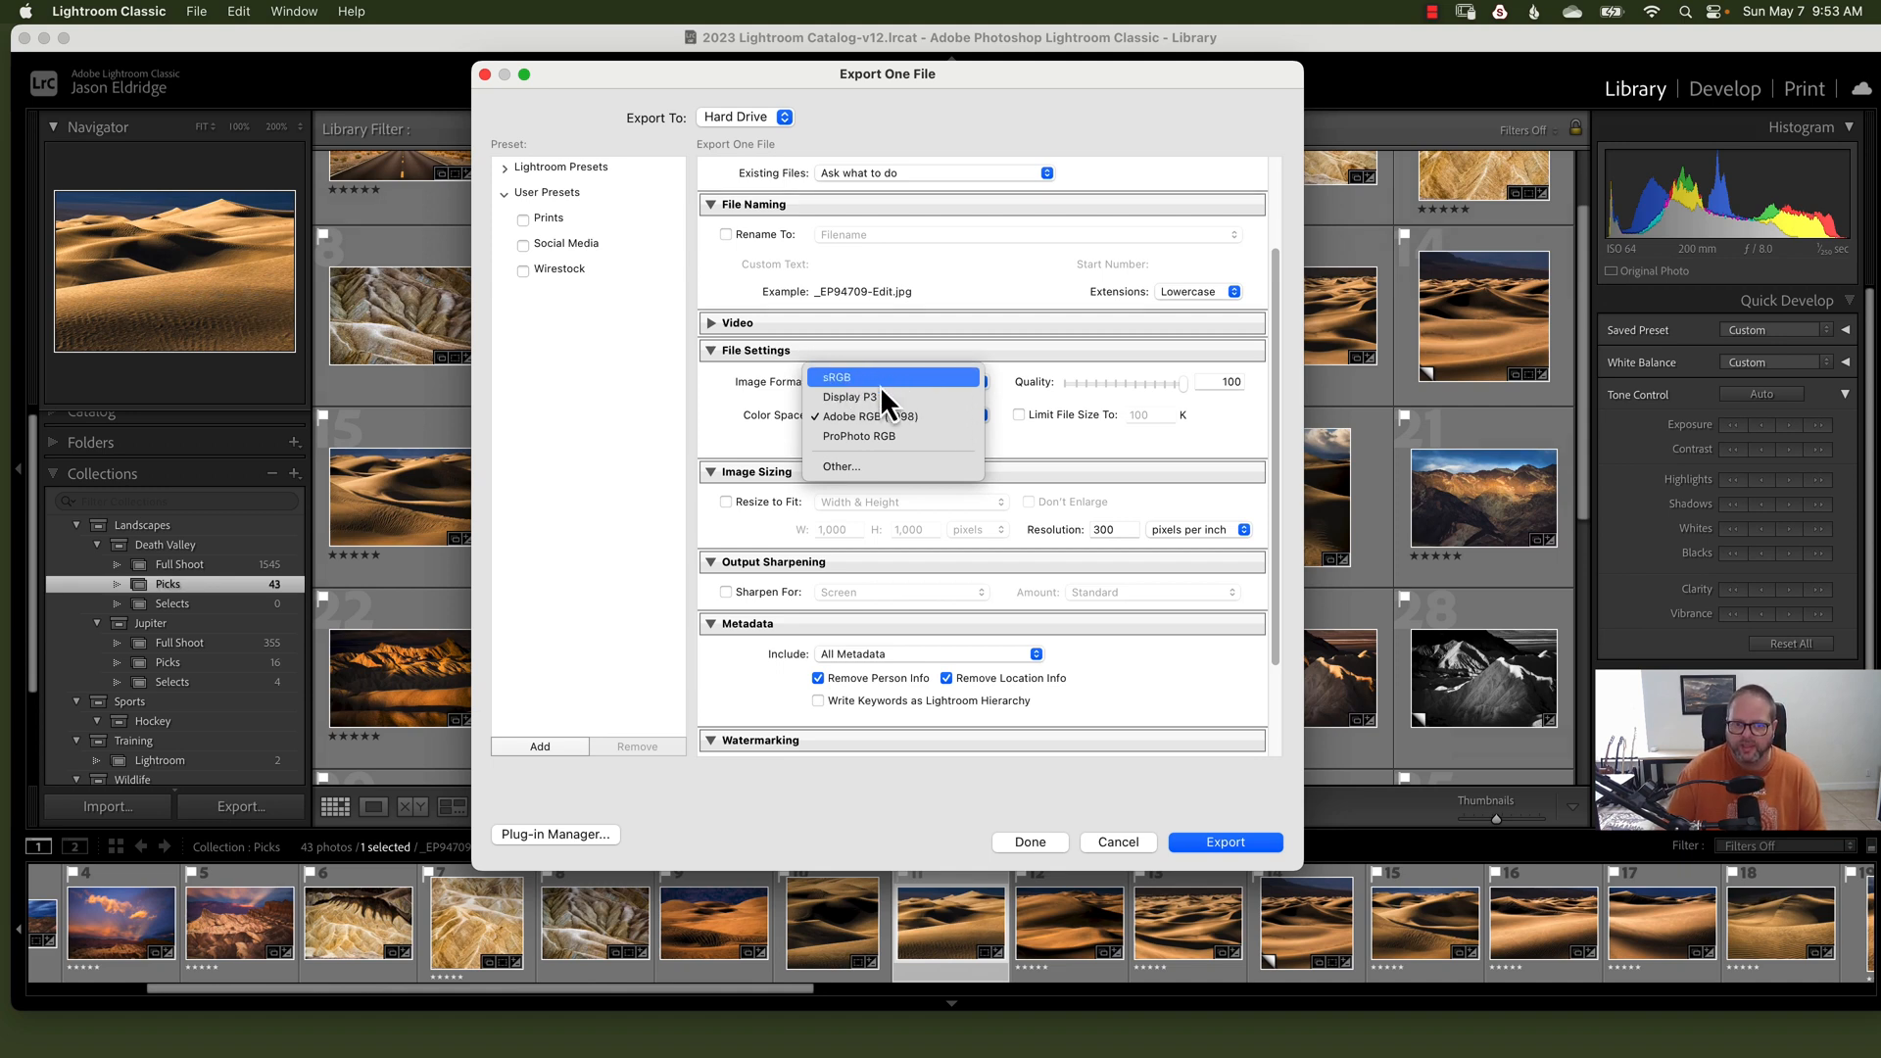
mouse_move(872, 385)
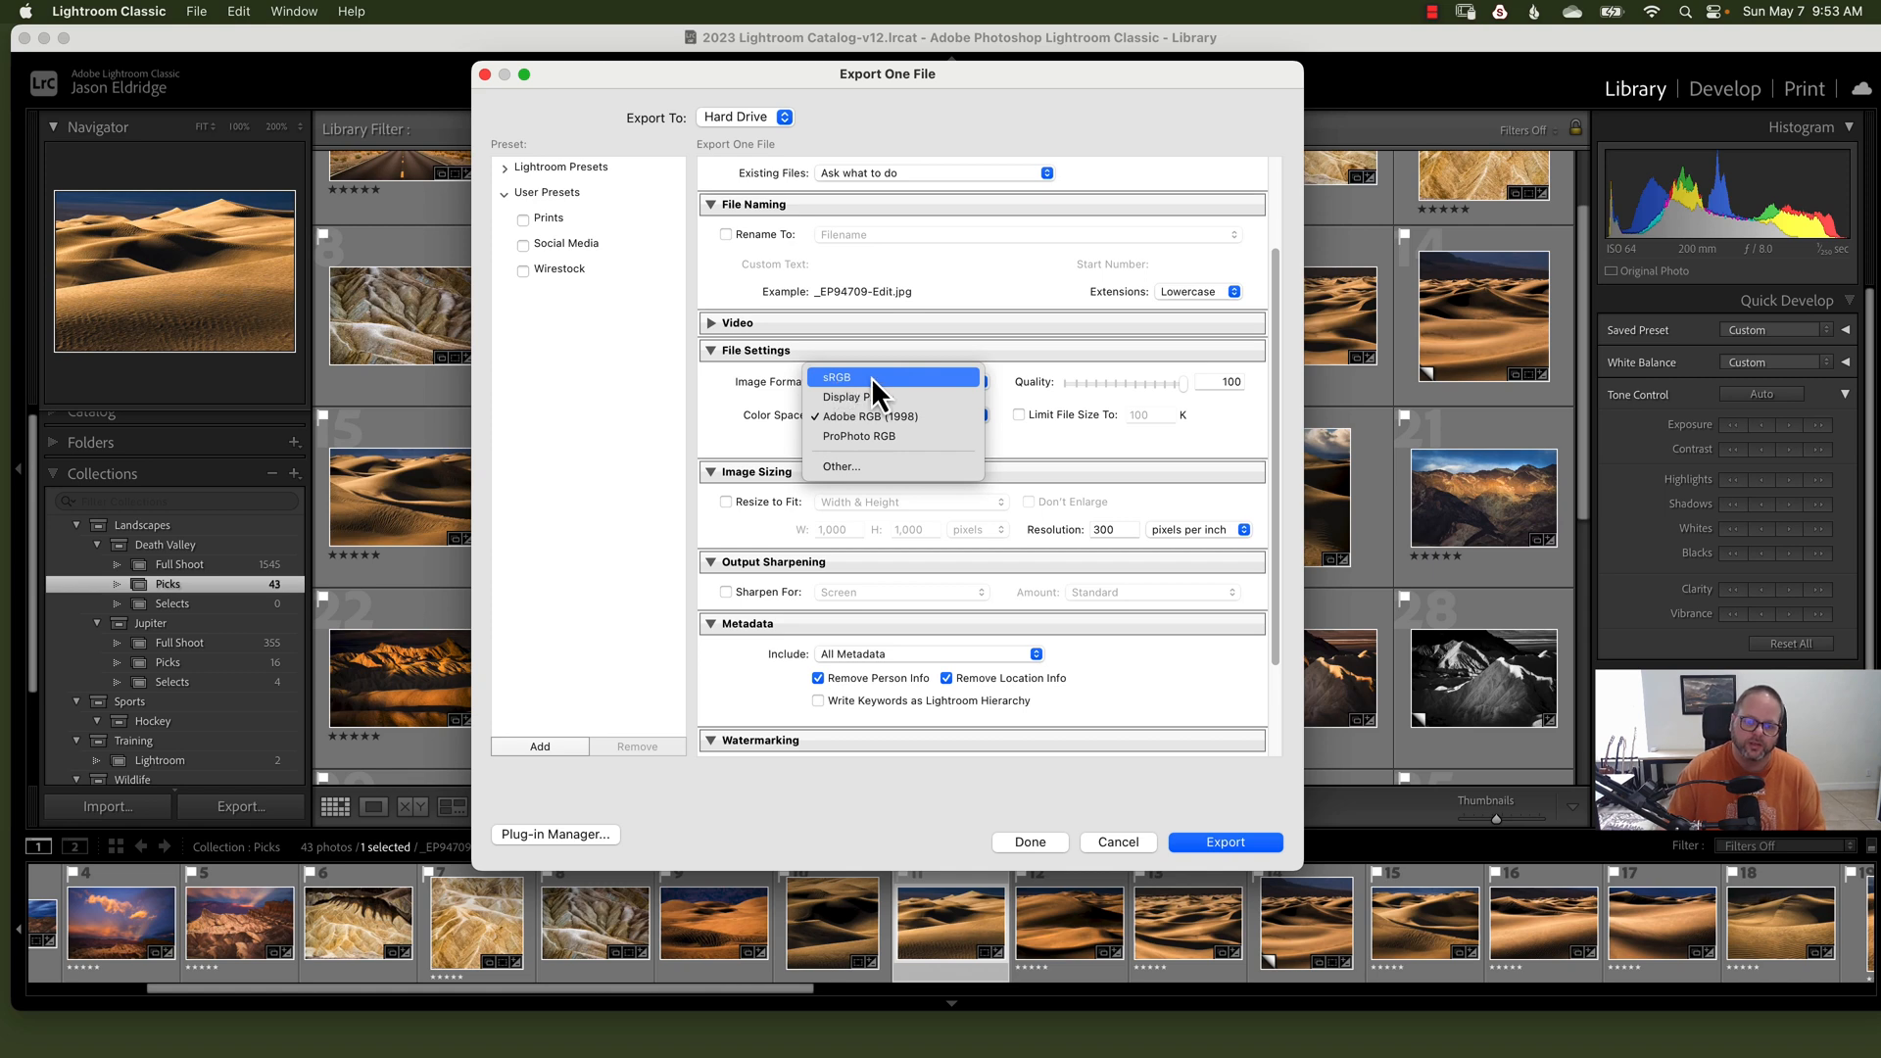
mouse_move(855, 395)
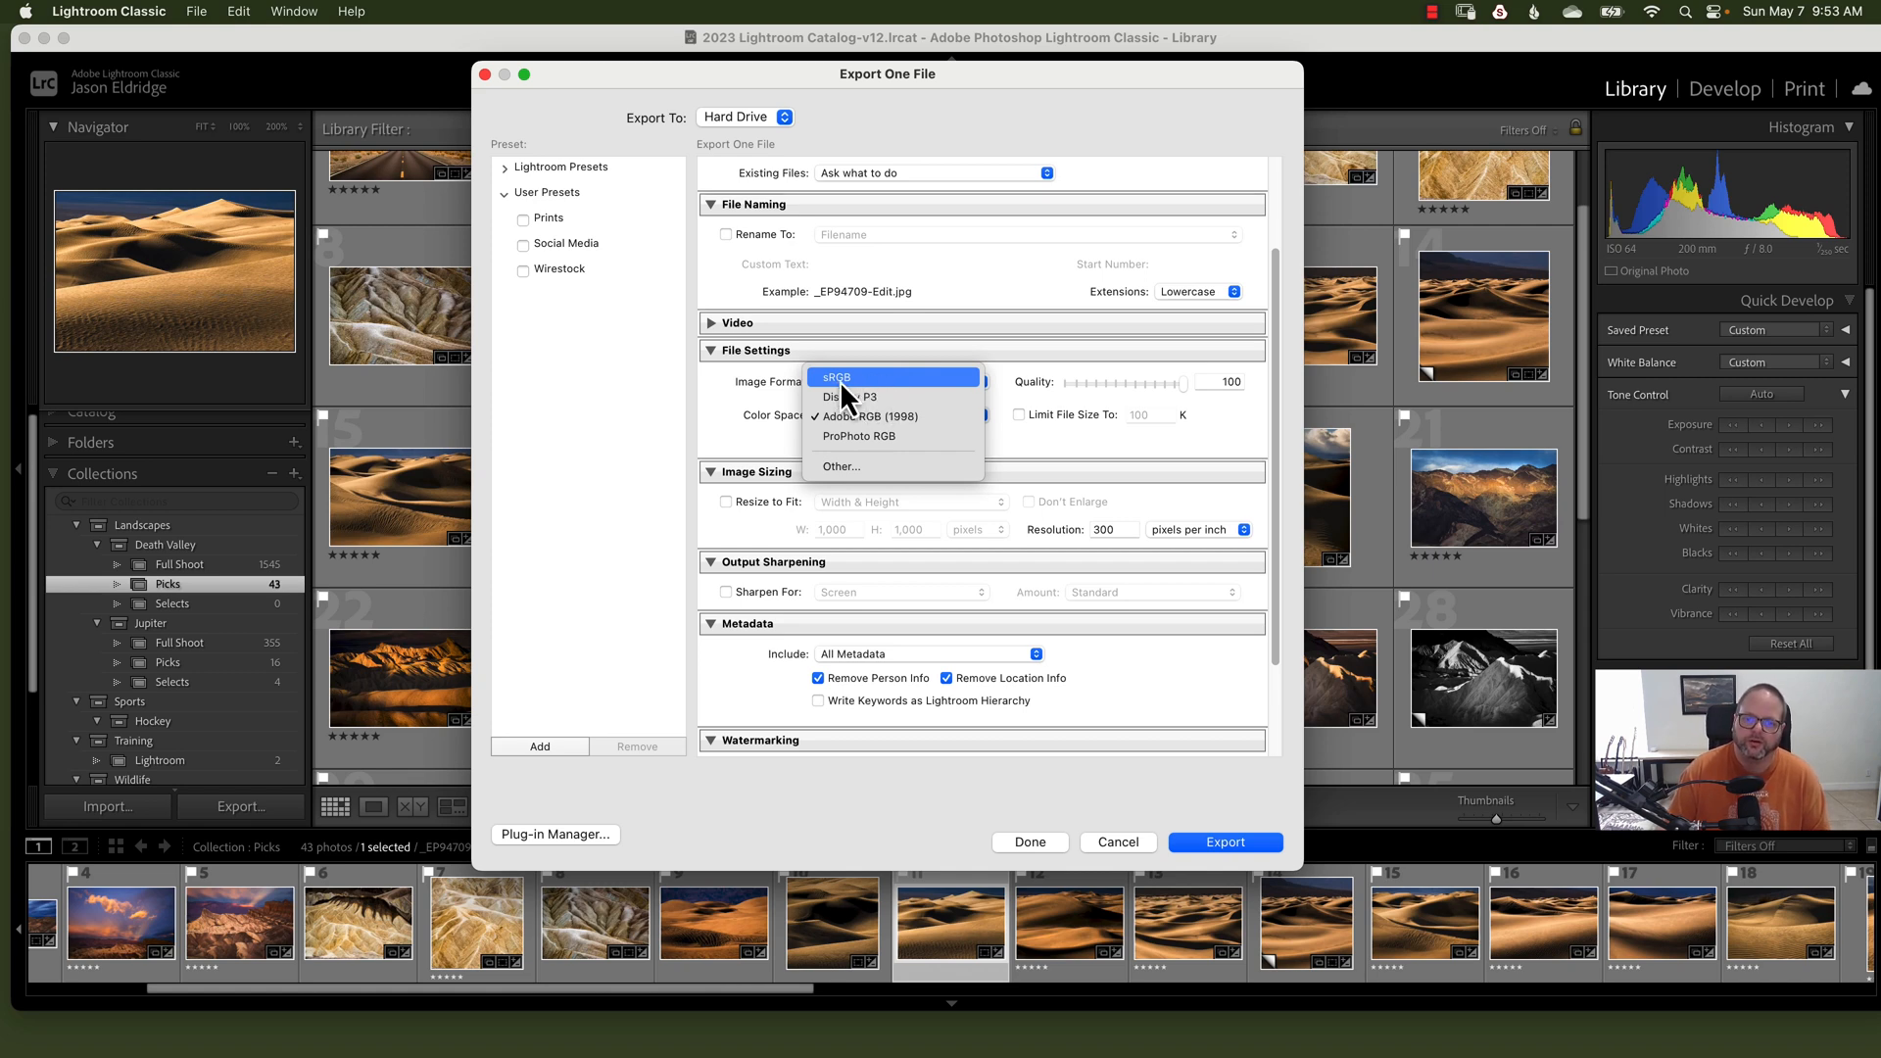
mouse_move(849, 392)
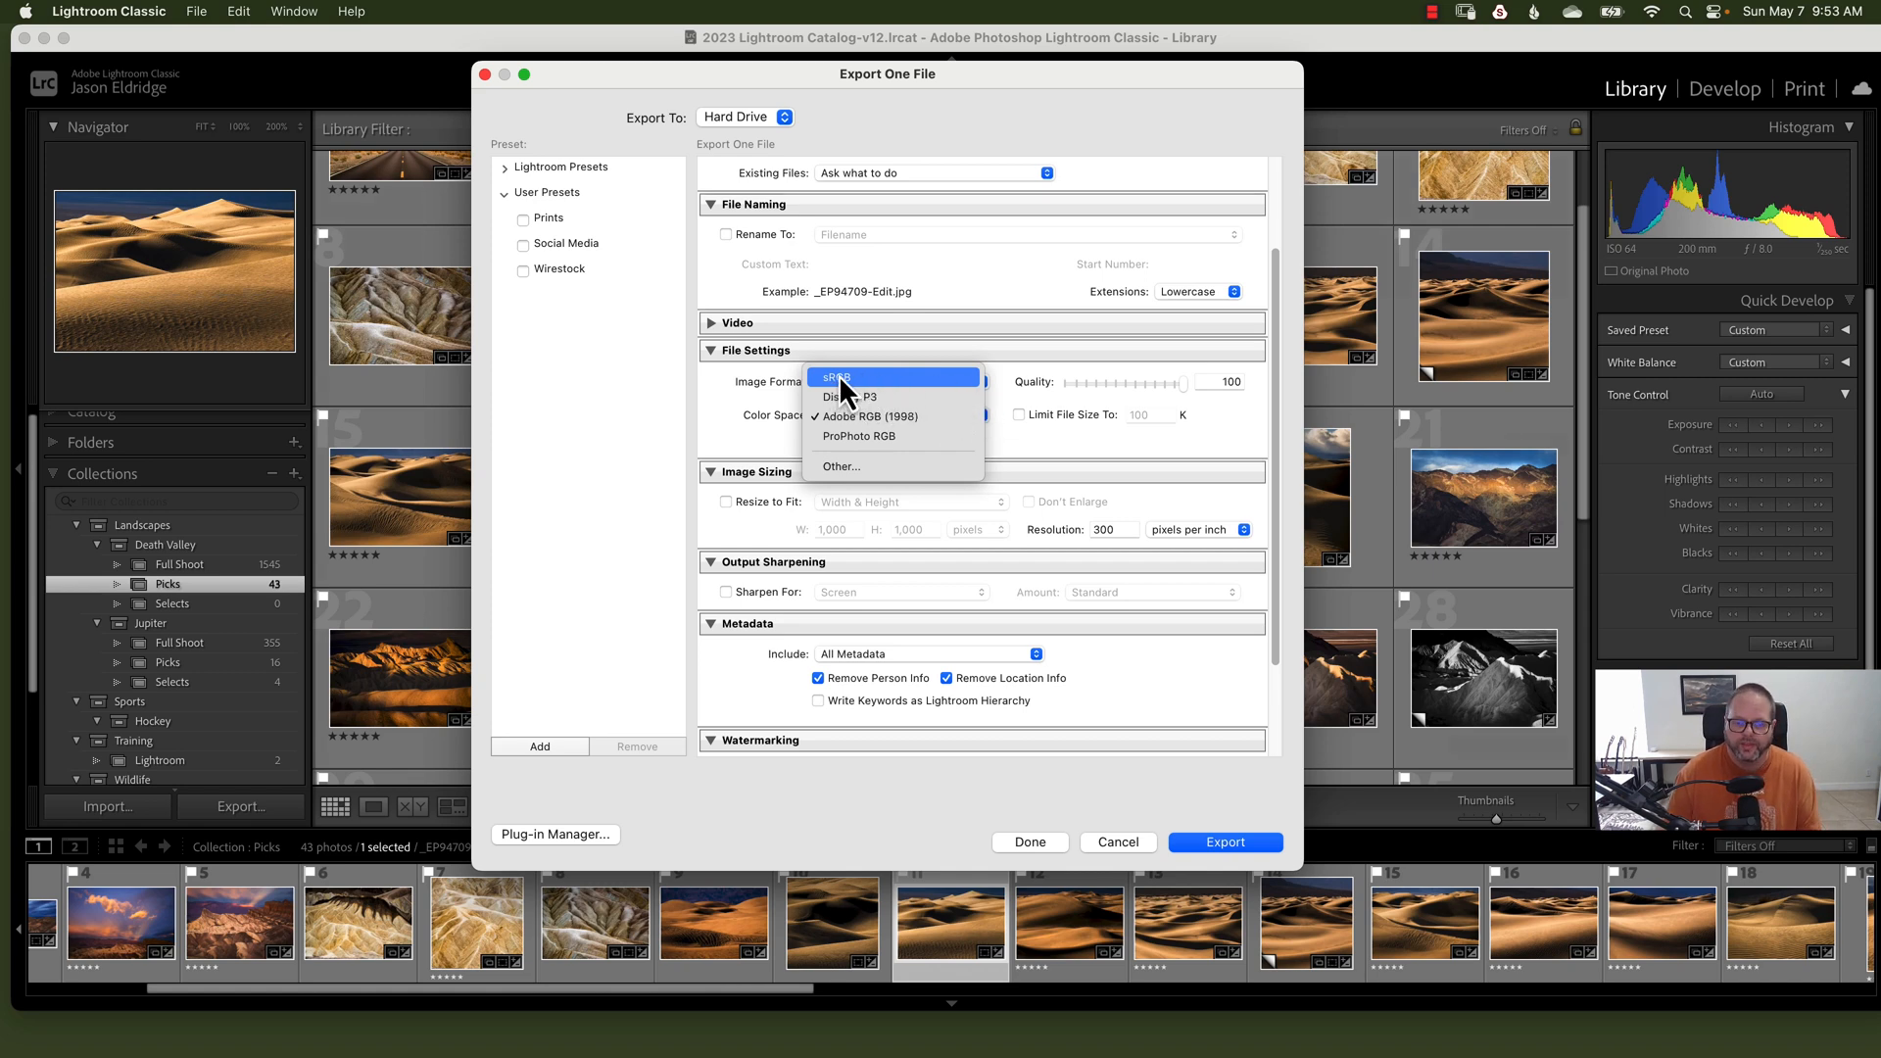
mouse_move(892, 415)
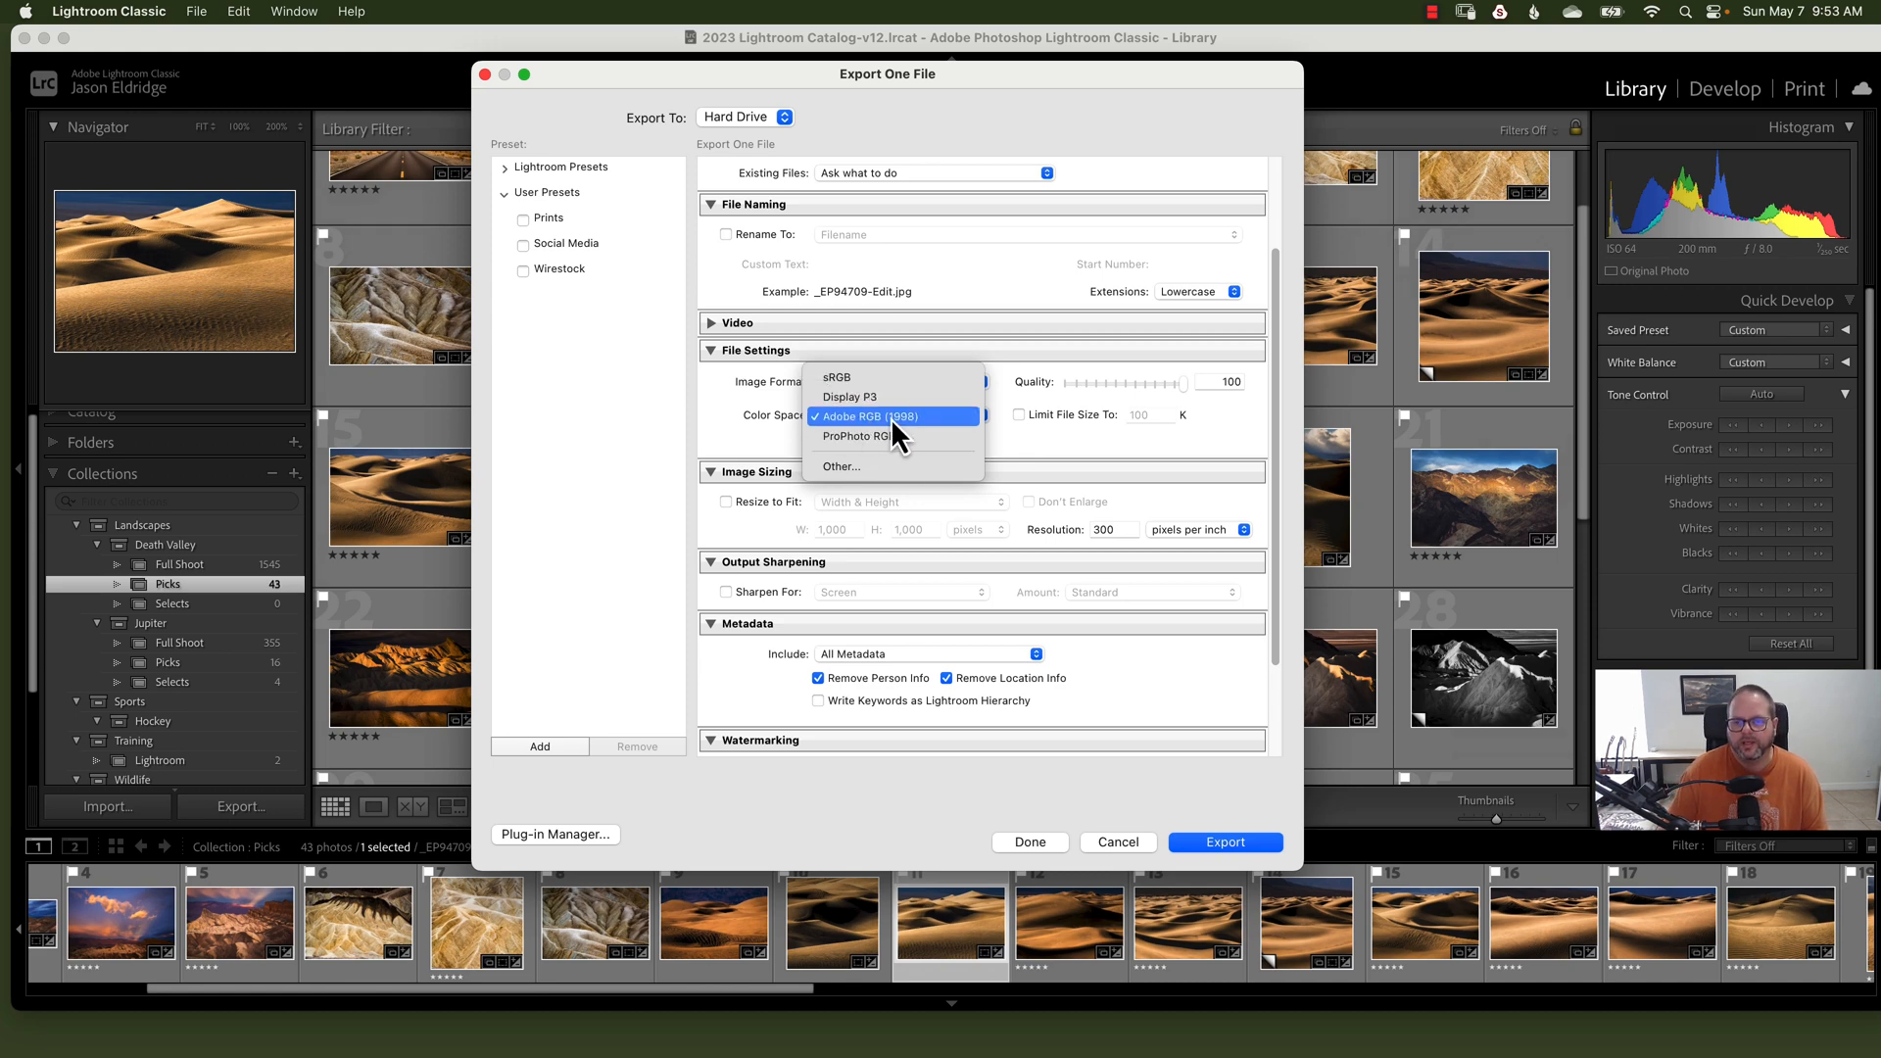
mouse_move(886, 434)
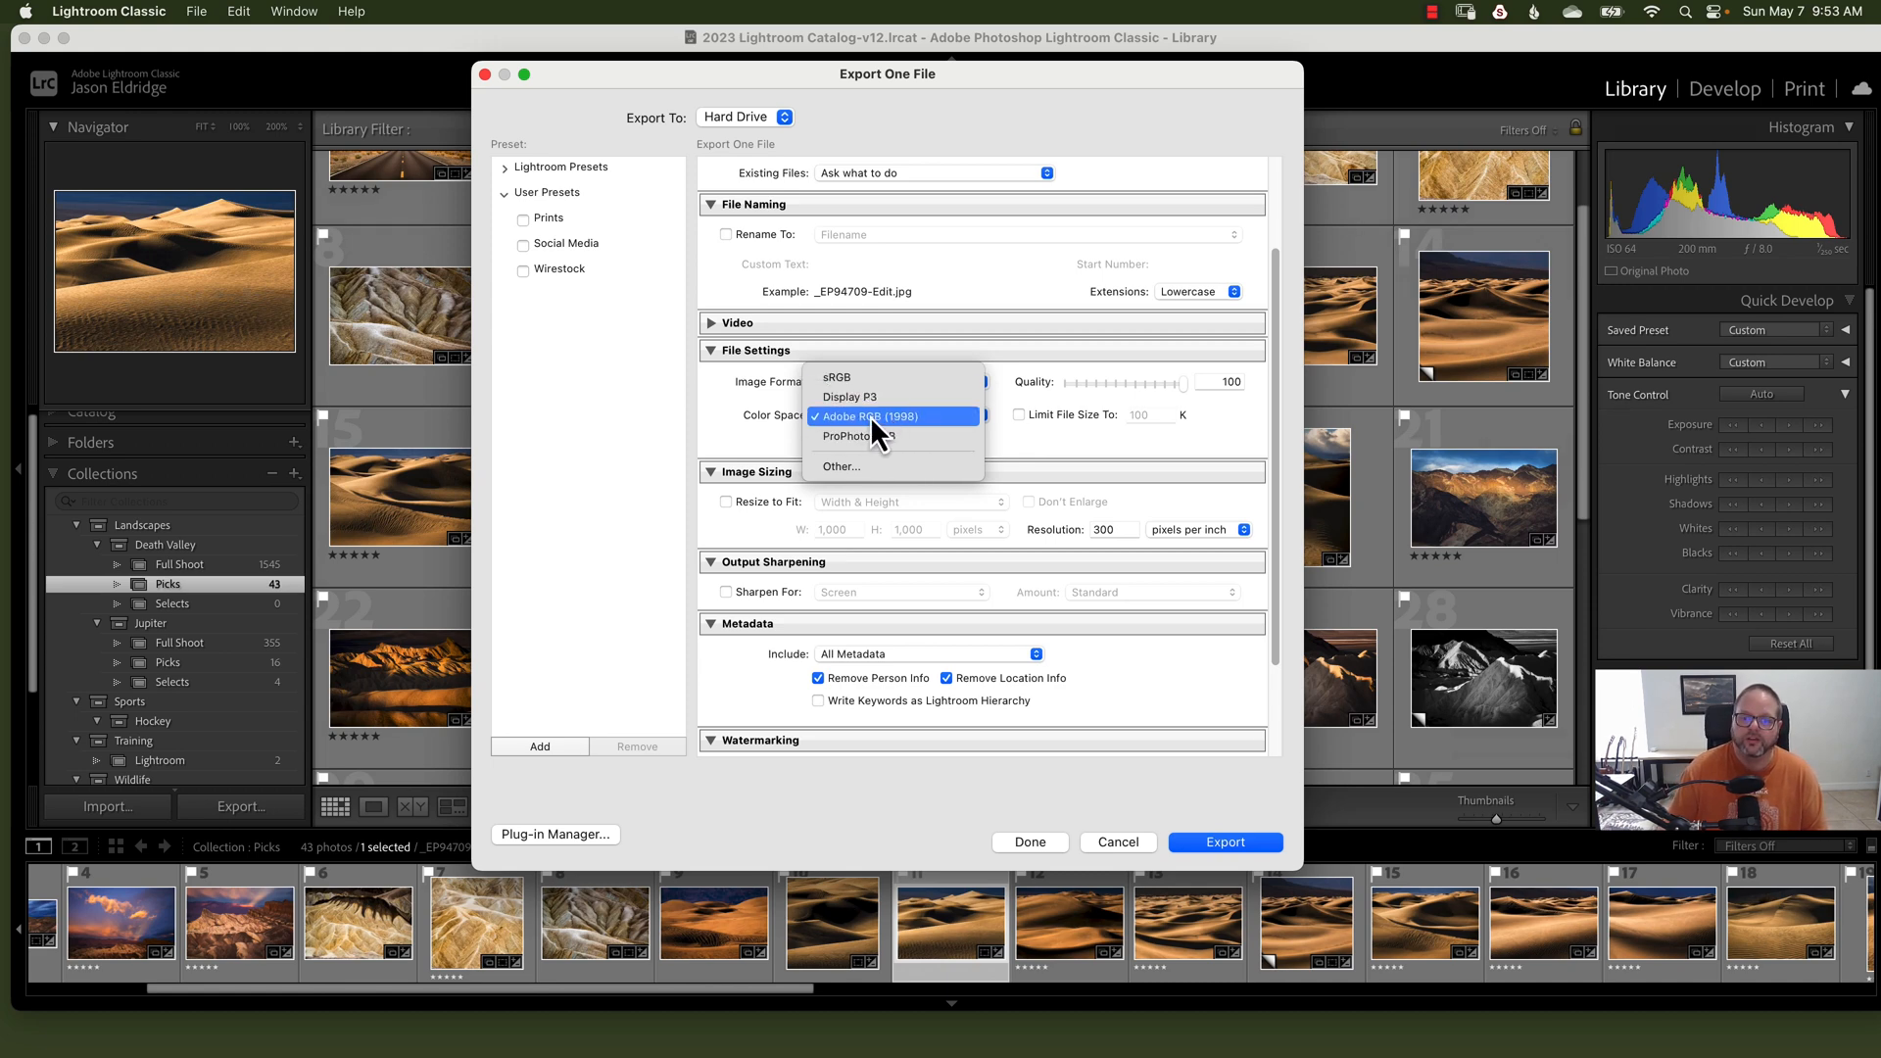
mouse_move(856, 429)
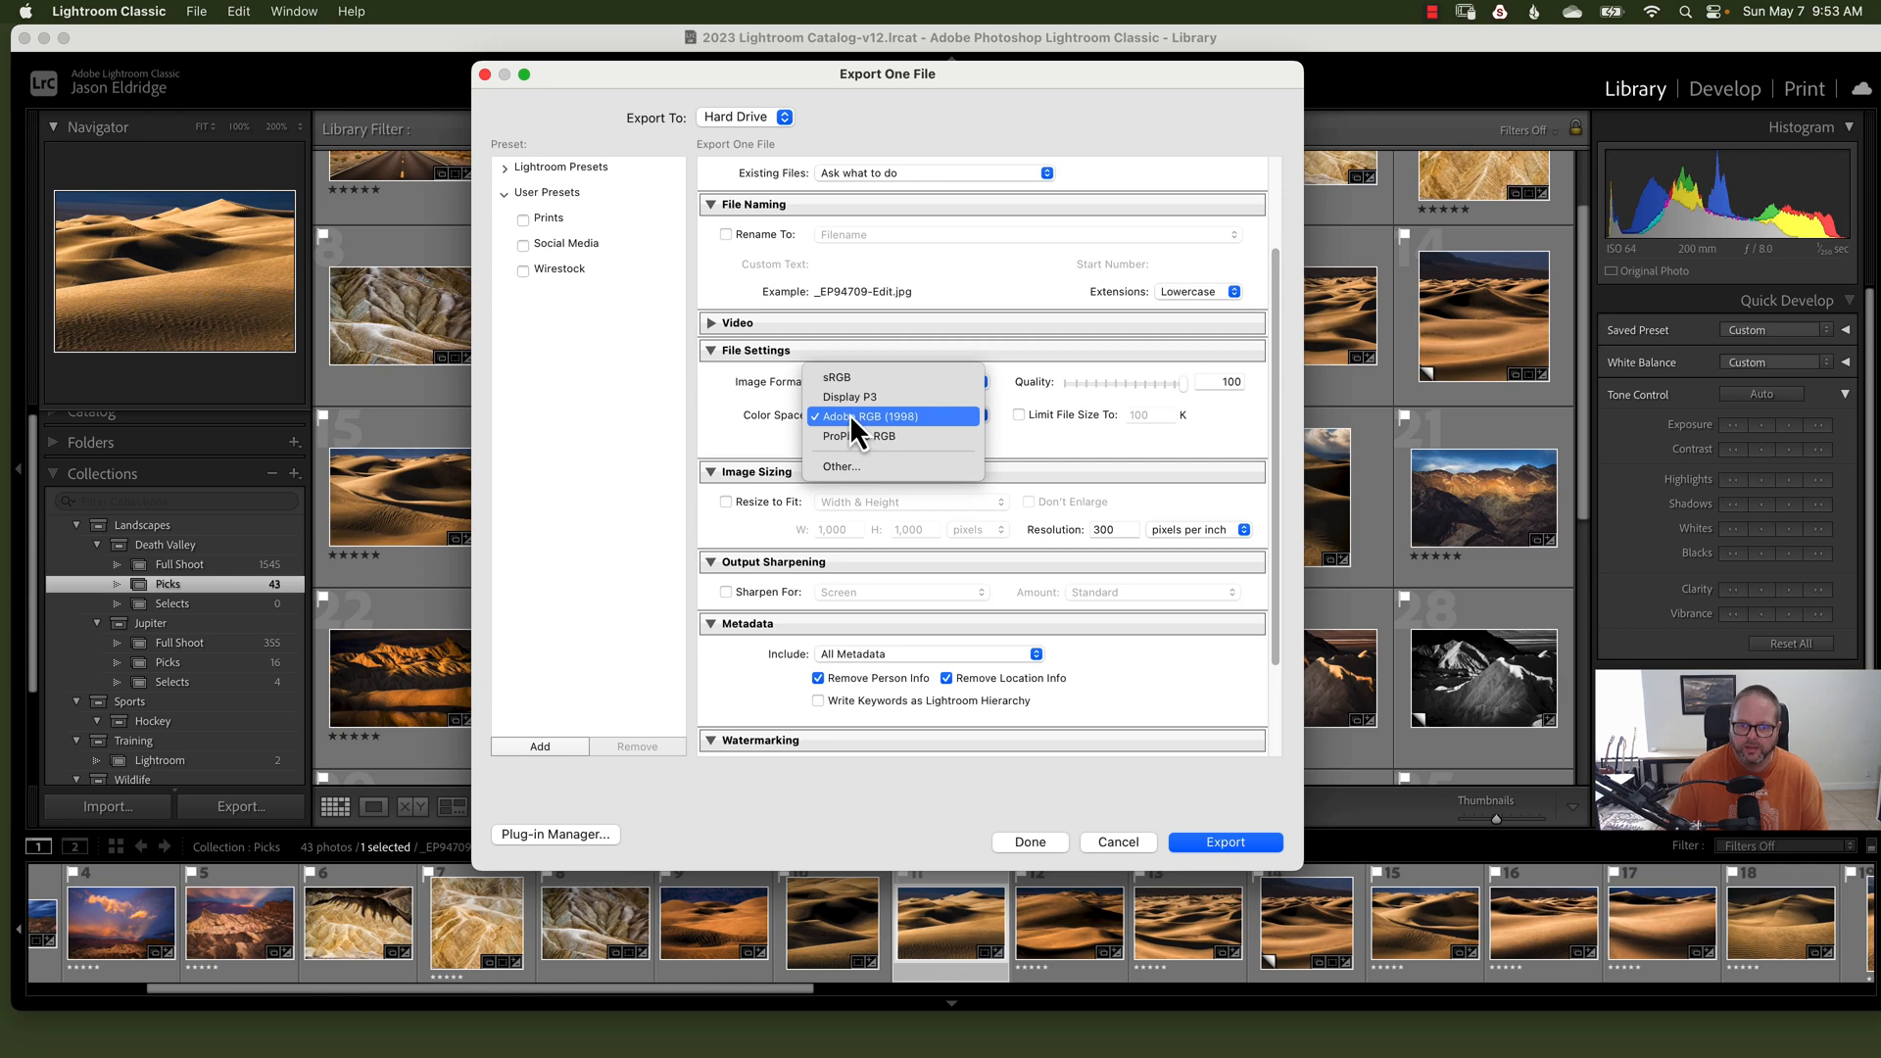
mouse_move(873, 432)
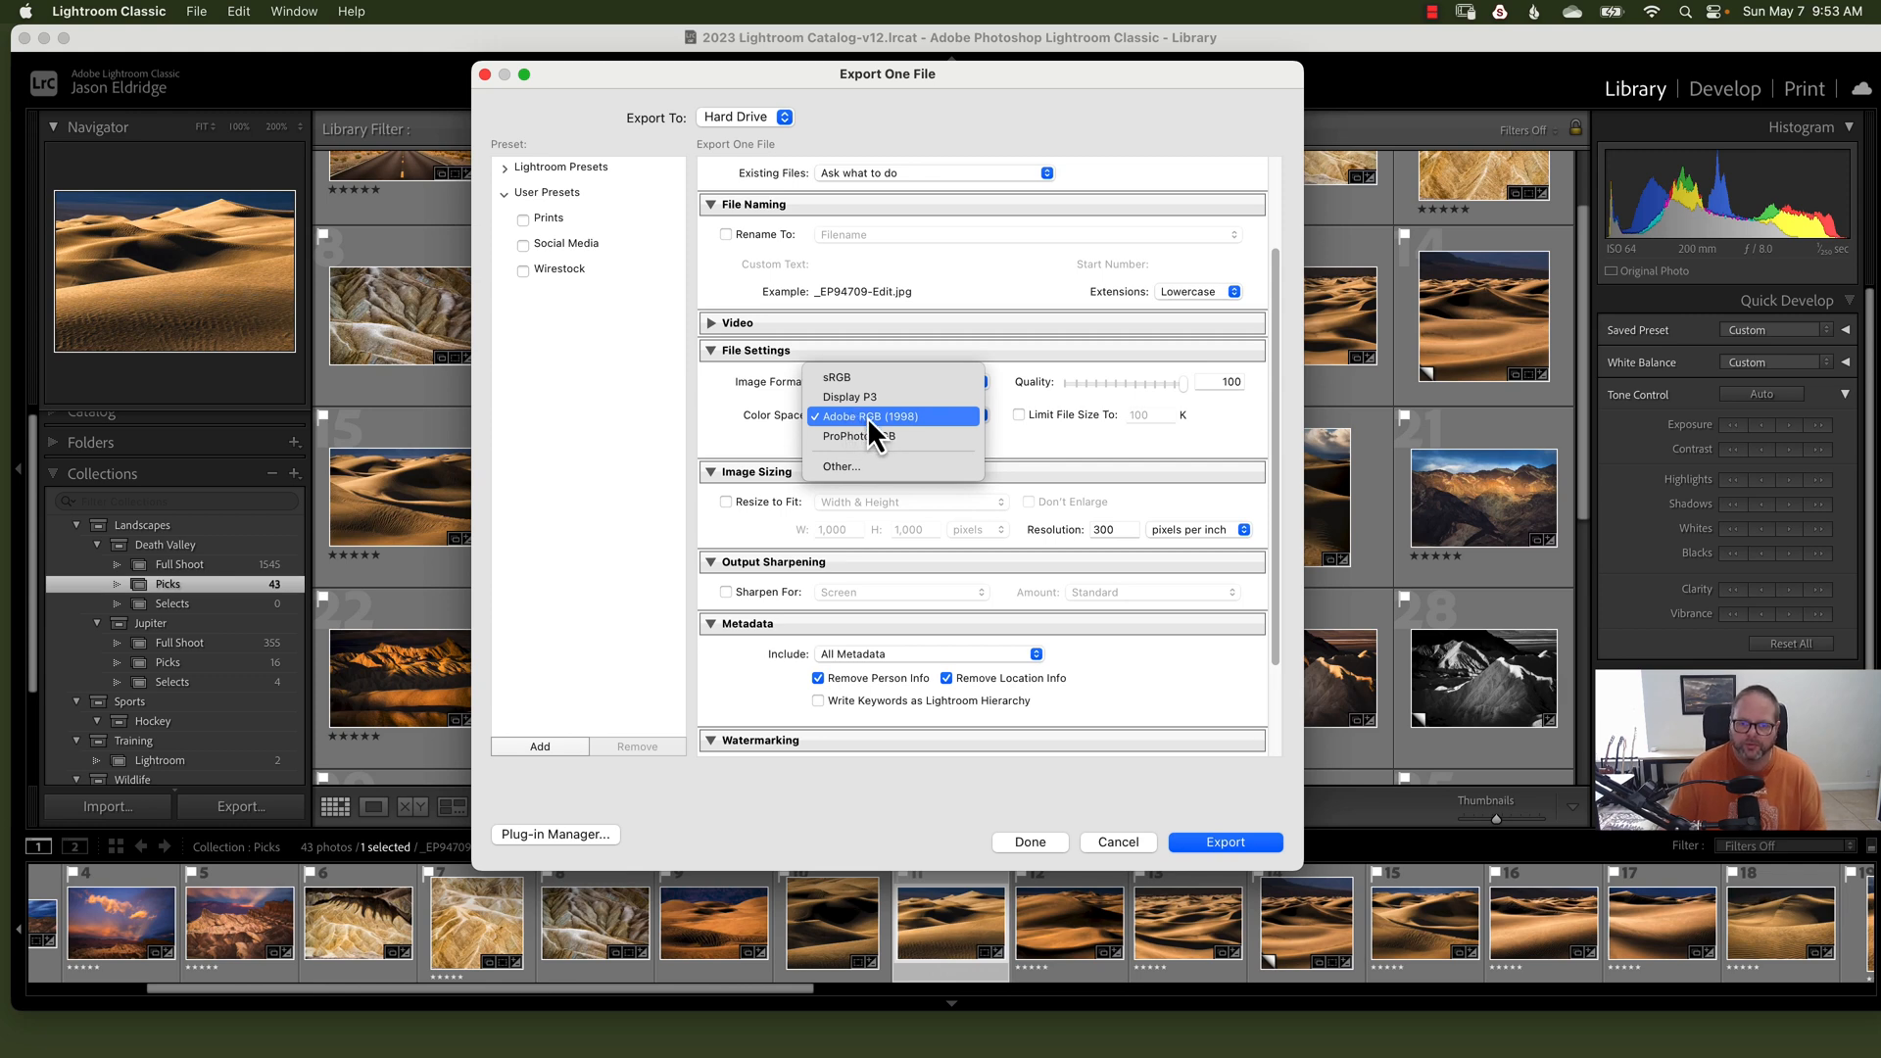
Step: Keep Adobe RGB (1998) as colour space and leave Limit File Size off
click(870, 417)
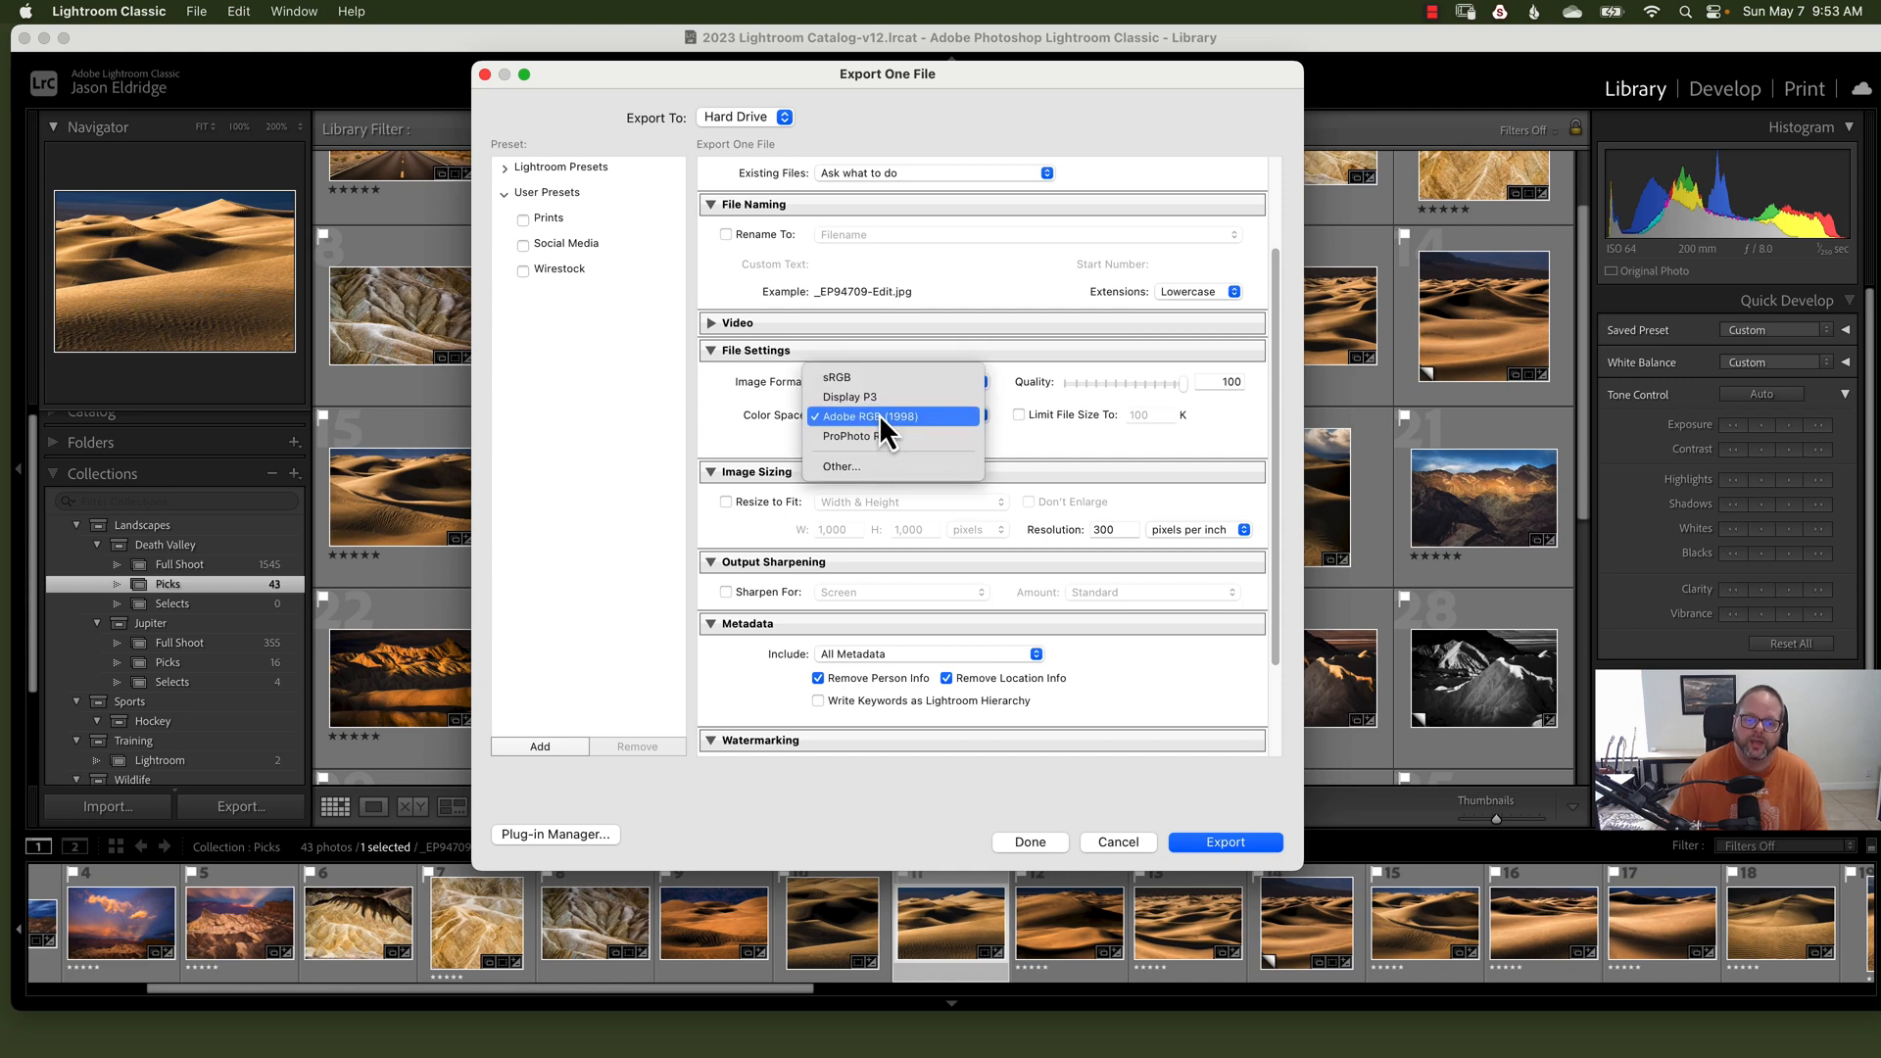
click(869, 416)
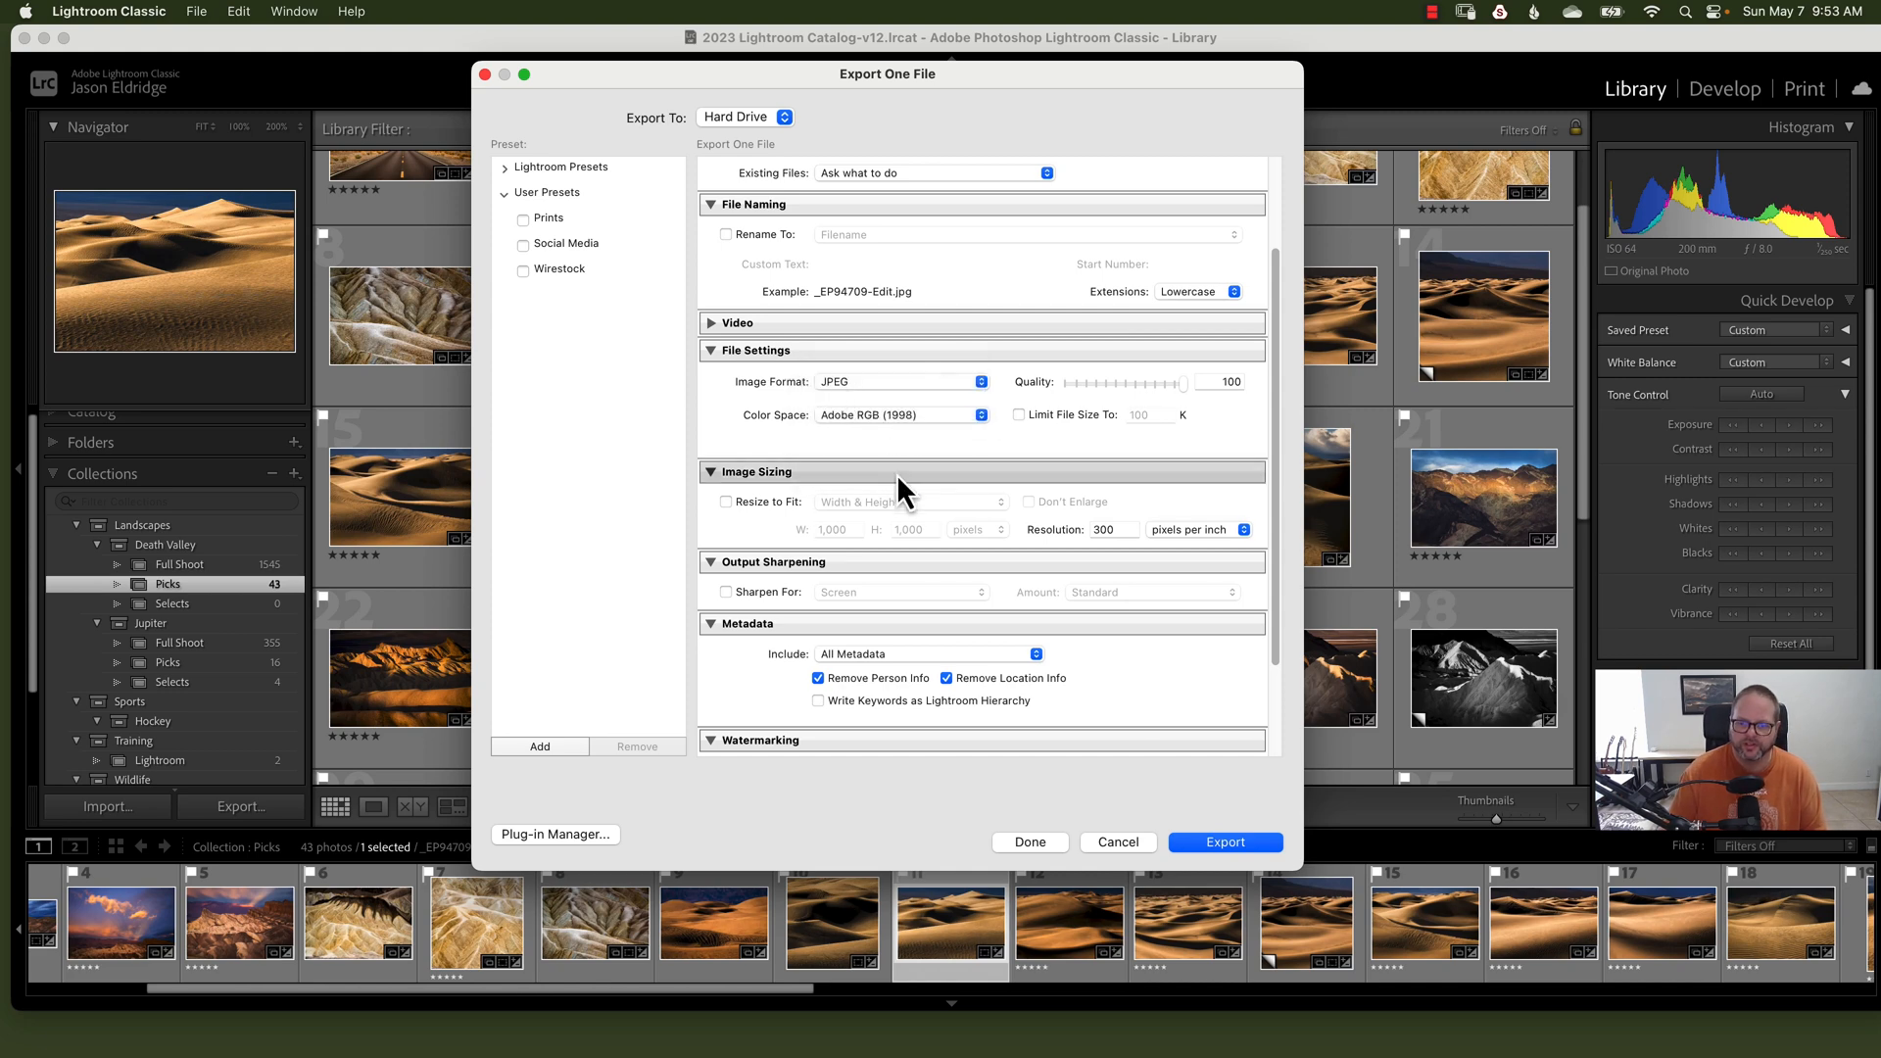
click(1020, 413)
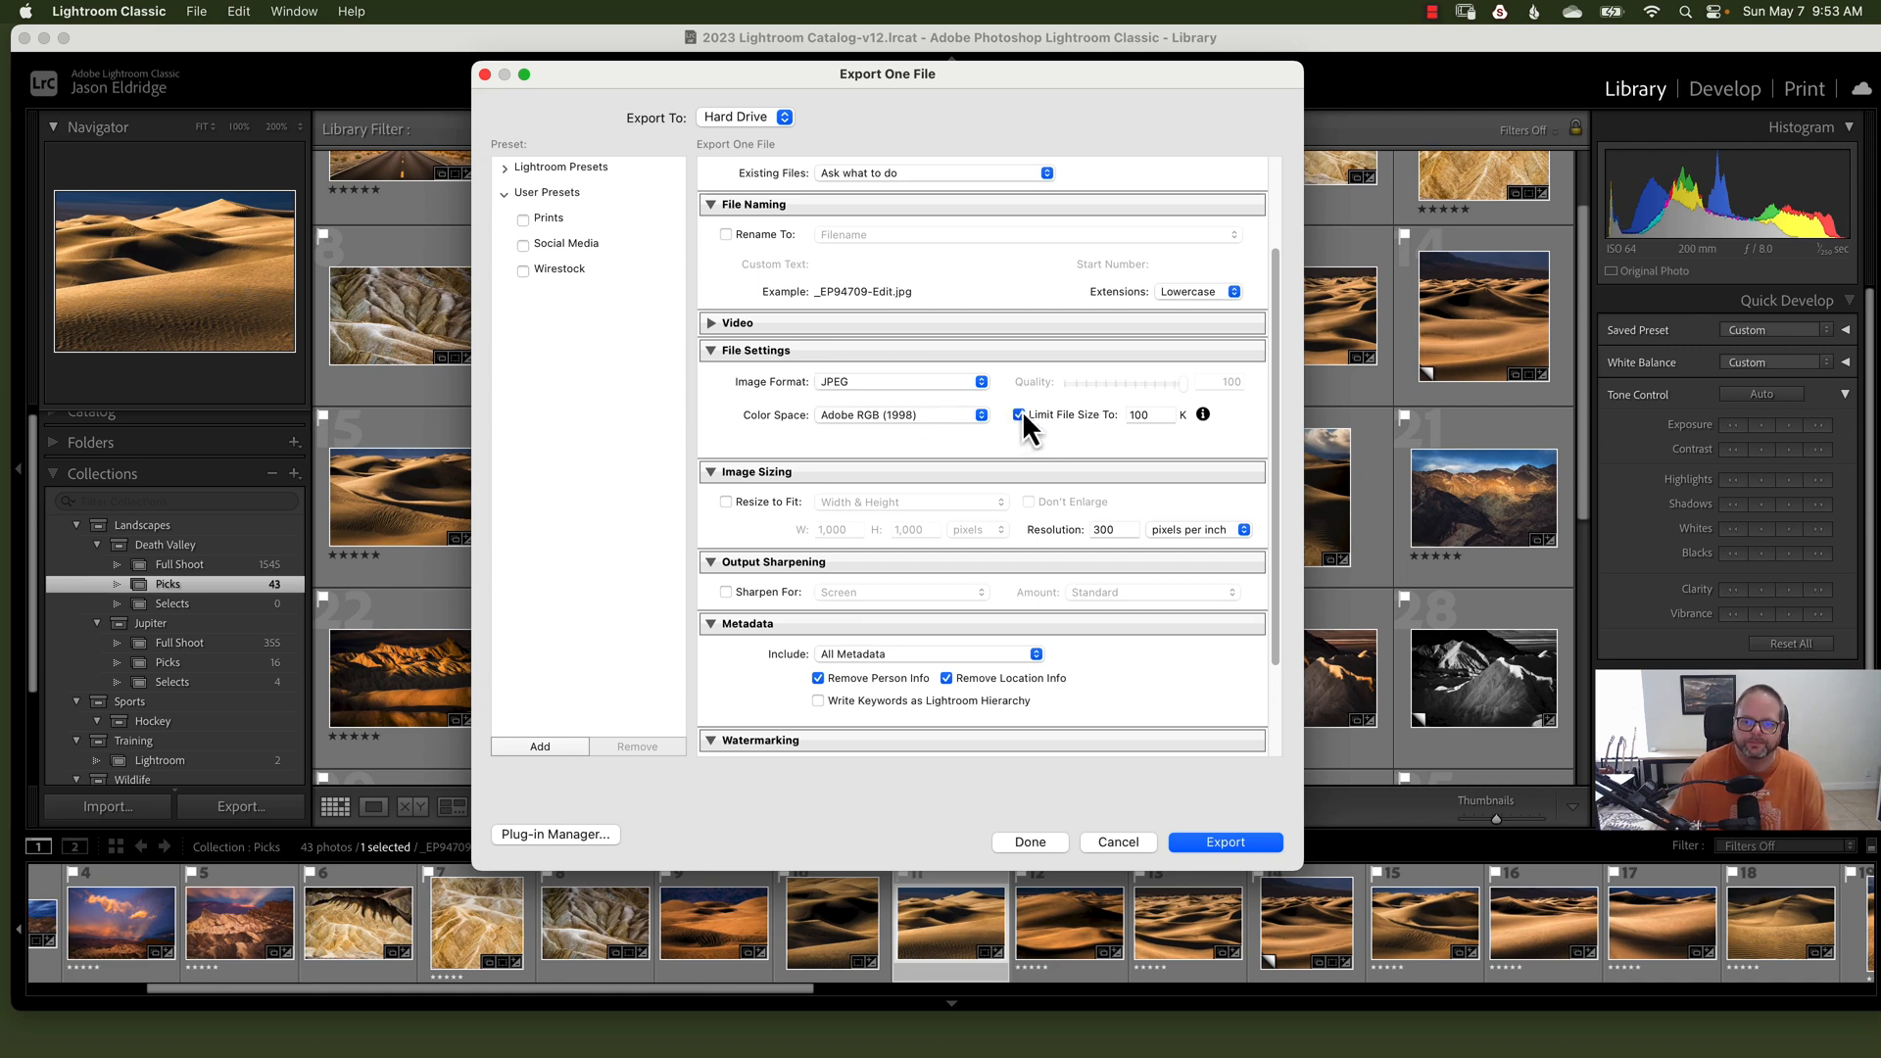
click(1020, 414)
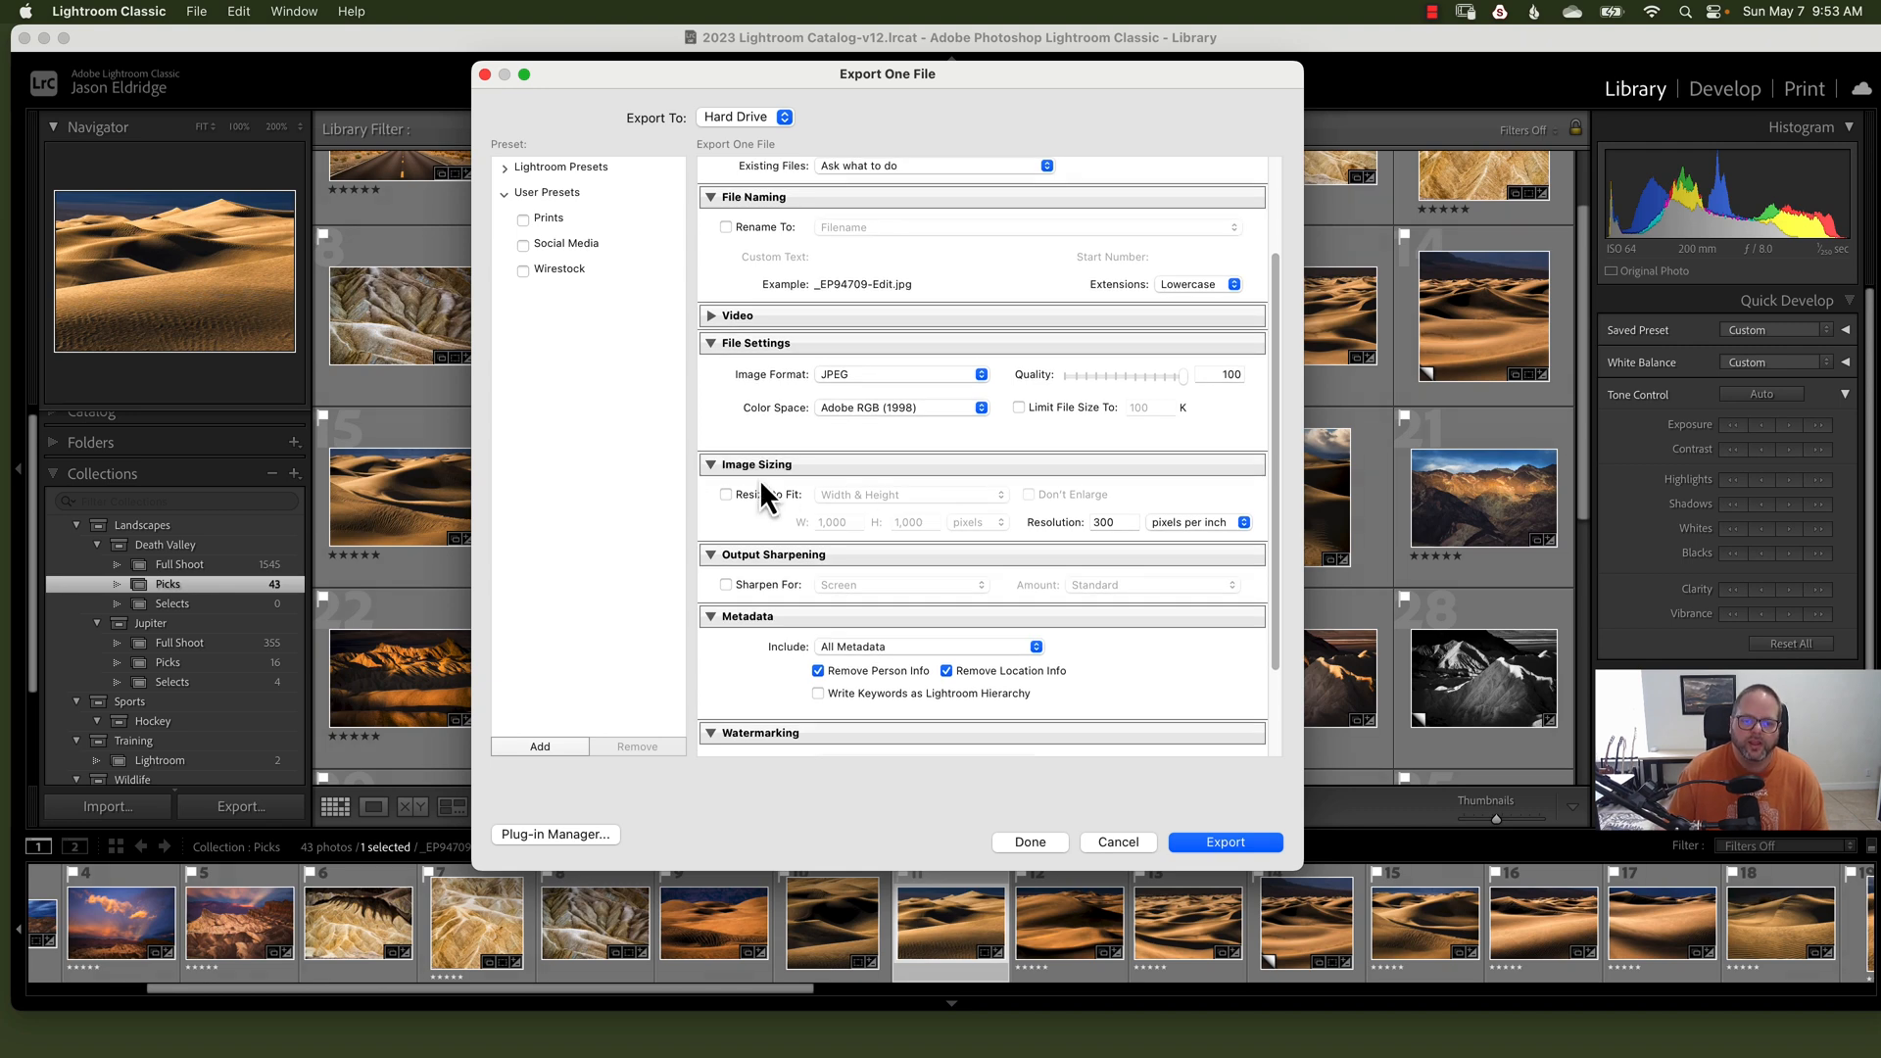
Step: Resize to fit the long edge at 1,080 pixels with 72 ppi resolution
scroll(down, 3)
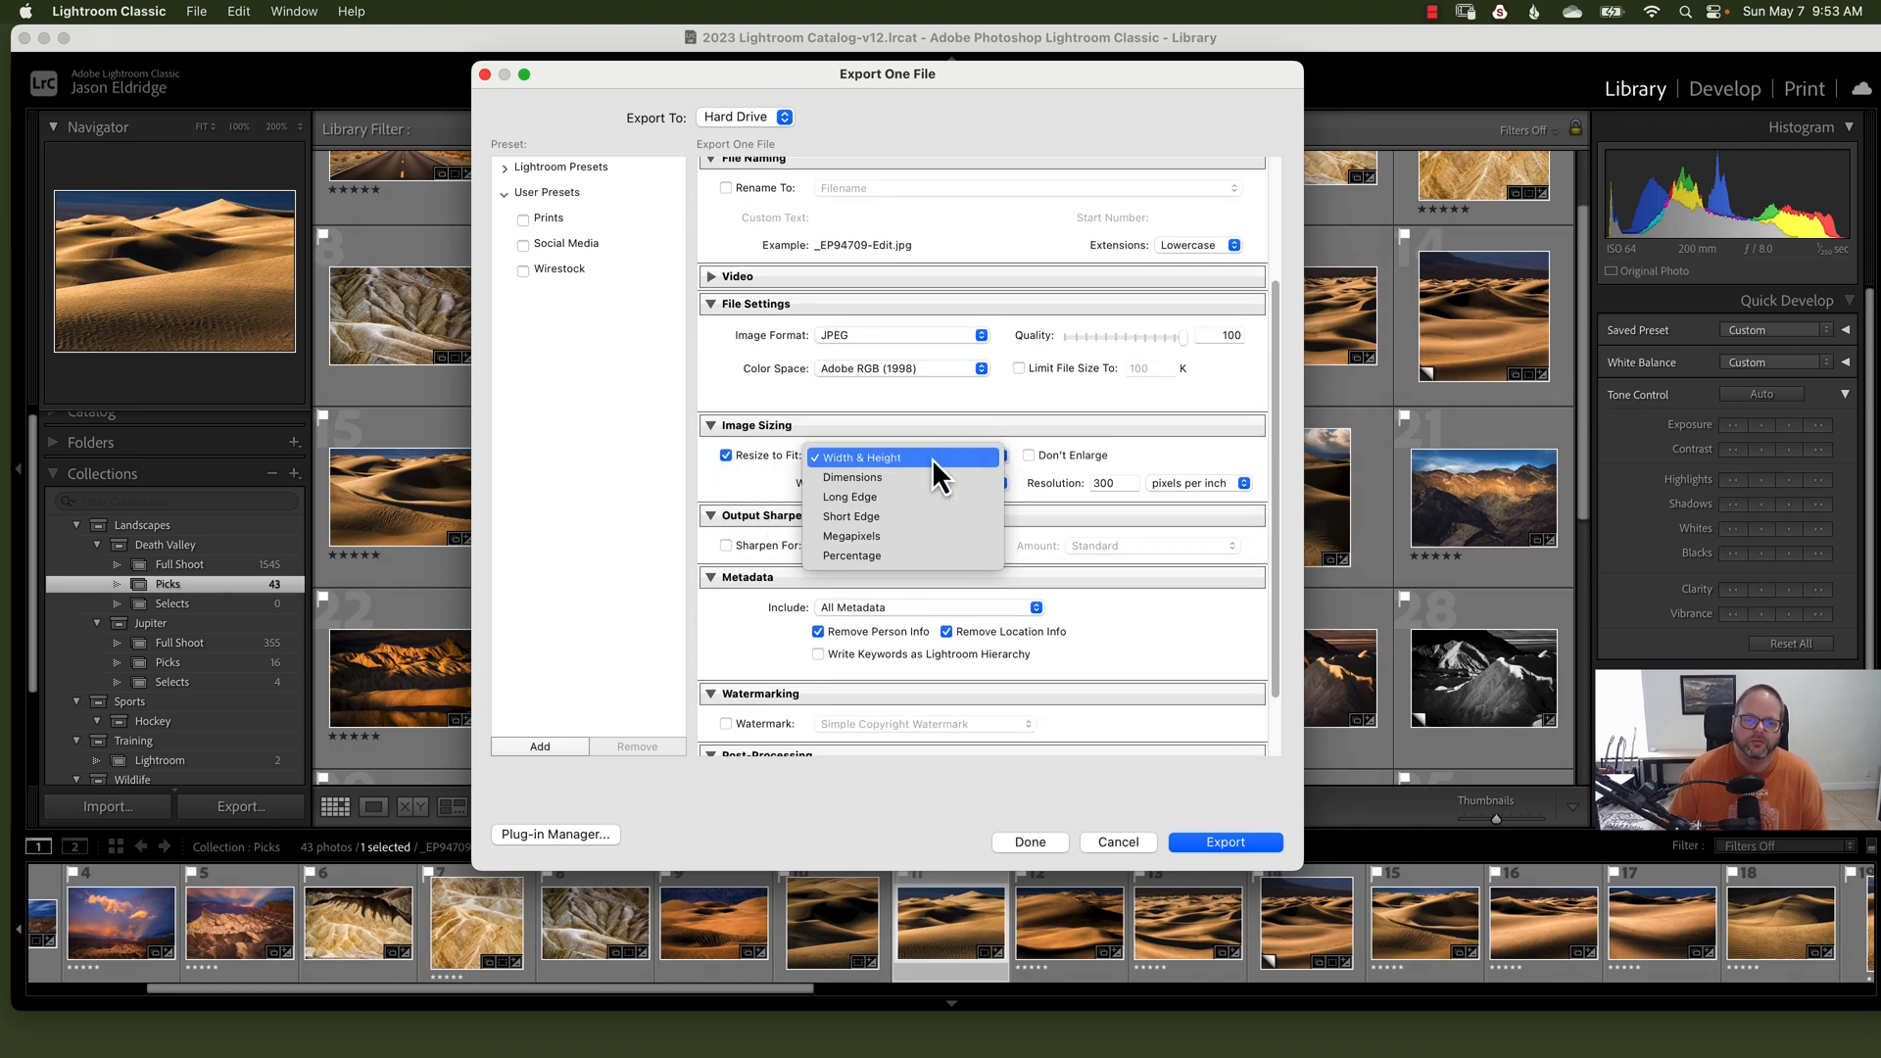
mouse_move(887, 516)
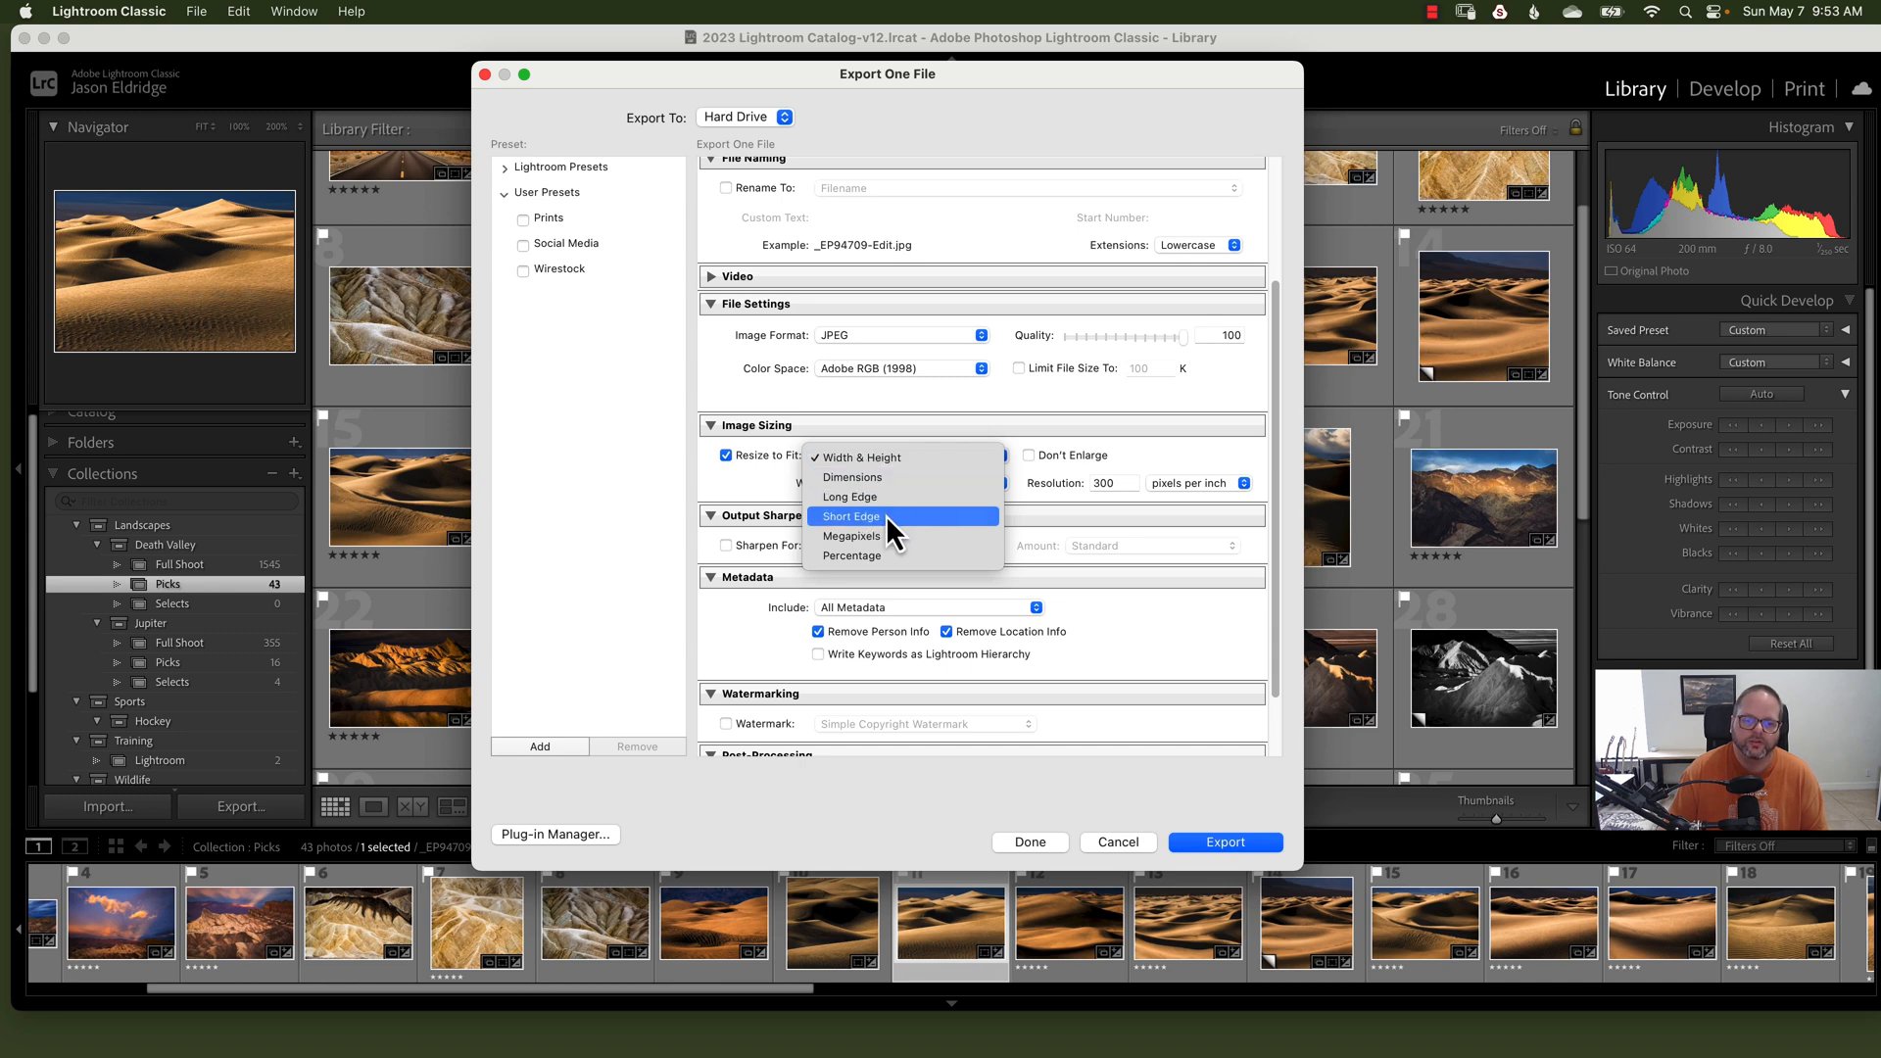
mouse_move(851, 555)
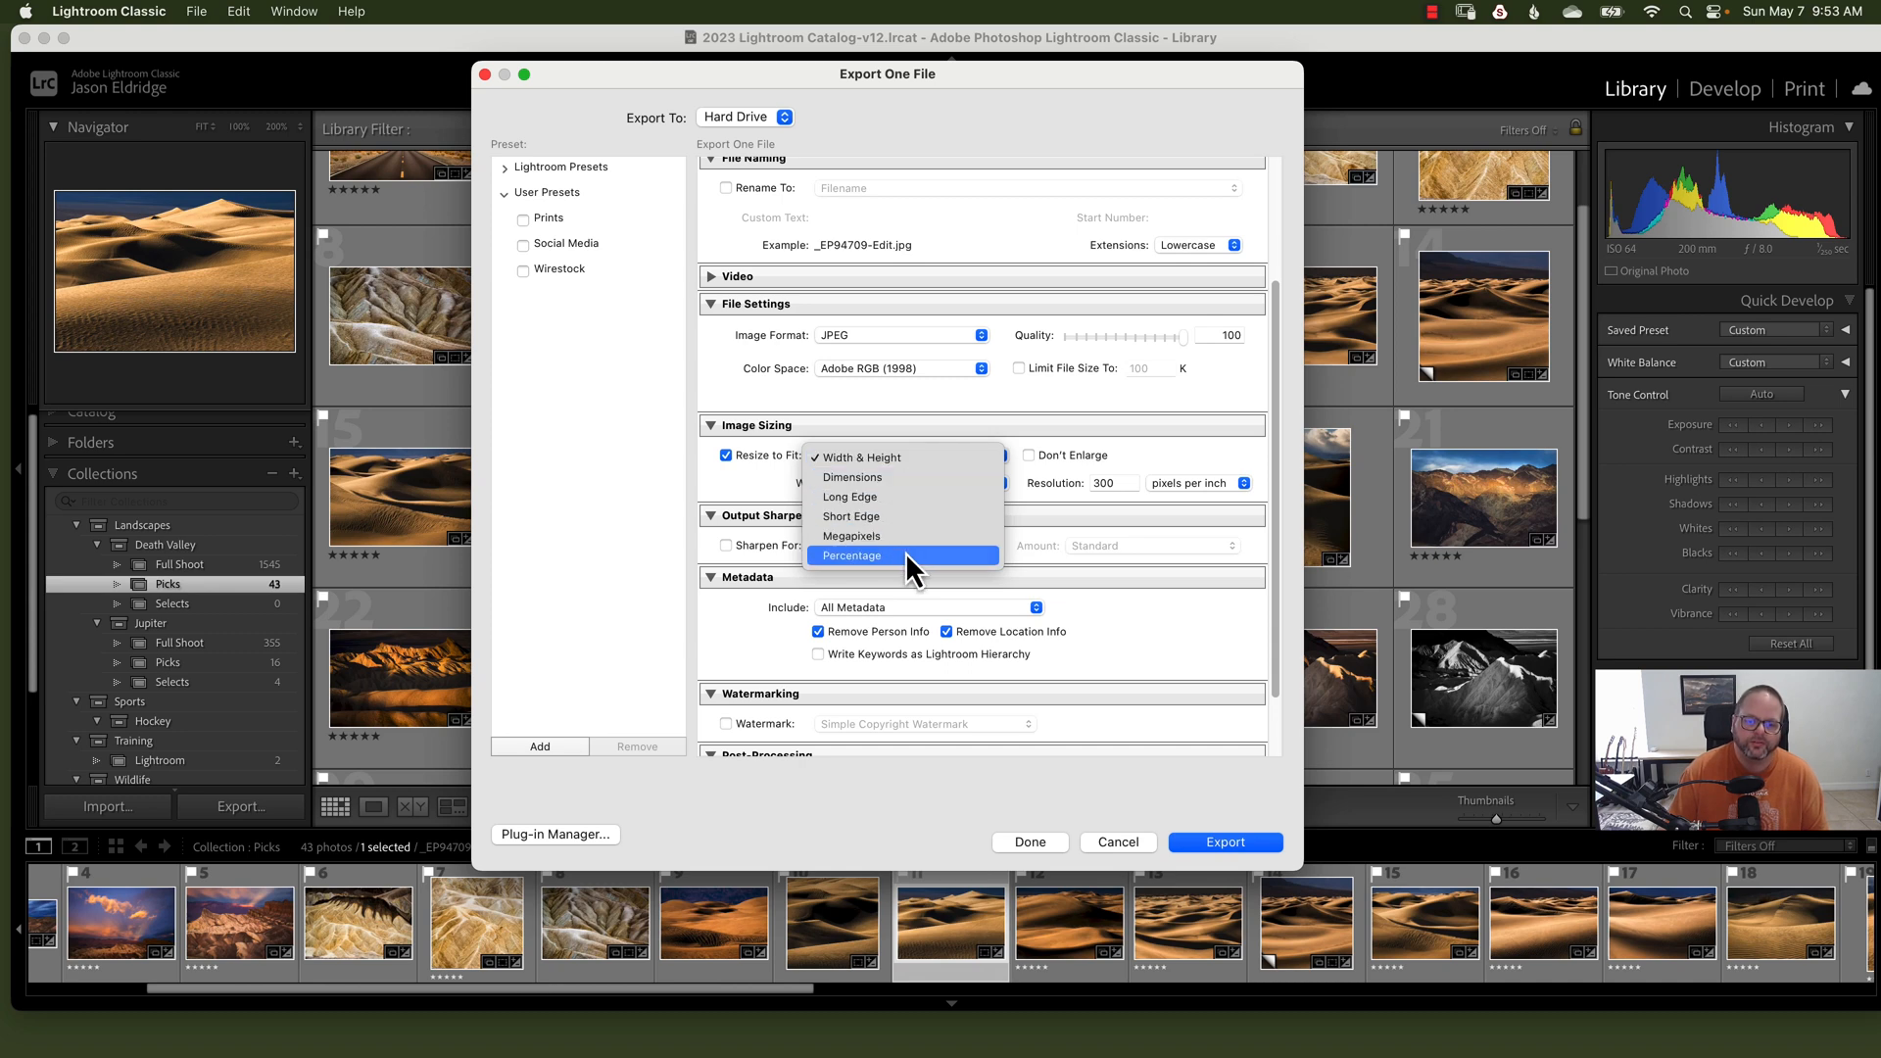
mouse_move(935, 476)
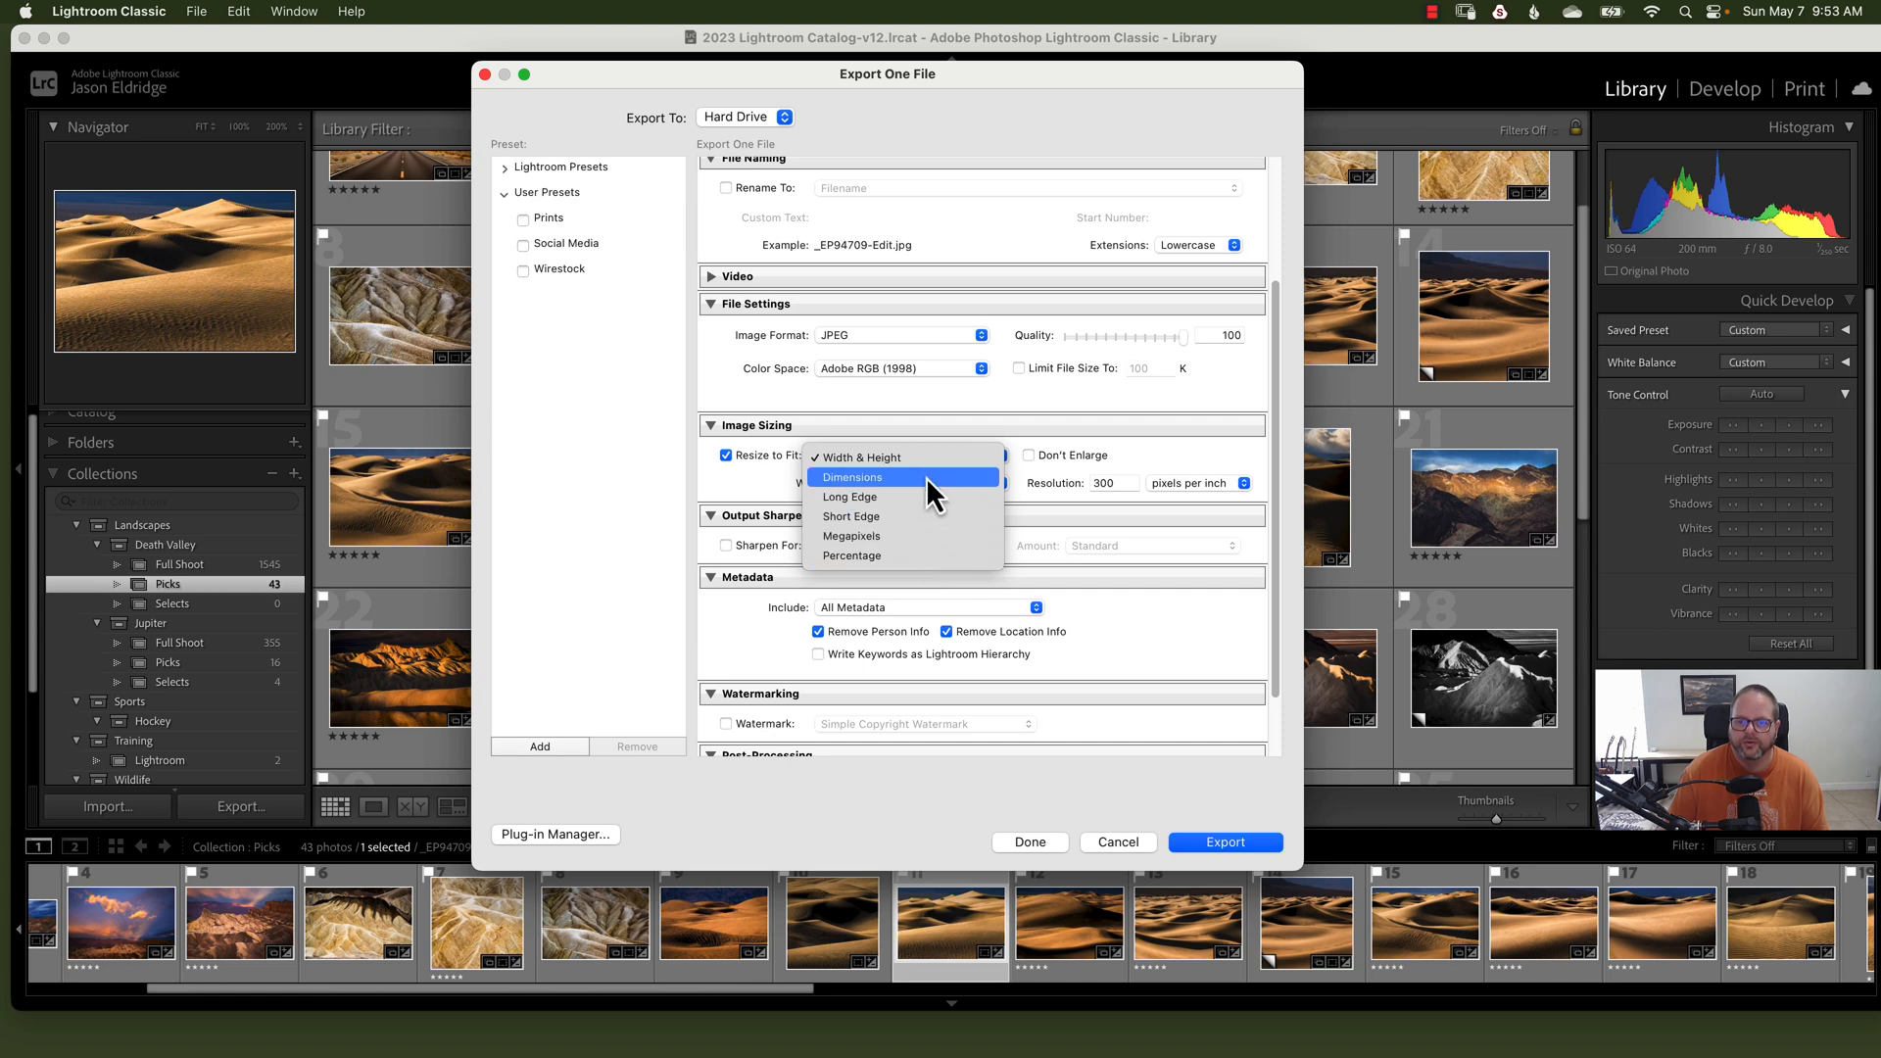
mouse_move(897, 504)
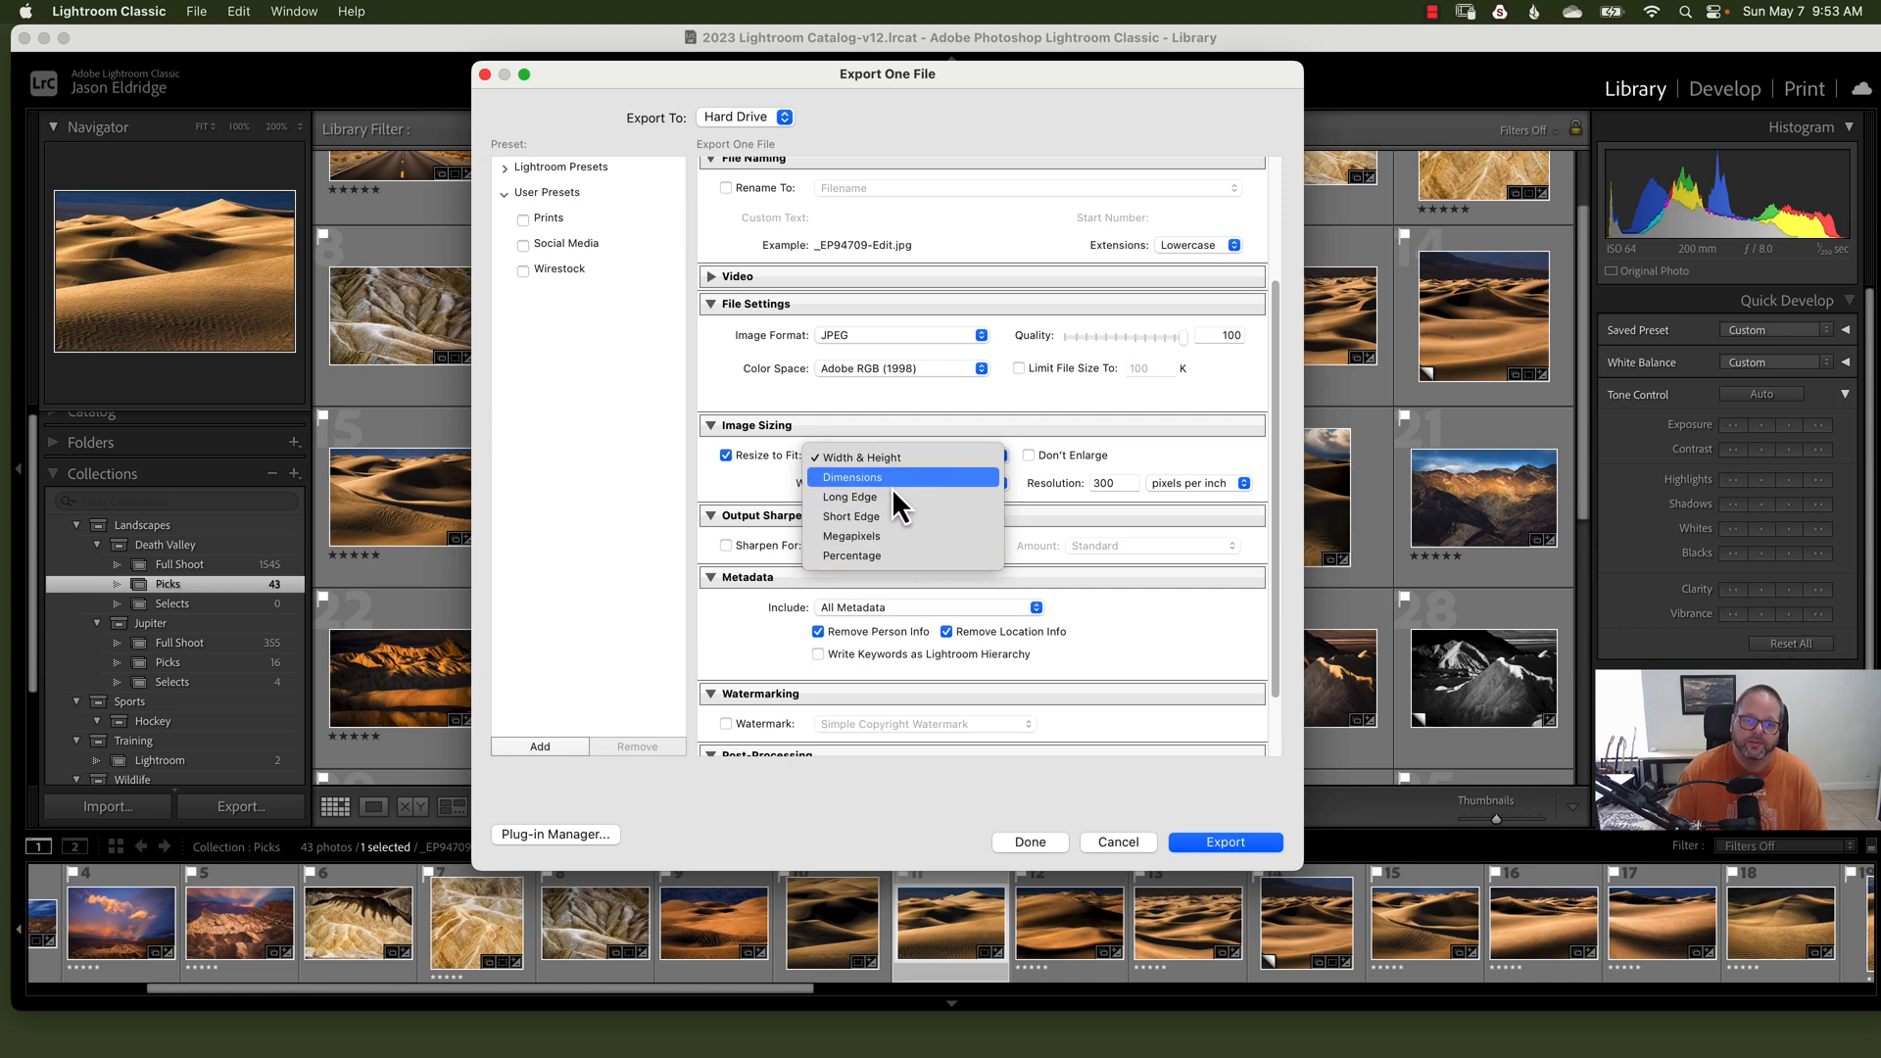
mouse_move(861, 458)
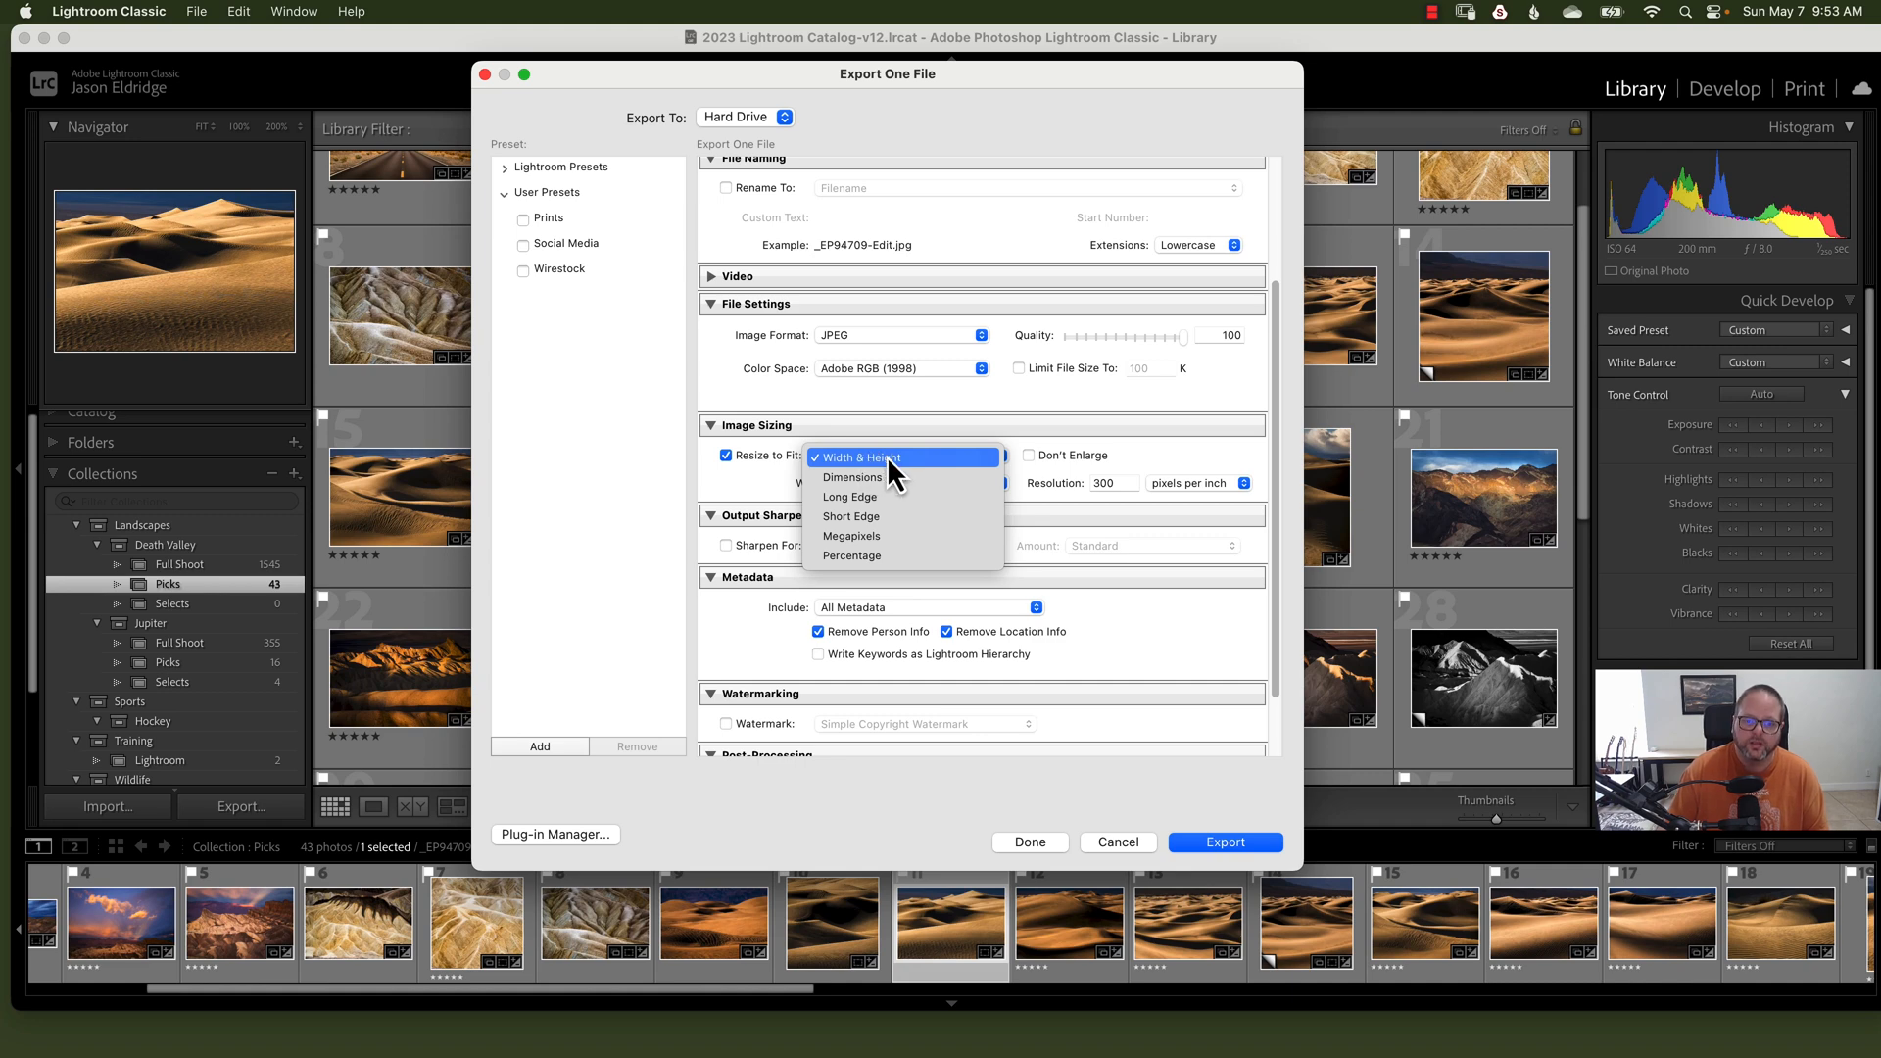
mouse_move(902, 474)
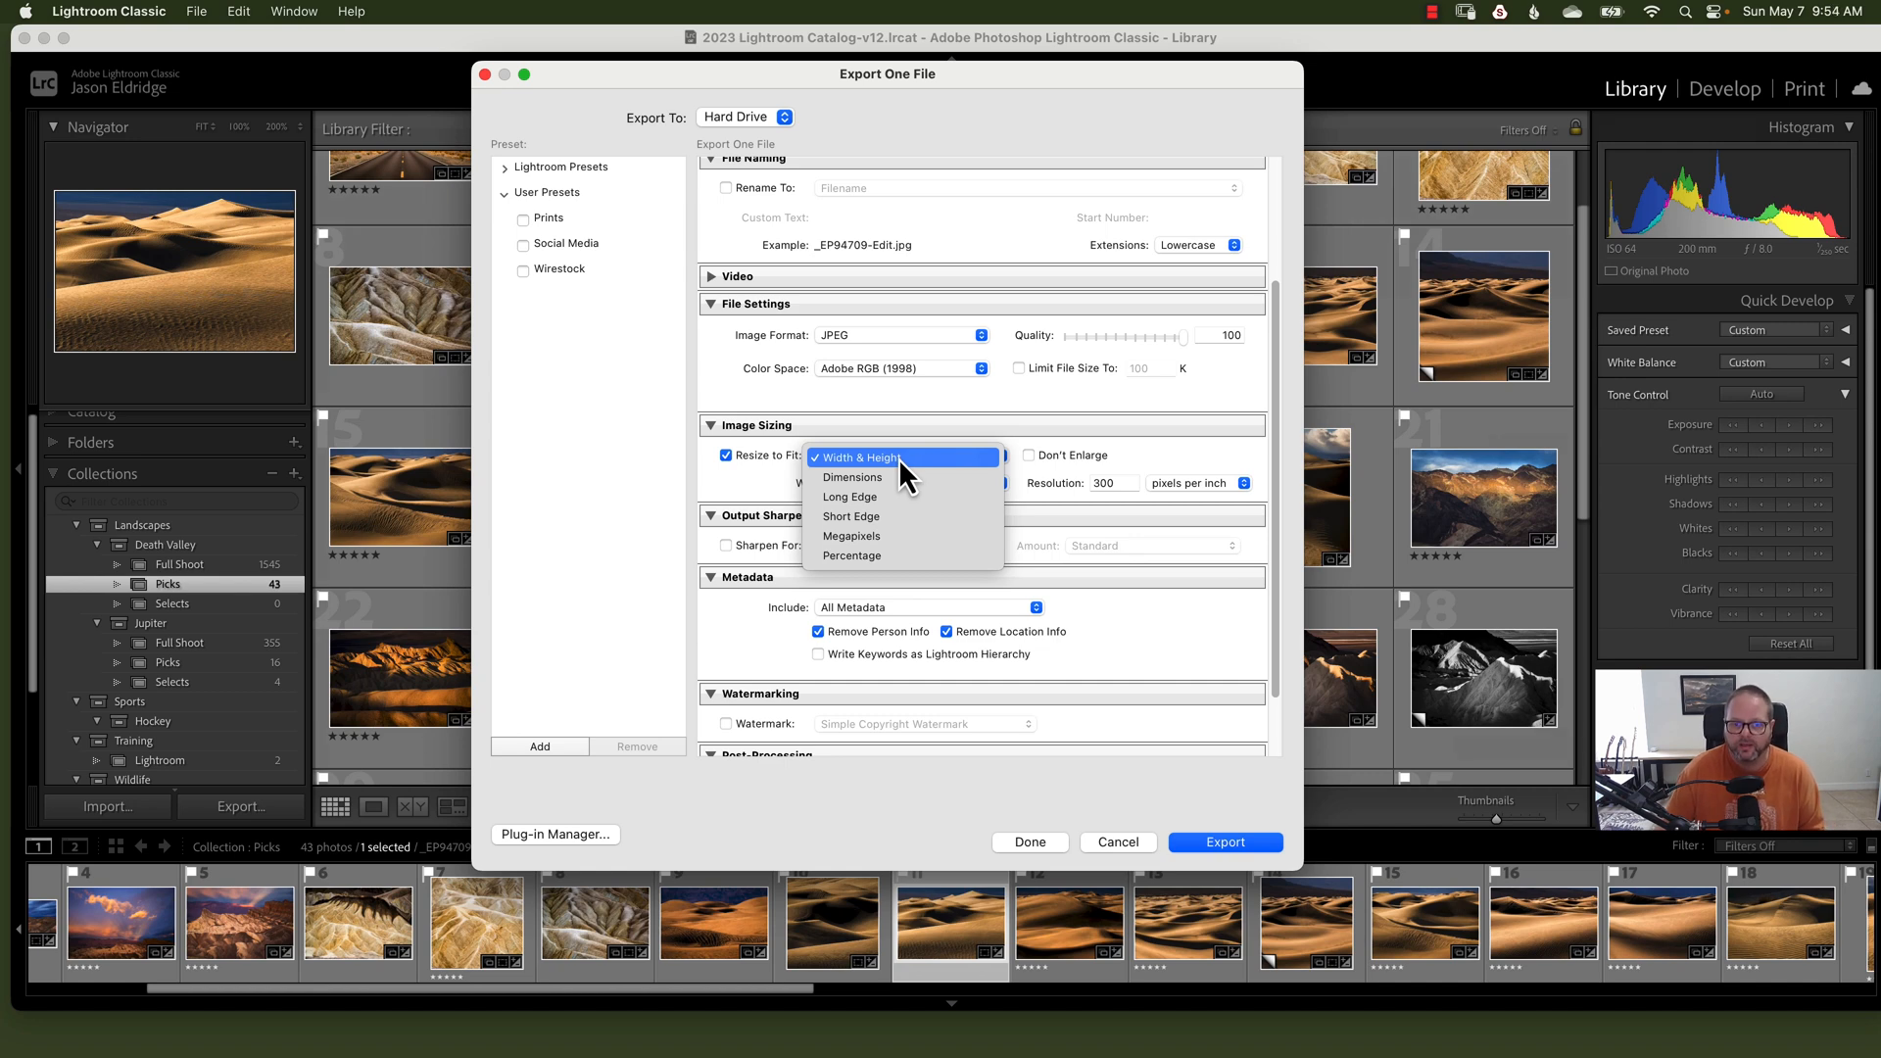
click(850, 495)
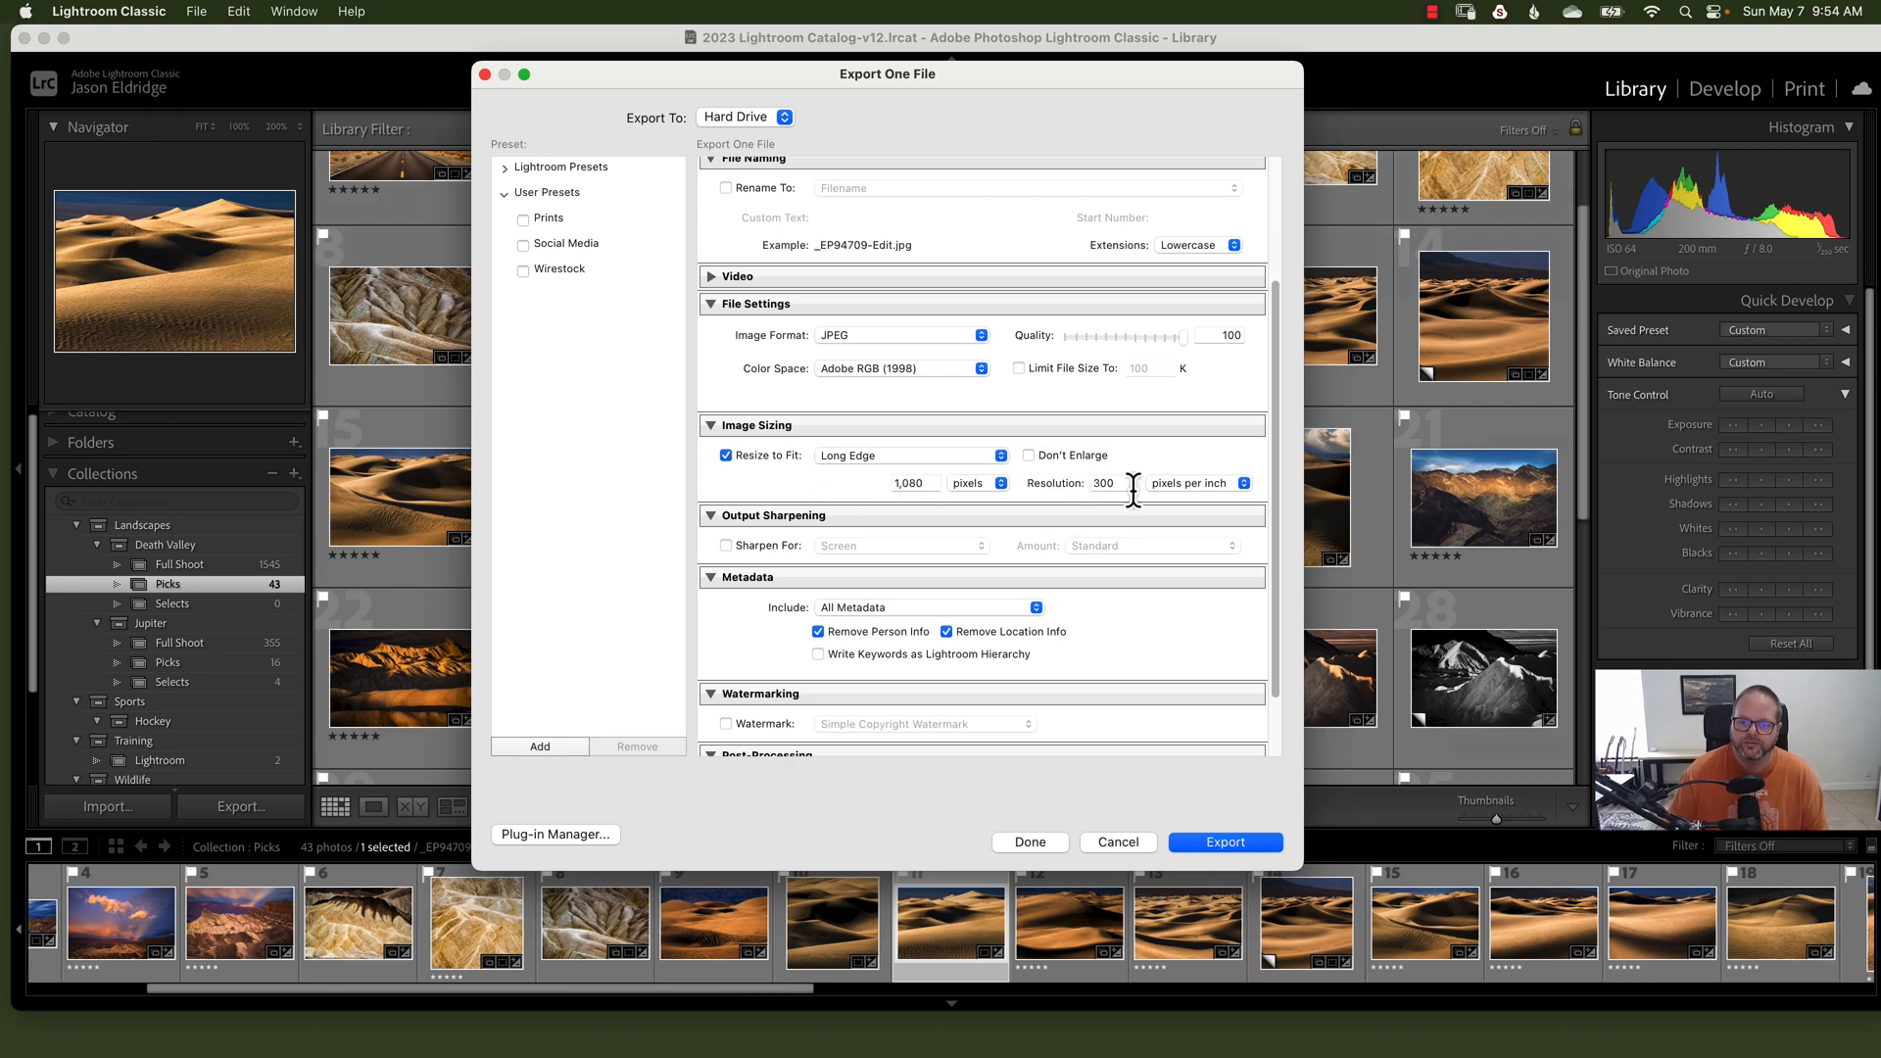
mouse_move(1235, 509)
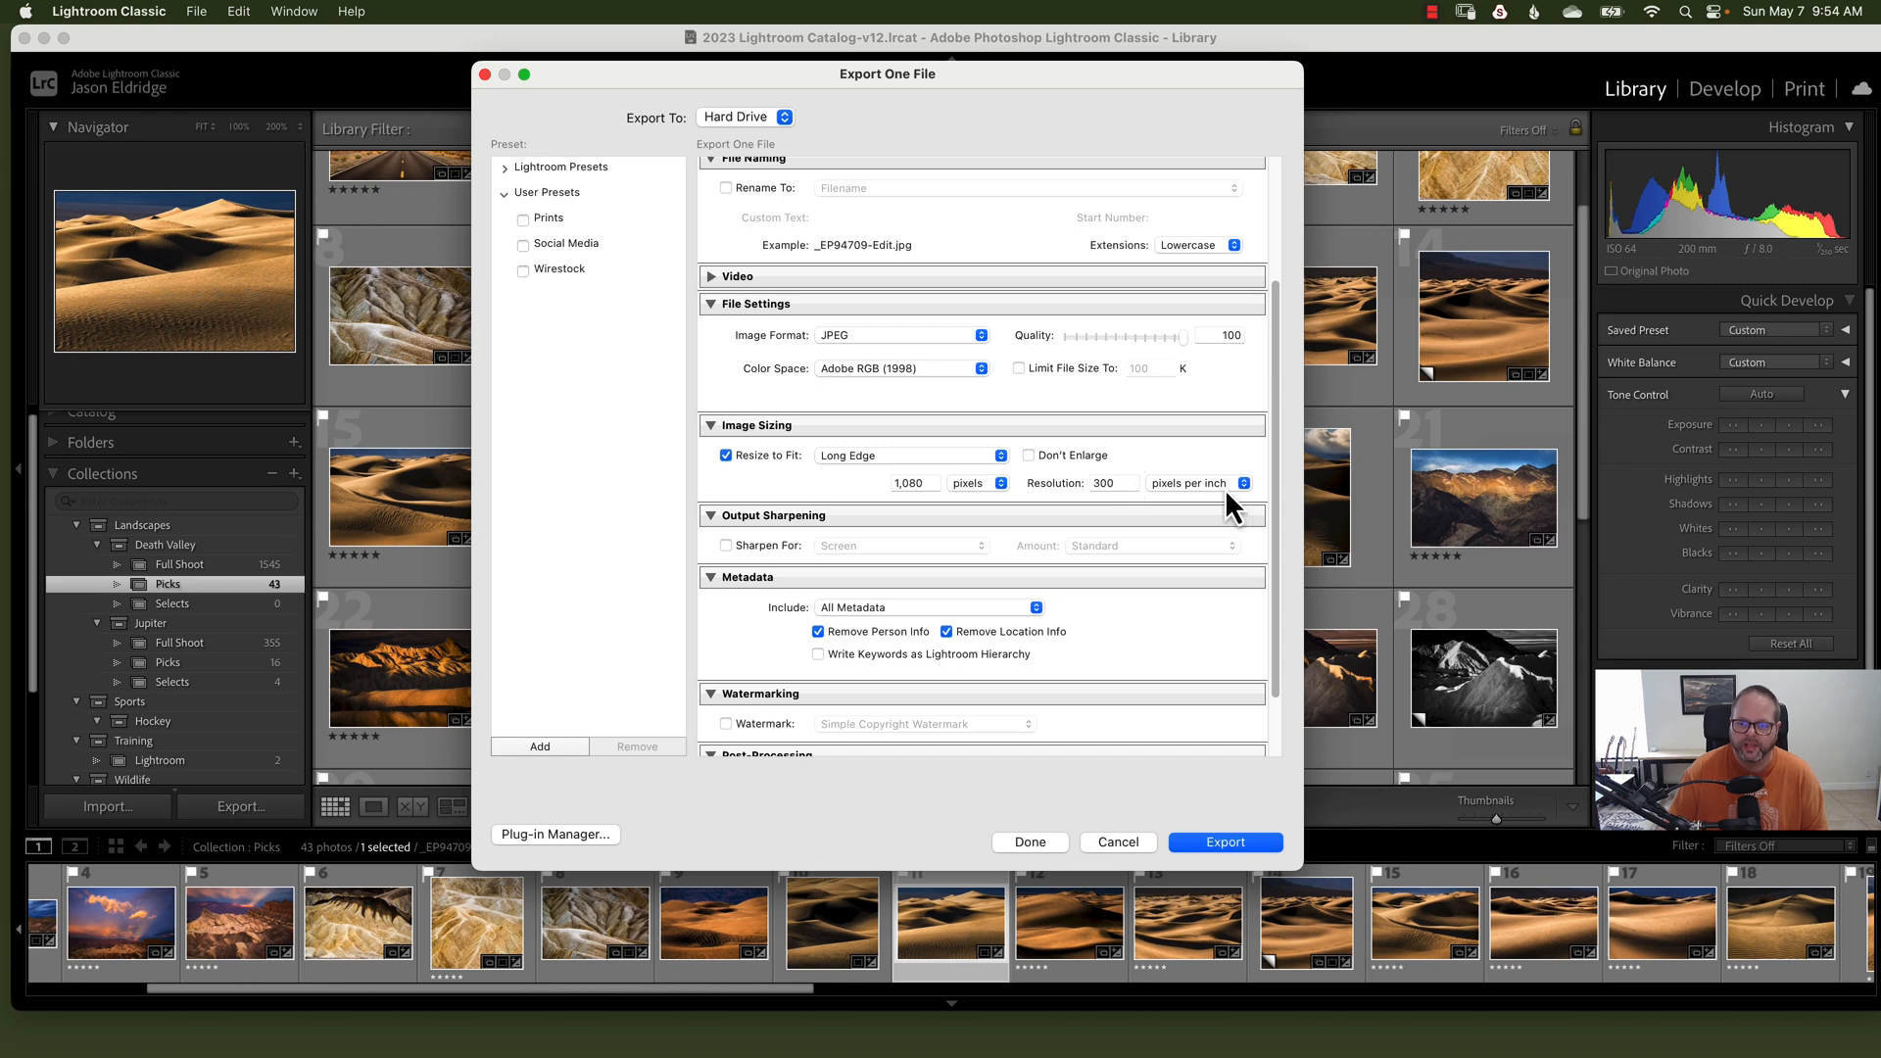
mouse_move(1175, 509)
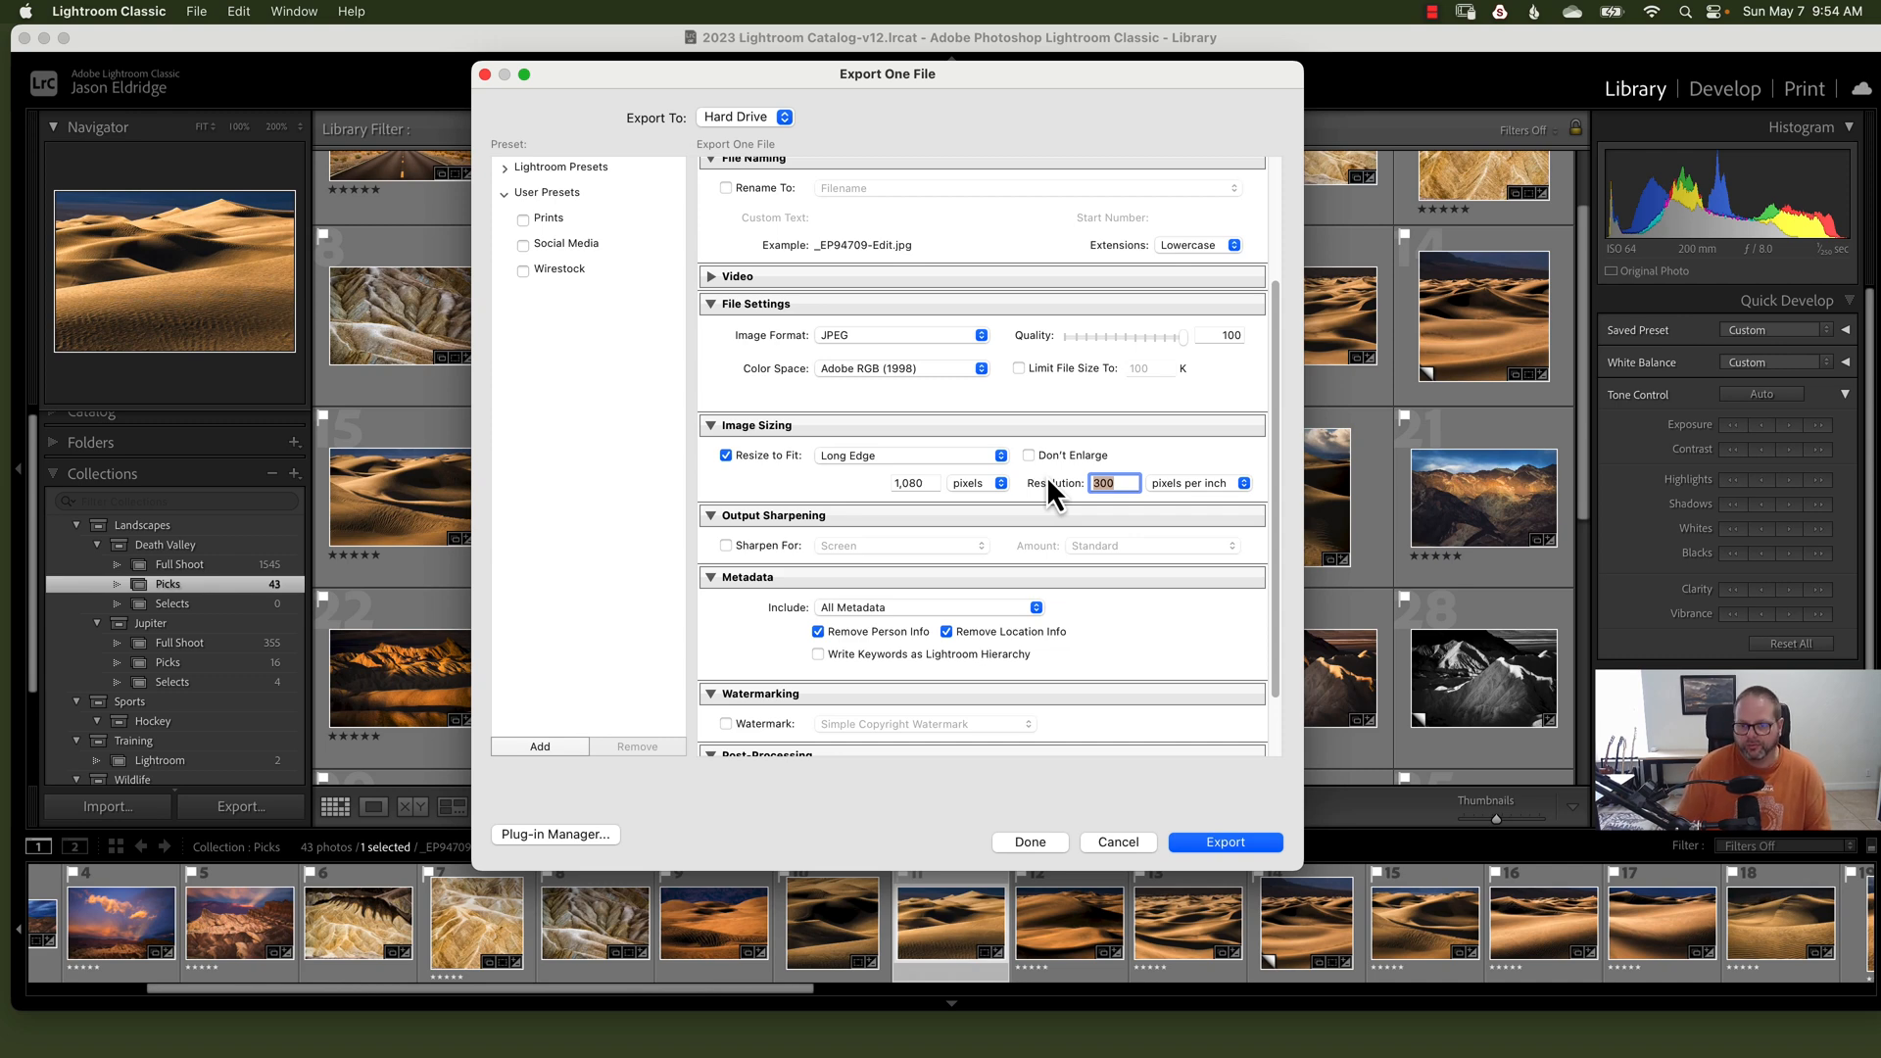
text(72)
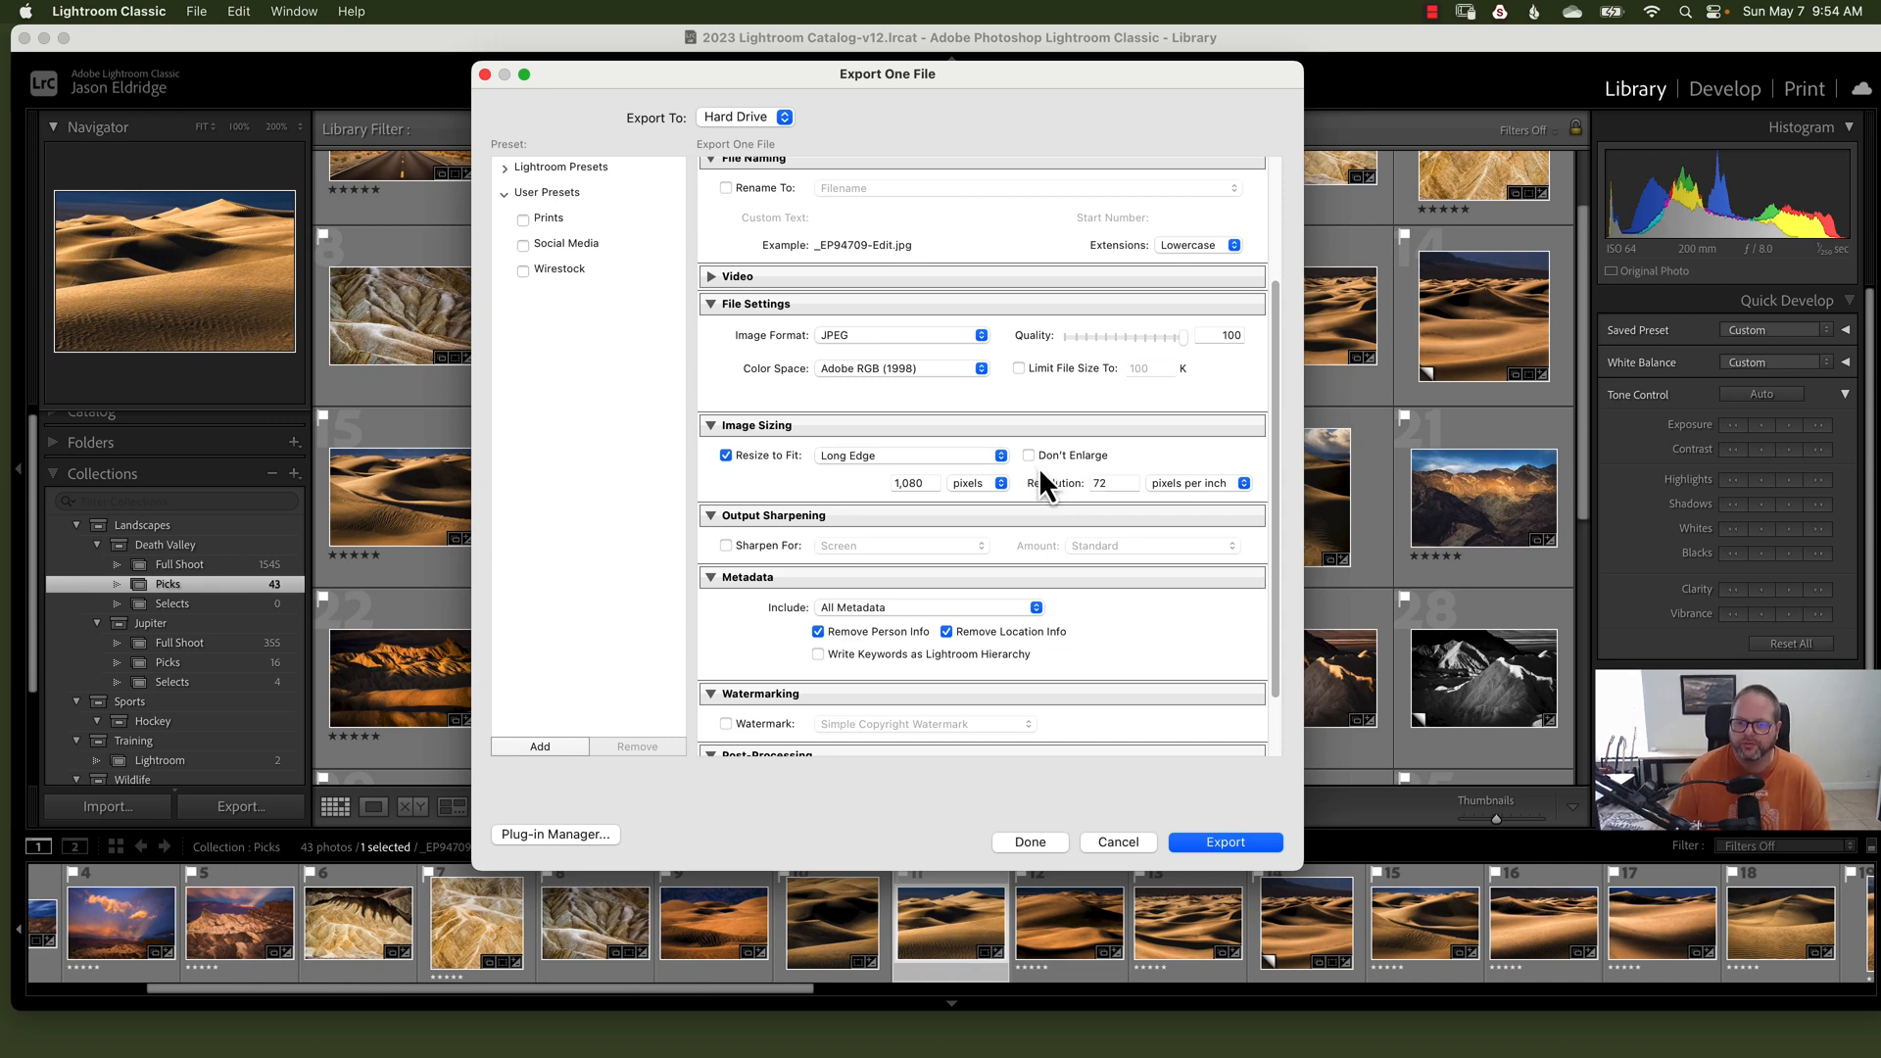
mouse_move(1131, 486)
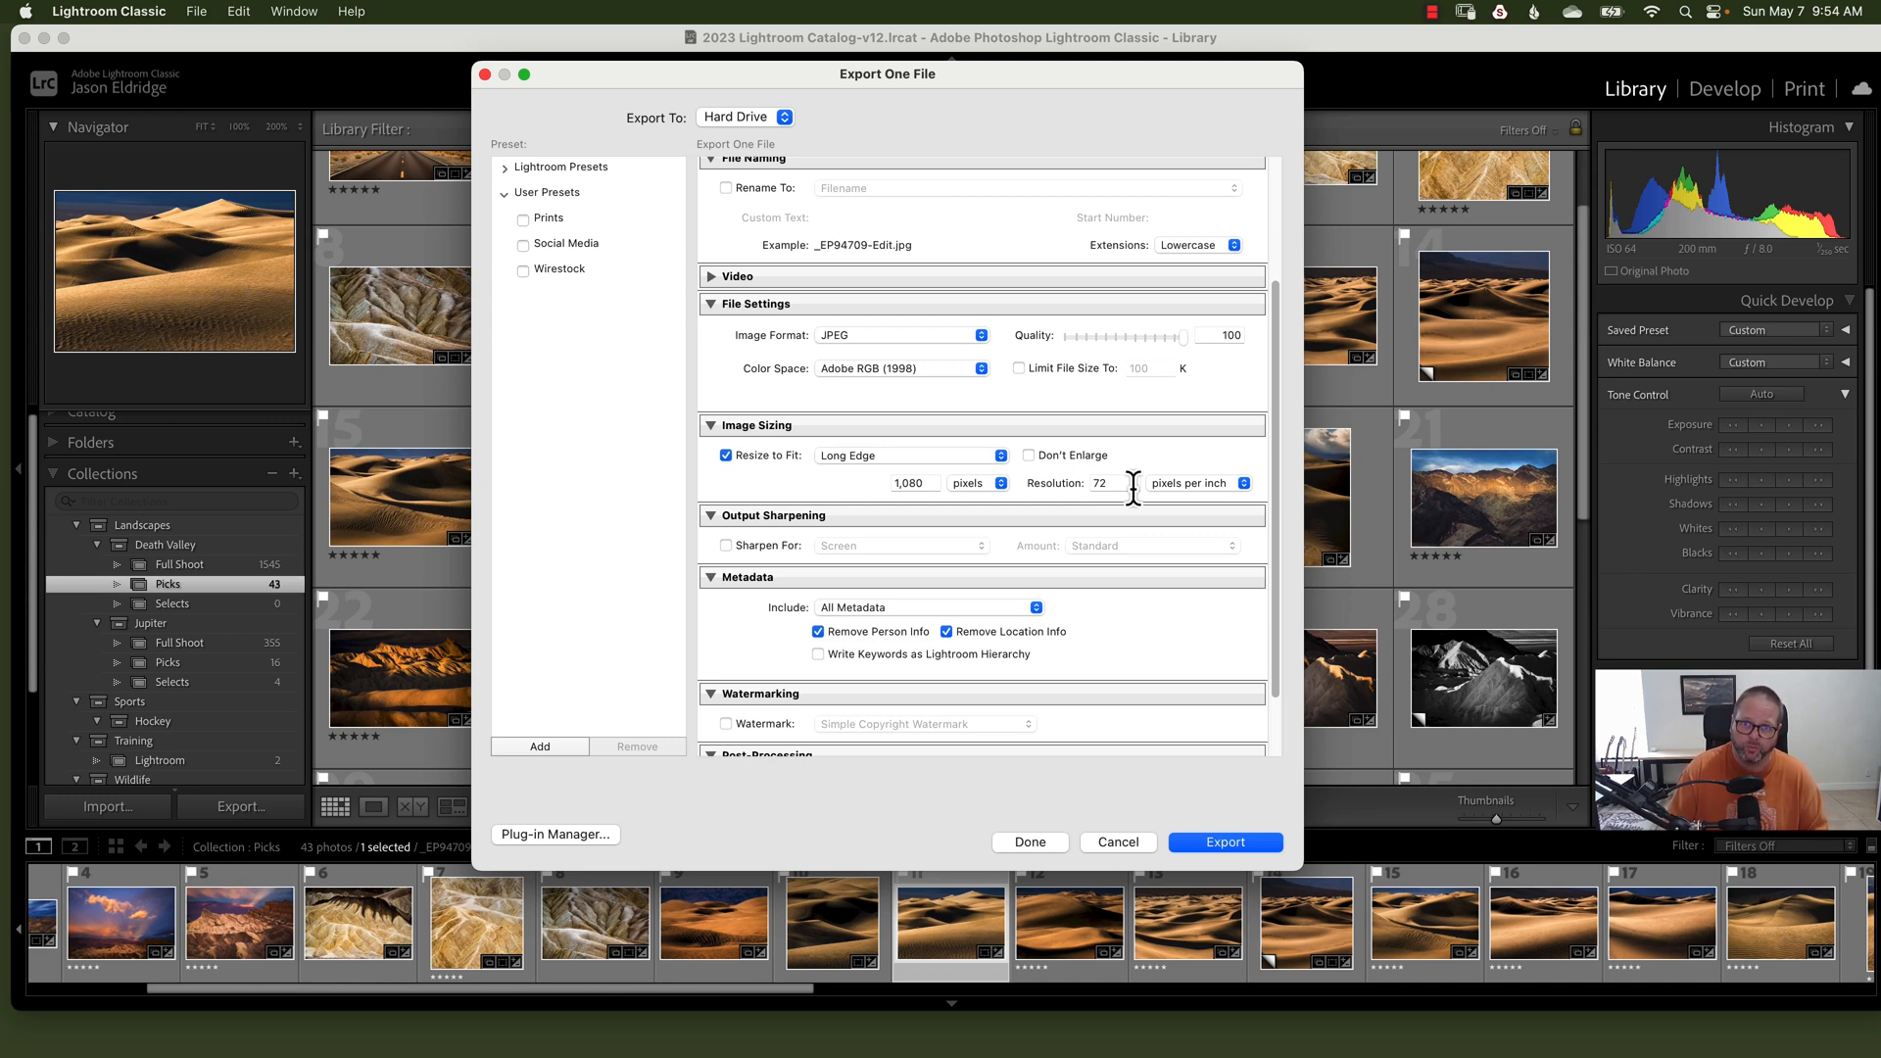
triple_click(1097, 483)
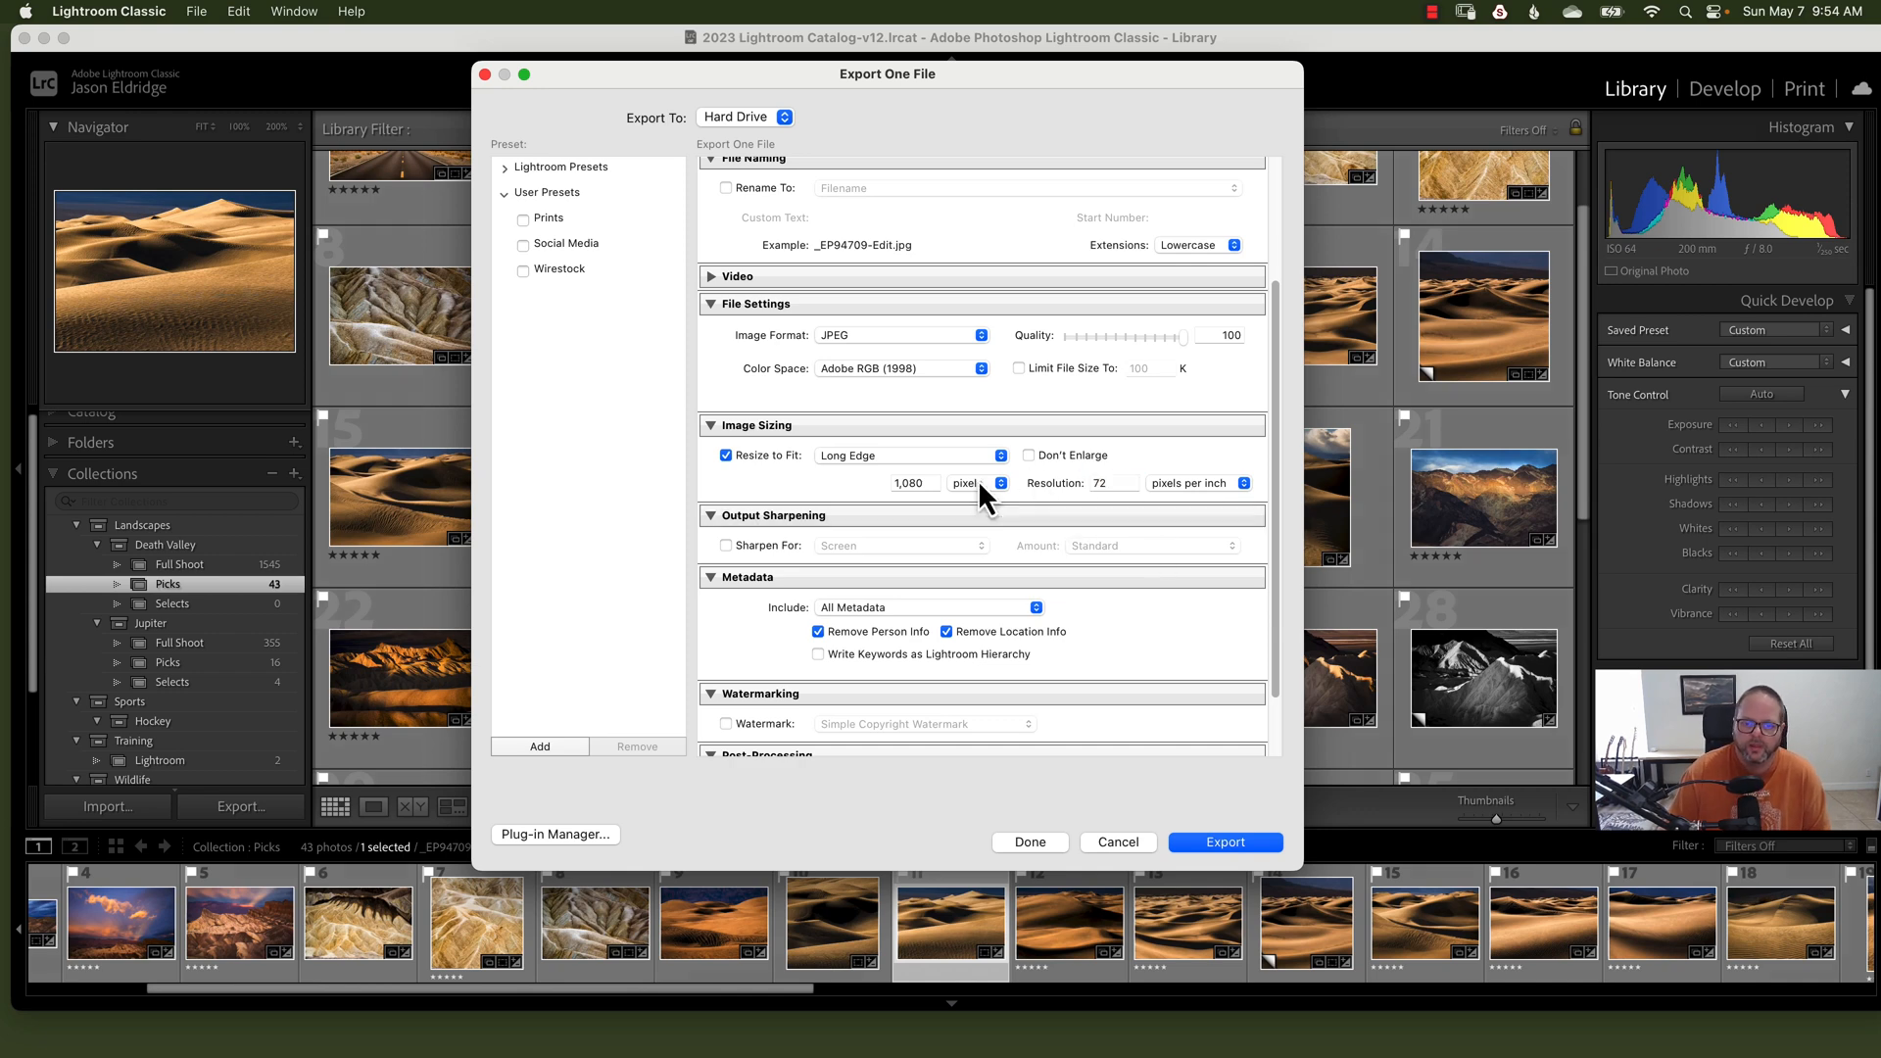
Step: Set output sharpening for screen with the amount kept at Standard
scroll(down, 3)
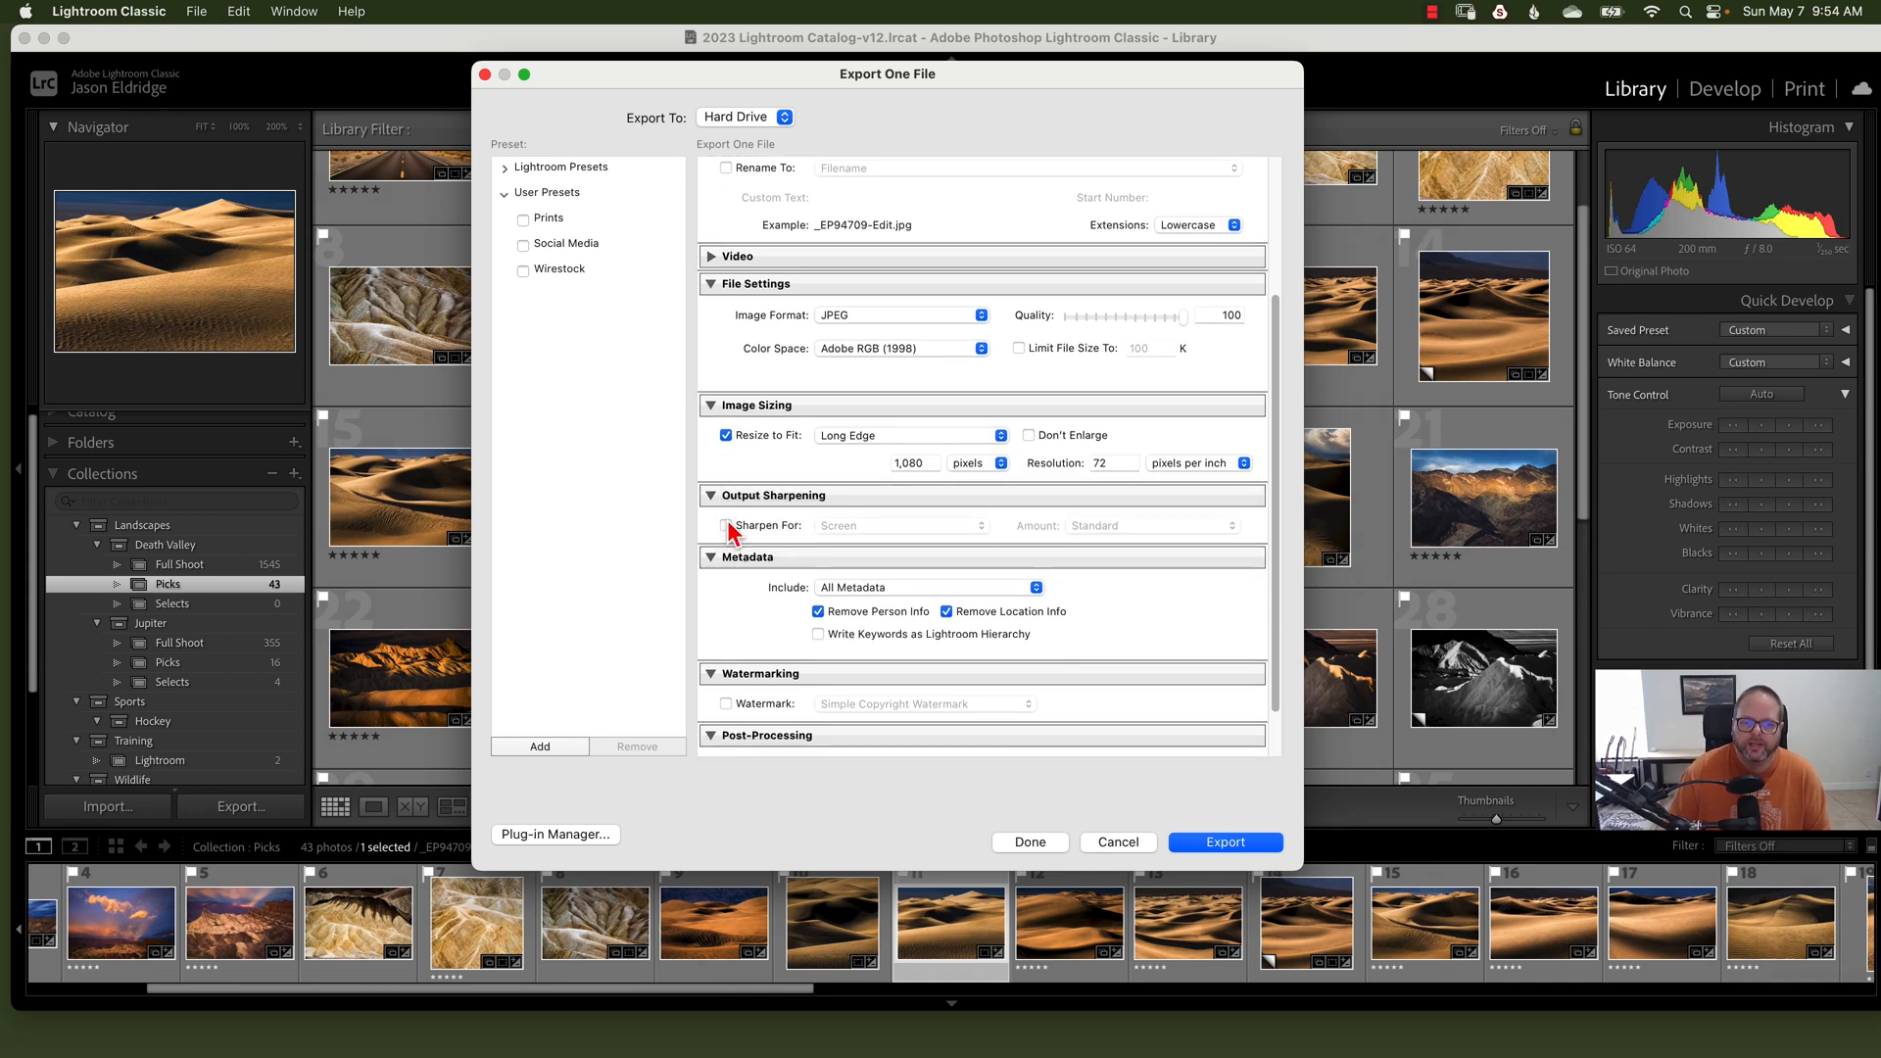
click(725, 525)
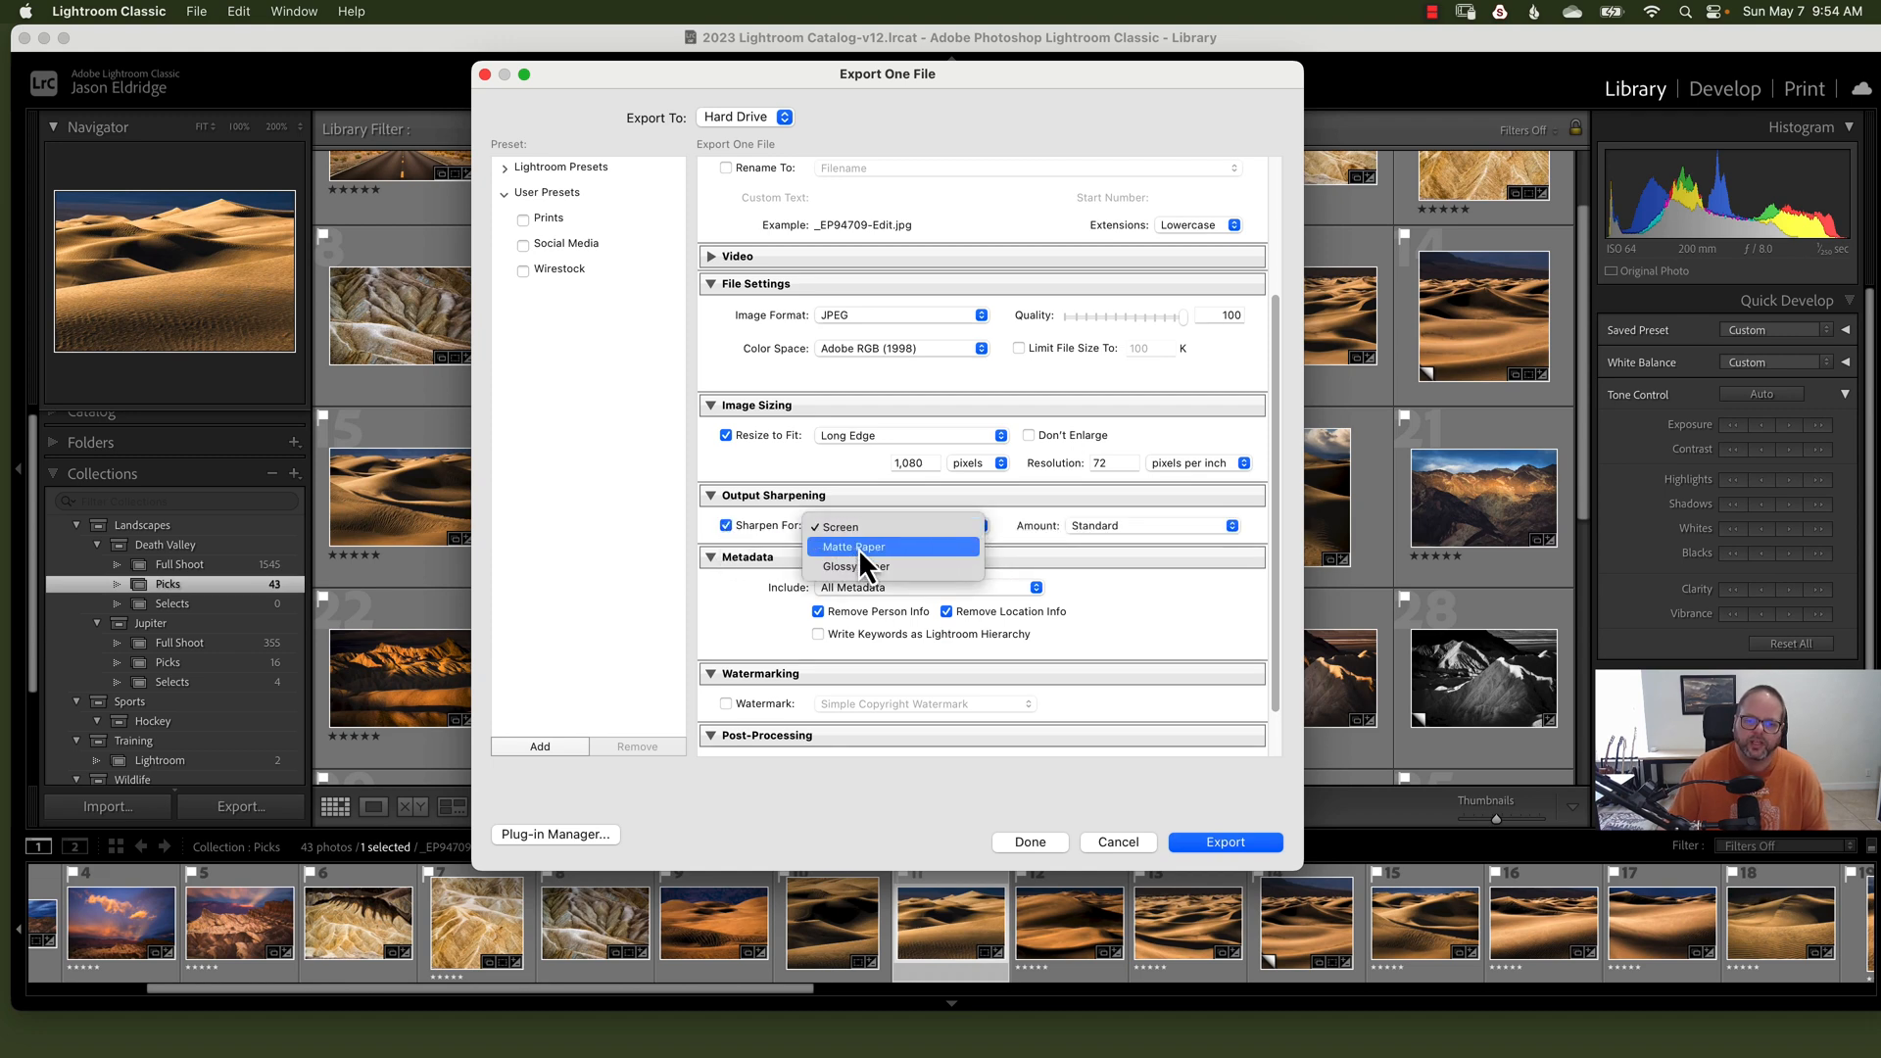
mouse_move(871, 534)
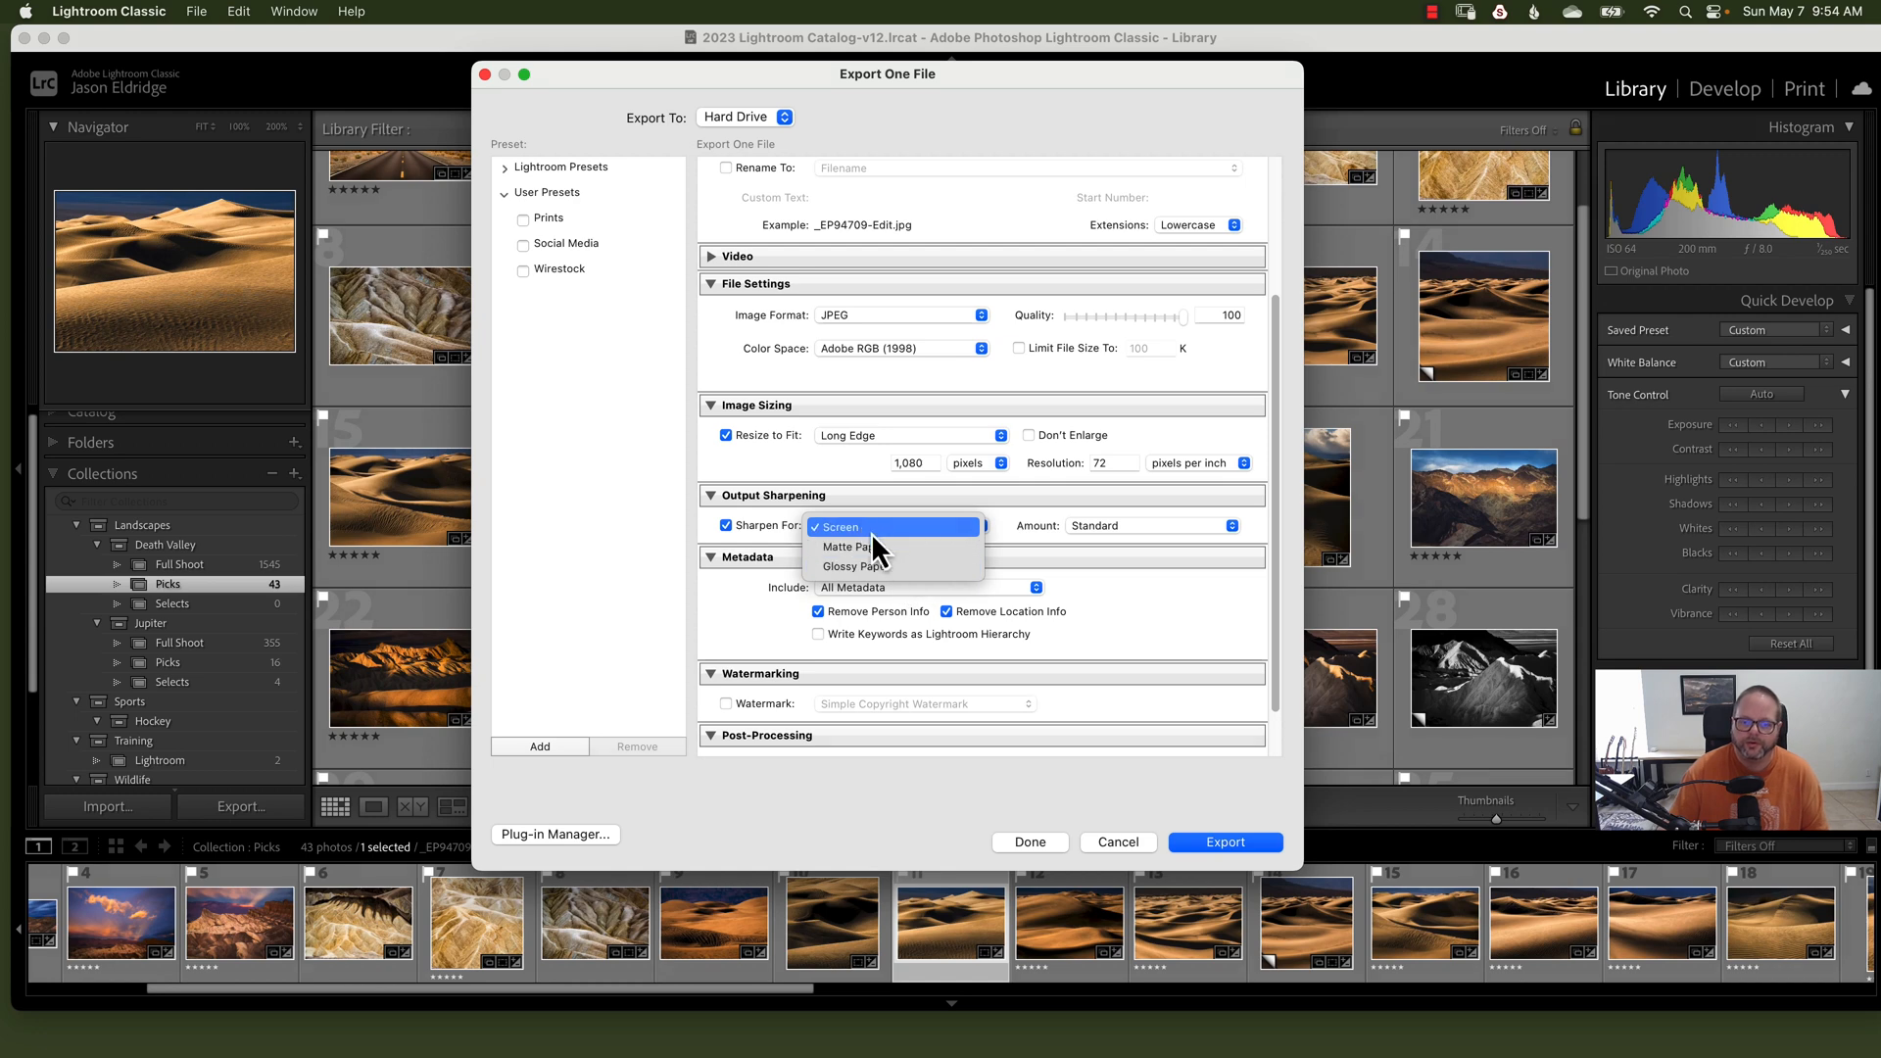
click(835, 527)
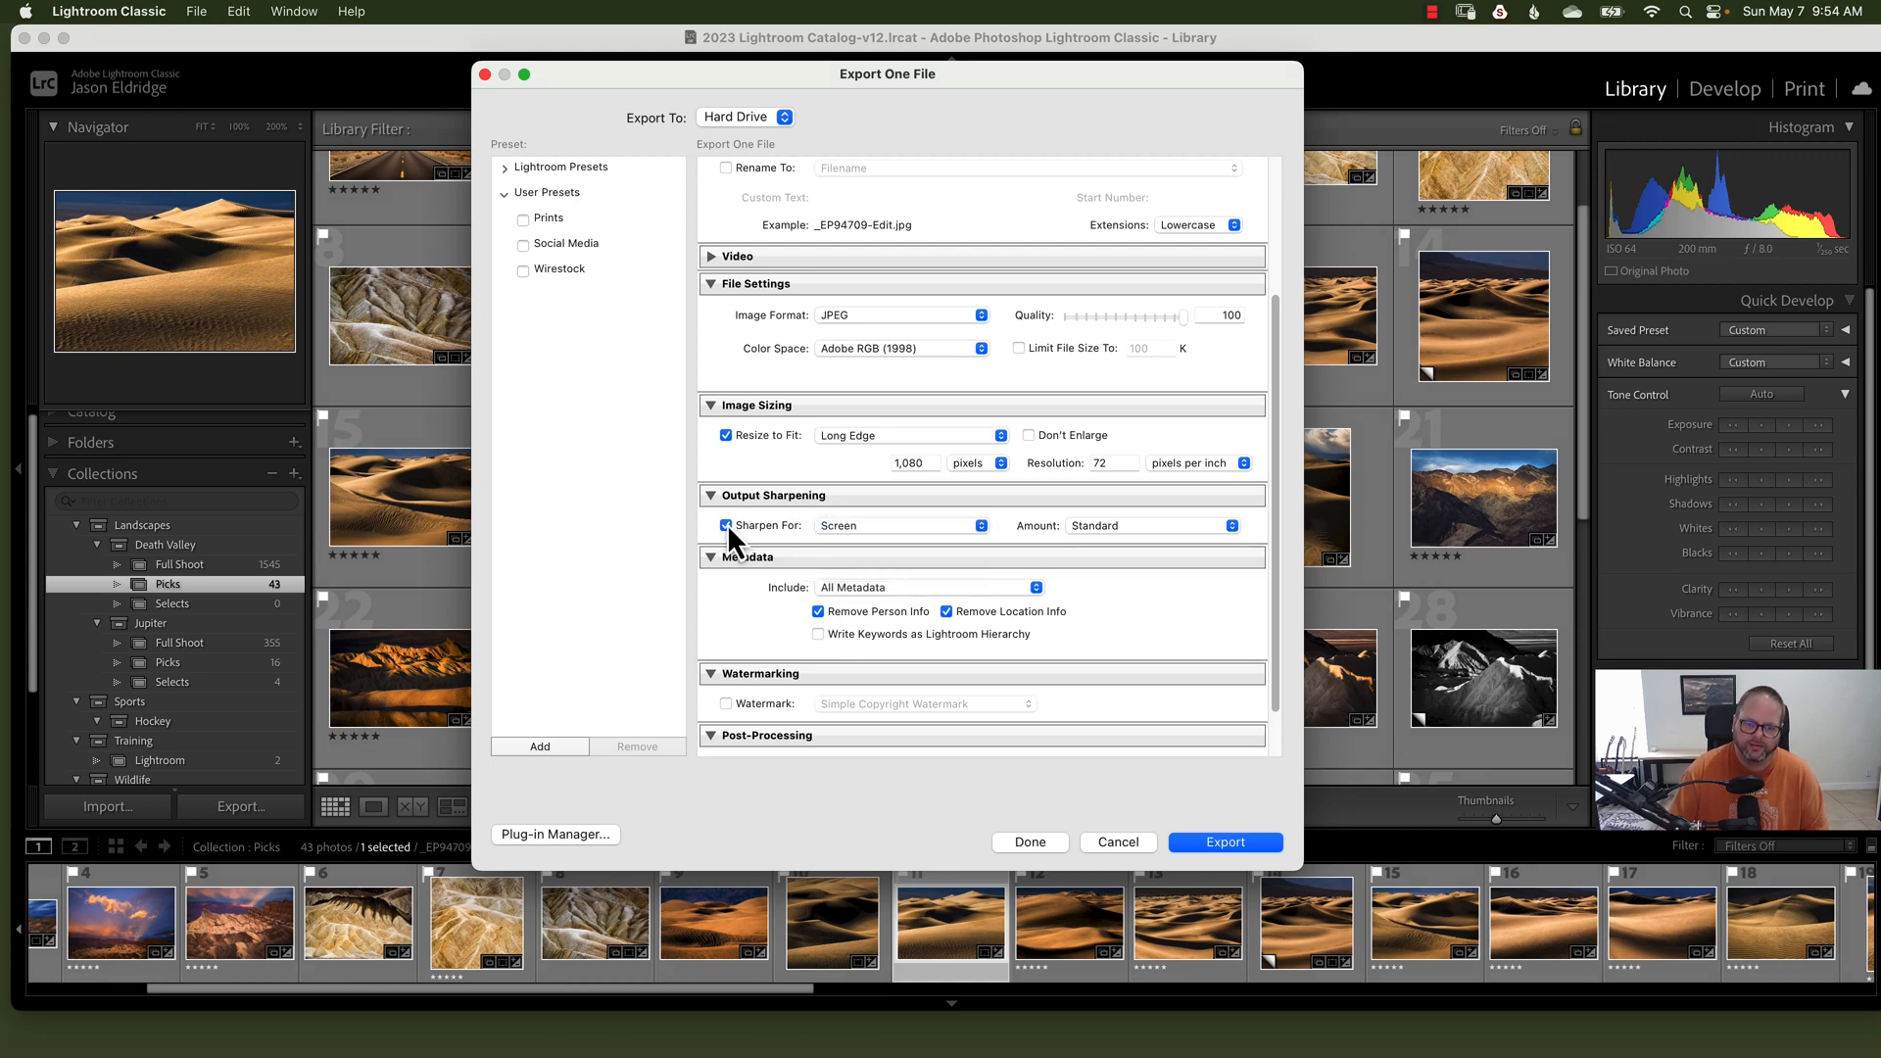
click(1230, 525)
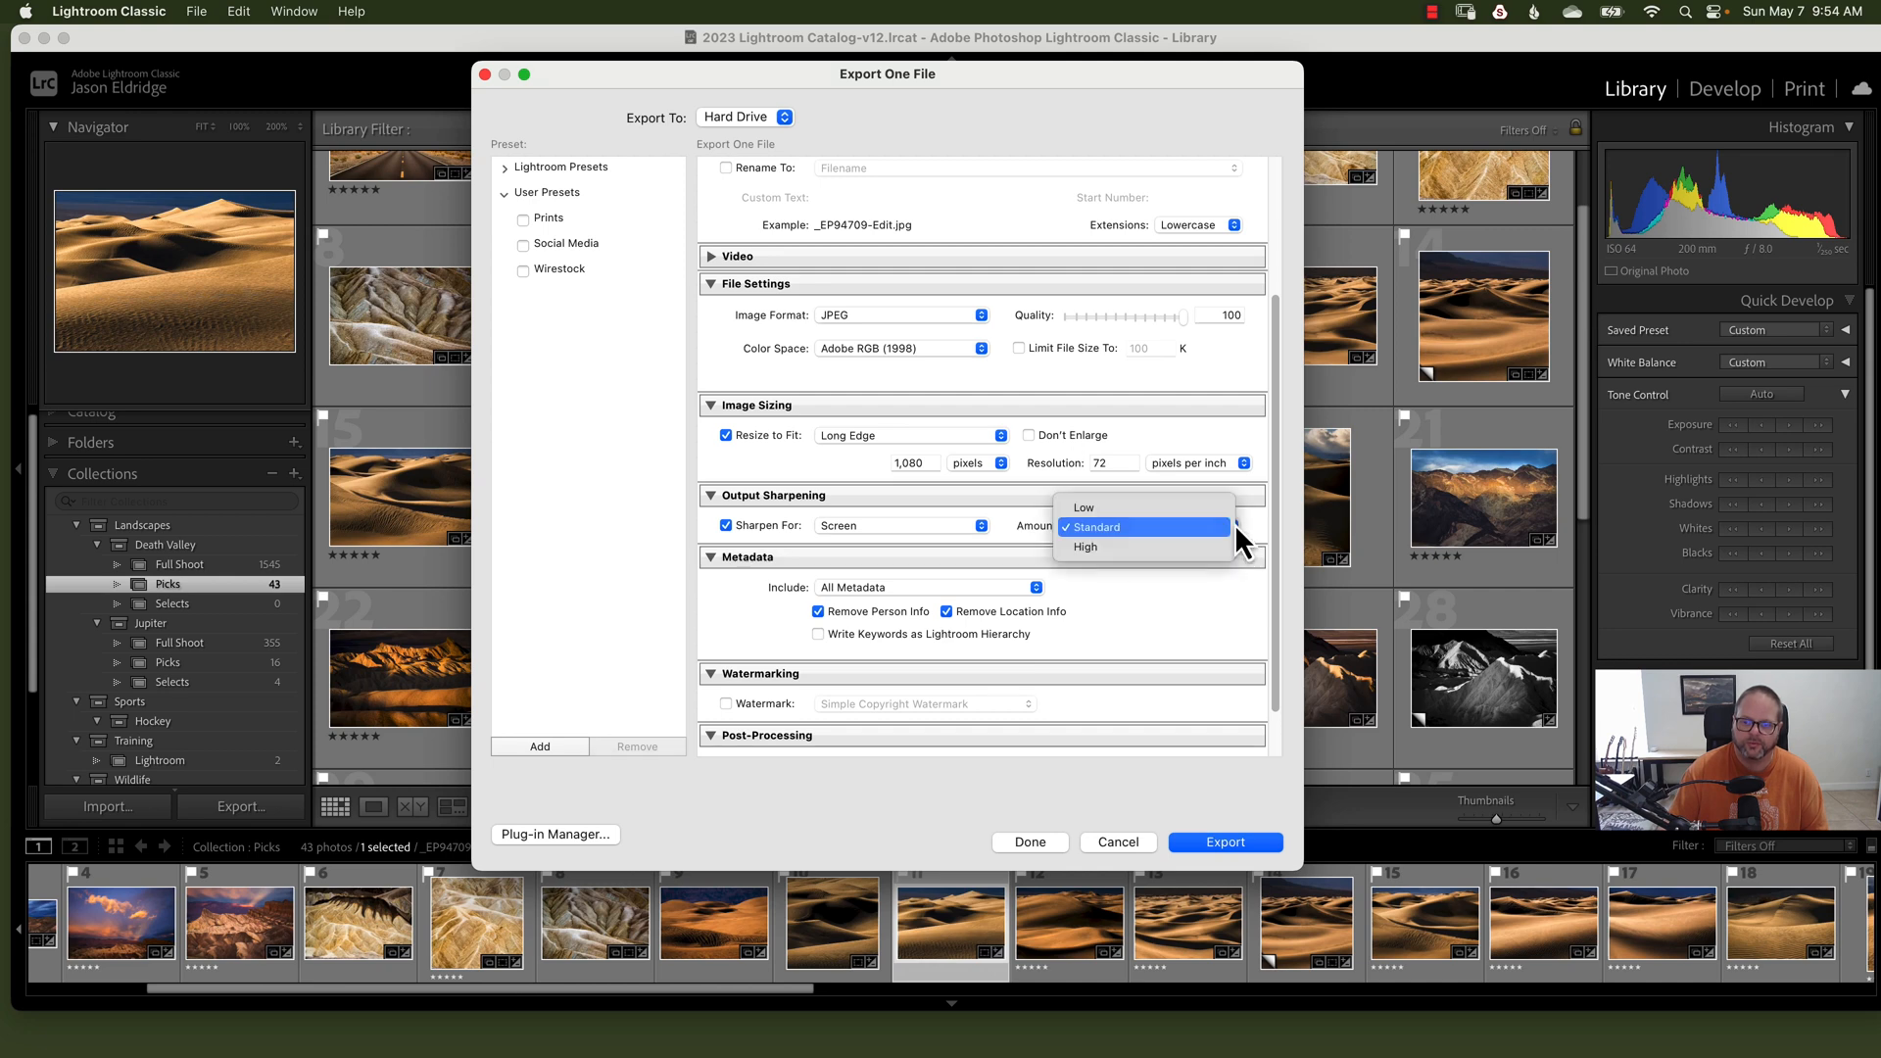
mouse_move(1140, 533)
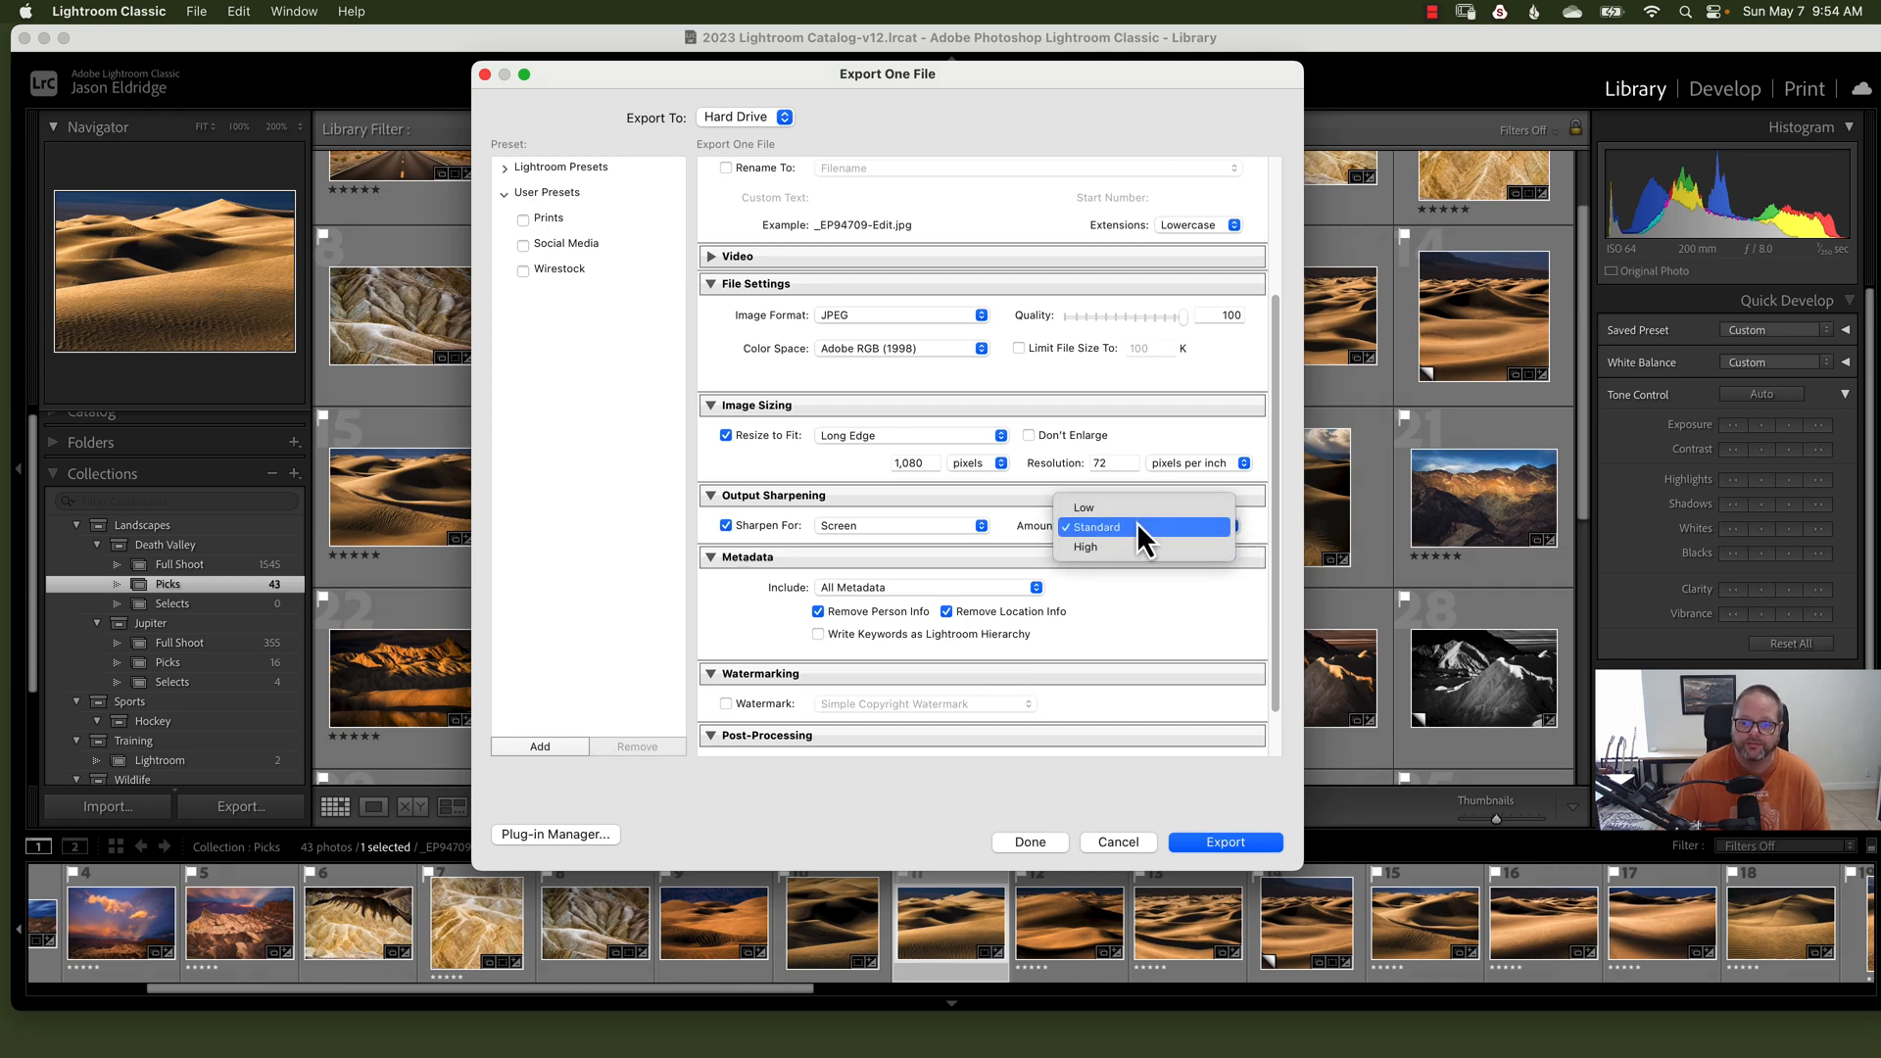
mouse_move(1136, 546)
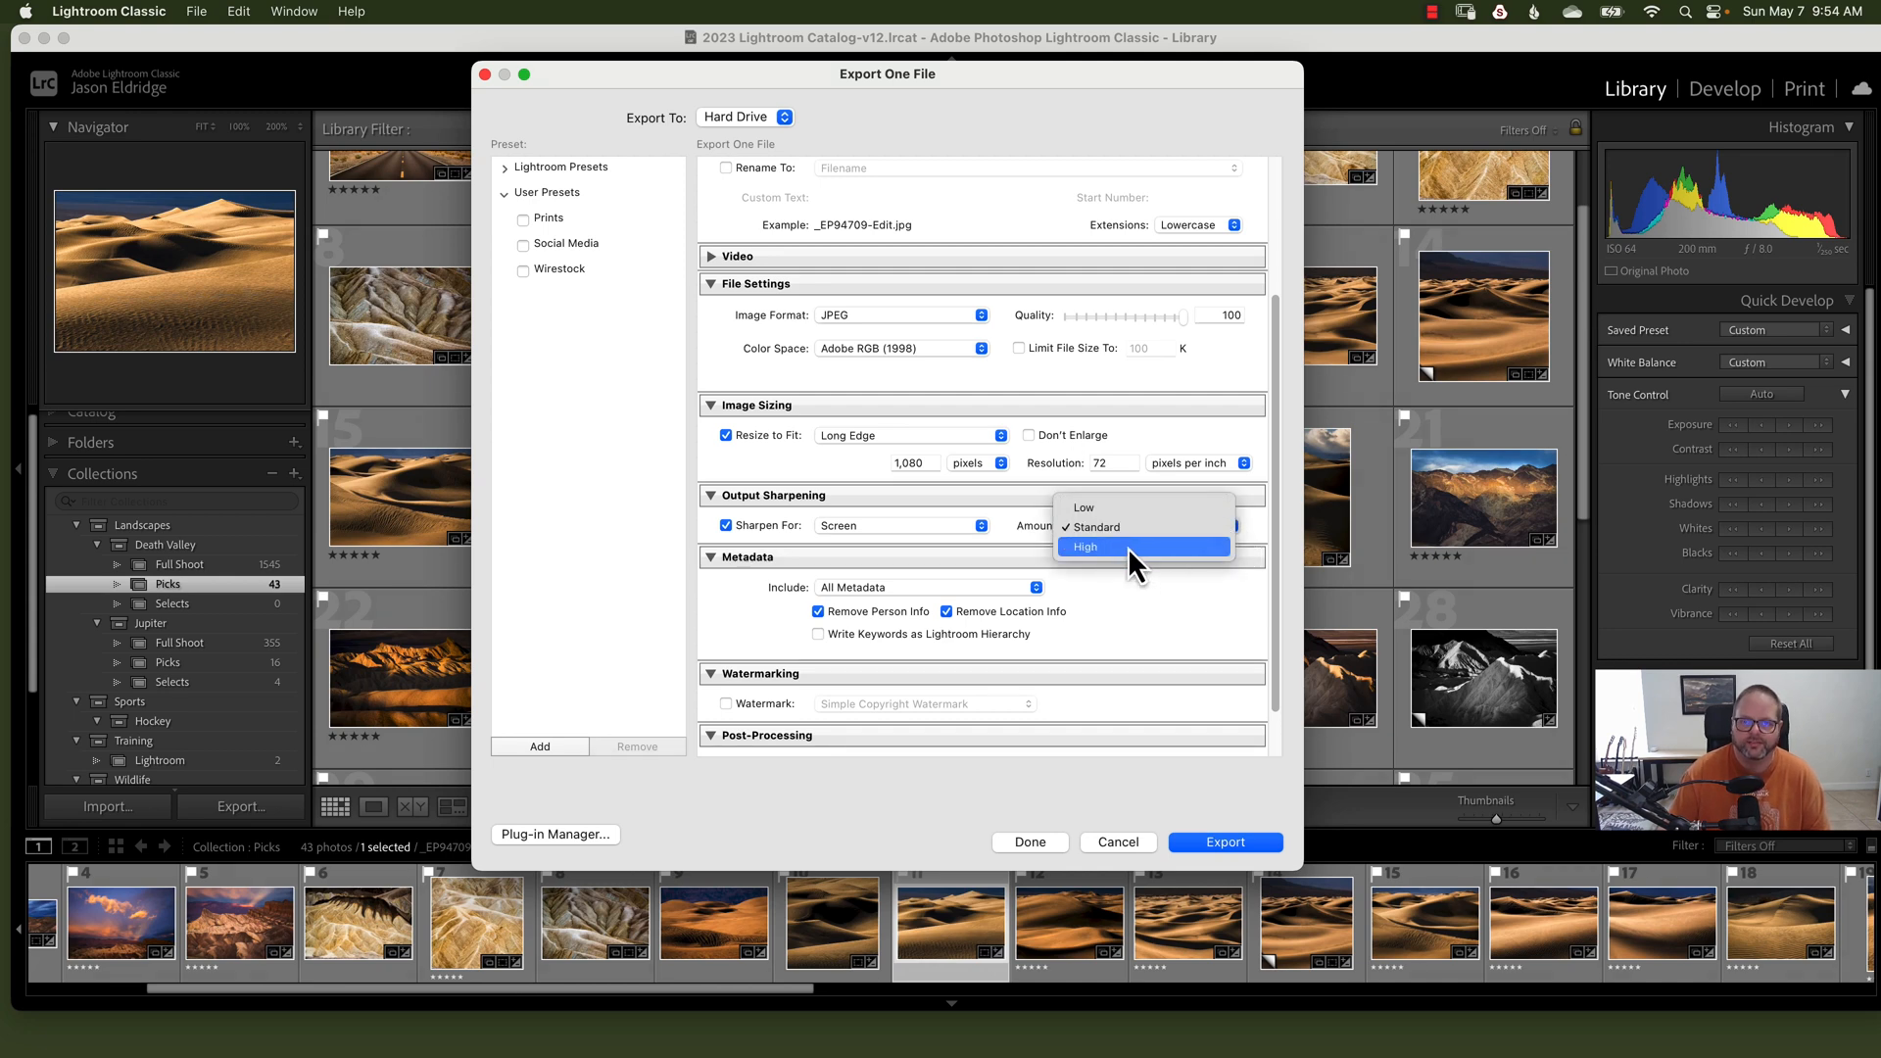
mouse_move(1148, 528)
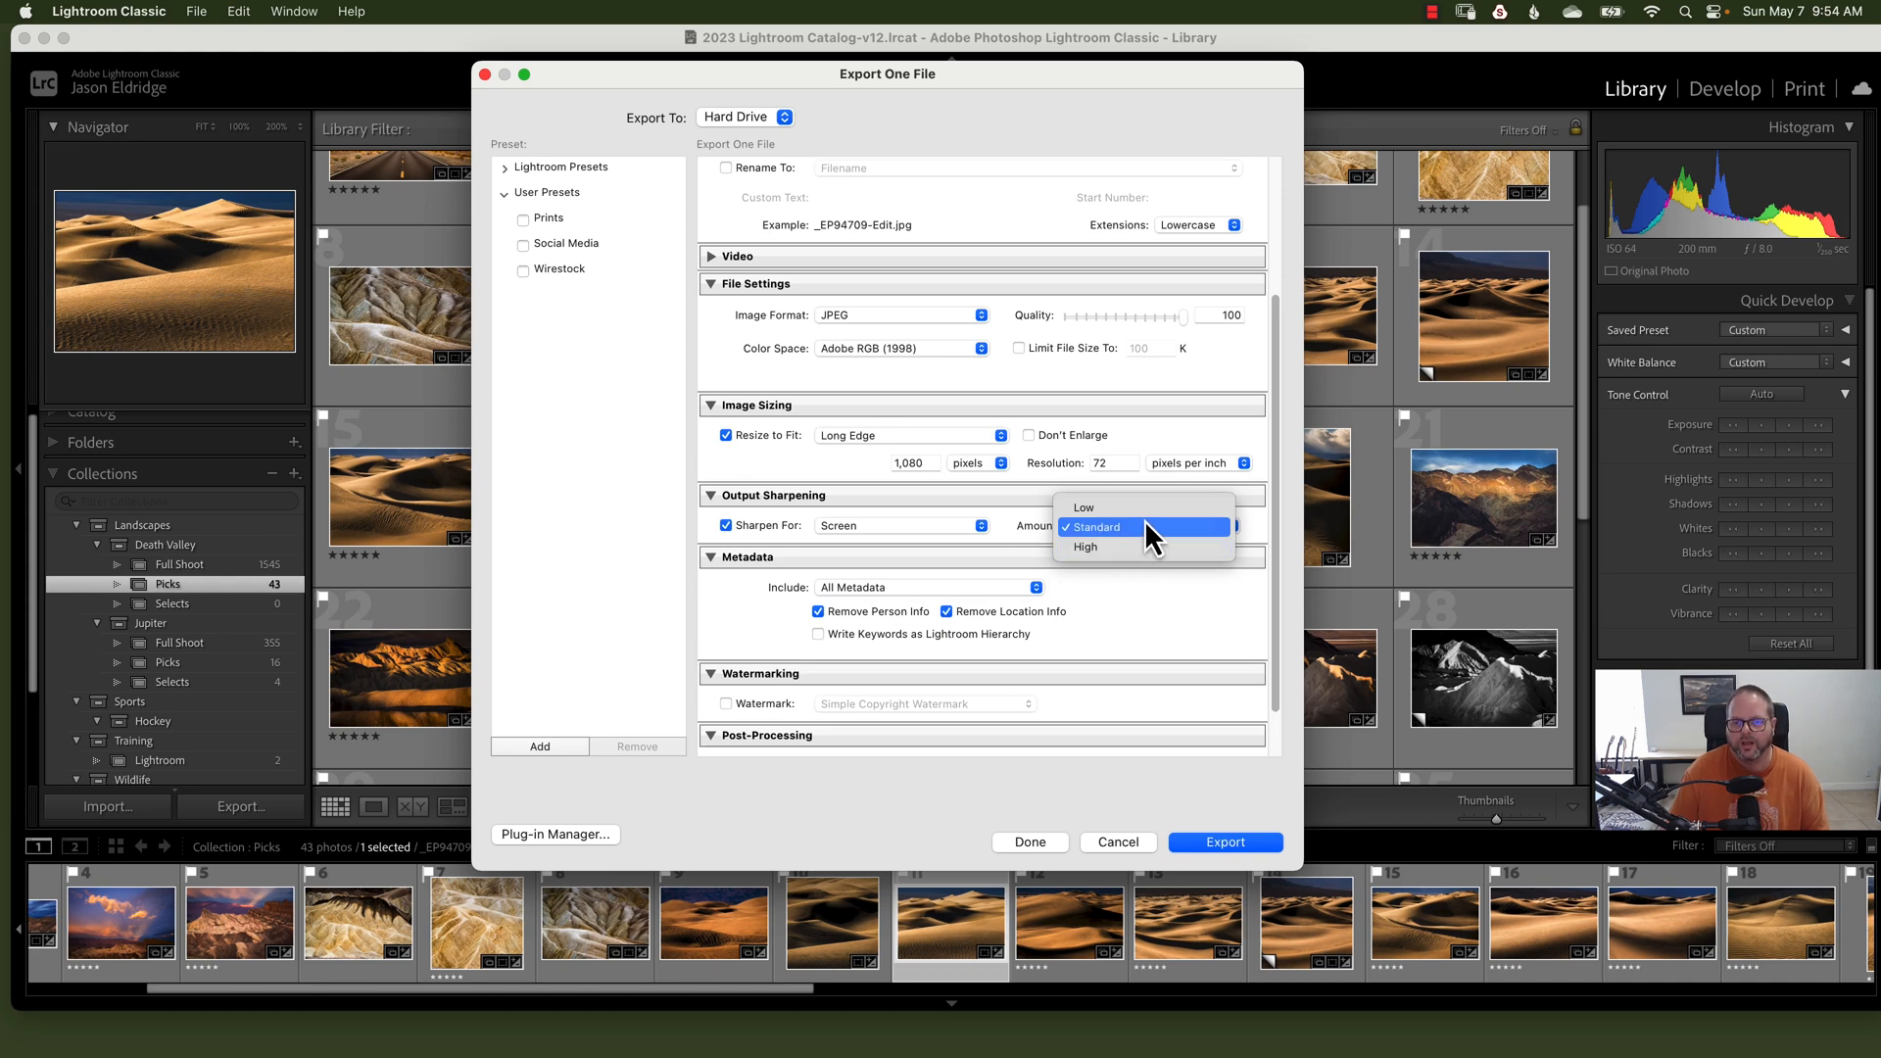
mouse_move(768, 546)
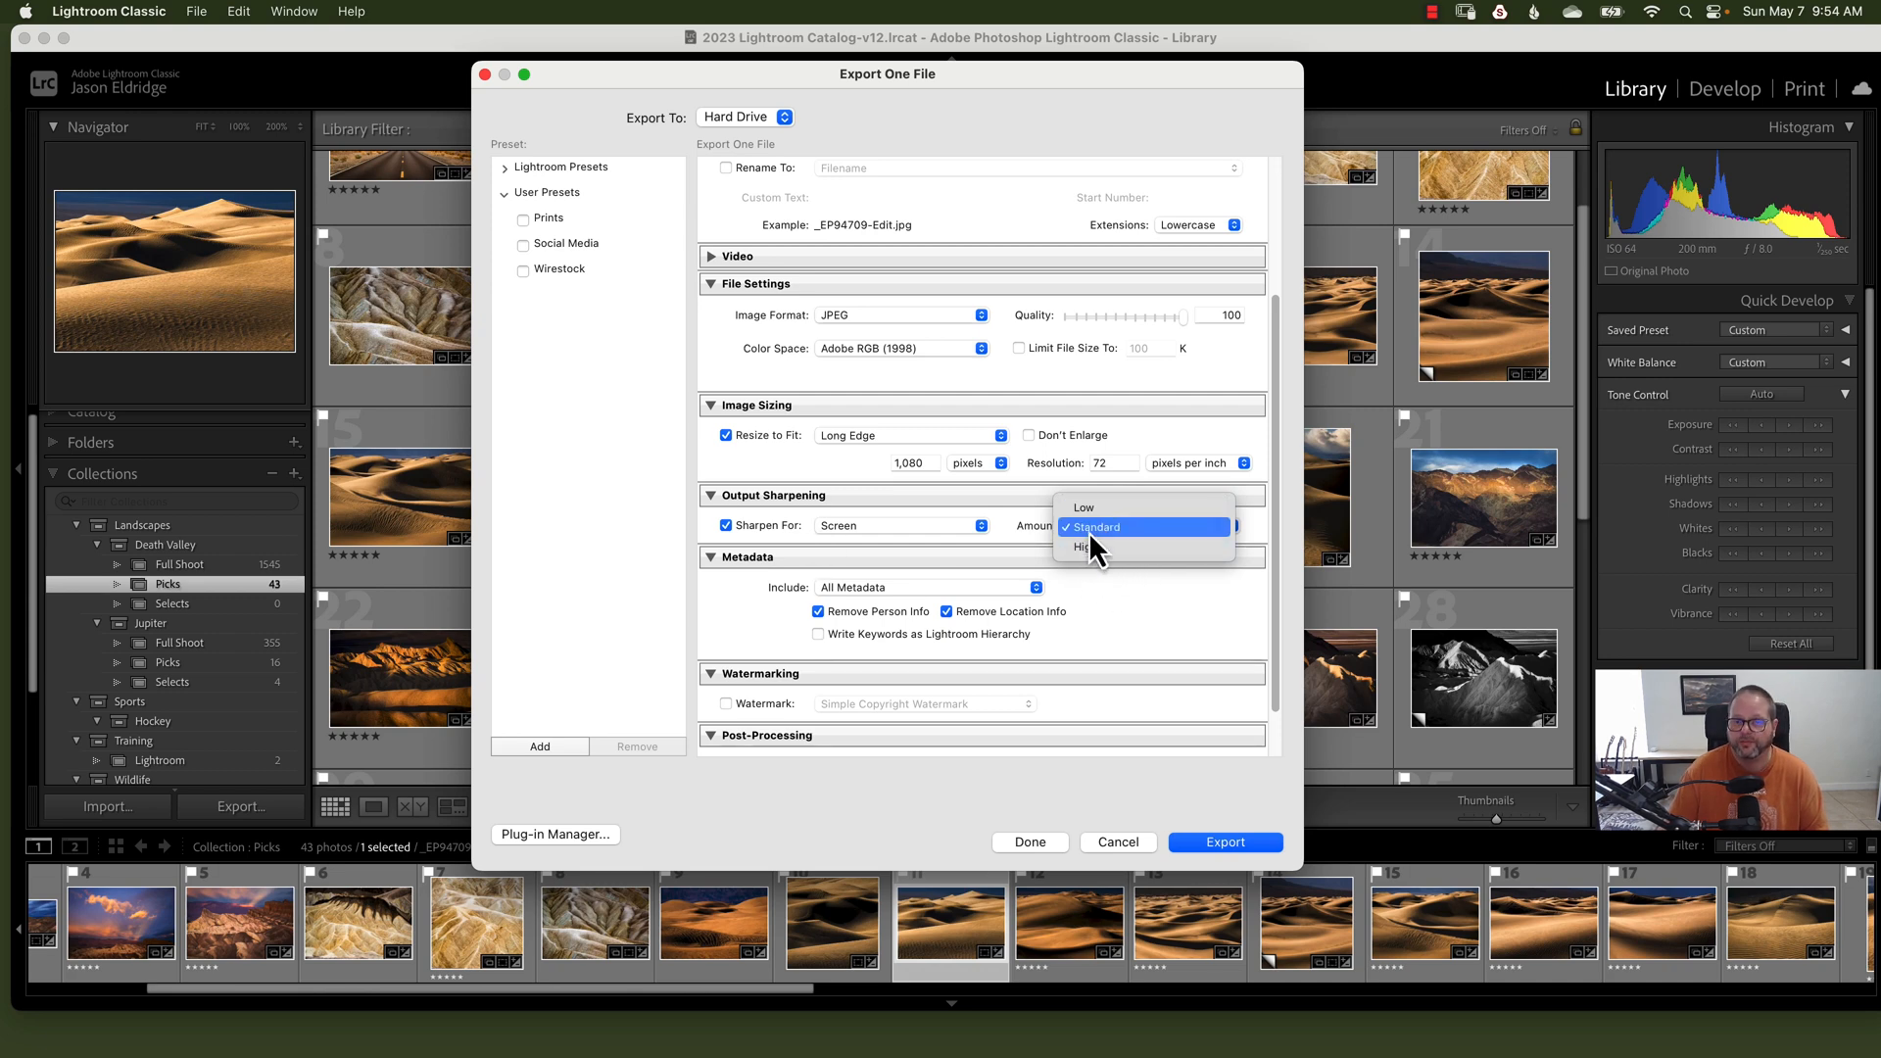
click(1093, 527)
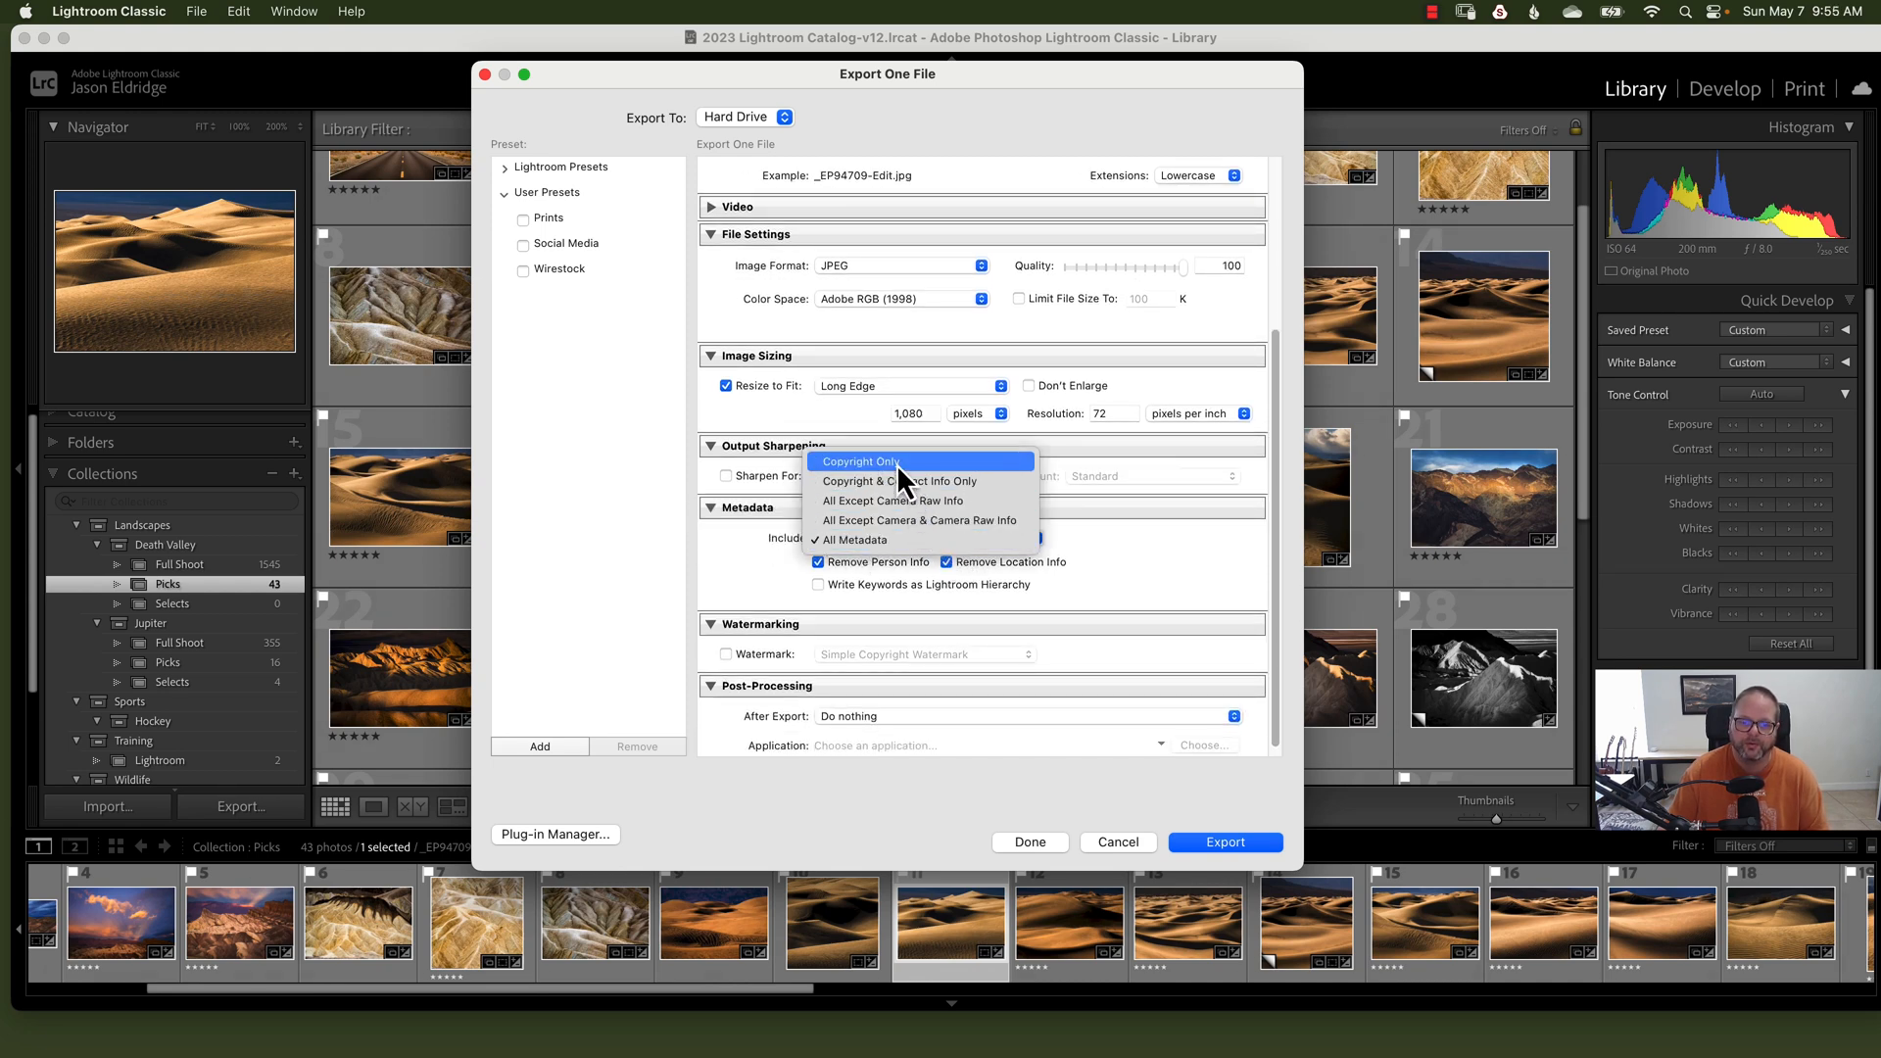
mouse_move(899, 480)
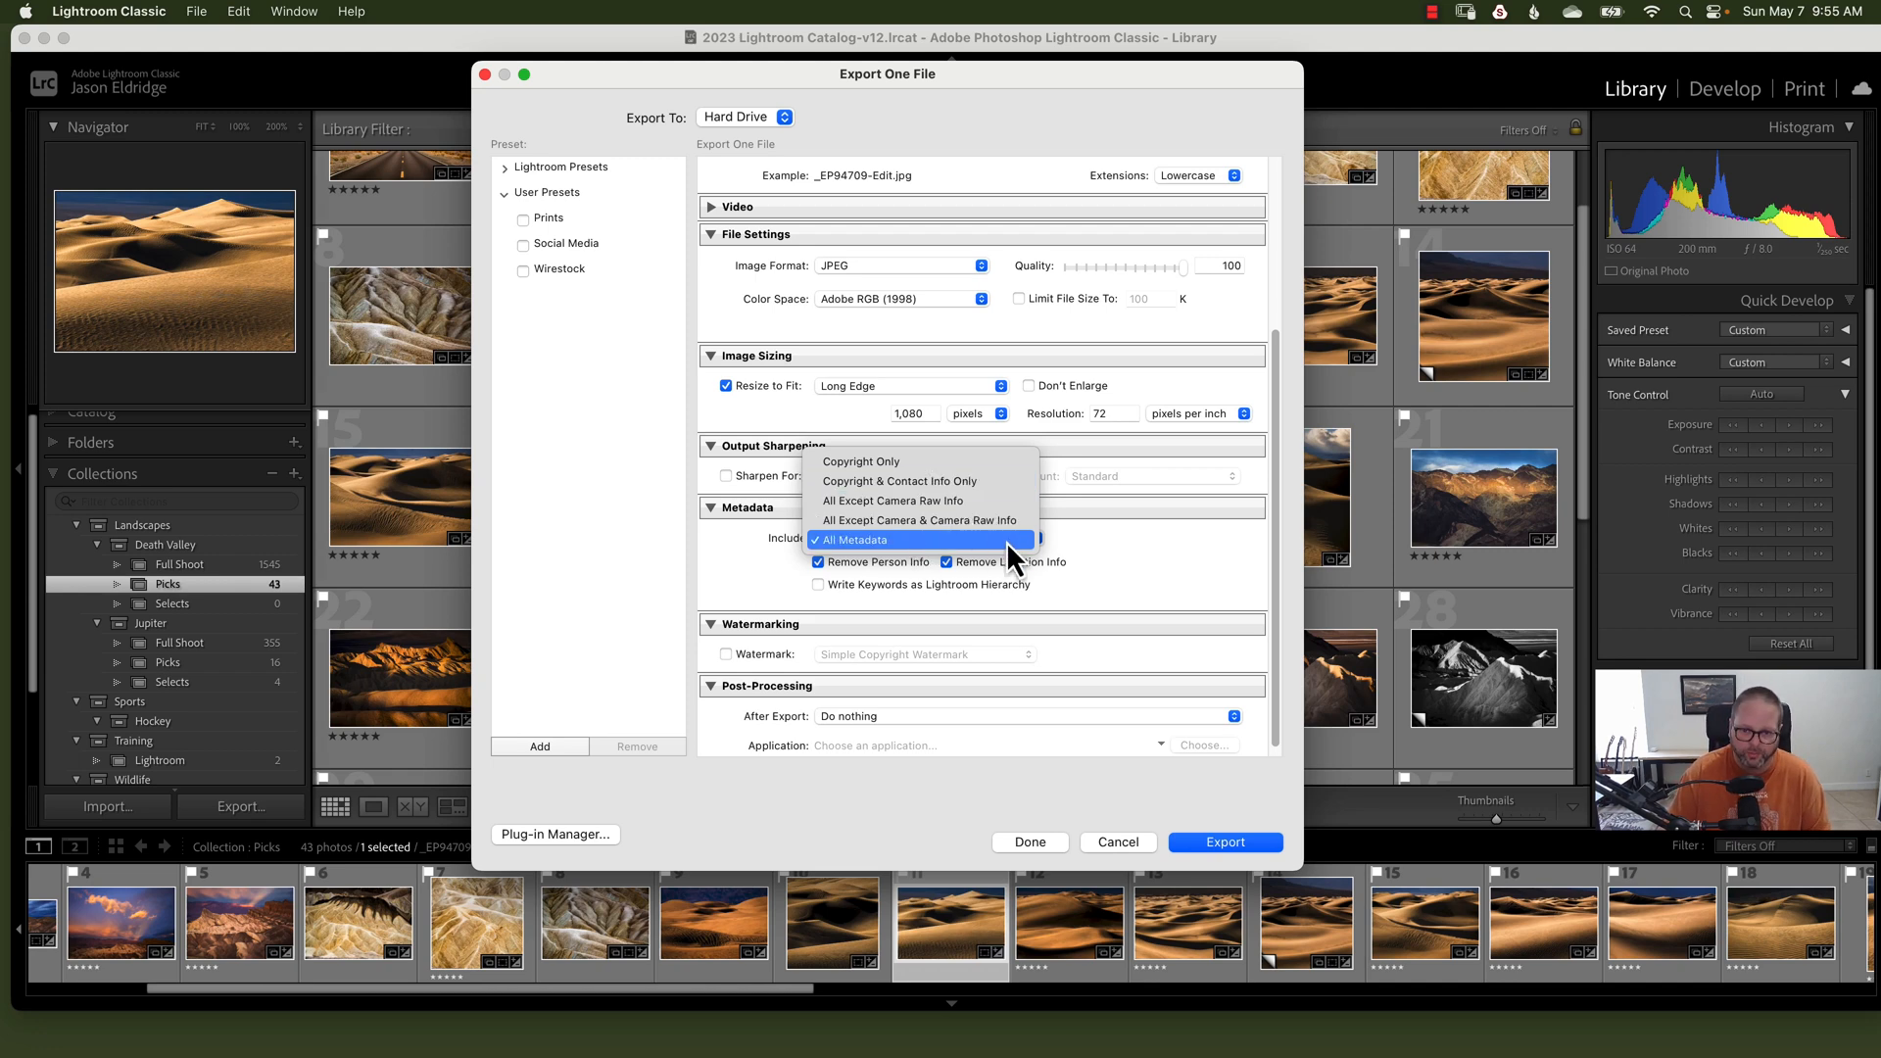
Step: Keep All Metadata included, with person and location info removed
click(854, 539)
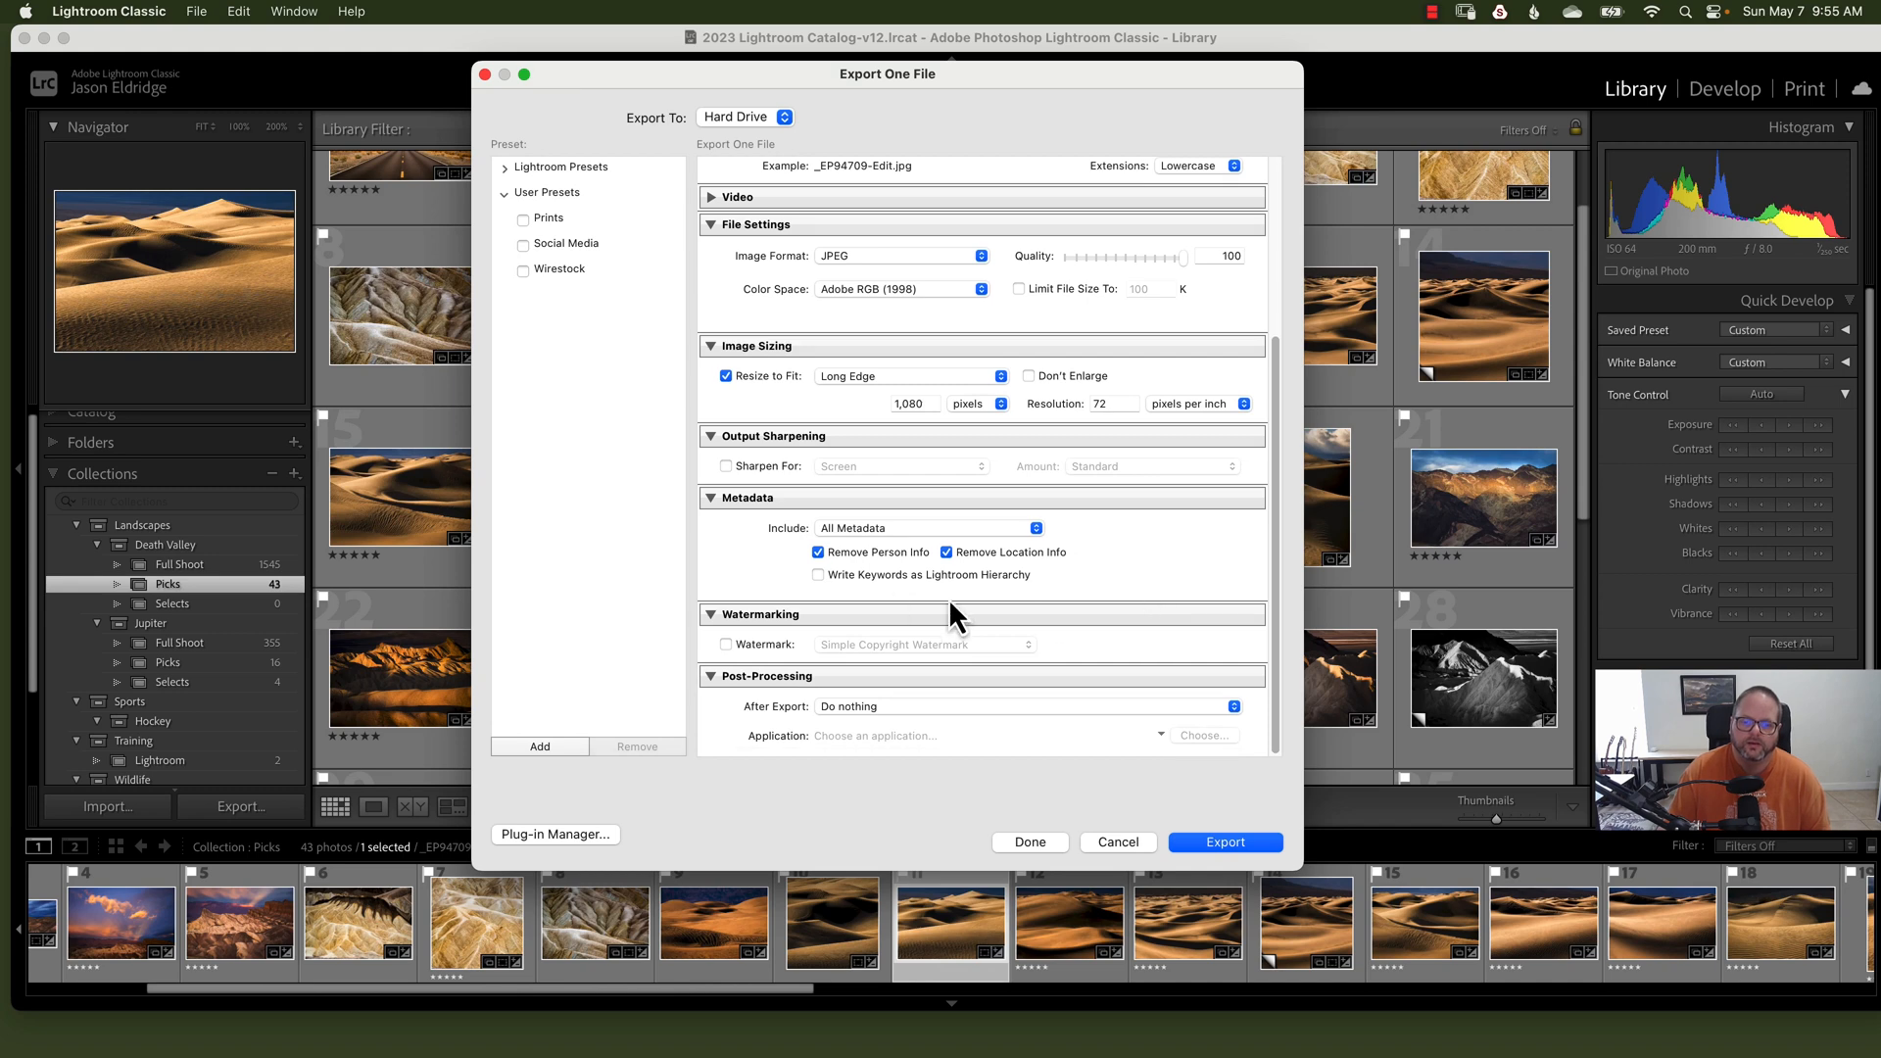
mouse_move(836, 592)
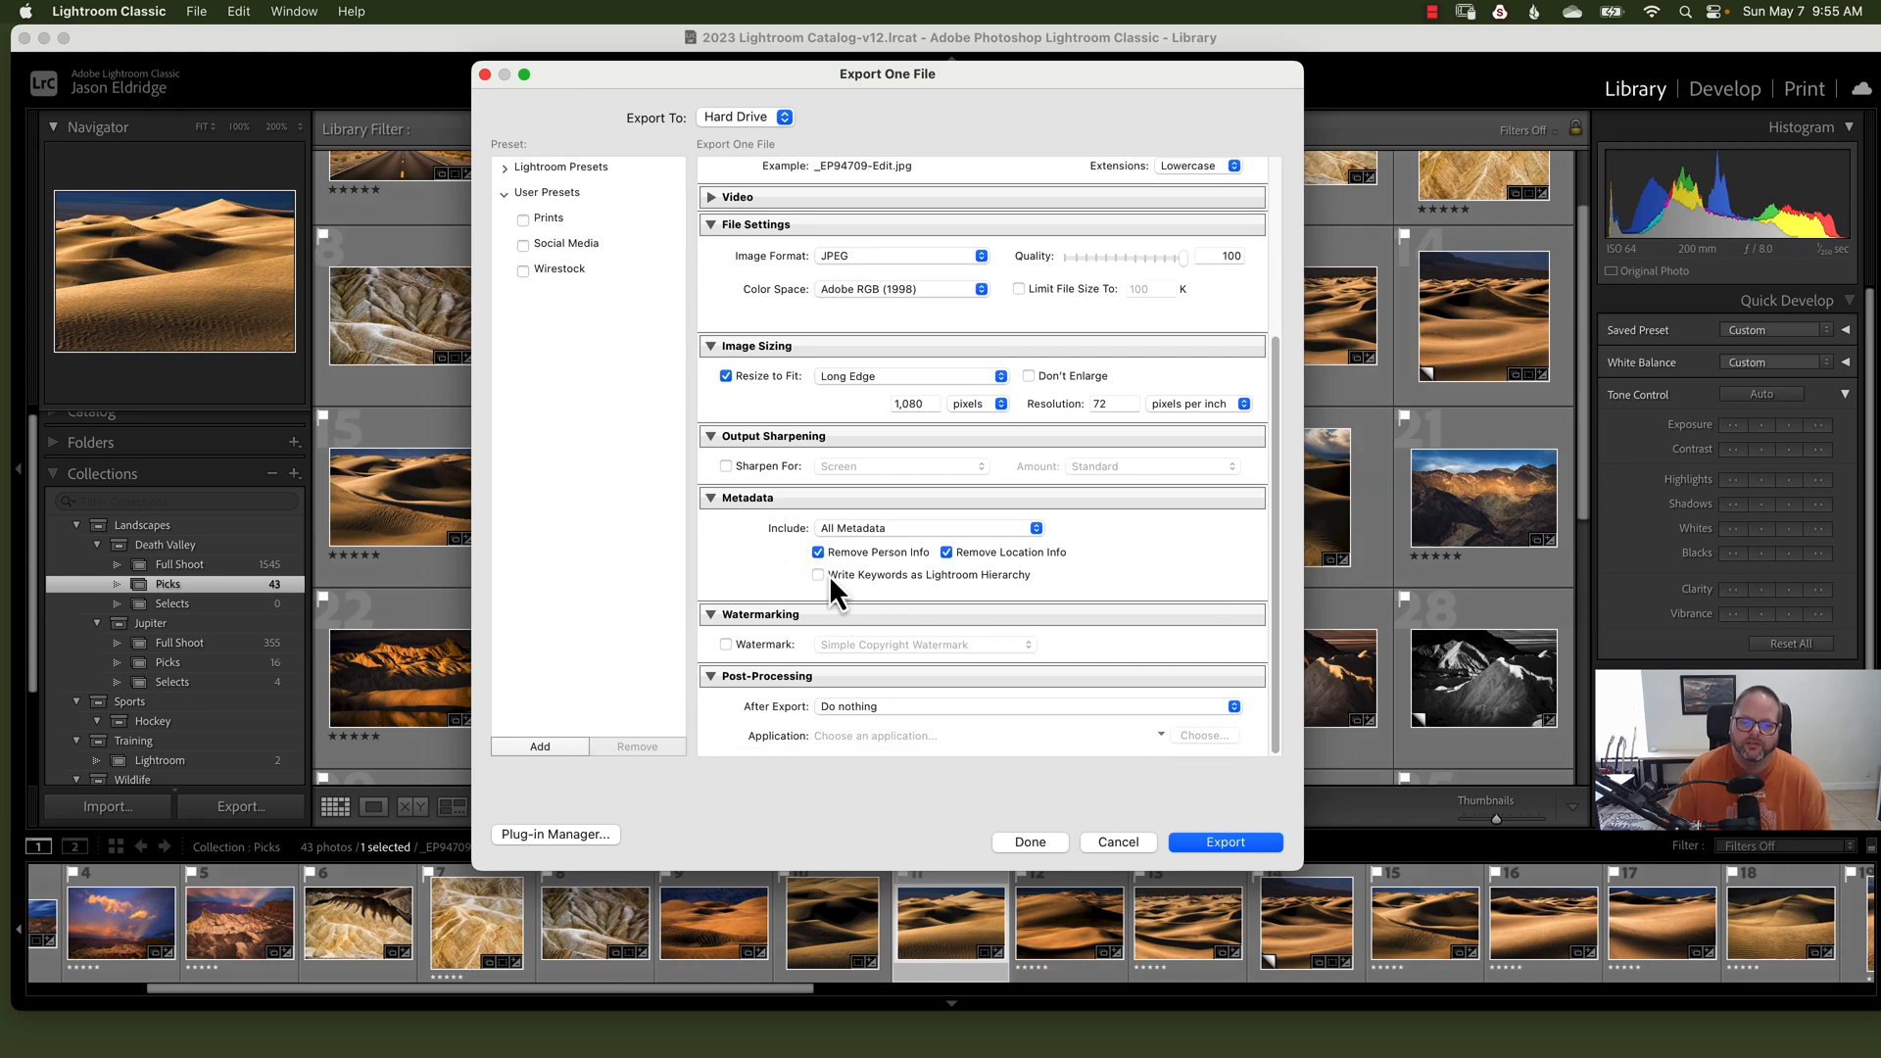
mouse_move(1021, 575)
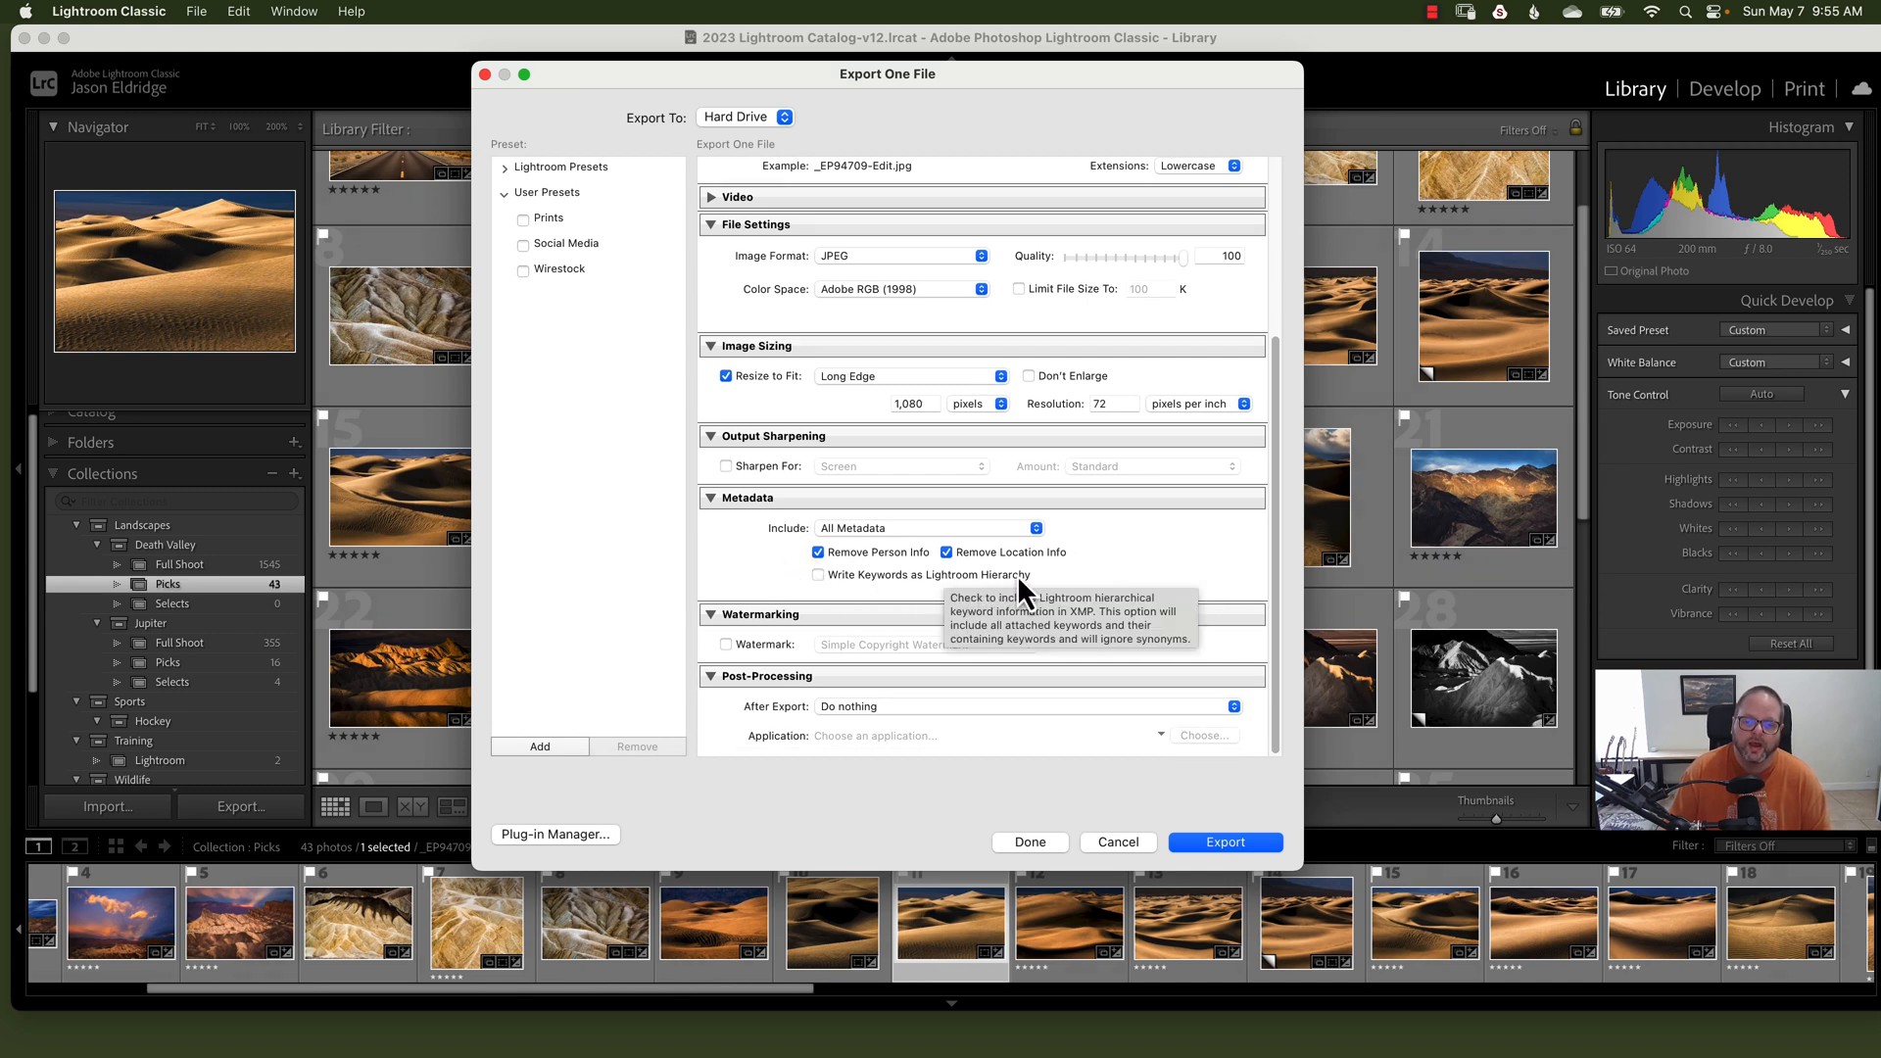
mouse_move(956, 590)
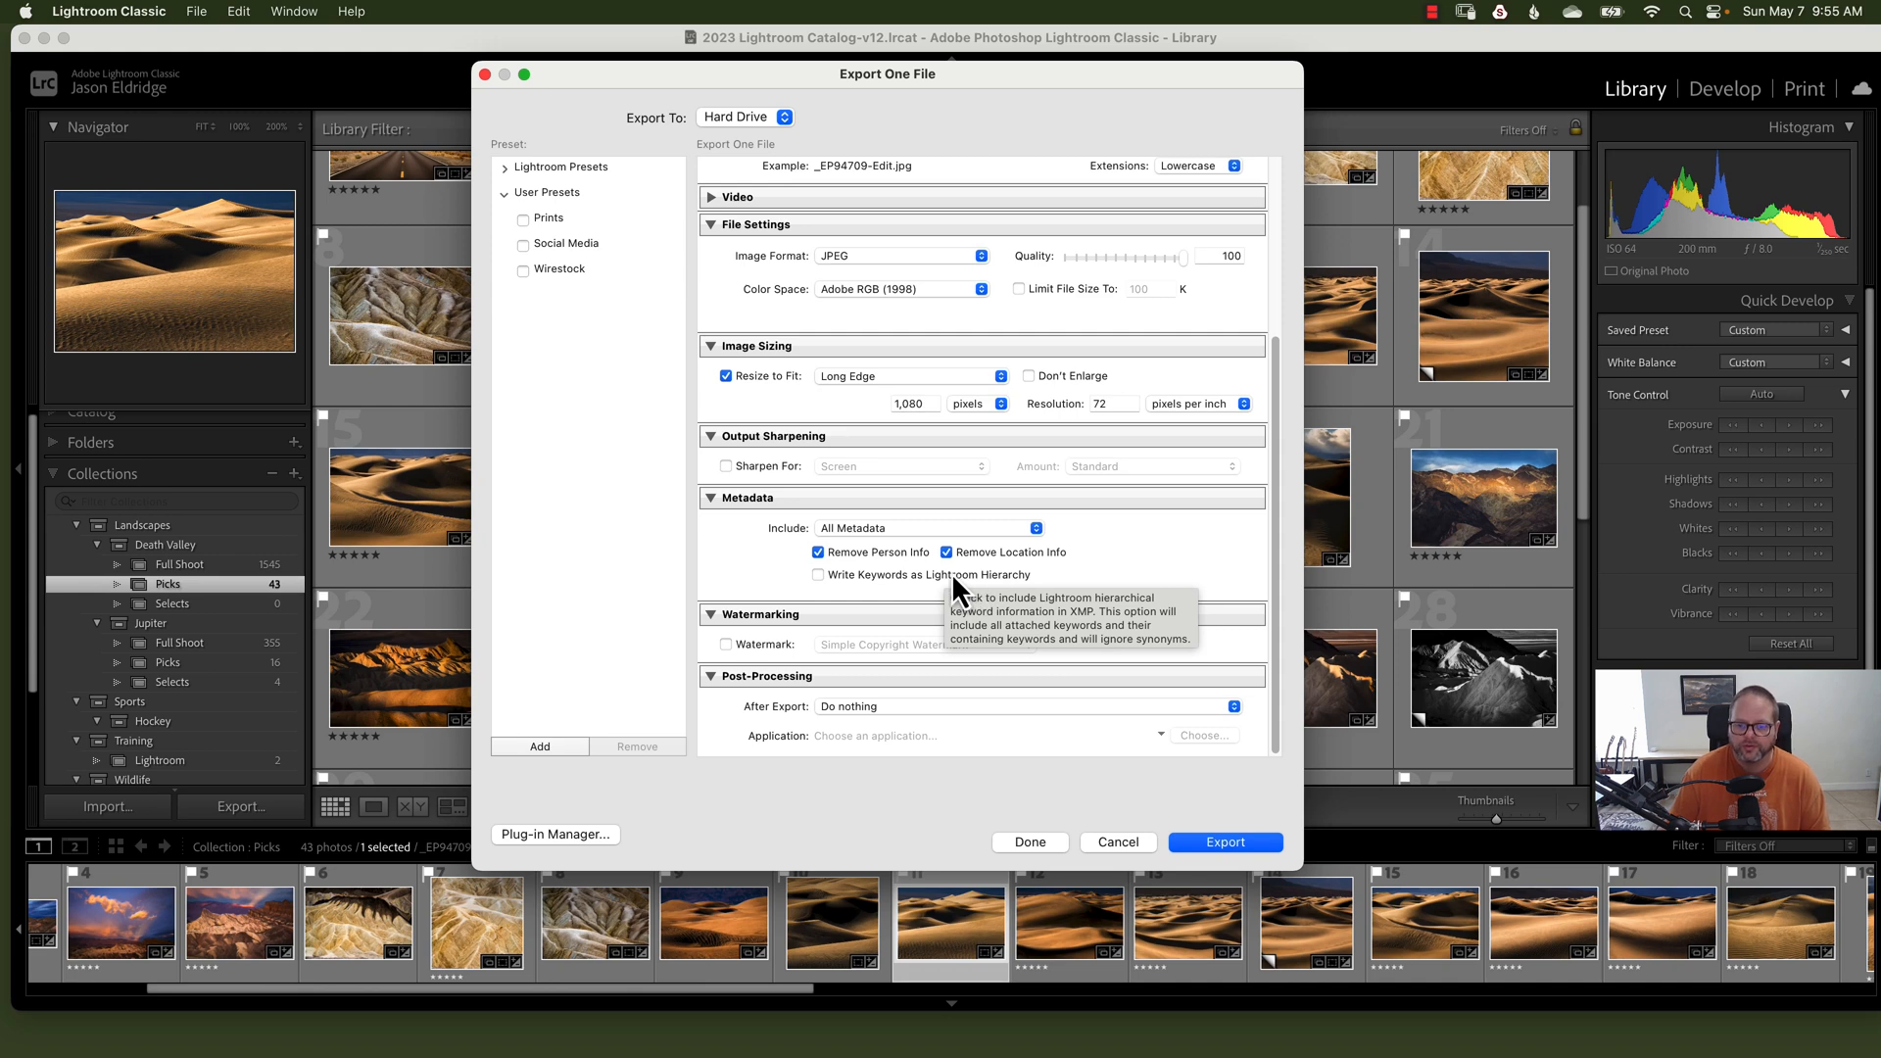
mouse_move(624, 555)
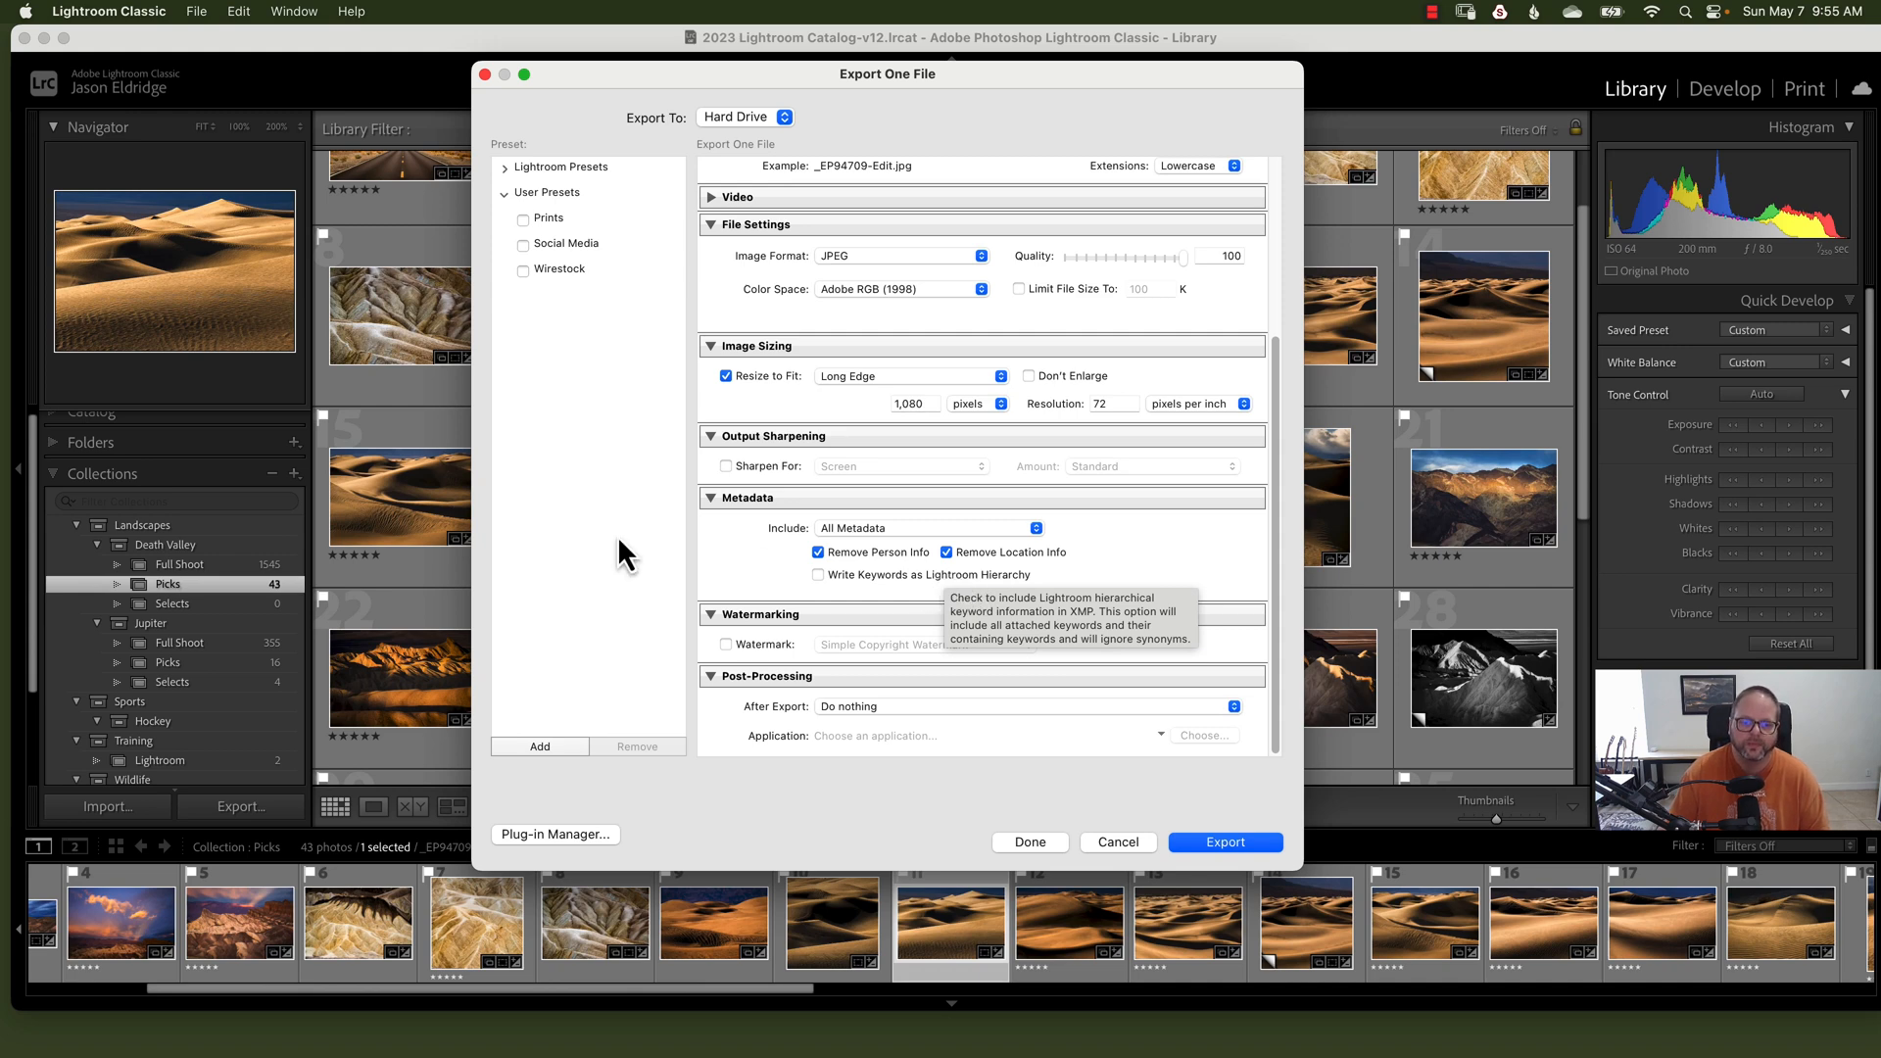
Step: Enable the Simple Copyright watermark, review its editor and Graphic option, then cancel
click(726, 644)
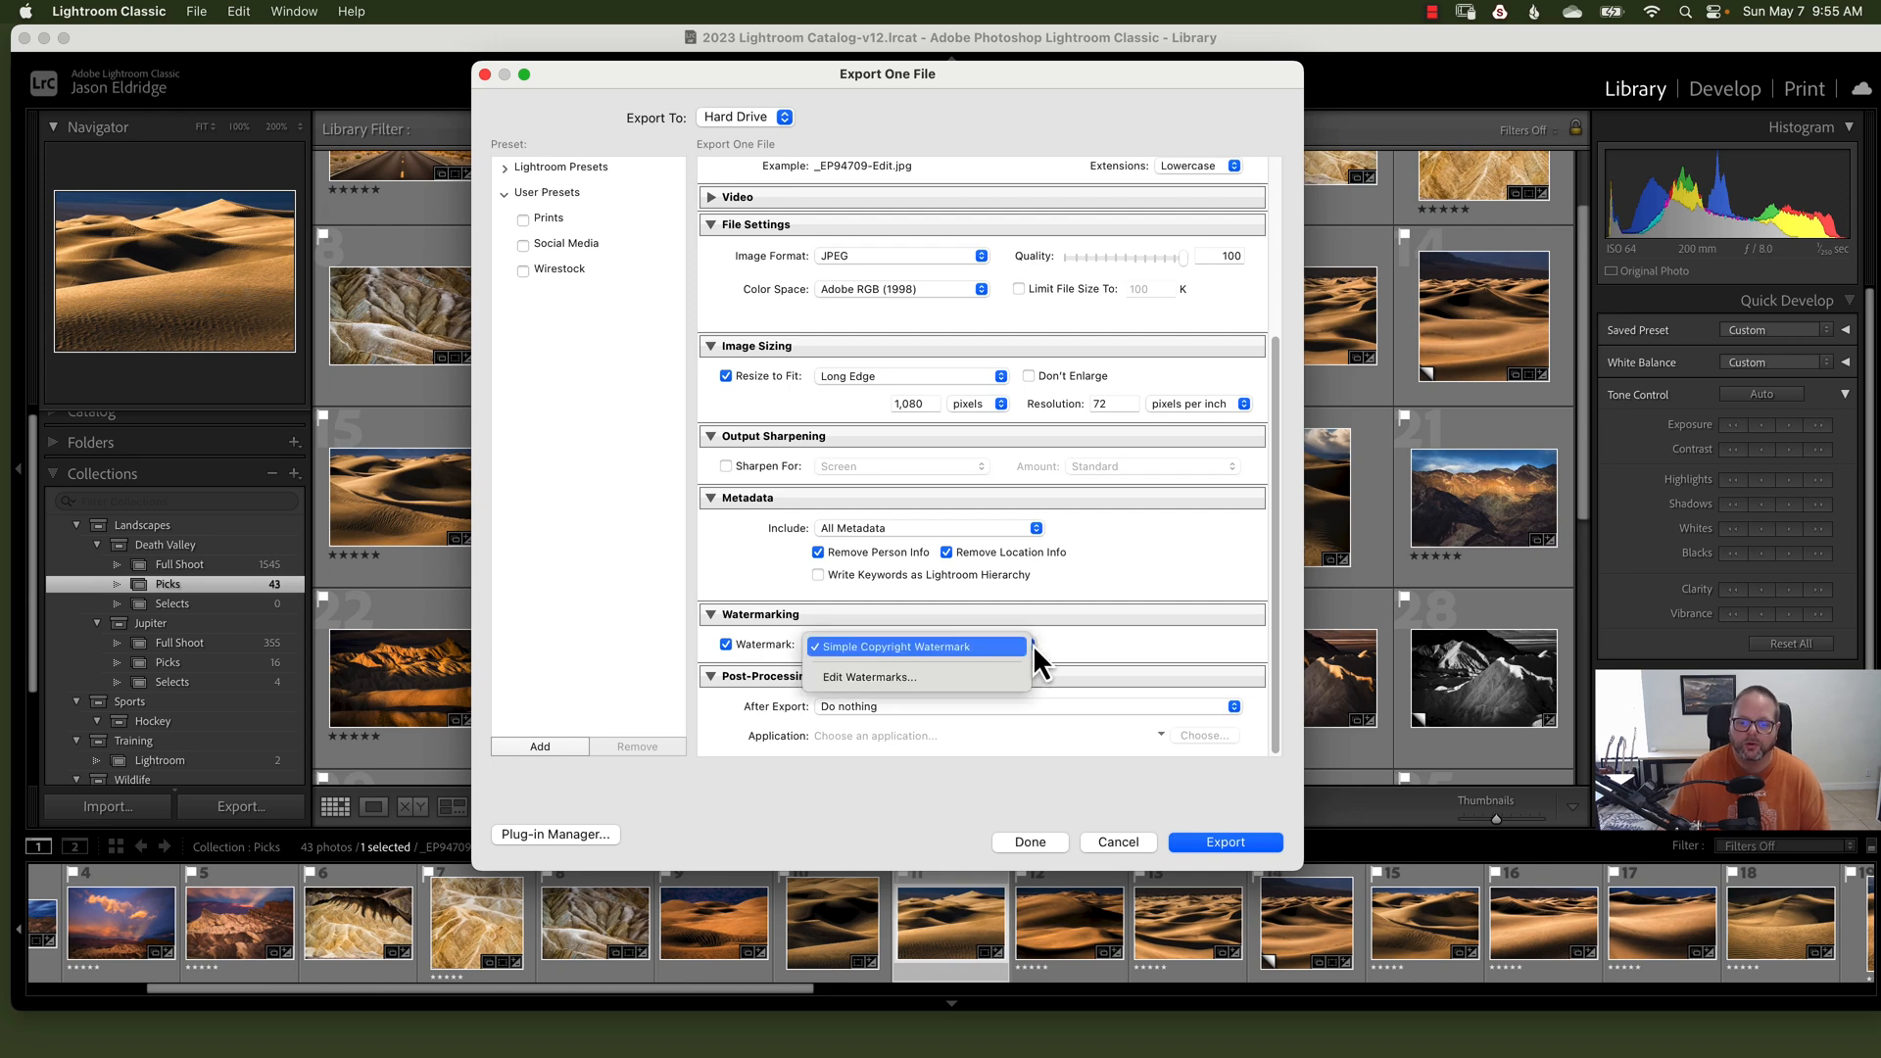
click(869, 677)
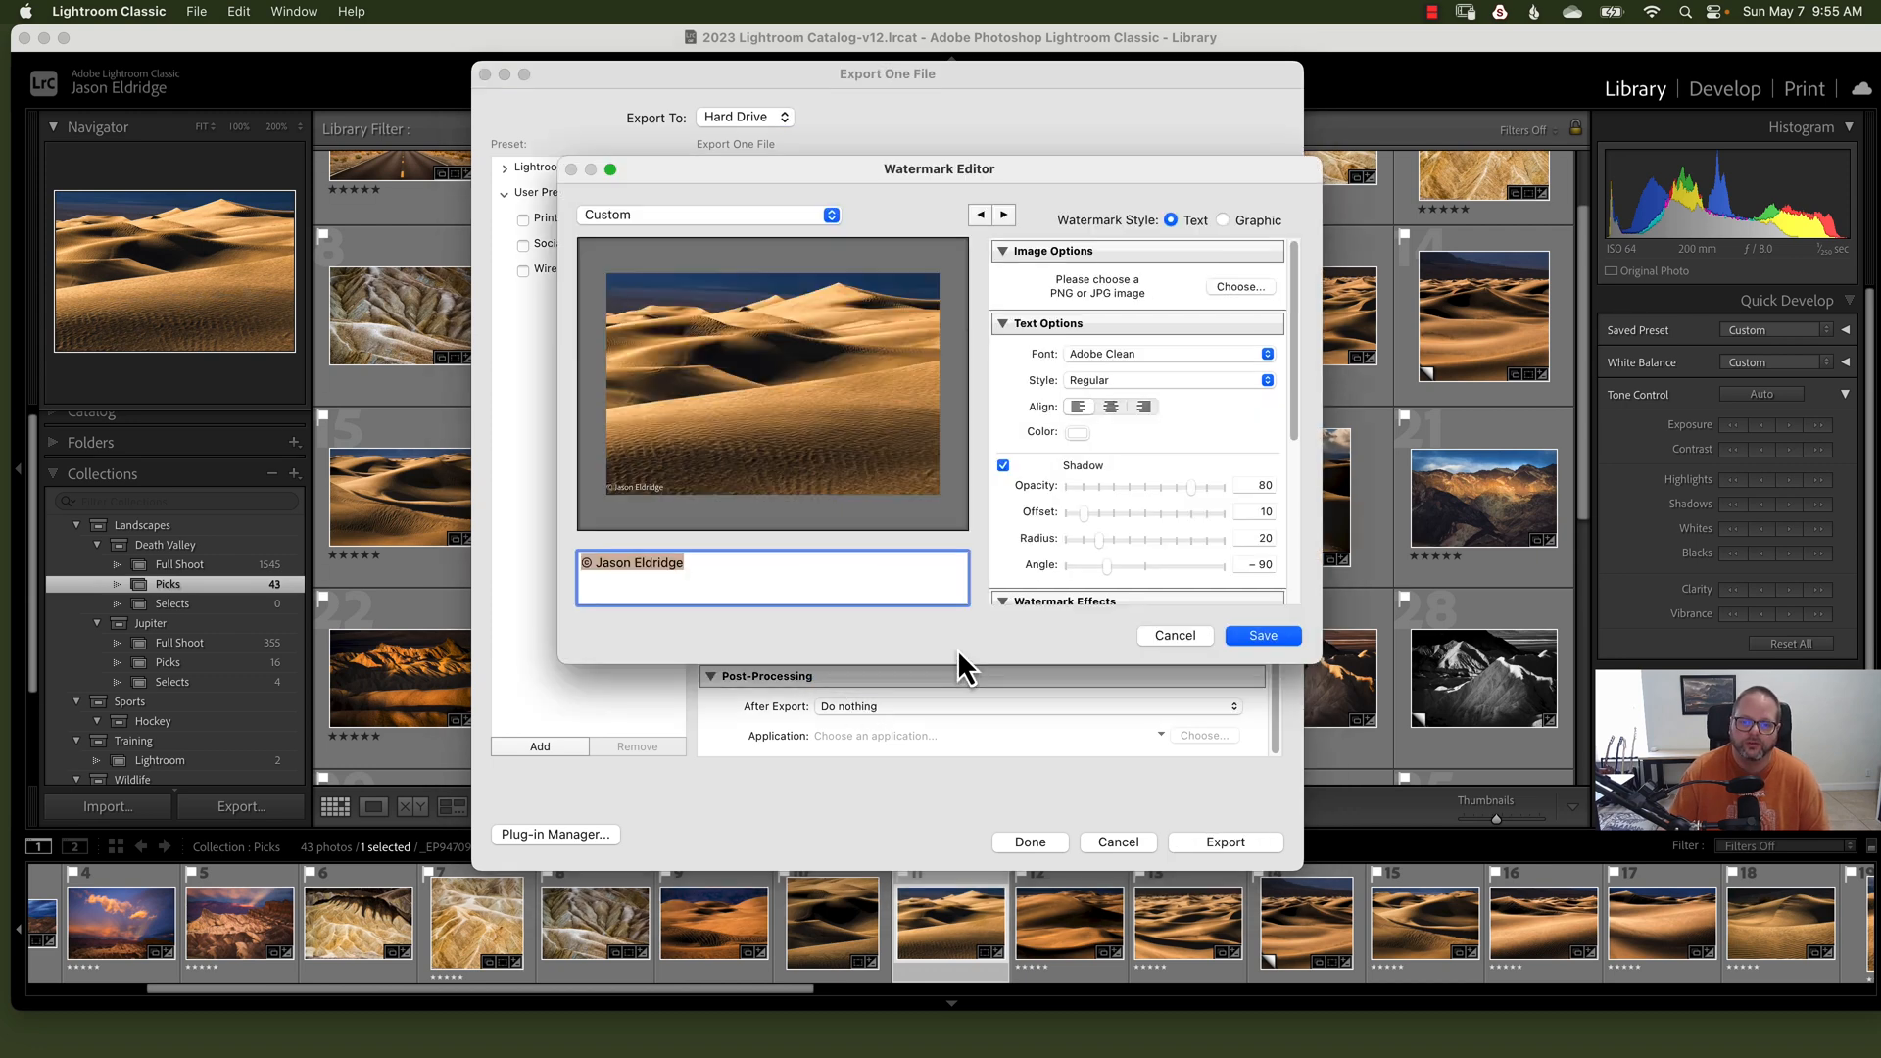
mouse_move(714, 564)
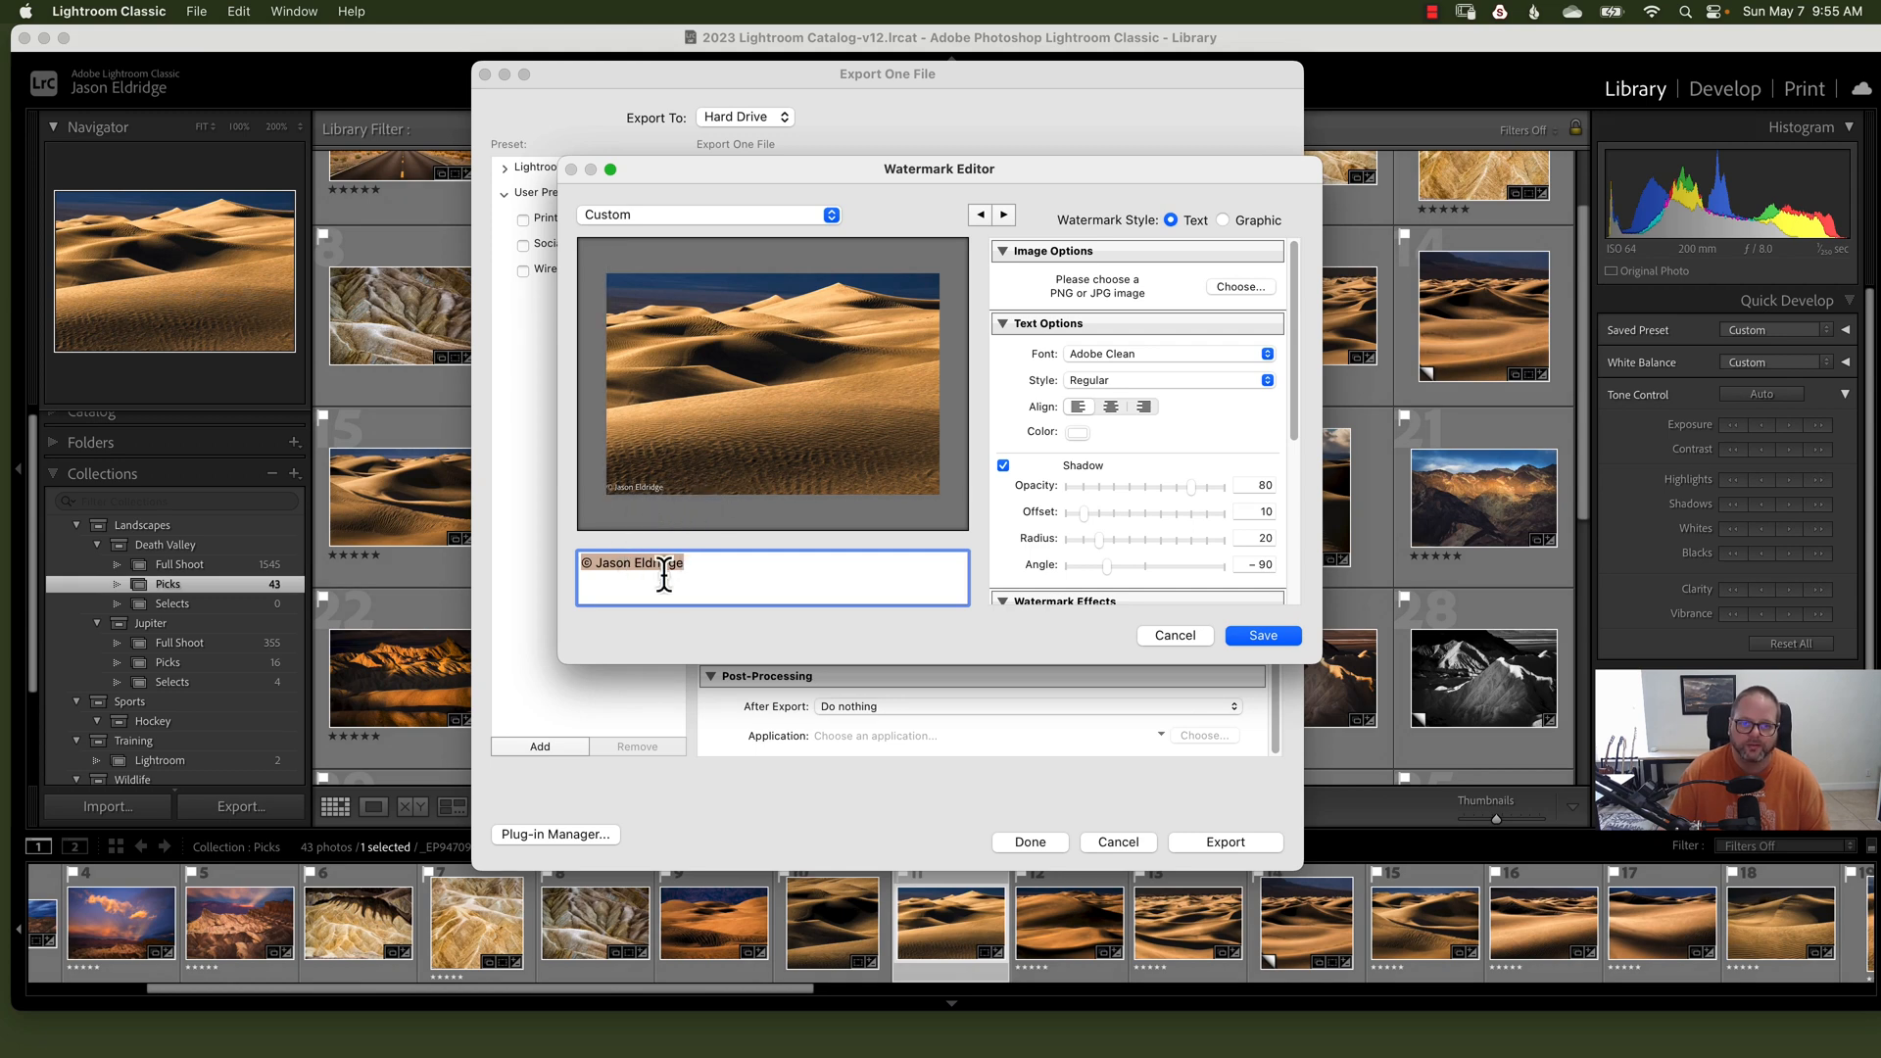
mouse_move(880, 401)
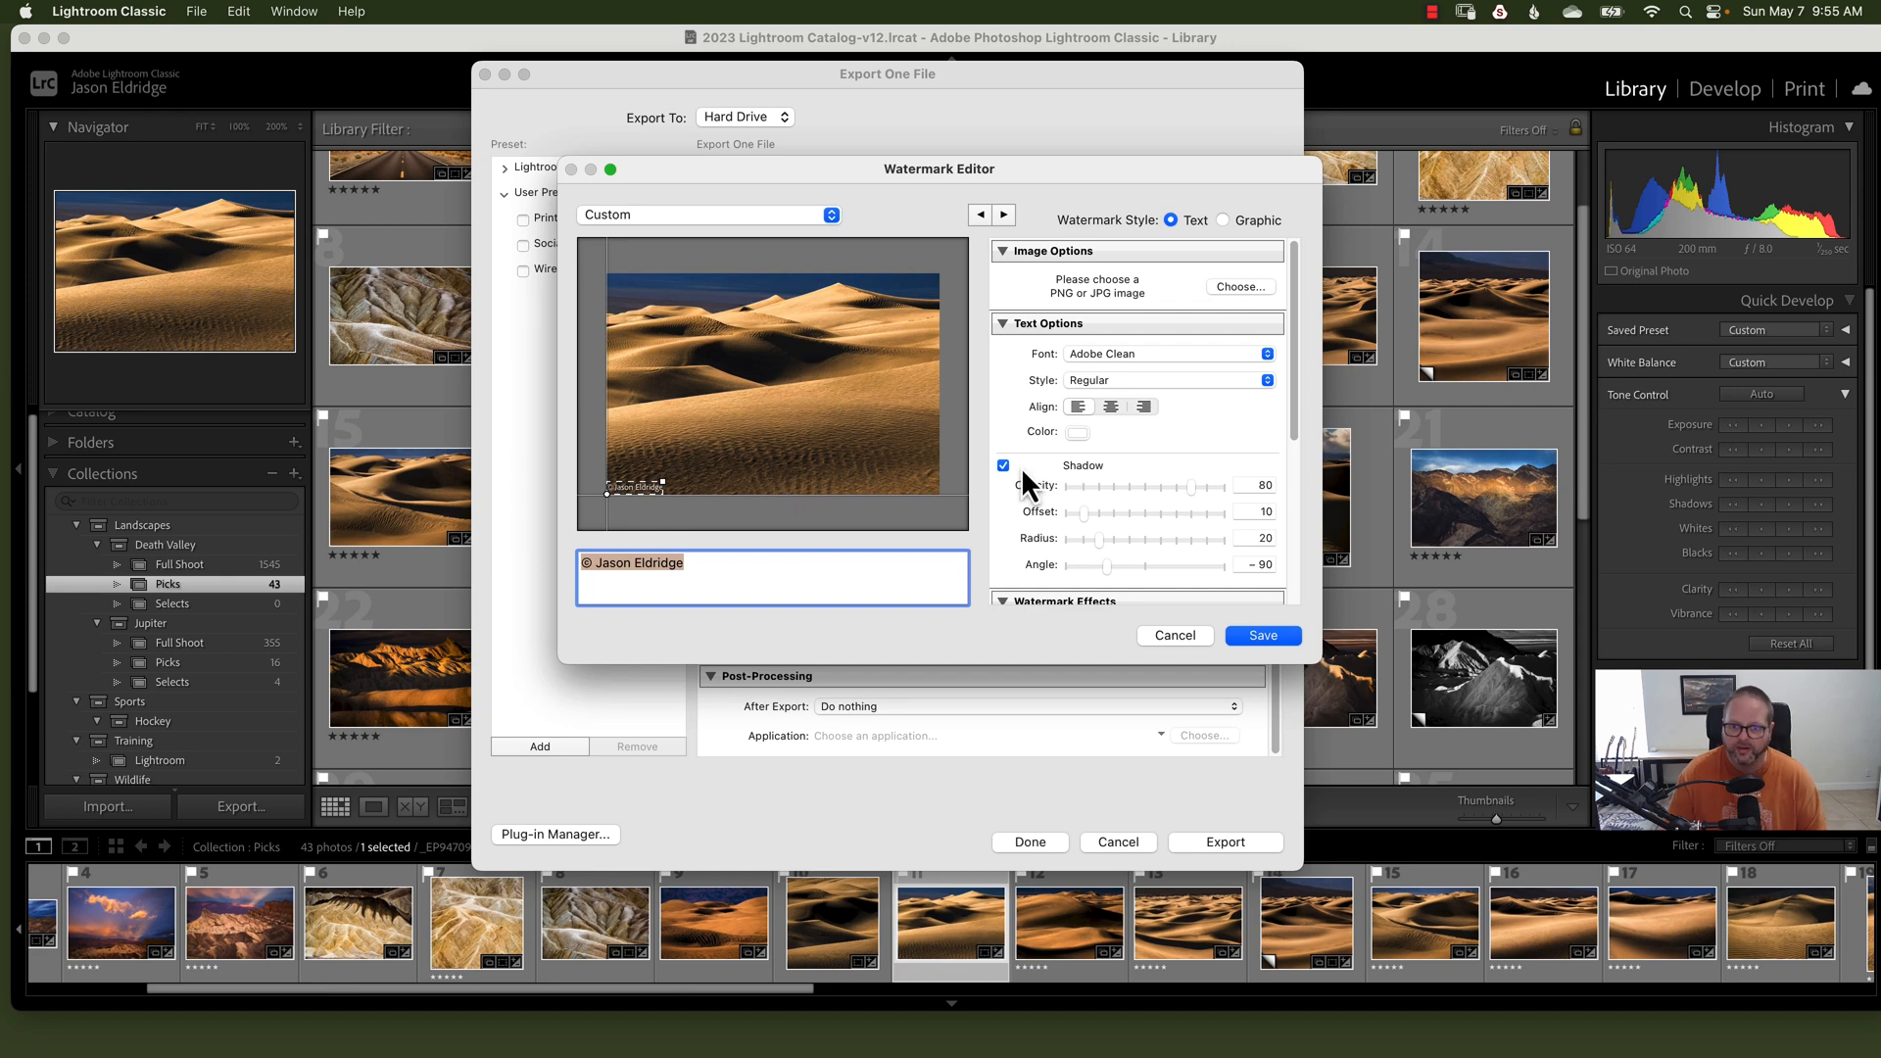
mouse_move(1067, 566)
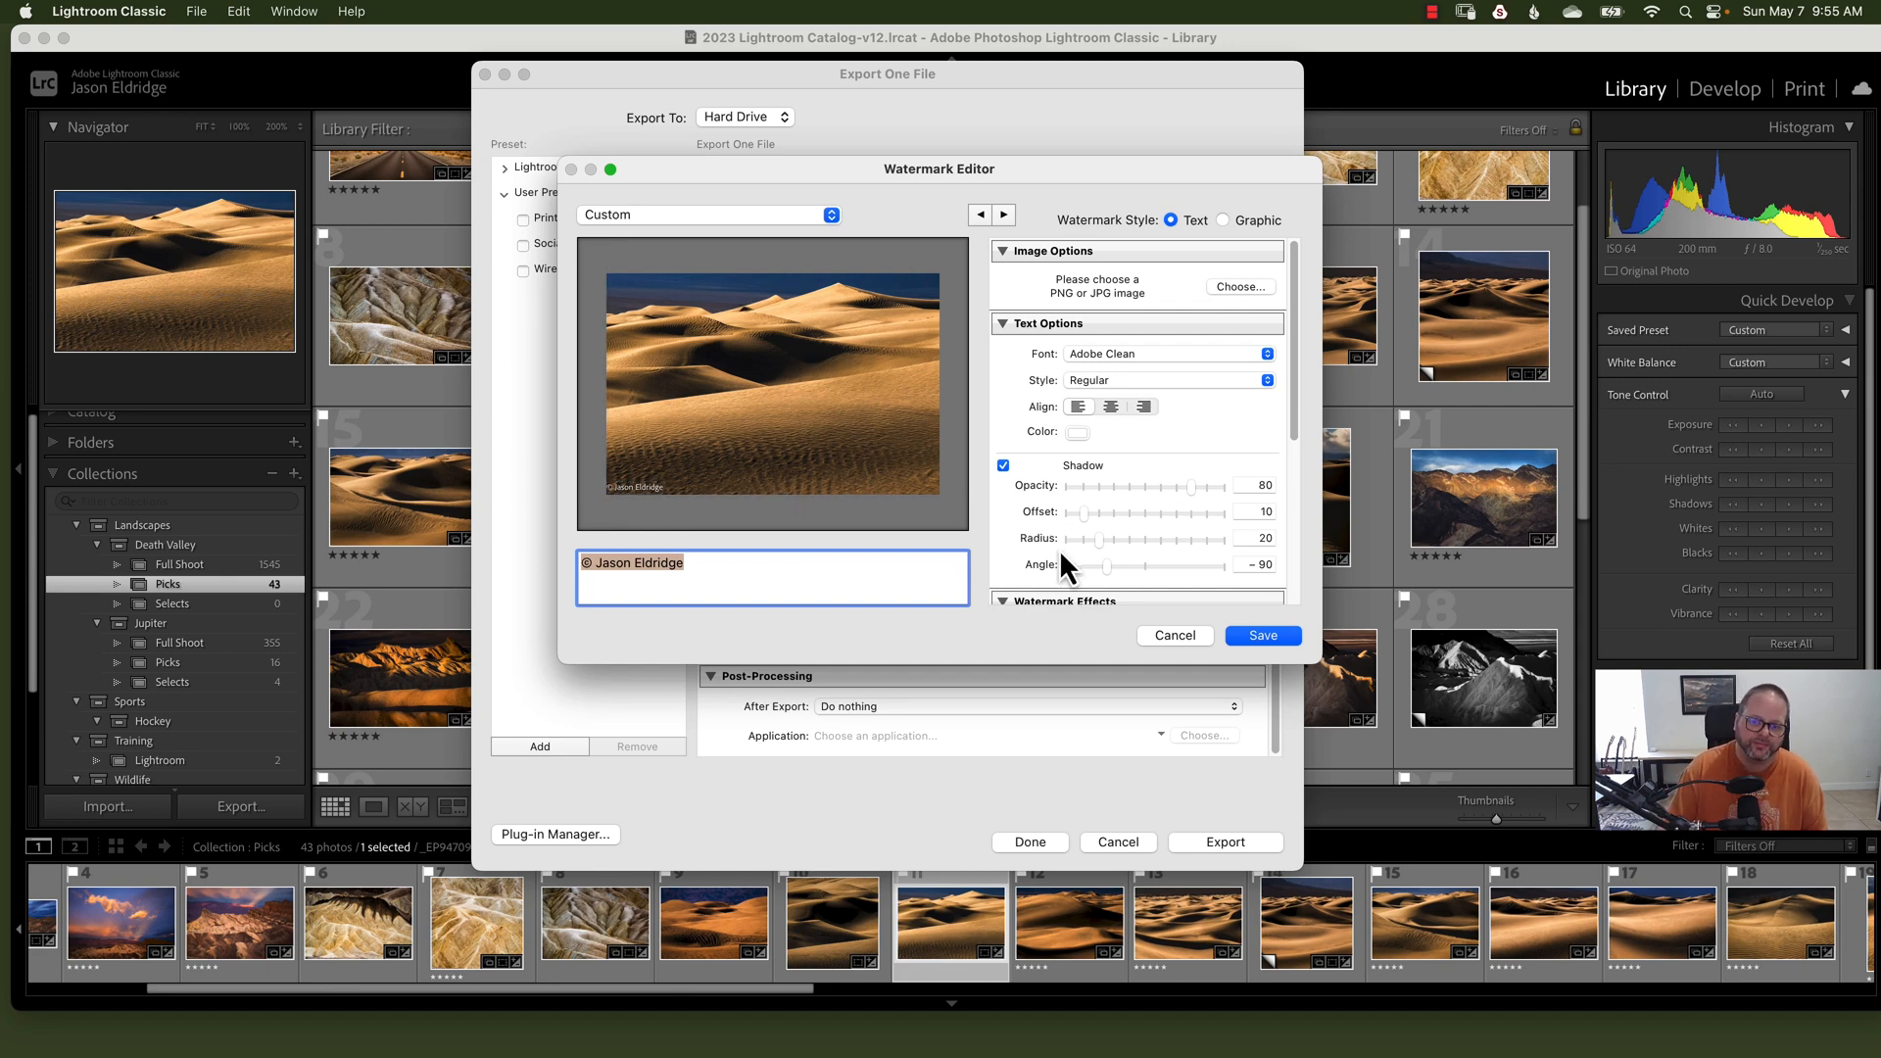
scroll(down, 3)
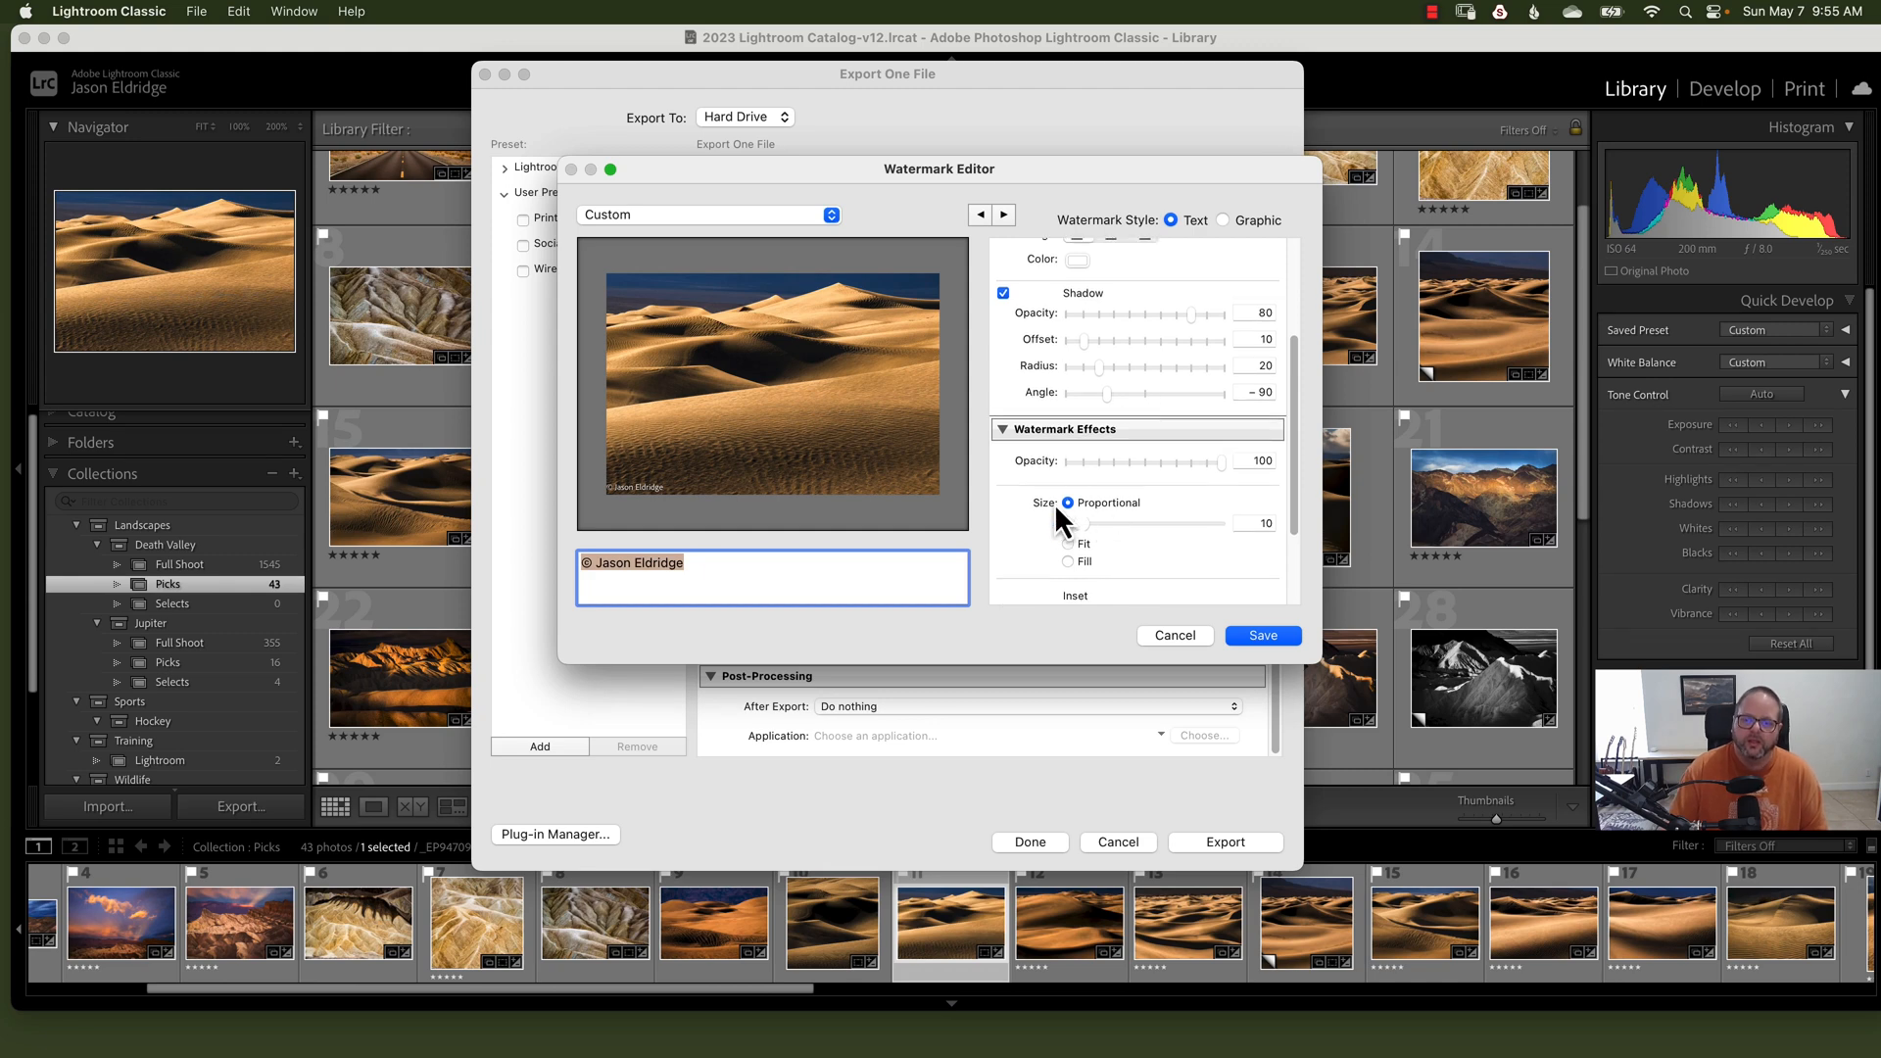
scroll(down, 3)
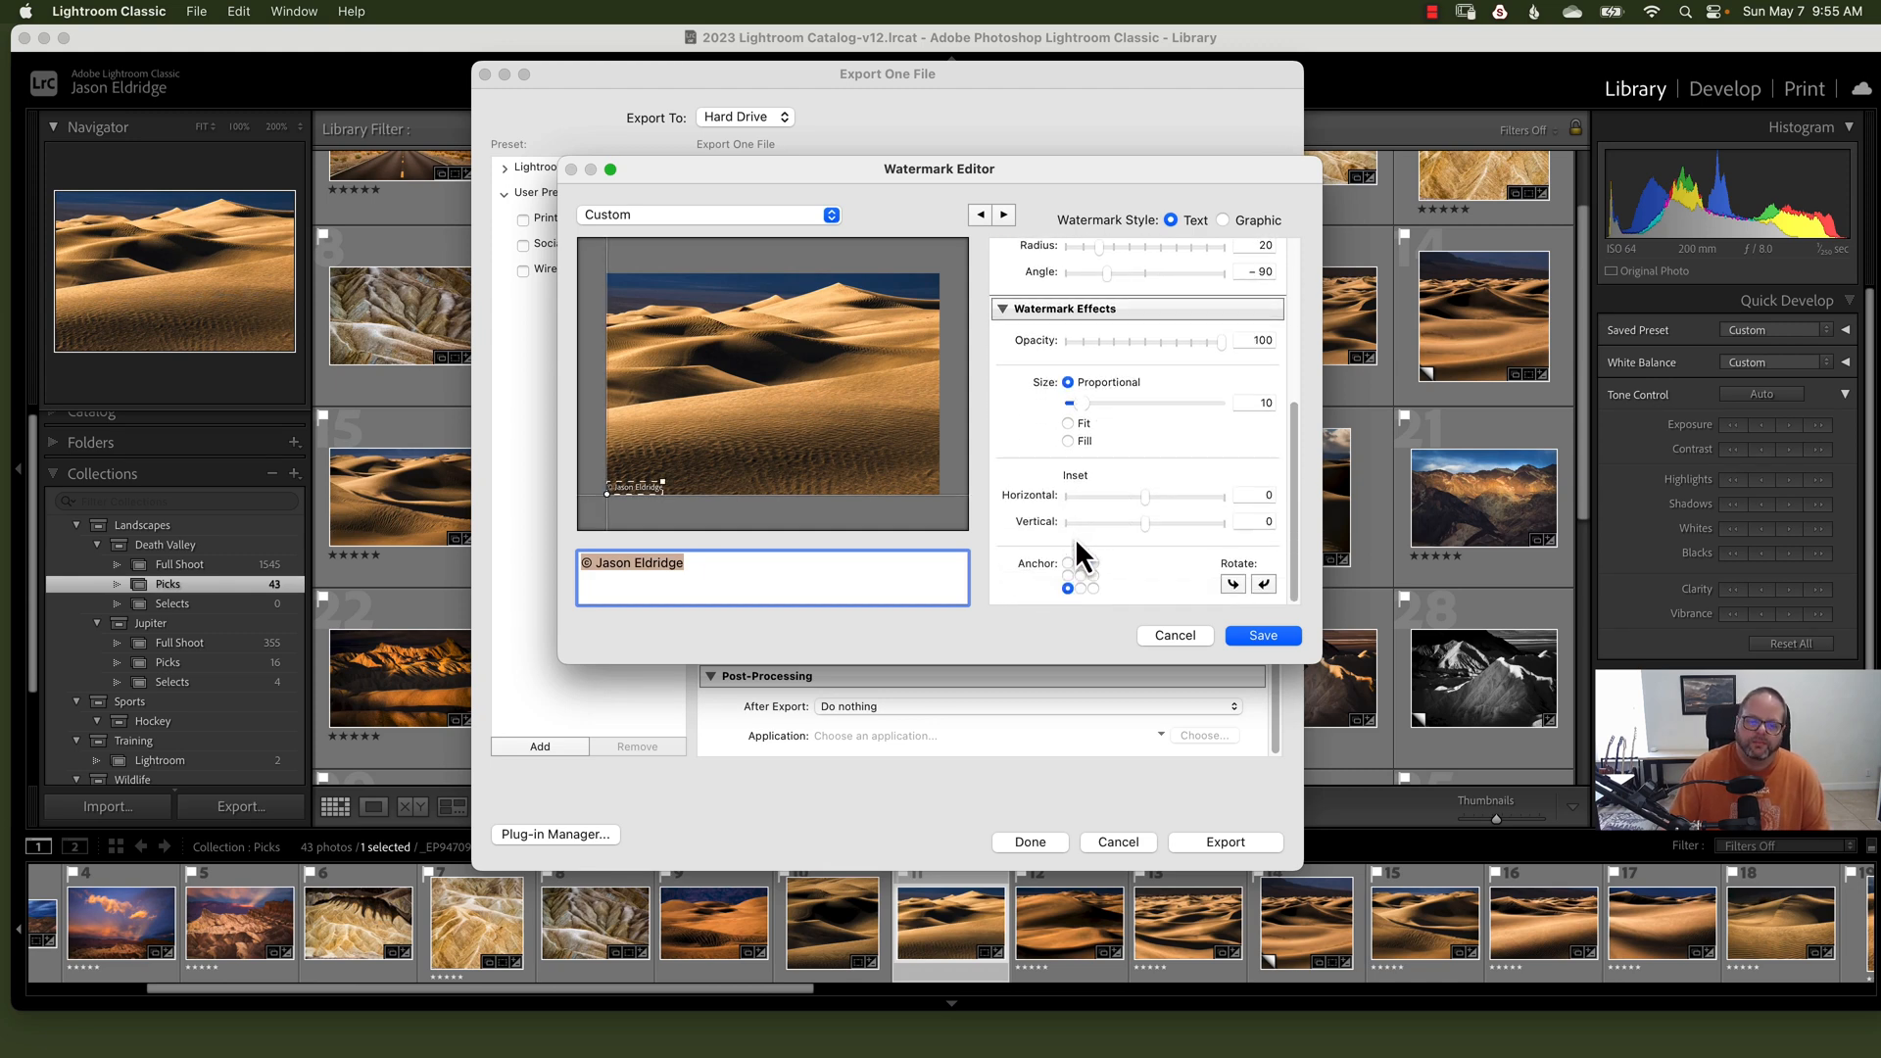
mouse_move(920, 413)
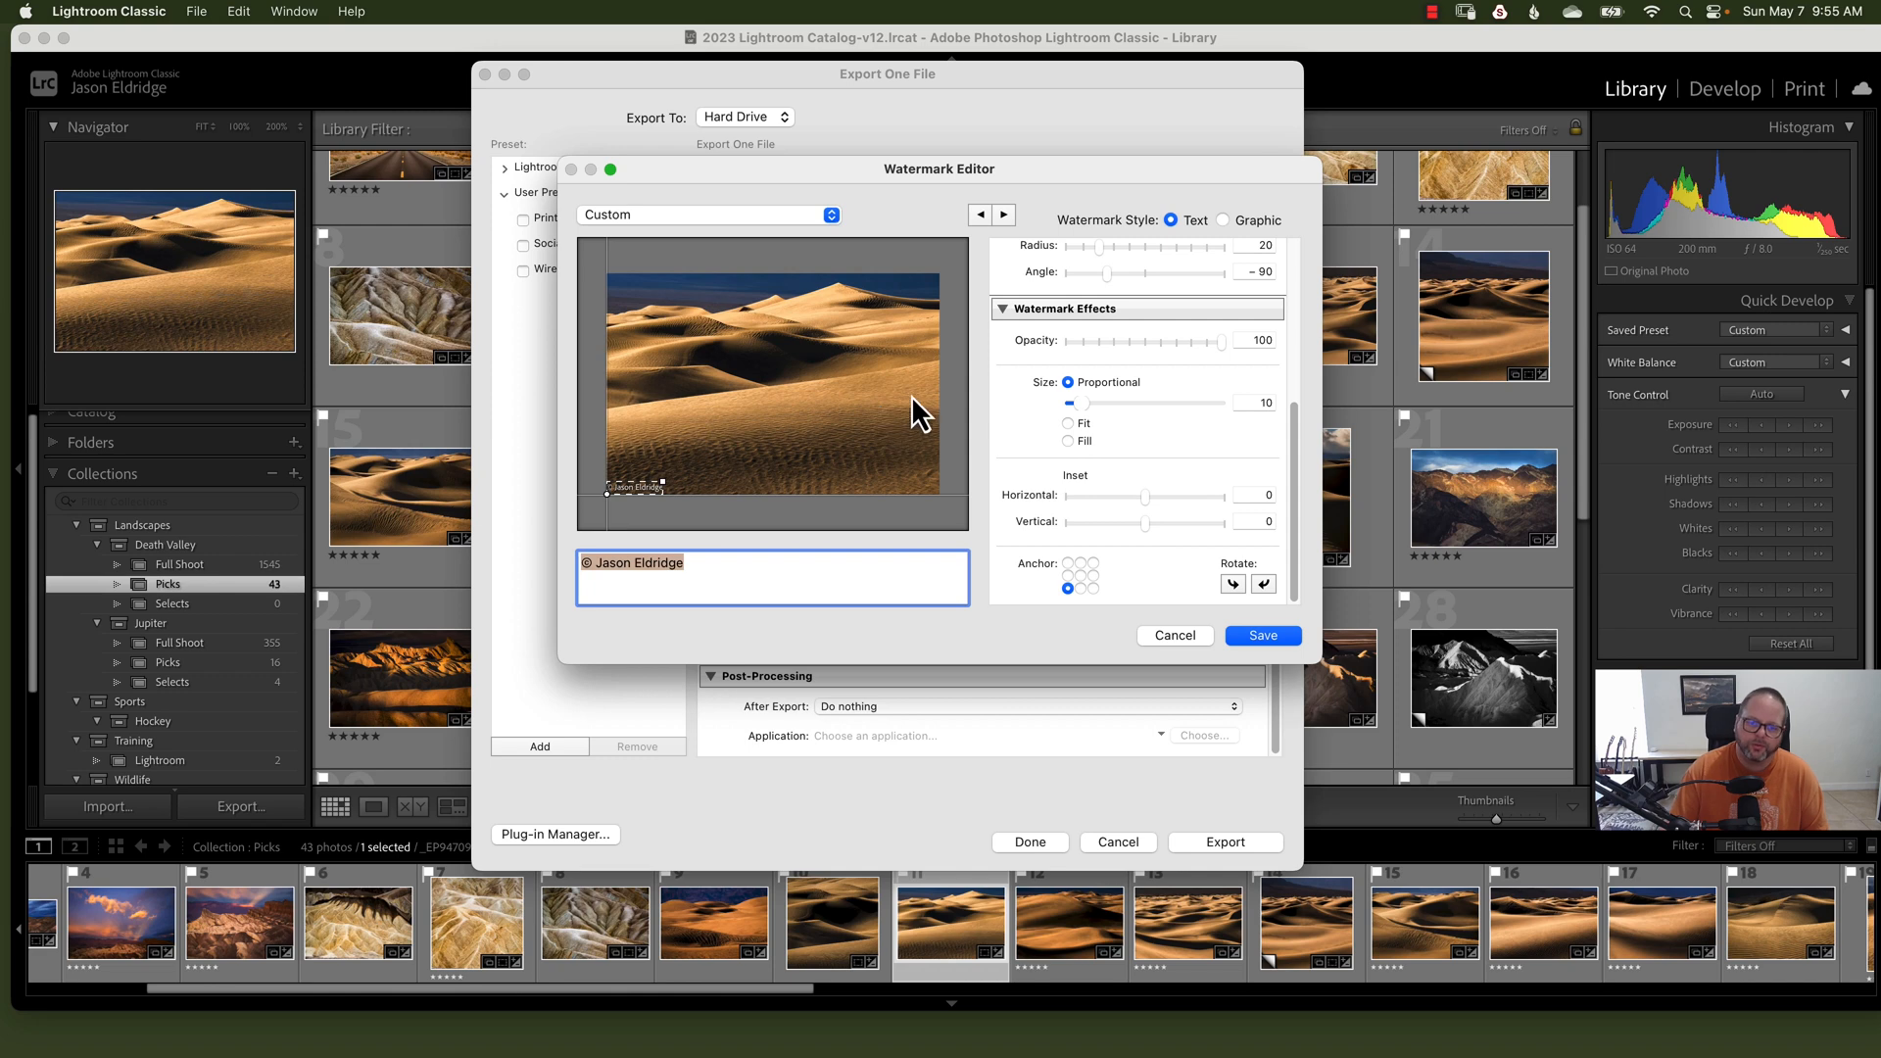
mouse_move(836, 309)
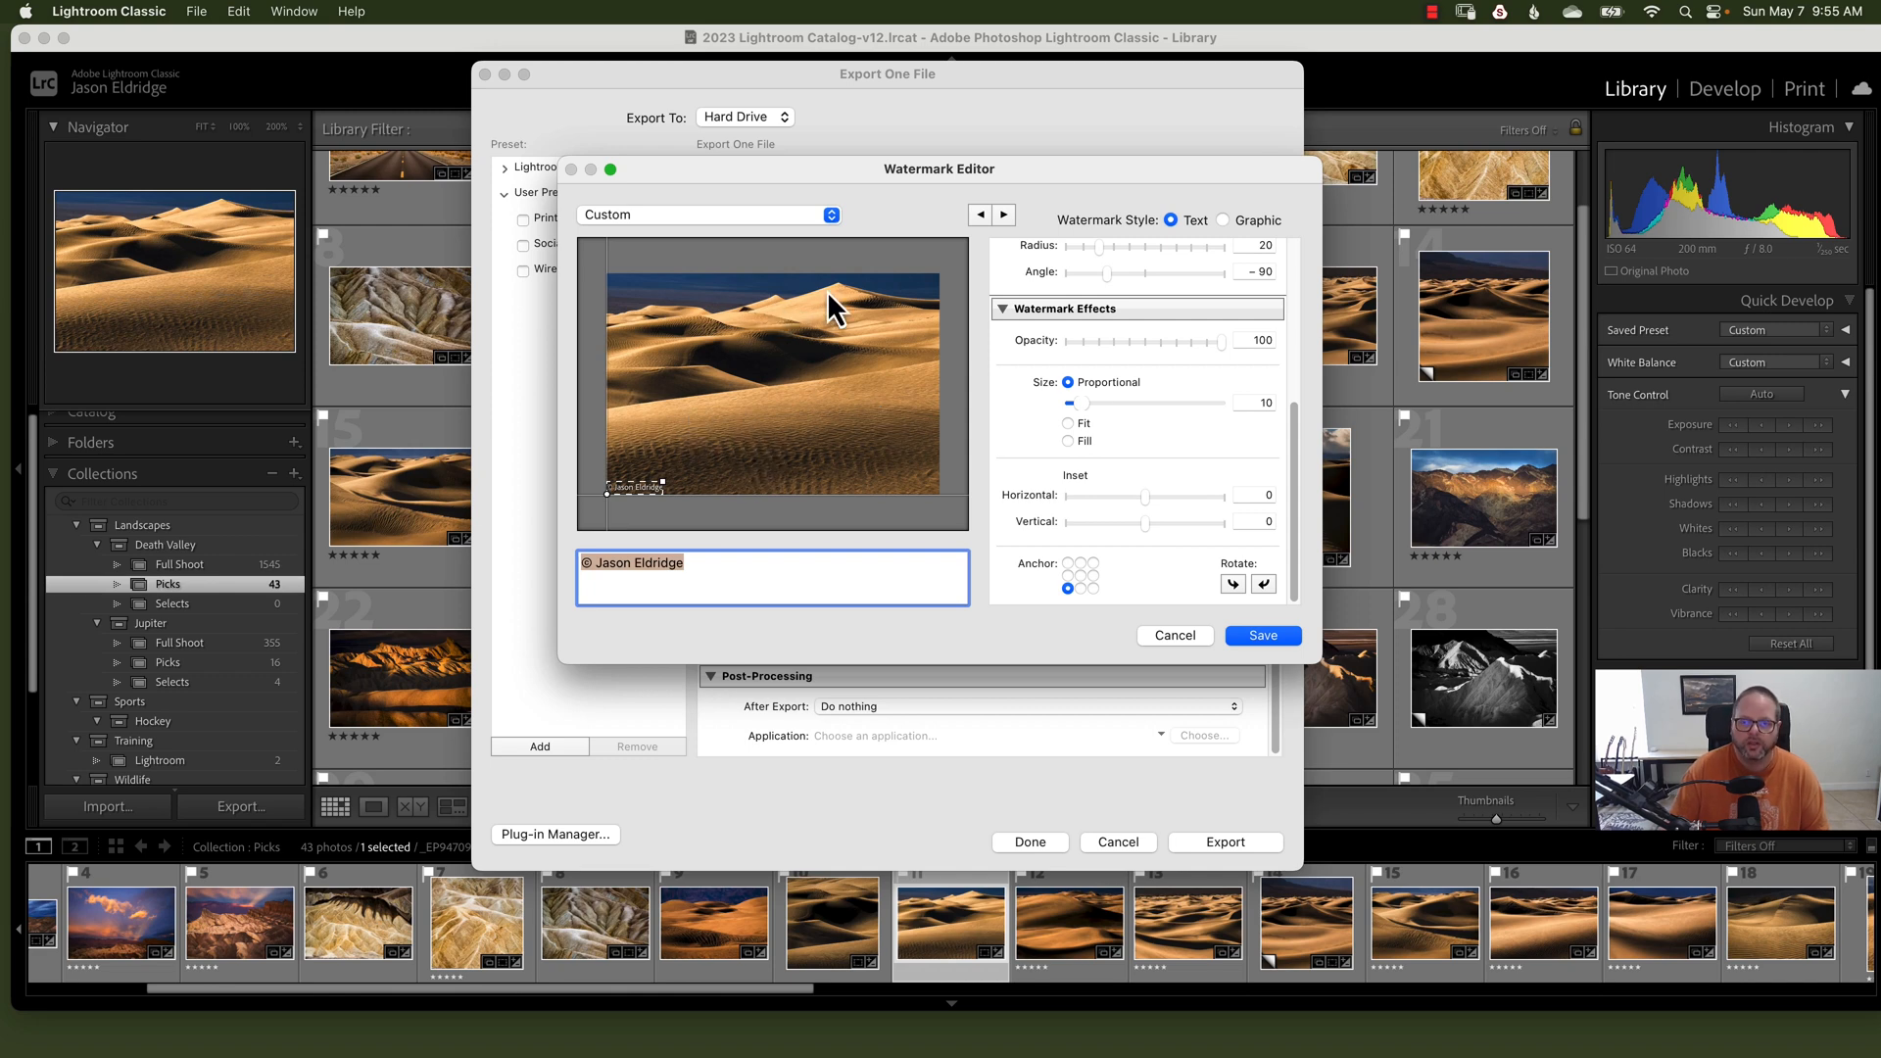
mouse_move(840, 423)
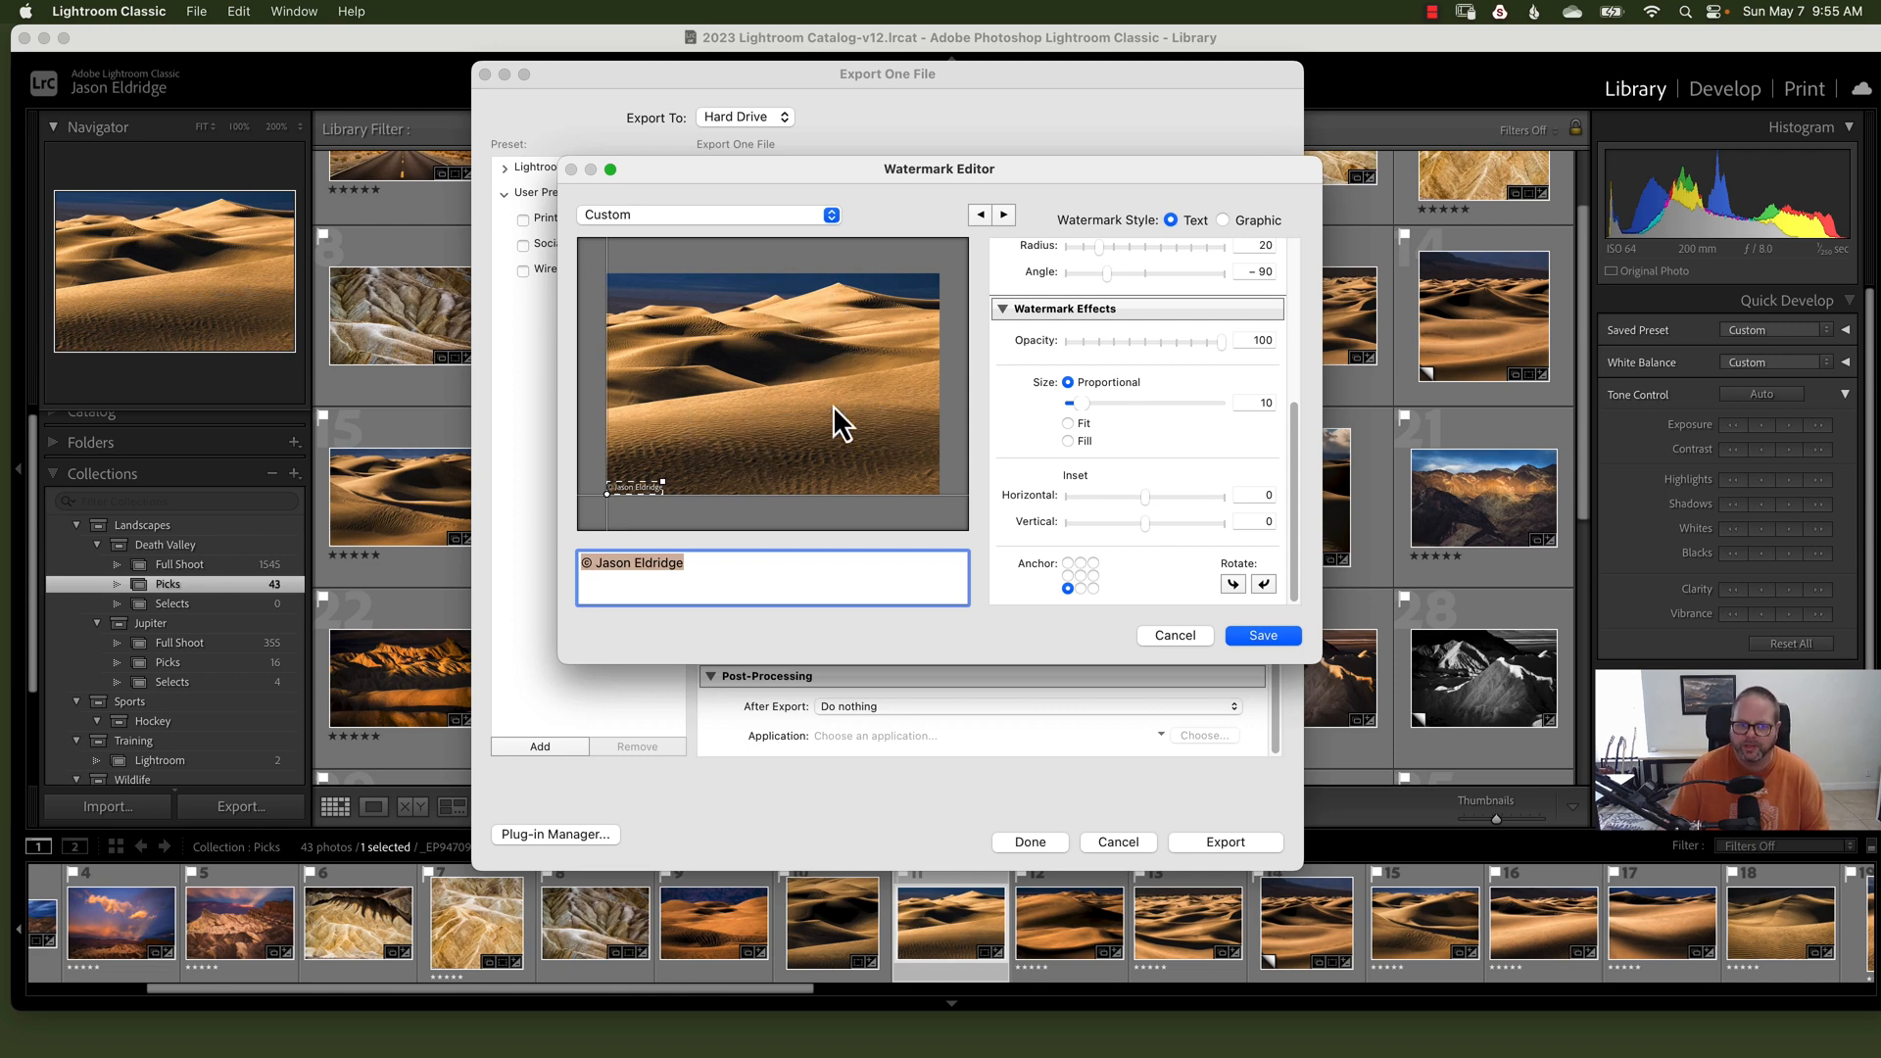
mouse_move(940, 565)
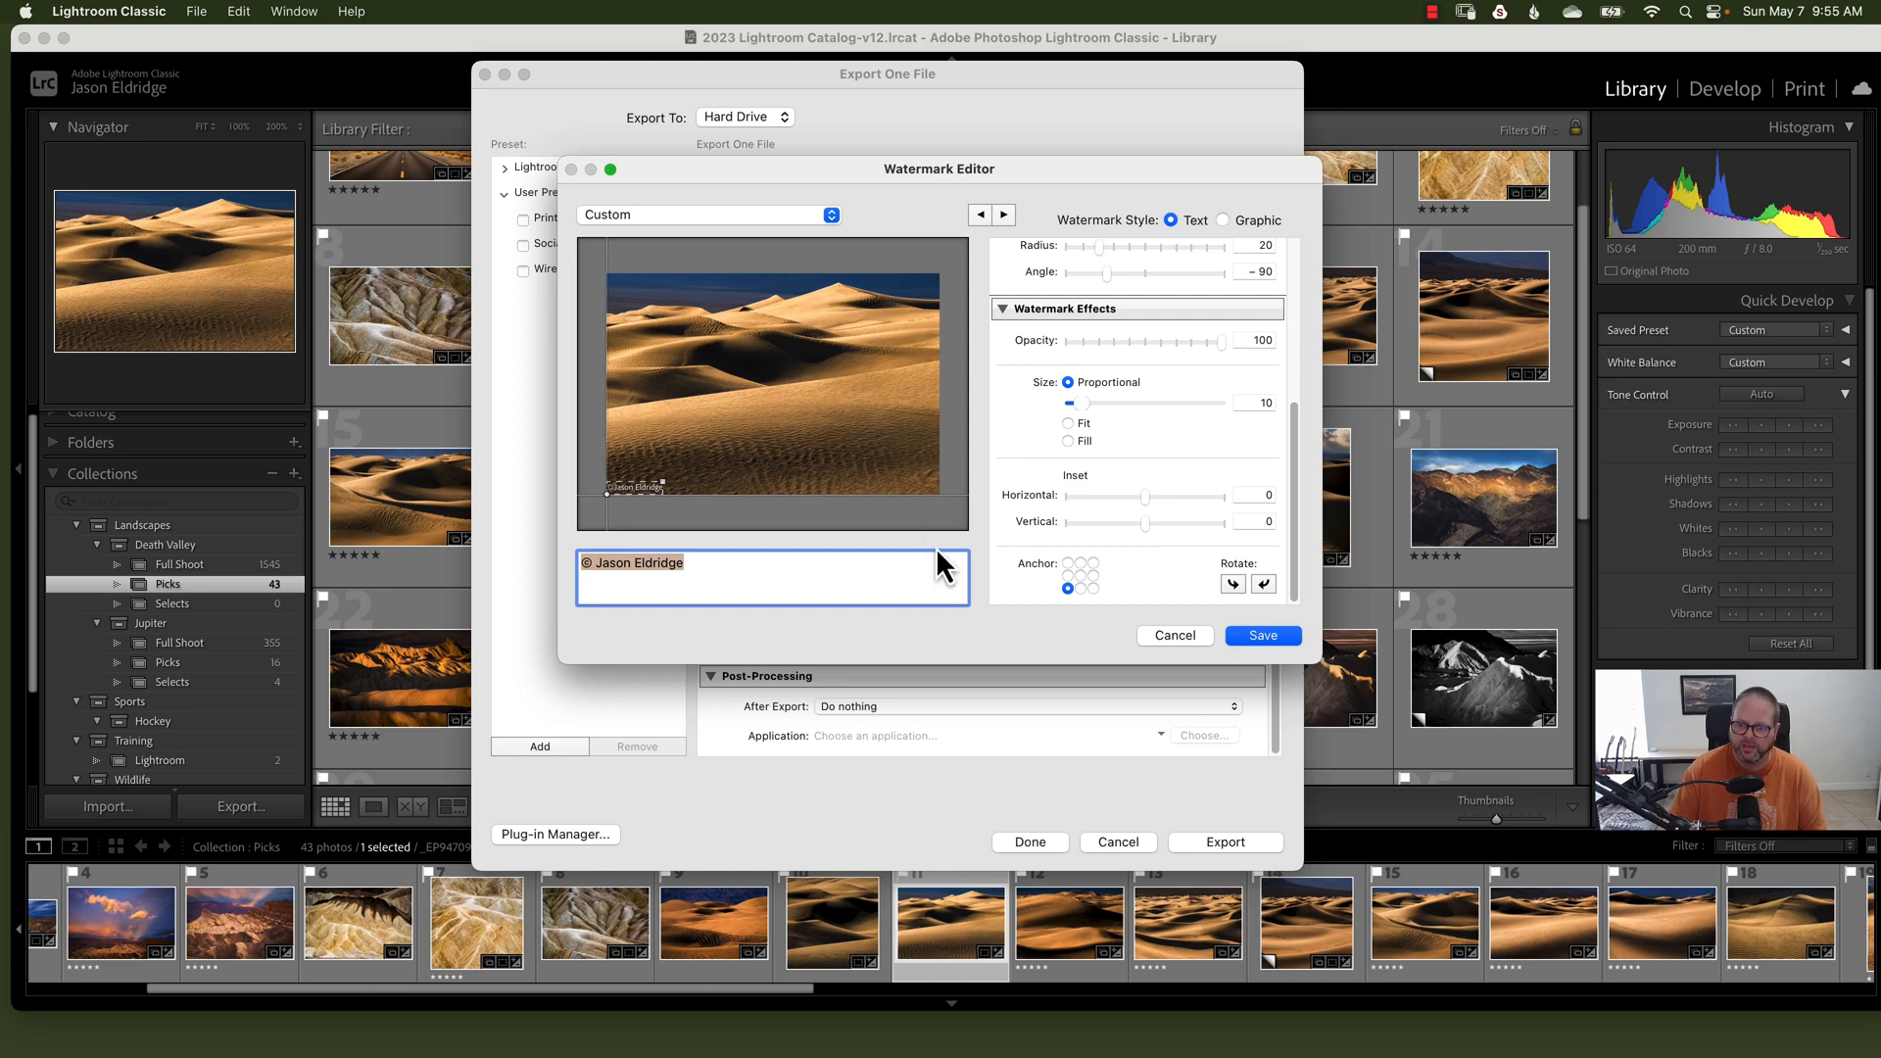
mouse_move(885, 482)
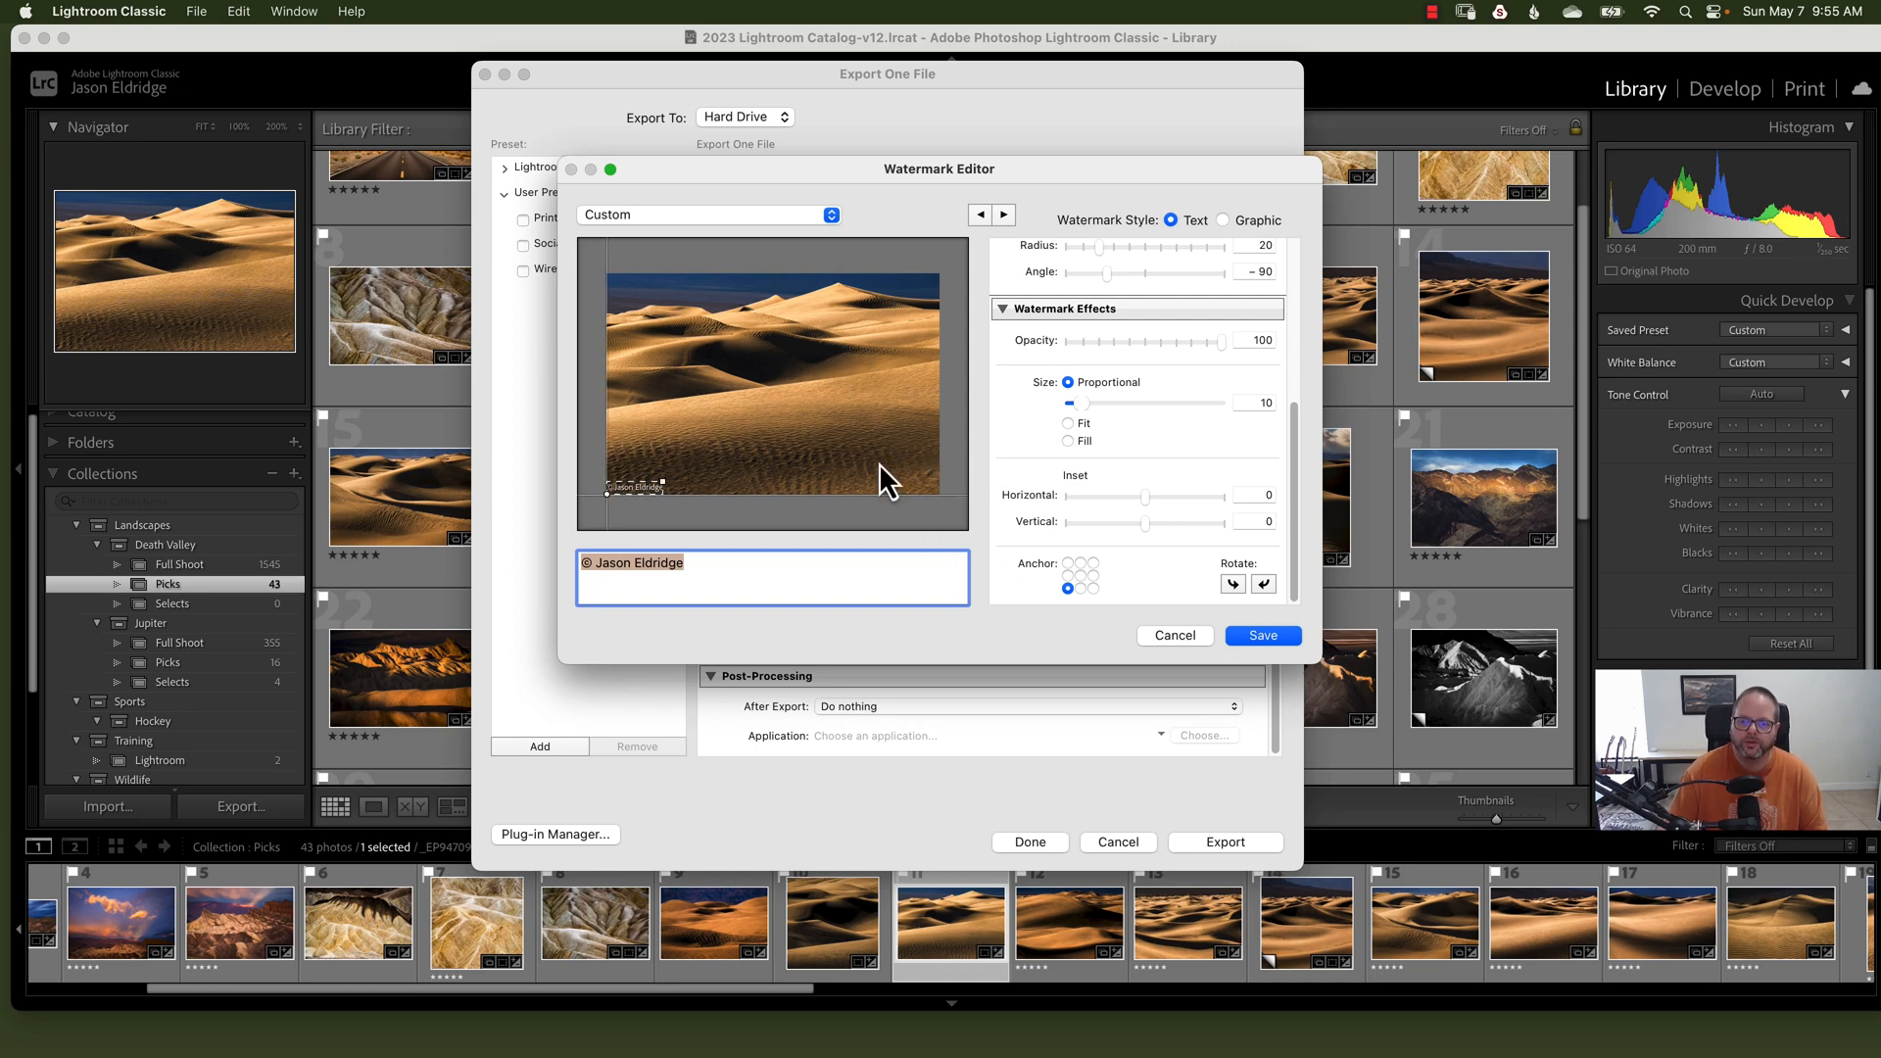
mouse_move(1026, 518)
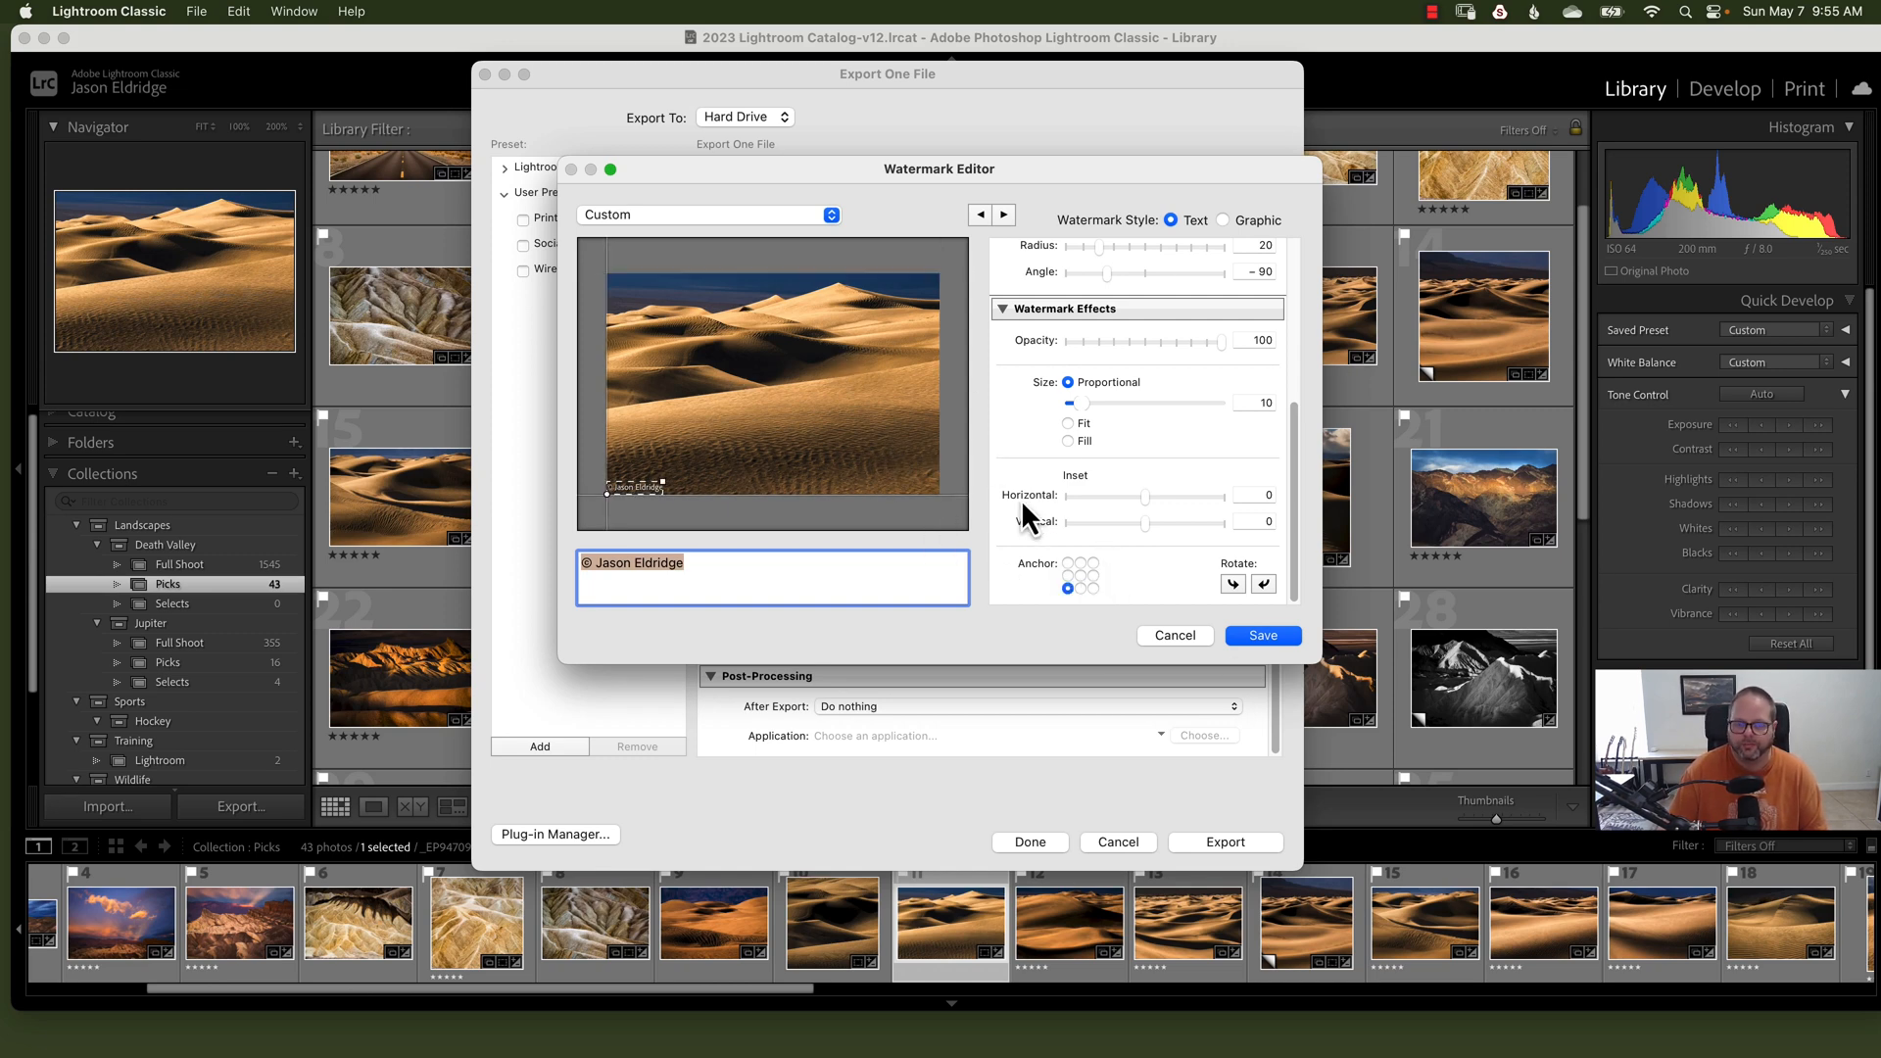
mouse_move(1029, 438)
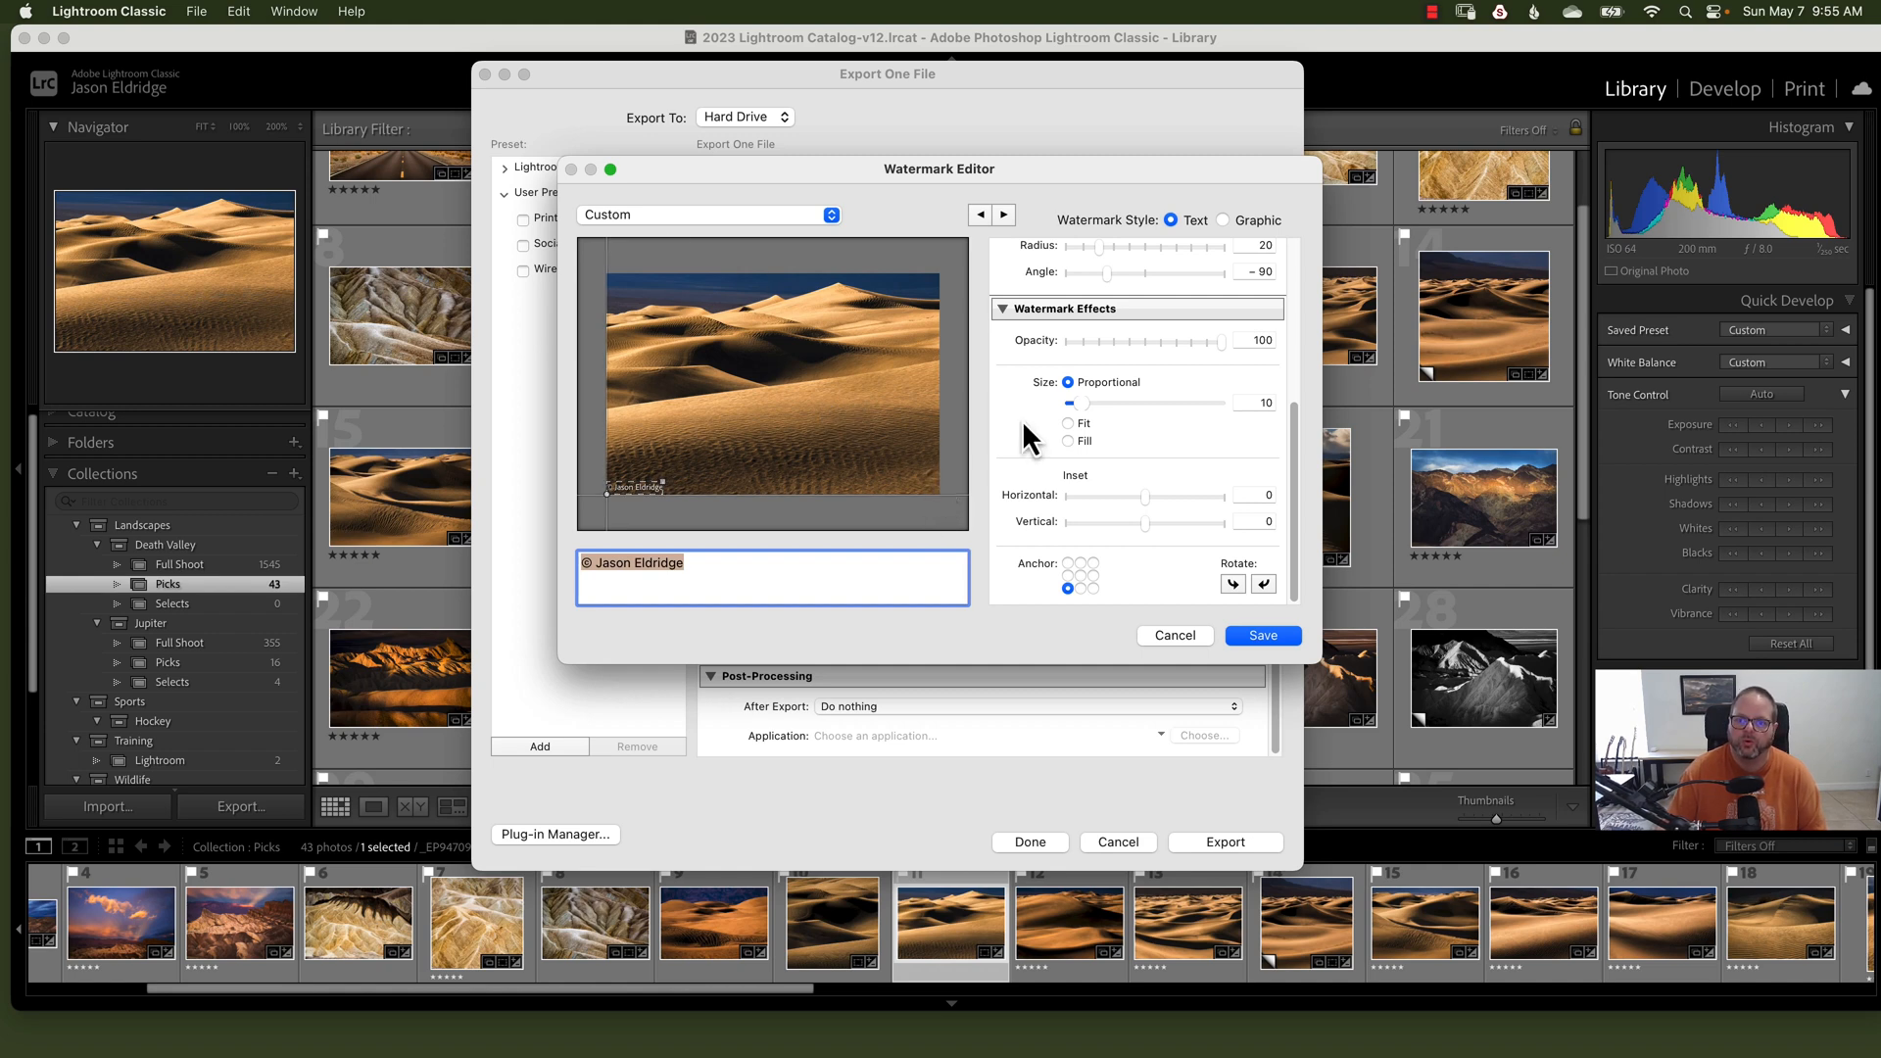
scroll(up, 3)
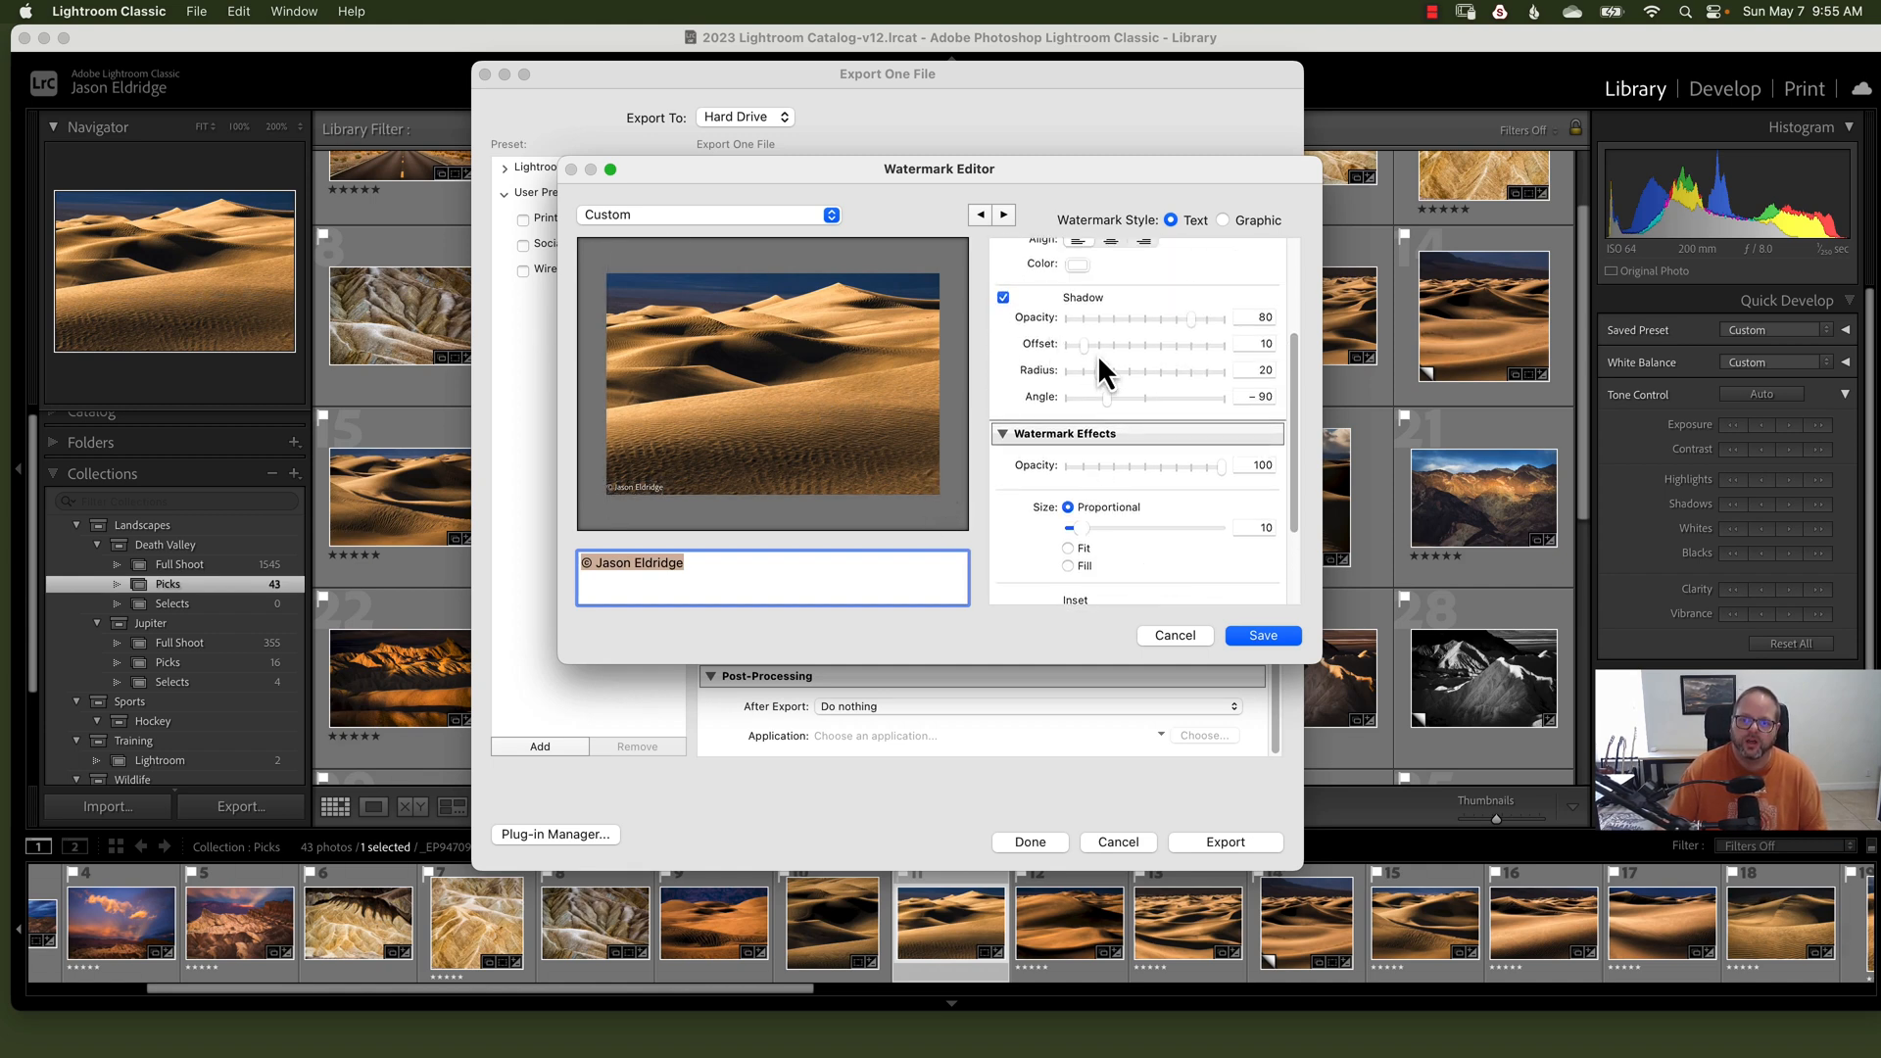
click(1229, 219)
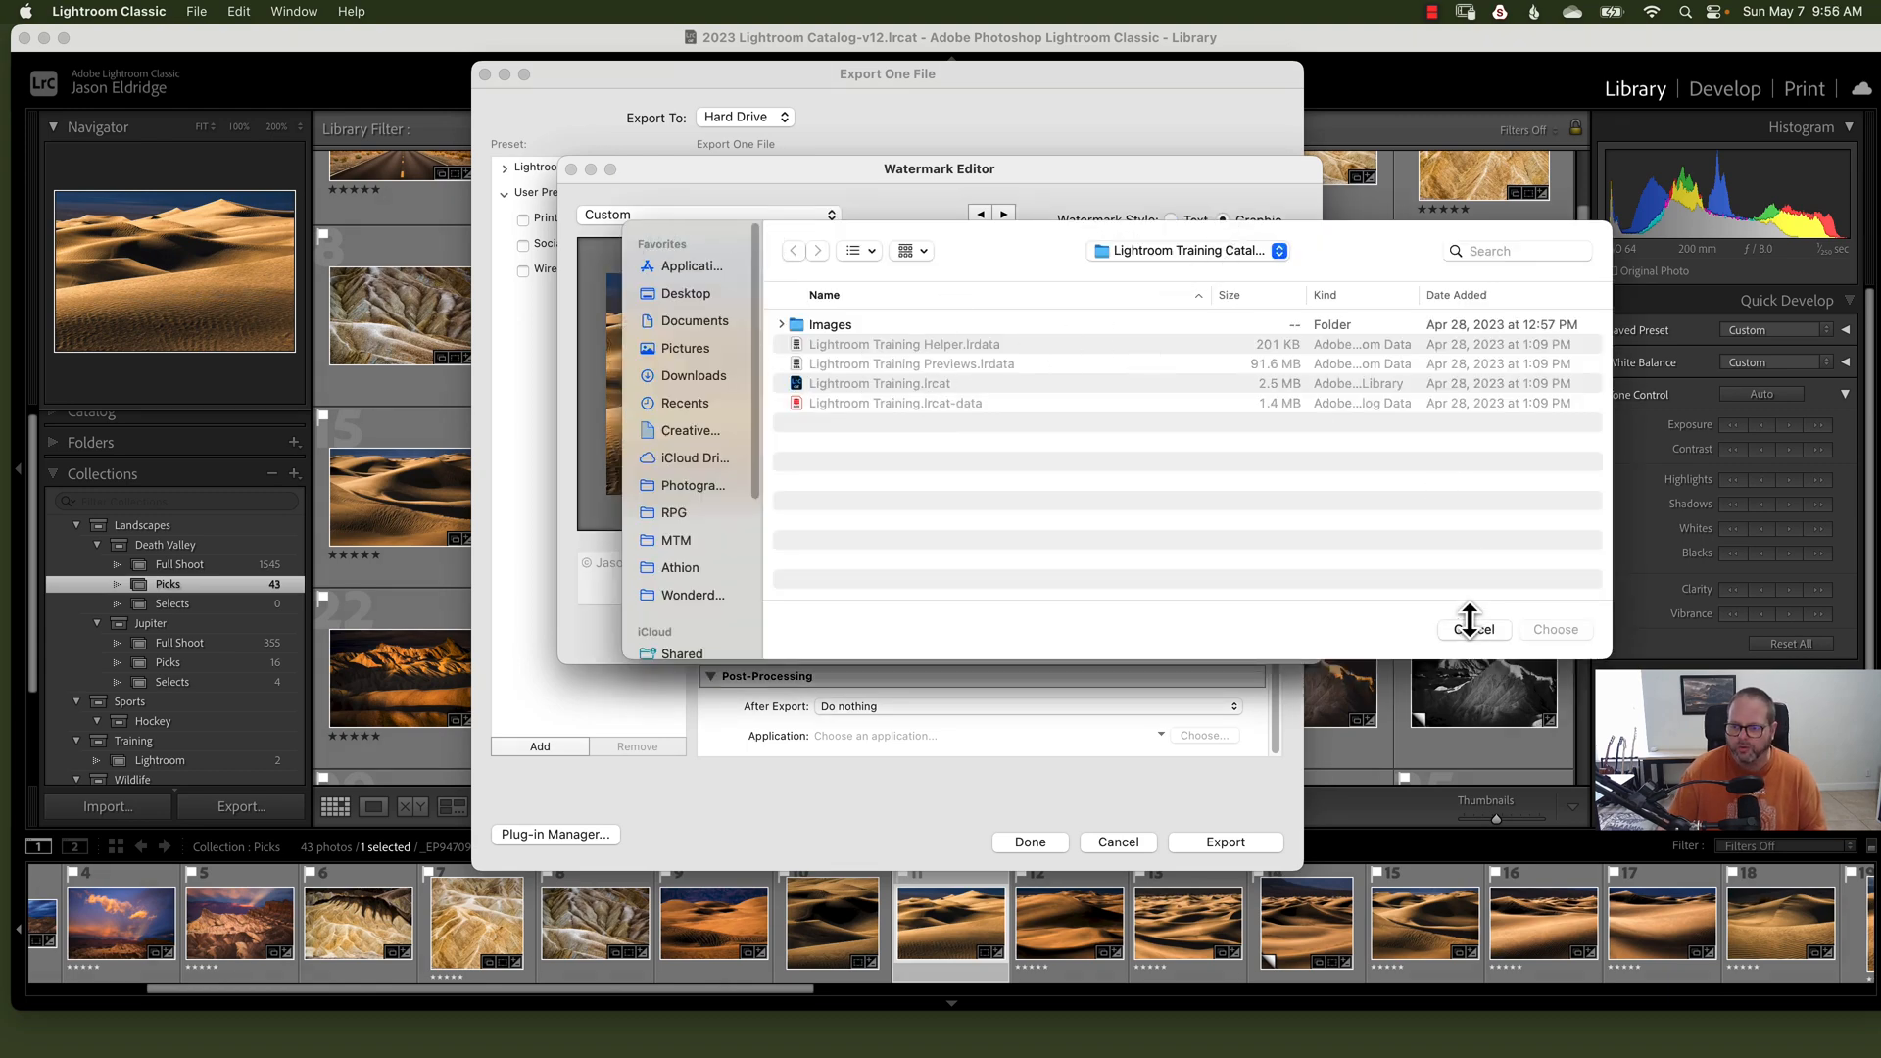
click(1473, 630)
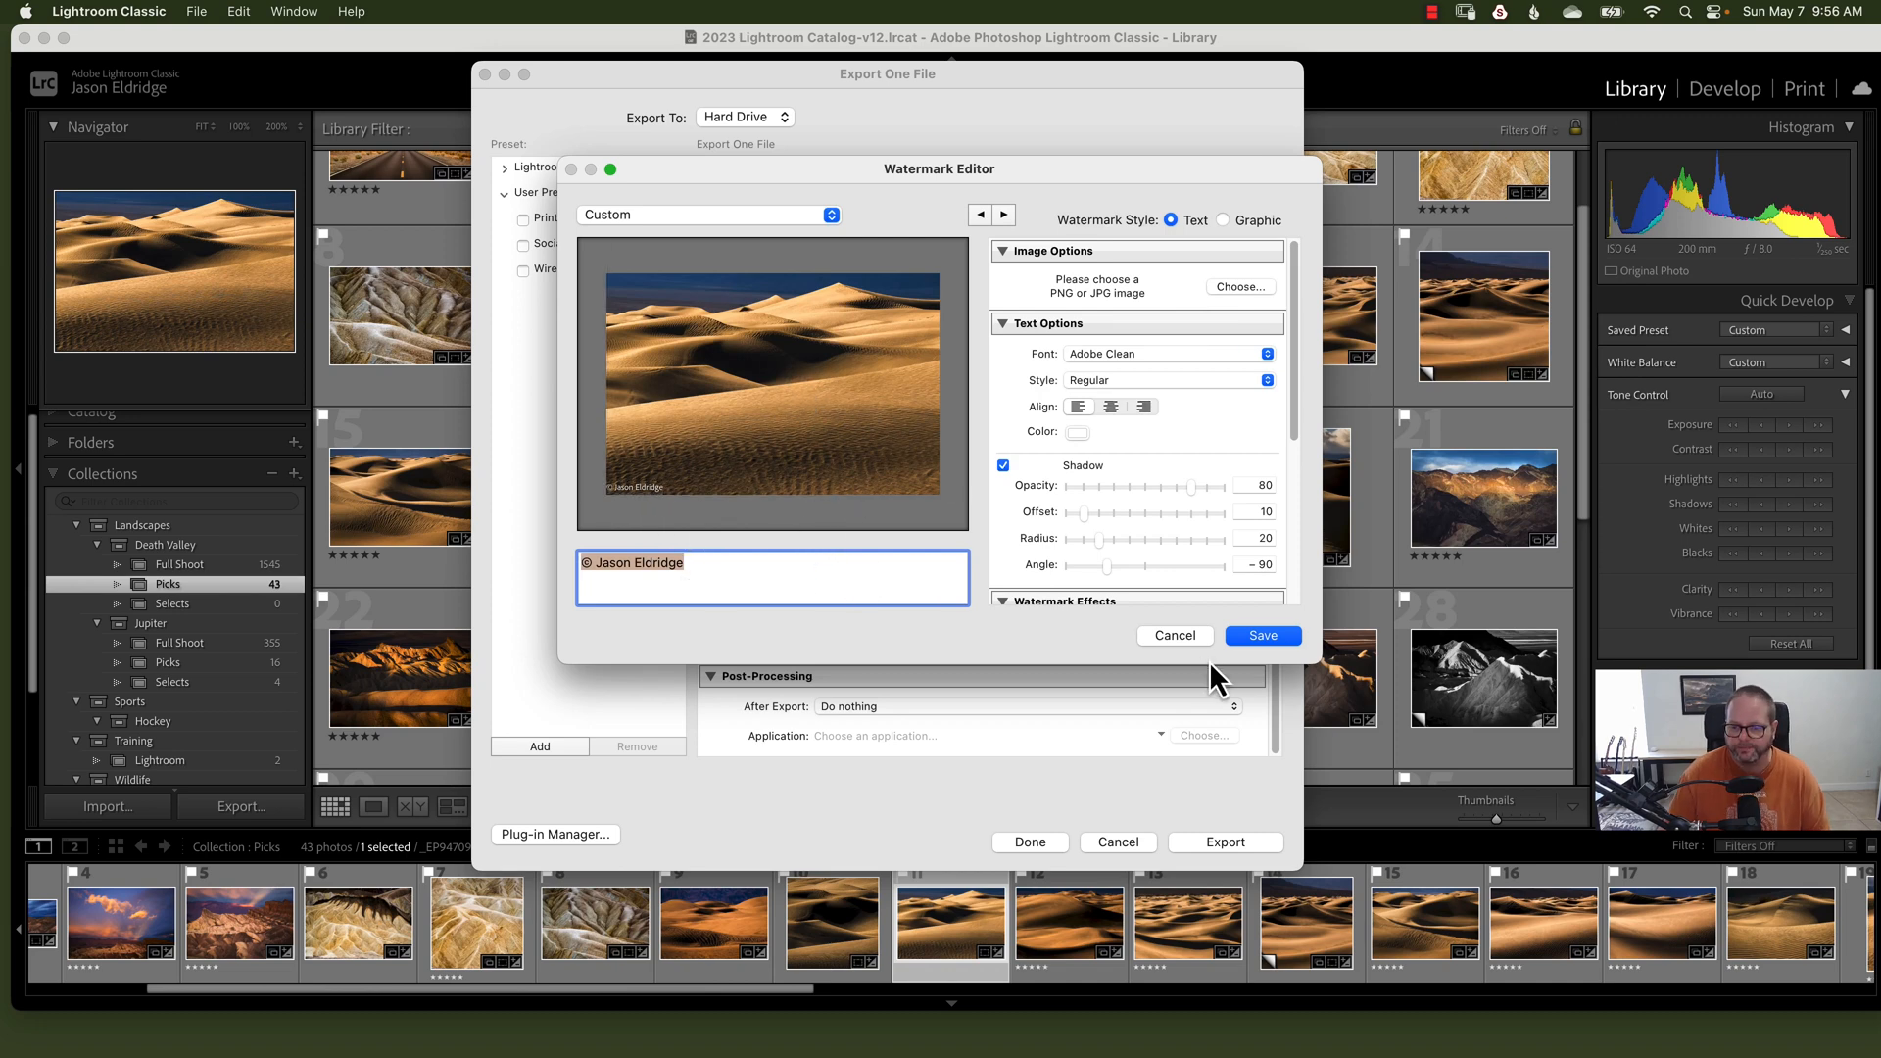
mouse_move(733, 570)
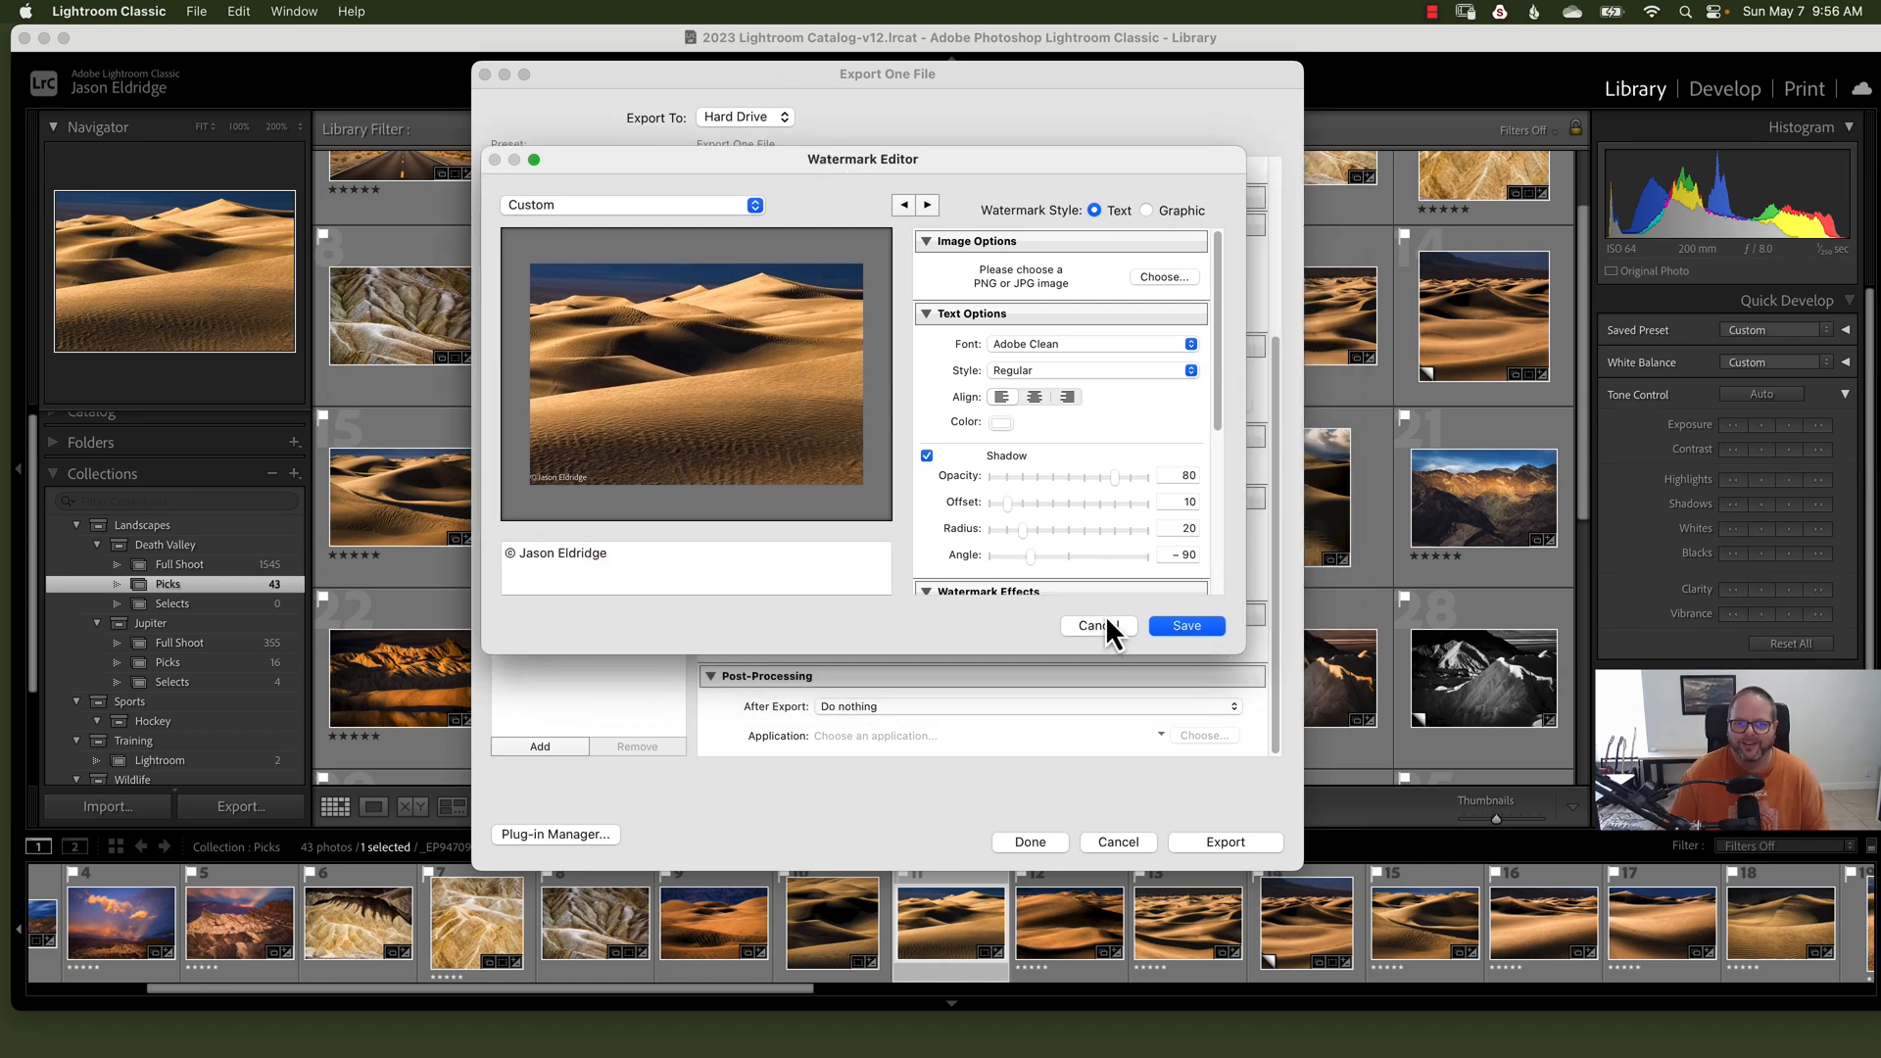
click(1095, 625)
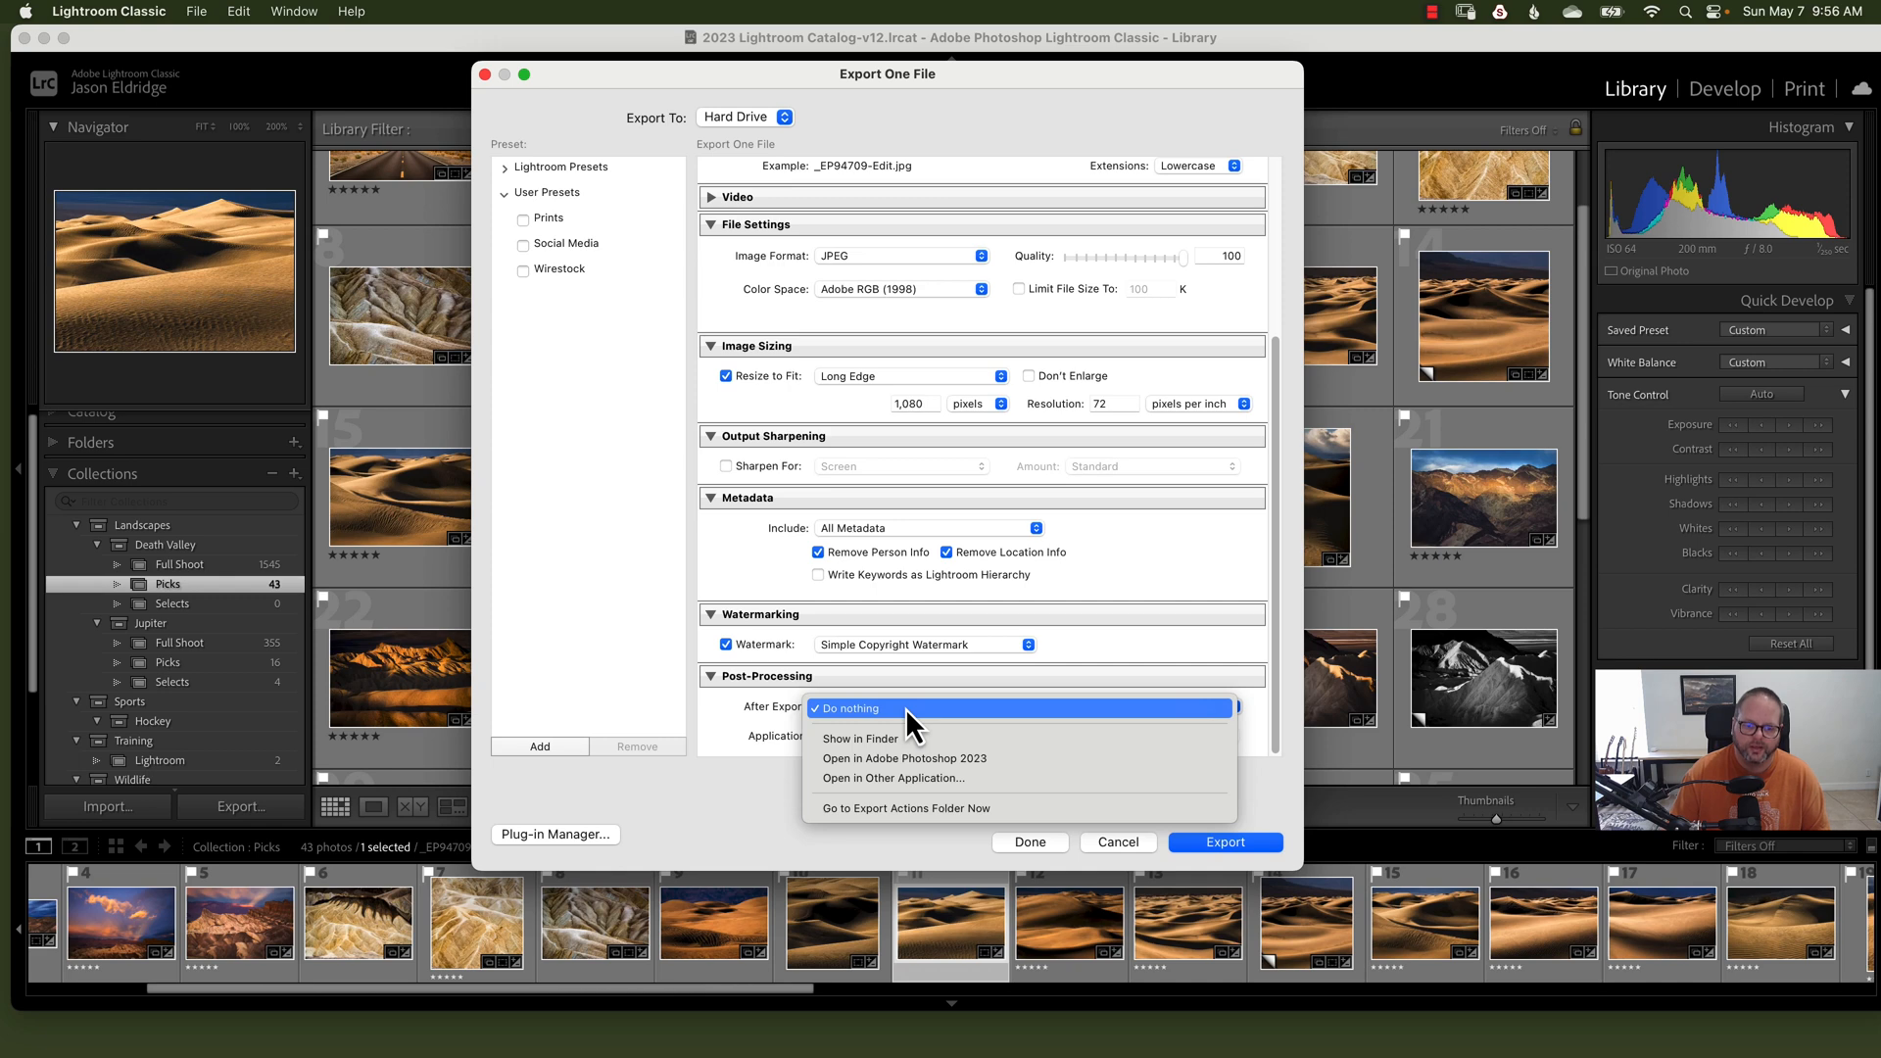
Step: Leave After Export set to Do nothing
click(849, 707)
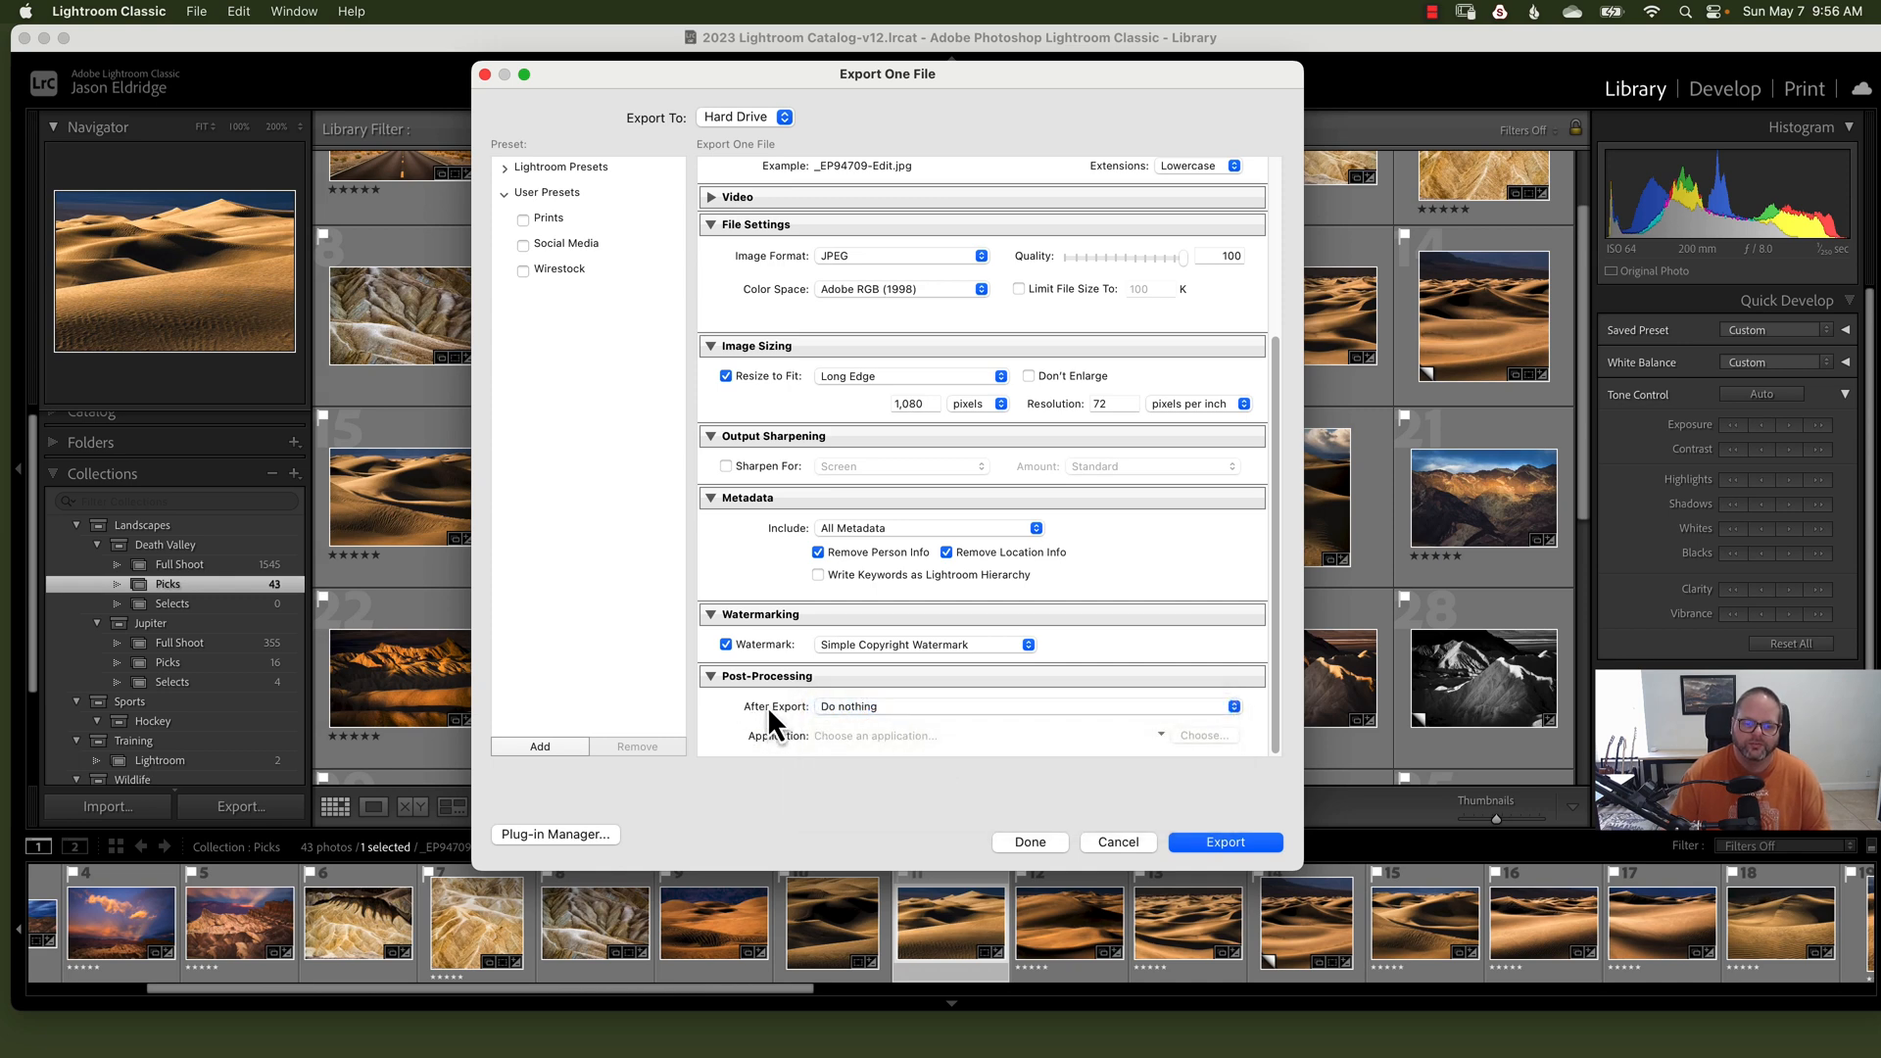
mouse_move(774, 716)
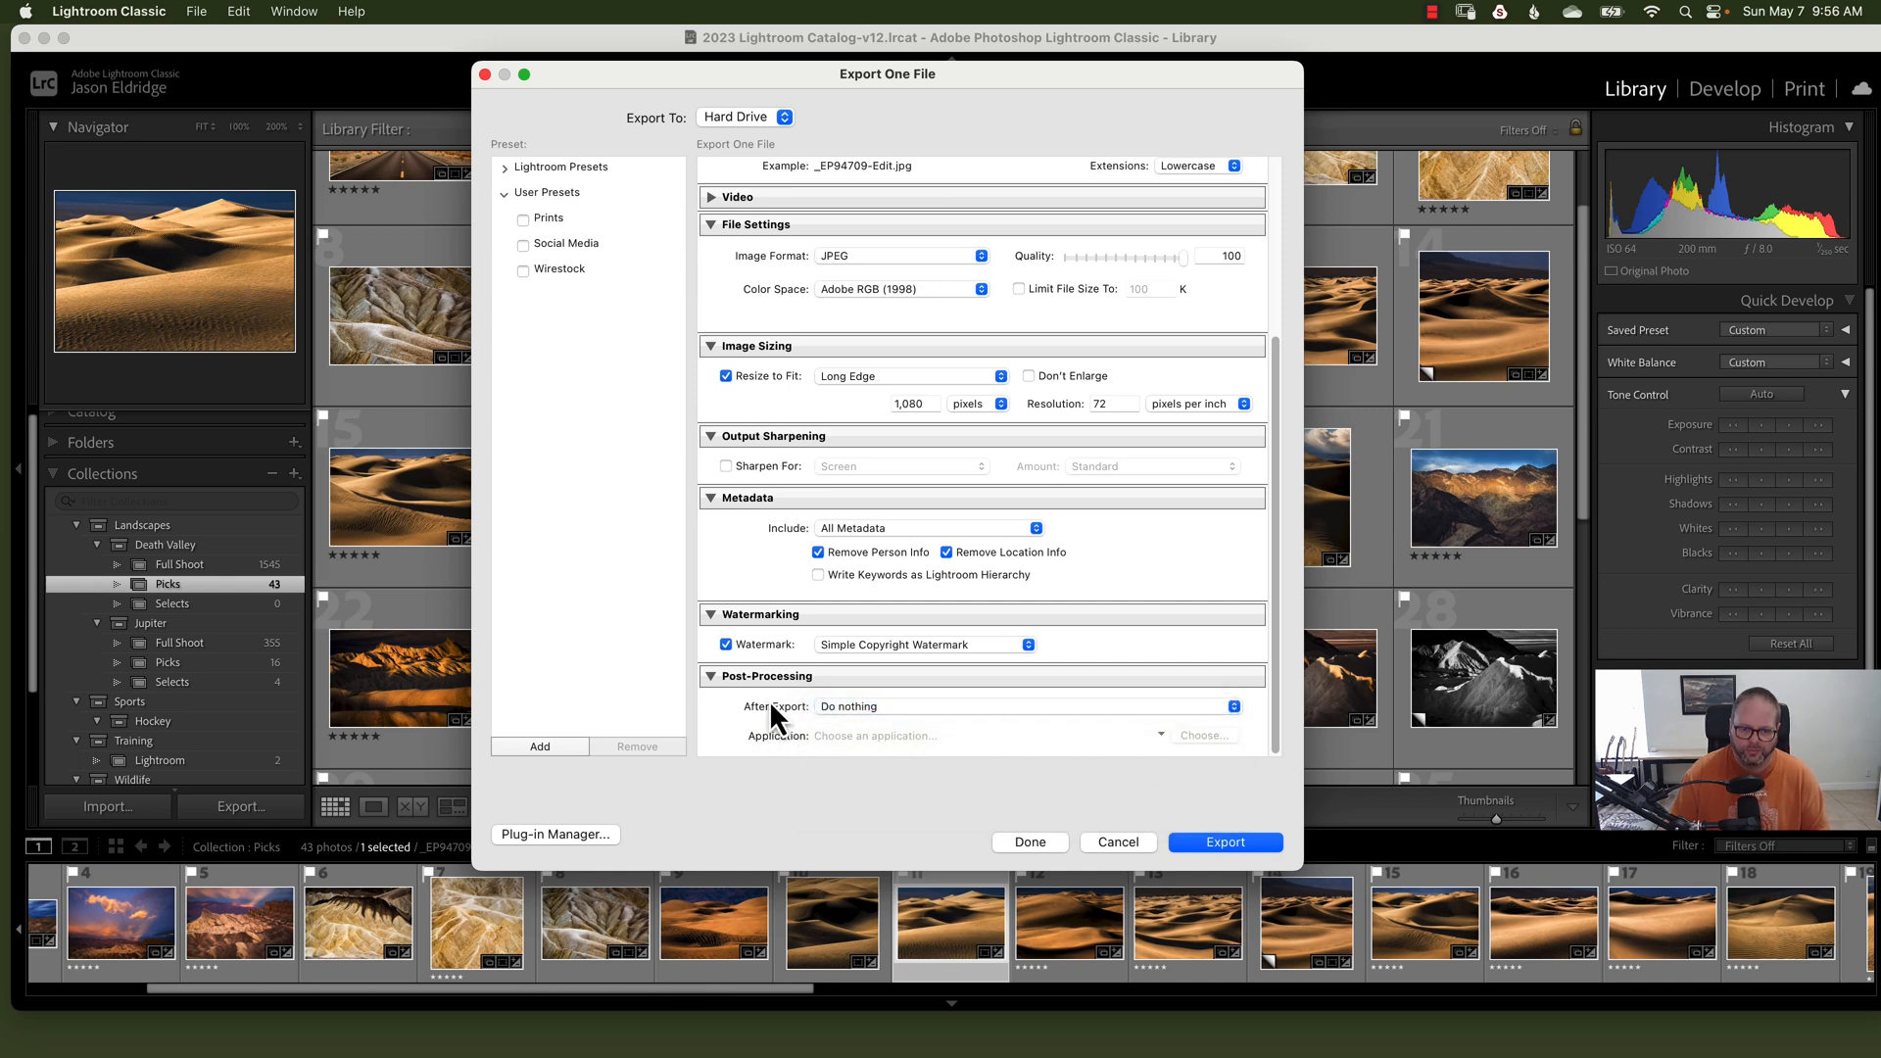
mouse_move(1167, 711)
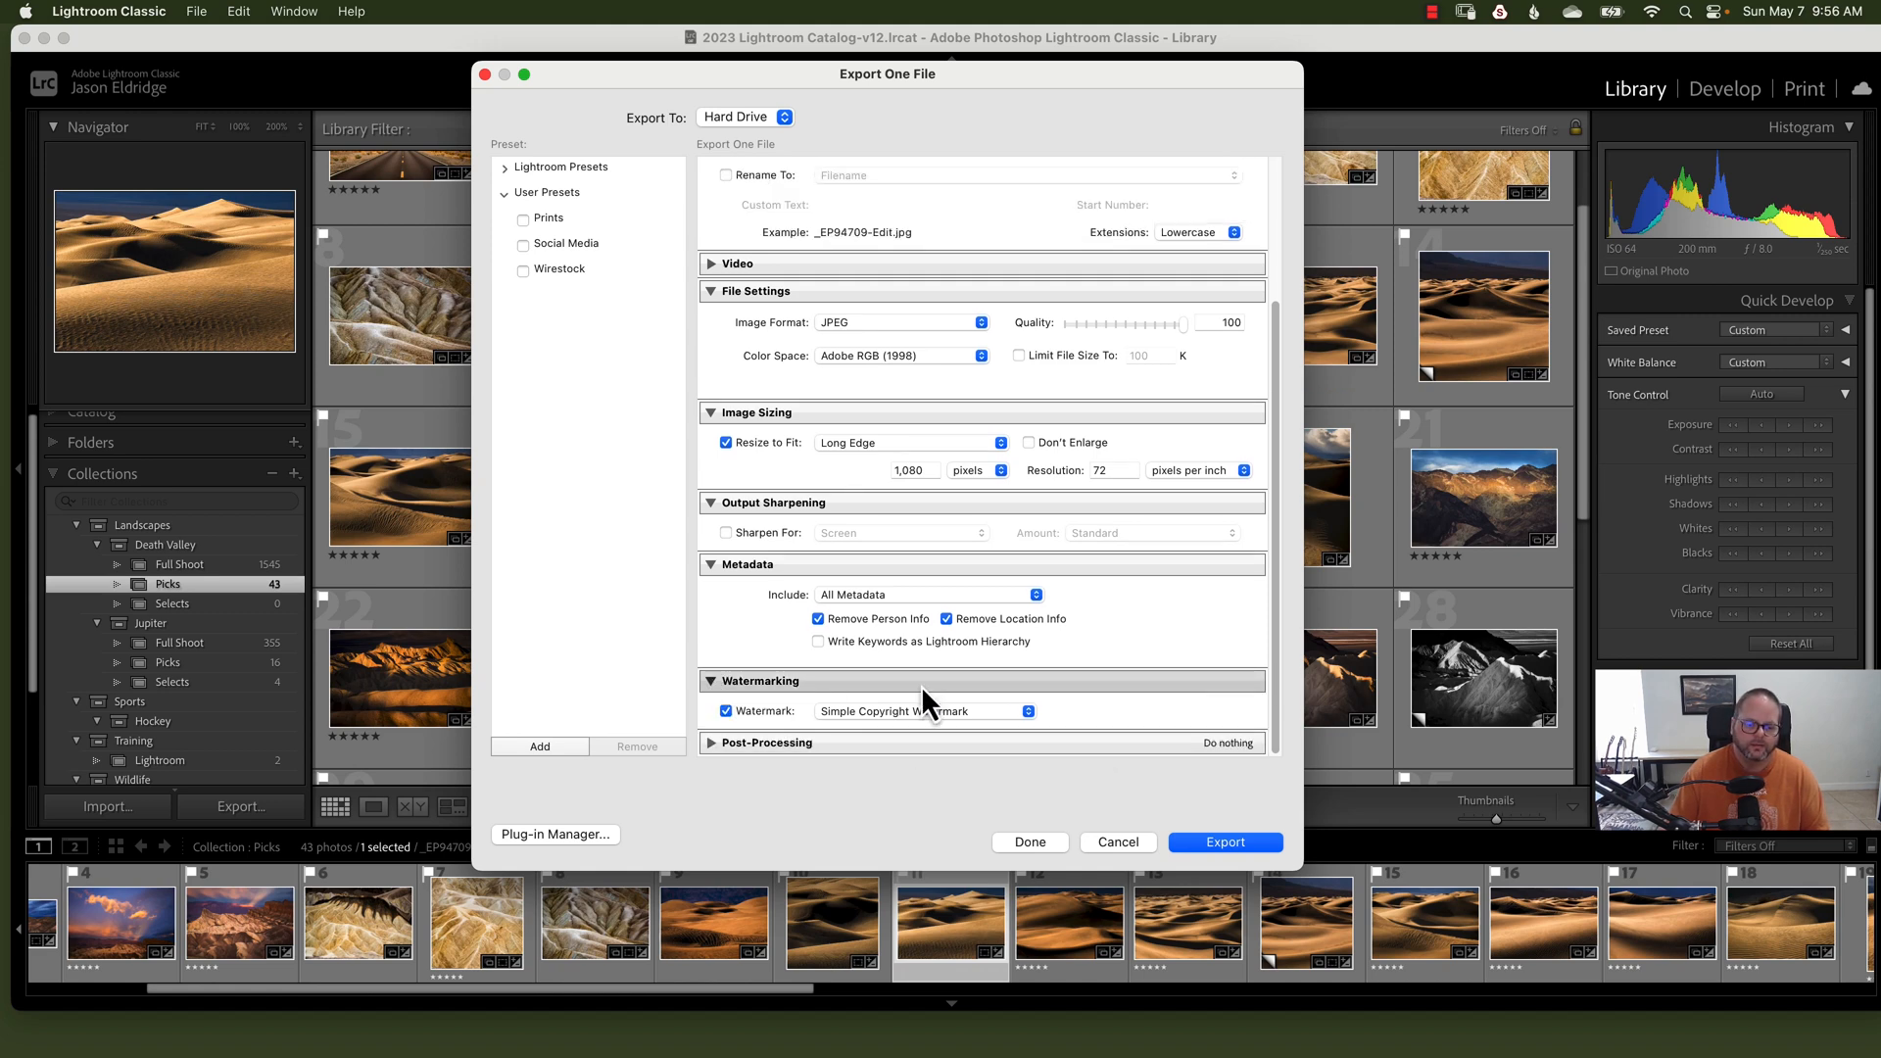
Step: Turn off Resize to Fit and set resolution to 300 pixels per inch
scroll(up, 3)
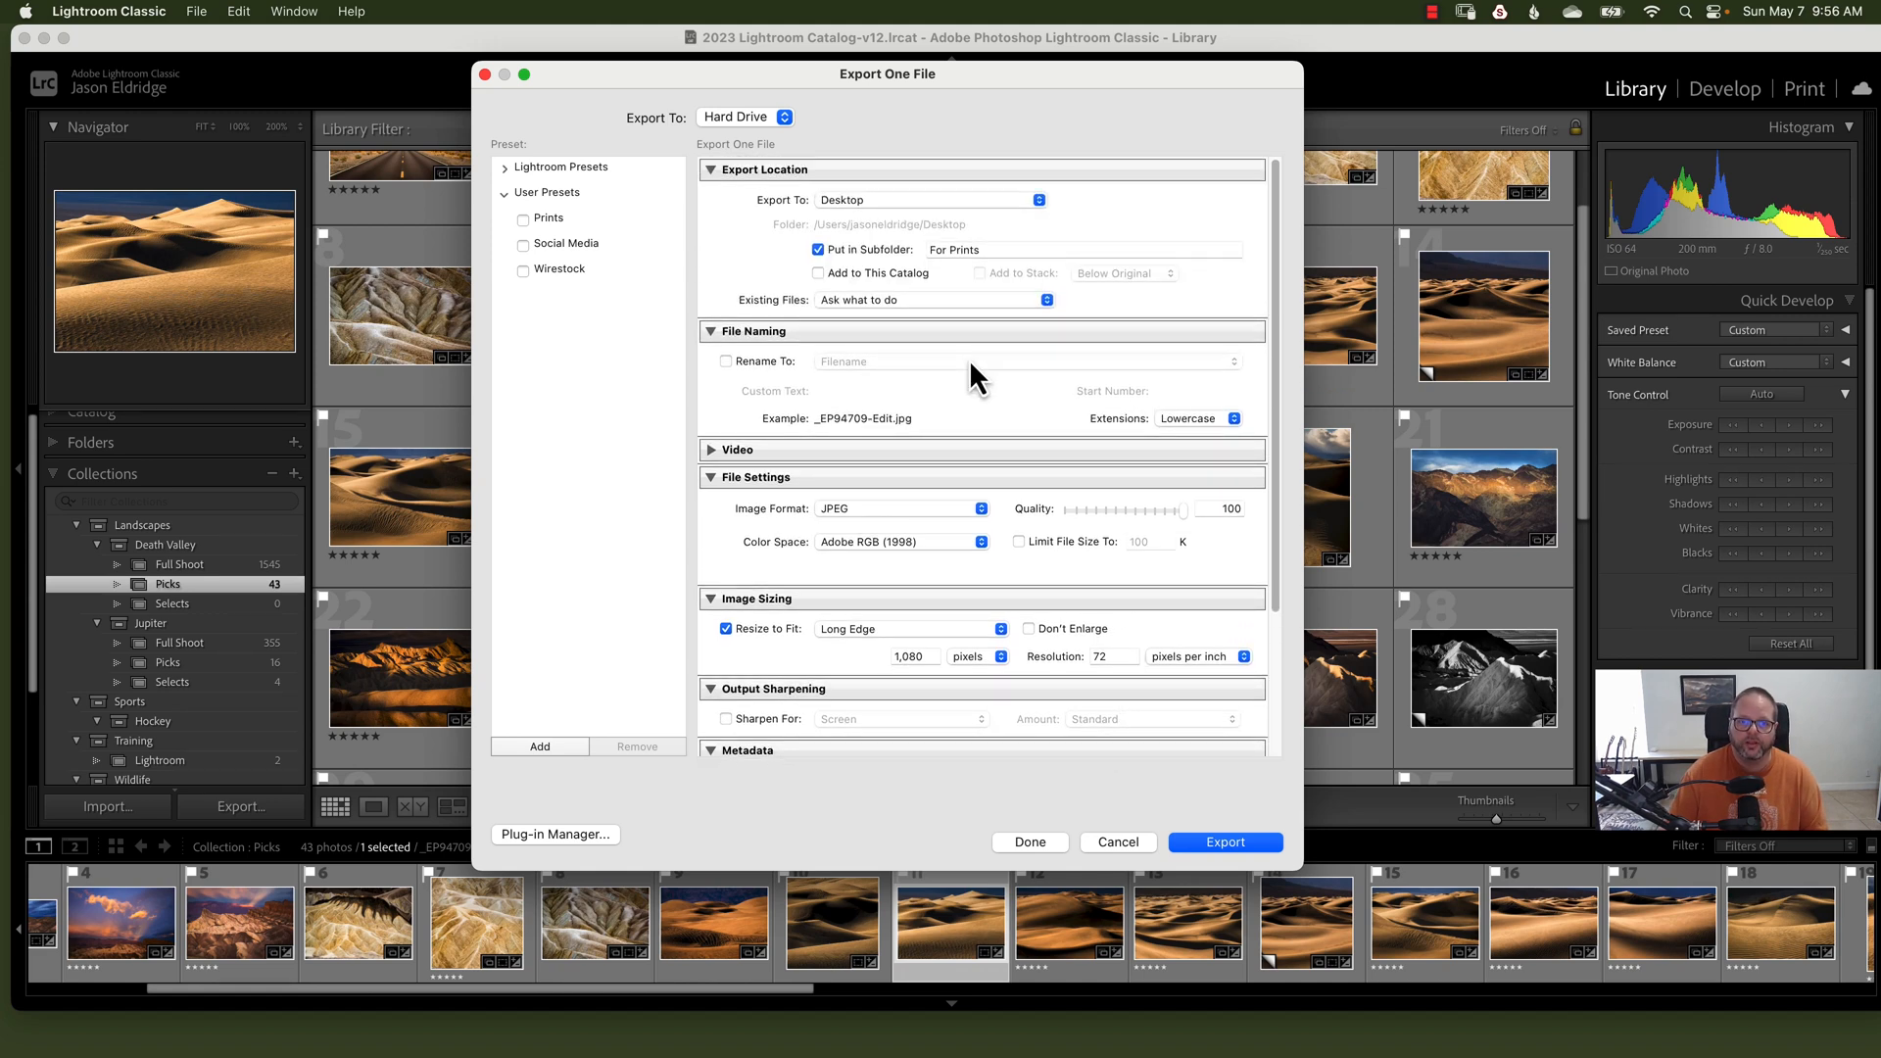
mouse_move(972, 273)
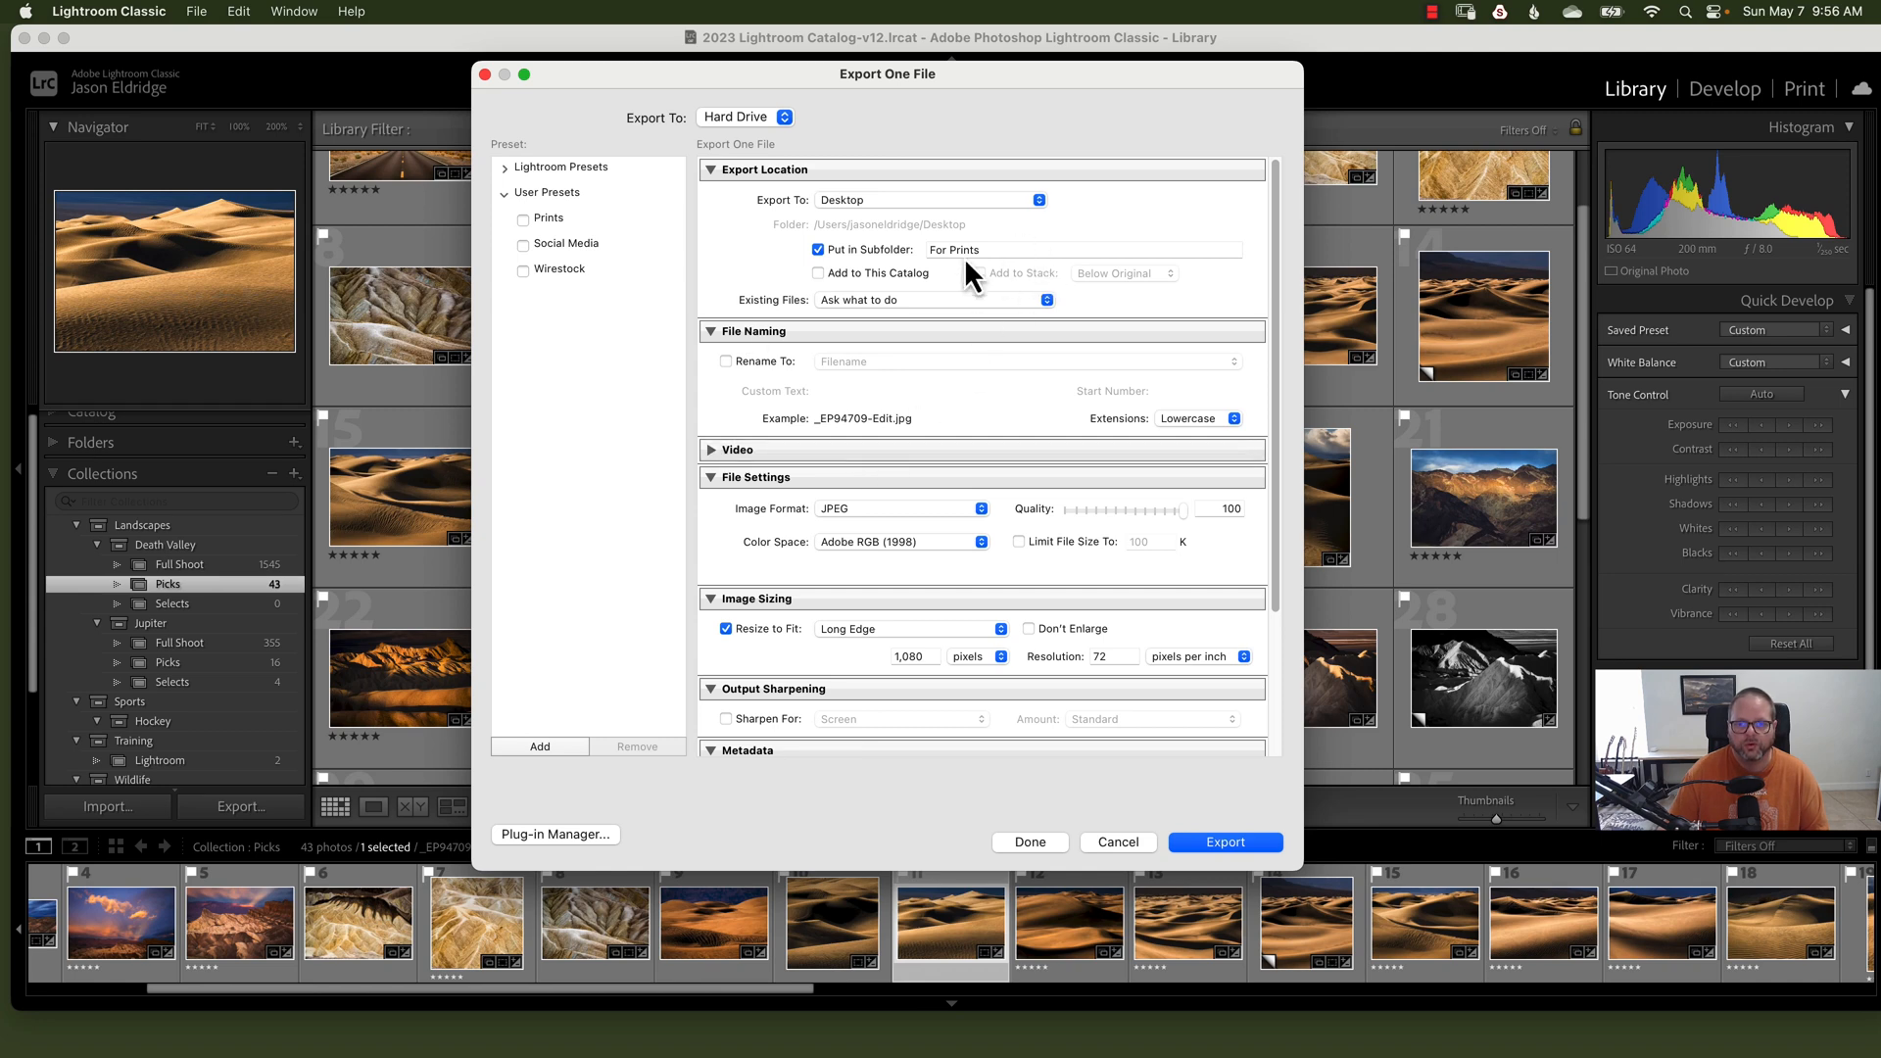
mouse_move(843, 365)
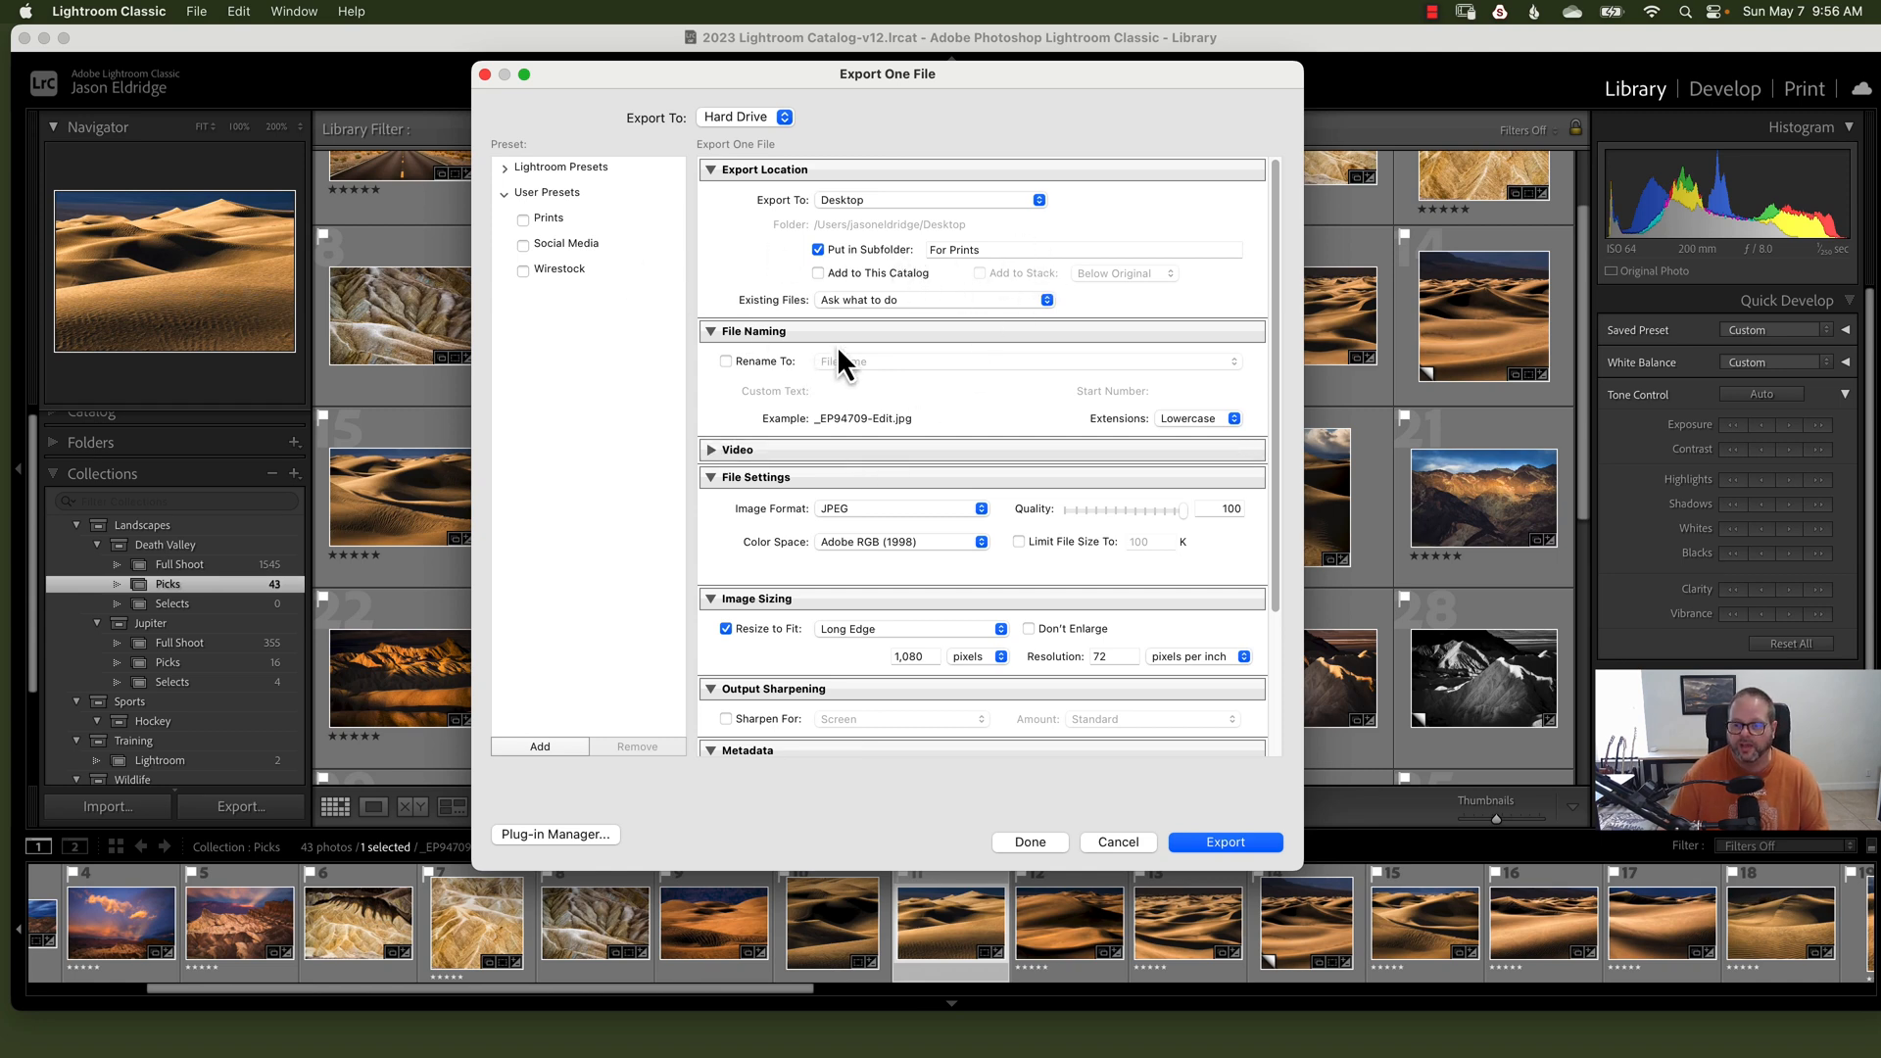
mouse_move(870, 240)
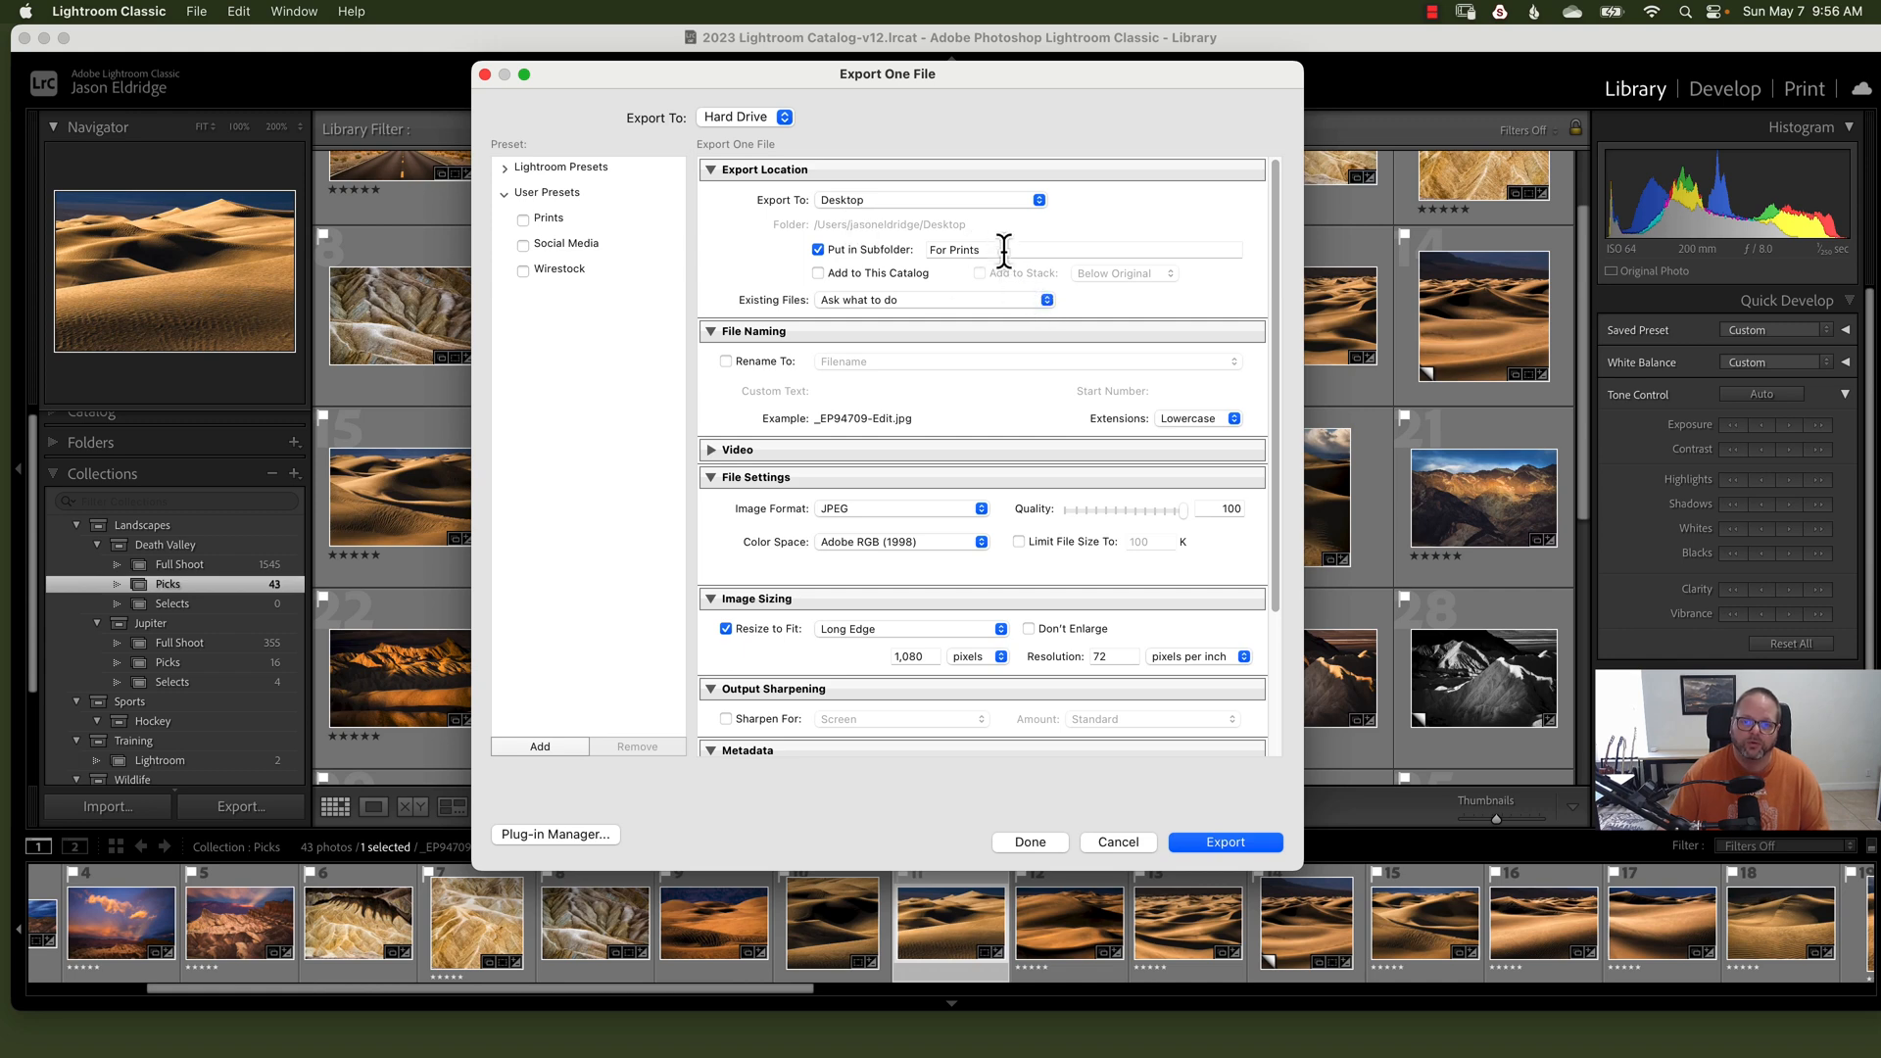
mouse_move(836, 518)
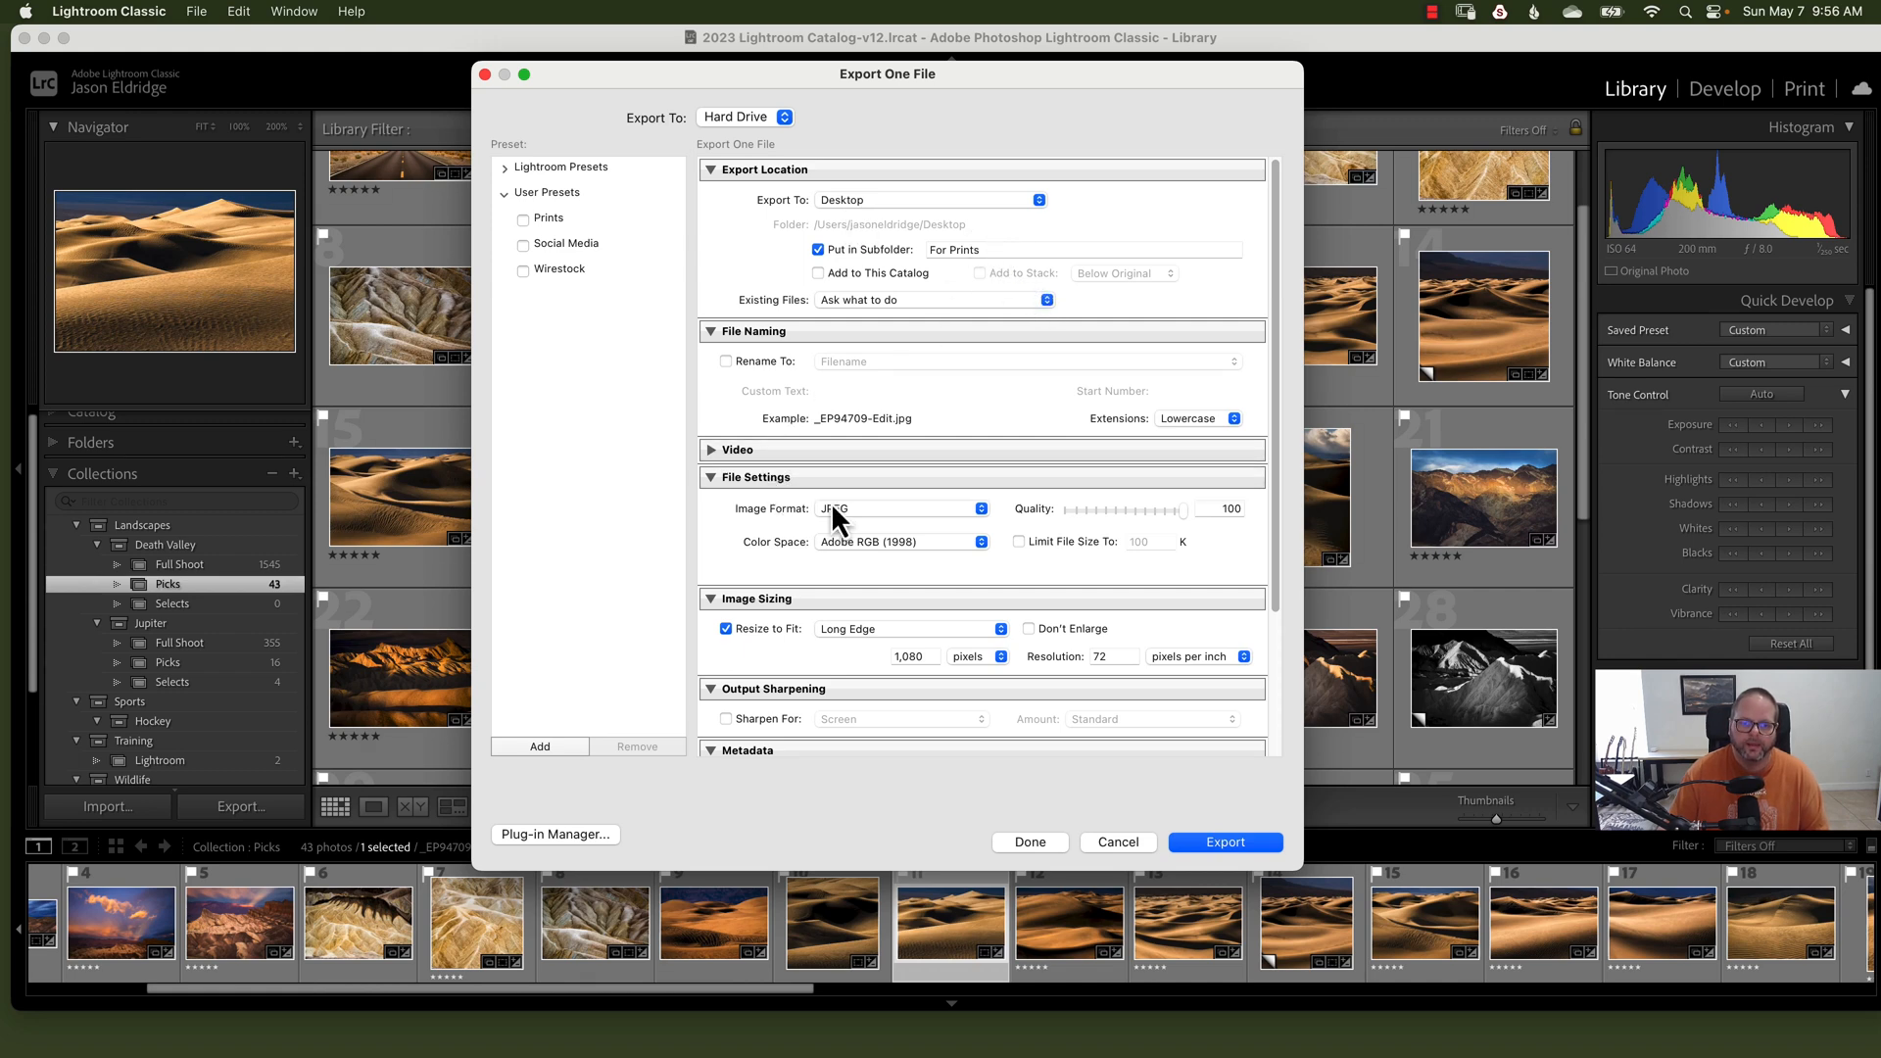
mouse_move(914, 558)
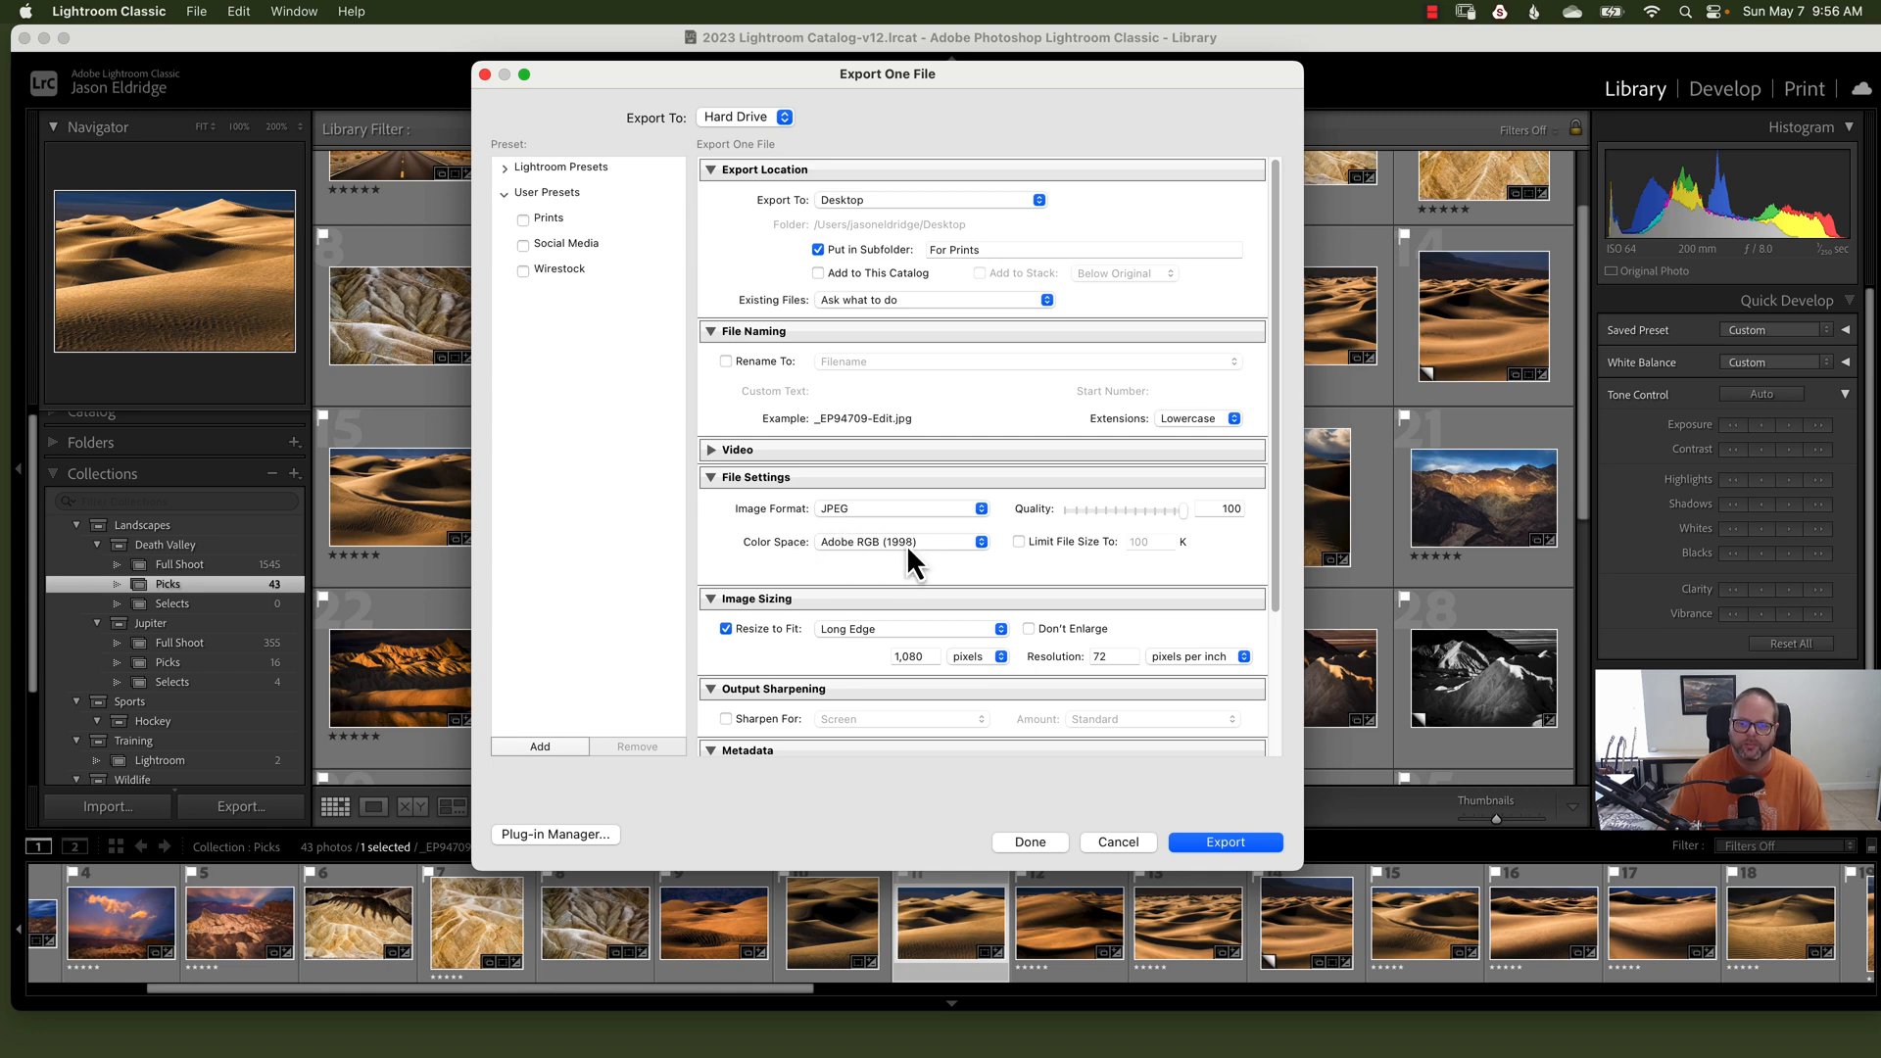
mouse_move(1068, 565)
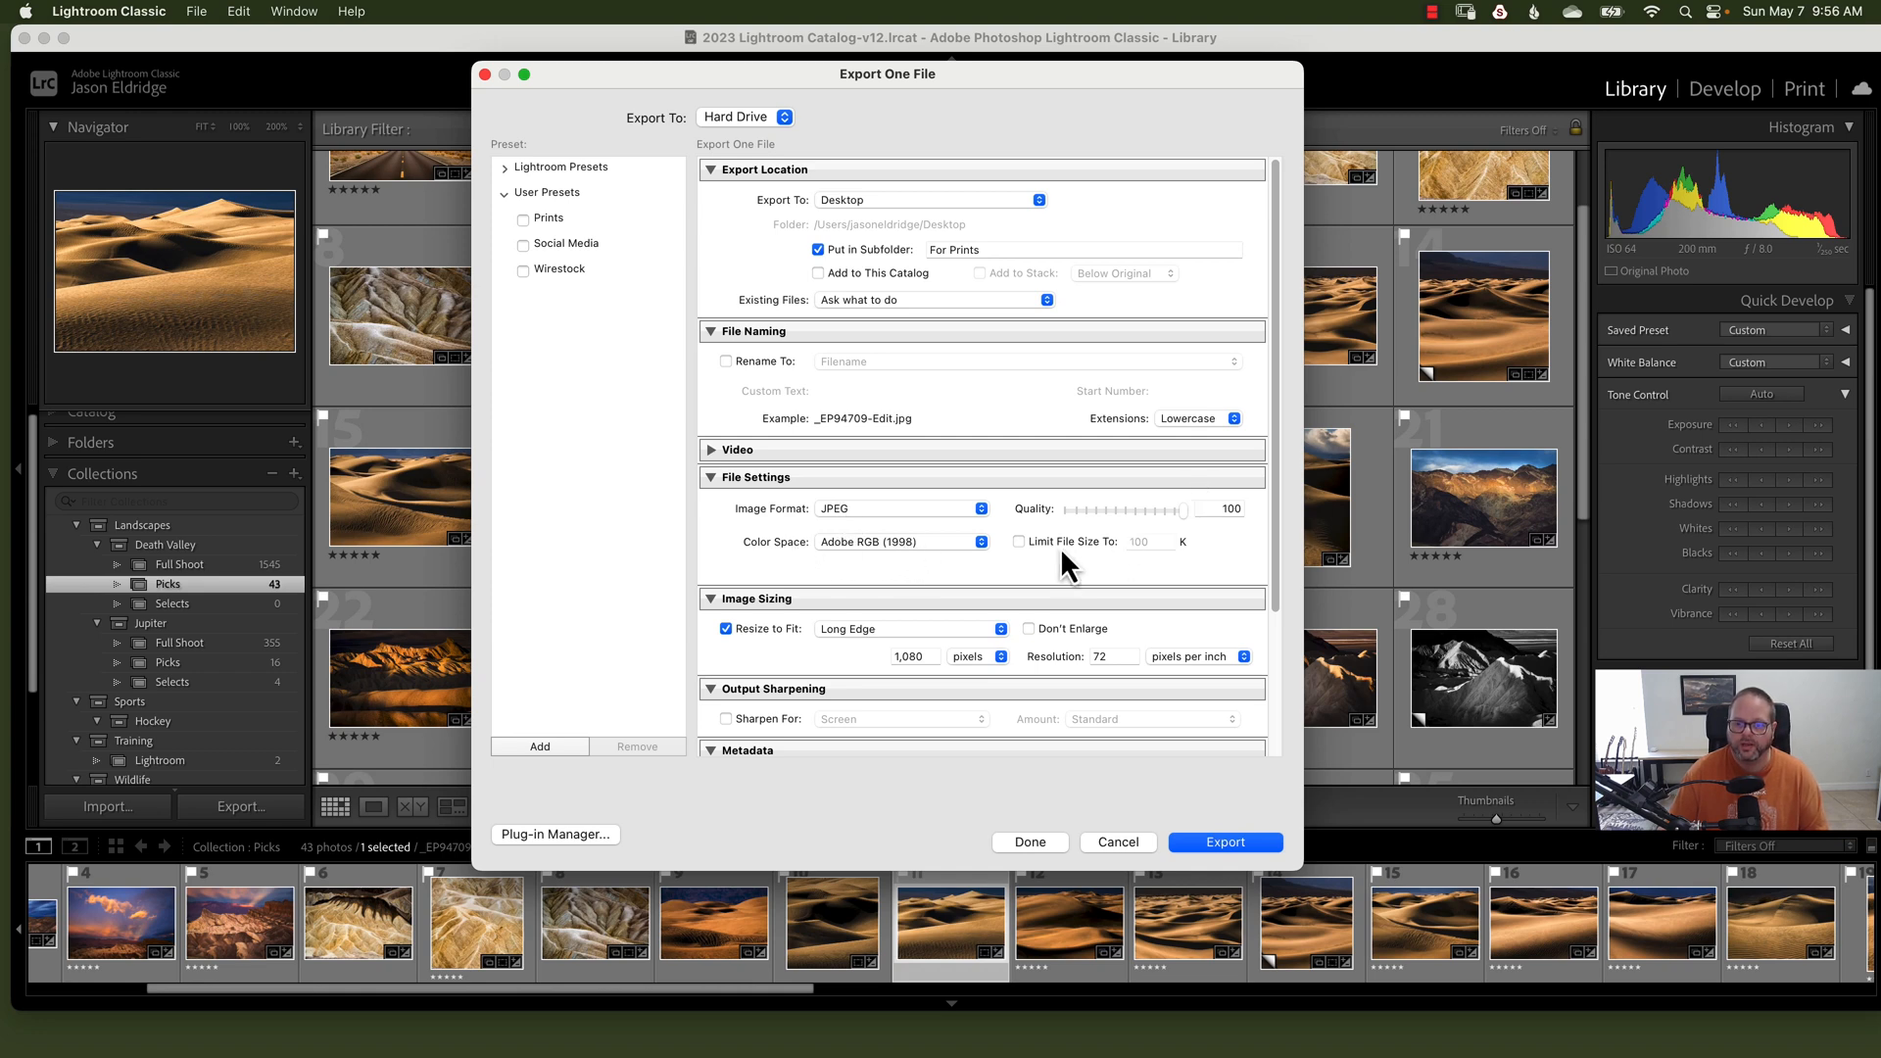
scroll(down, 3)
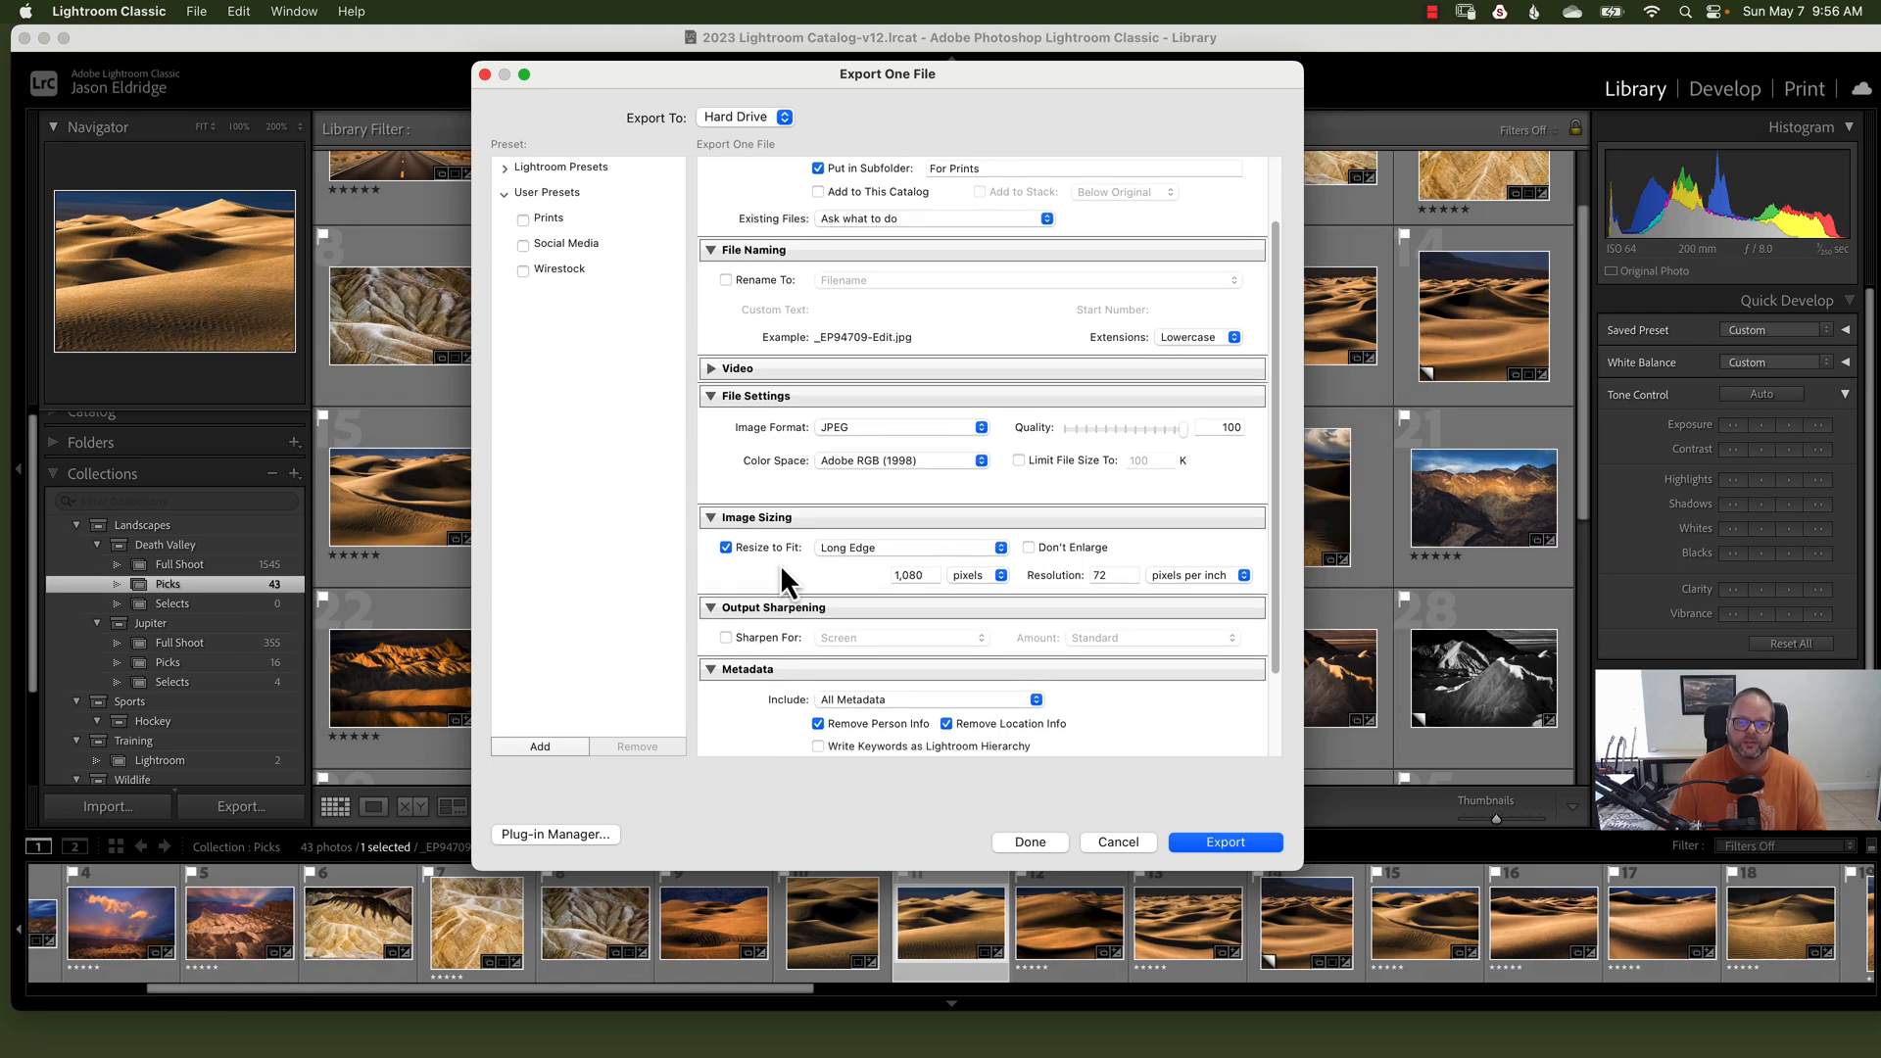
mouse_move(897, 605)
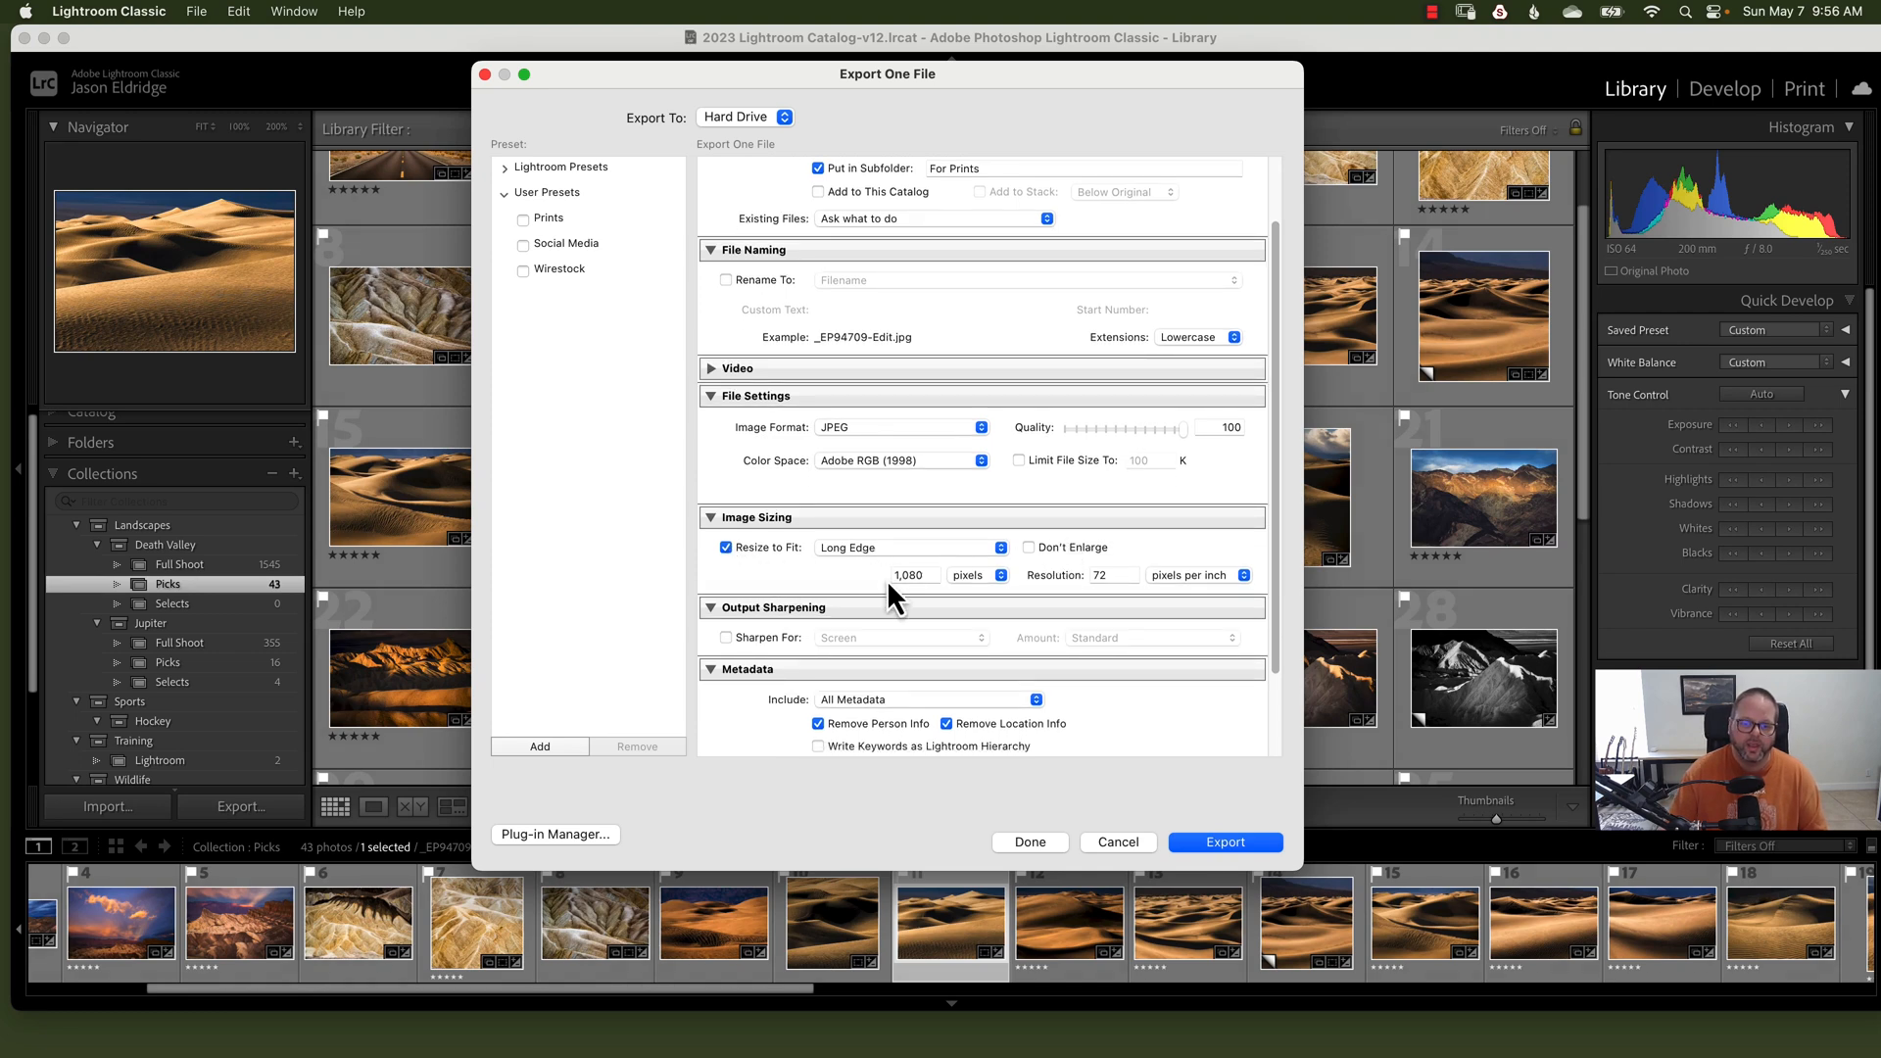
mouse_move(726, 564)
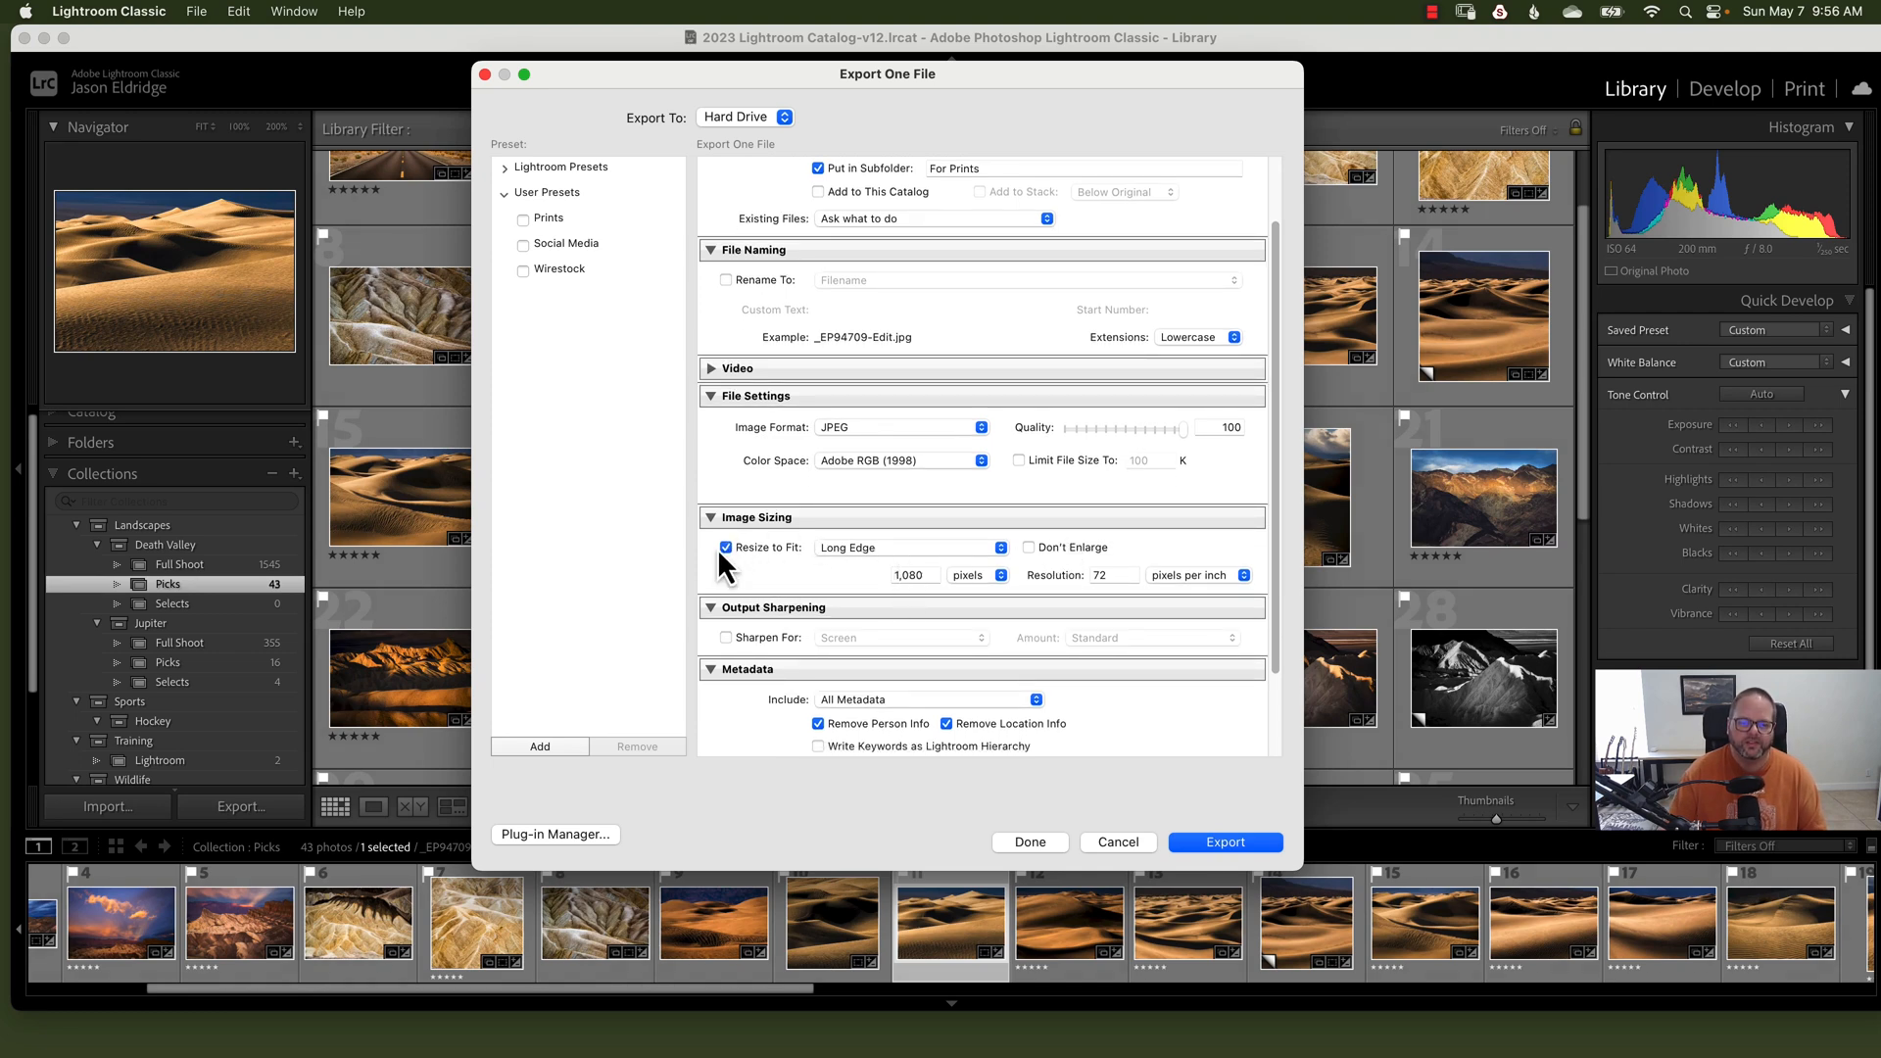
click(726, 546)
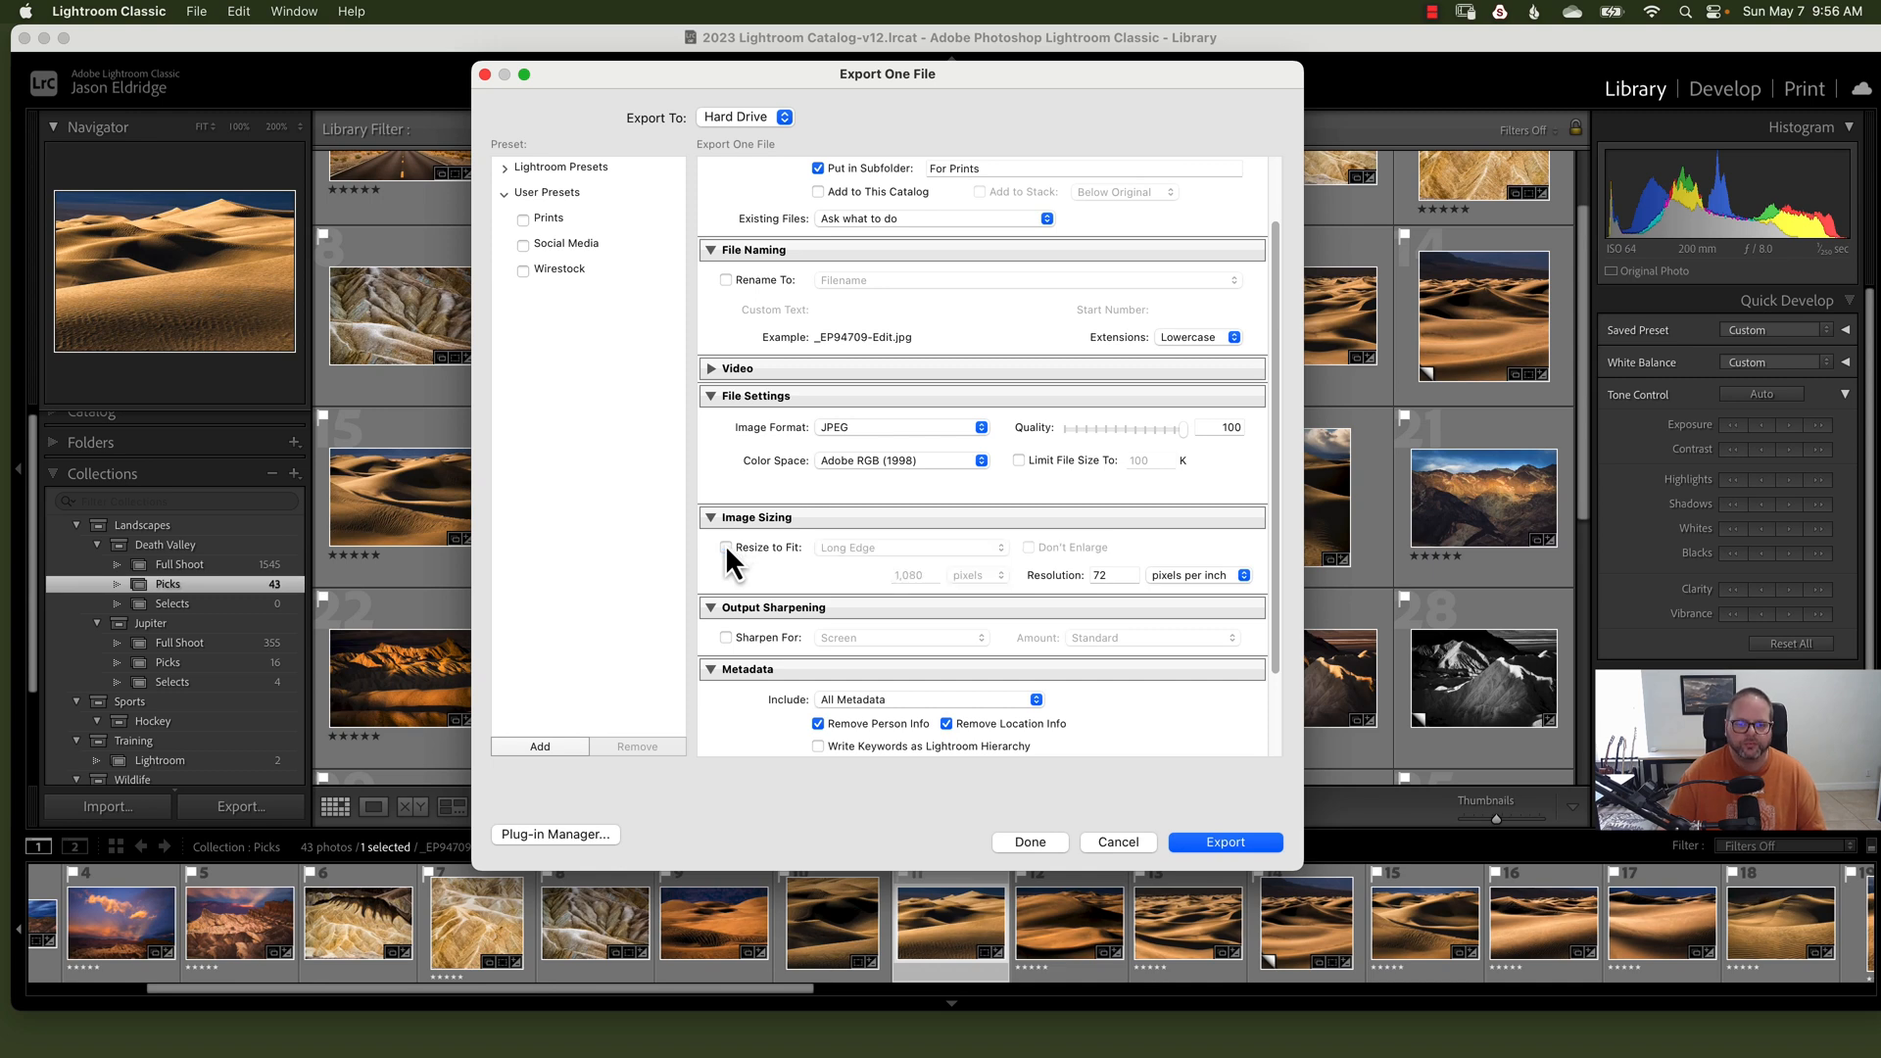
mouse_move(773, 560)
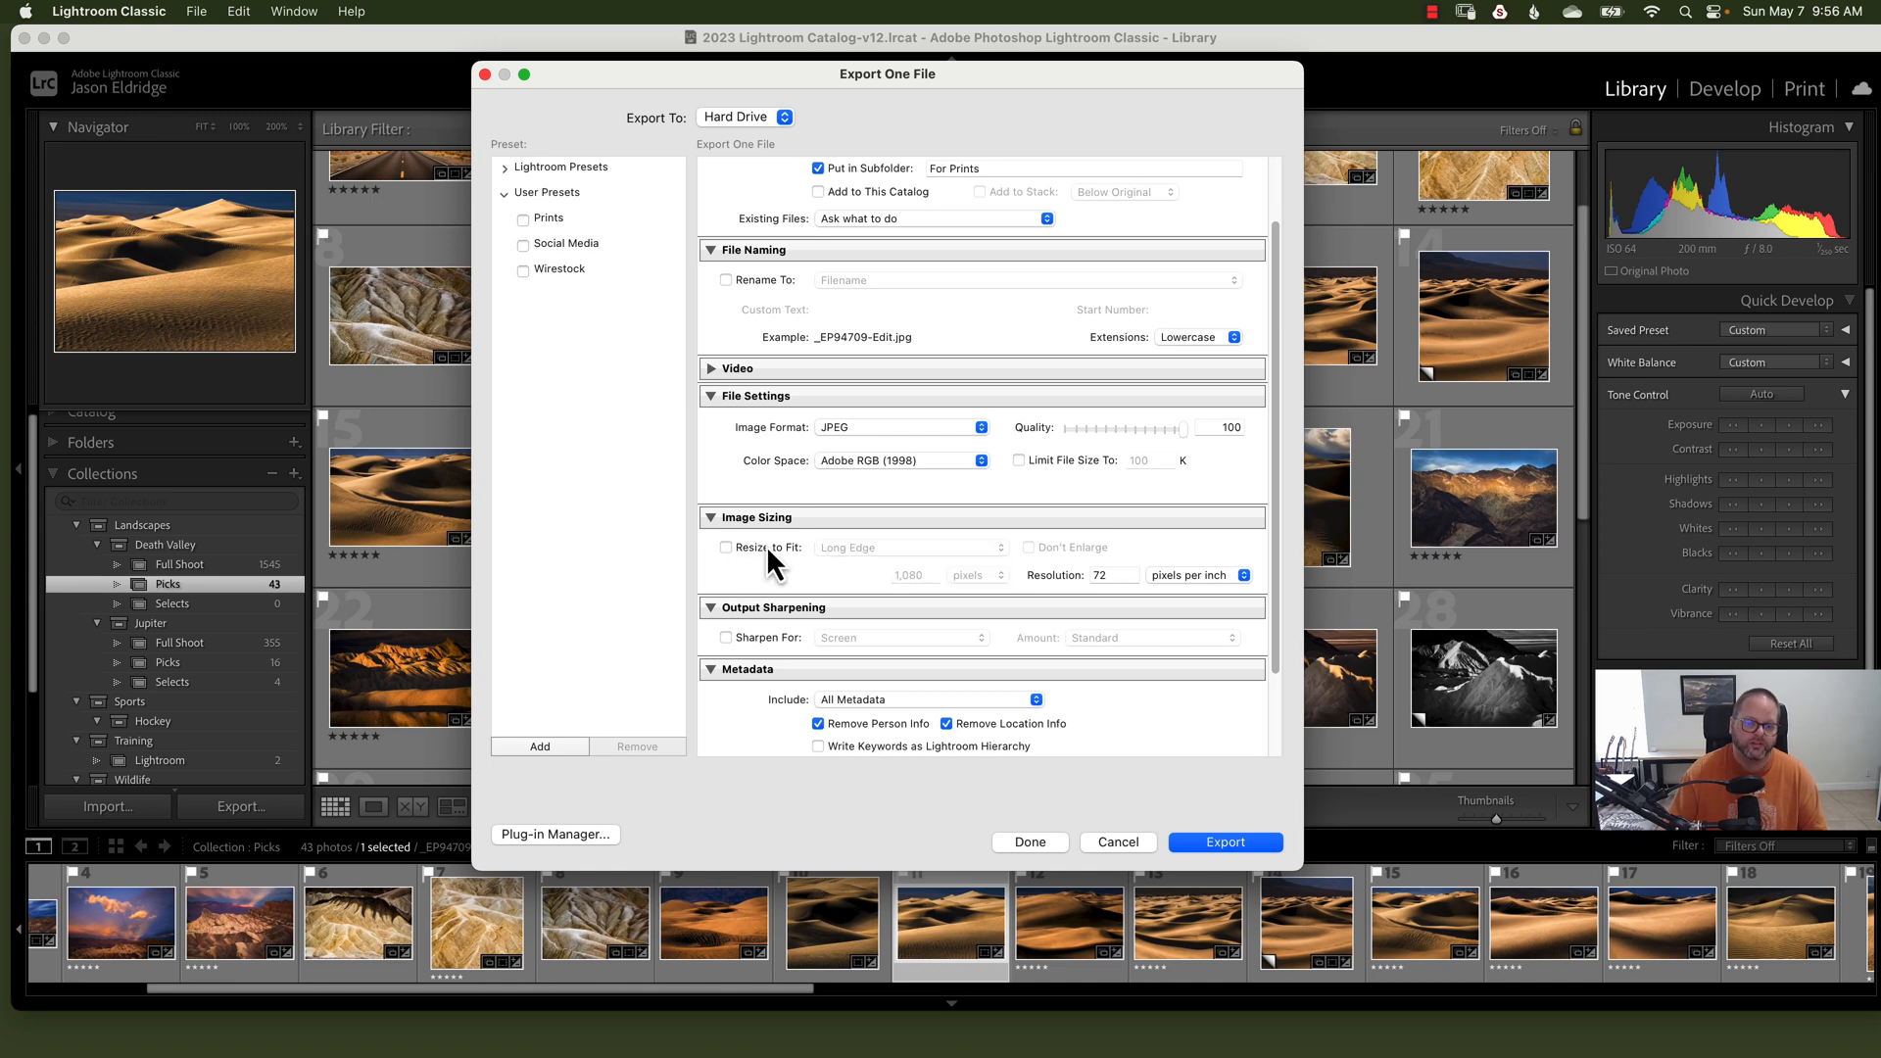
mouse_move(1104, 602)
text(3)
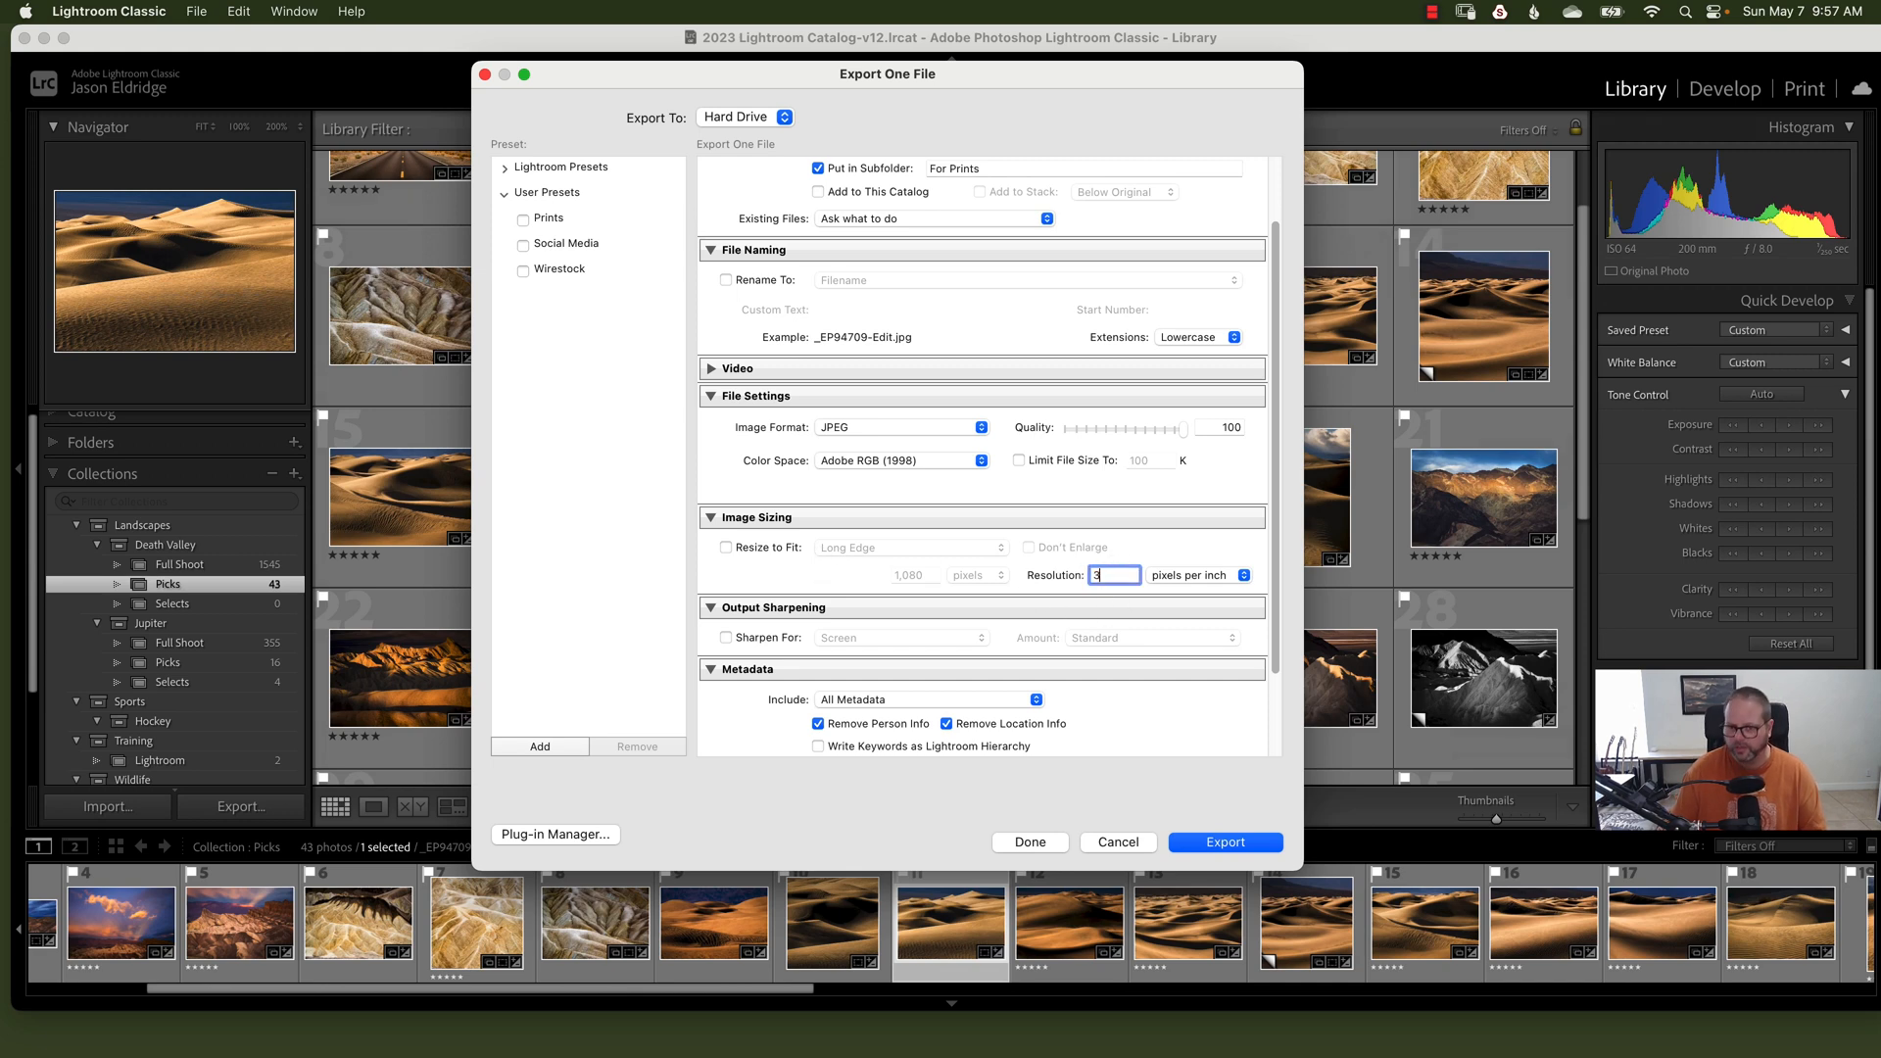
text(00)
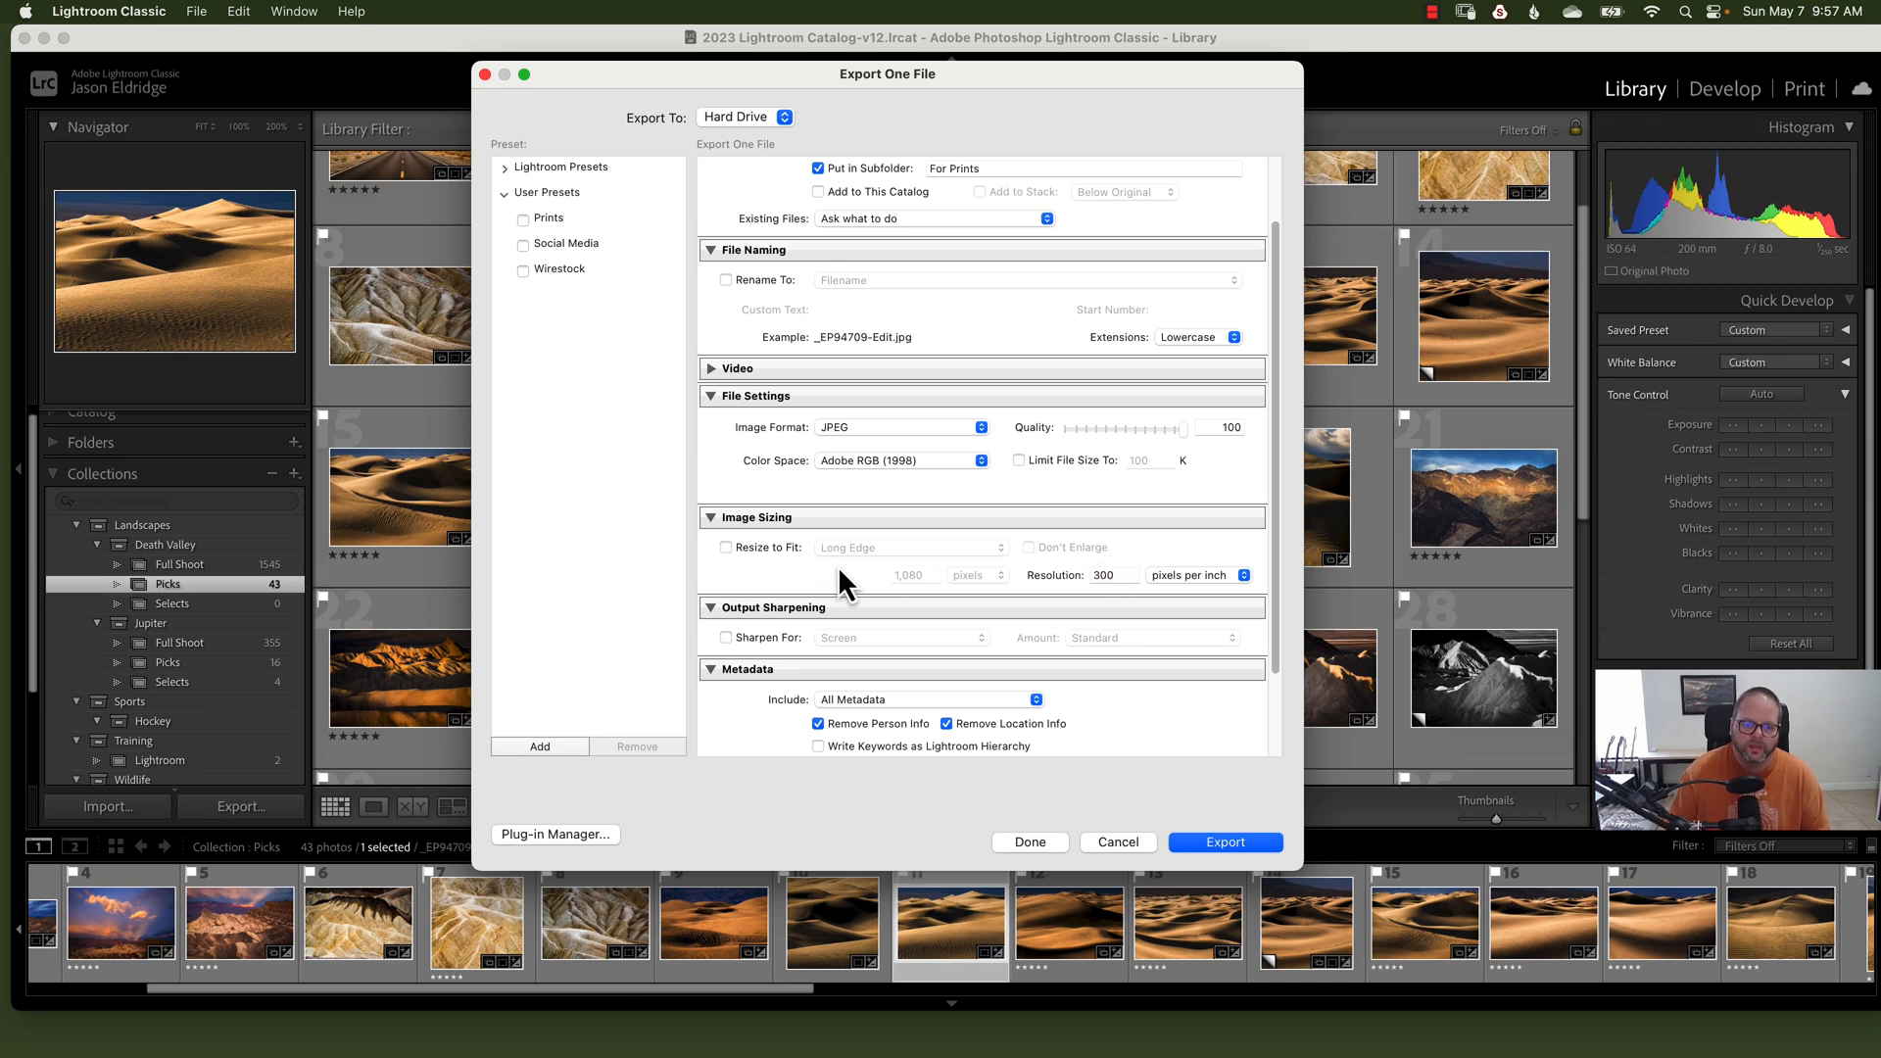
Step: Review metadata and watermark, then export the dune photo to For Prints
scroll(down, 3)
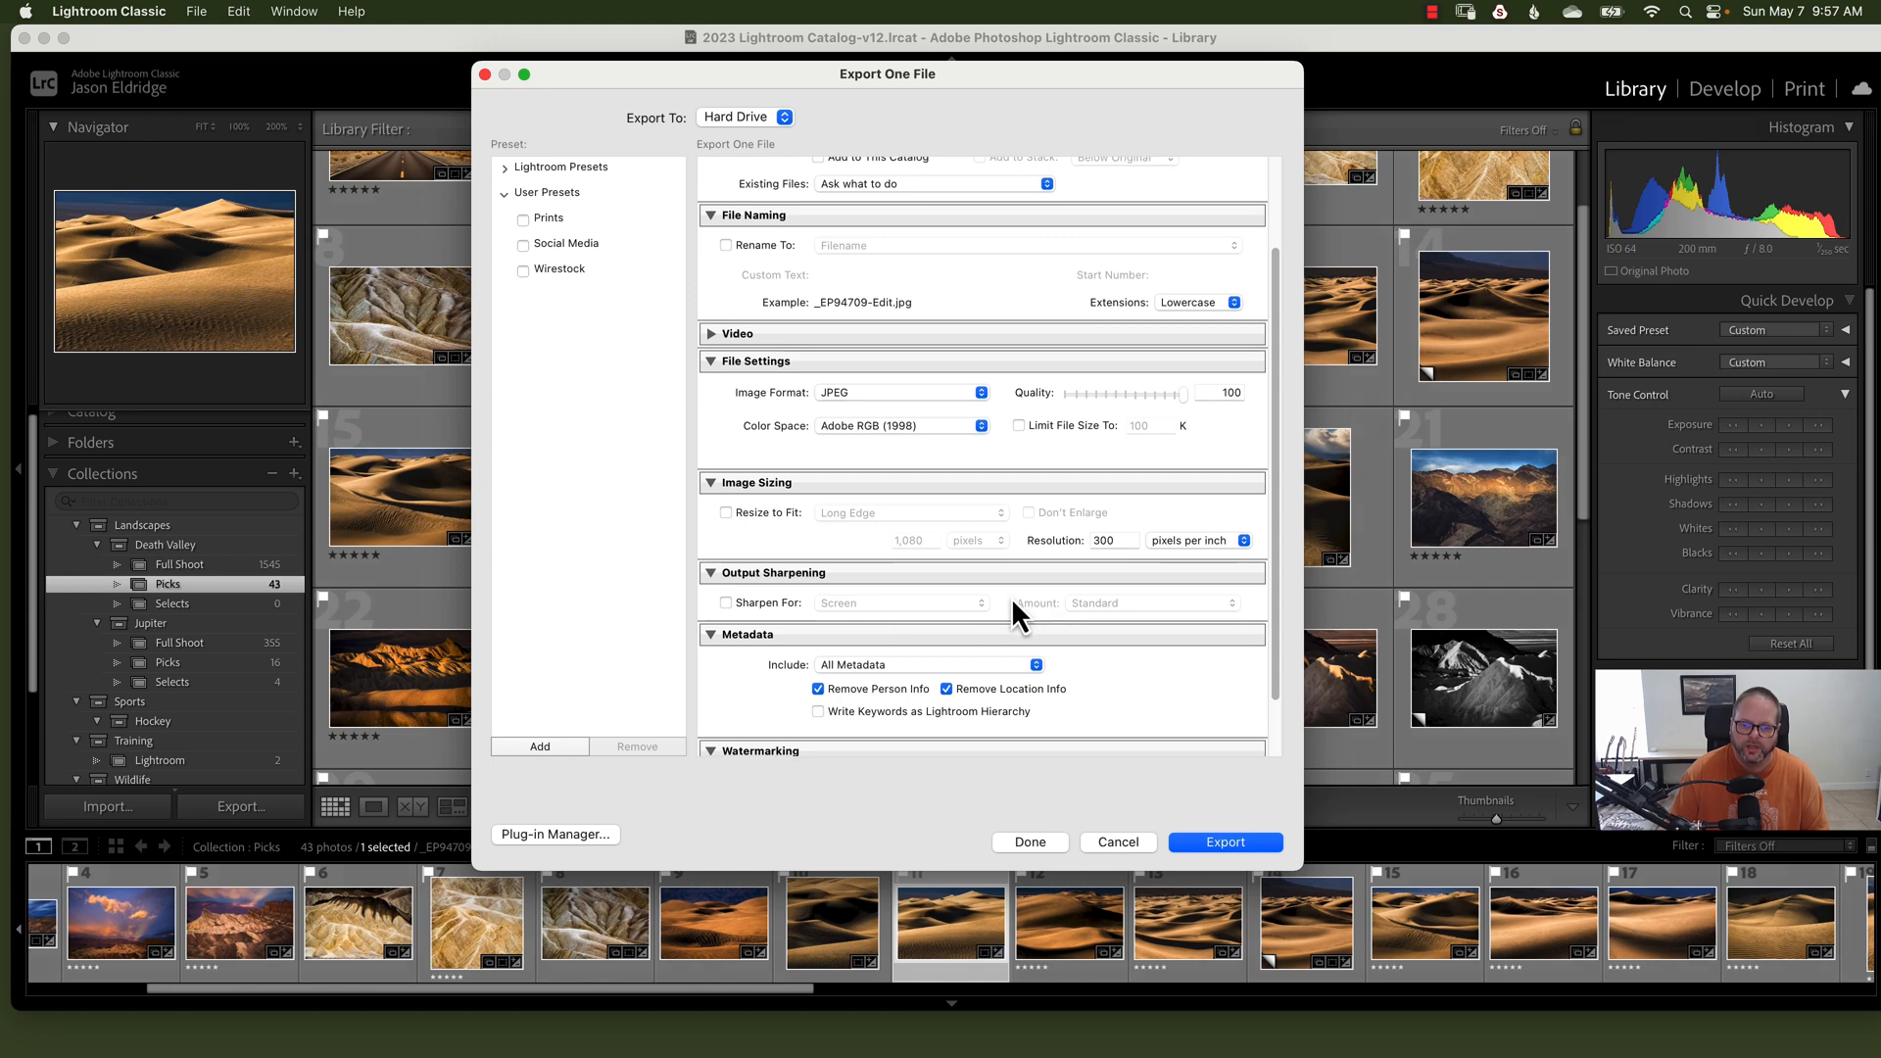
scroll(down, 3)
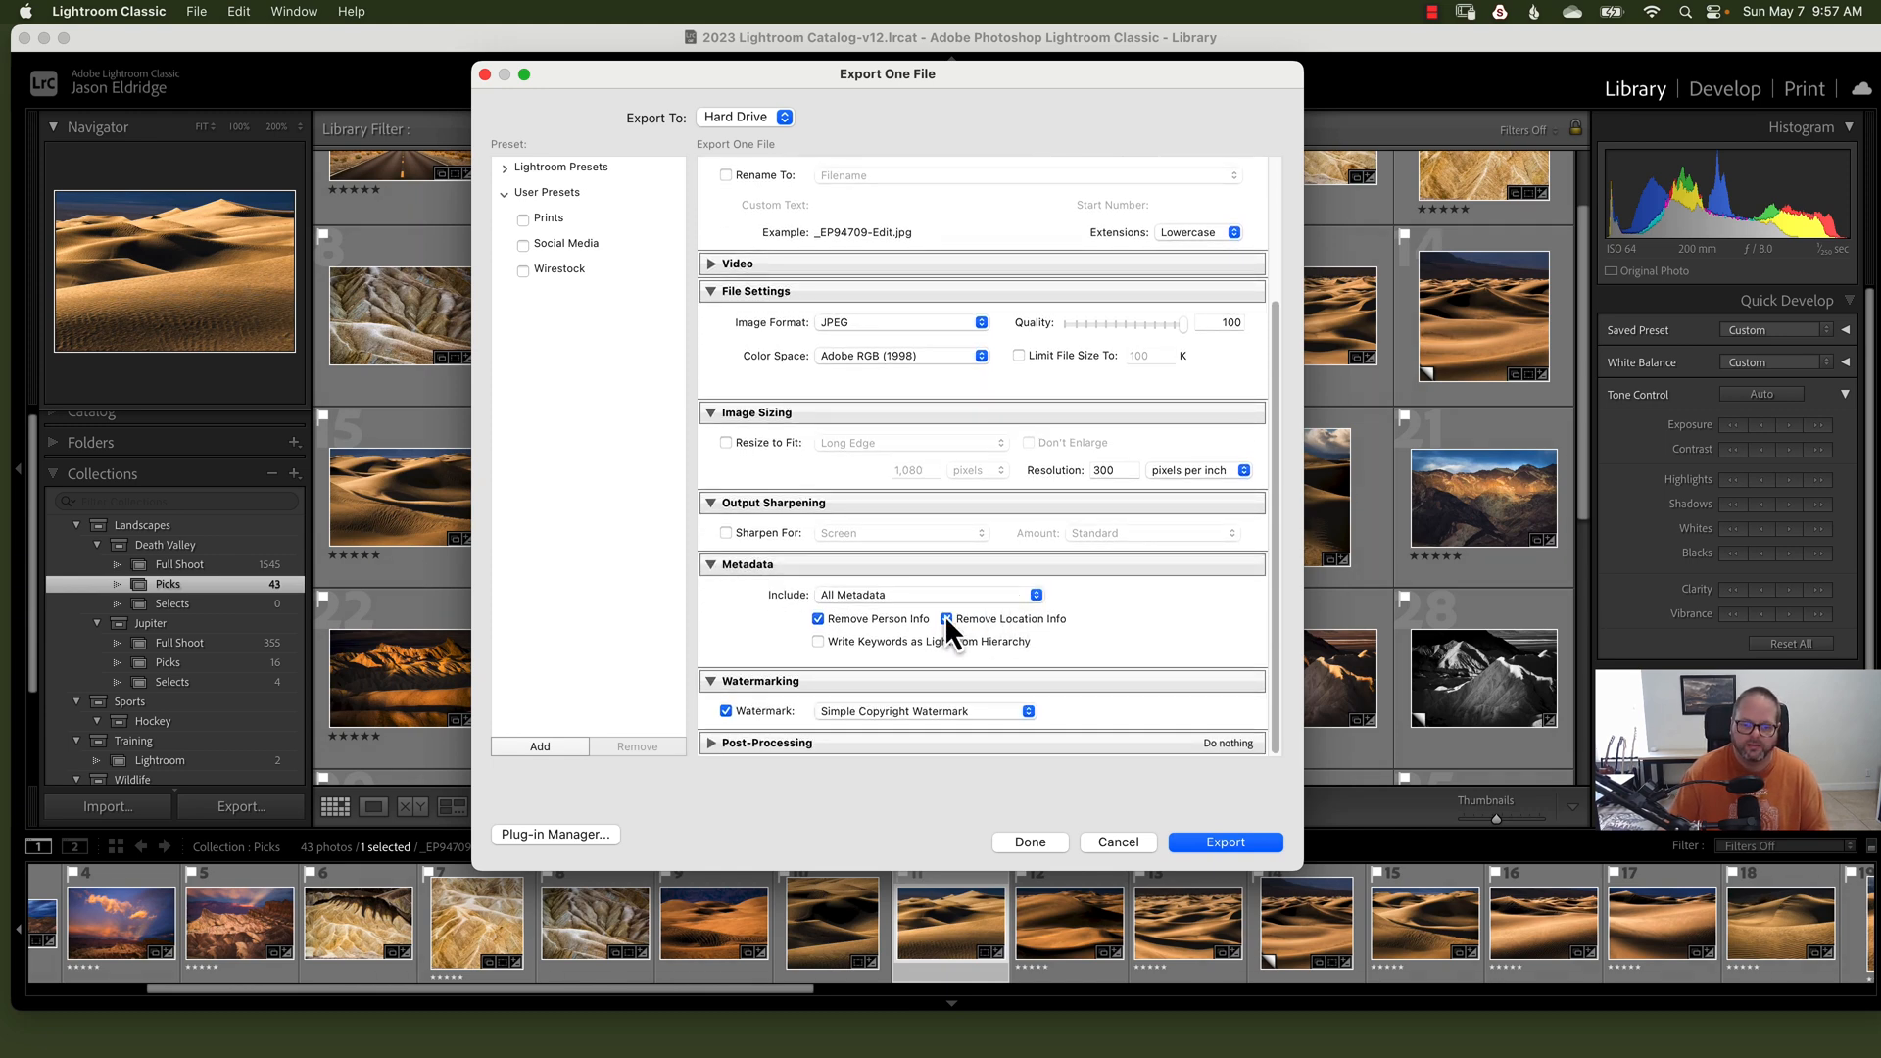
click(948, 618)
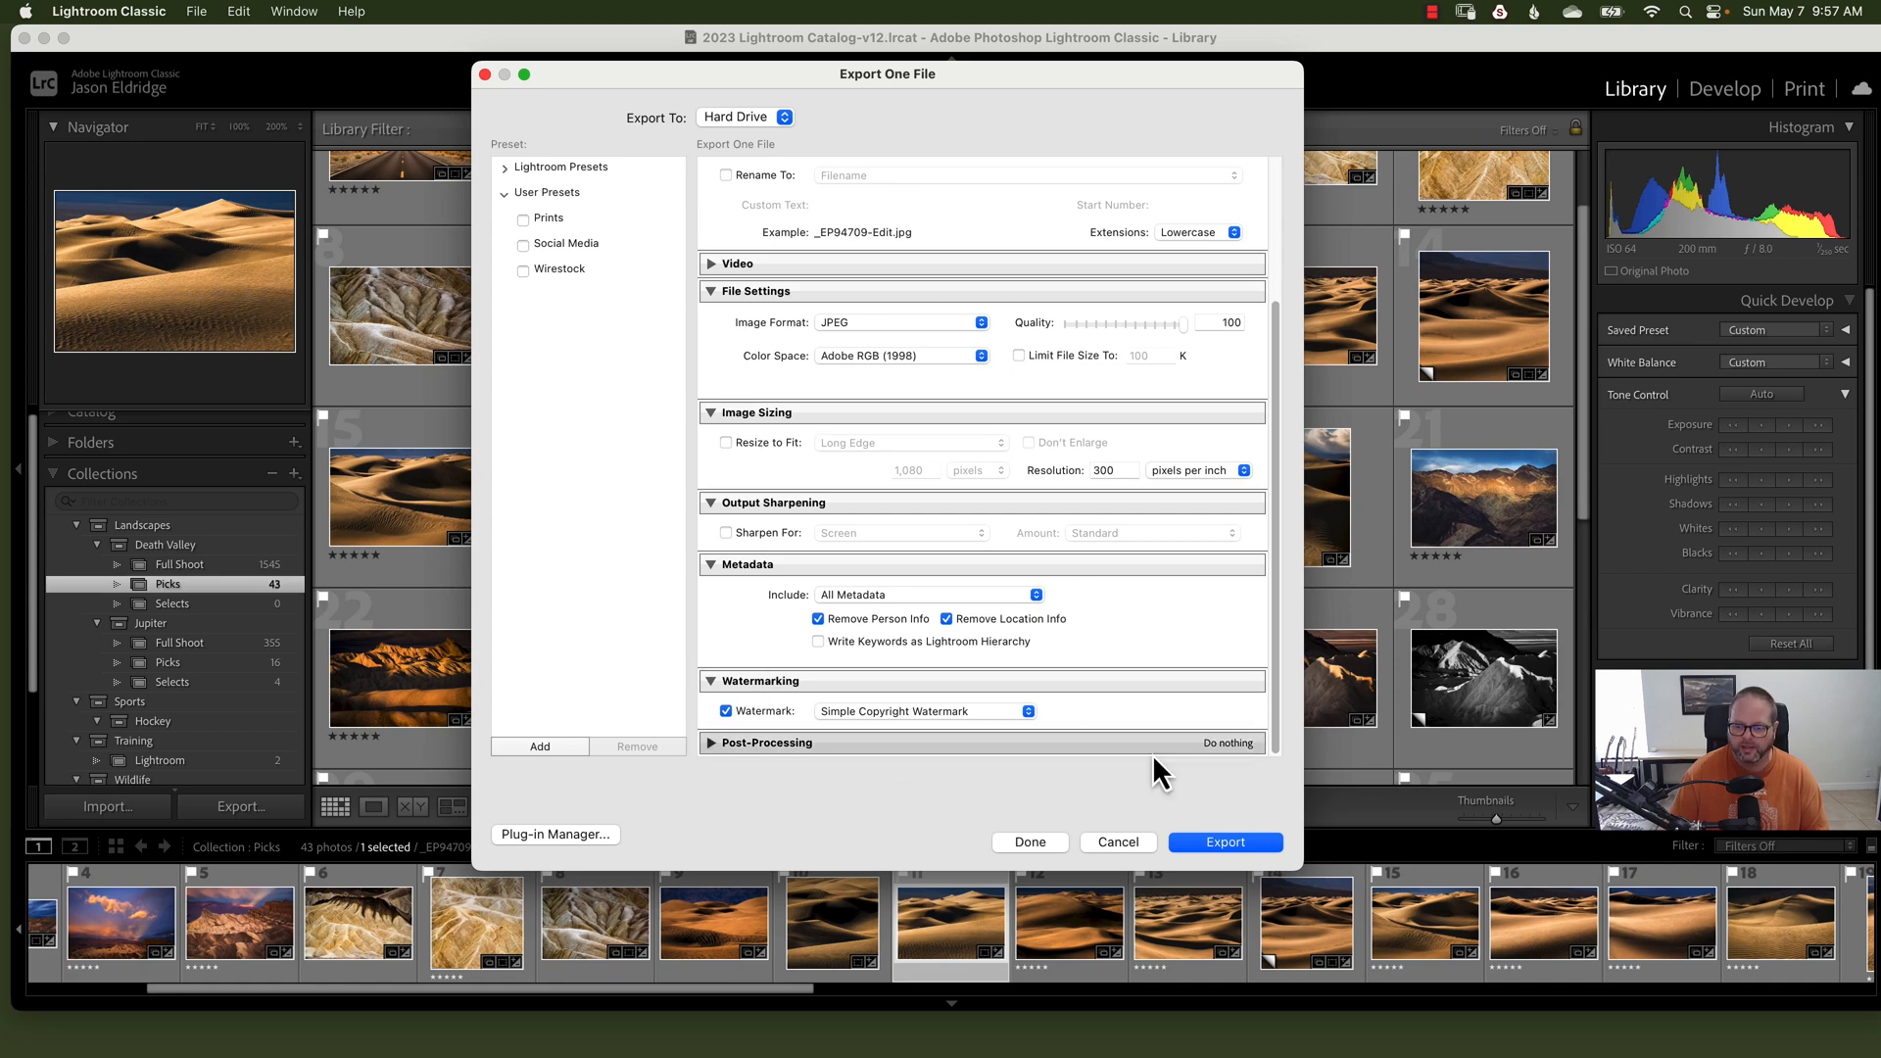
click(1224, 840)
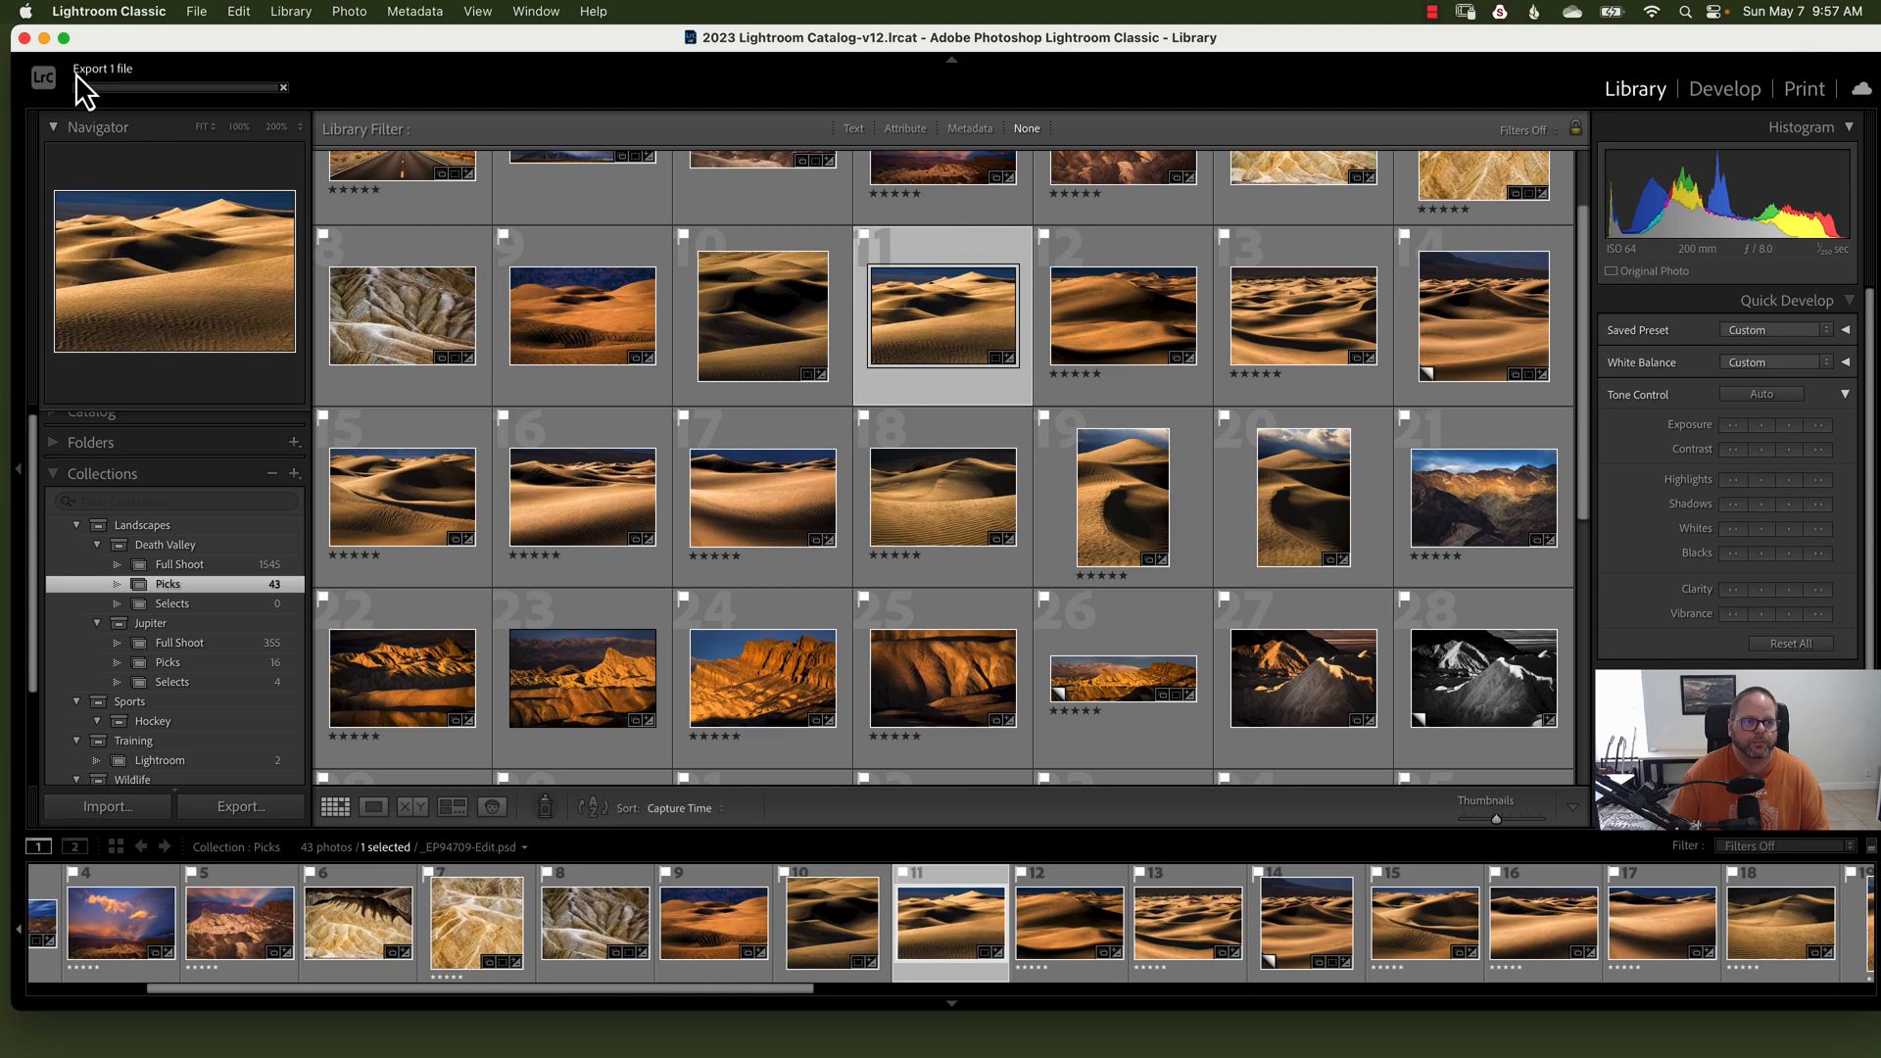
mouse_move(141, 102)
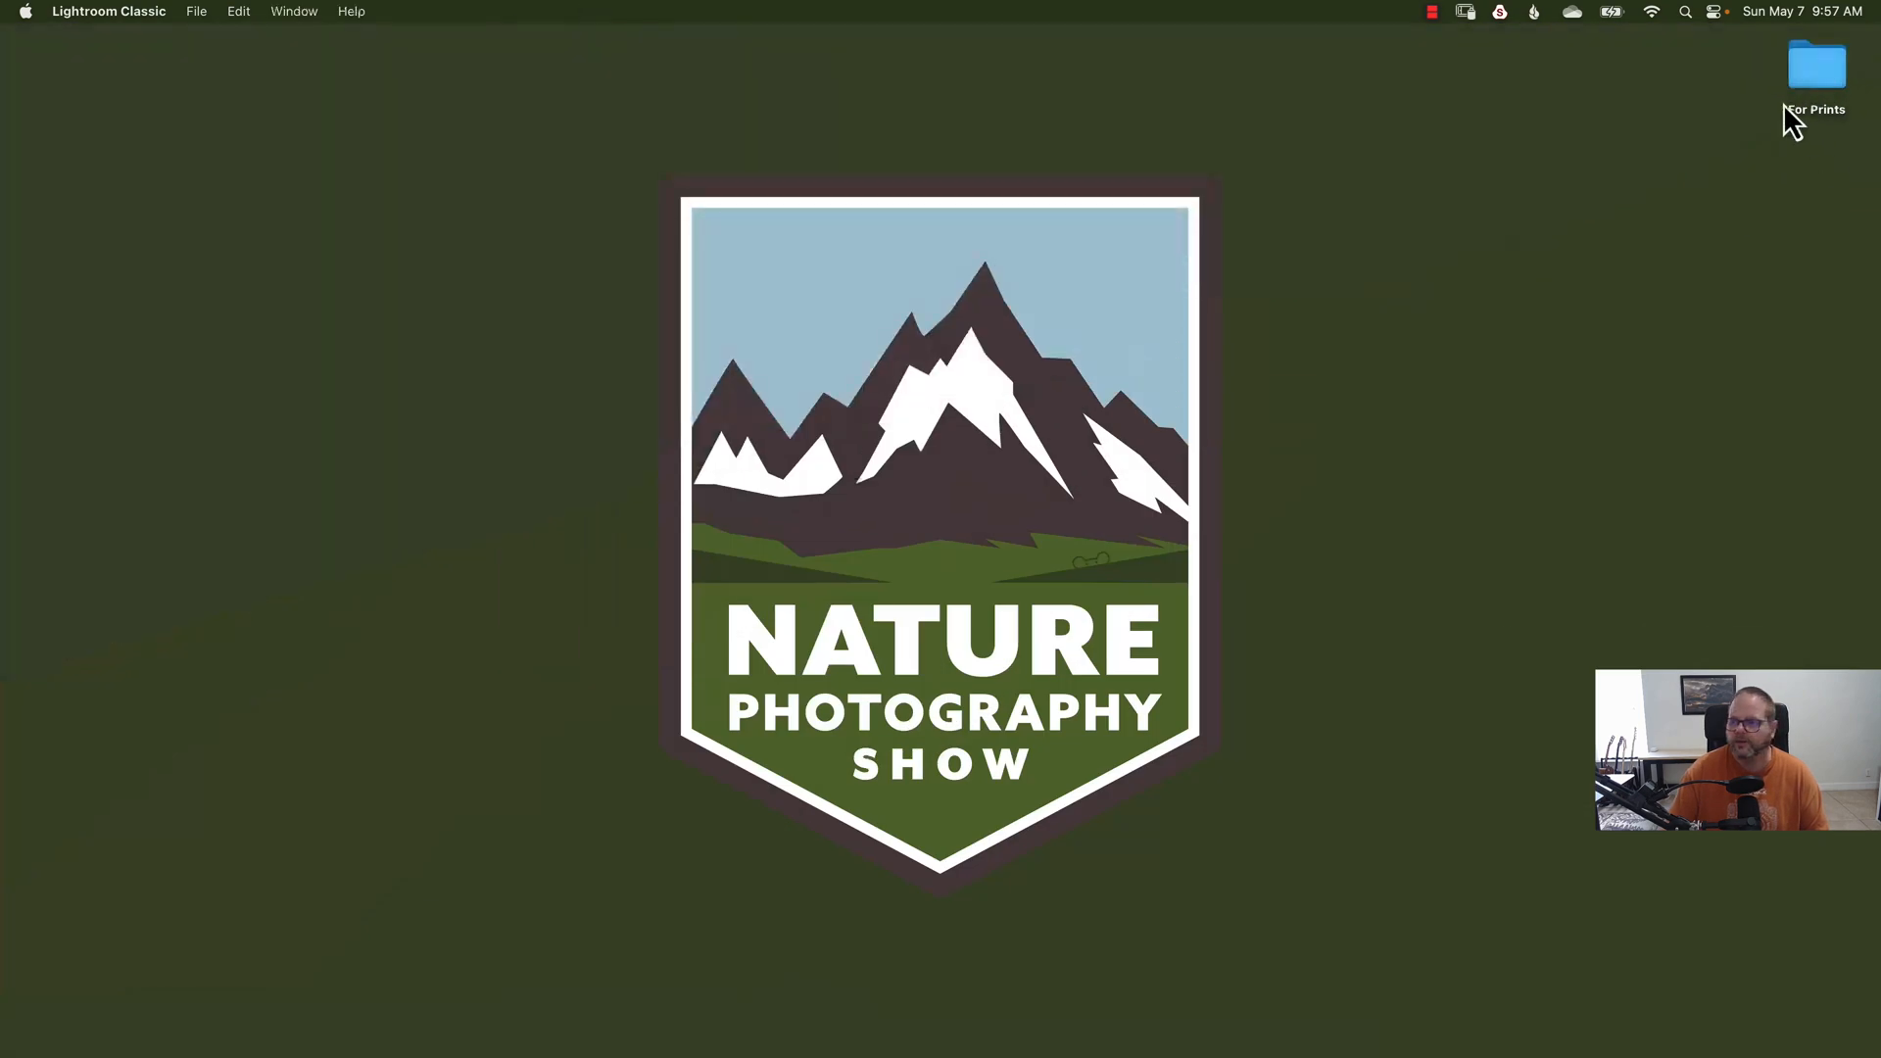
mouse_move(1779, 78)
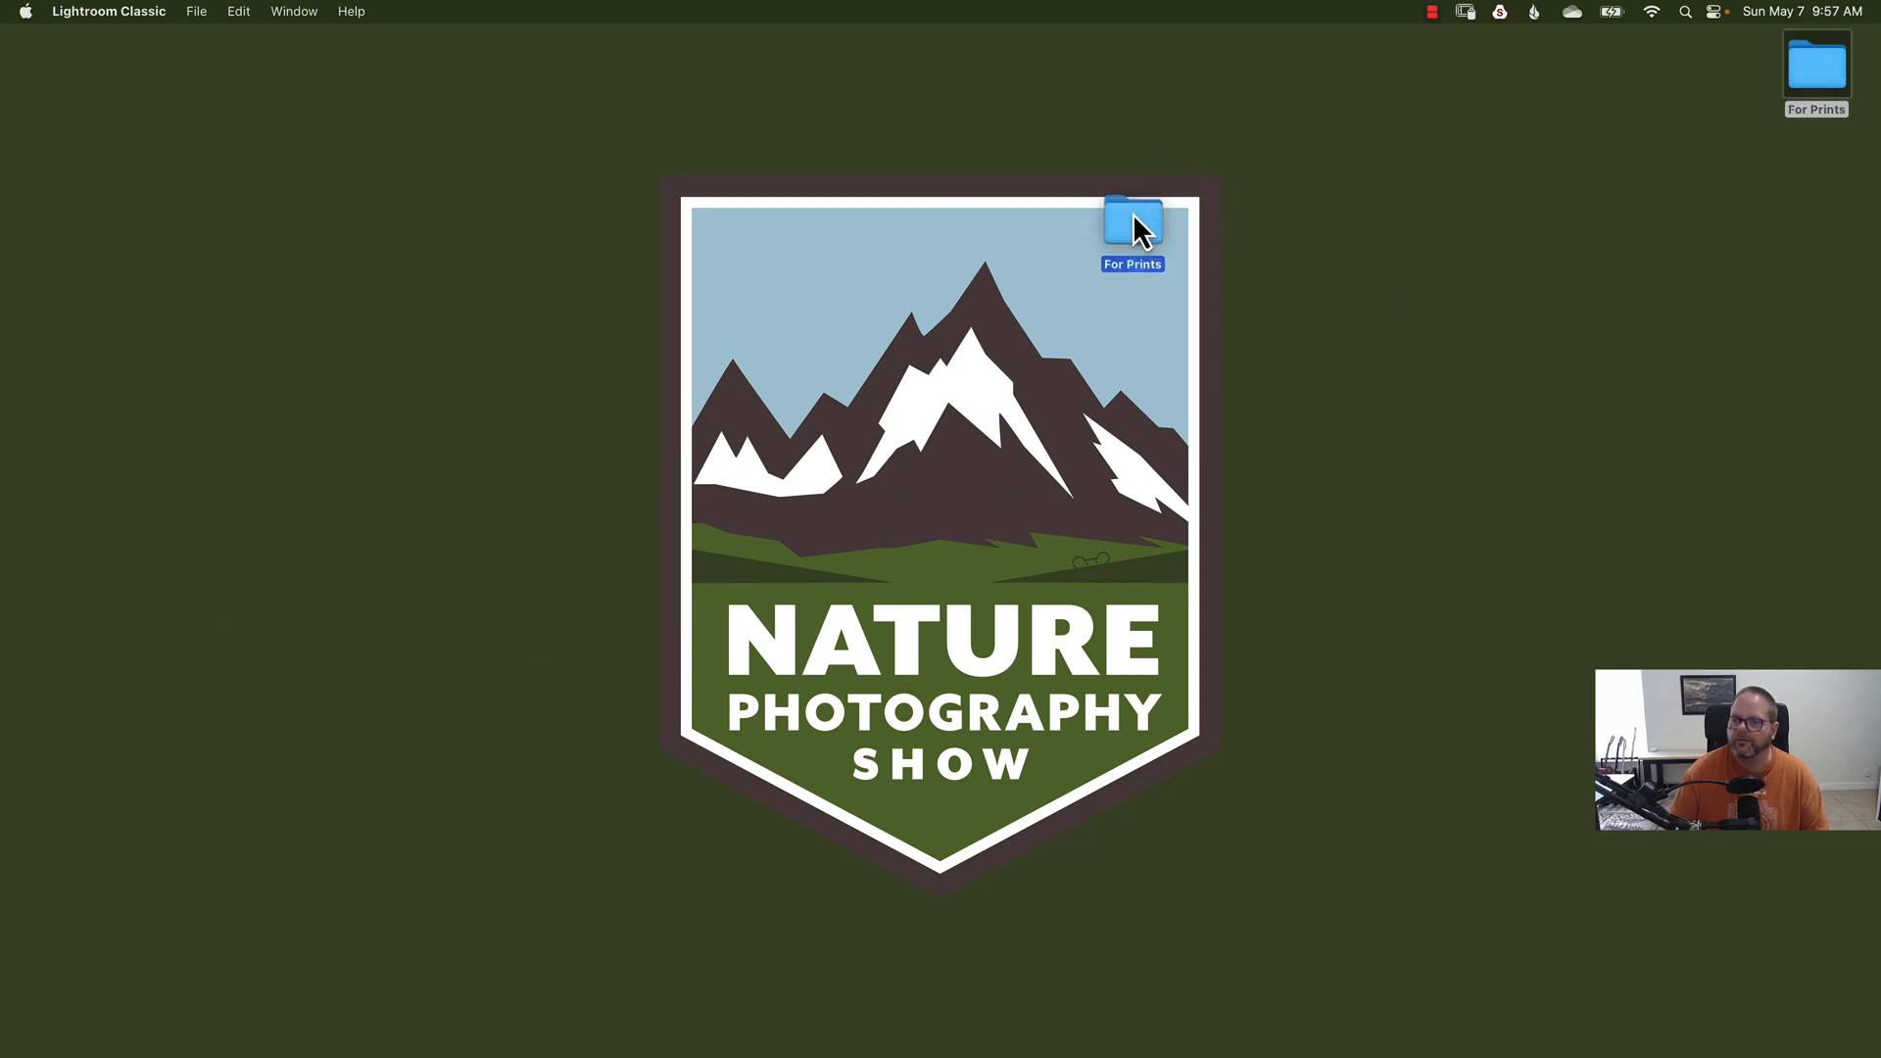
Step: Open the For Prints folder and select the exported _EP94709-Edit.jpg
double_click(1132, 224)
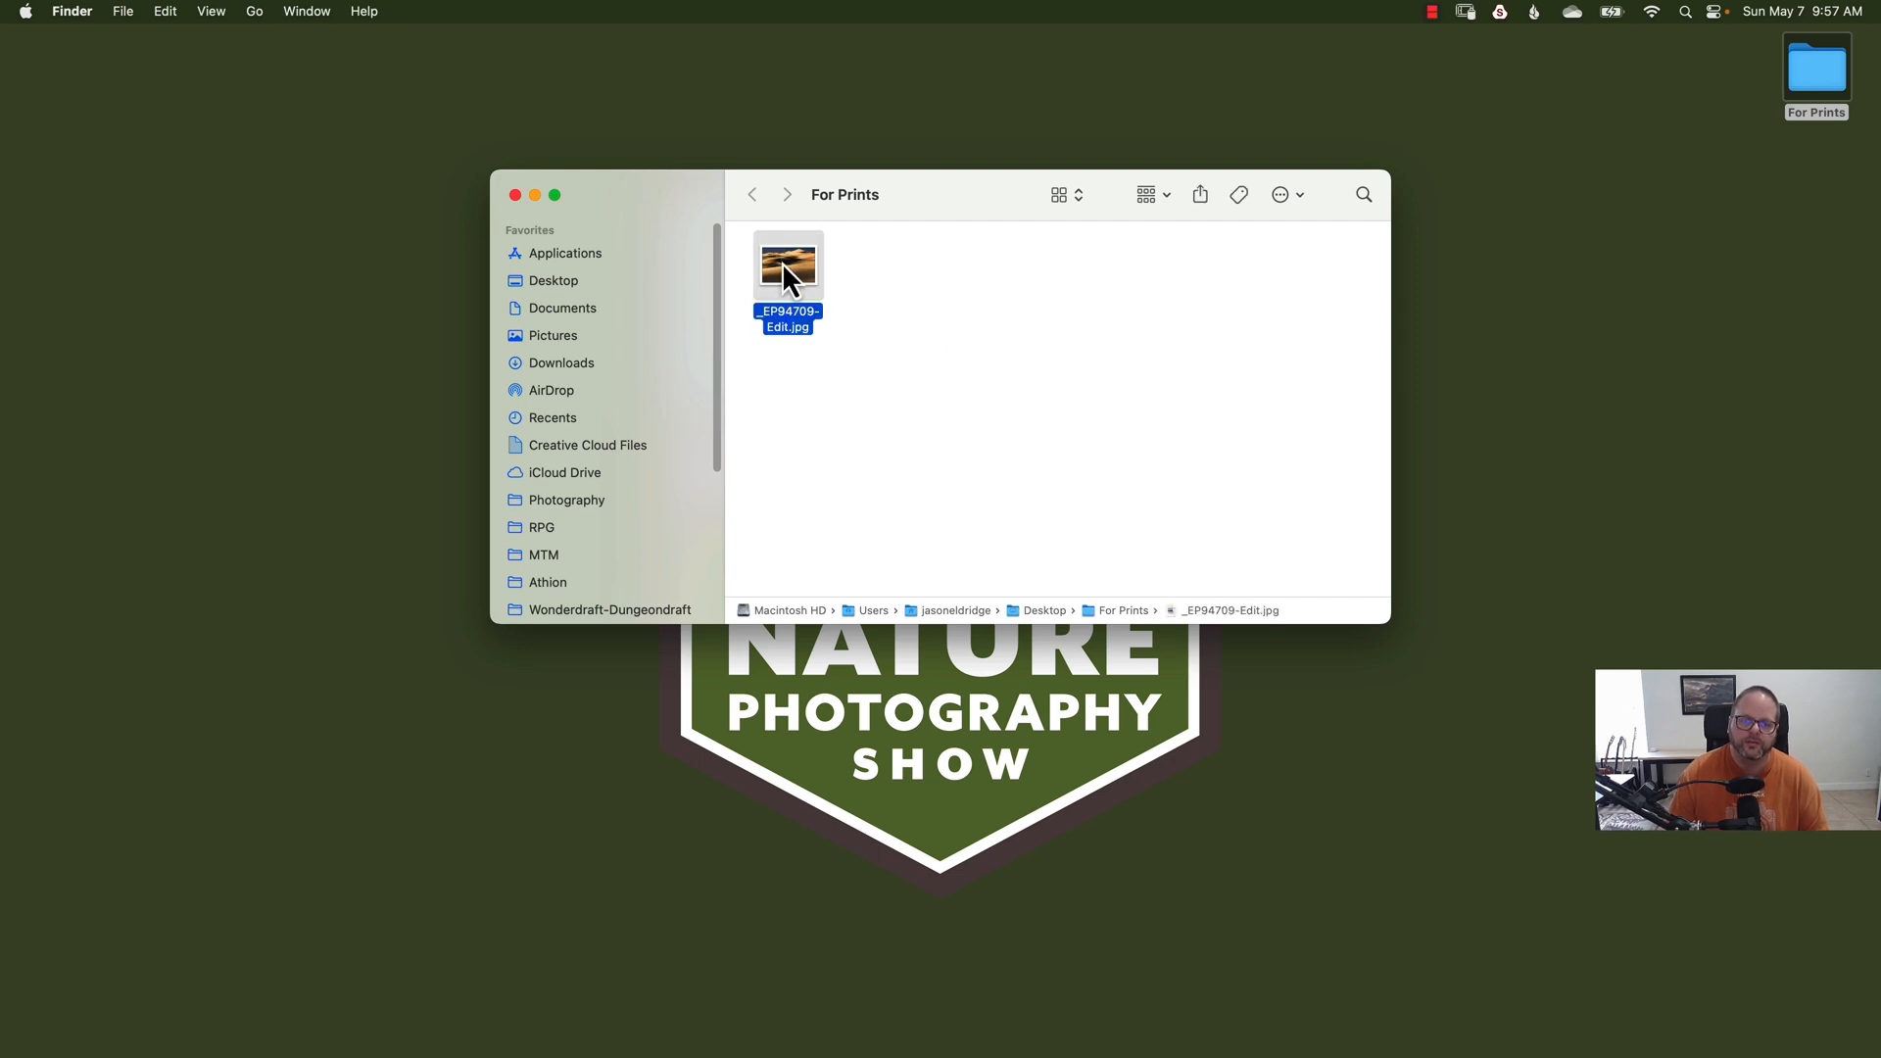
click(514, 194)
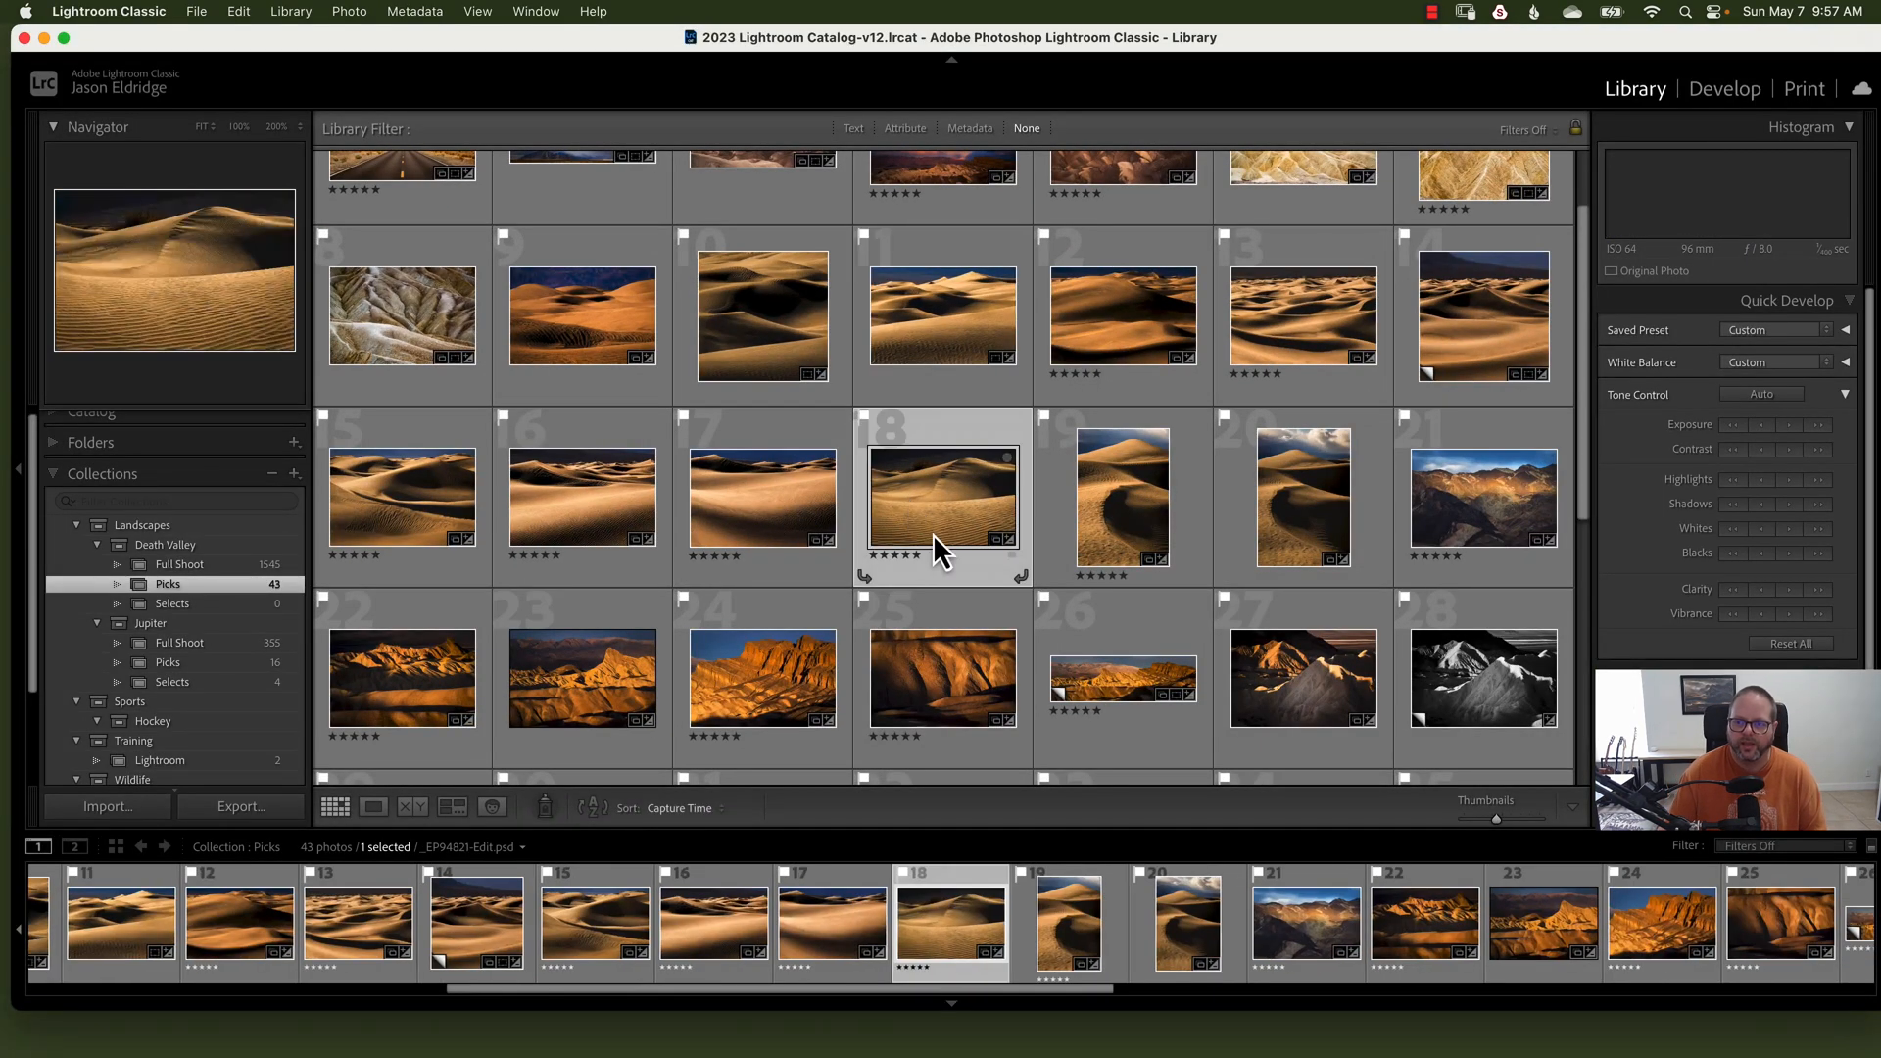
Step: Select ten dune photos in the Library grid and open the Export 10 Files dialog
scroll(up, 3)
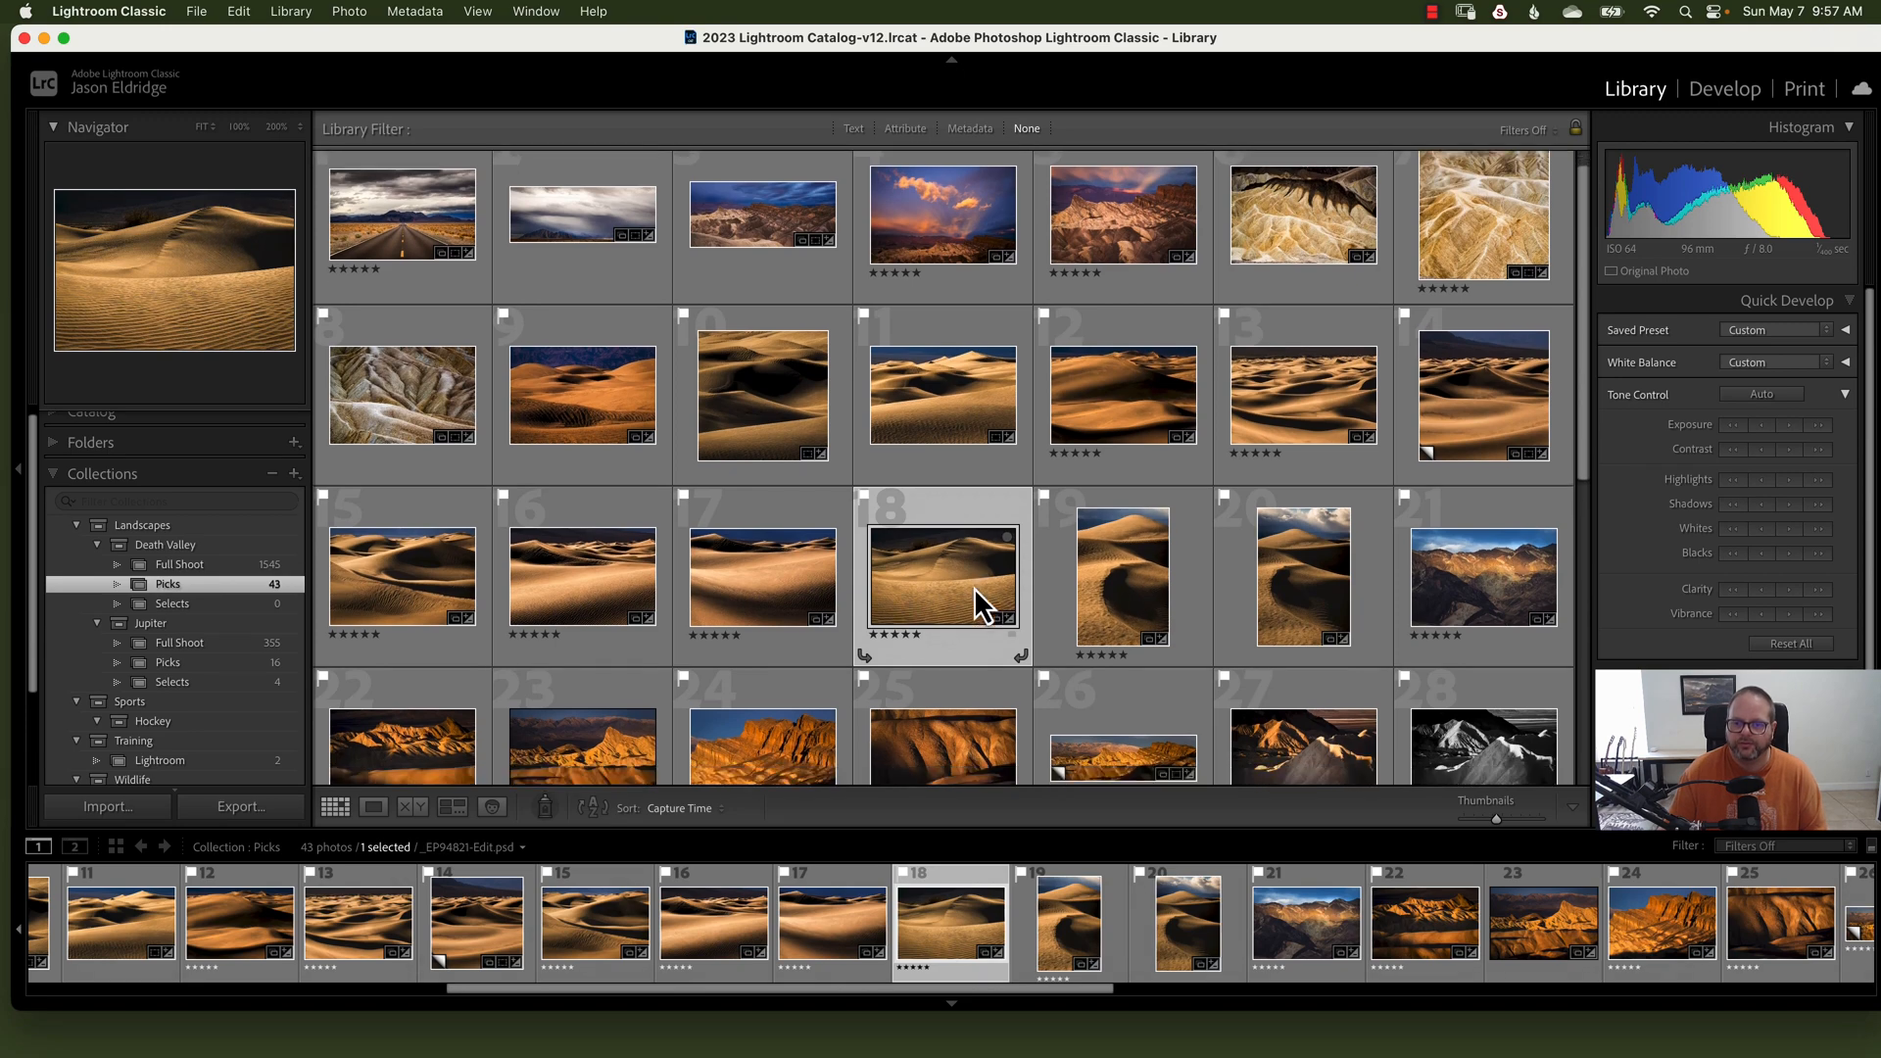
click(941, 394)
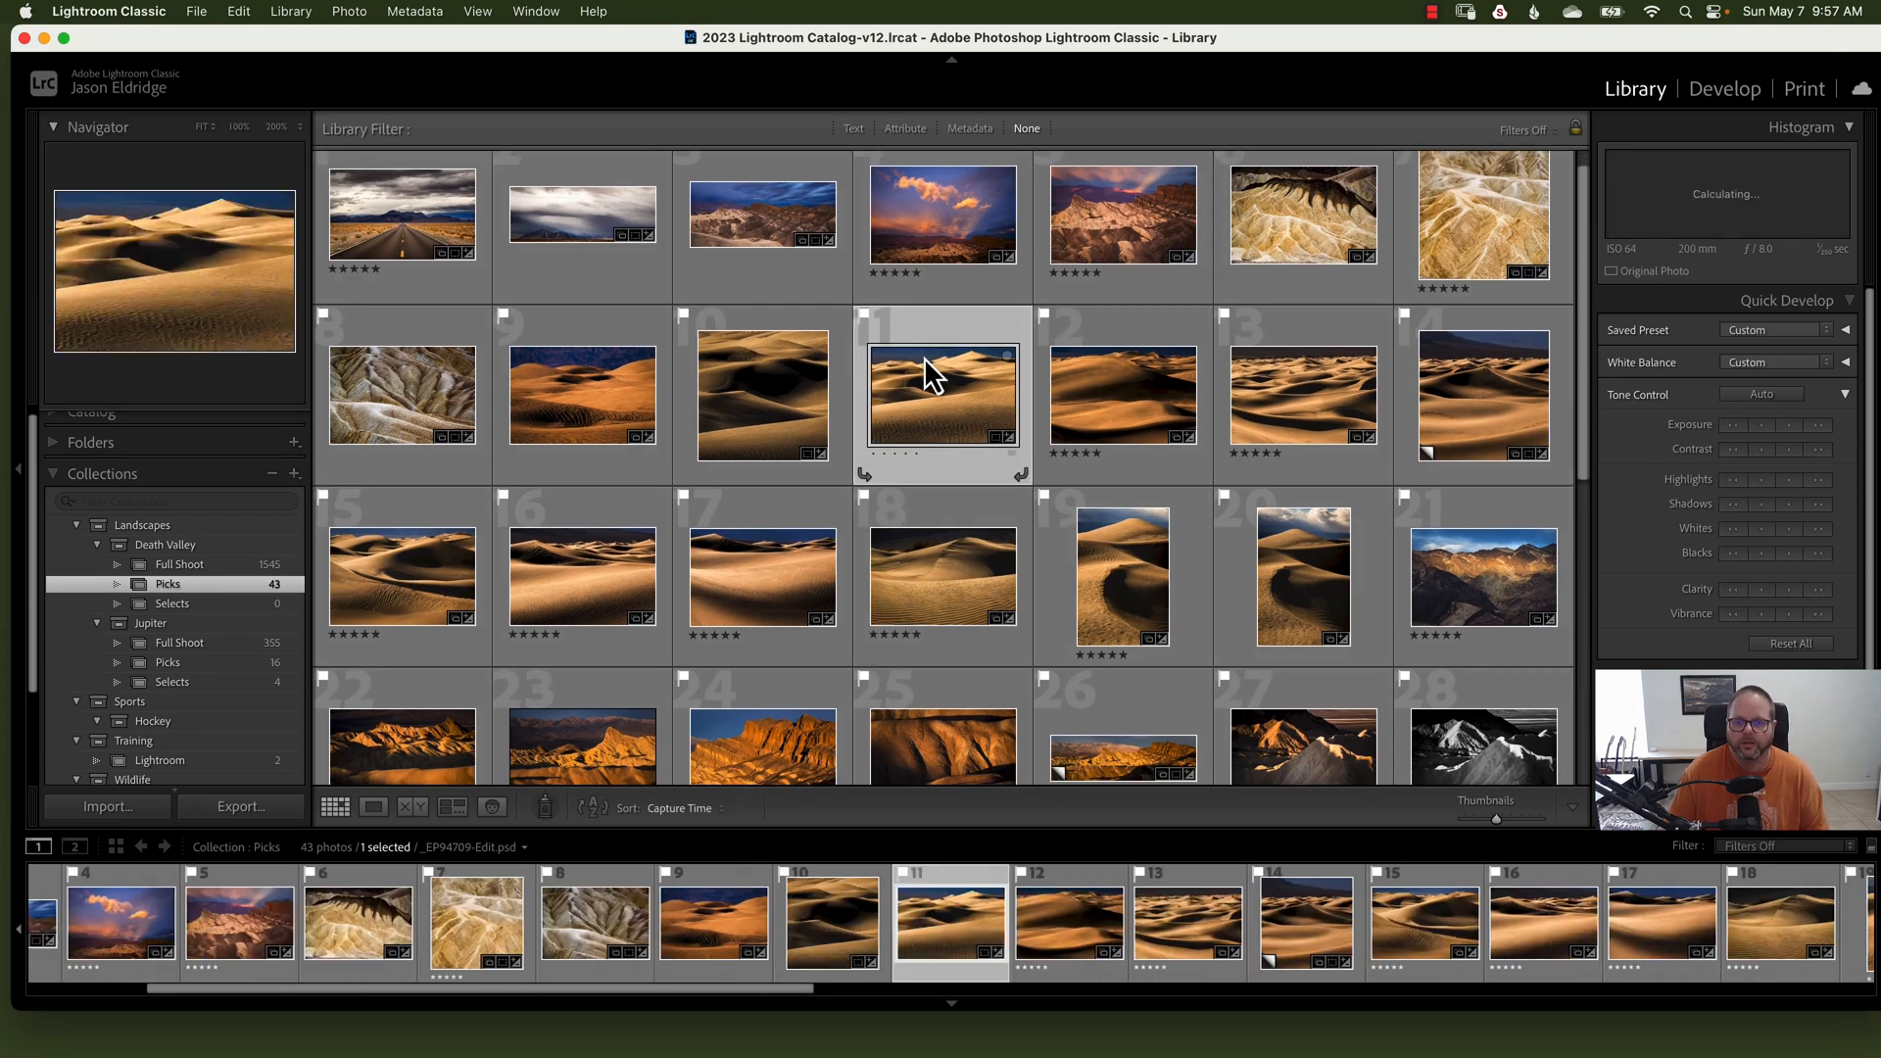
click(1482, 393)
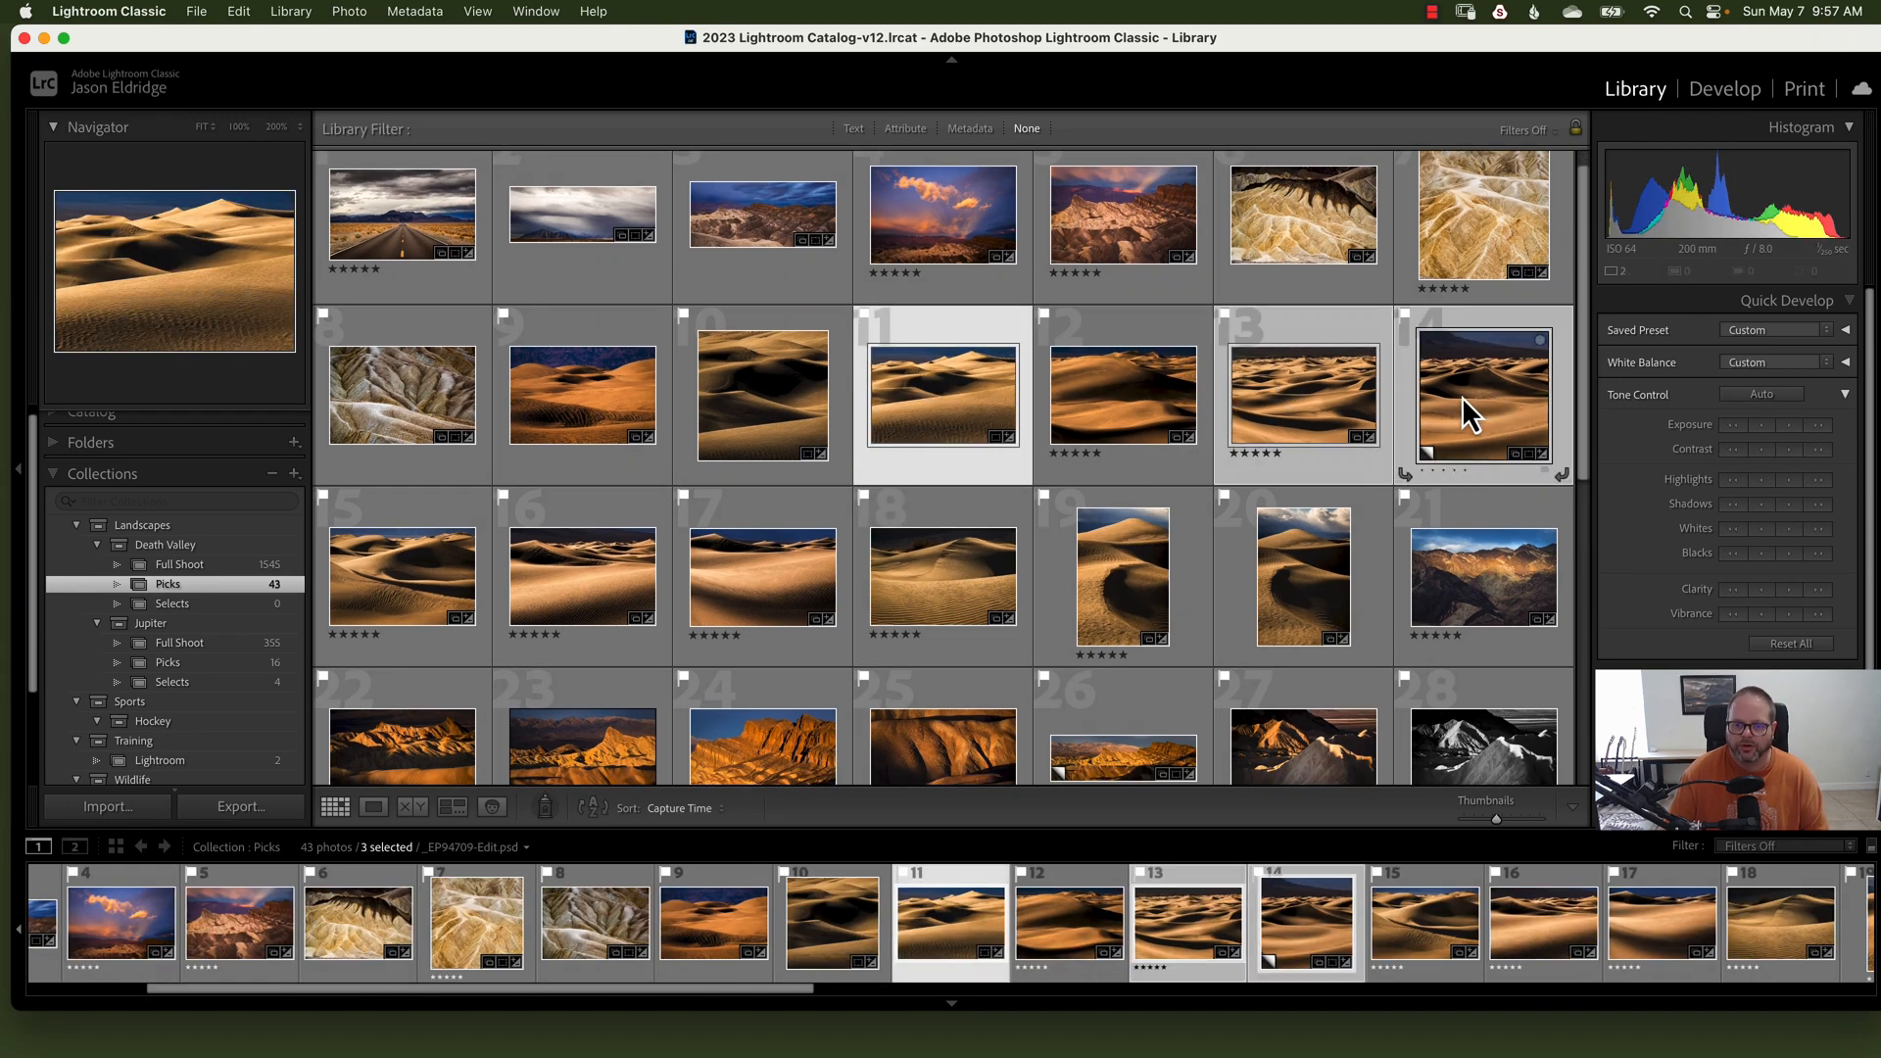
click(581, 576)
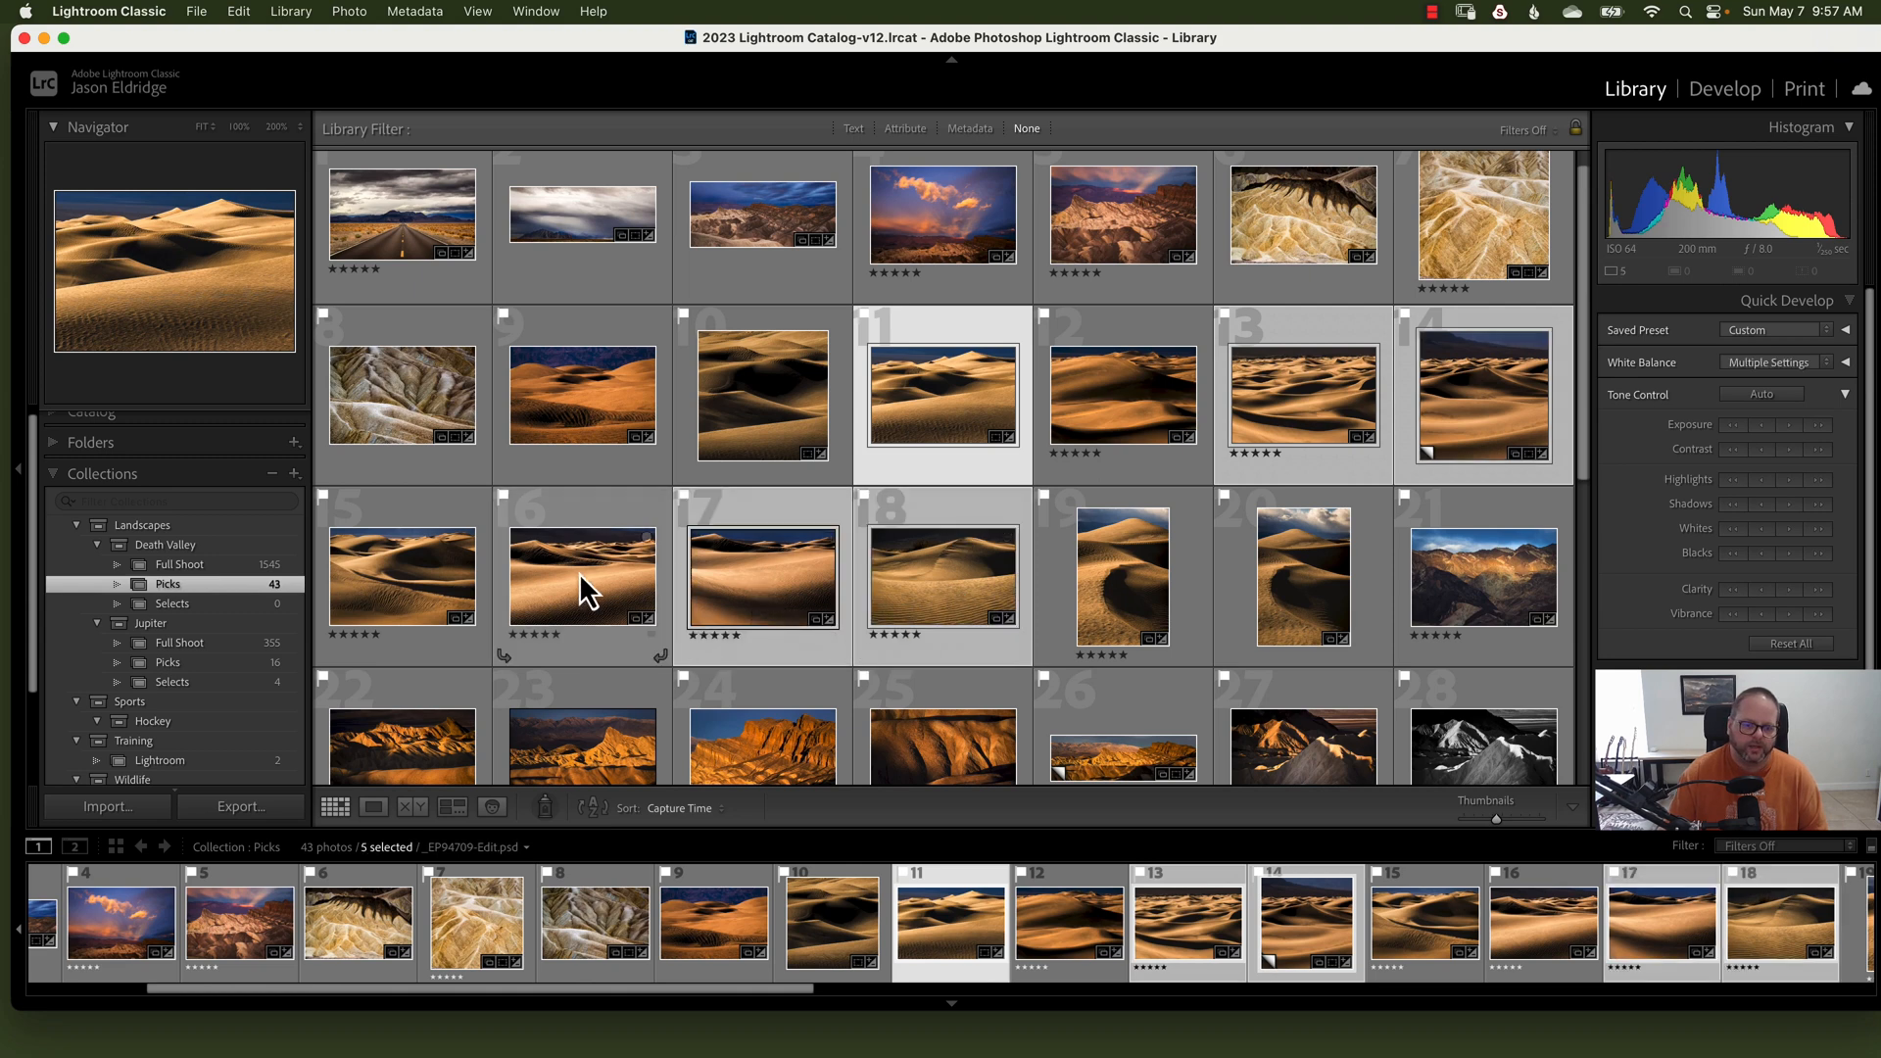
click(1303, 576)
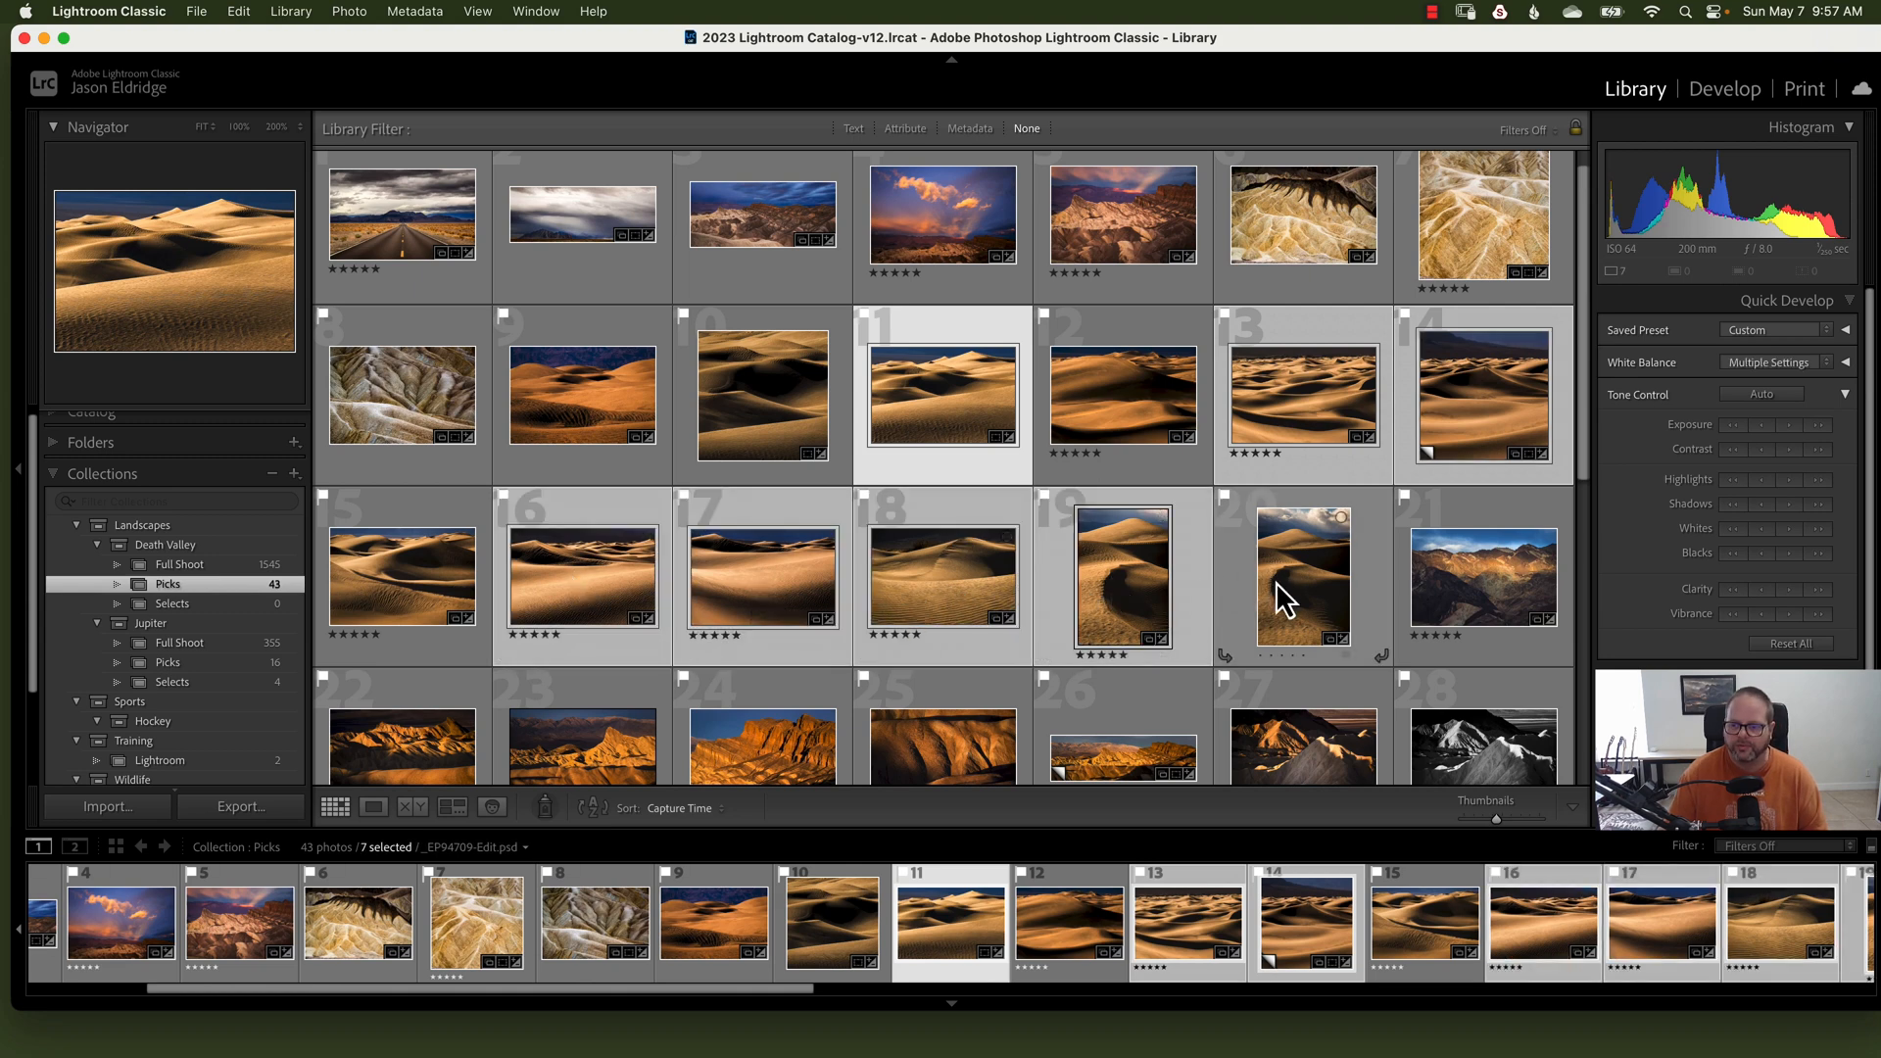
click(1482, 573)
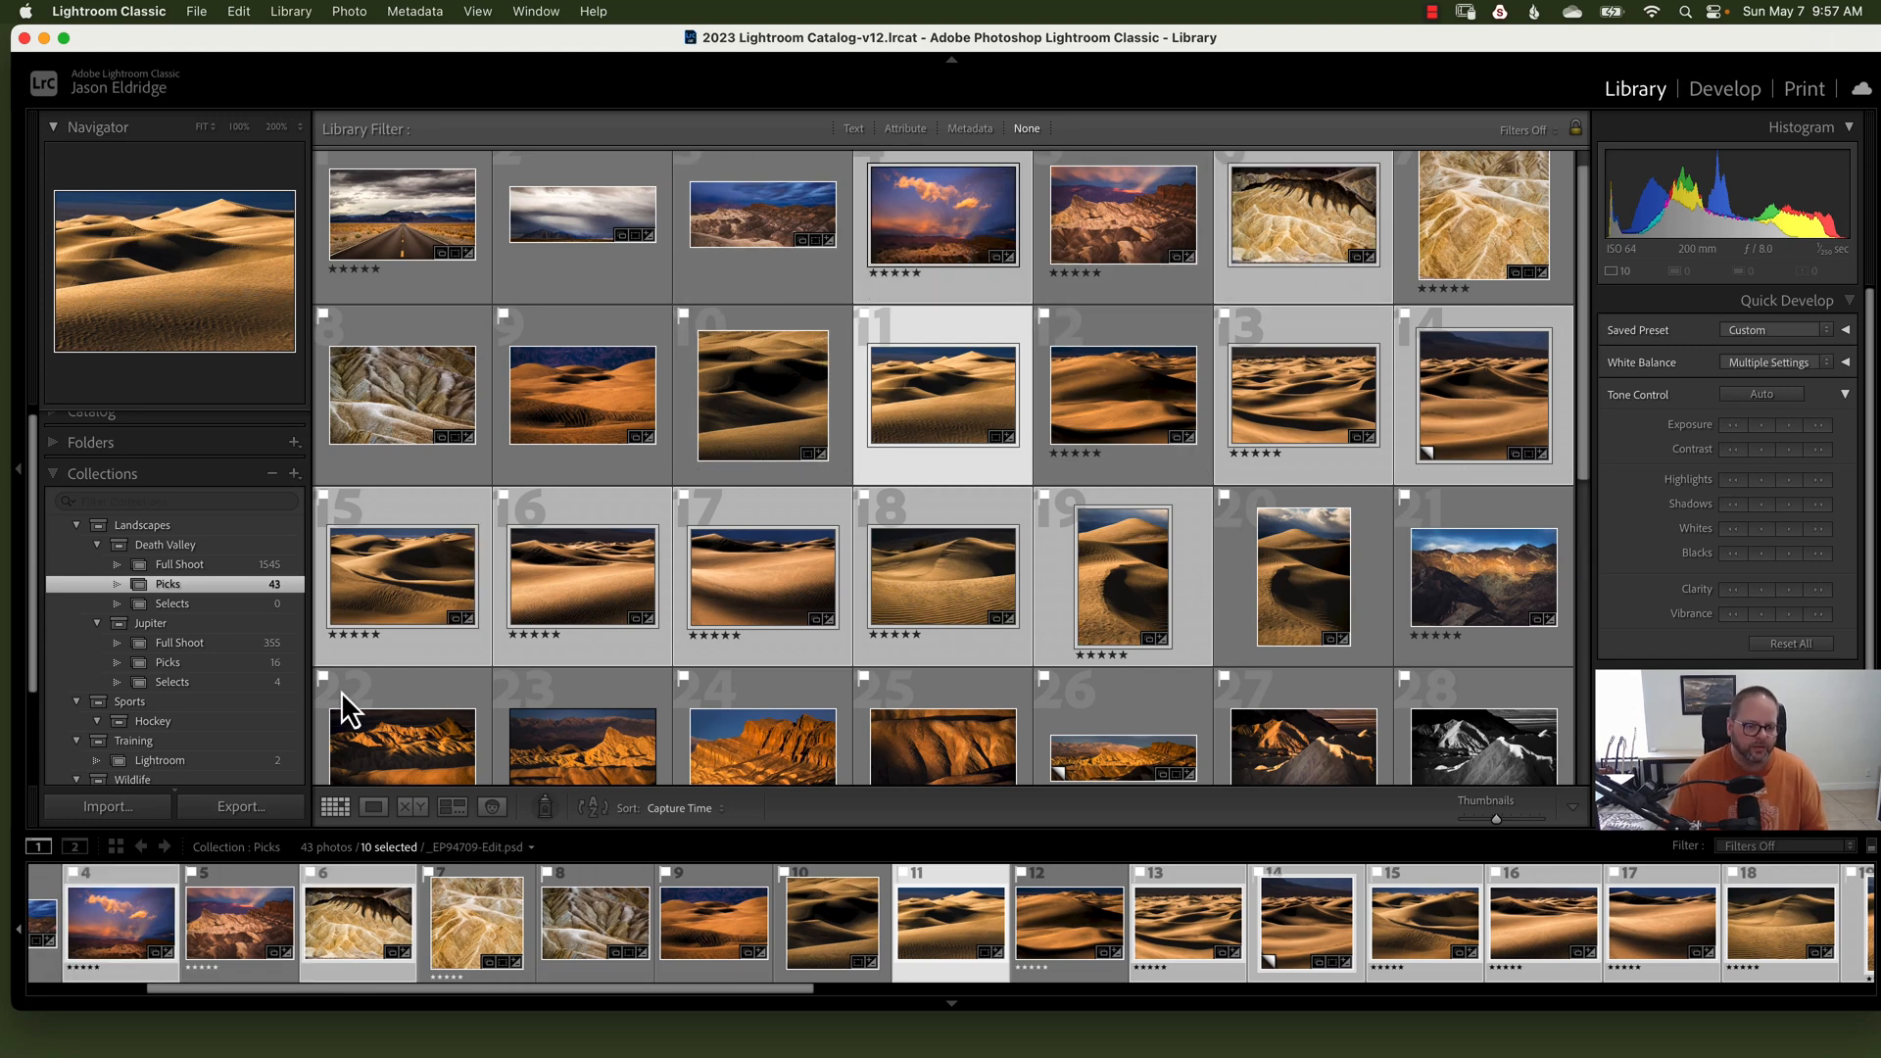
click(240, 806)
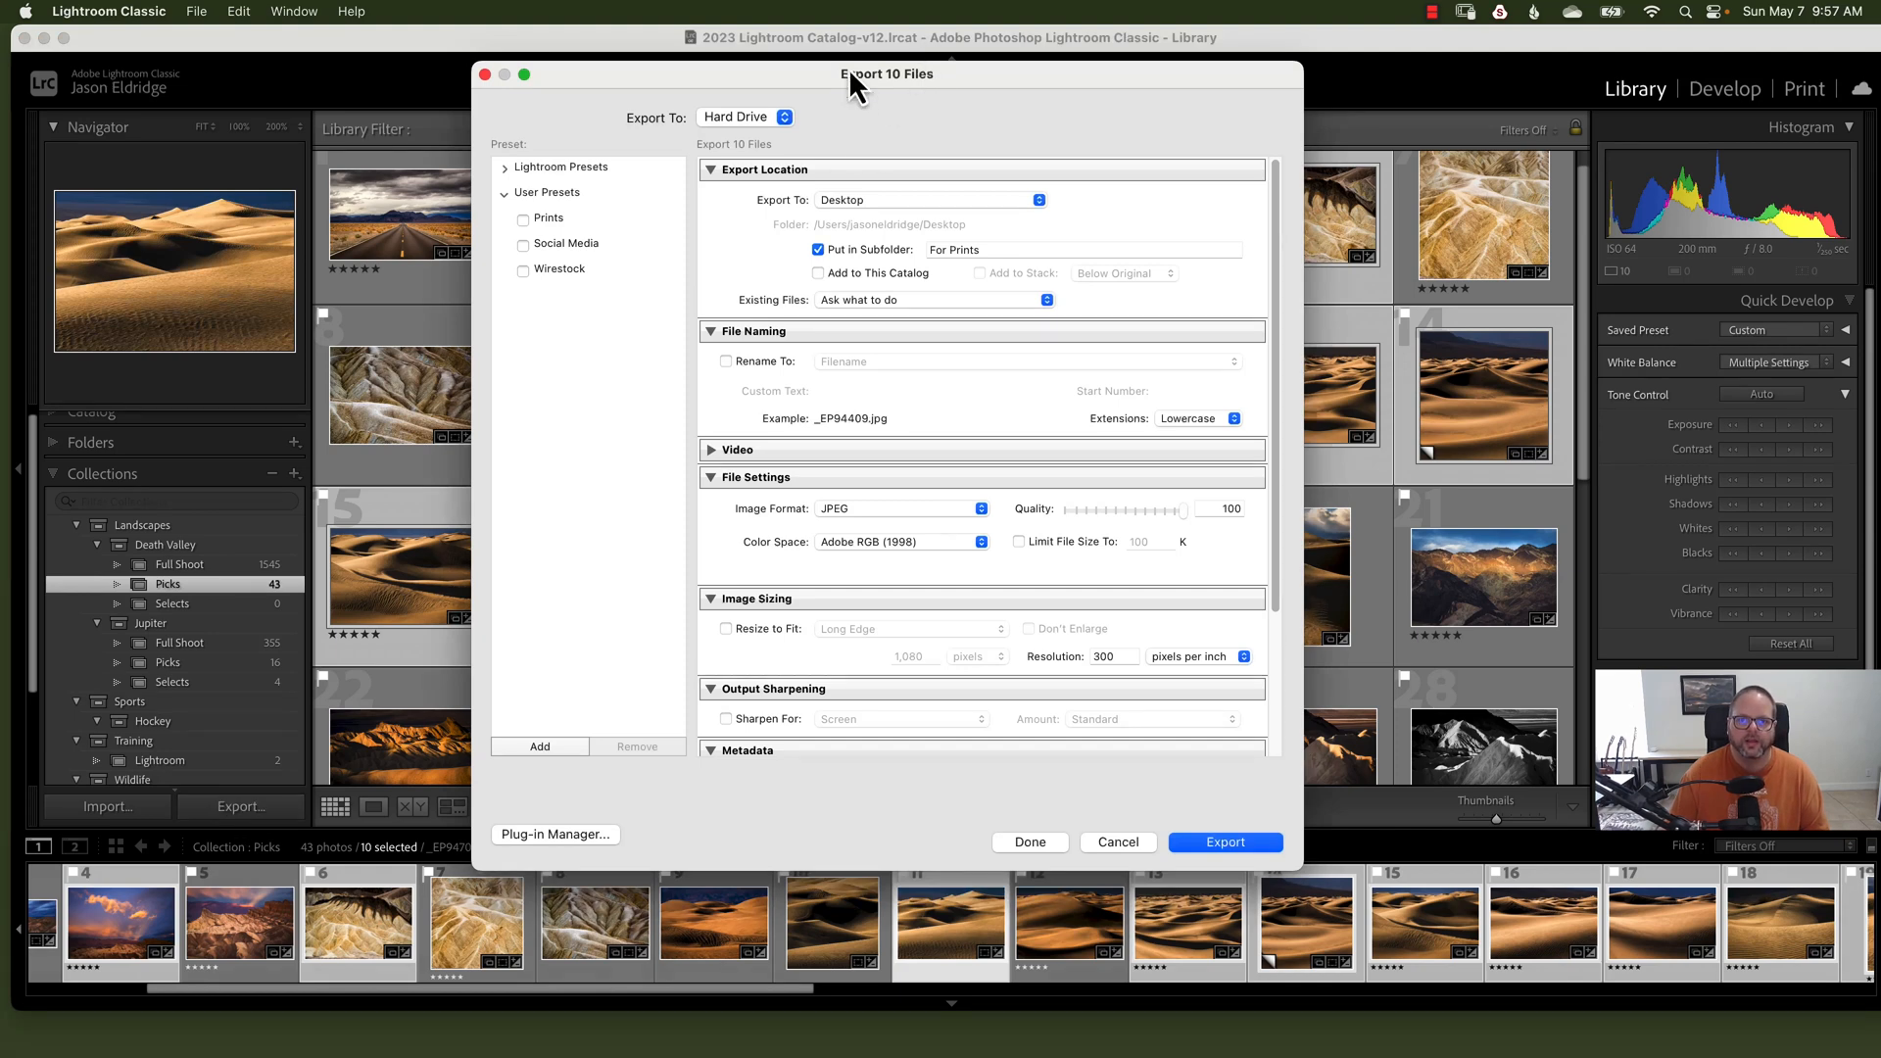
mouse_move(953, 94)
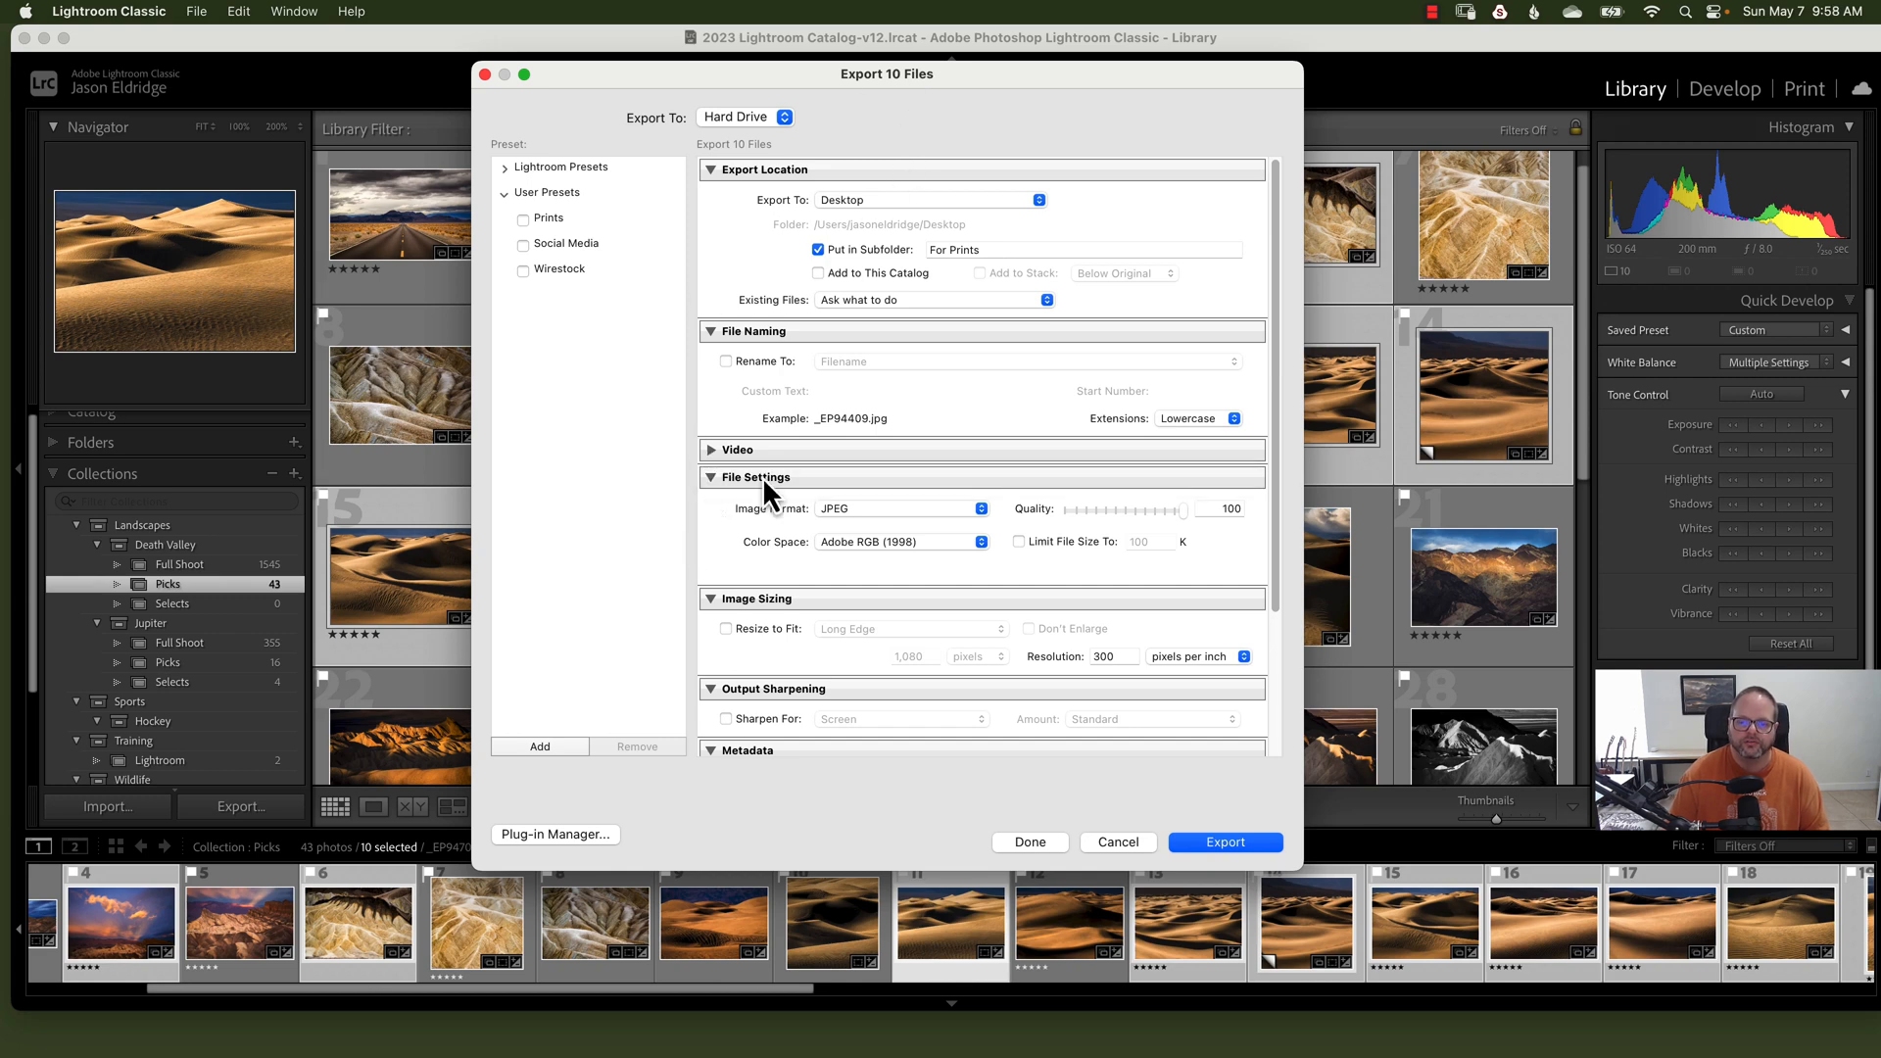
mouse_move(854, 235)
text(72)
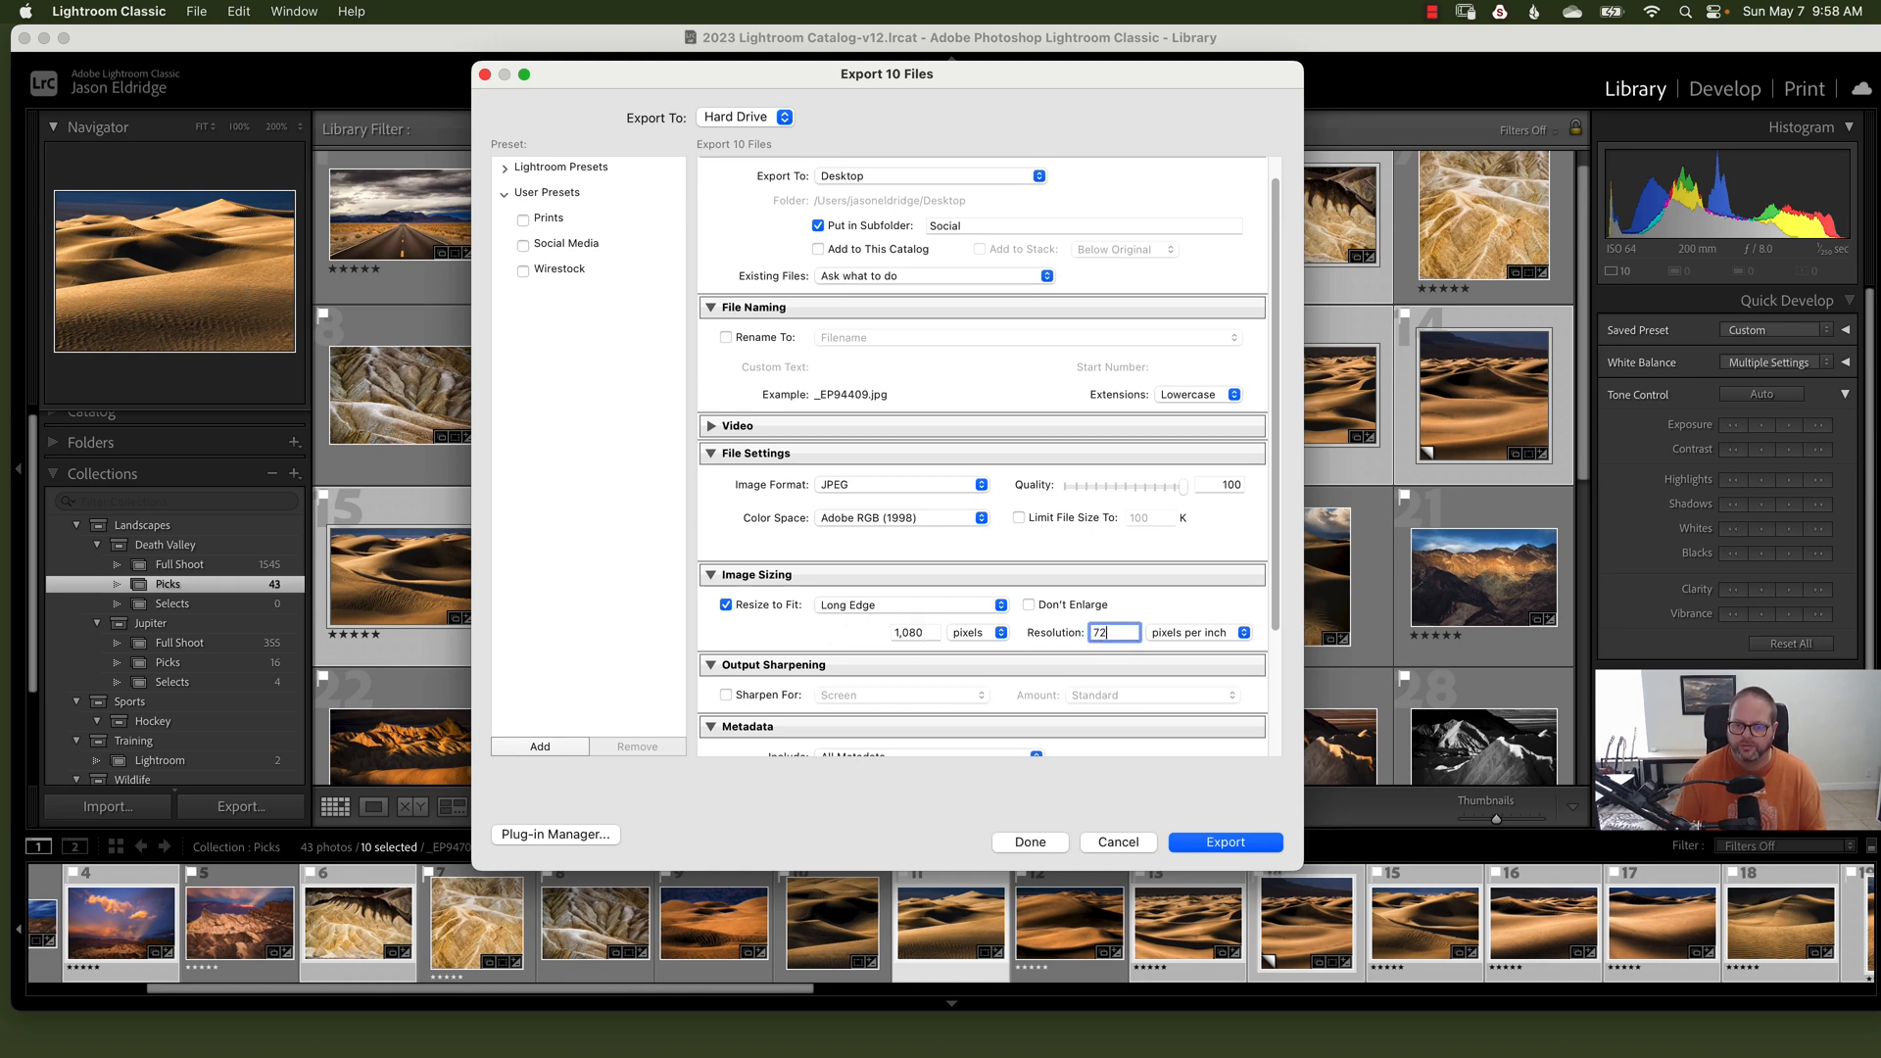
Step: Export the ten photos as 1,080 px Adobe RGB JPEGs into a desktop Social folder
scroll(down, 3)
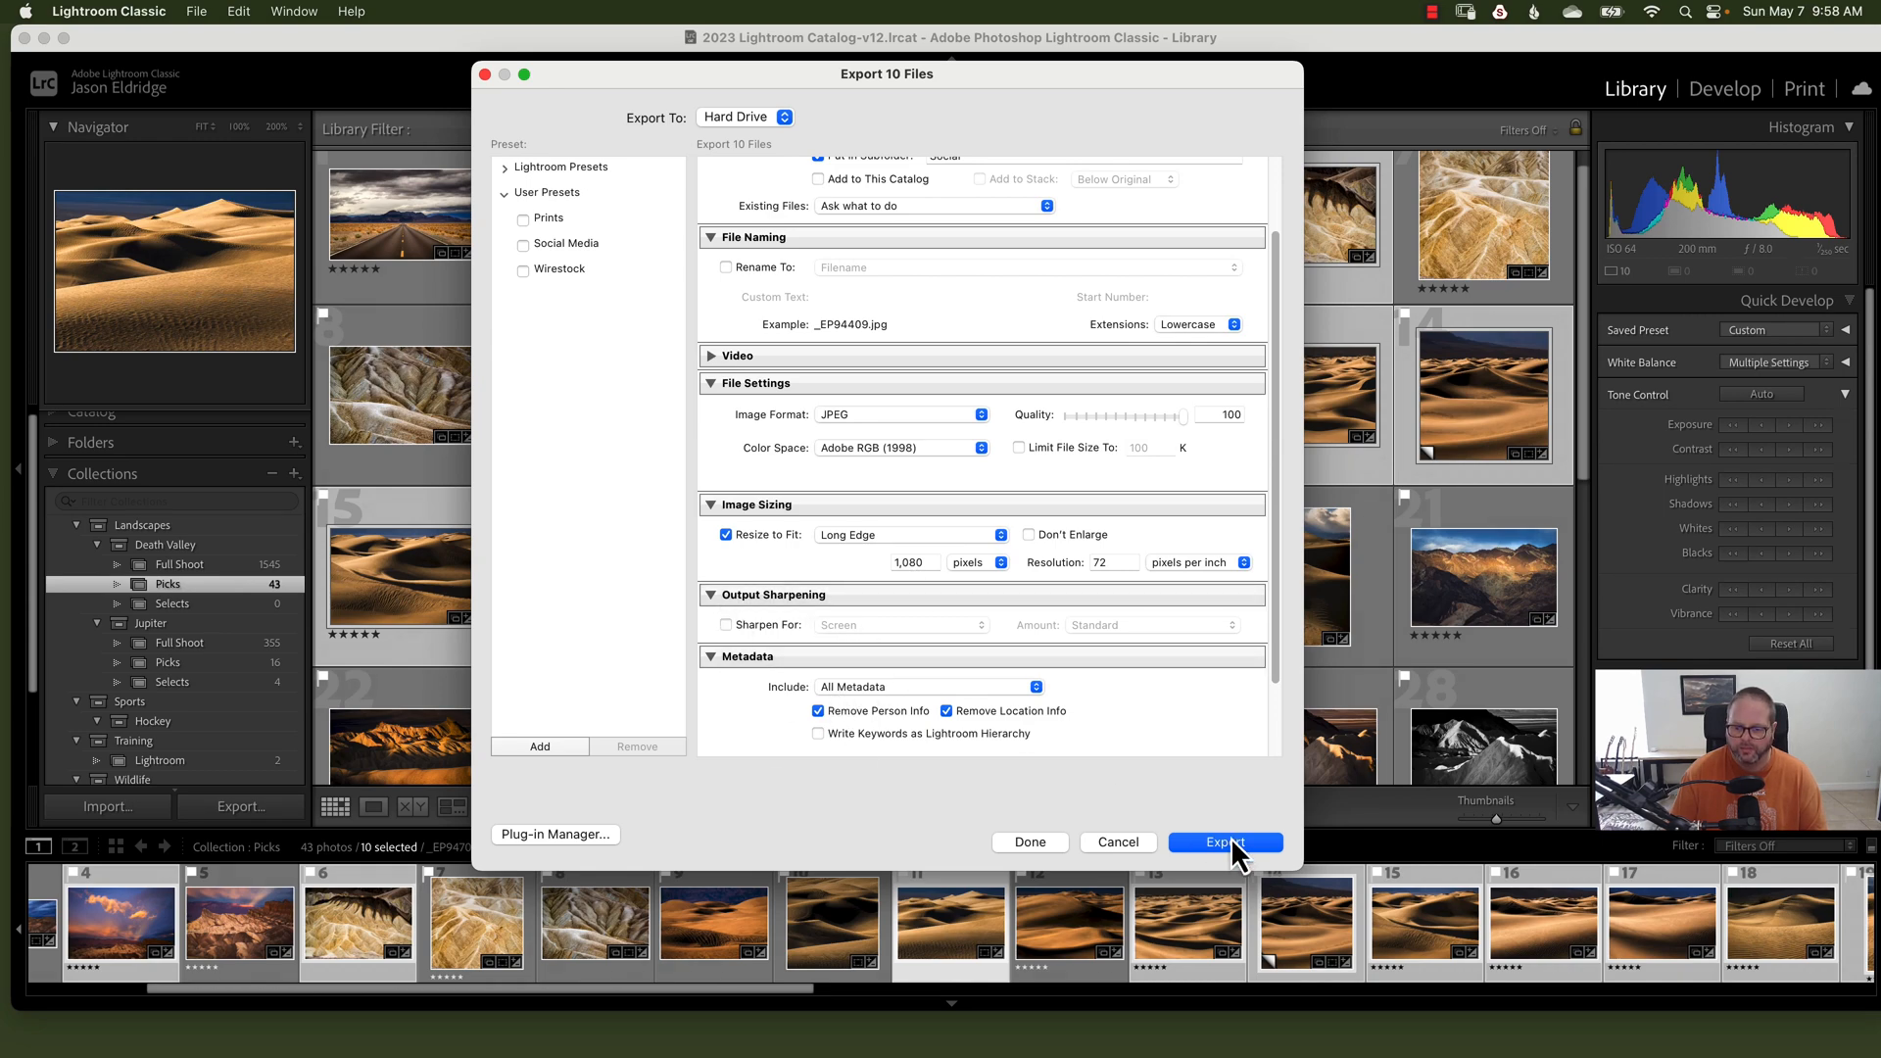
click(1224, 840)
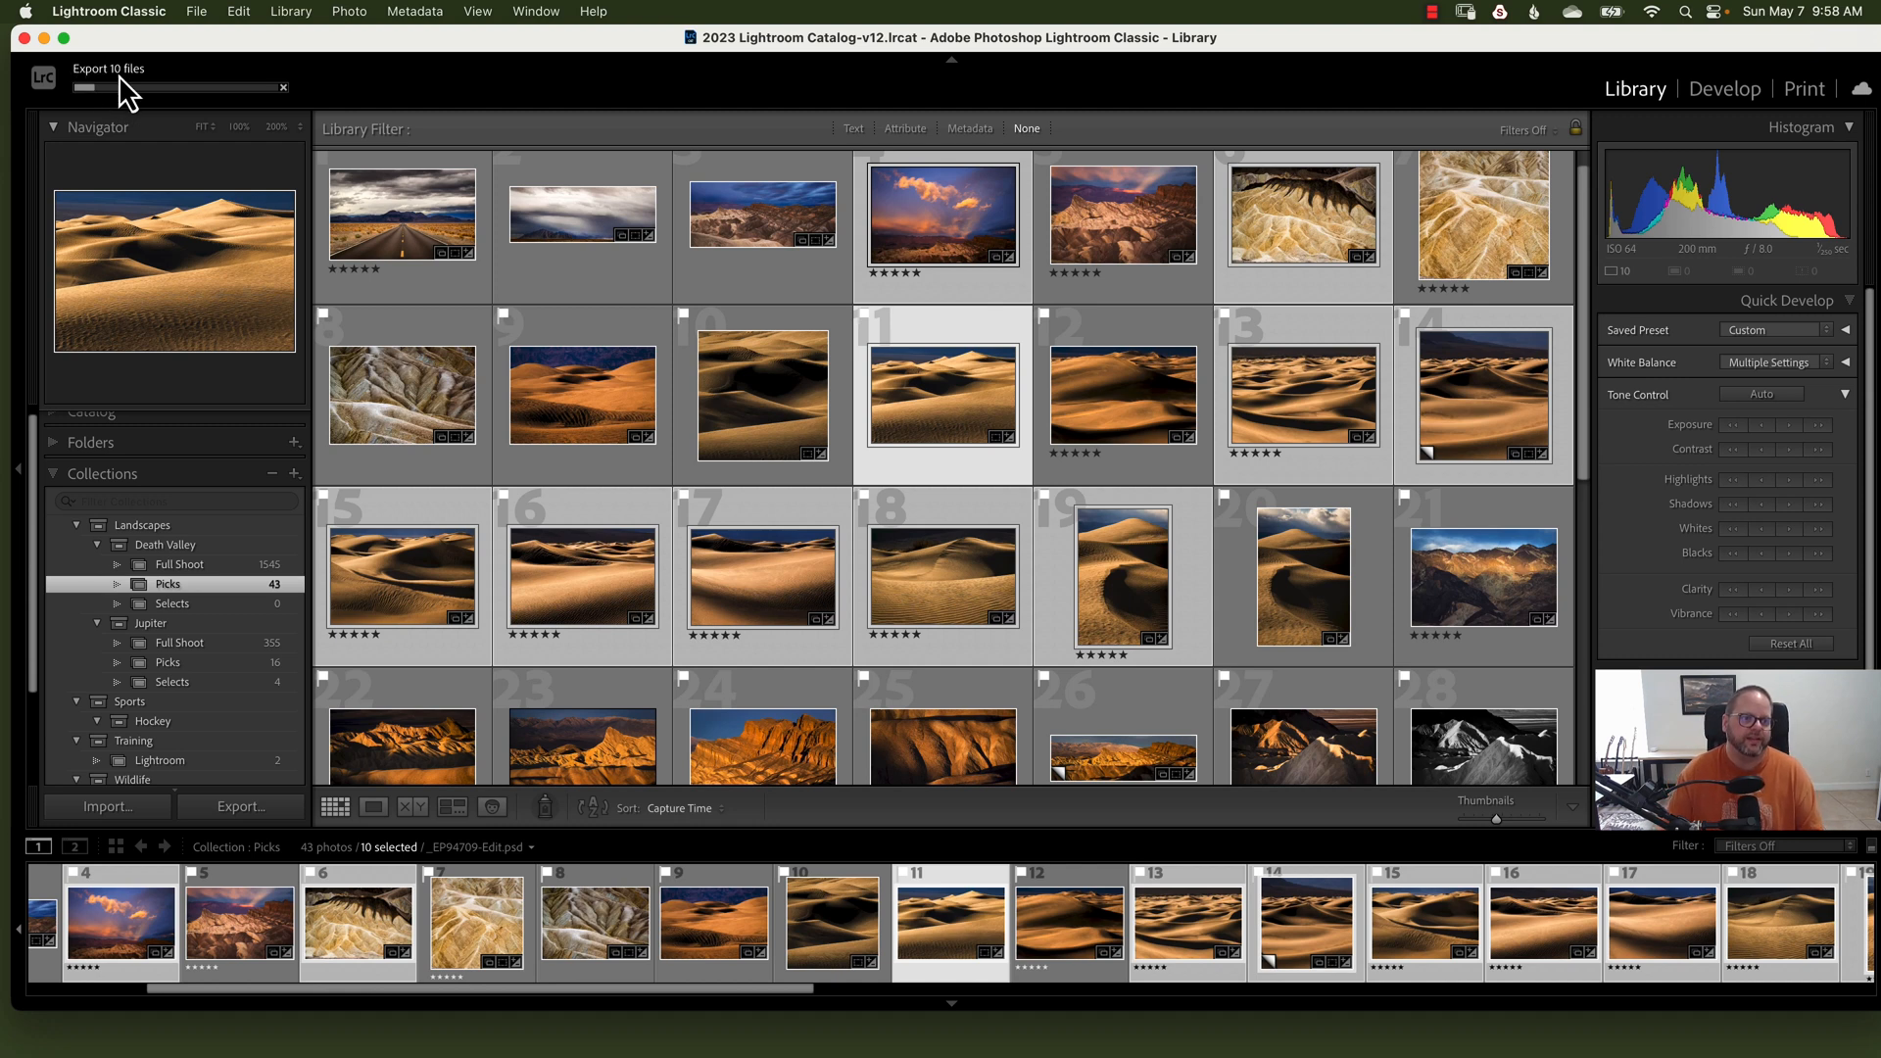
mouse_move(234, 119)
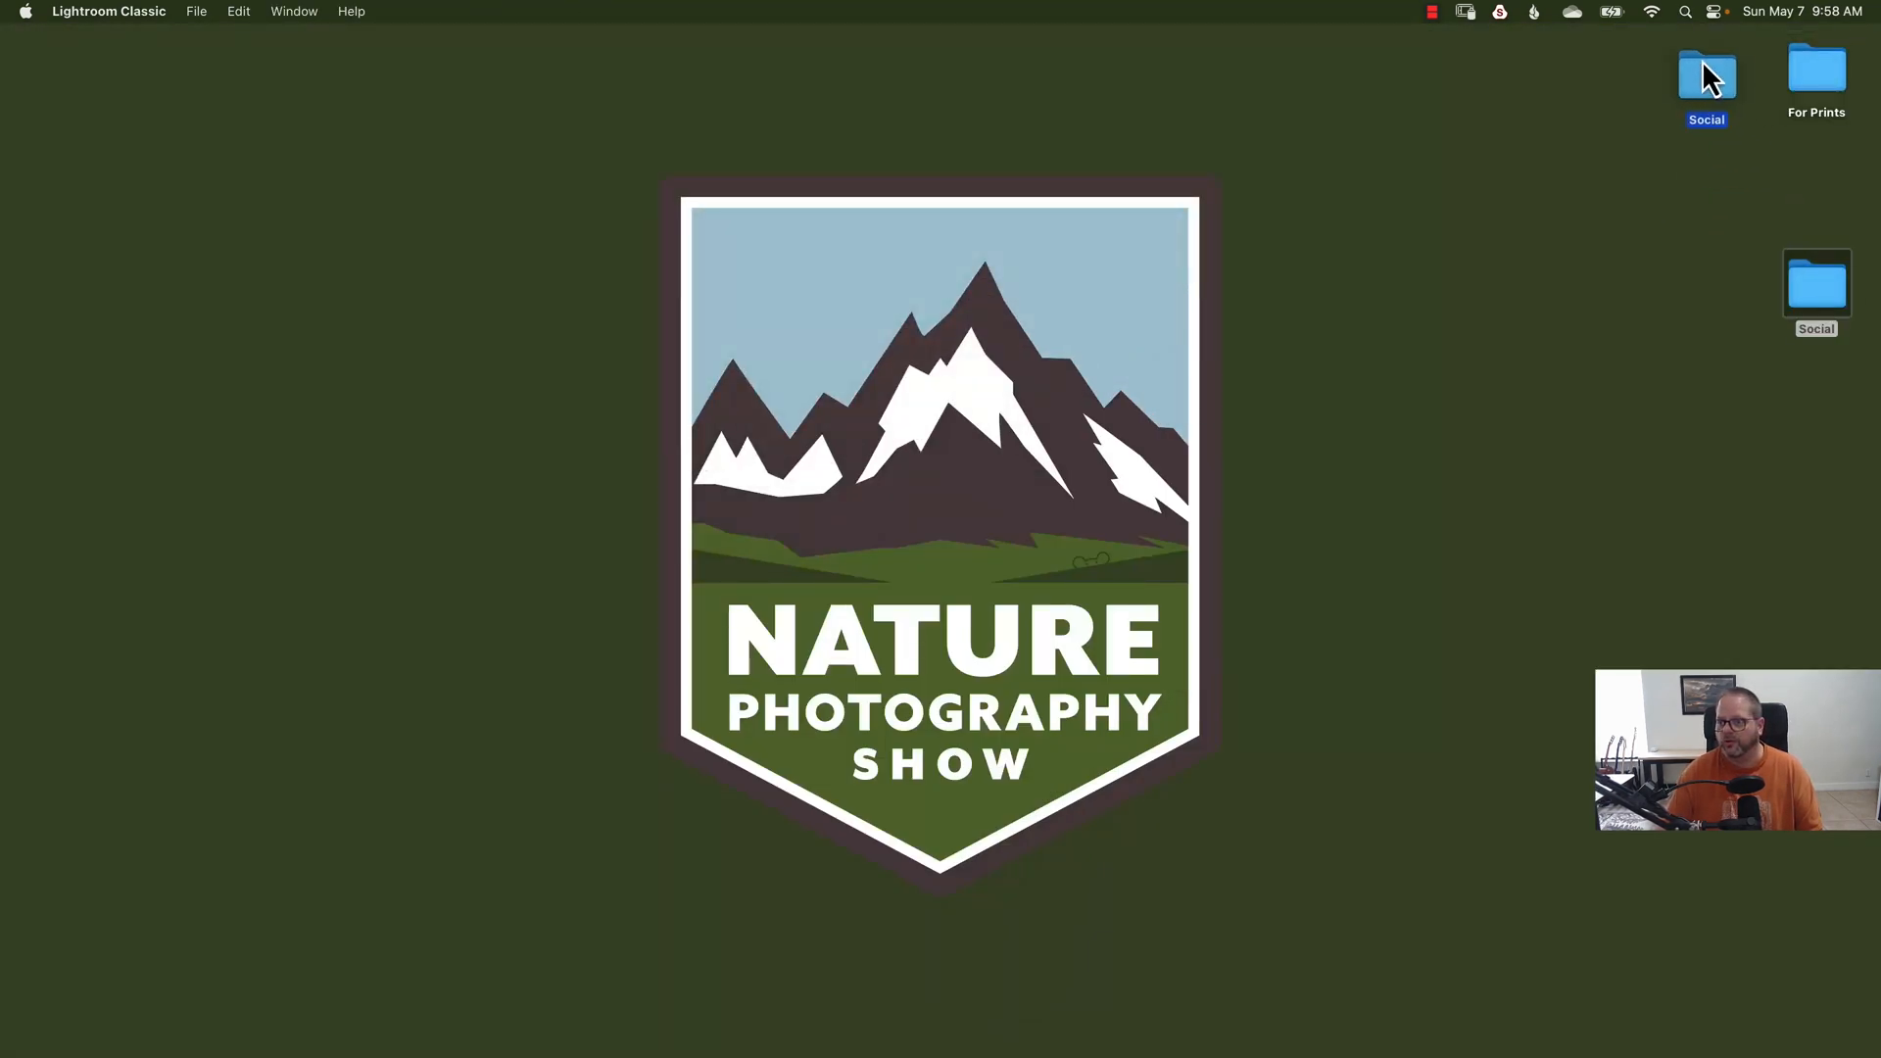
double_click(1705, 71)
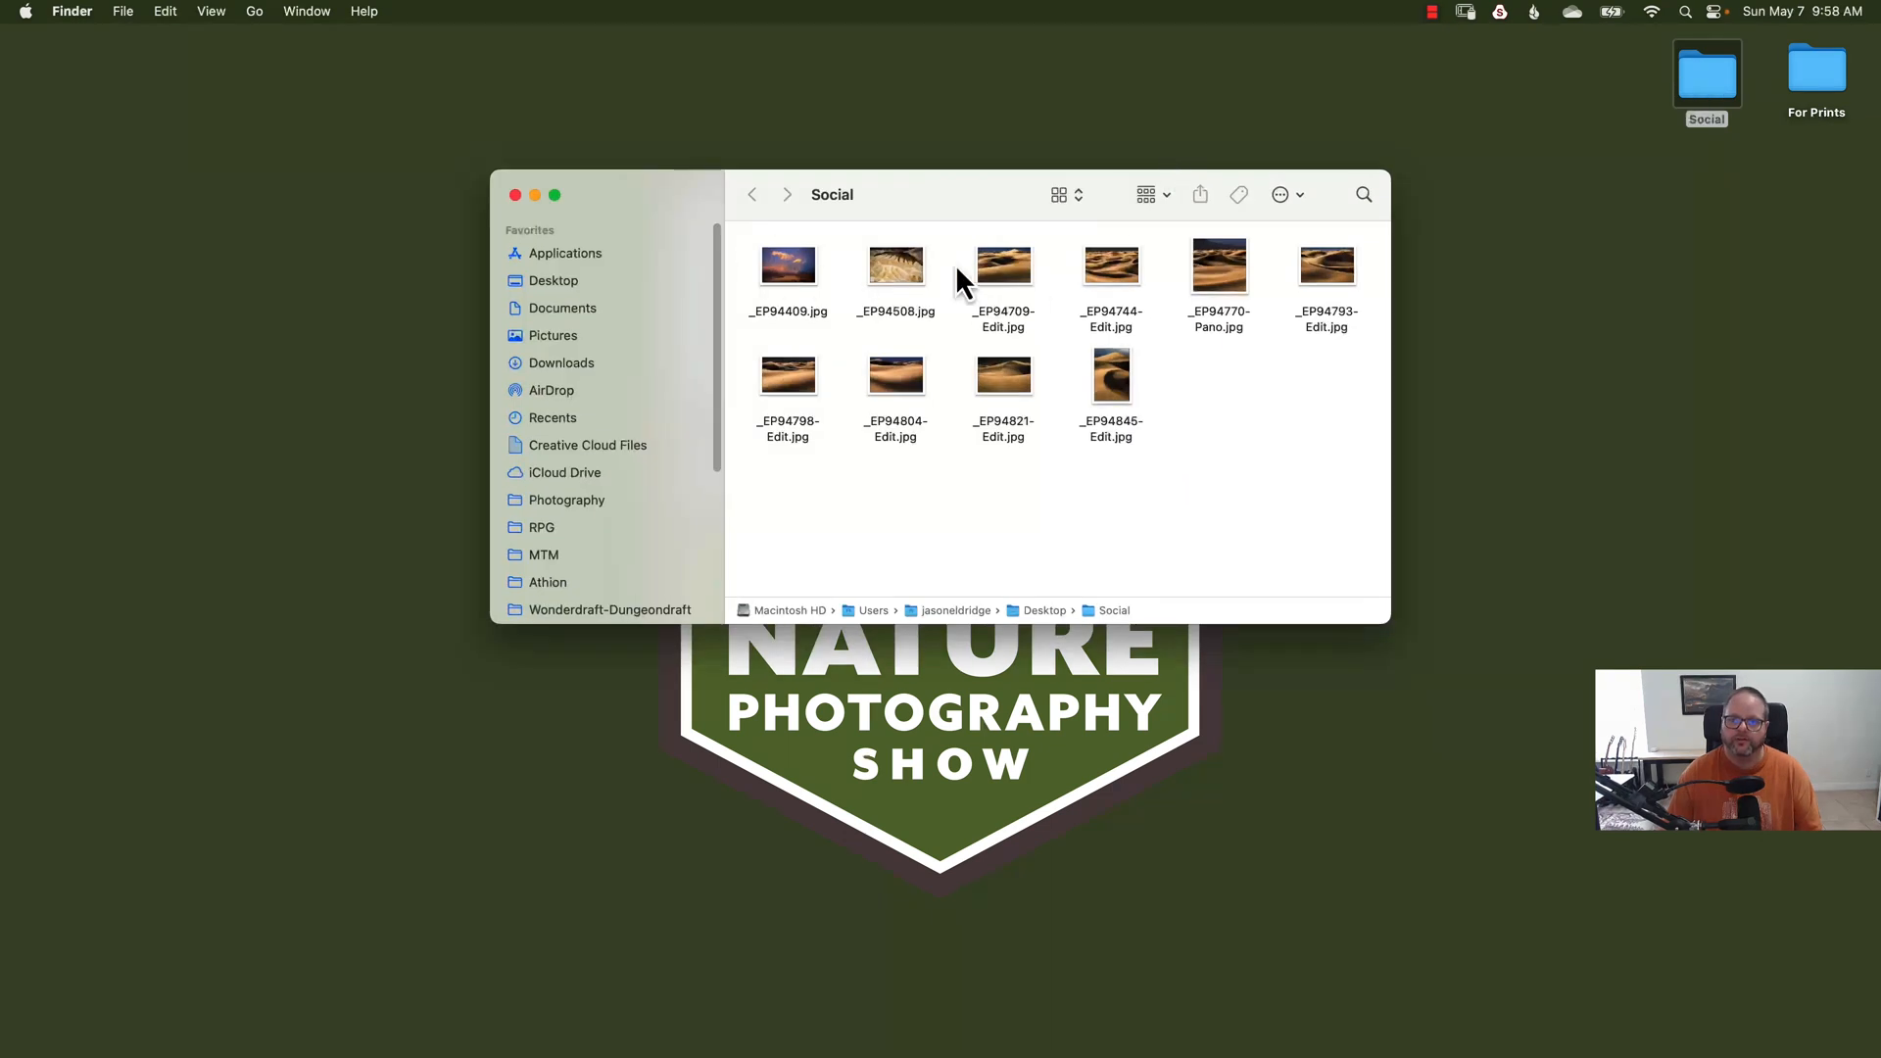
mouse_move(1025, 465)
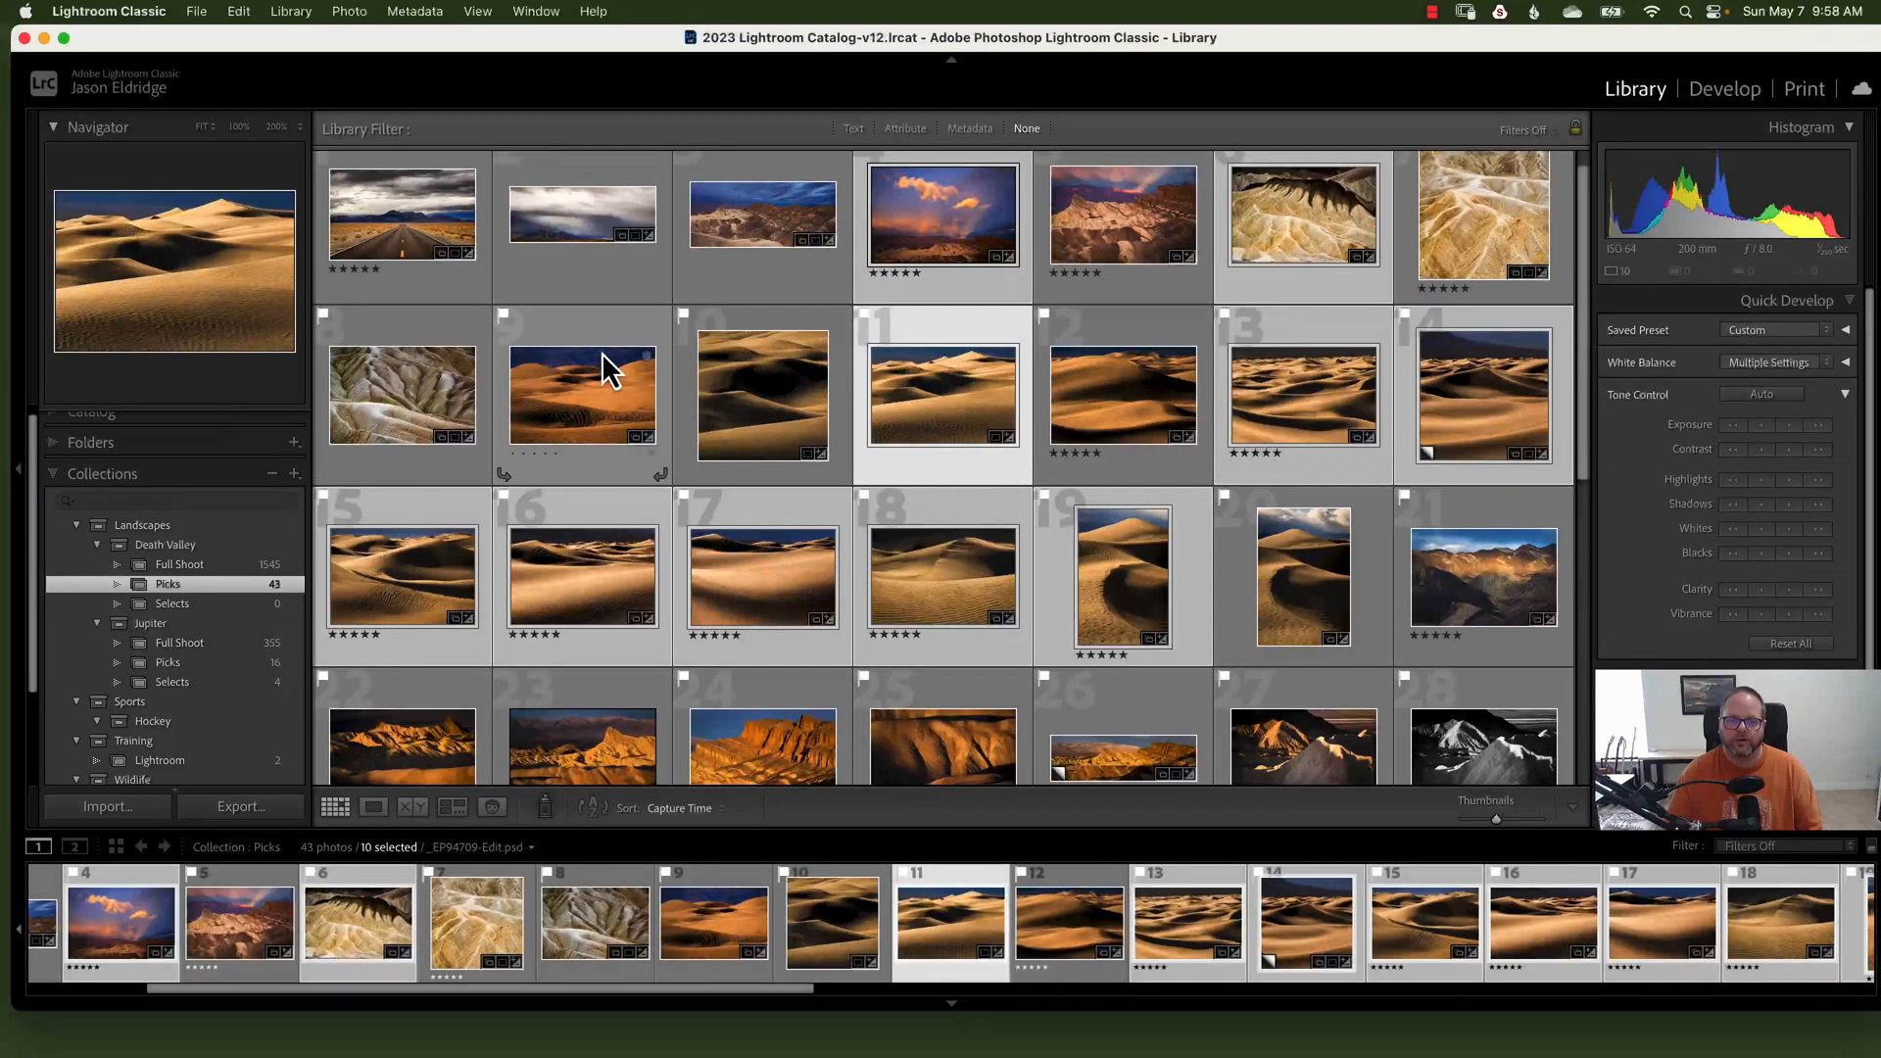
Step: Select a single dune photo in the grid and reopen Export for that one file
click(1122, 394)
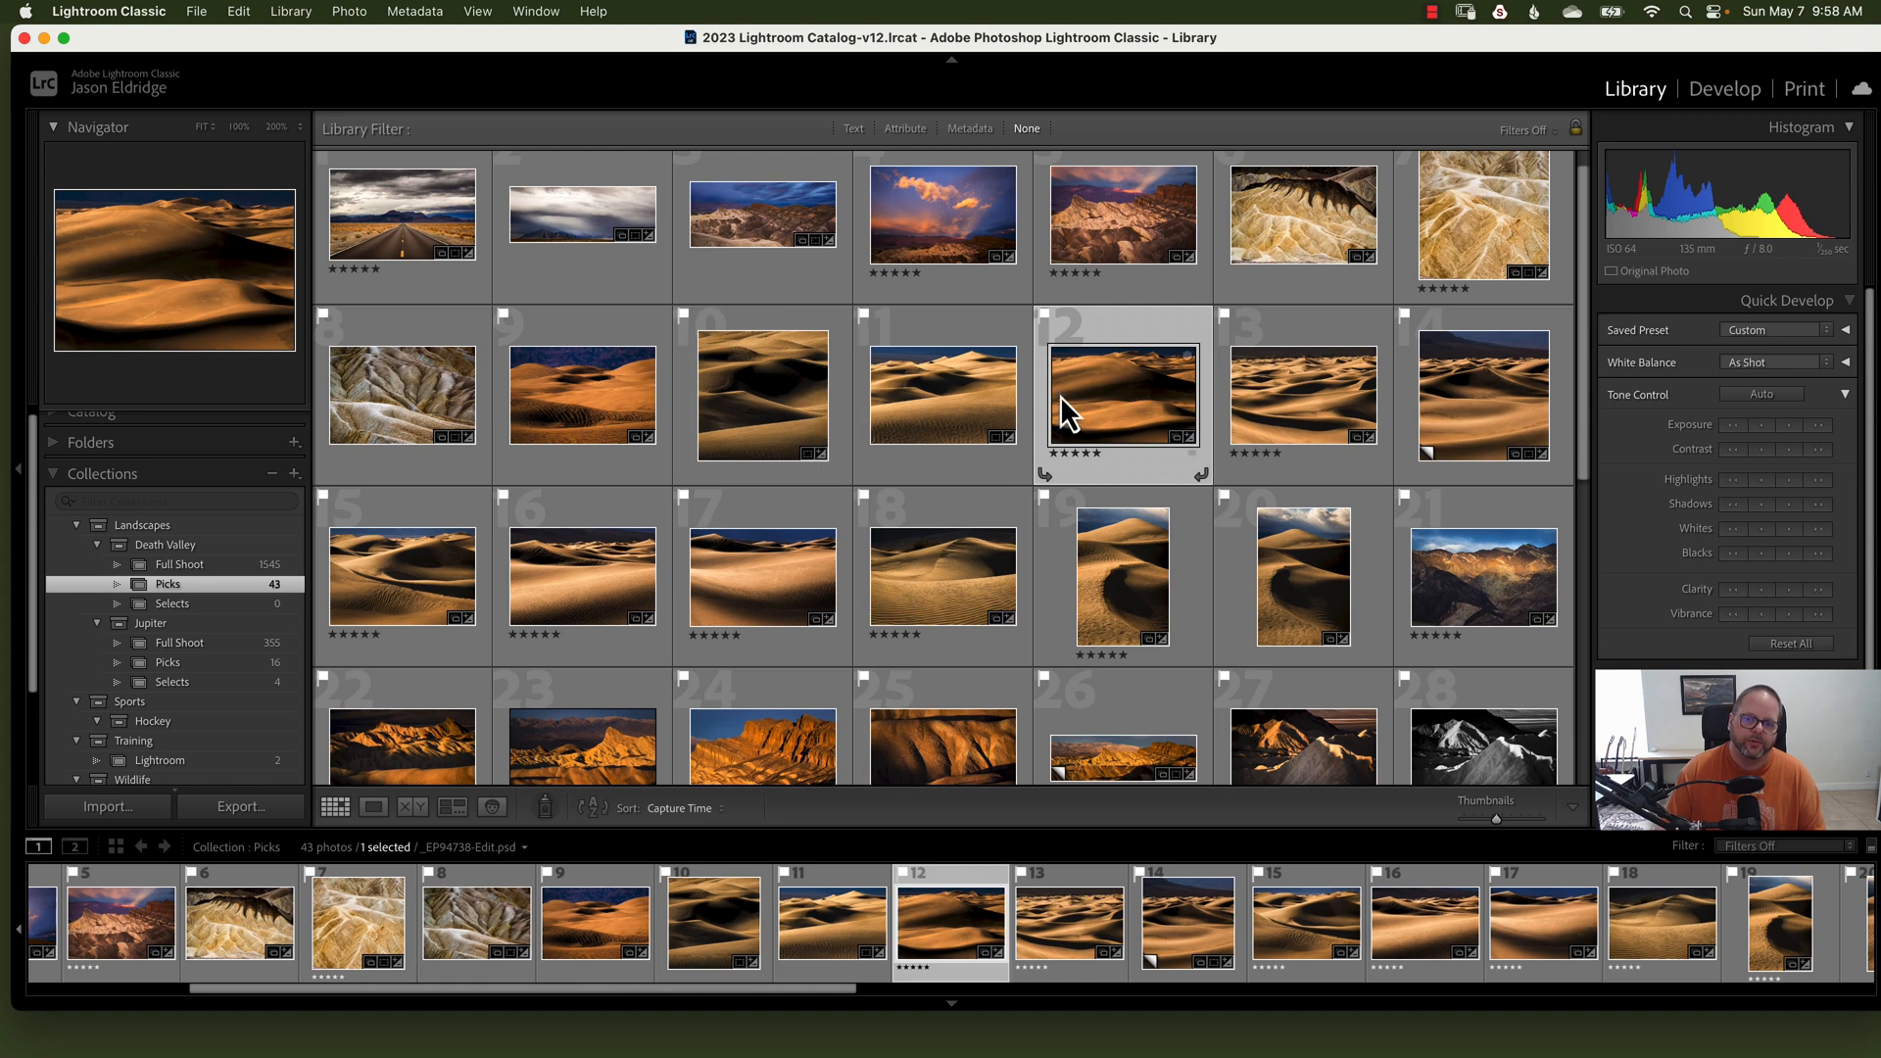
click(942, 394)
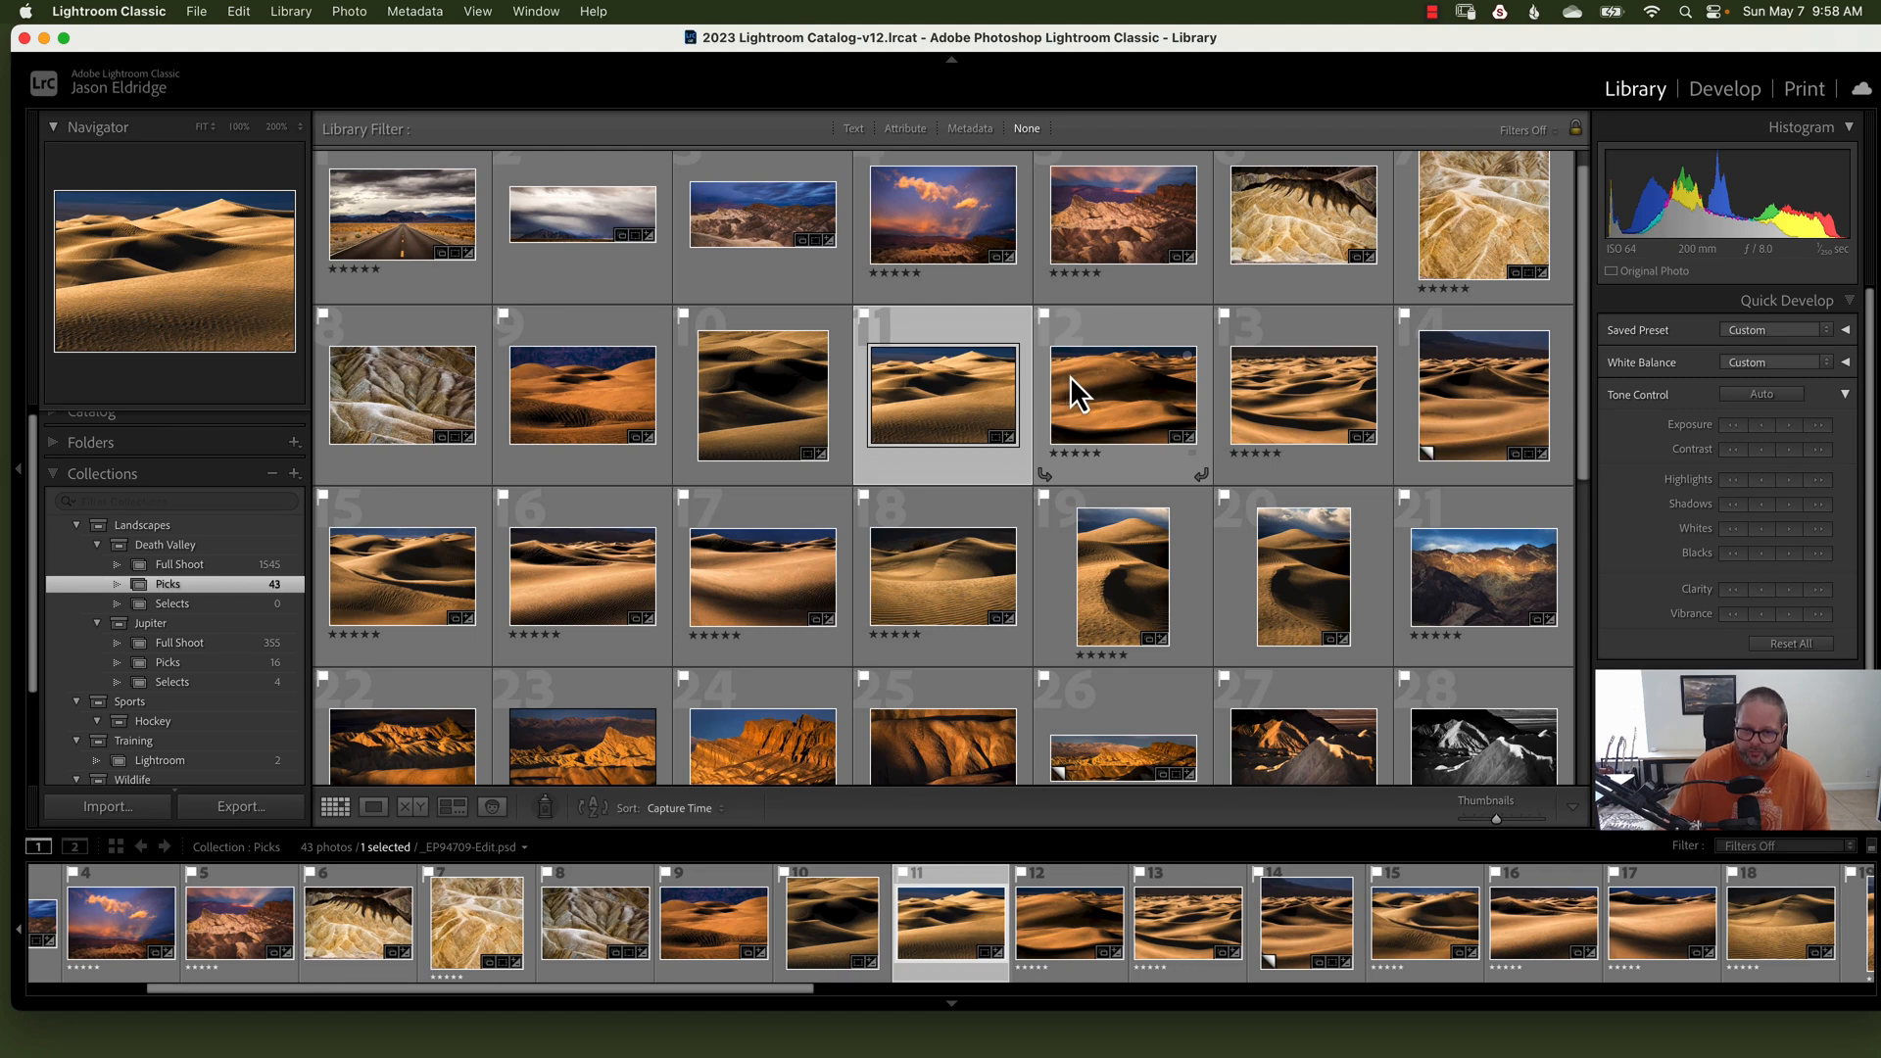
mouse_move(1104, 390)
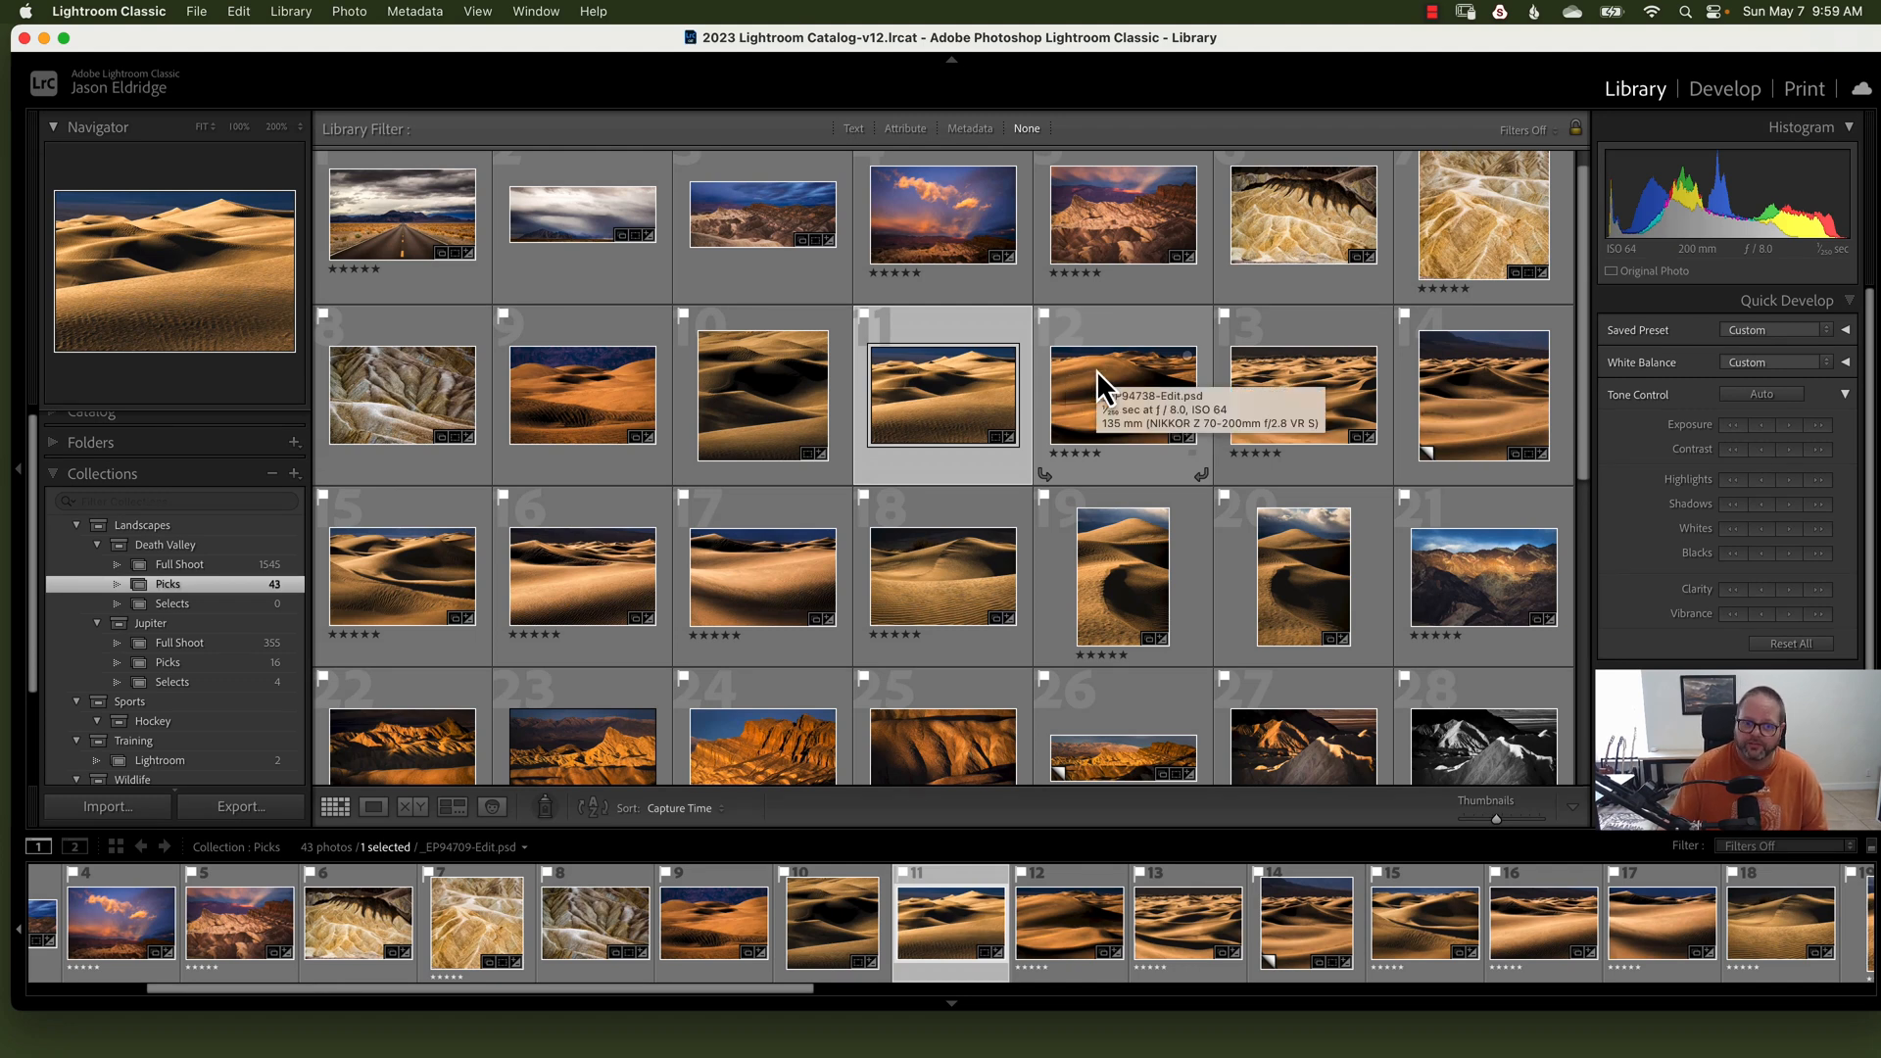
mouse_move(1101, 381)
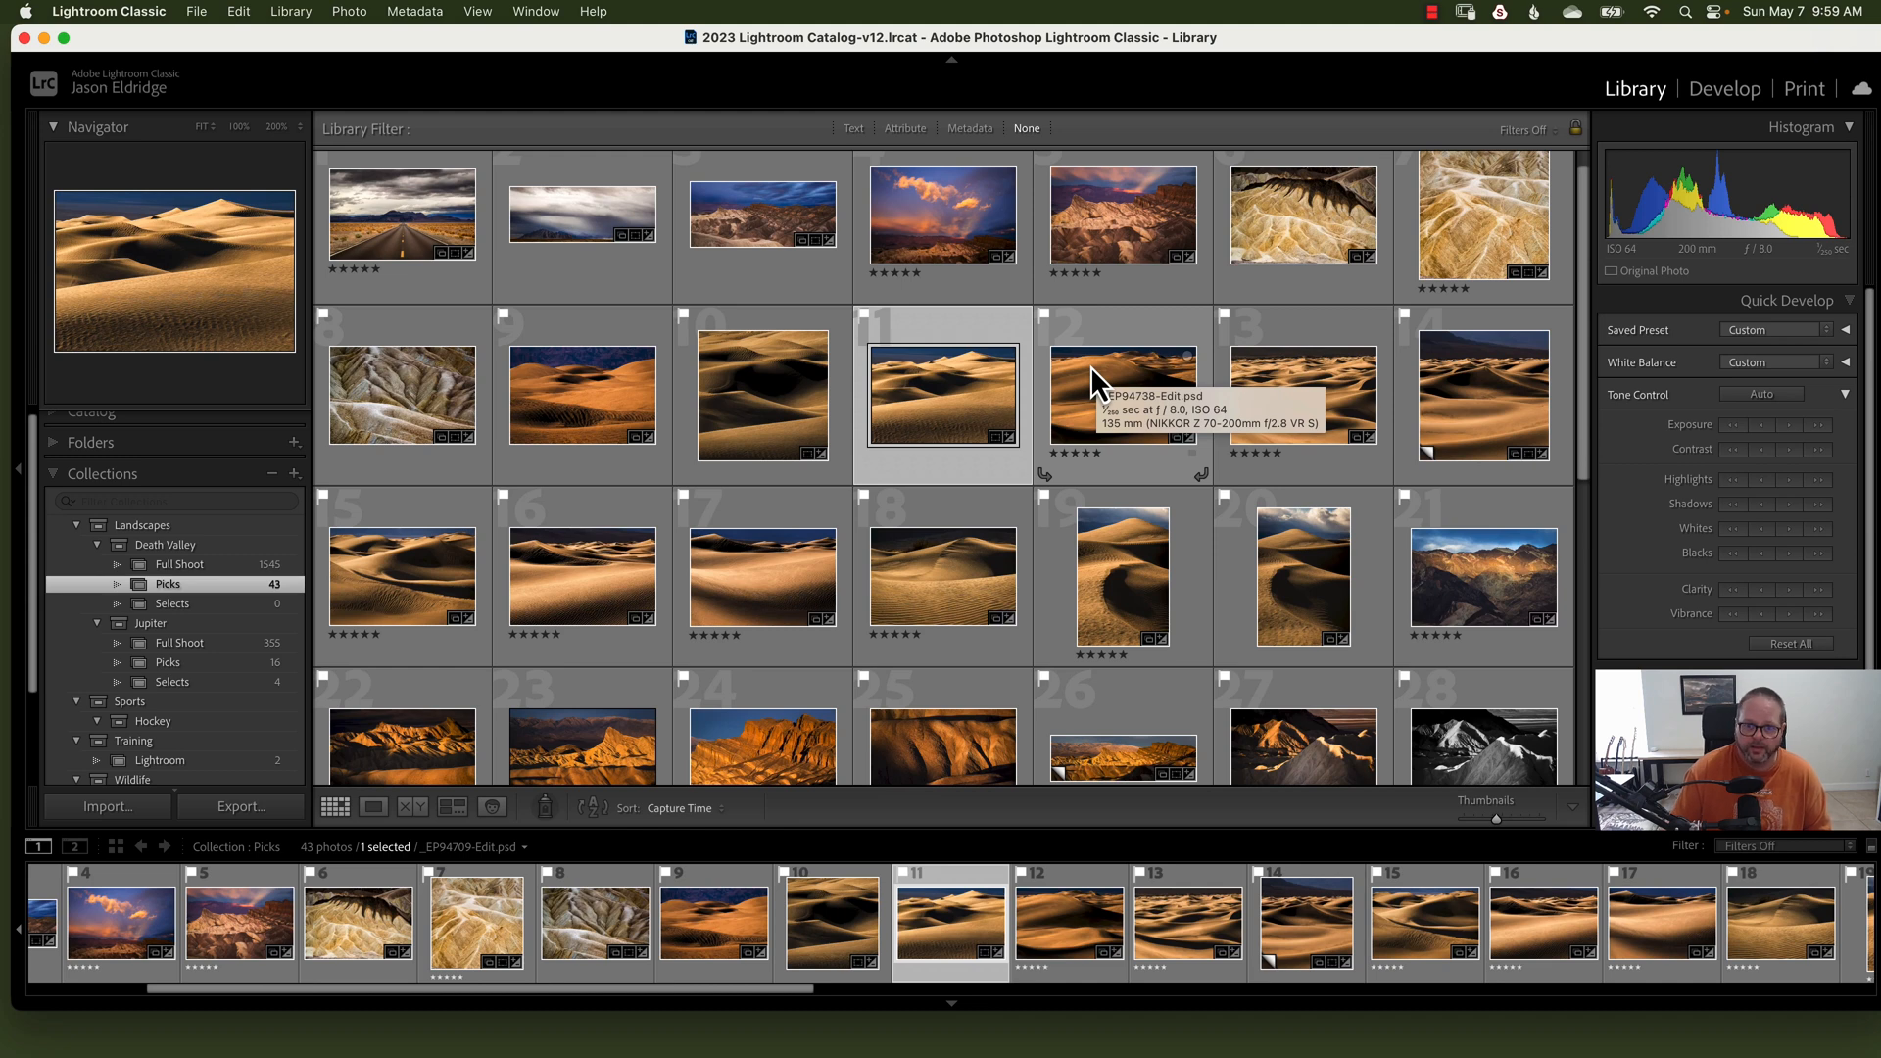
click(762, 394)
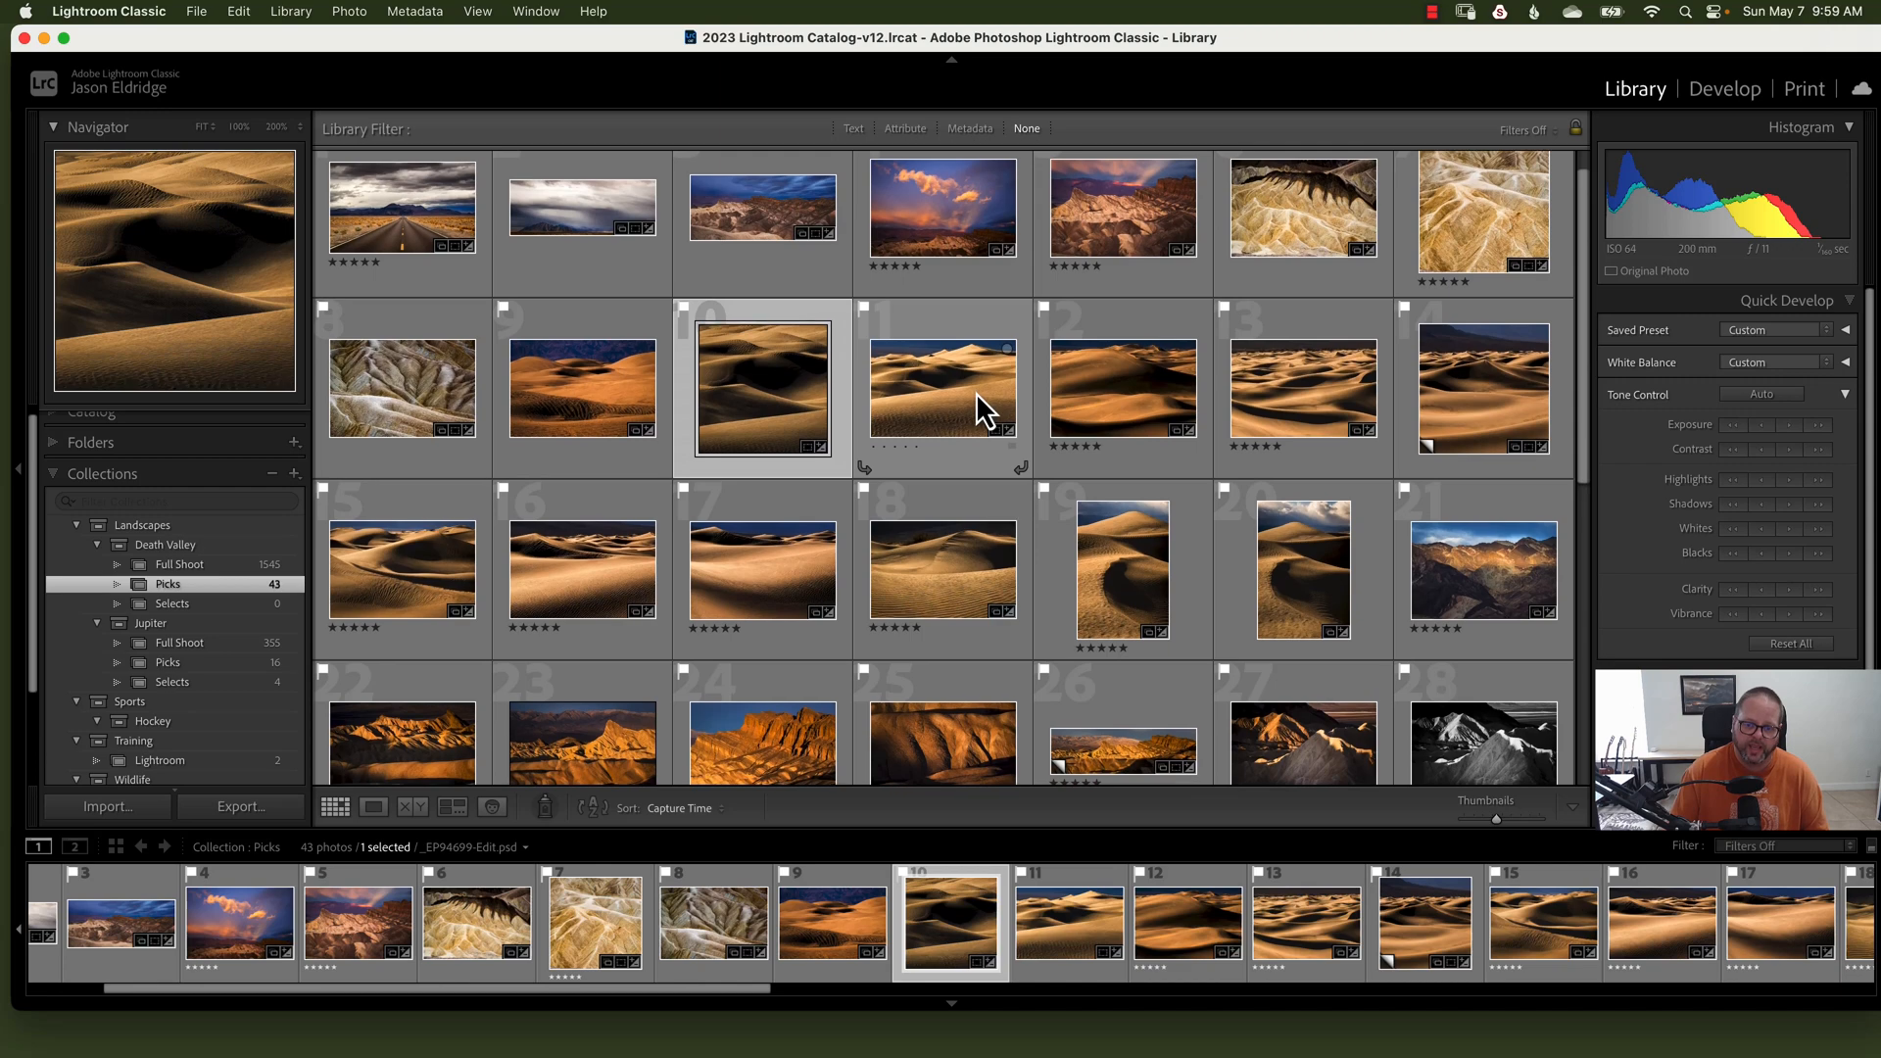
click(240, 806)
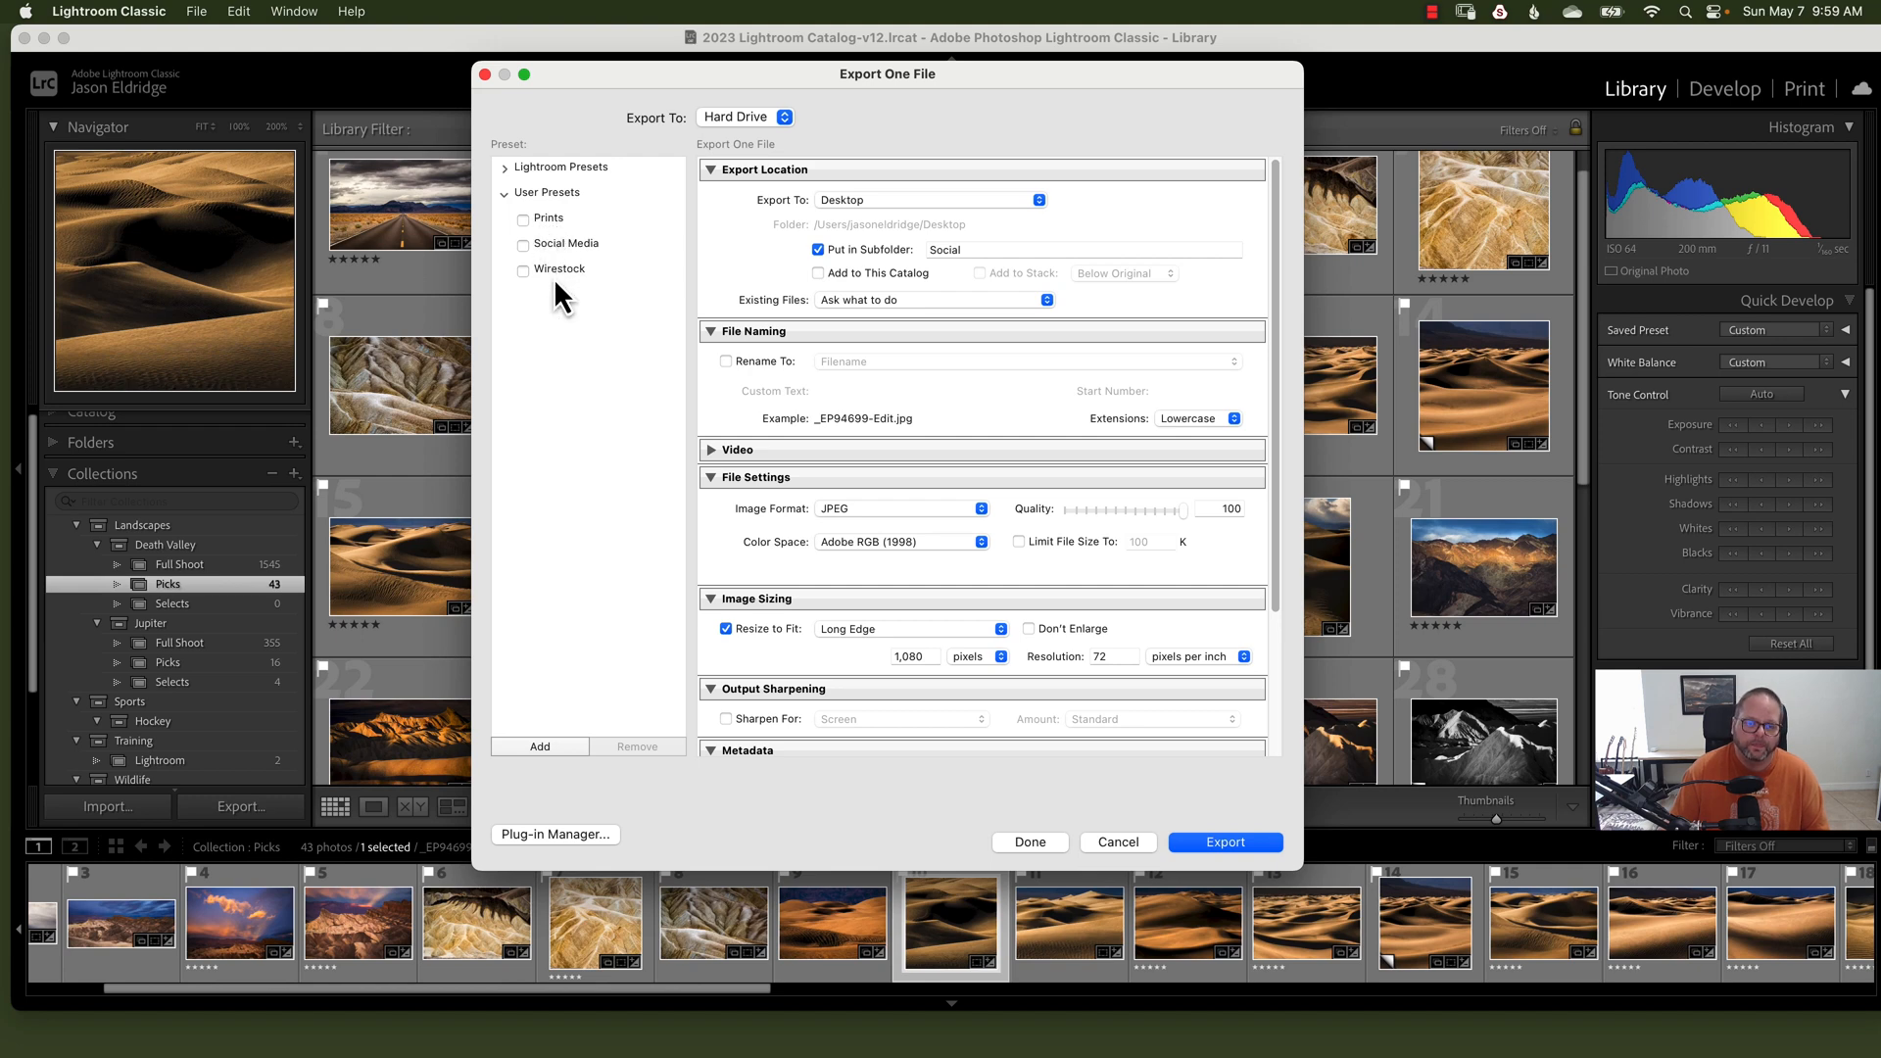
mouse_move(553, 494)
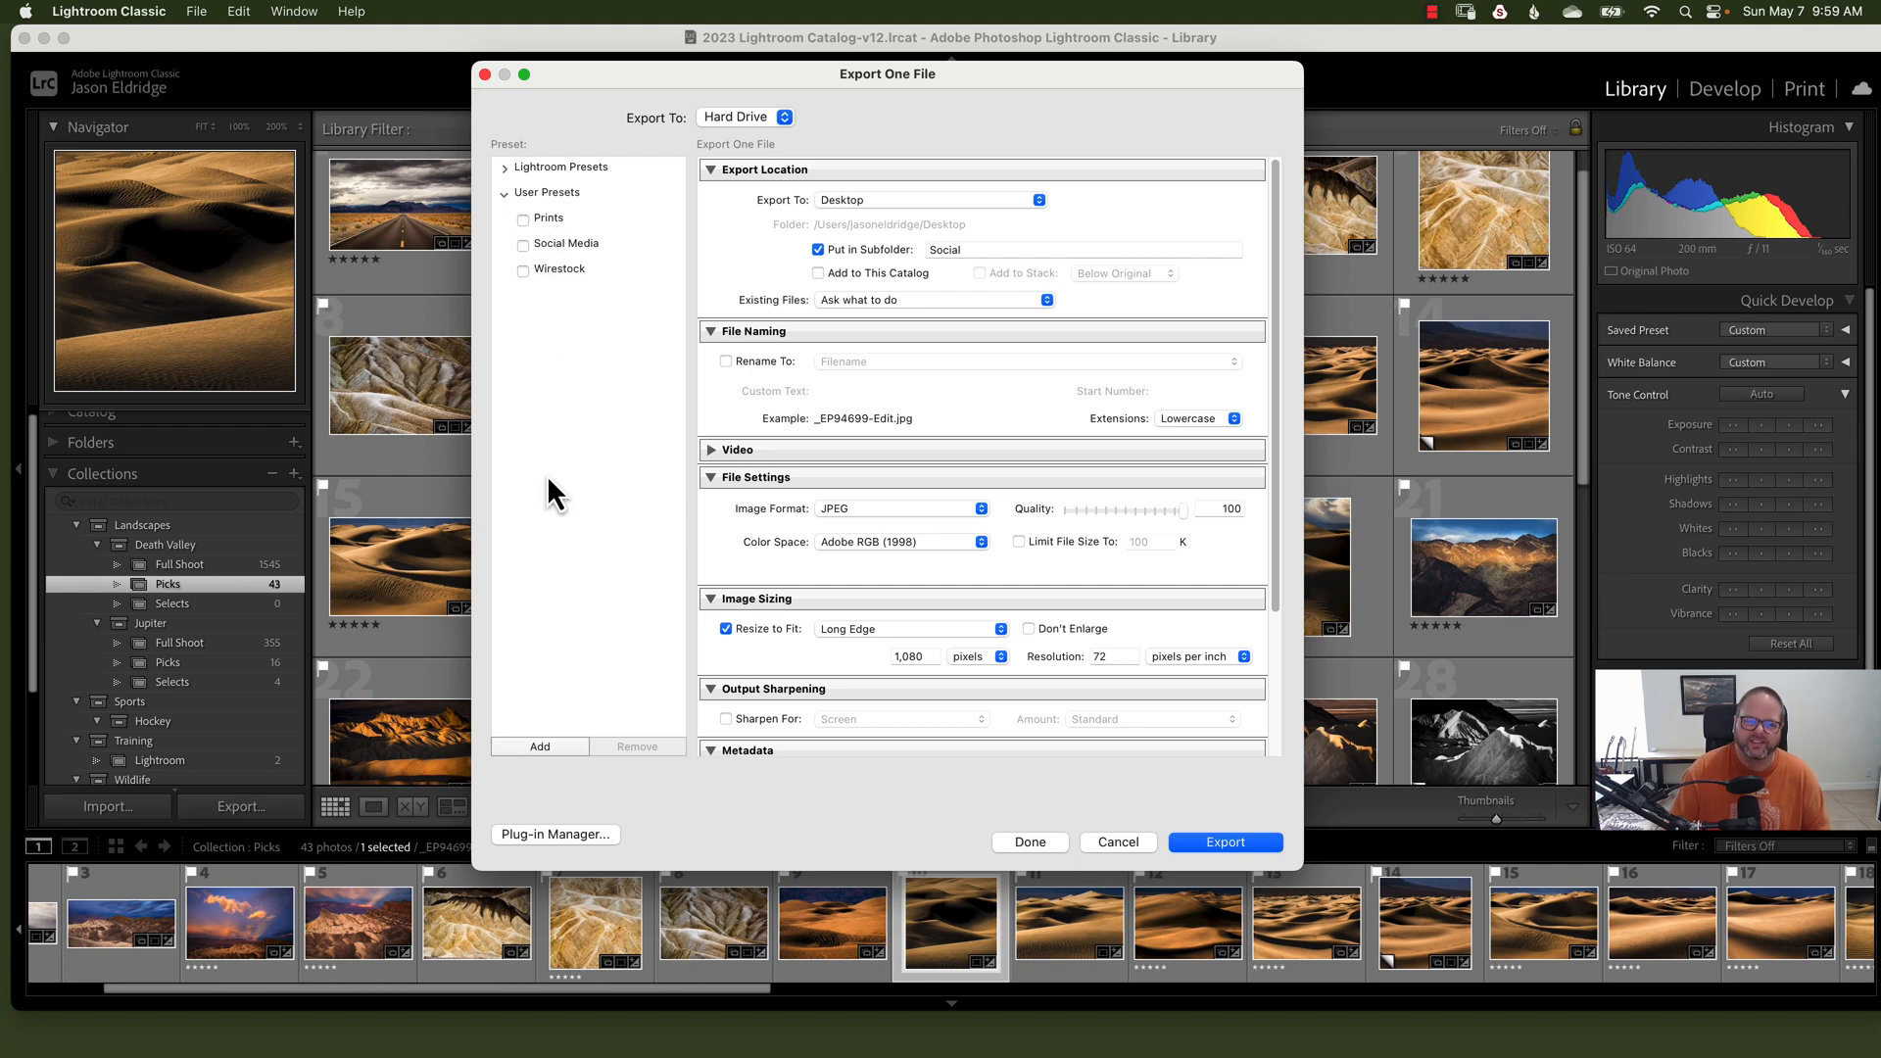
mouse_move(797, 447)
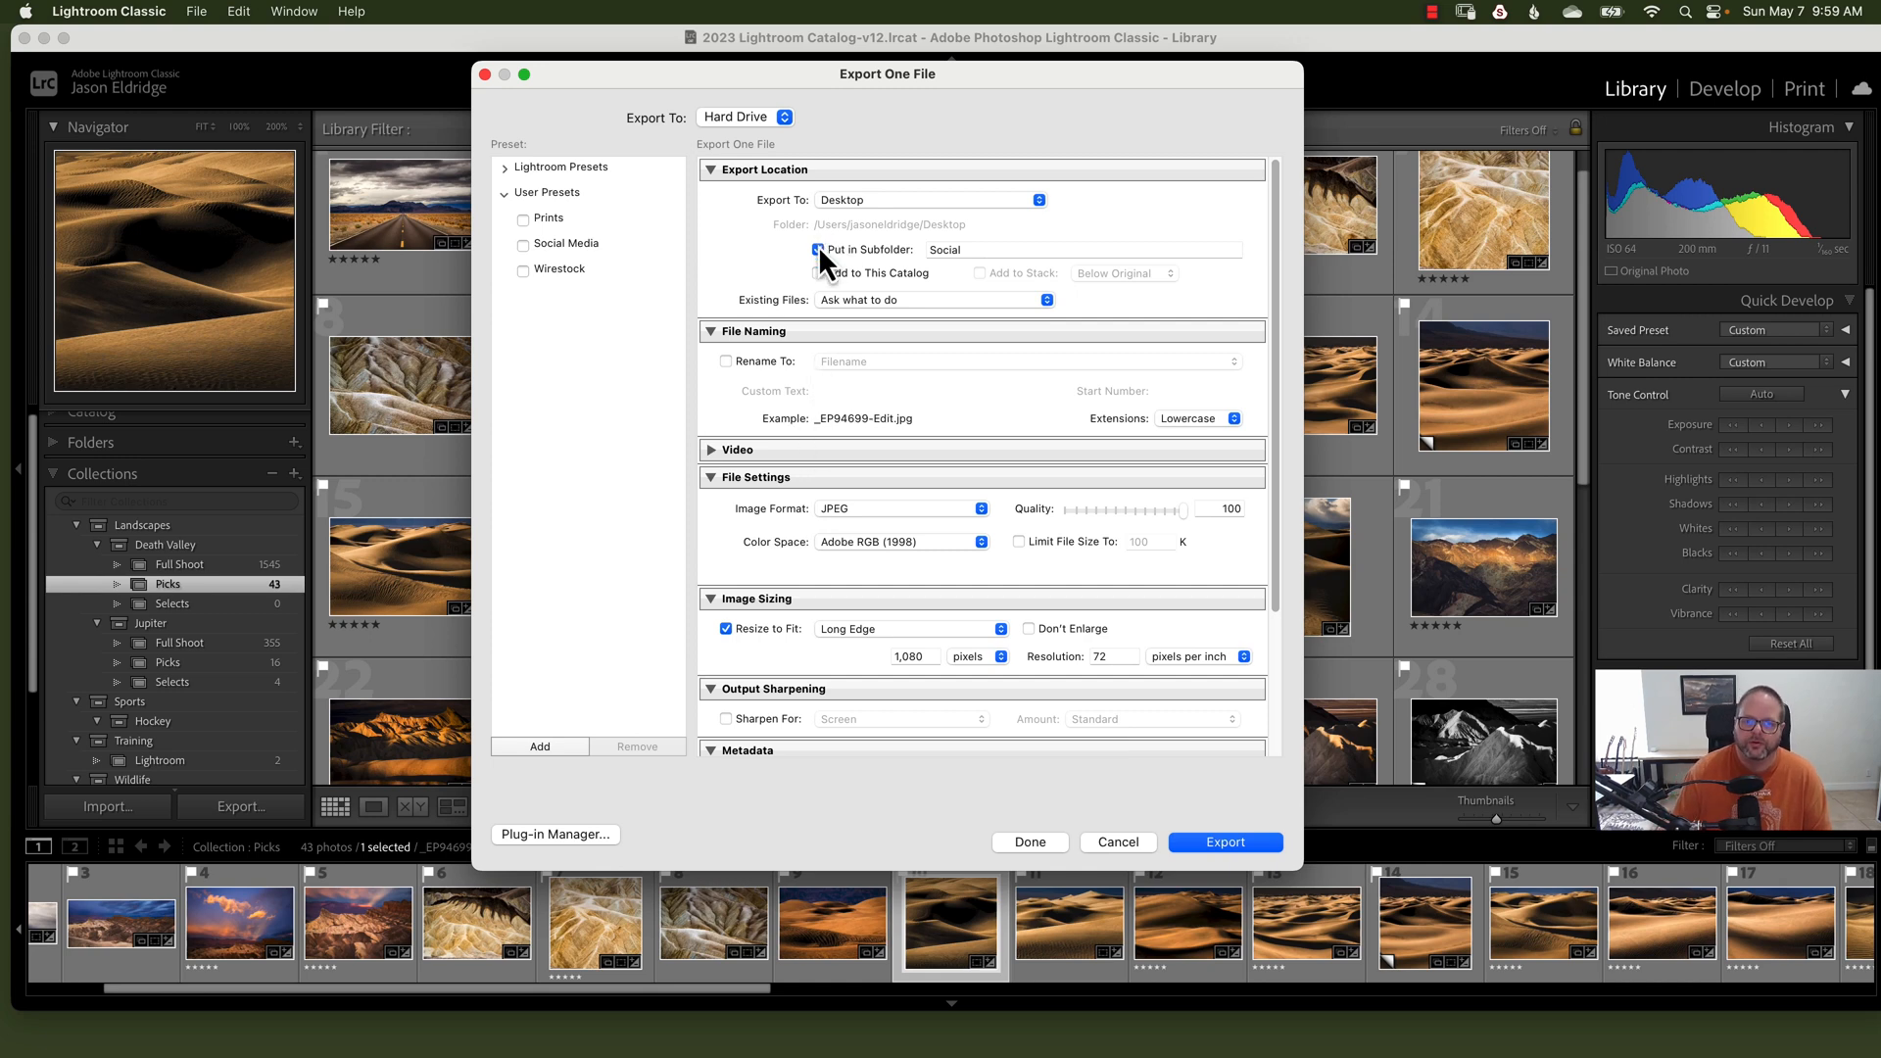
Step: Rename the export subfolder to 'Test' and set the colour space to sRGB
click(1080, 248)
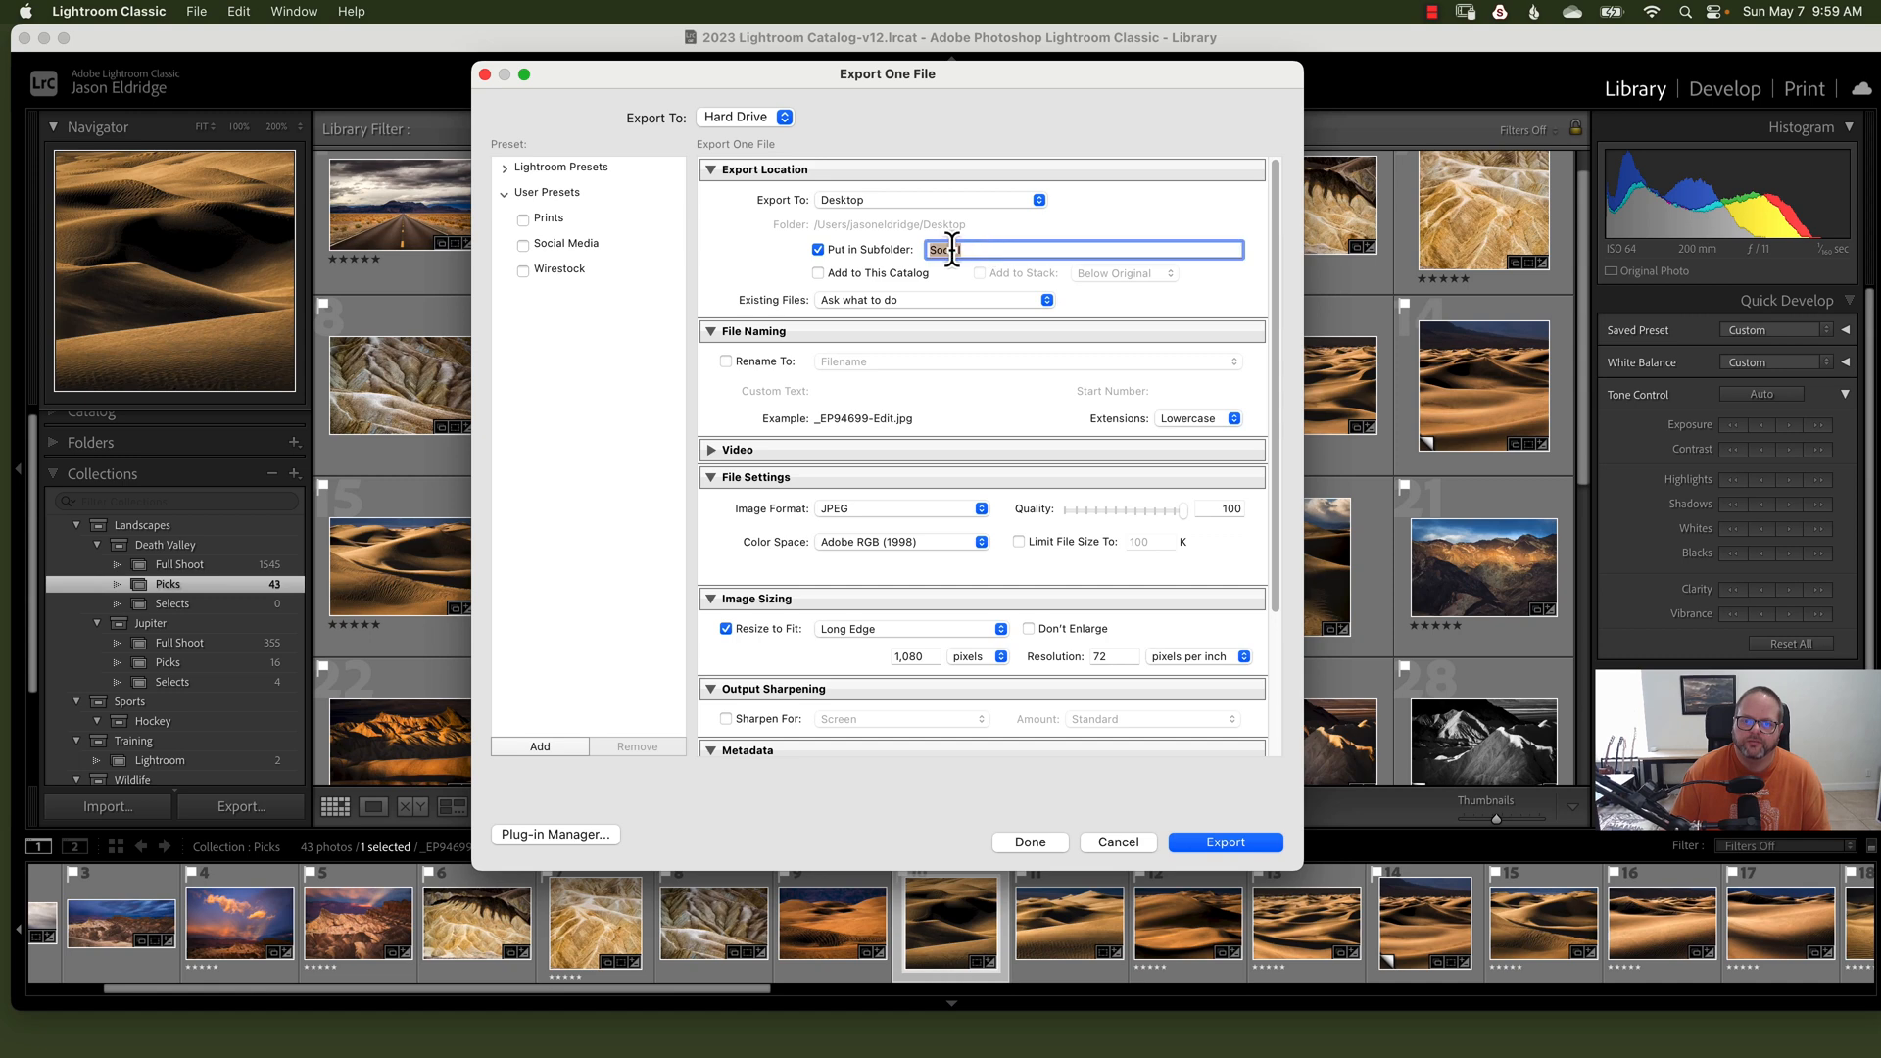
text(Test)
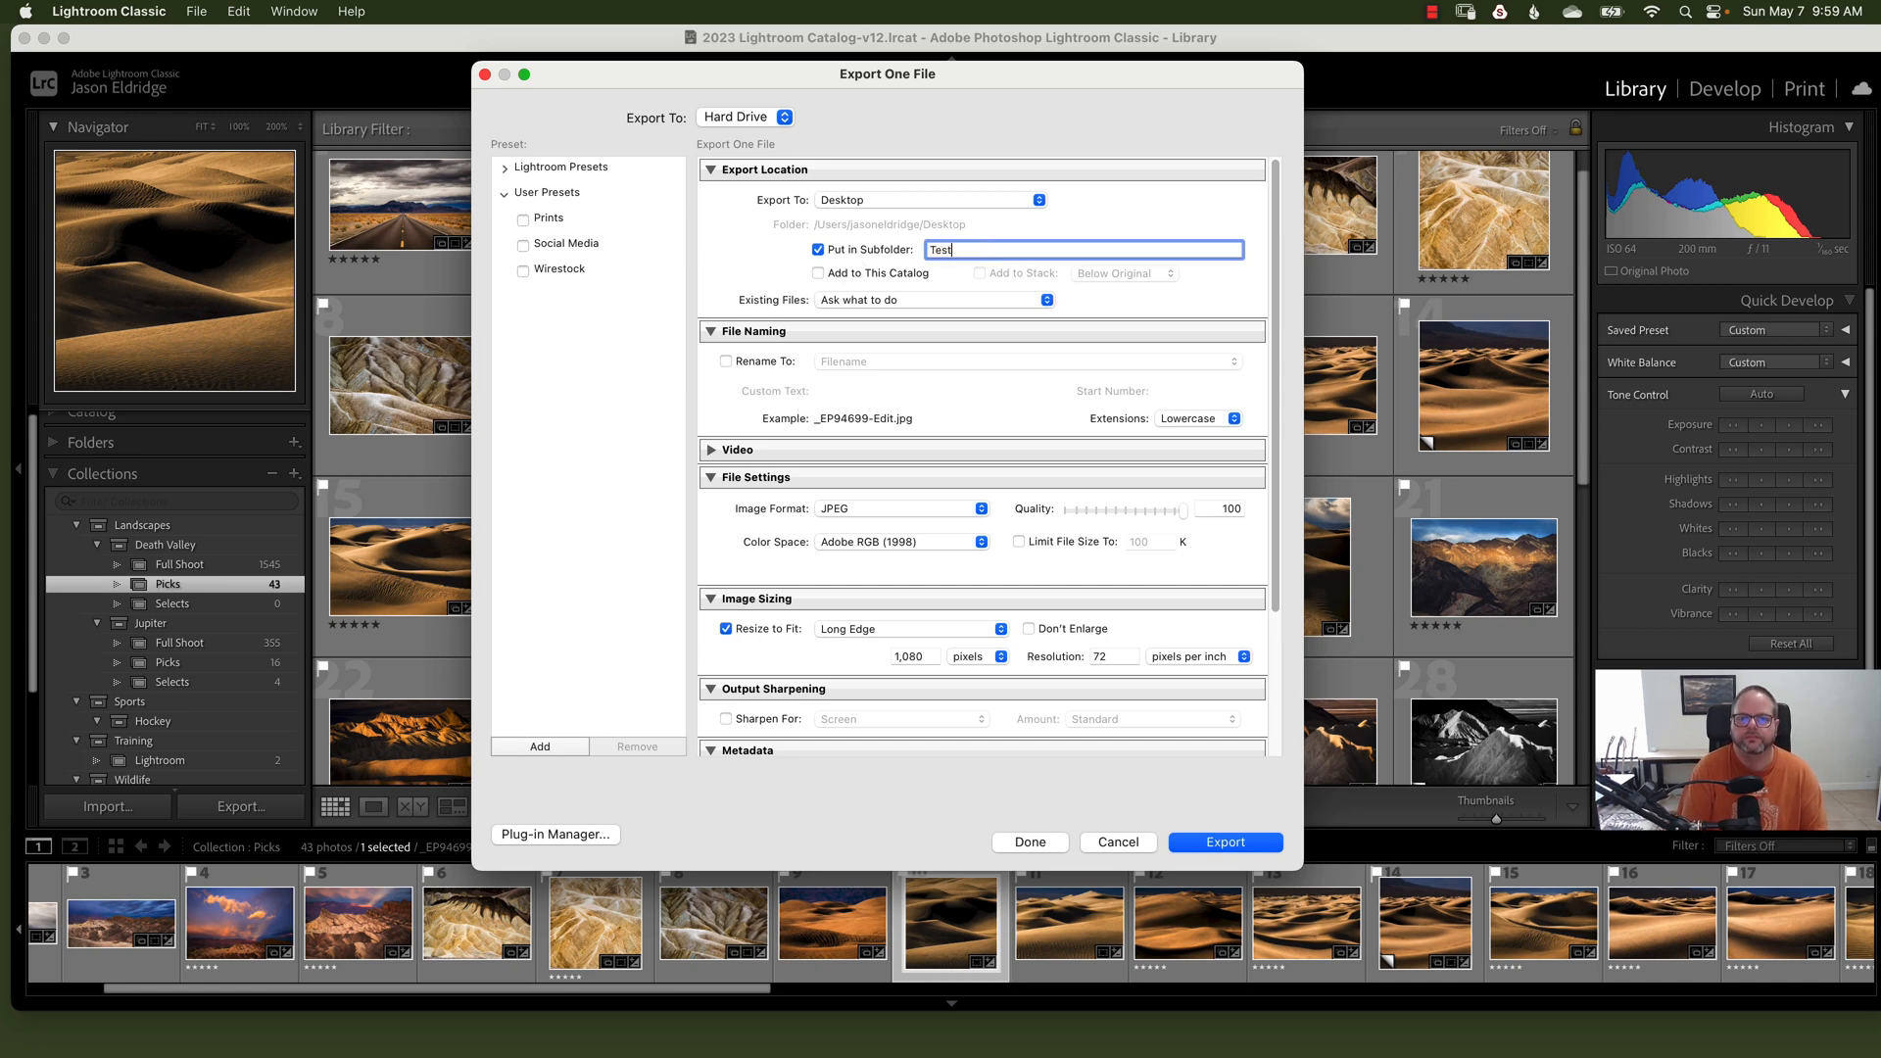
mouse_move(738, 396)
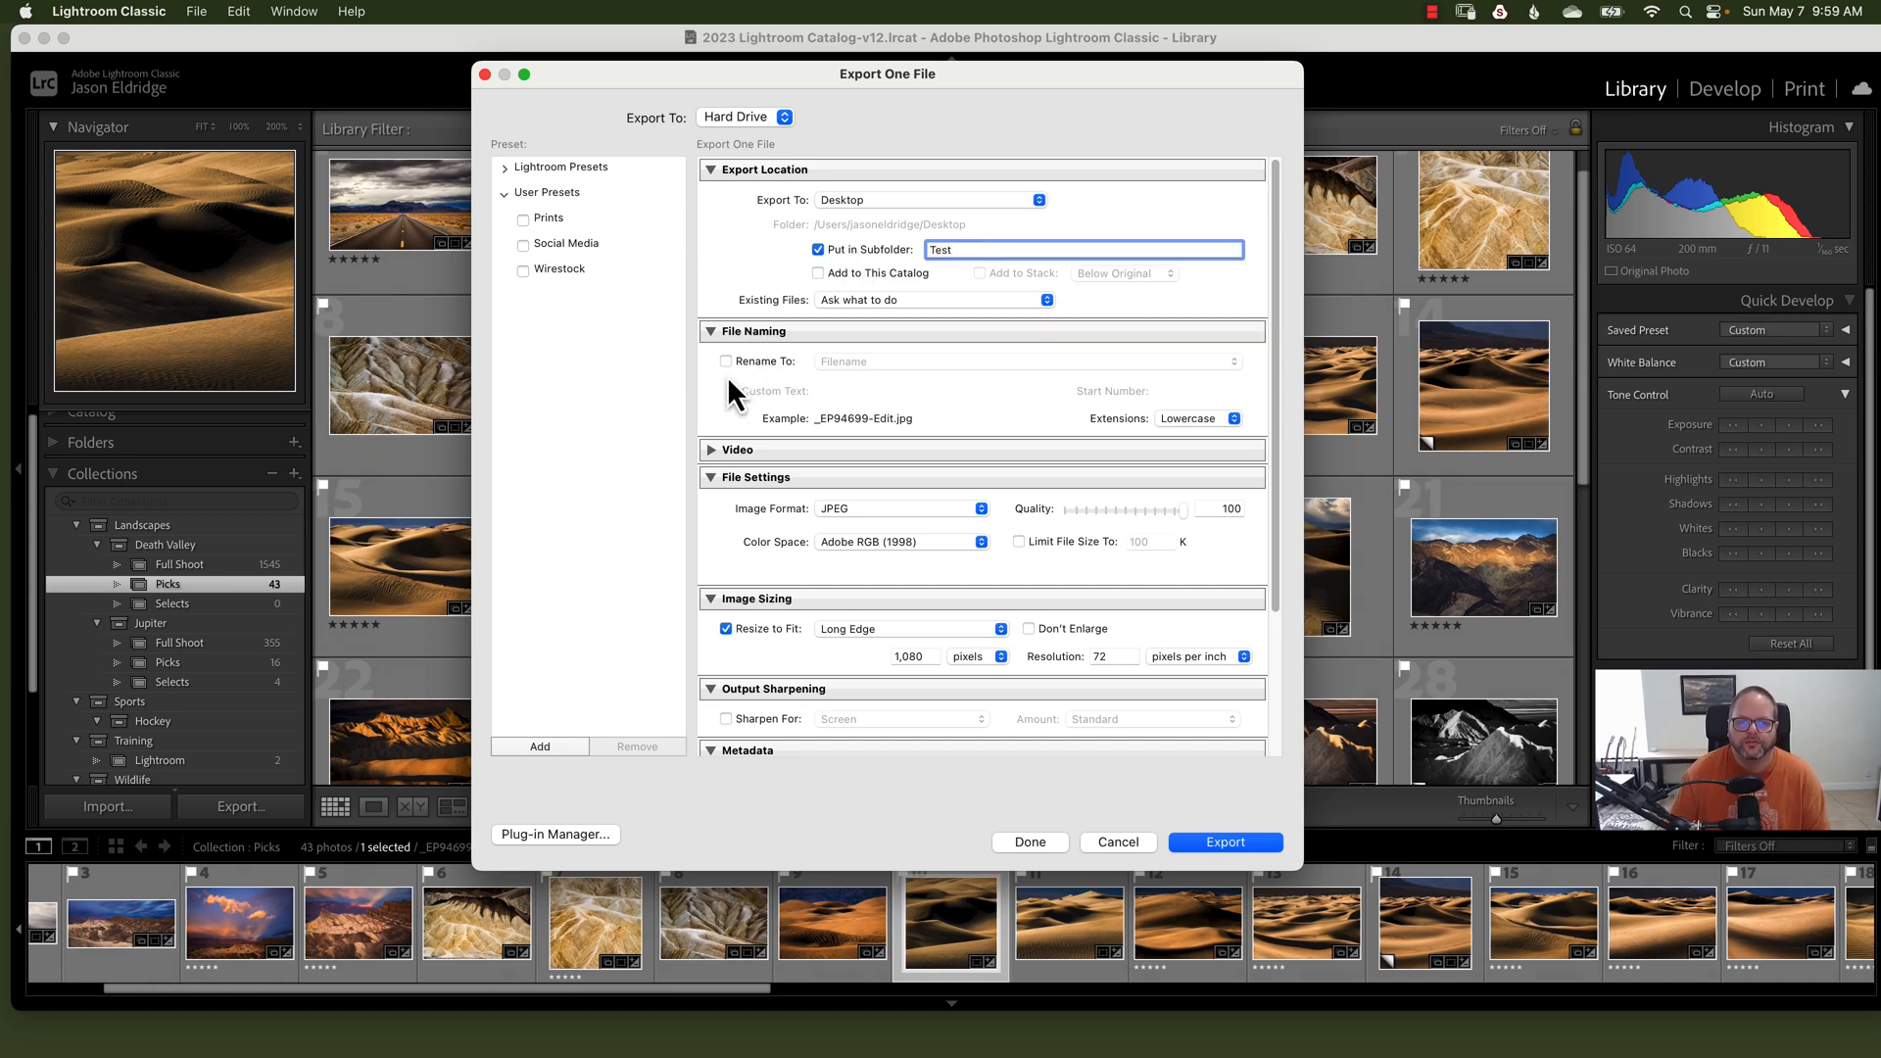
scroll(down, 3)
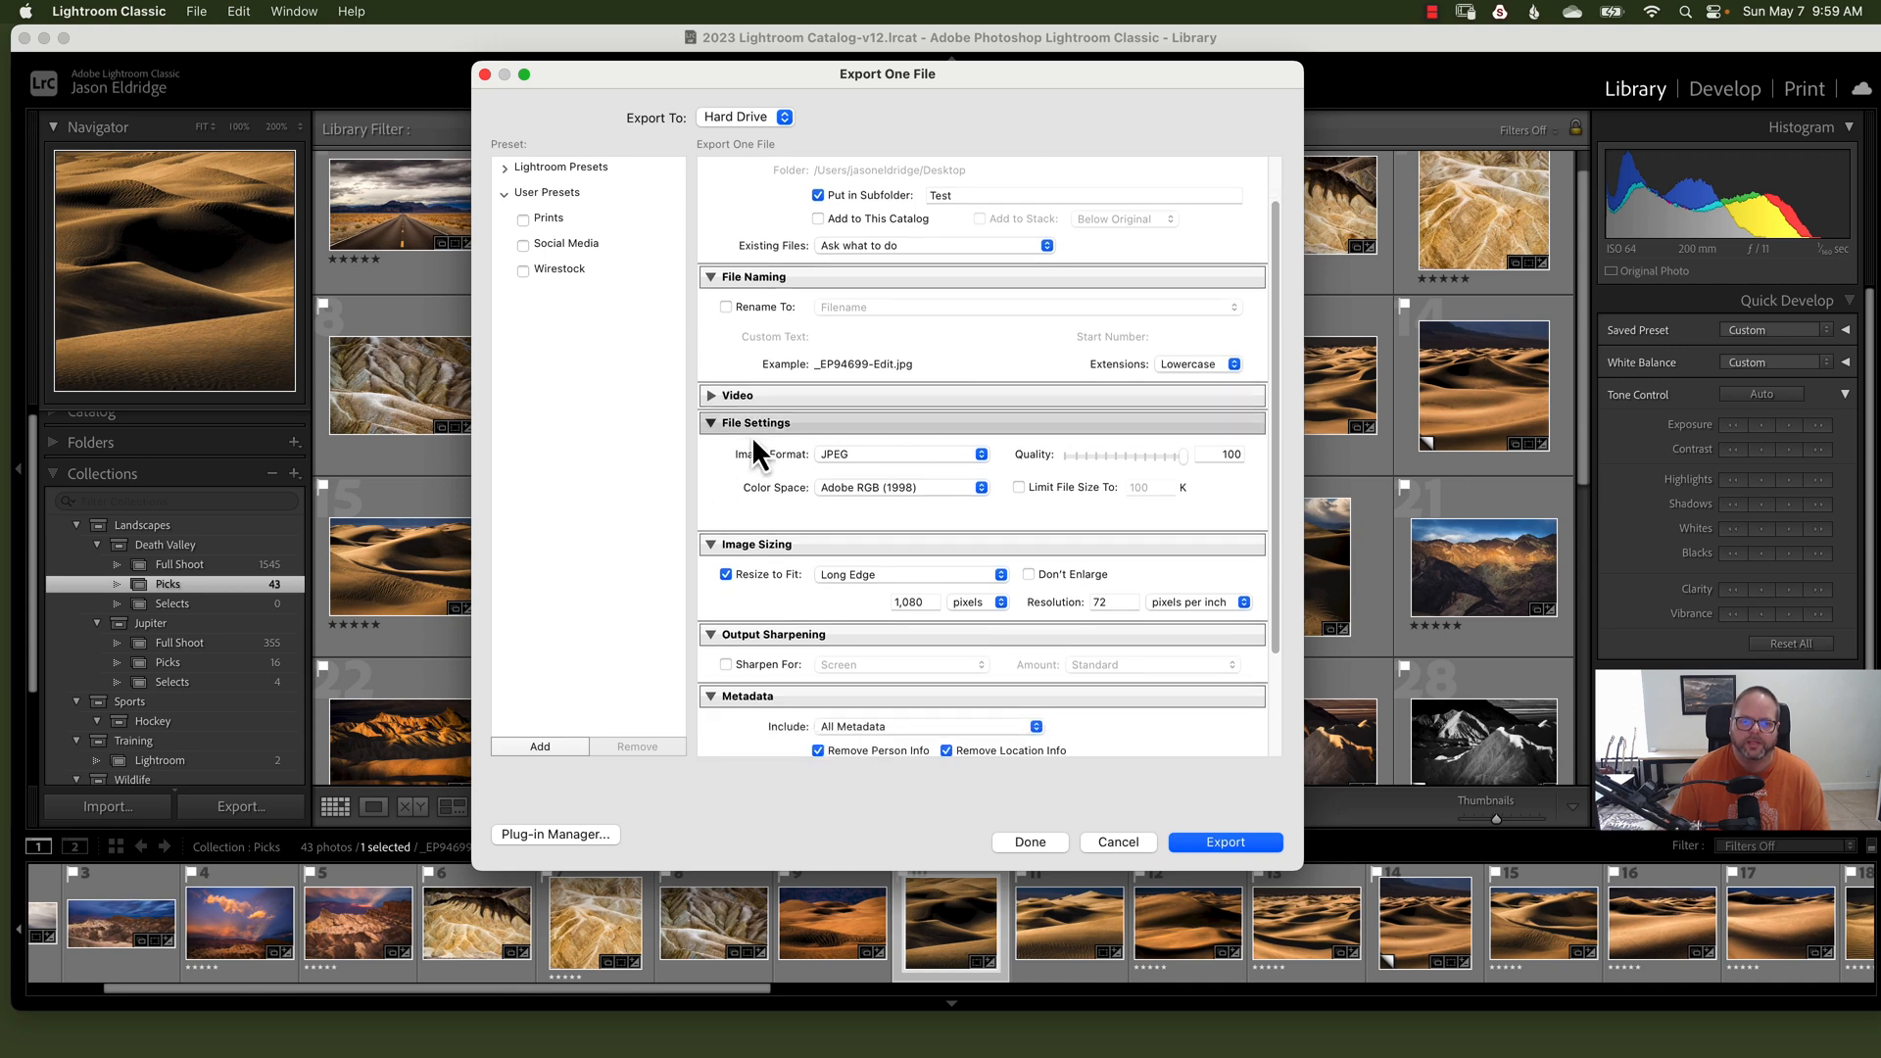
click(897, 453)
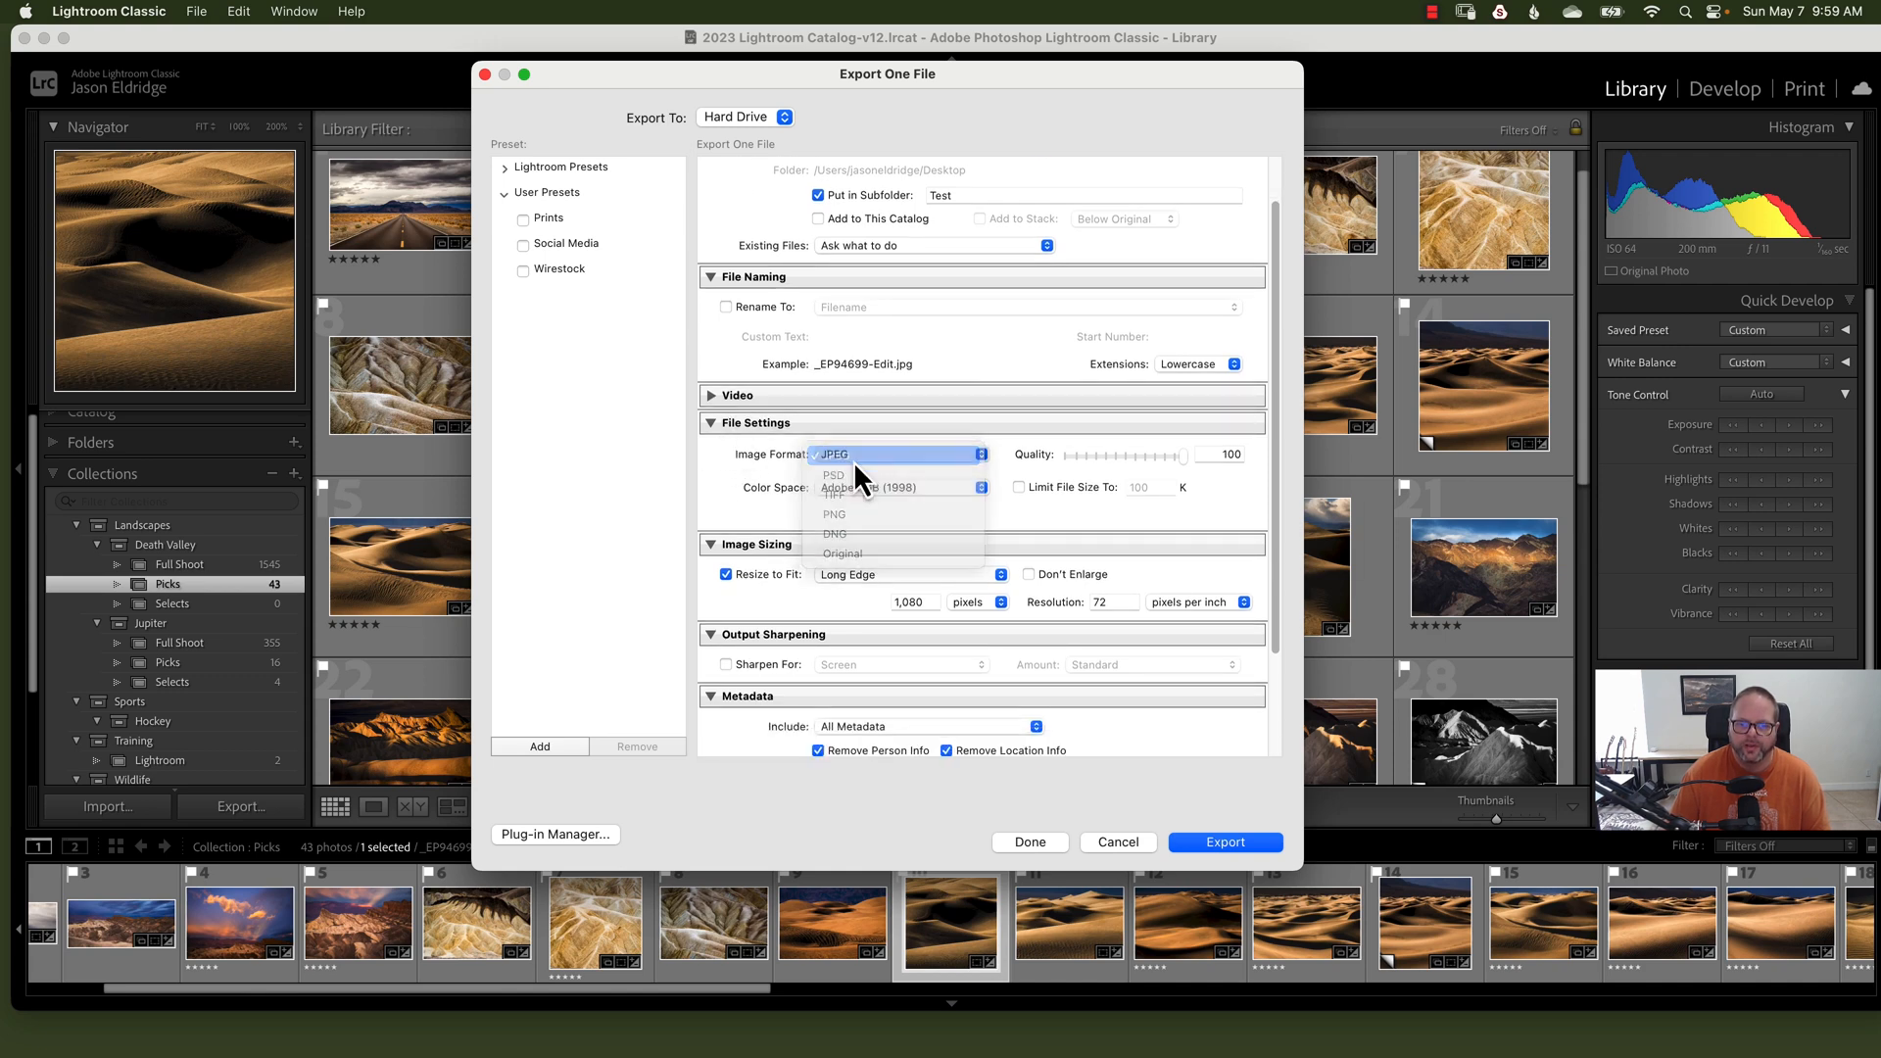
click(834, 454)
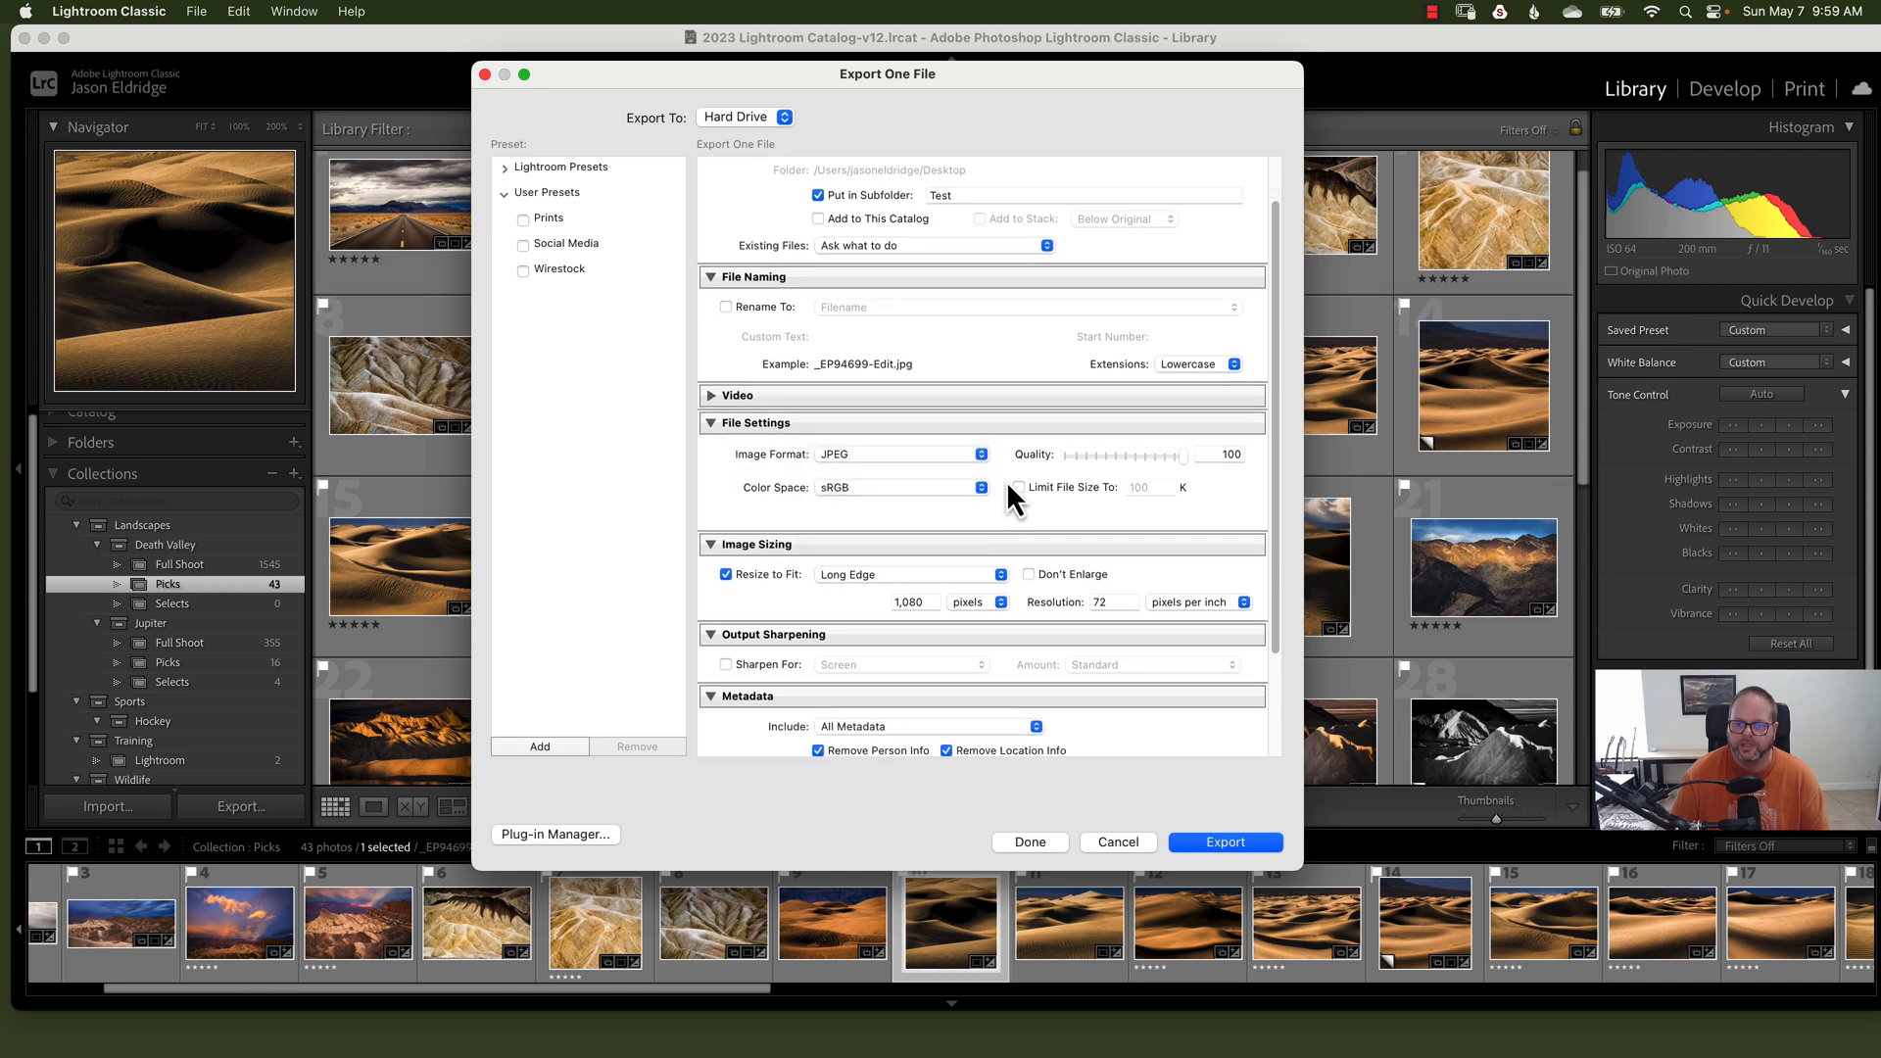
scroll(down, 3)
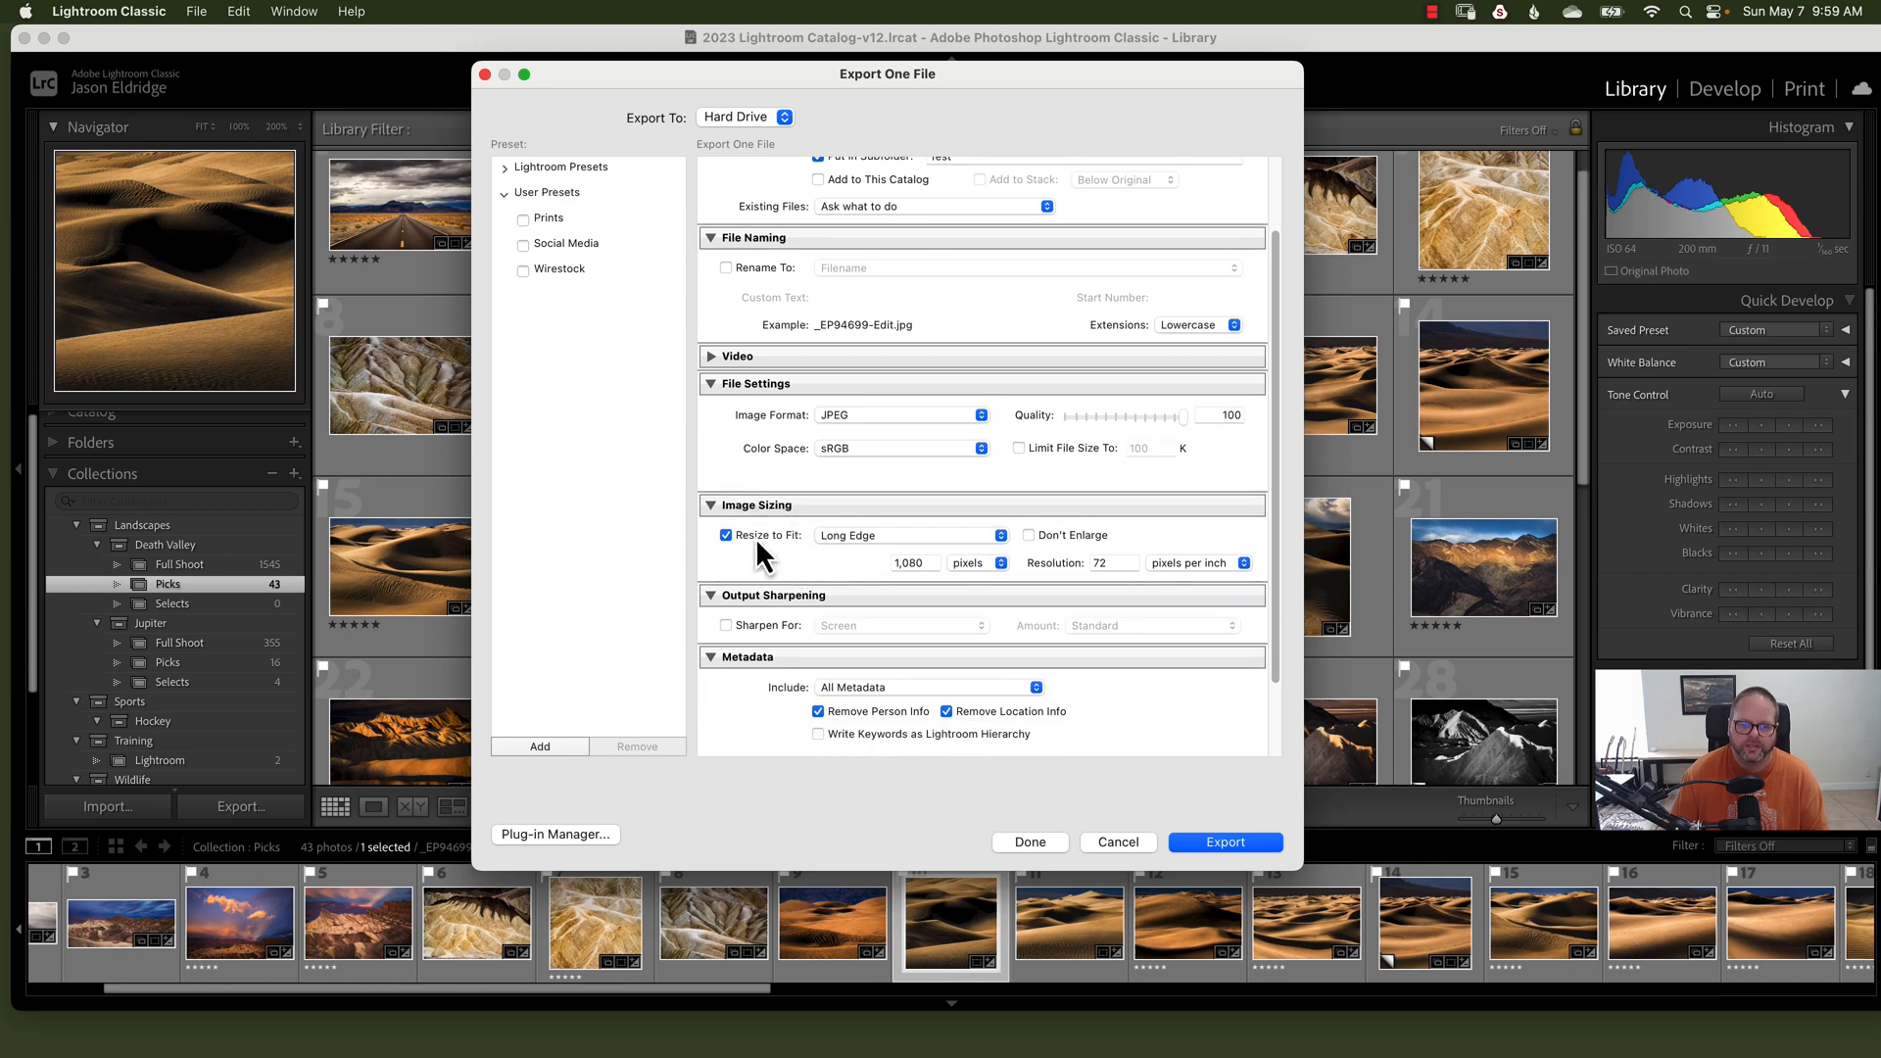
mouse_move(905, 555)
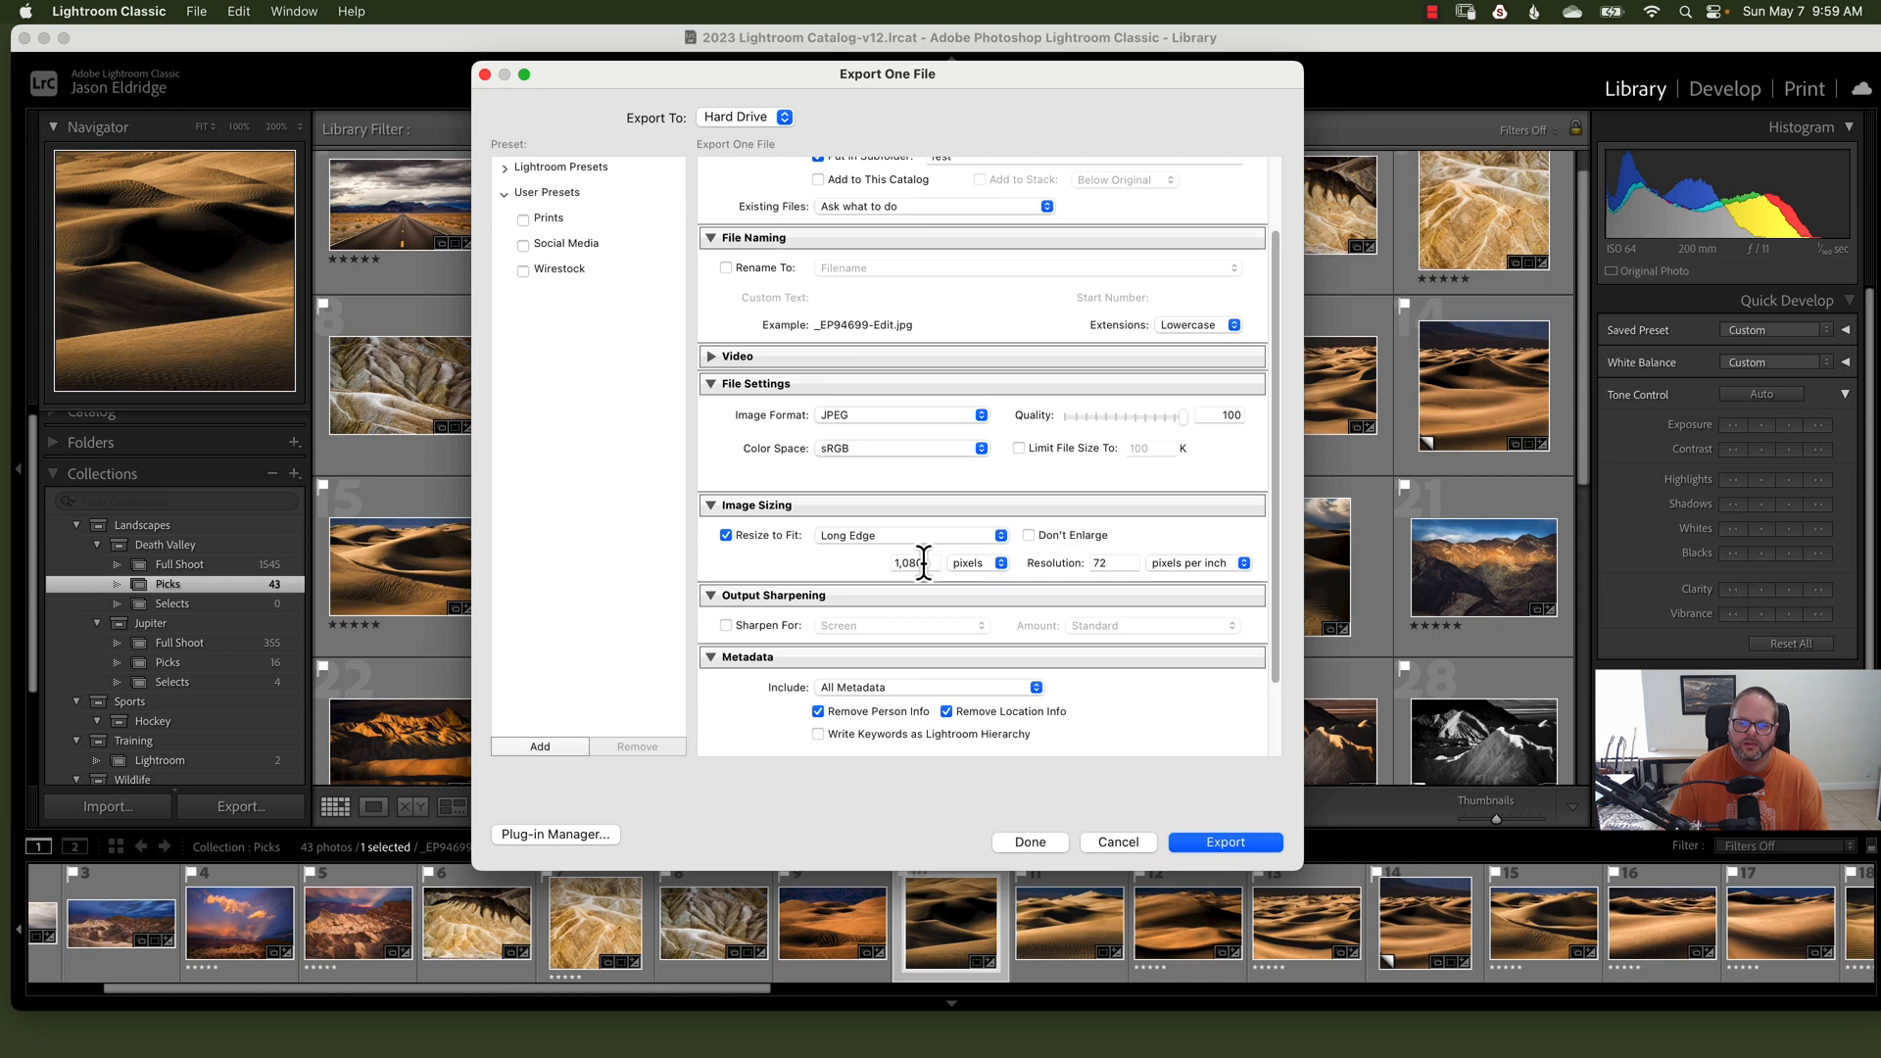
mouse_move(1113, 562)
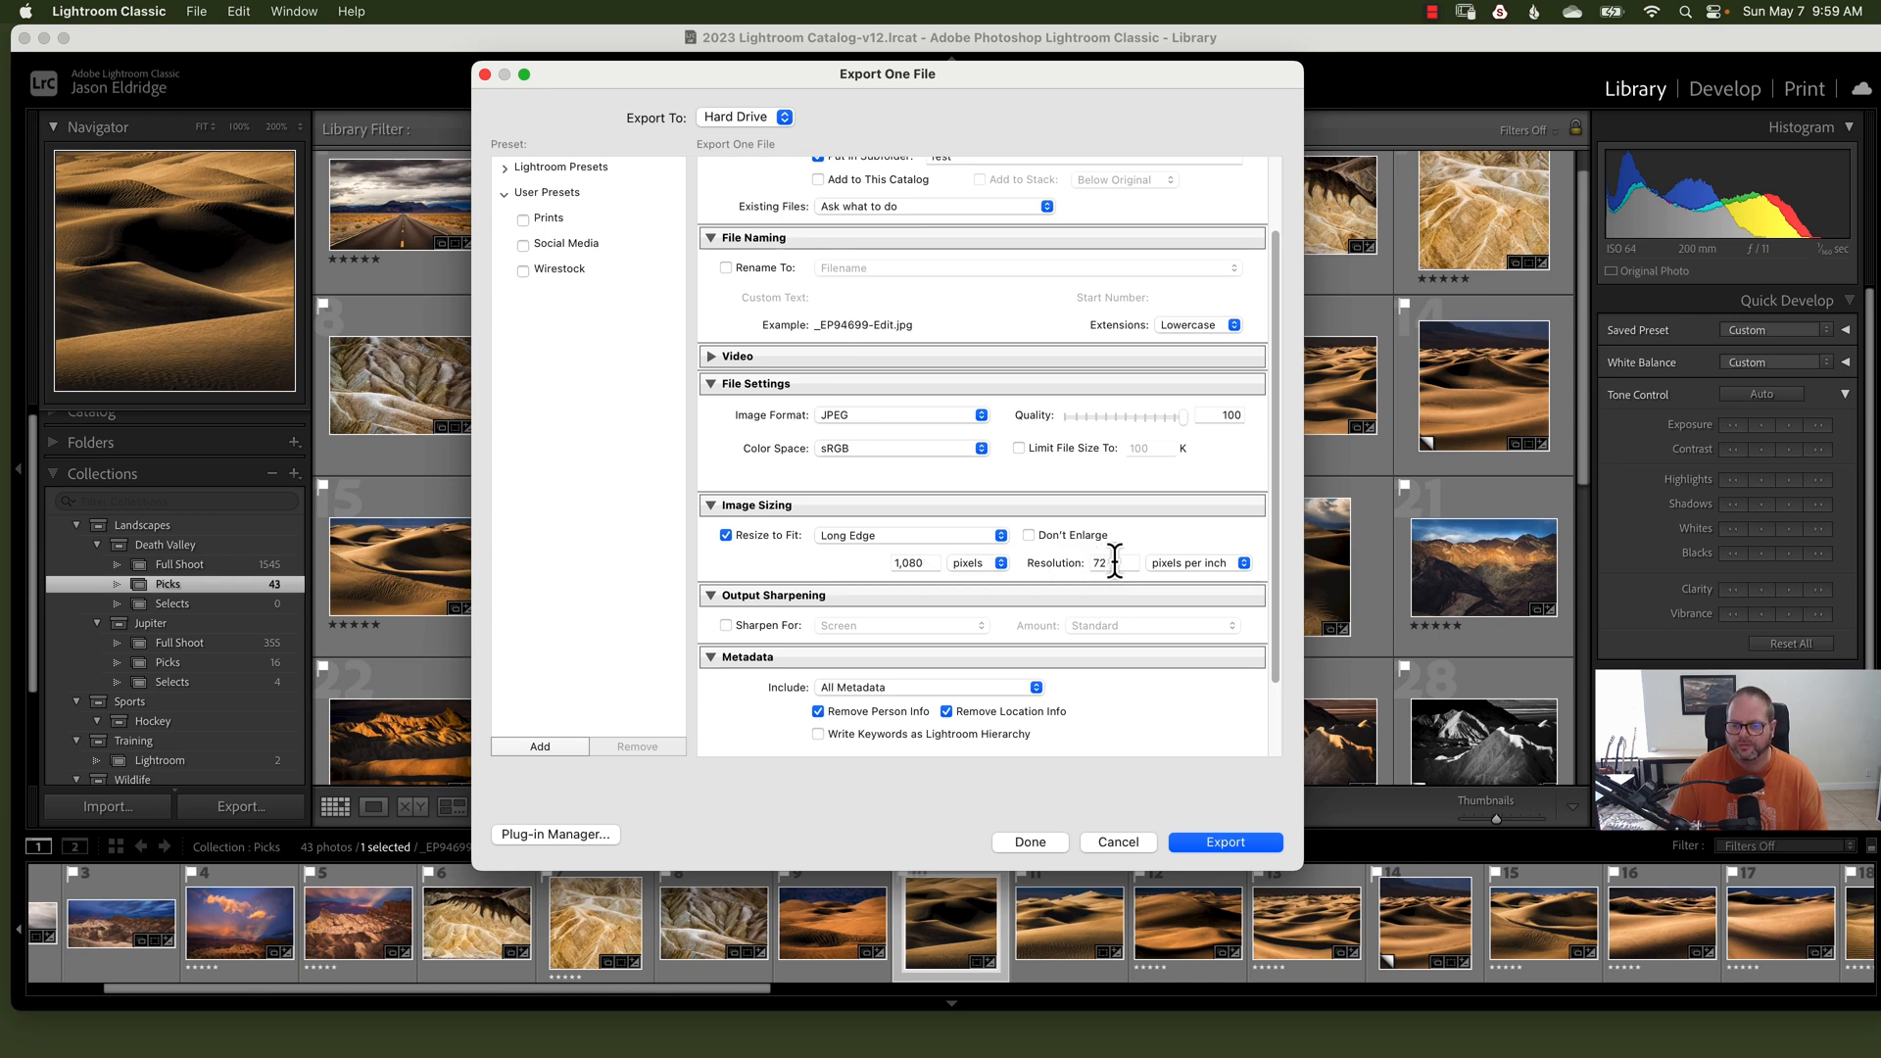
scroll(down, 3)
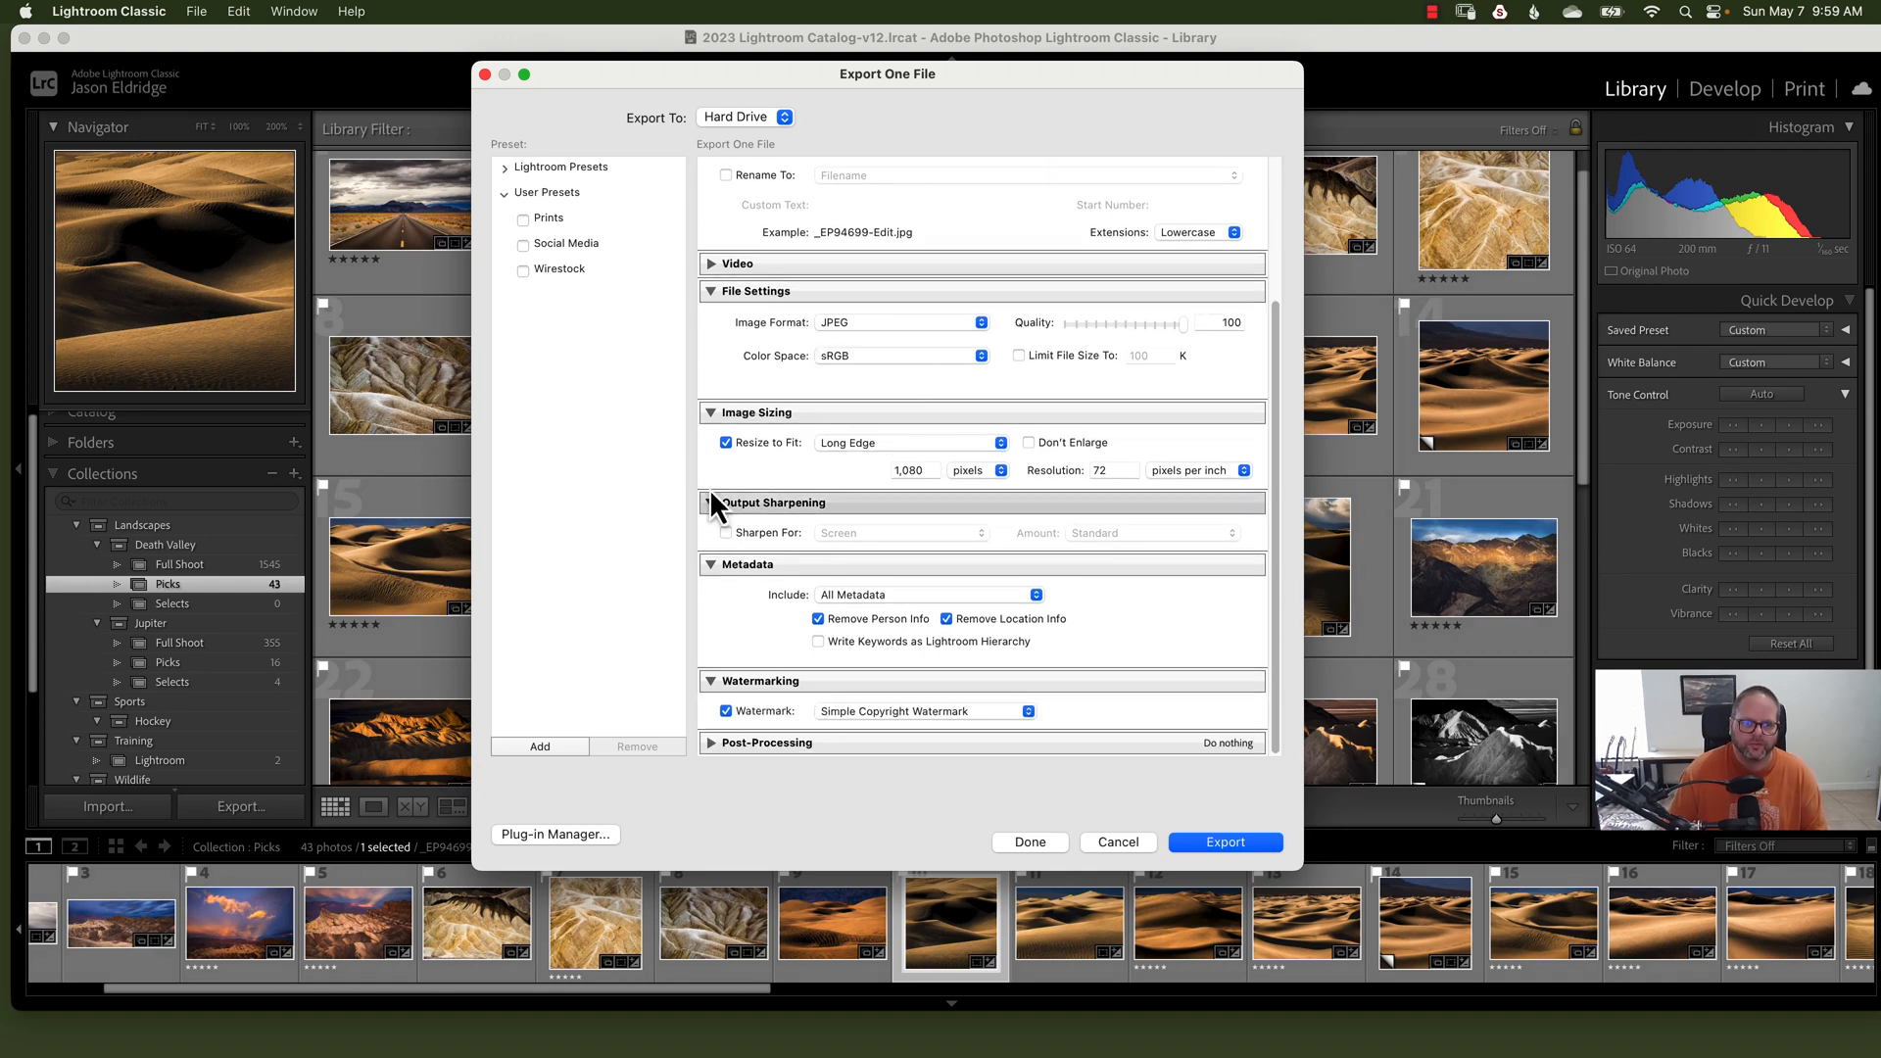
Step: Add a user export preset named 'Test' holding the sRGB JPEG settings
click(539, 746)
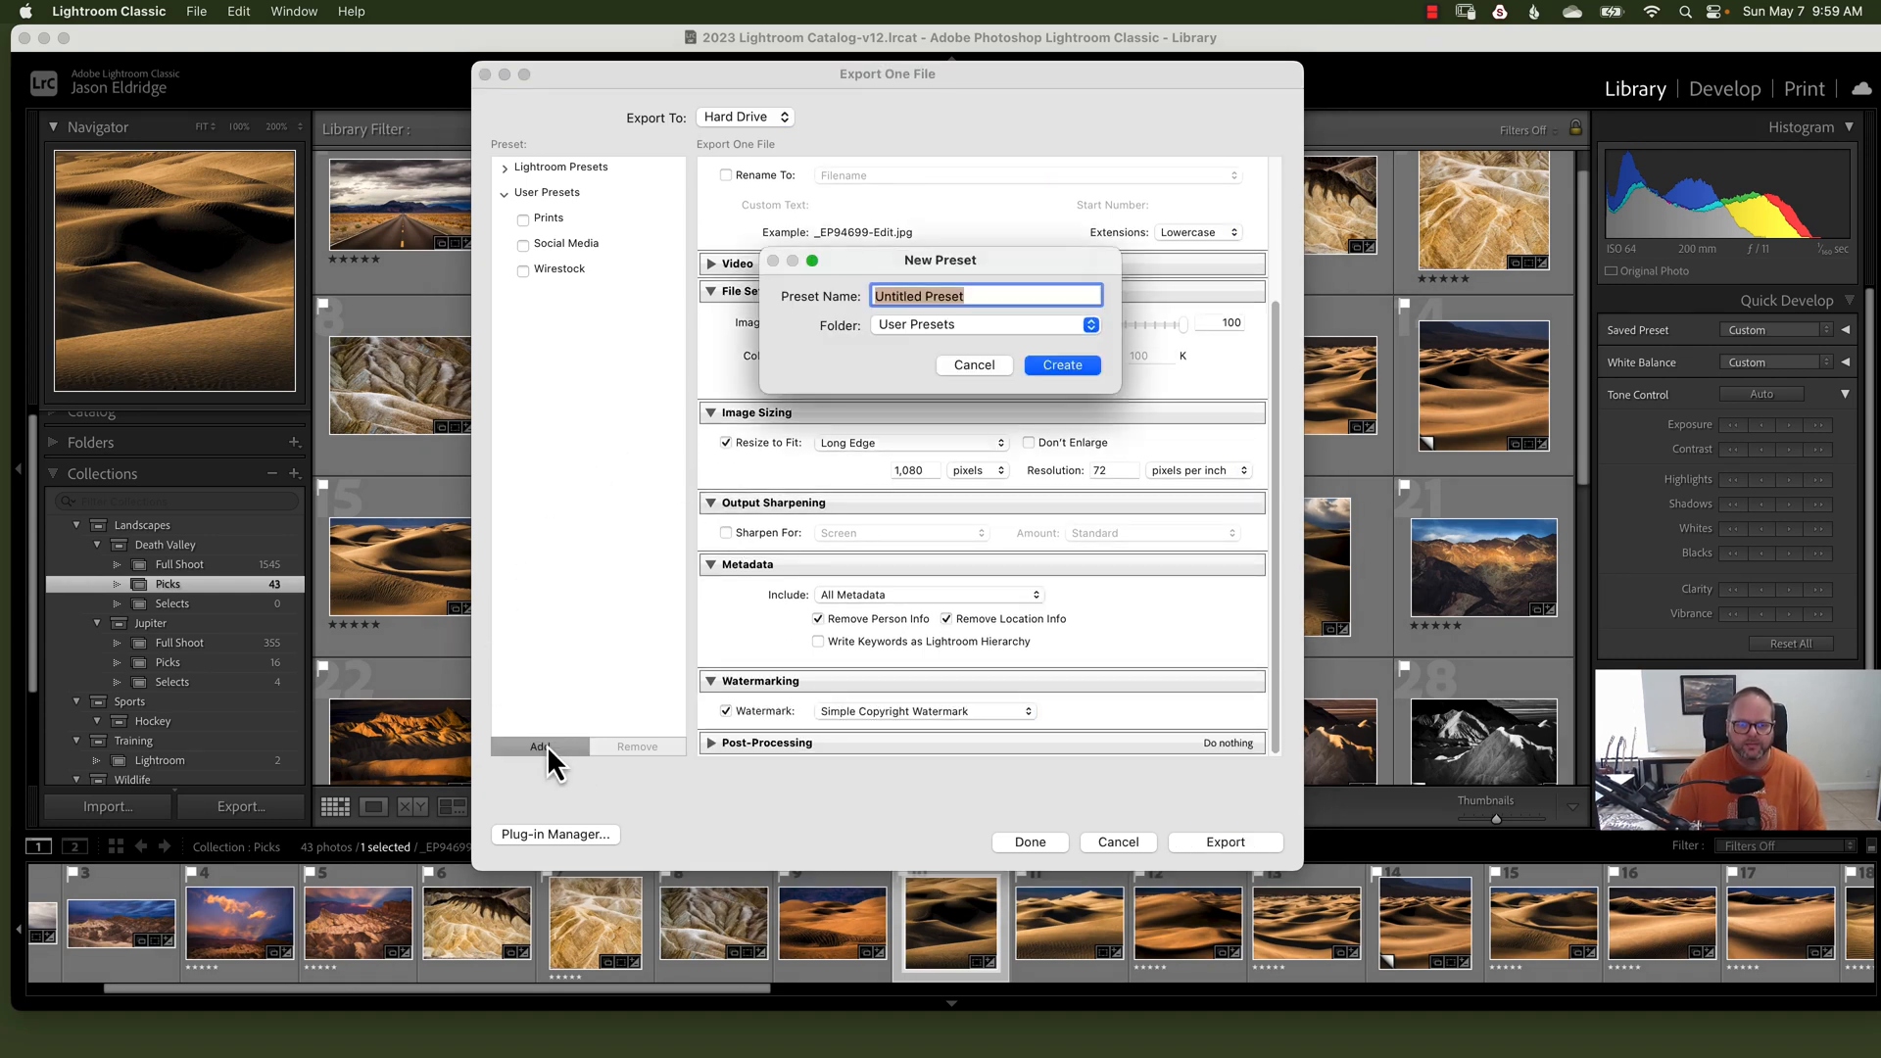
text(Te)
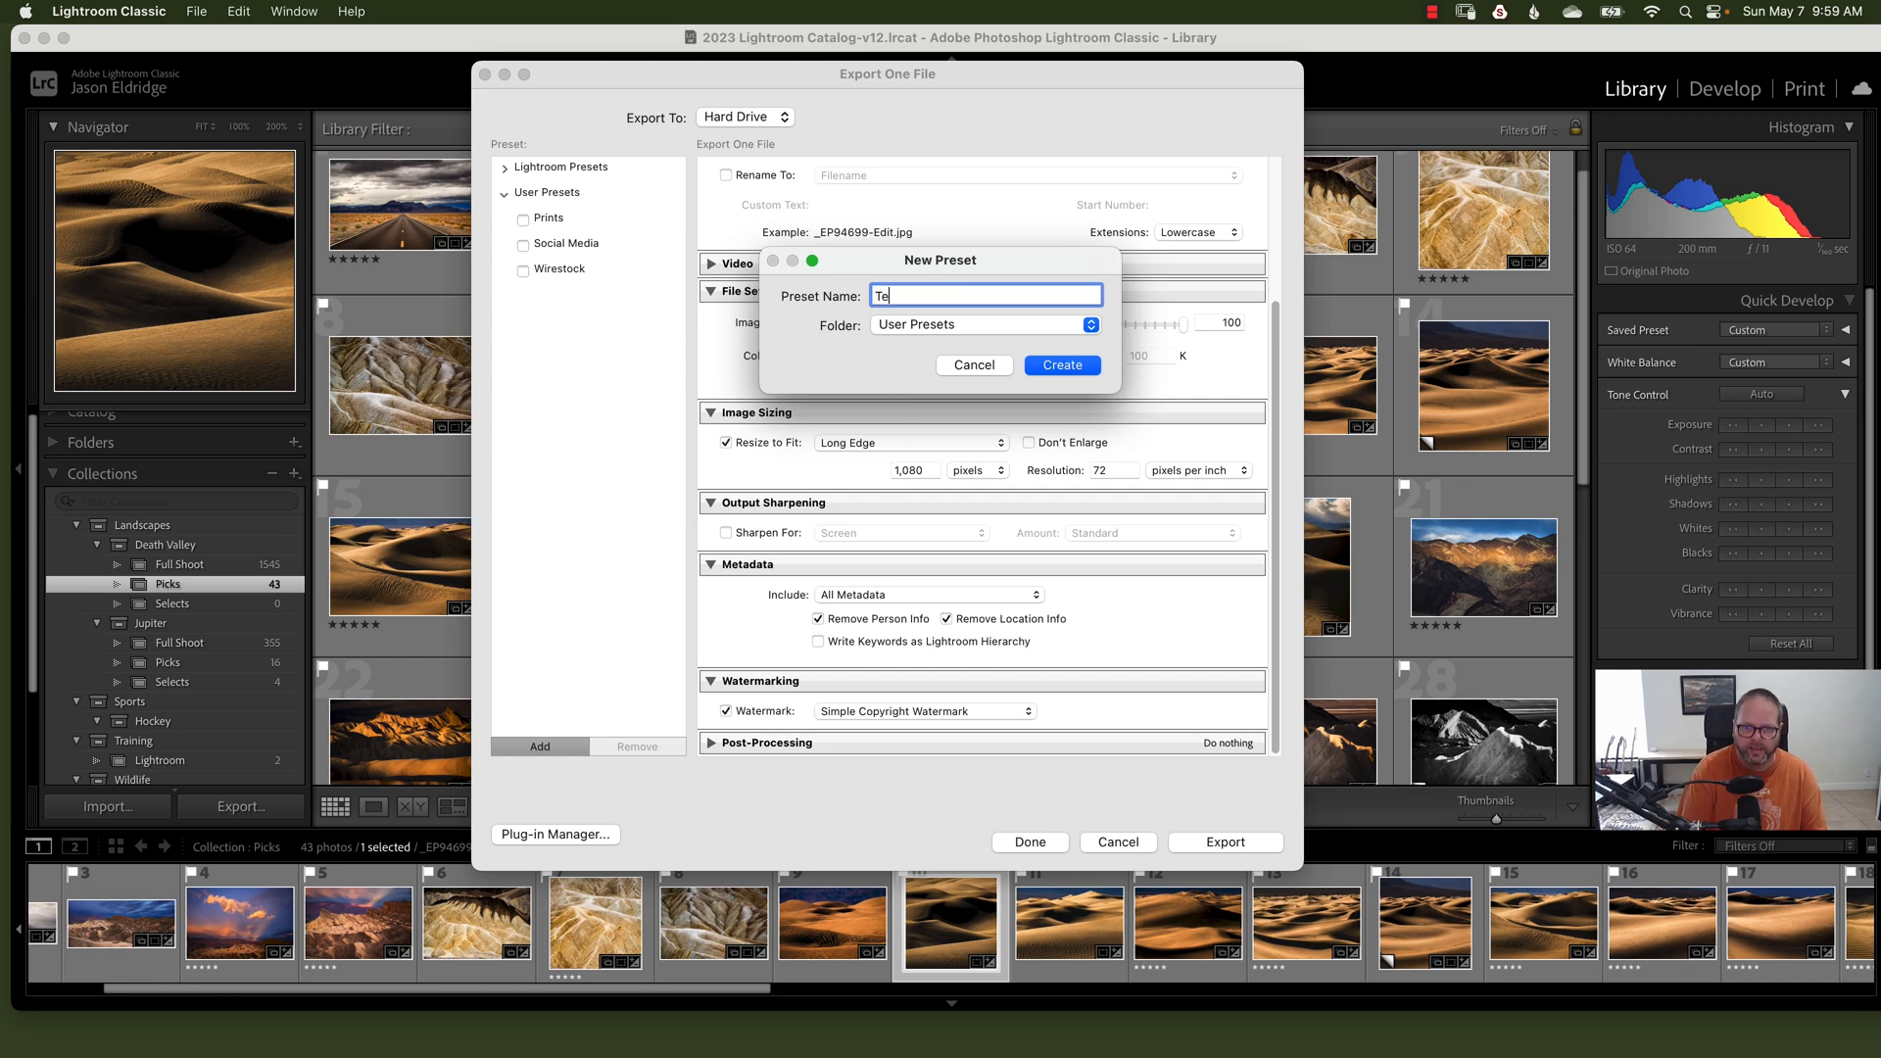
text(st)
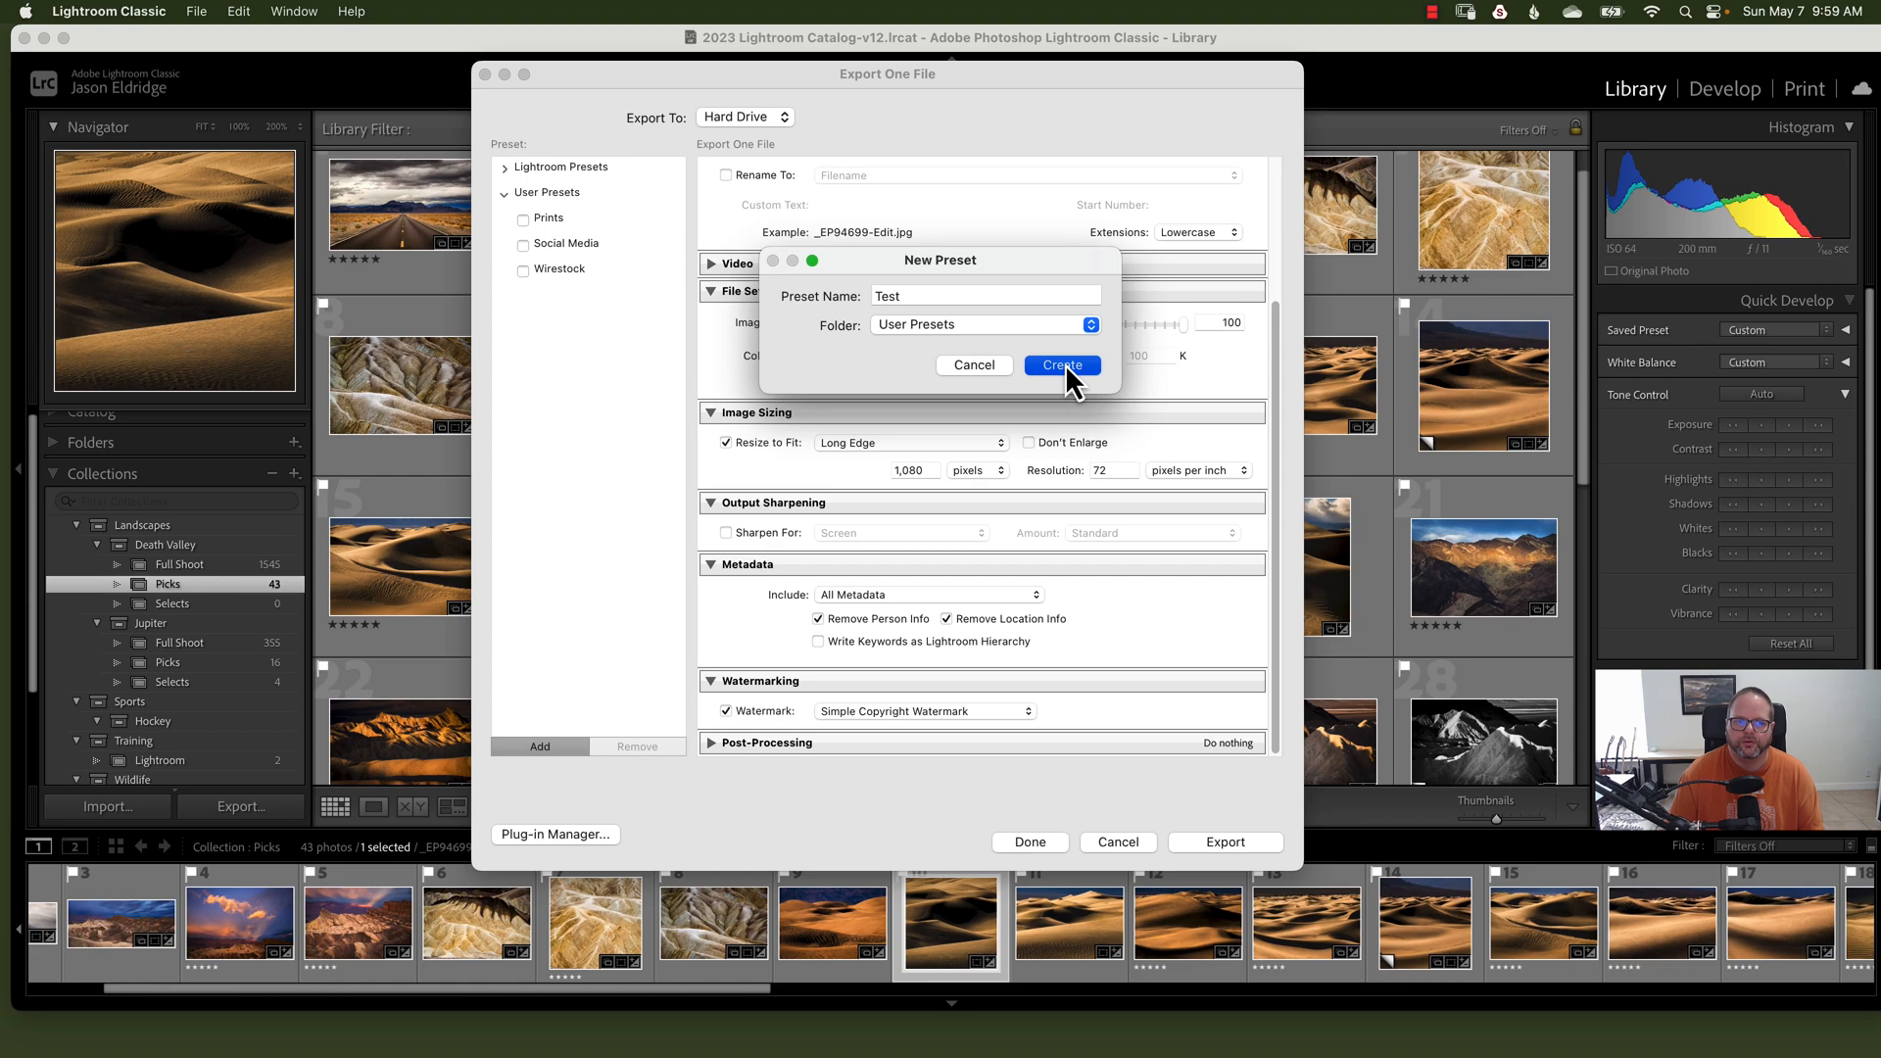
click(1060, 364)
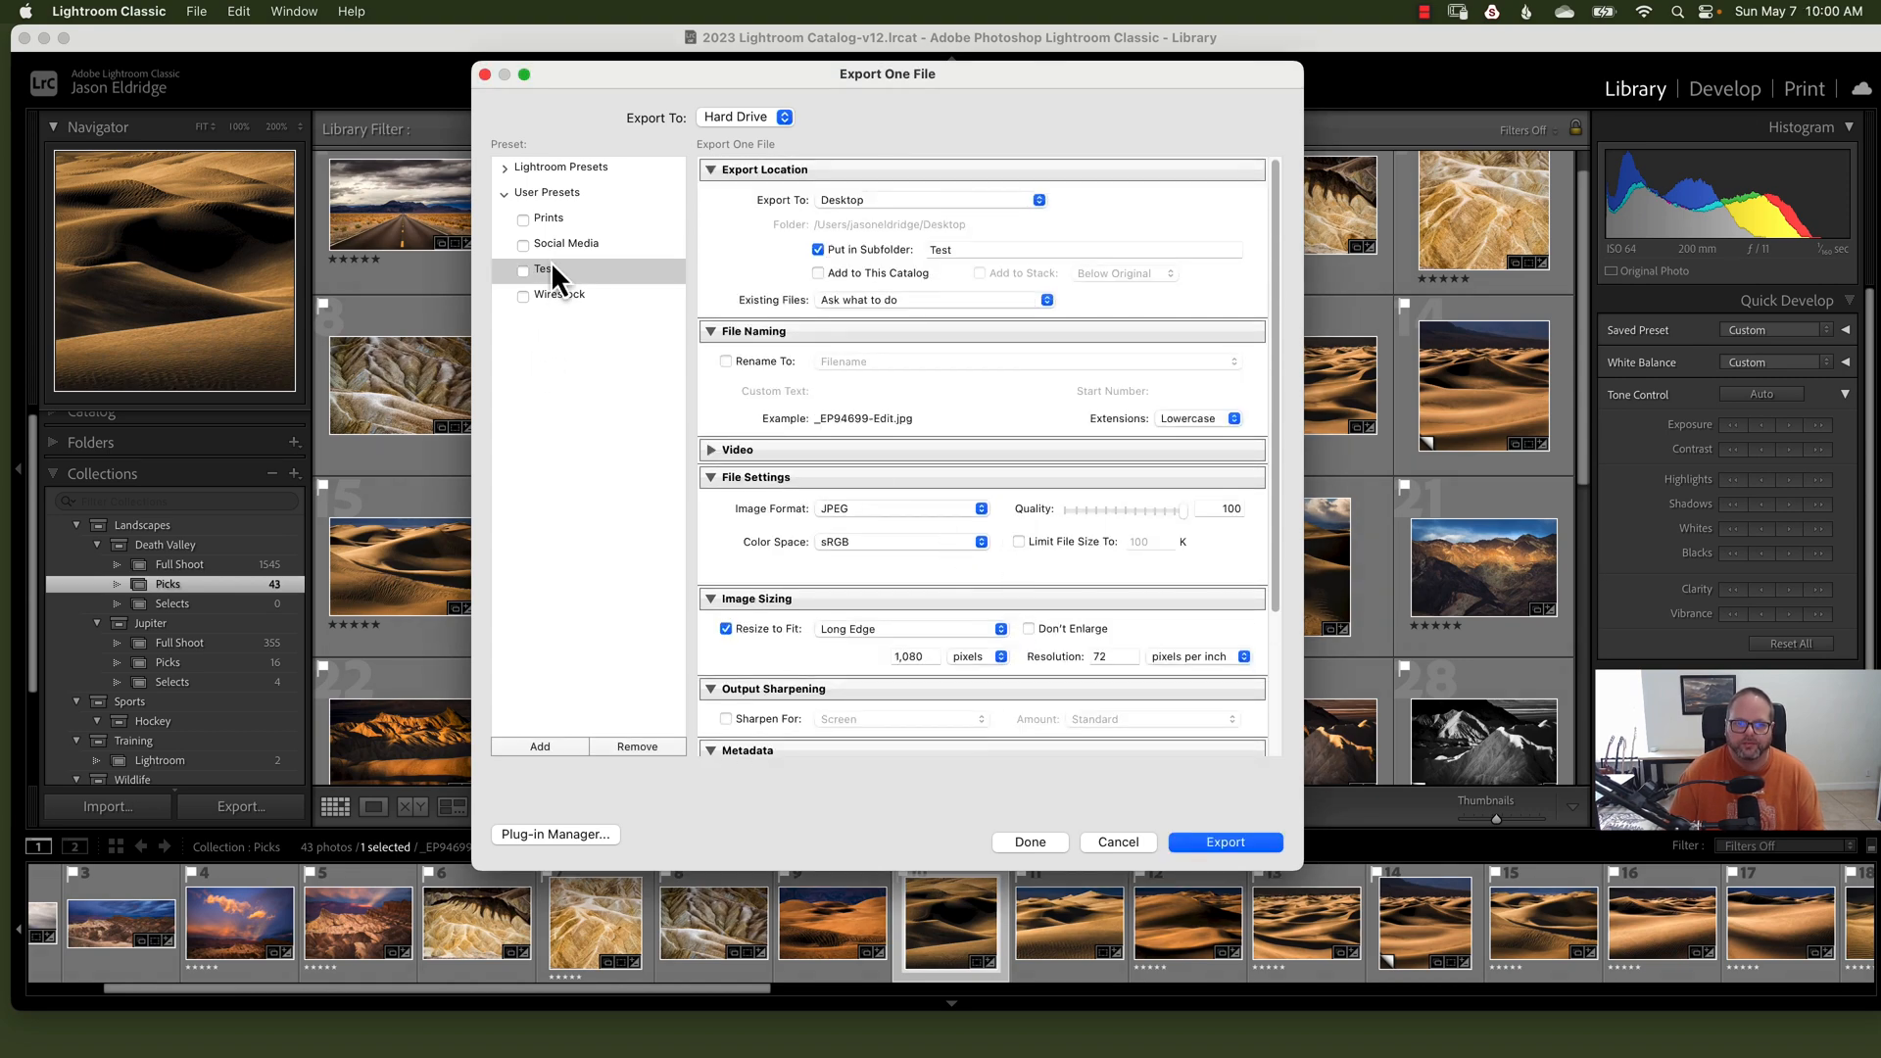
Step: In User Presets, uncheck Prints and check the Test preset instead
scroll(down, 3)
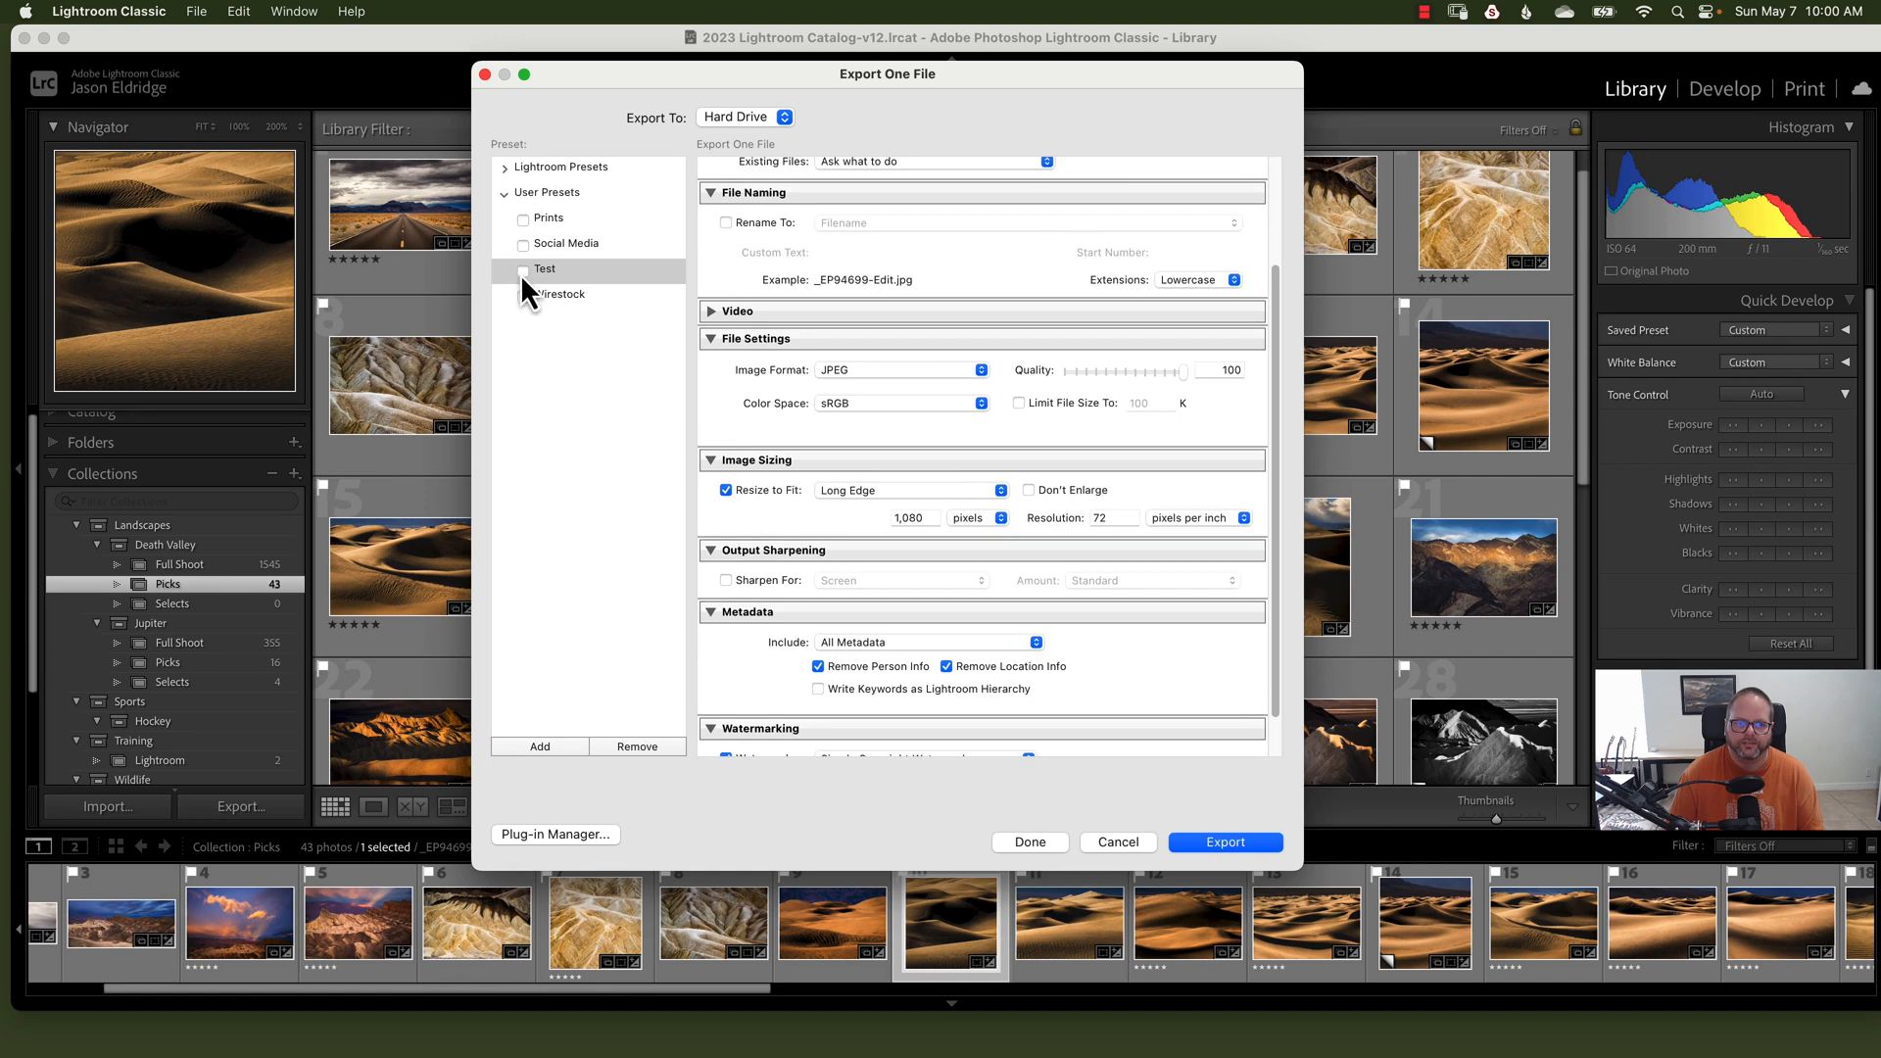
mouse_move(583, 236)
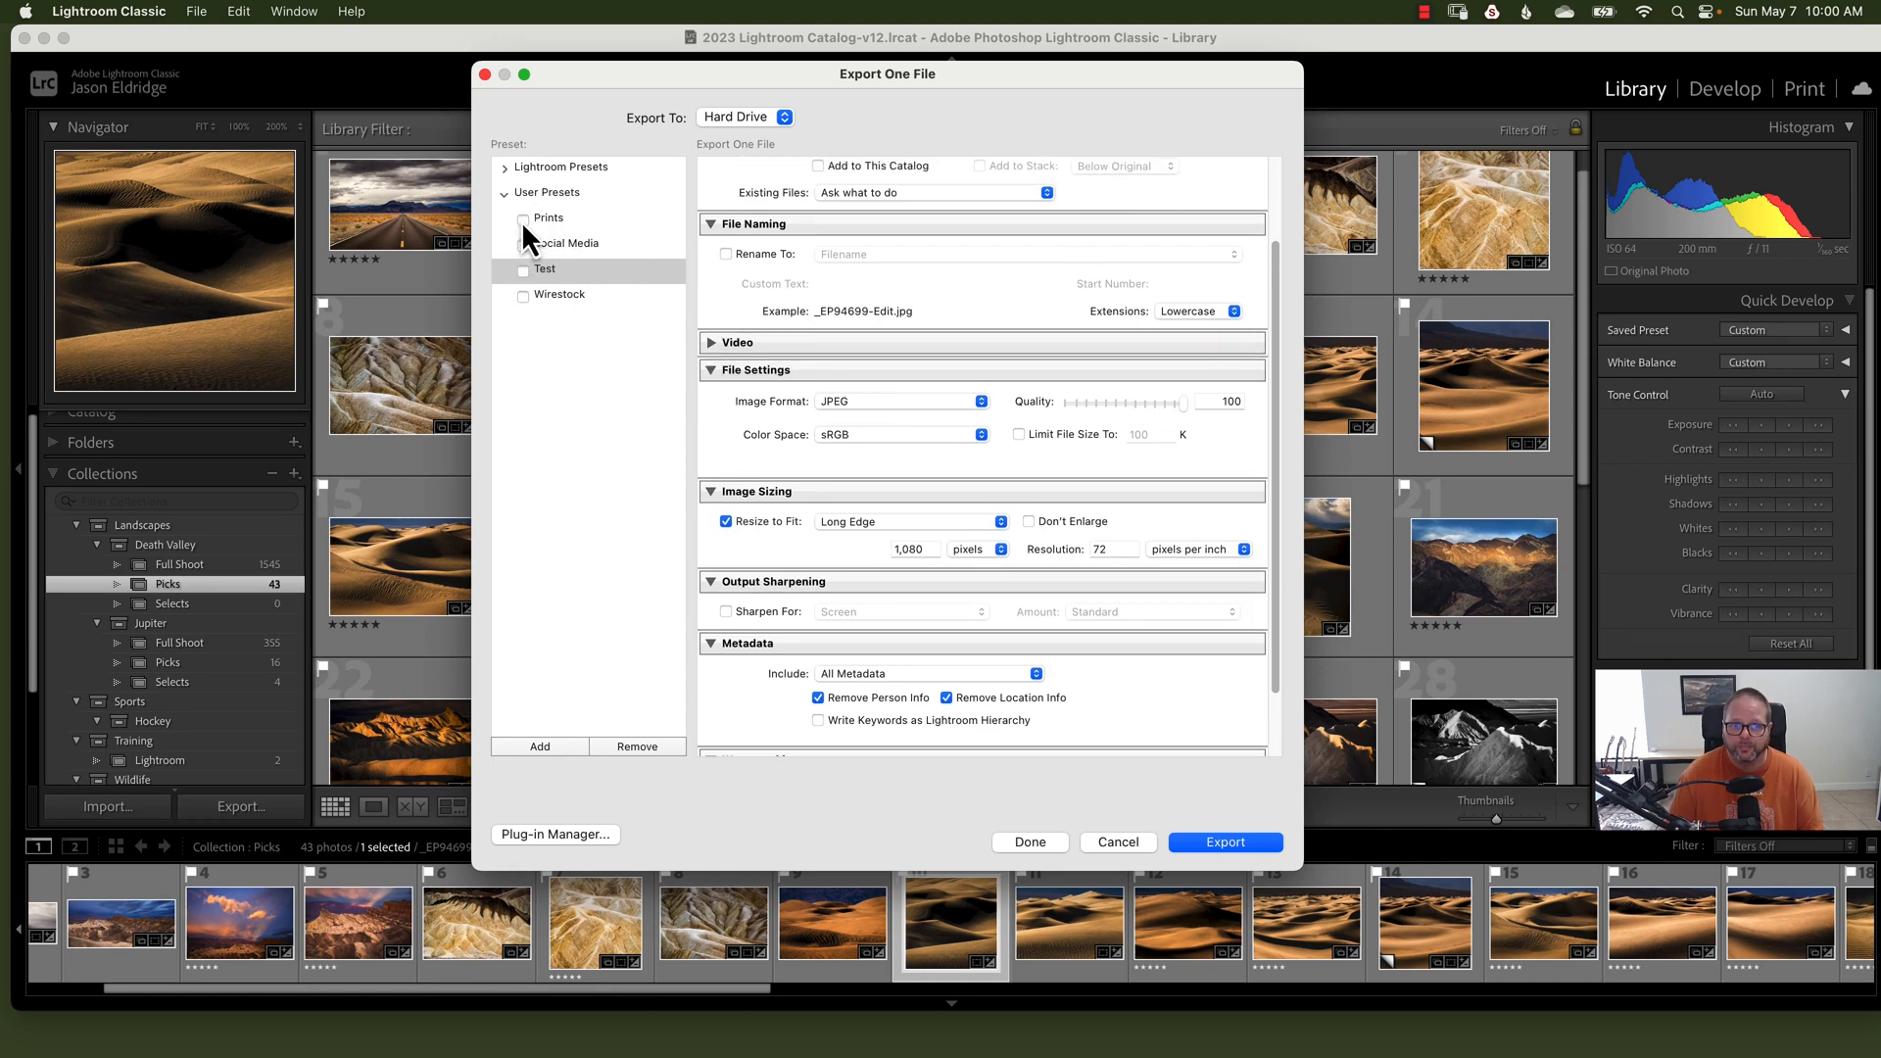
click(523, 218)
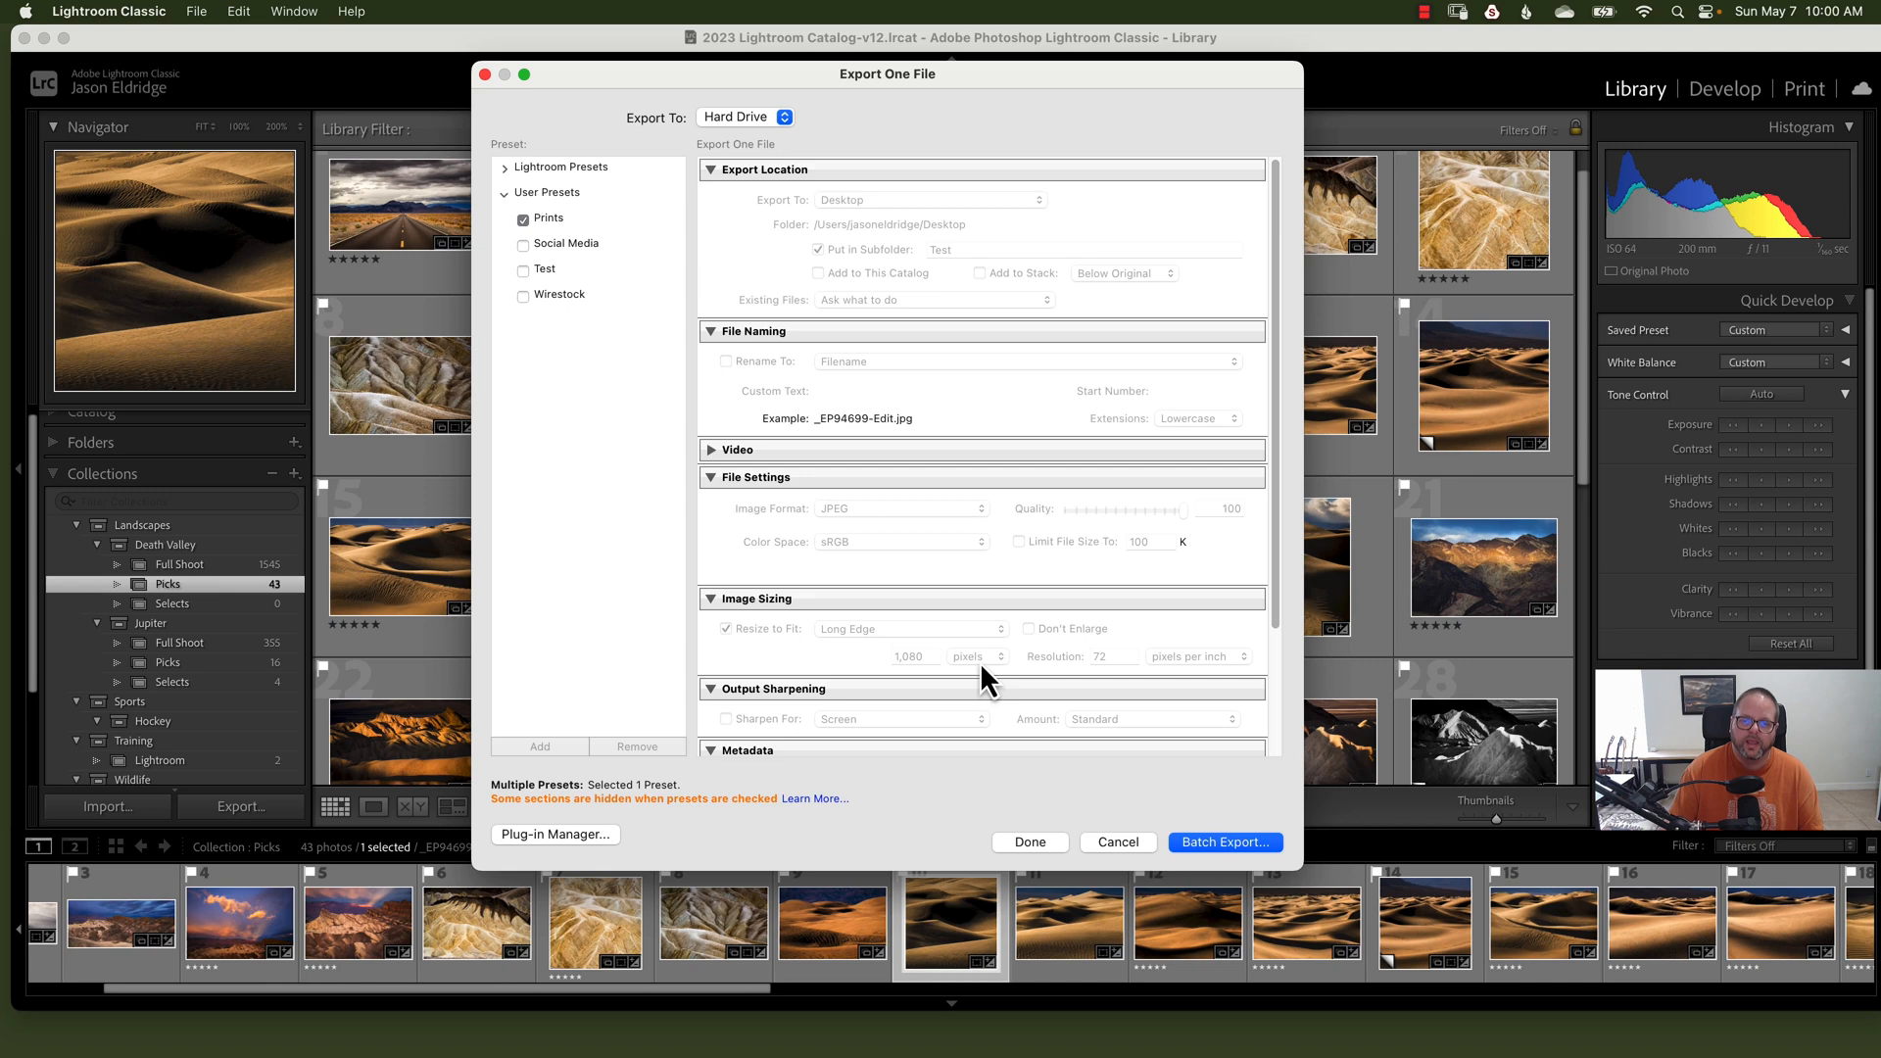
mouse_move(863, 258)
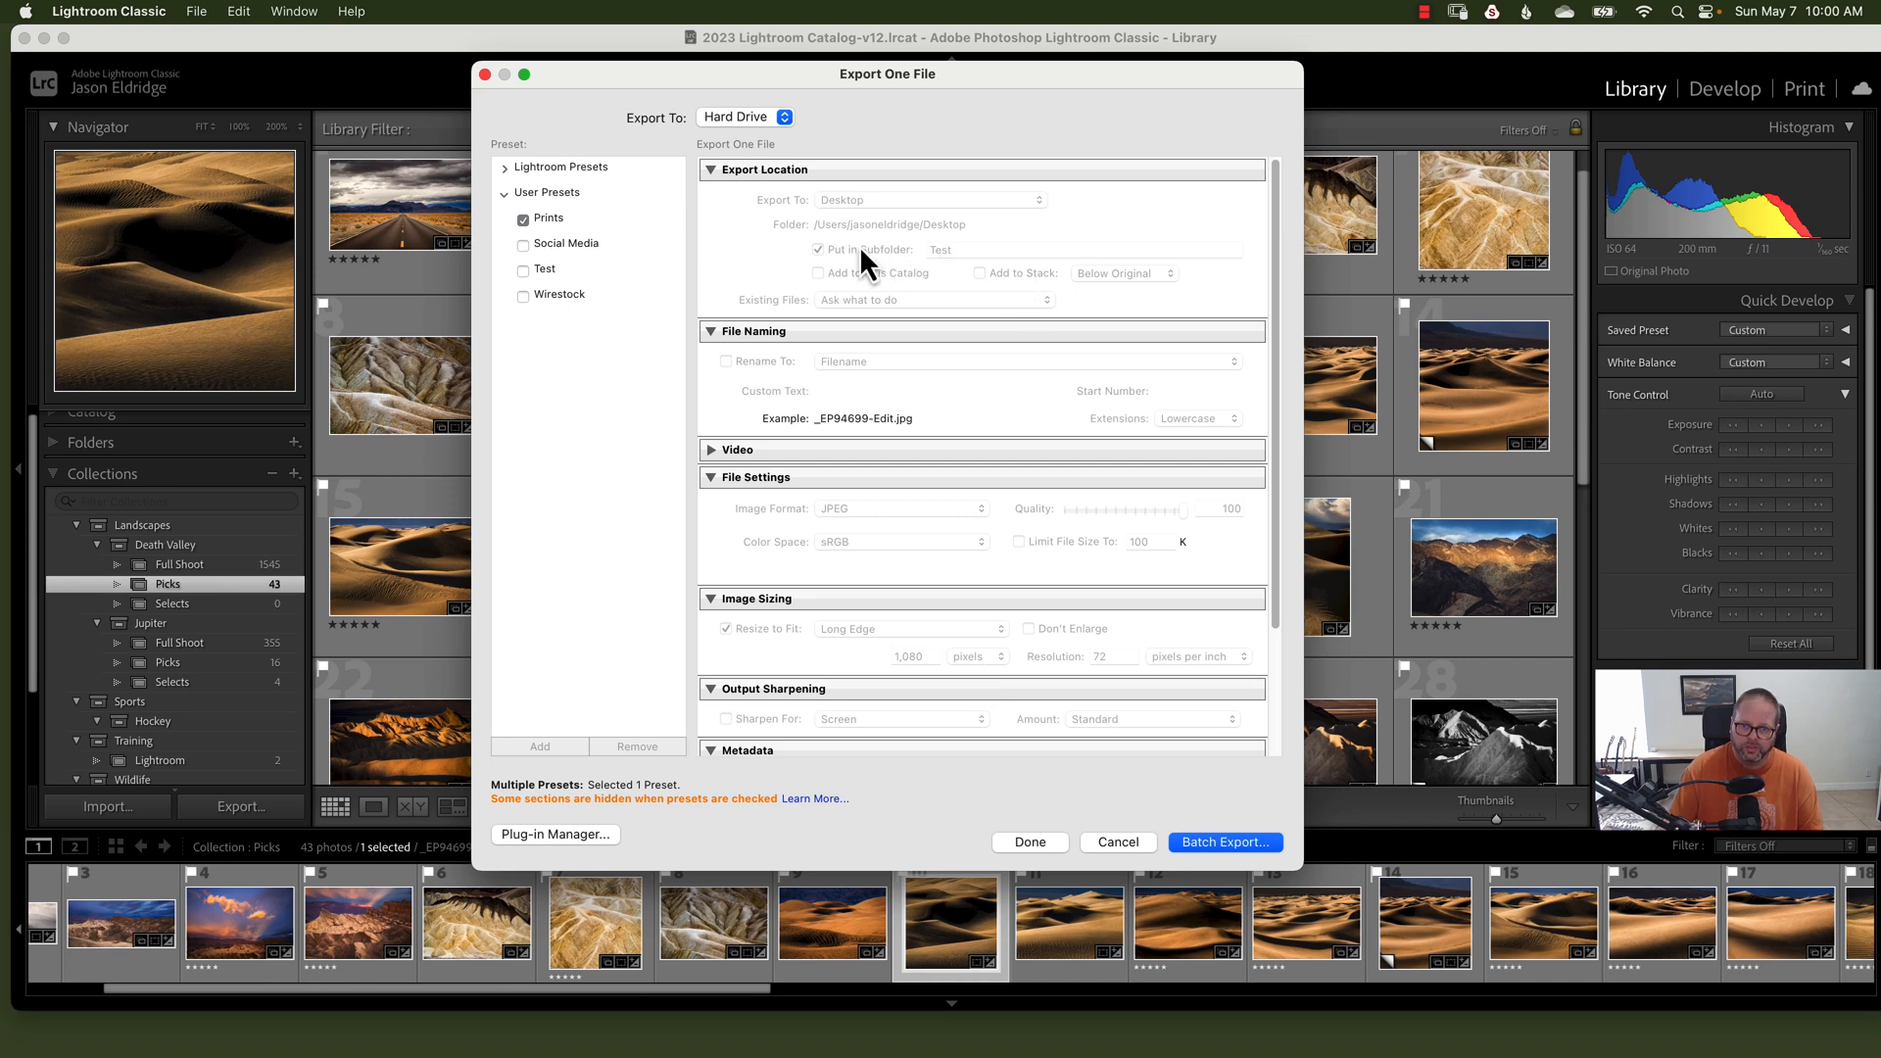
mouse_move(1074, 344)
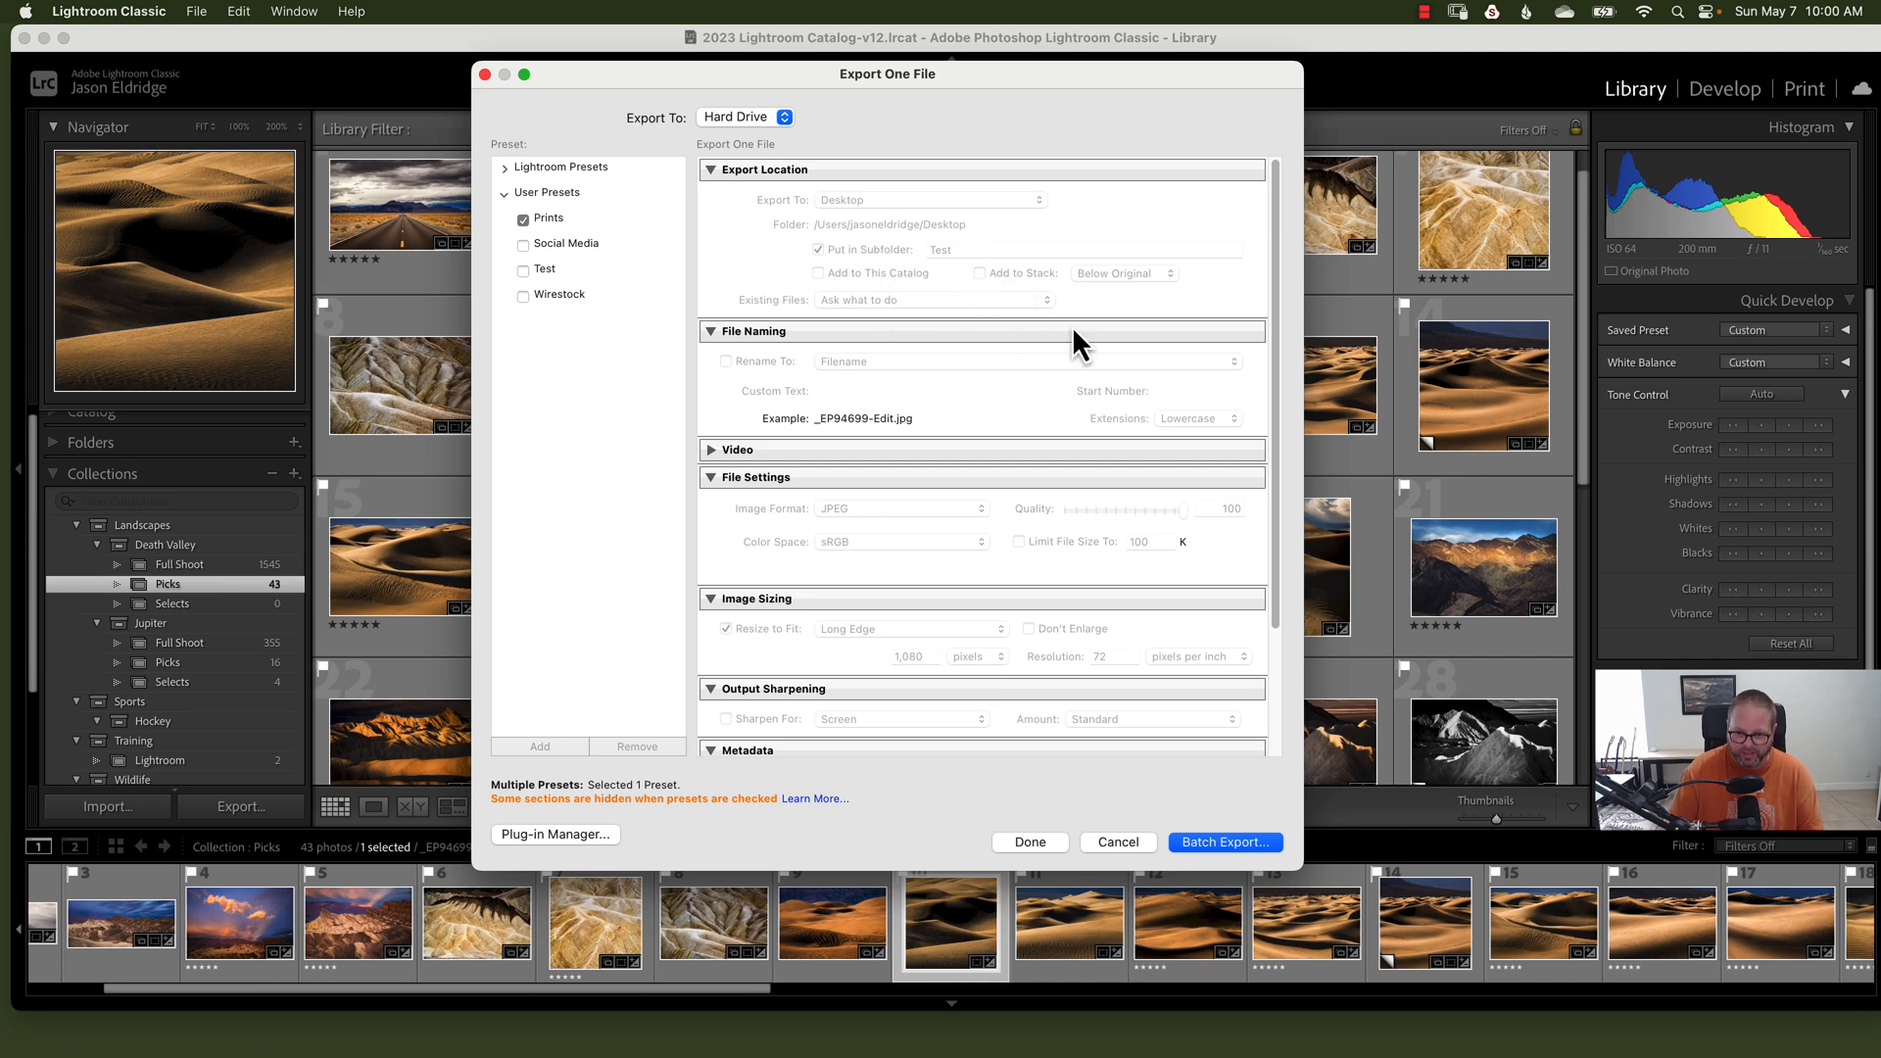
mouse_move(1108, 678)
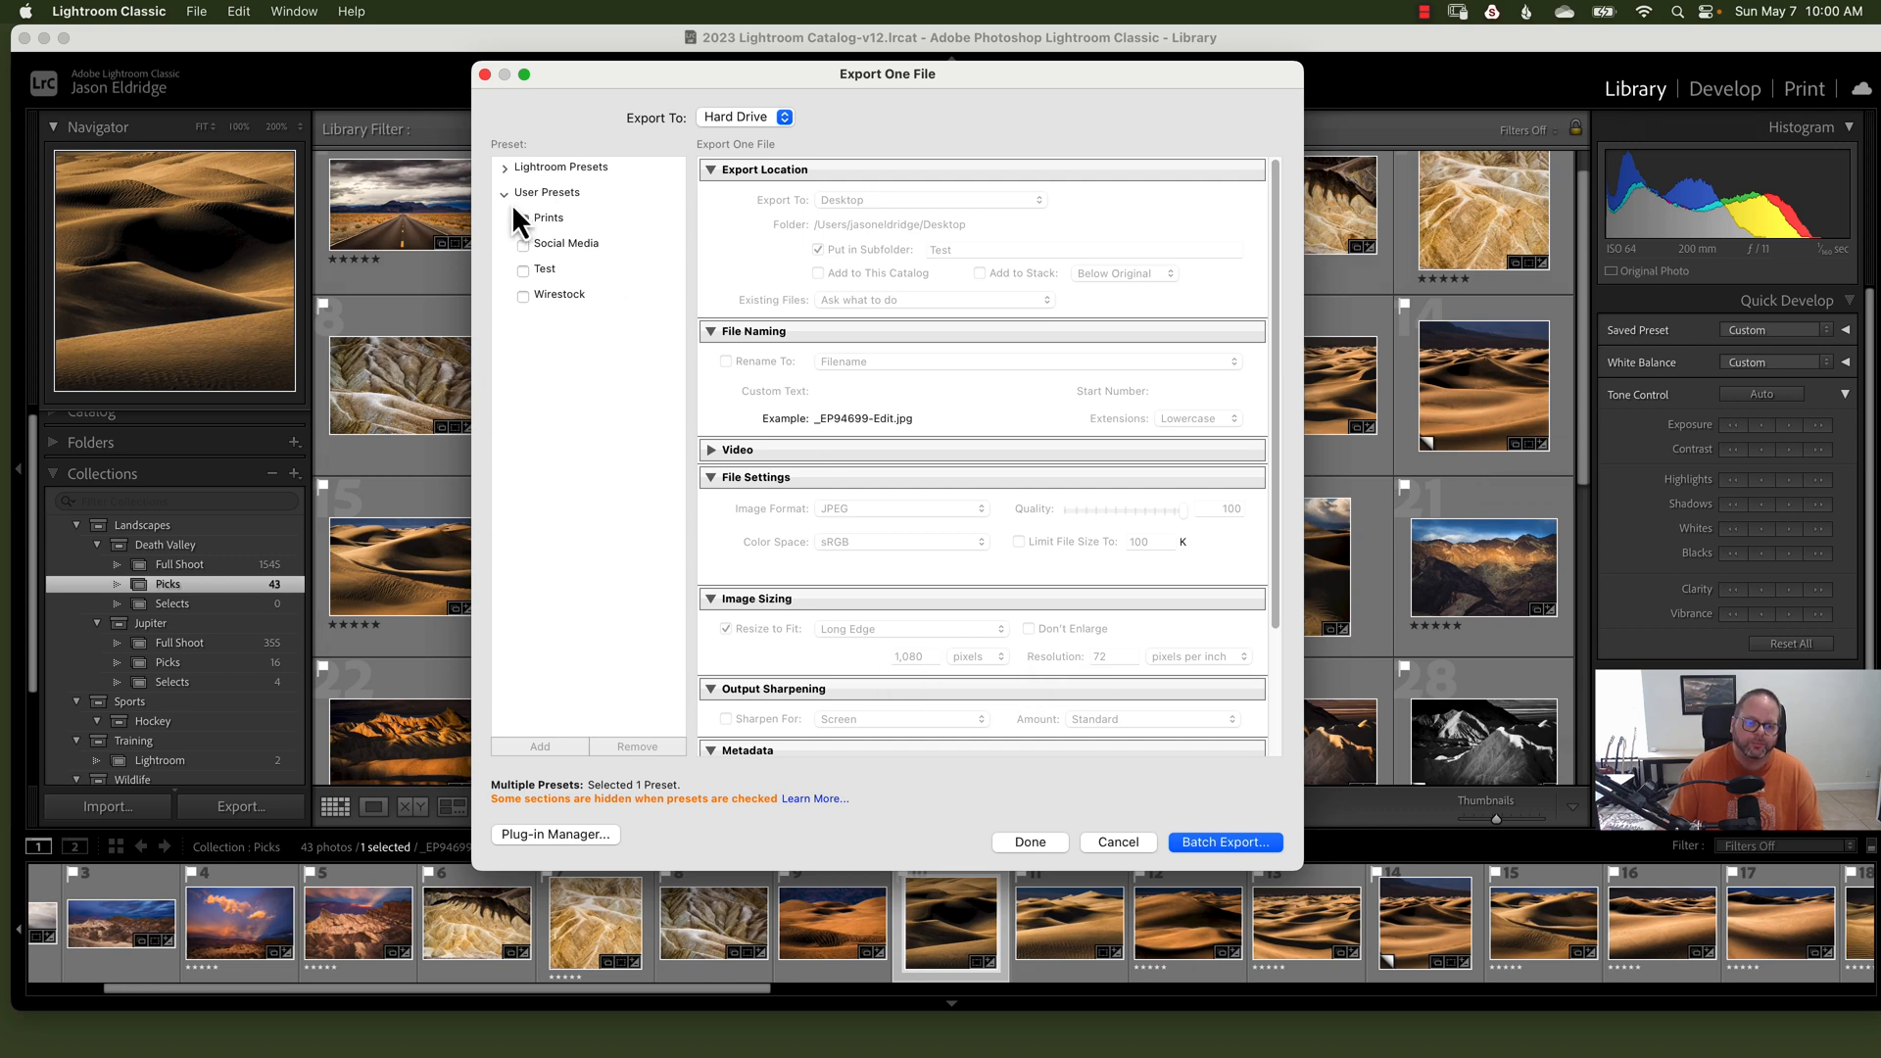
click(523, 219)
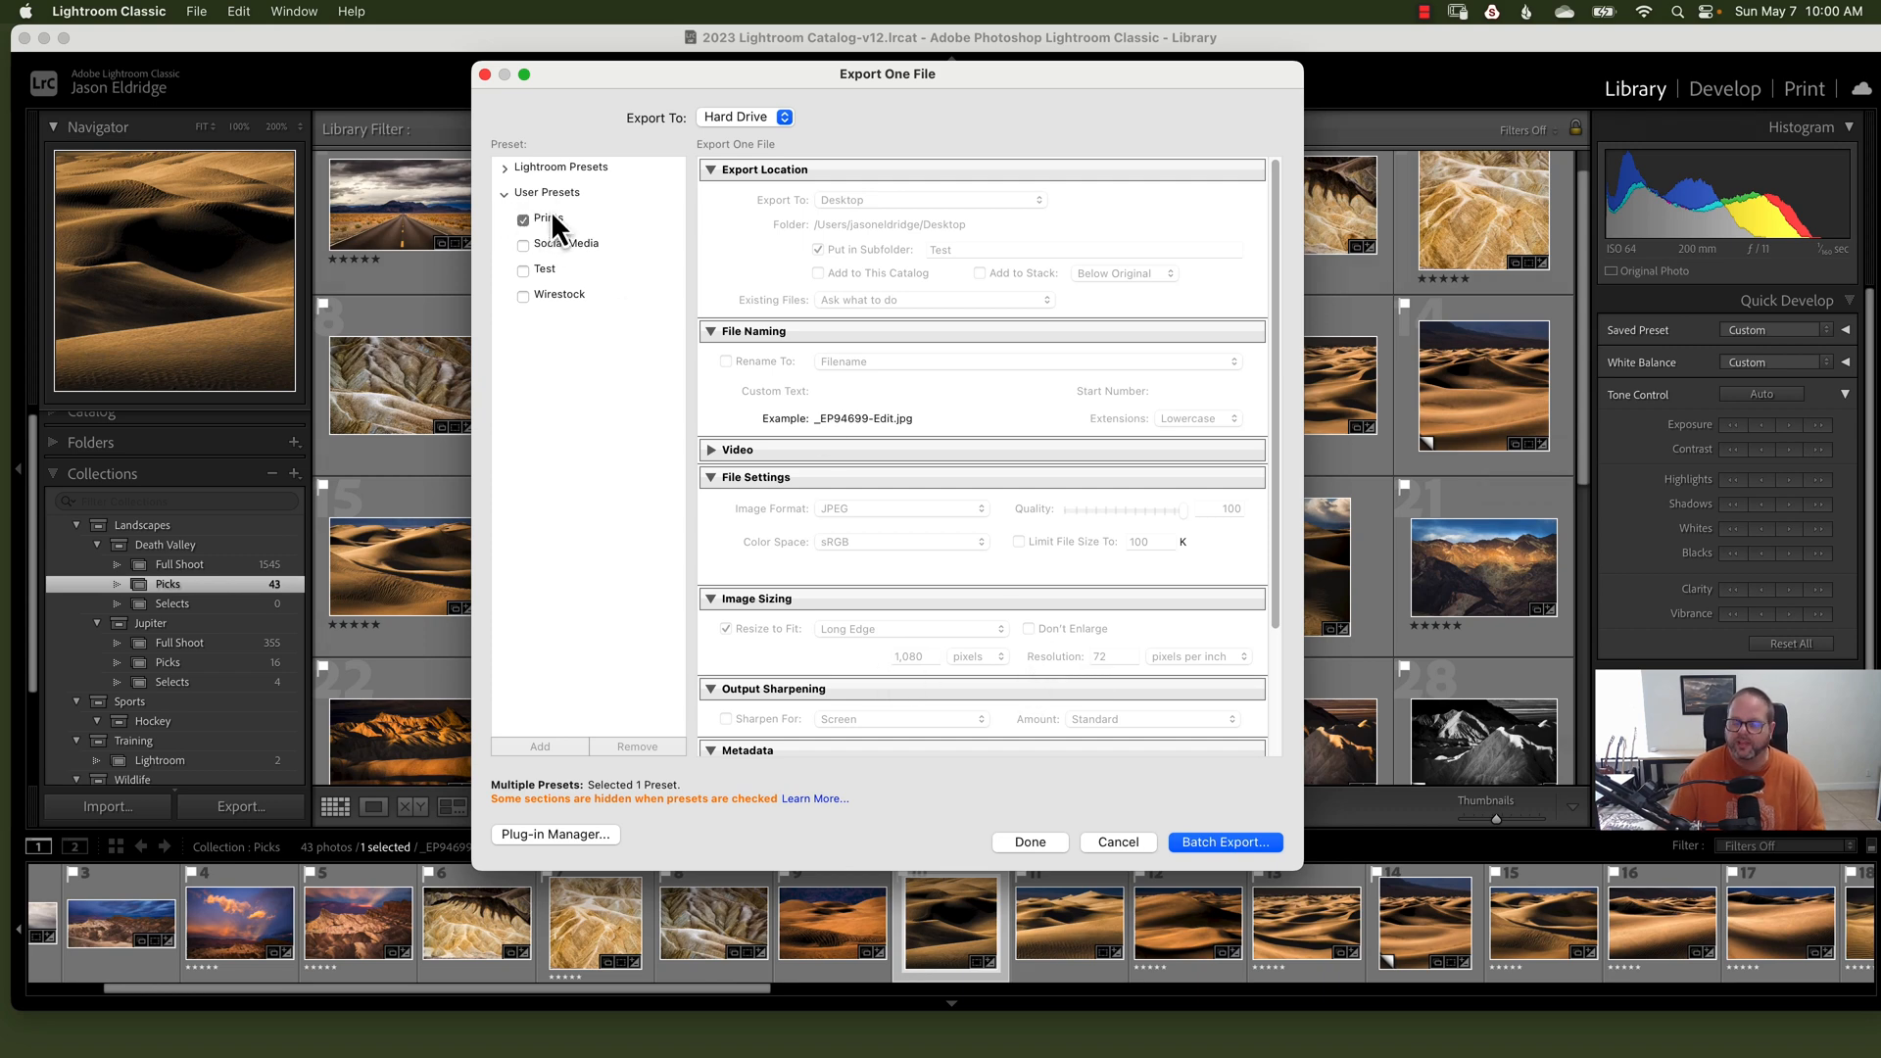
click(523, 219)
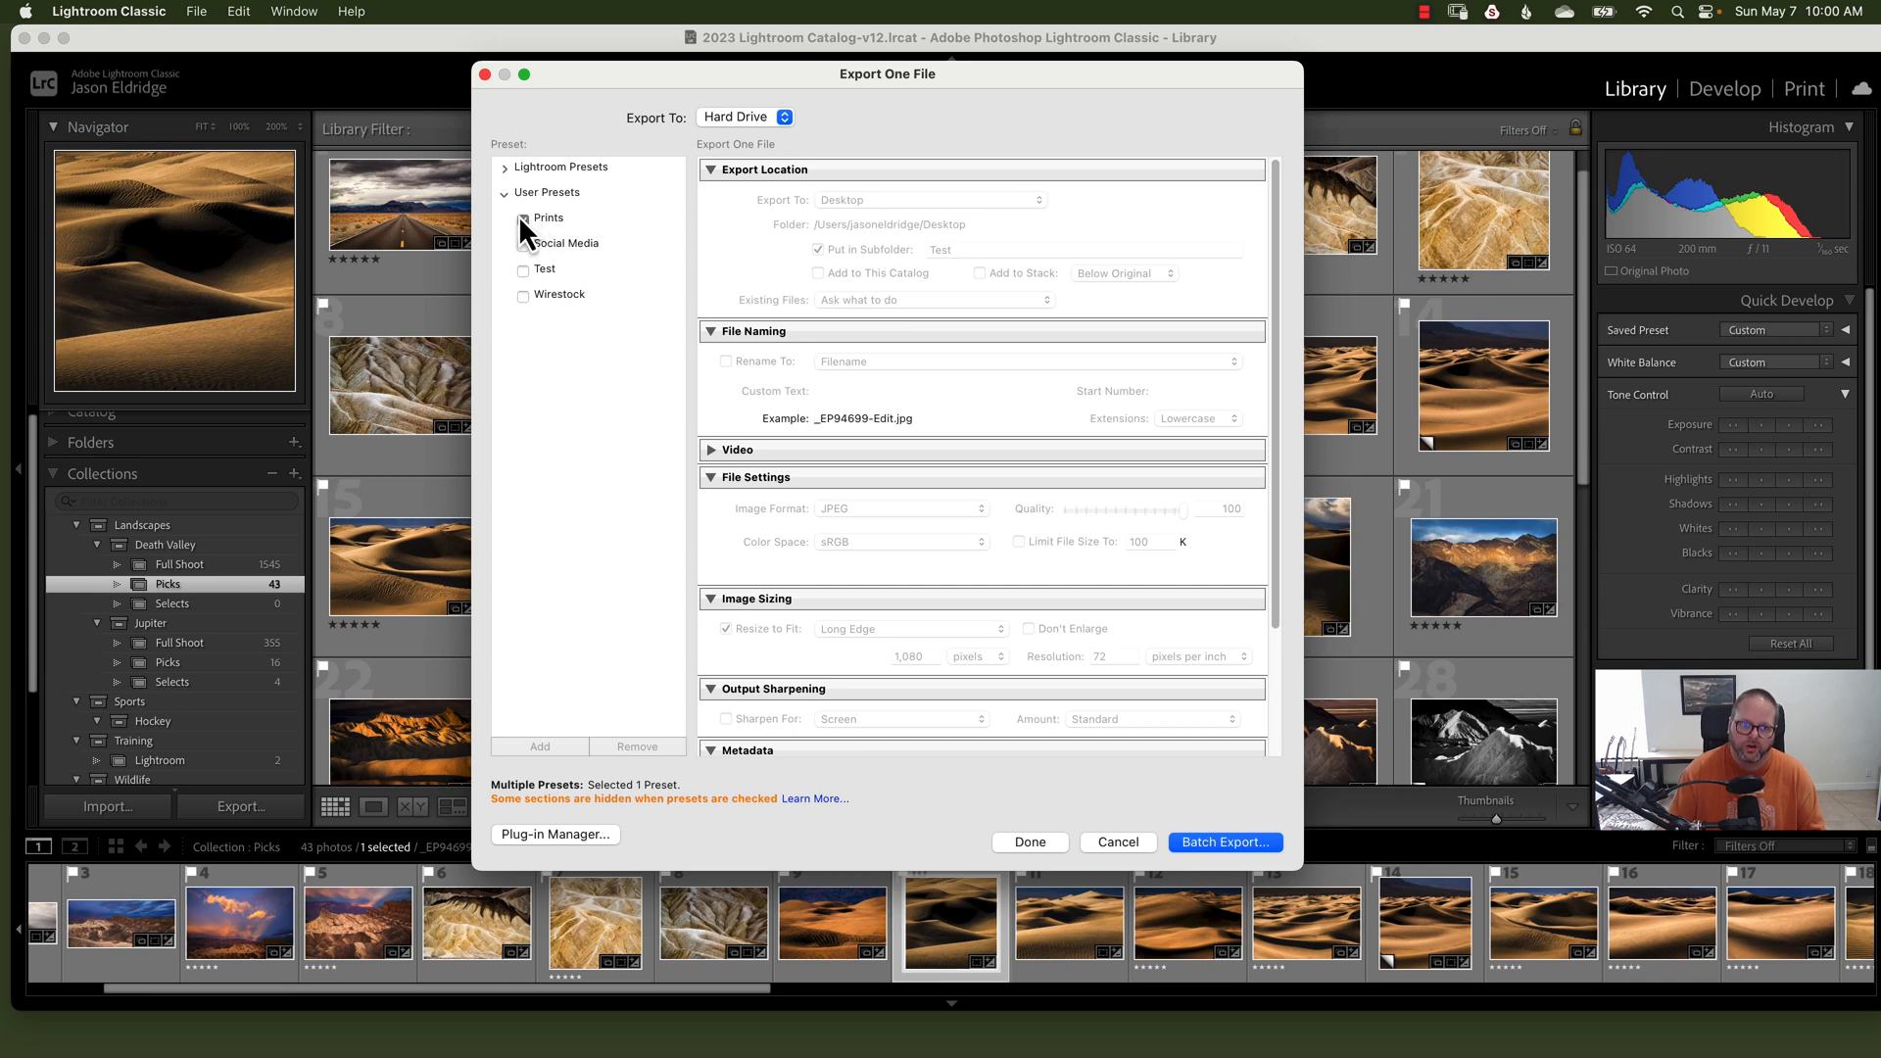
click(523, 219)
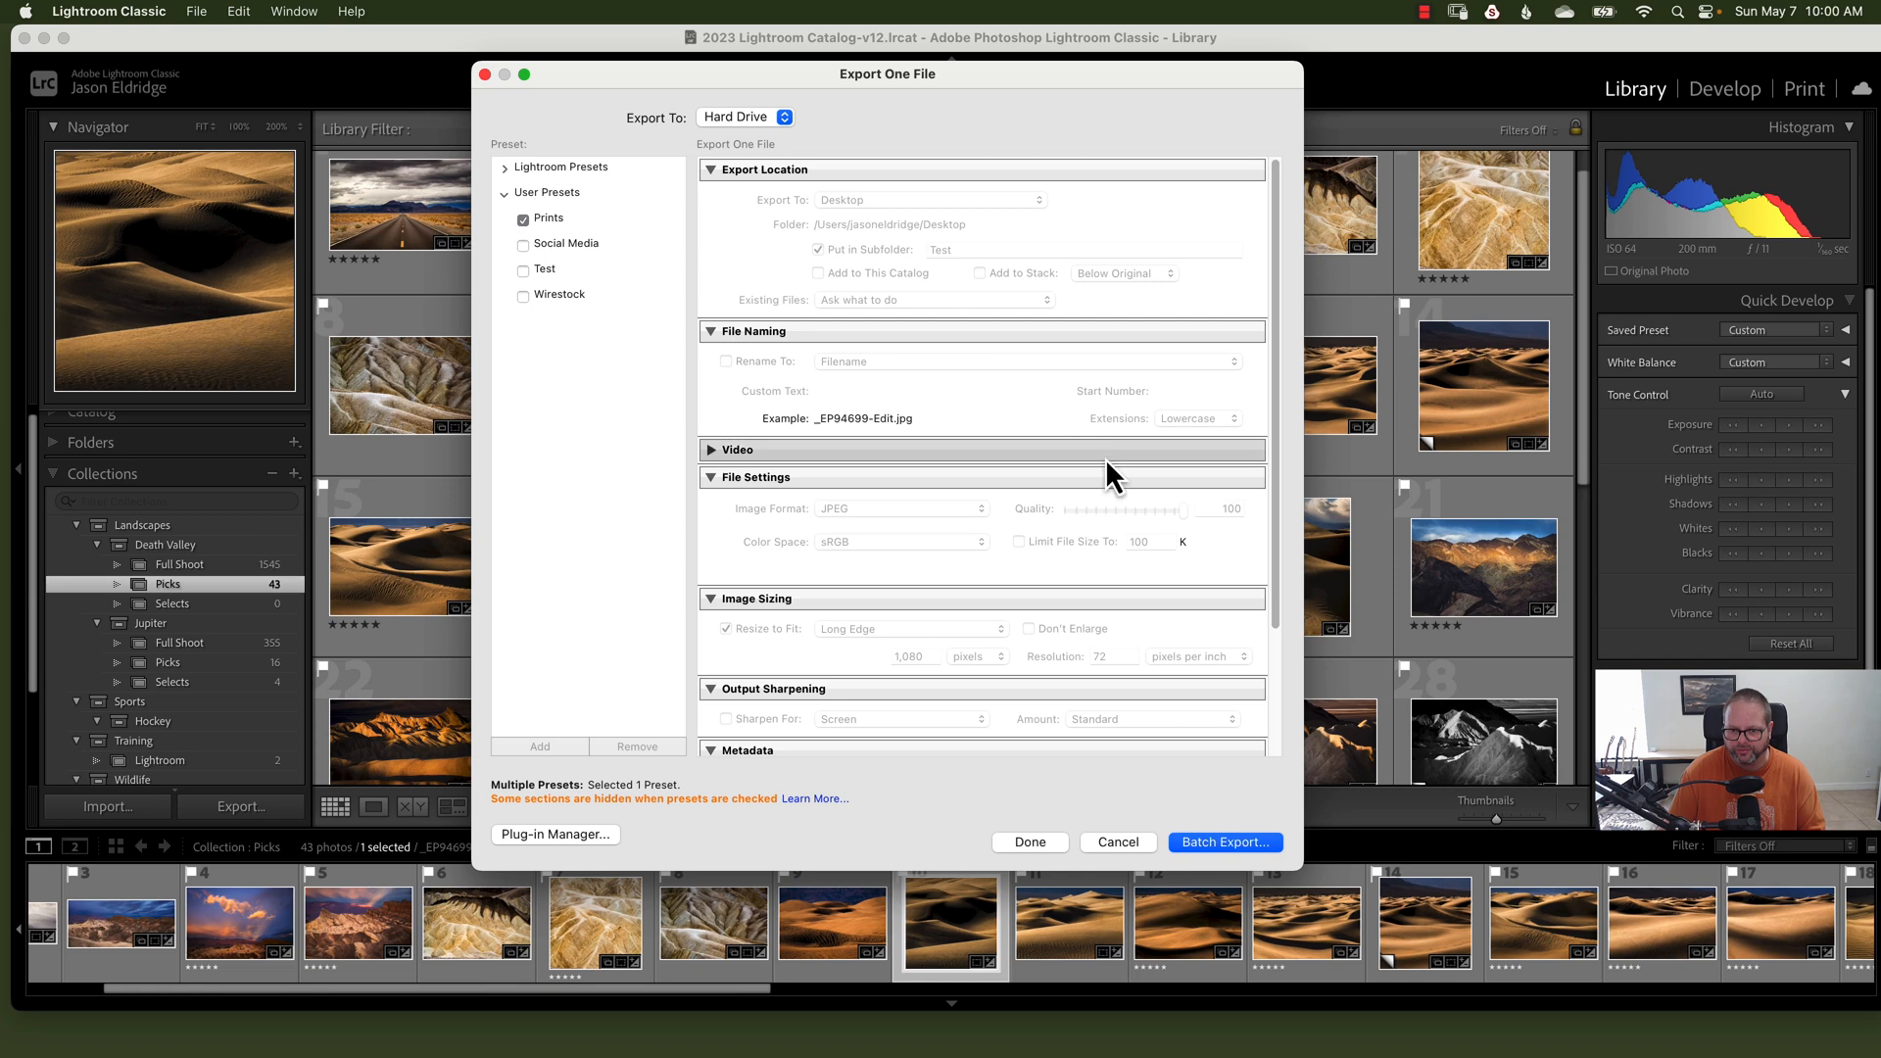
mouse_move(599, 312)
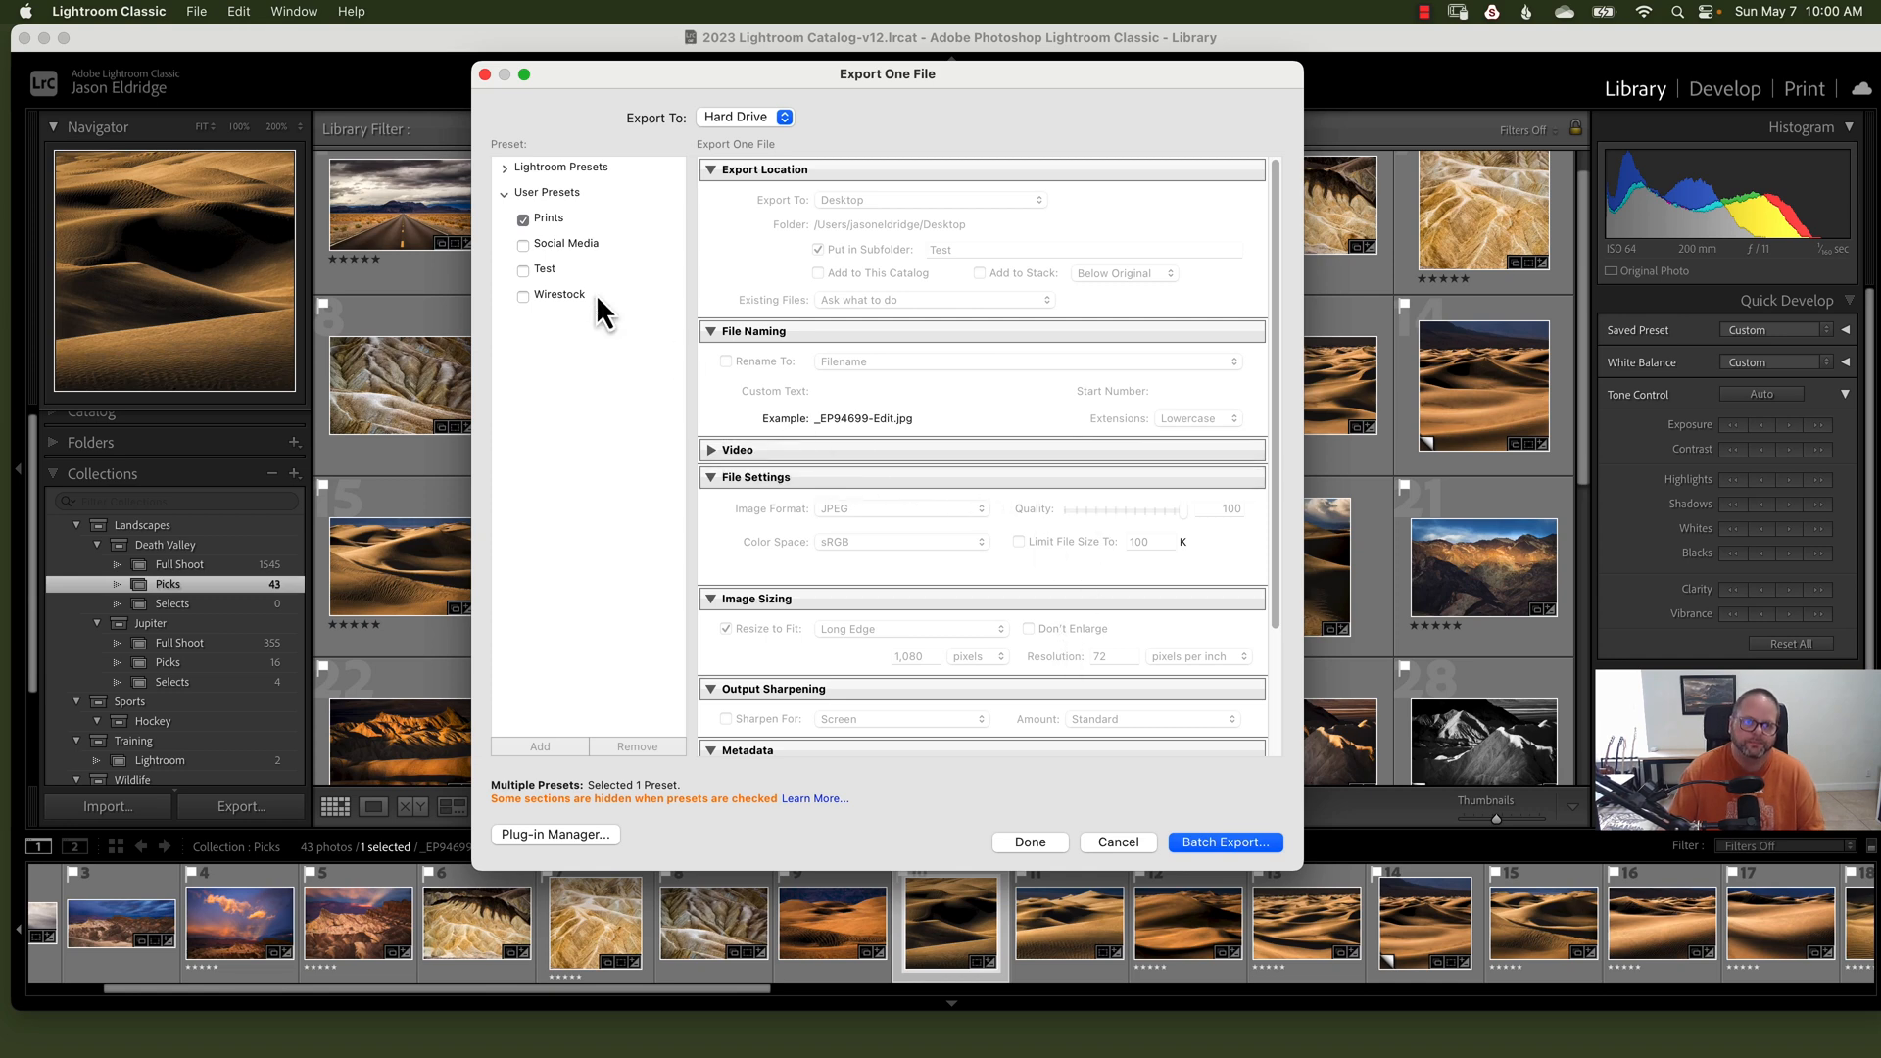
click(523, 268)
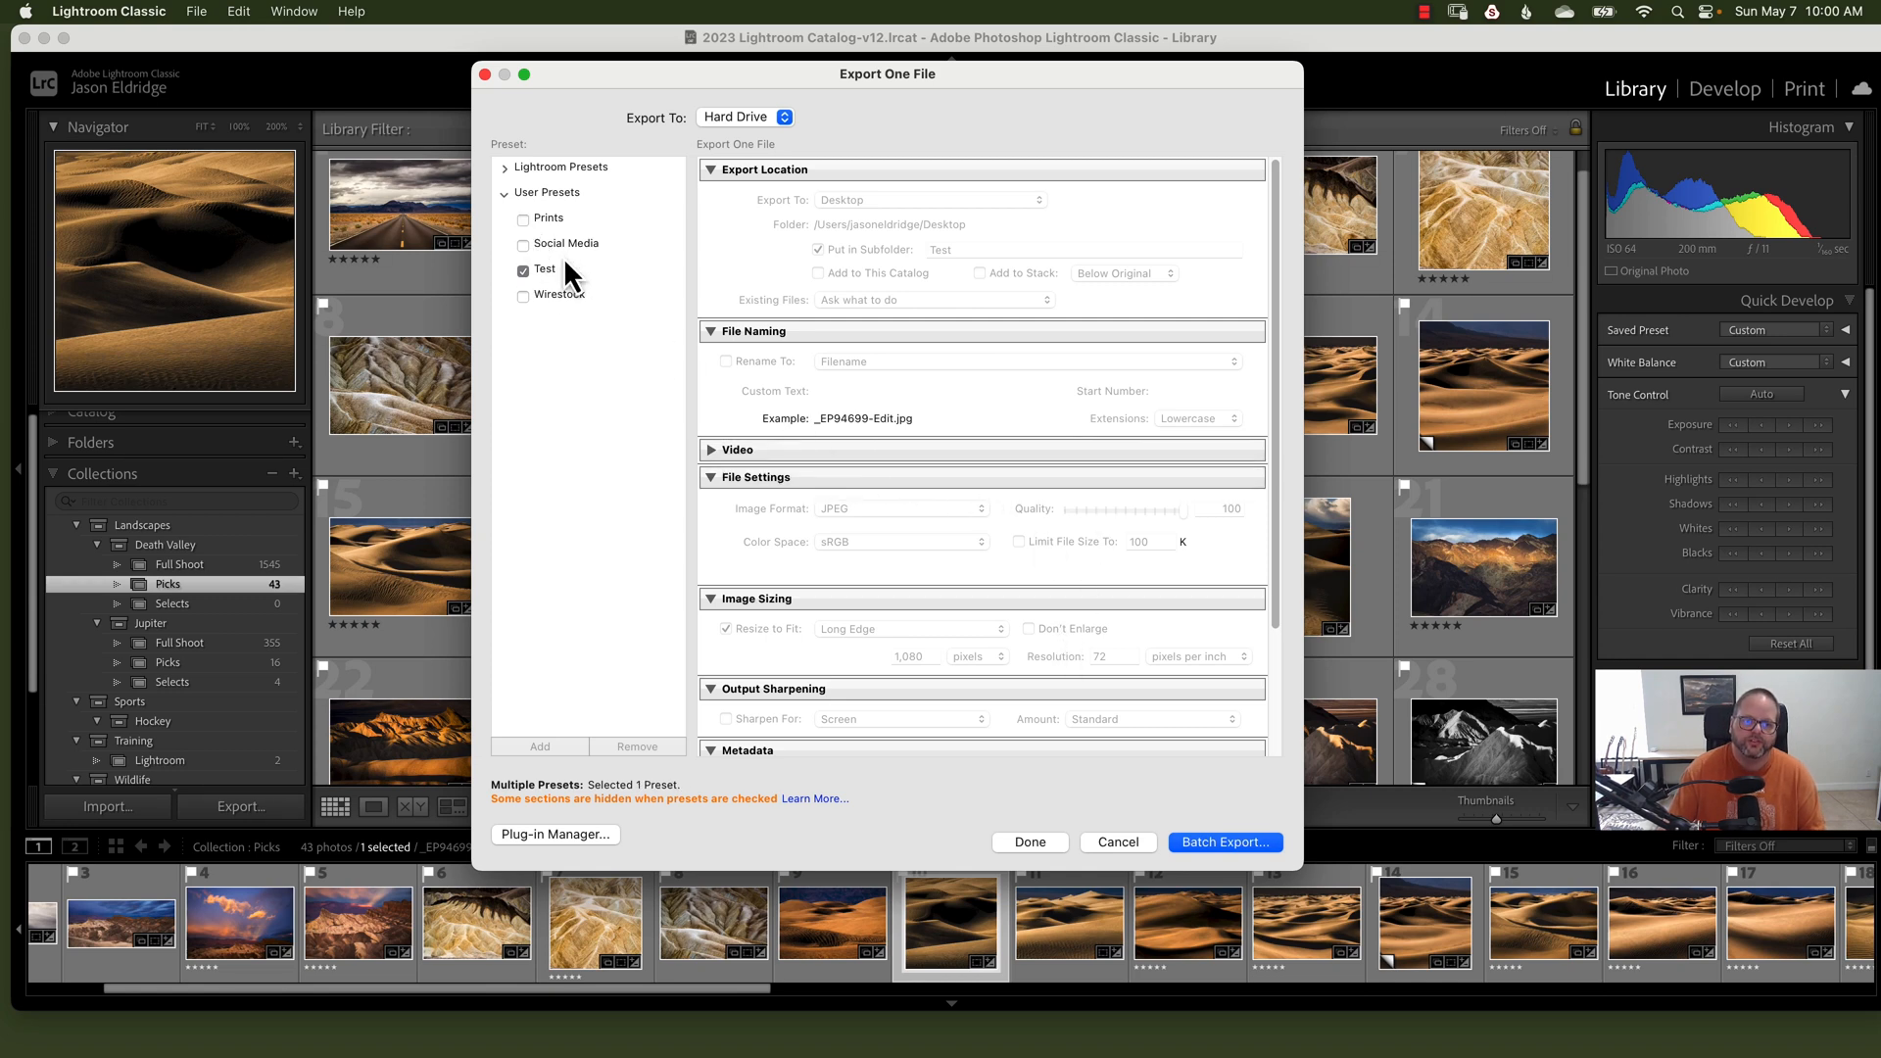
mouse_move(929, 266)
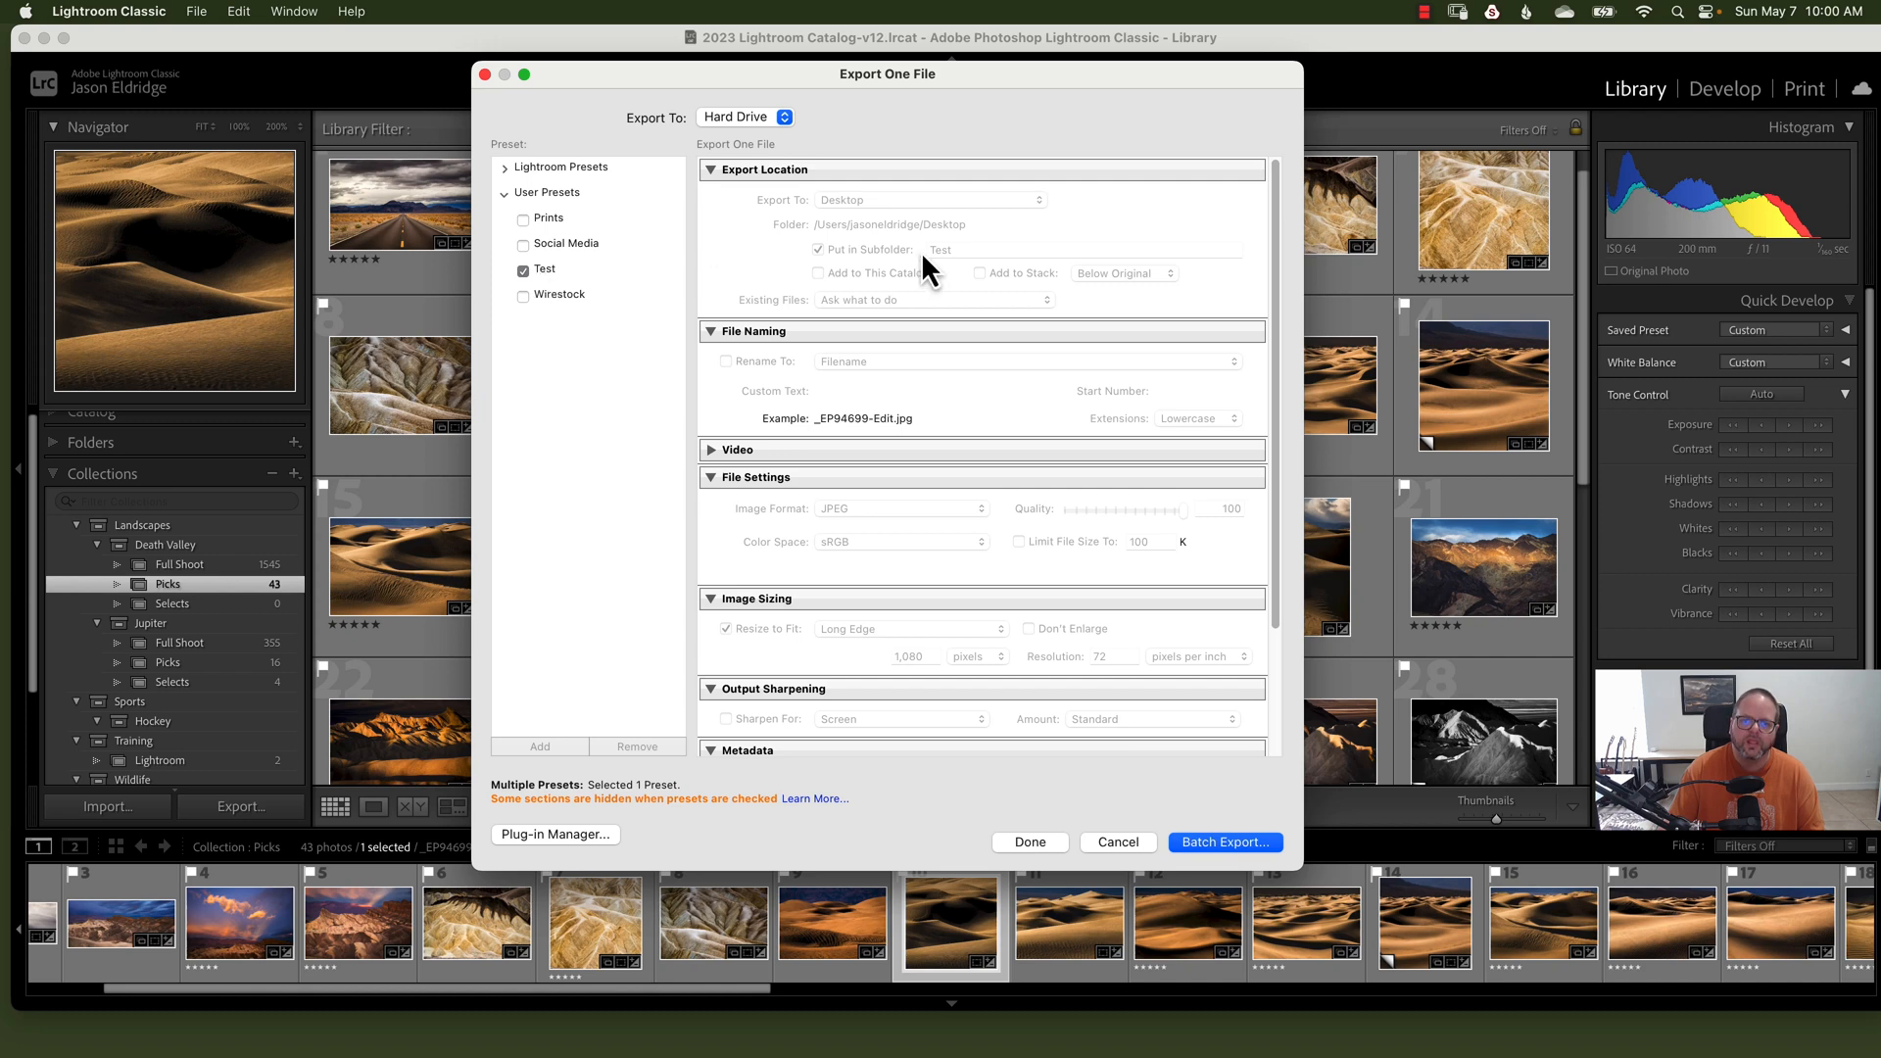
mouse_move(849, 270)
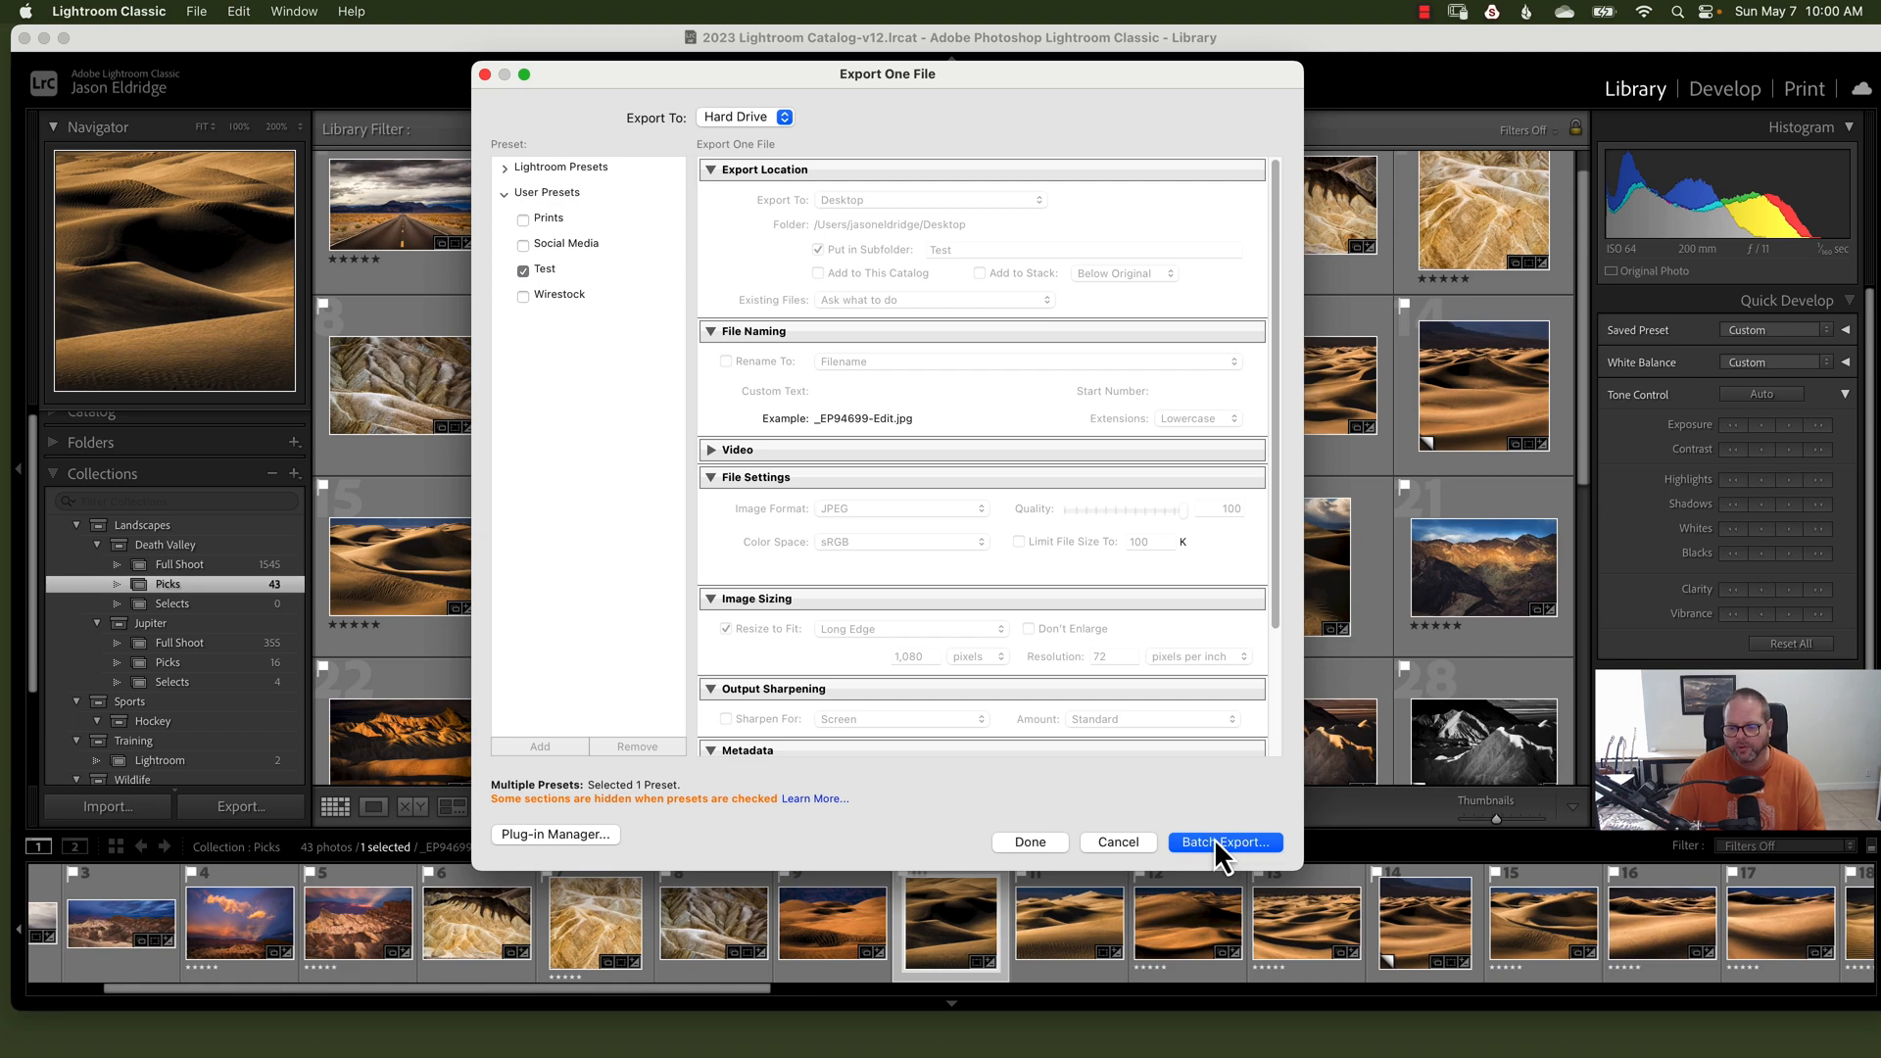
mouse_move(1083, 810)
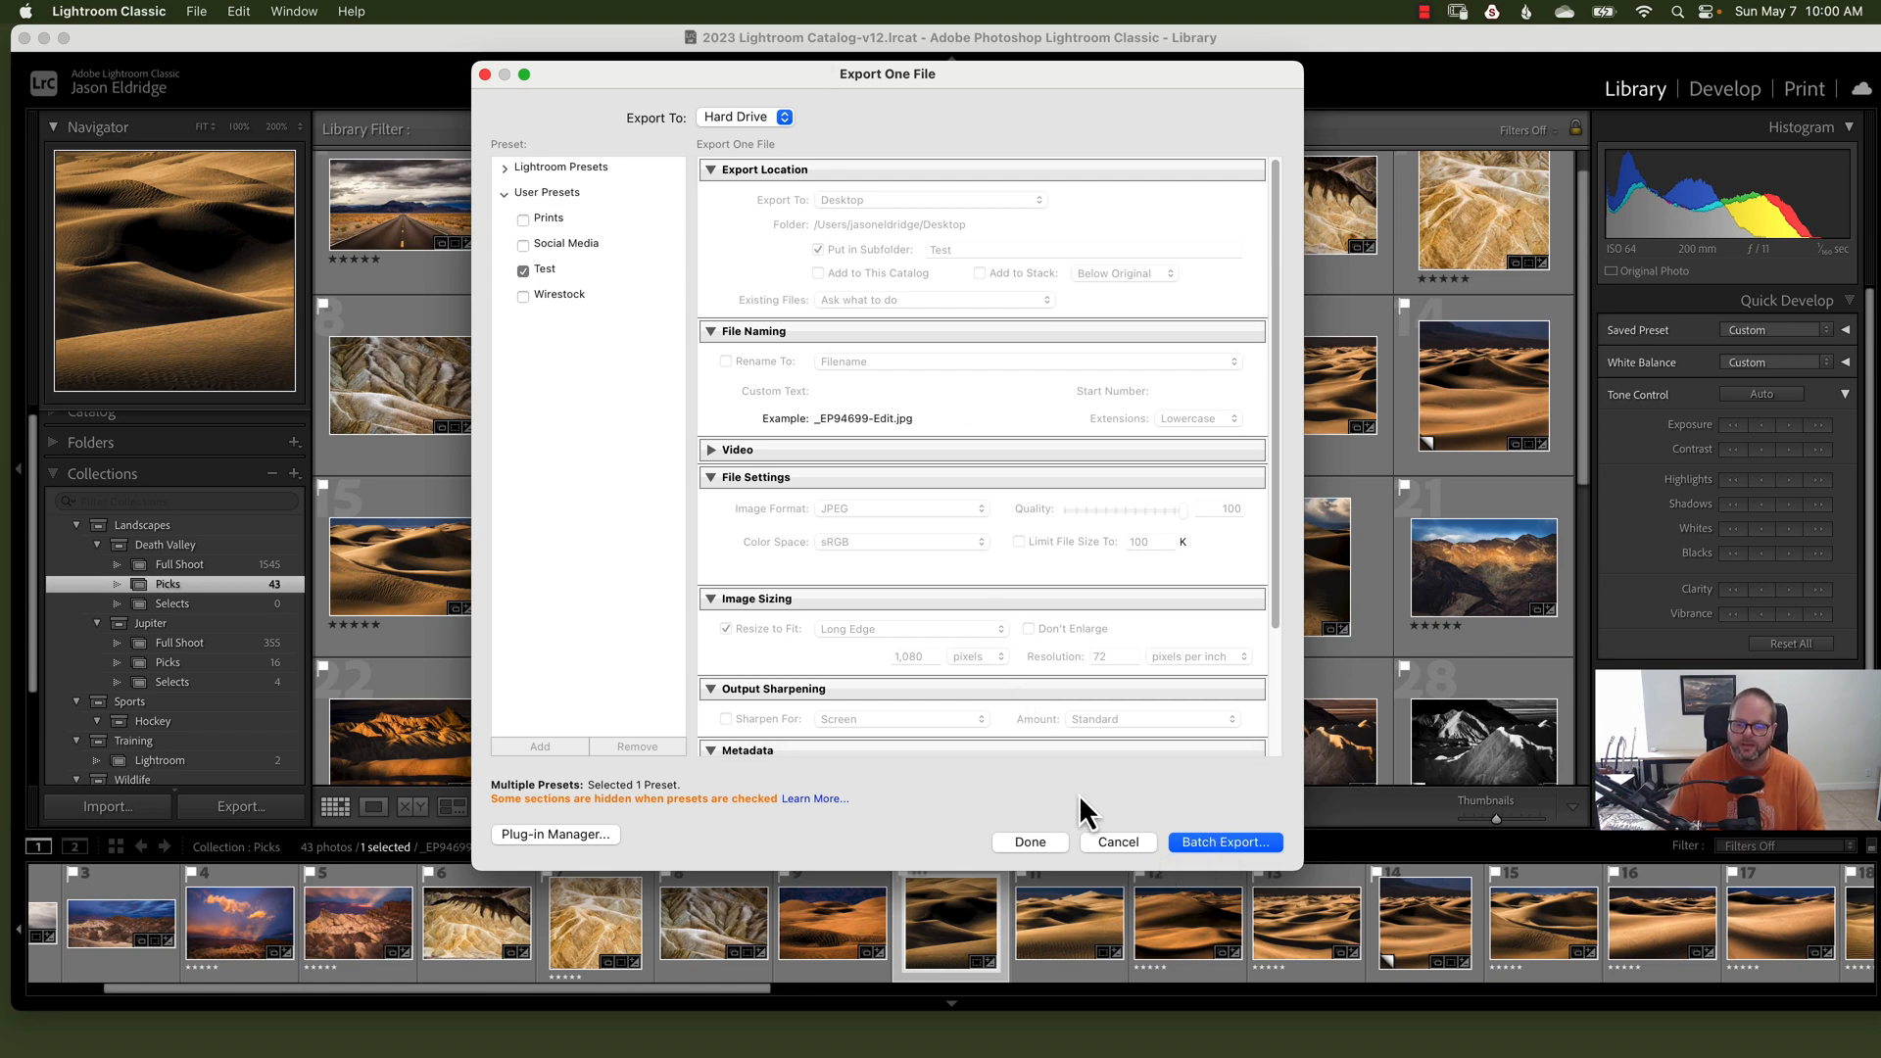
Step: Select photos 1–9 and batch export them with the Test preset
click(1027, 842)
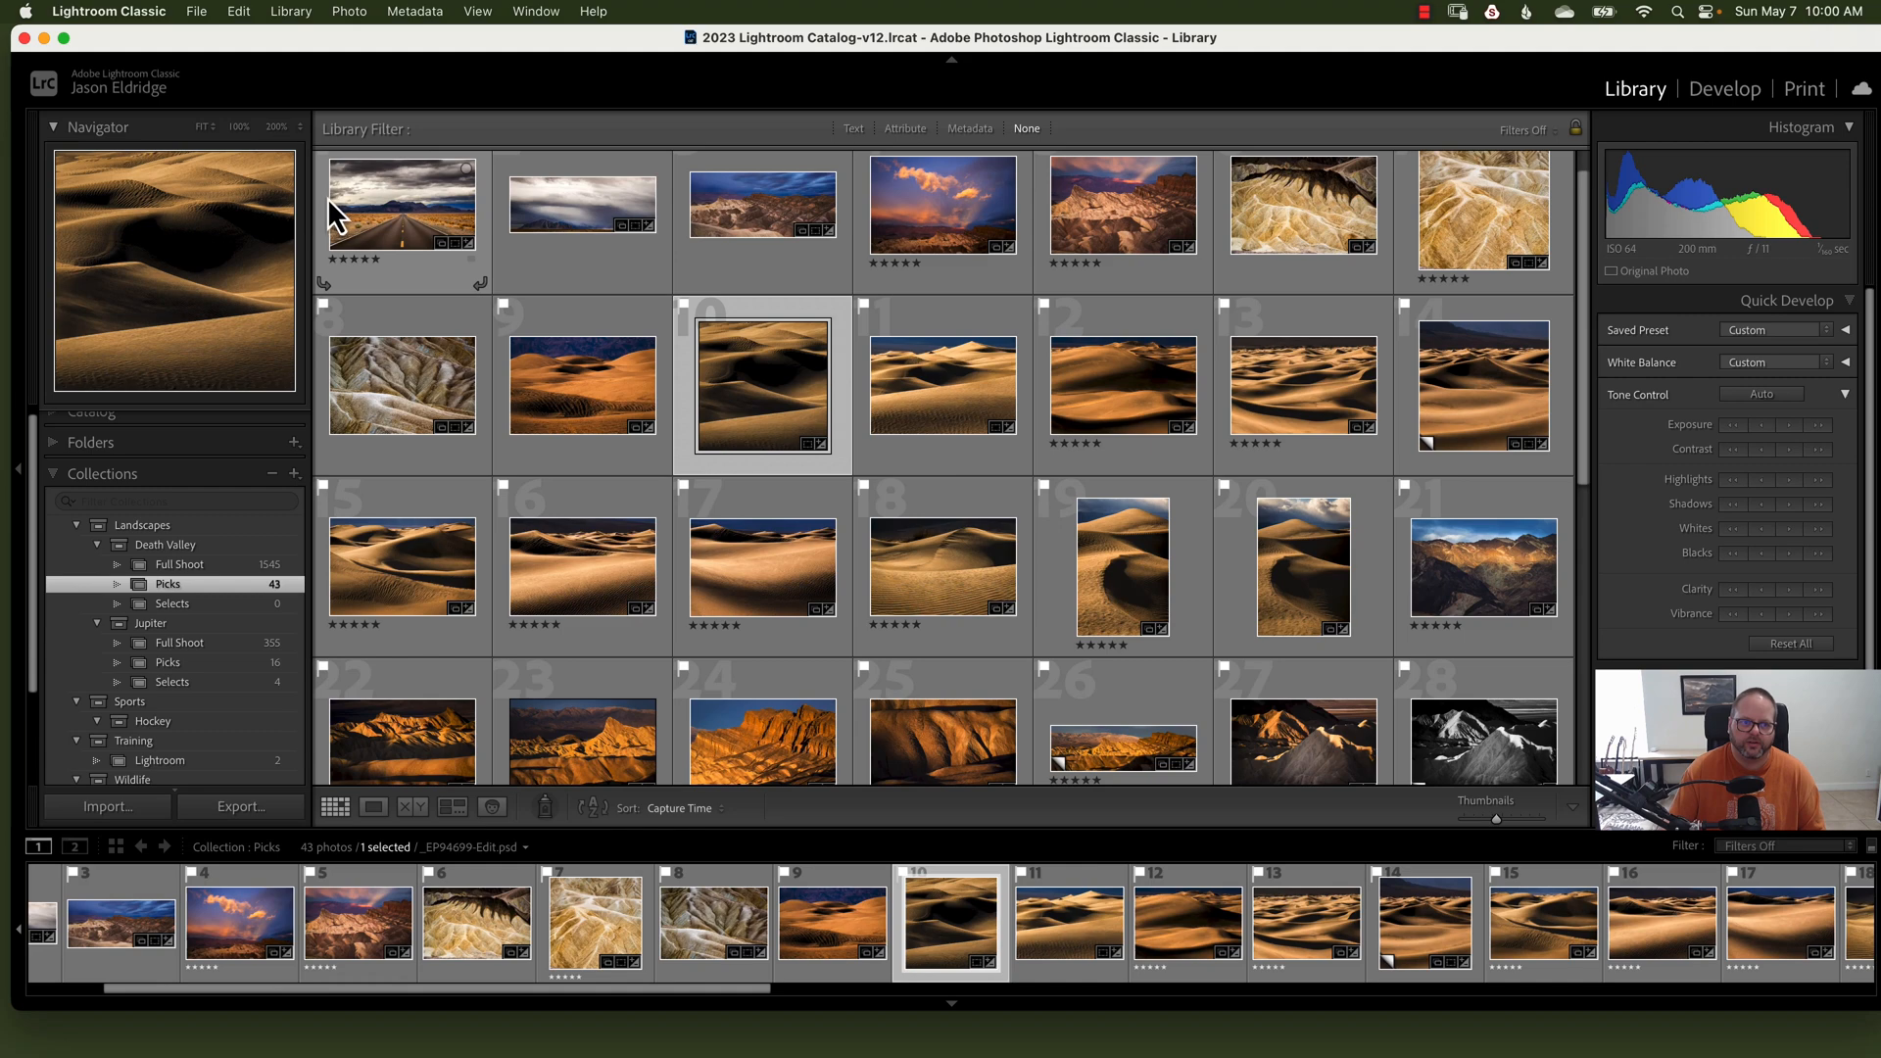
click(582, 420)
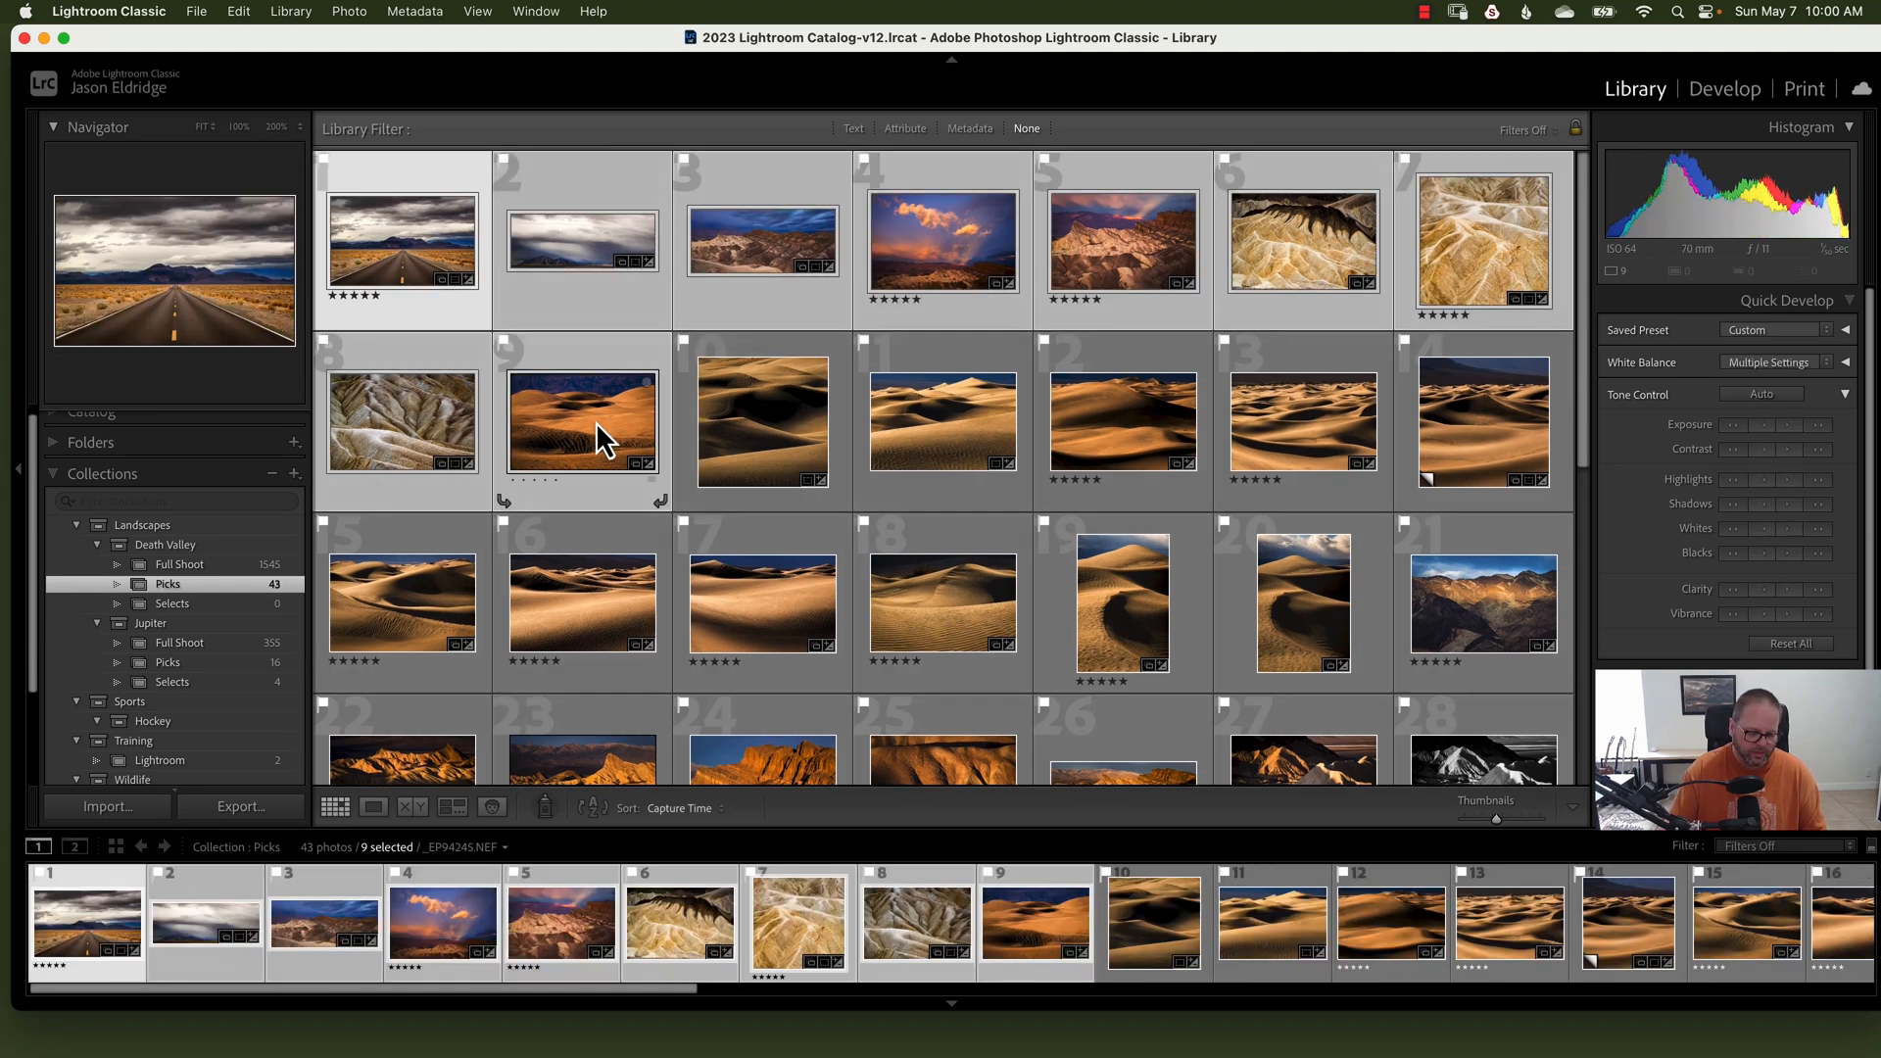
click(240, 806)
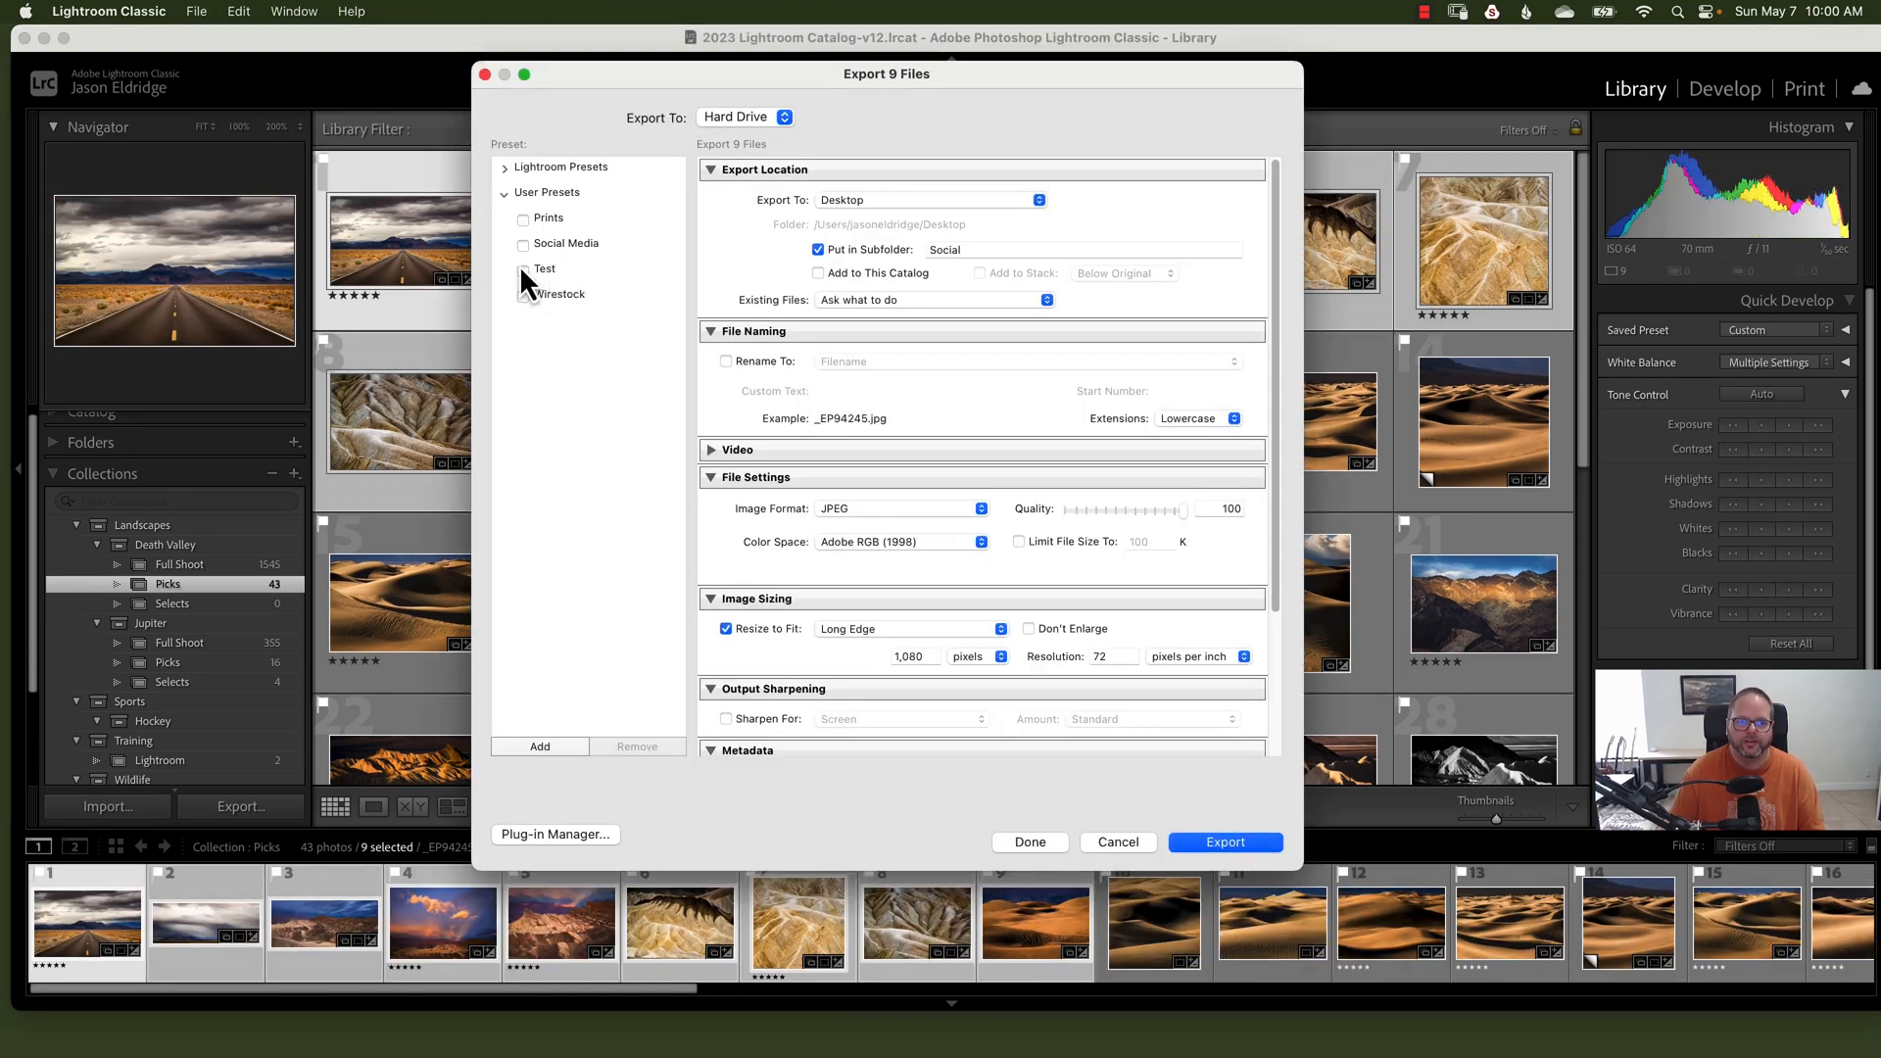
click(1225, 841)
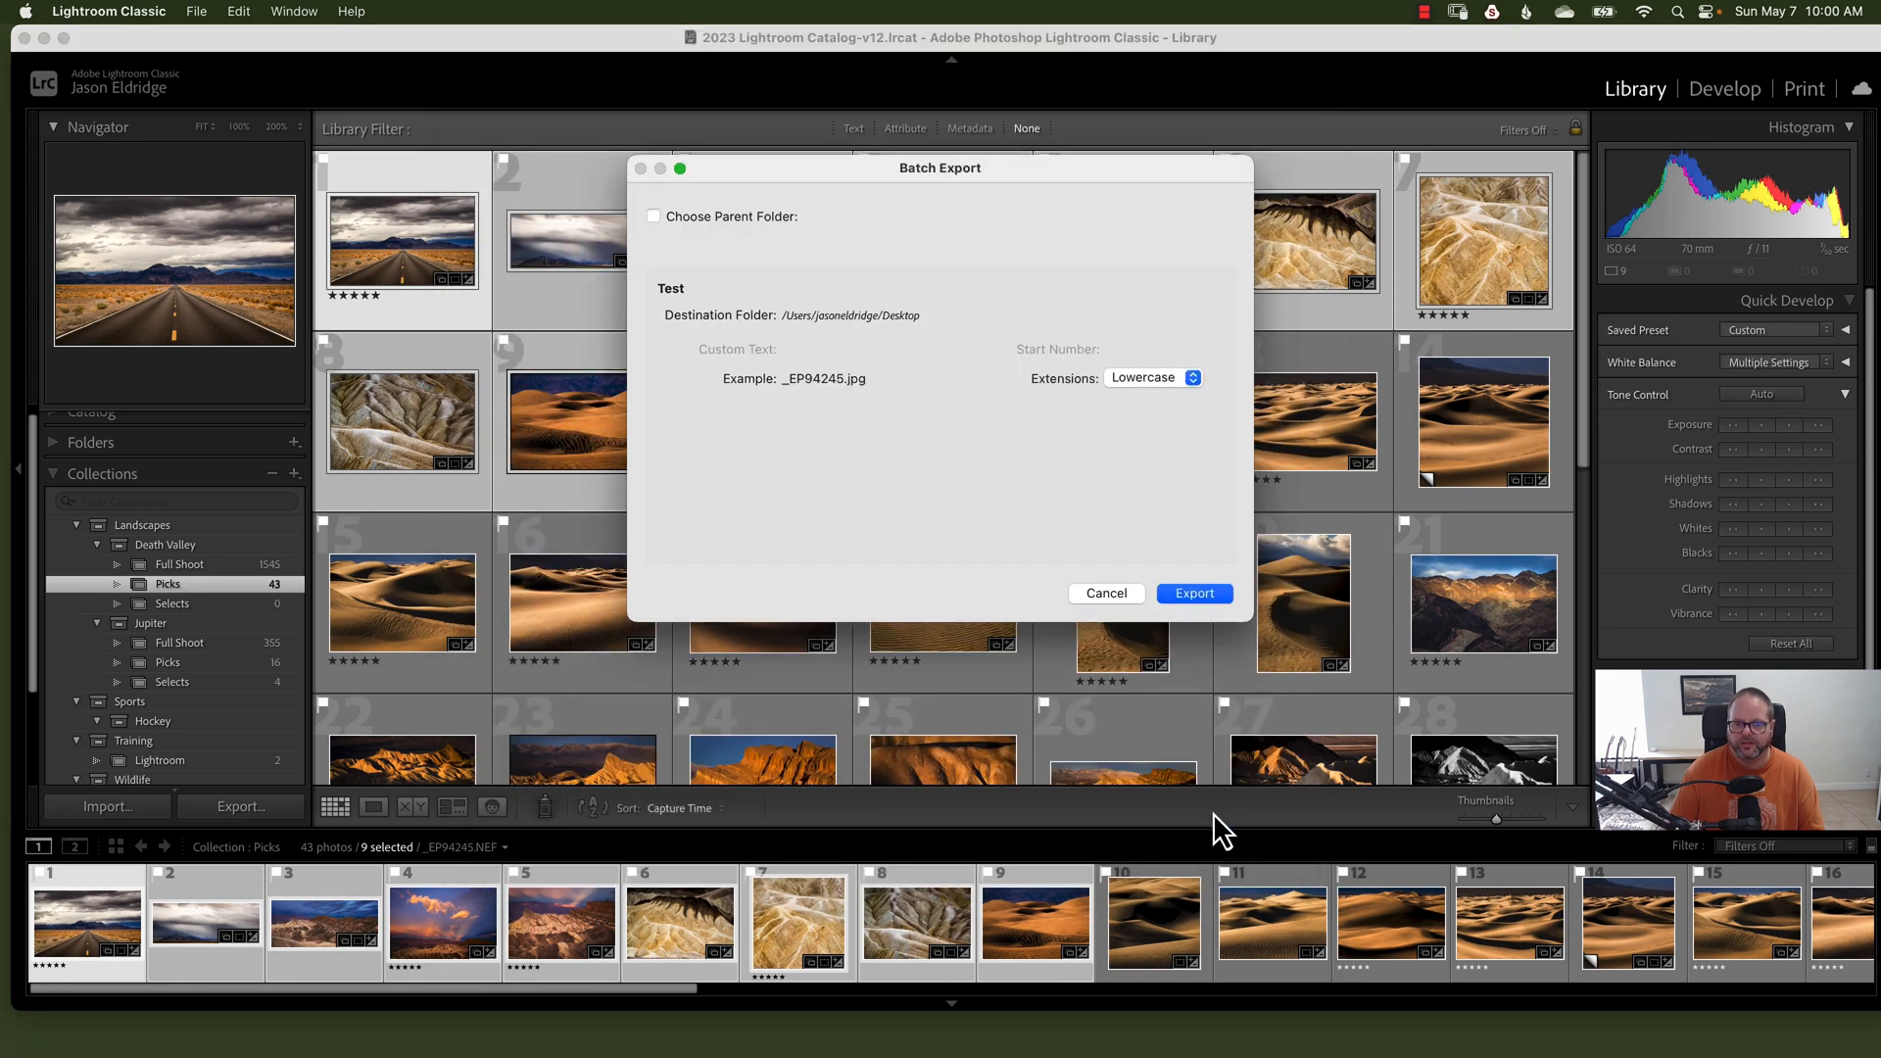
click(1192, 592)
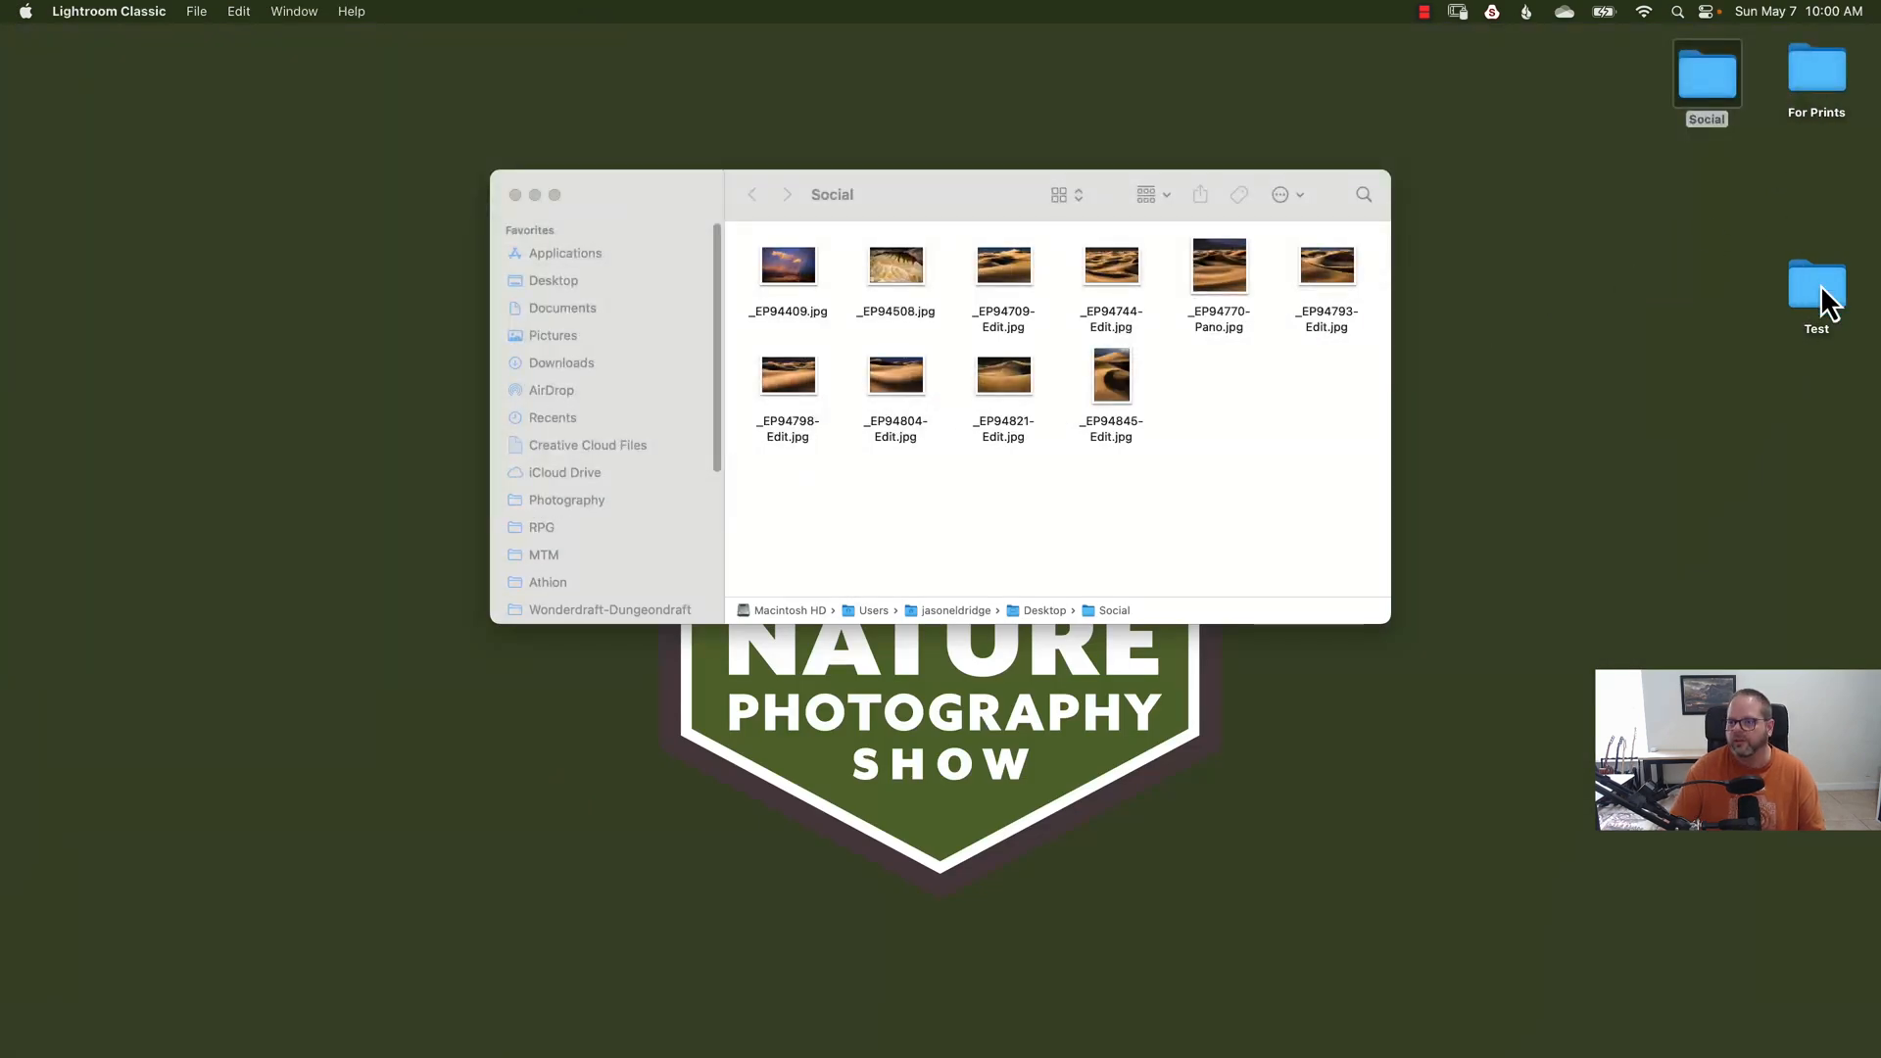
Step: Open the desktop Test folder in Finder to view the two exported JPEGs
double_click(1816, 285)
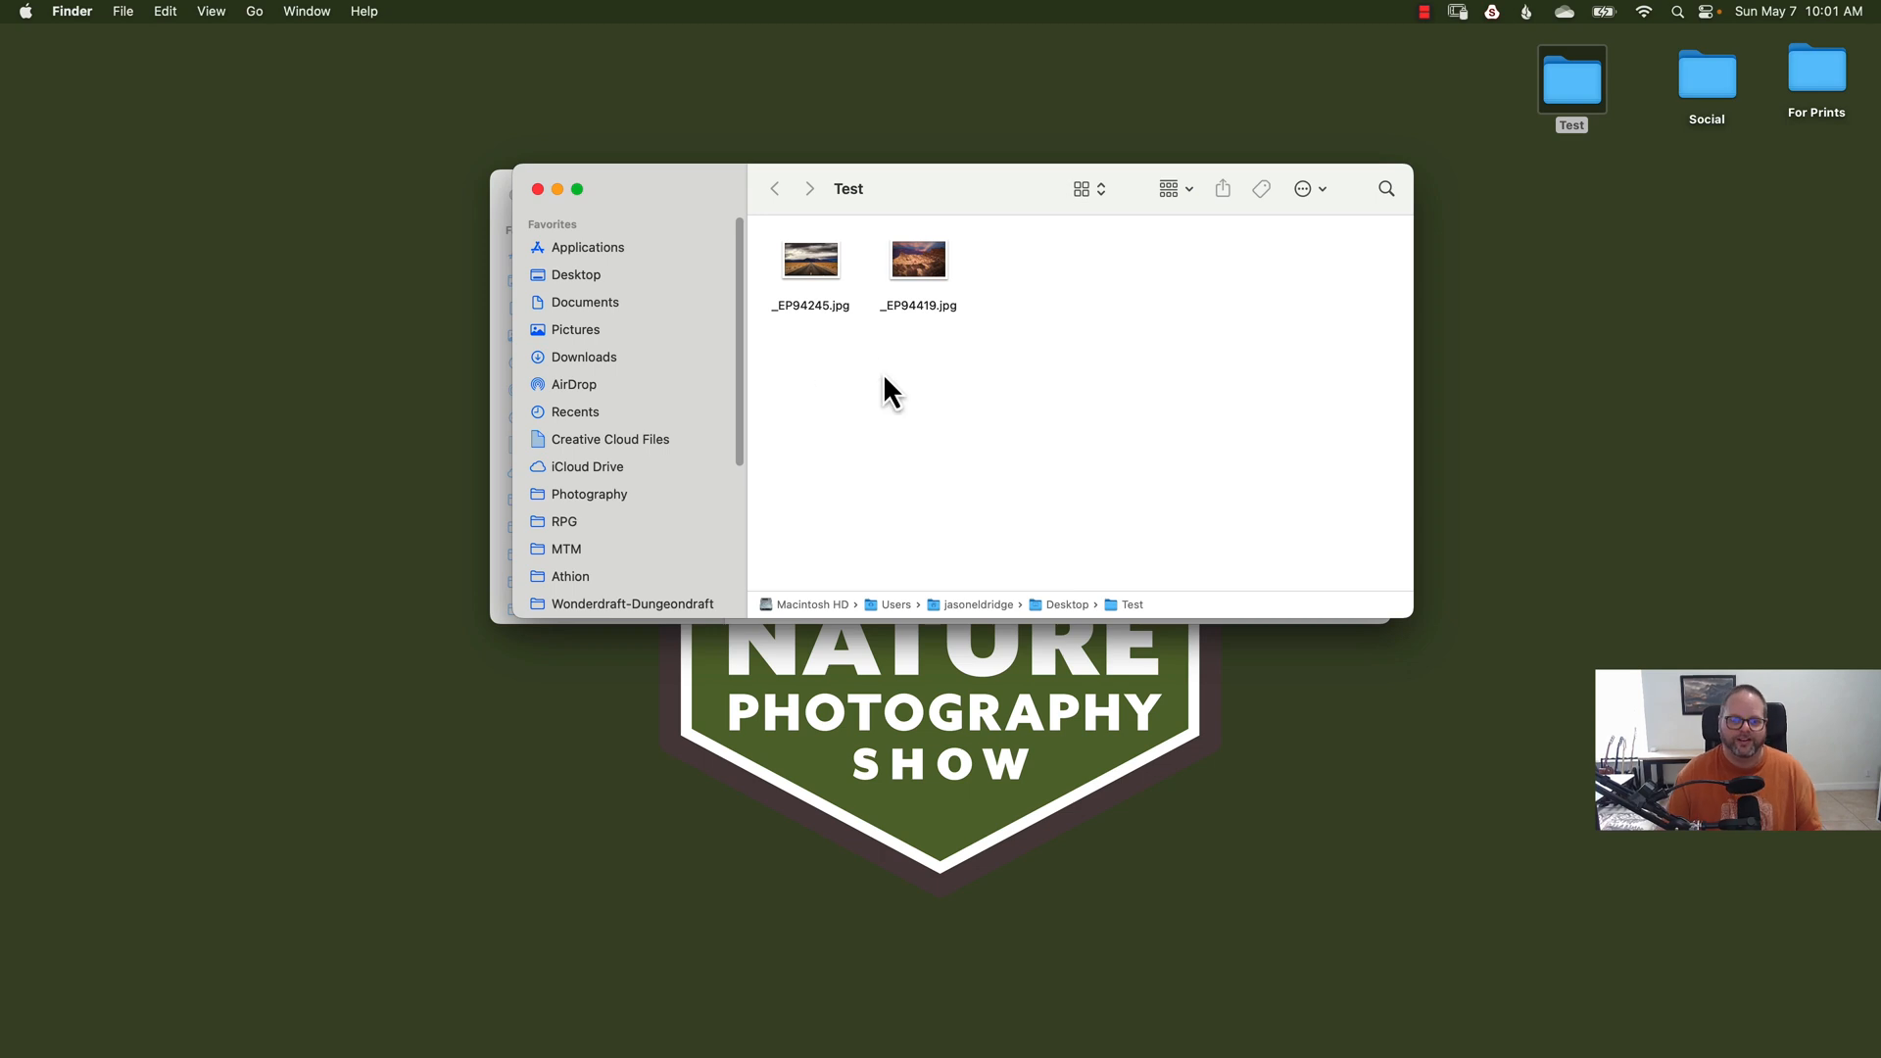
mouse_move(541, 204)
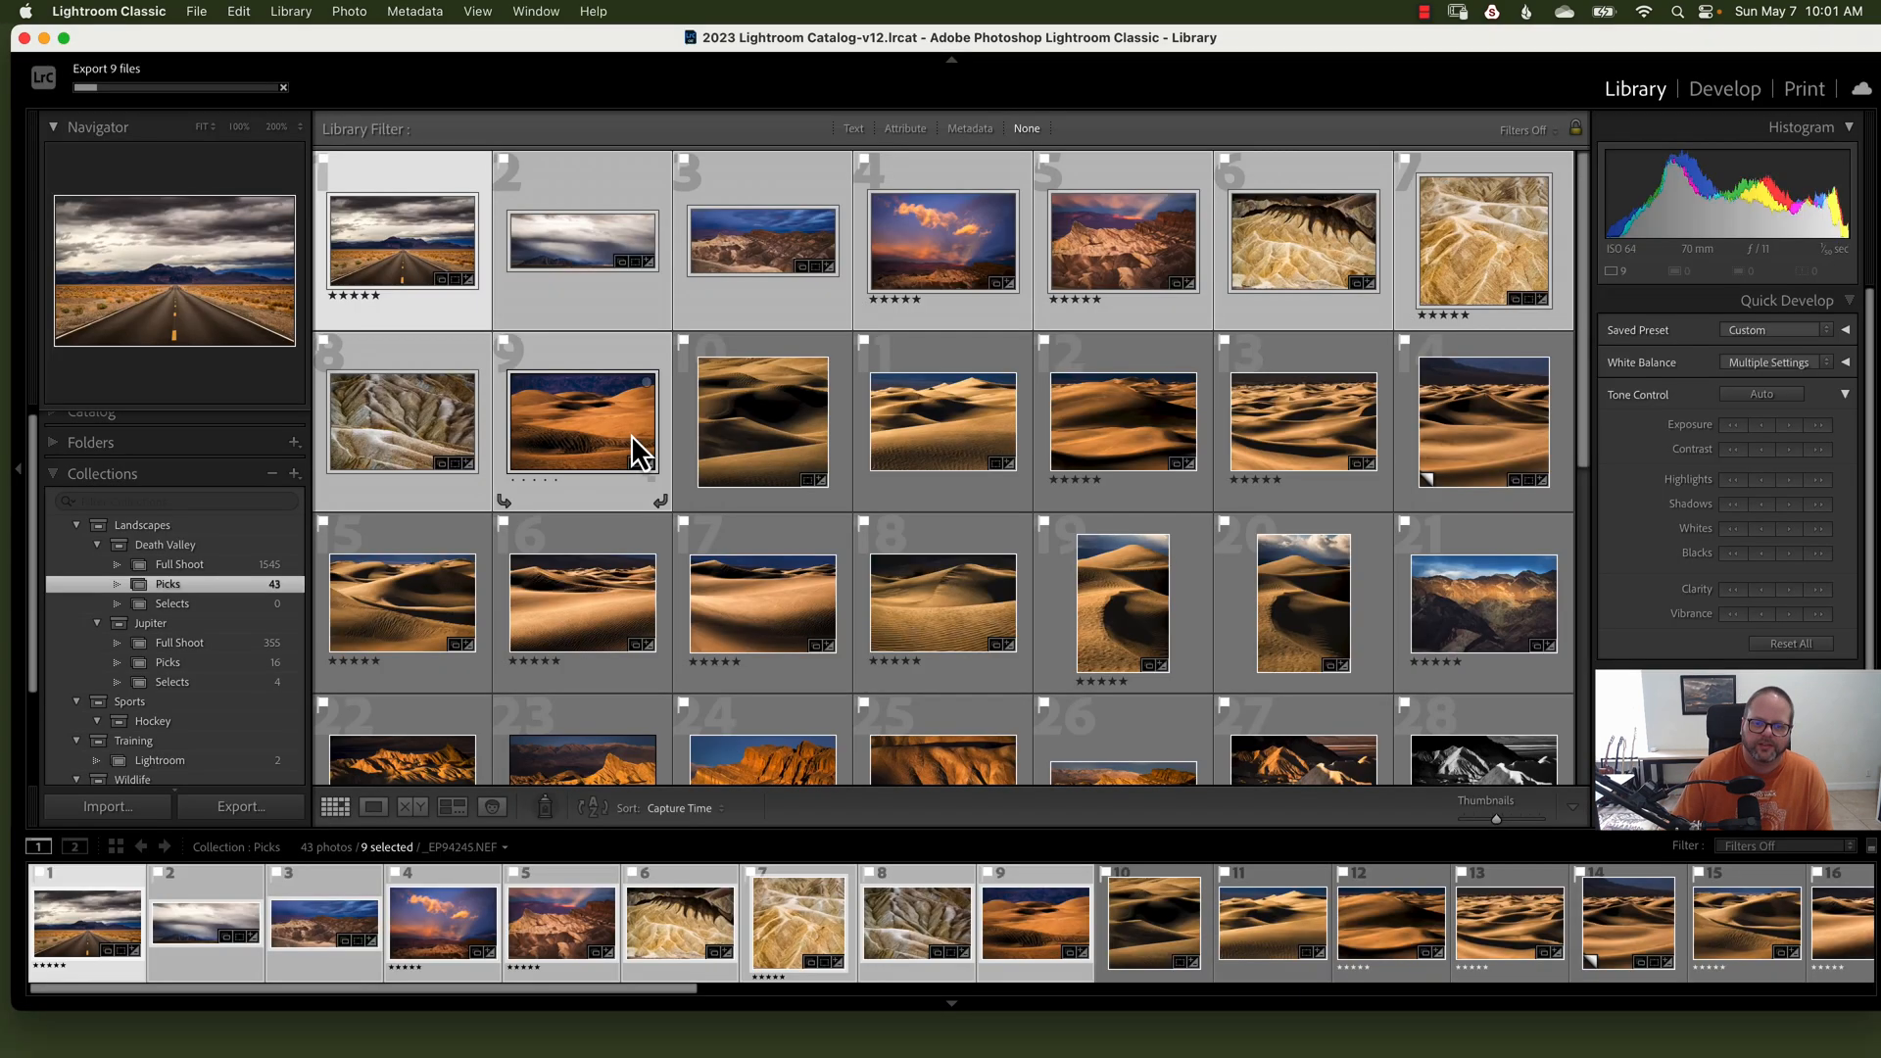
Step: Select photos 11–13 in the grid and open Export for the three files
click(941, 420)
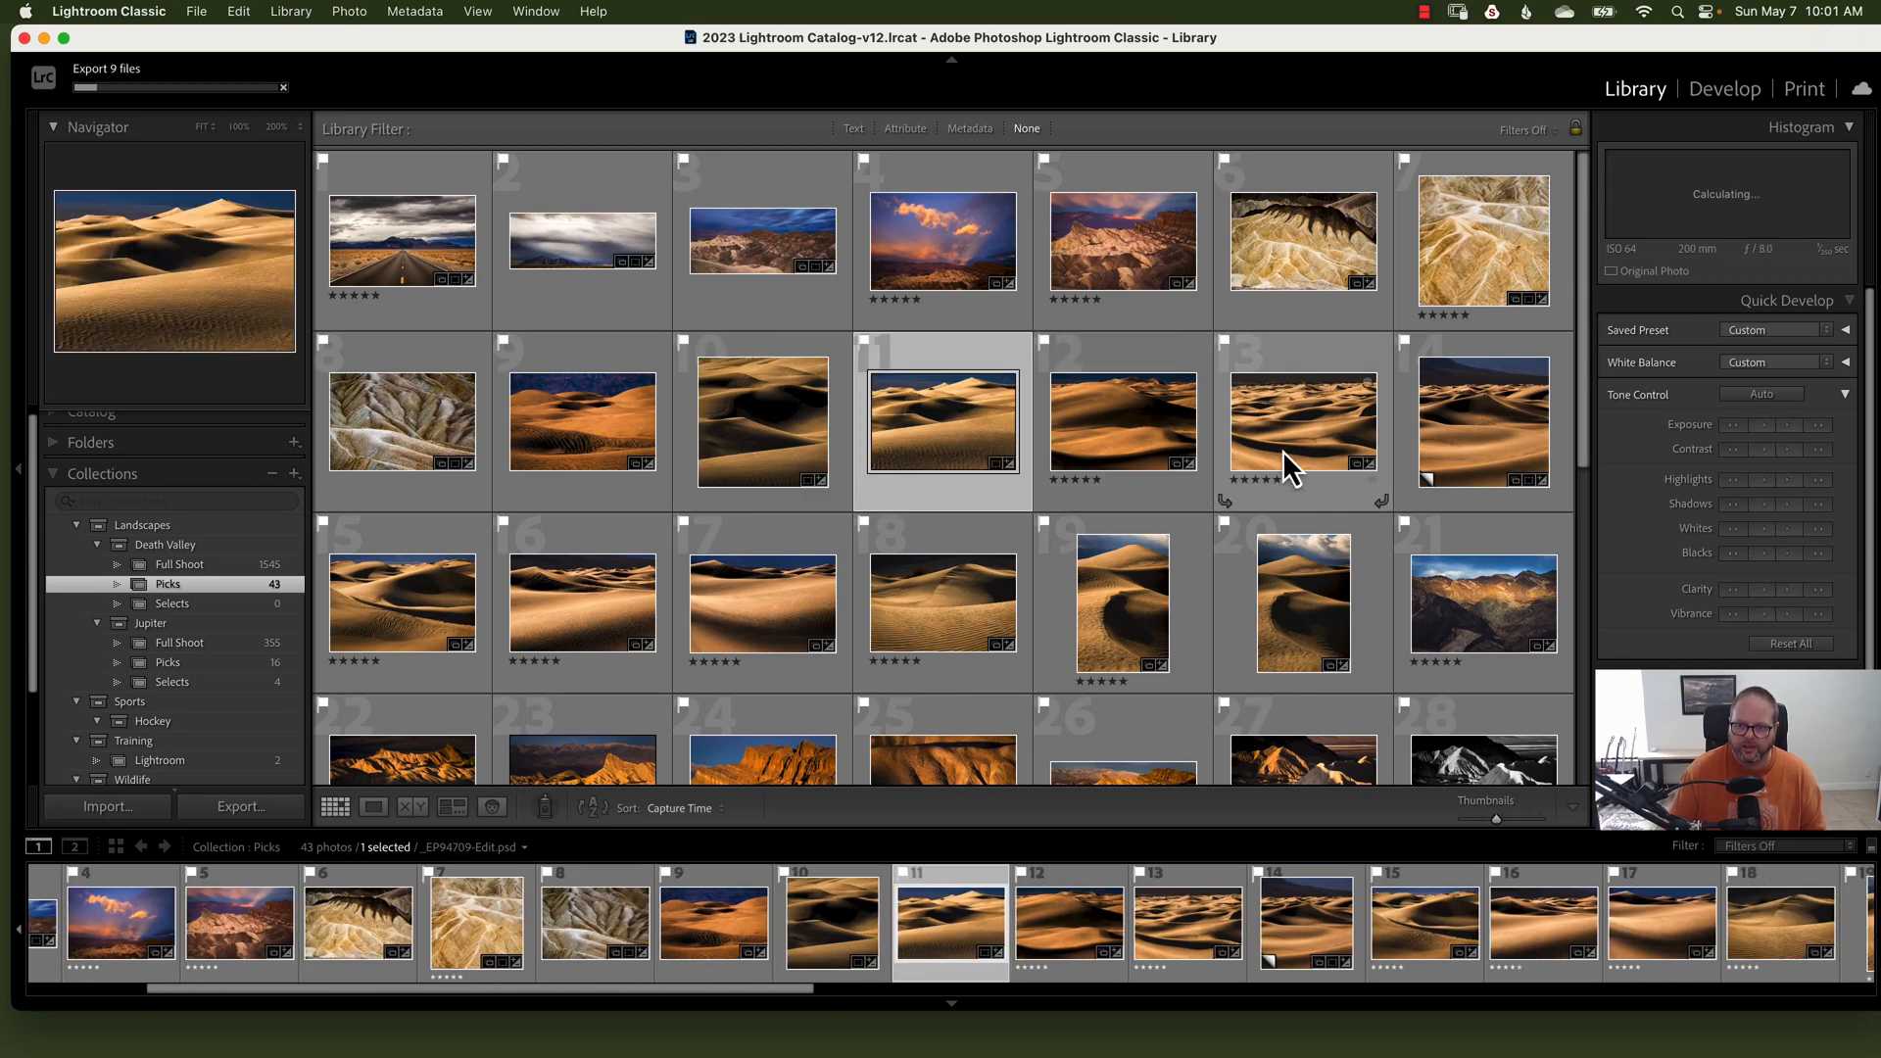
click(240, 806)
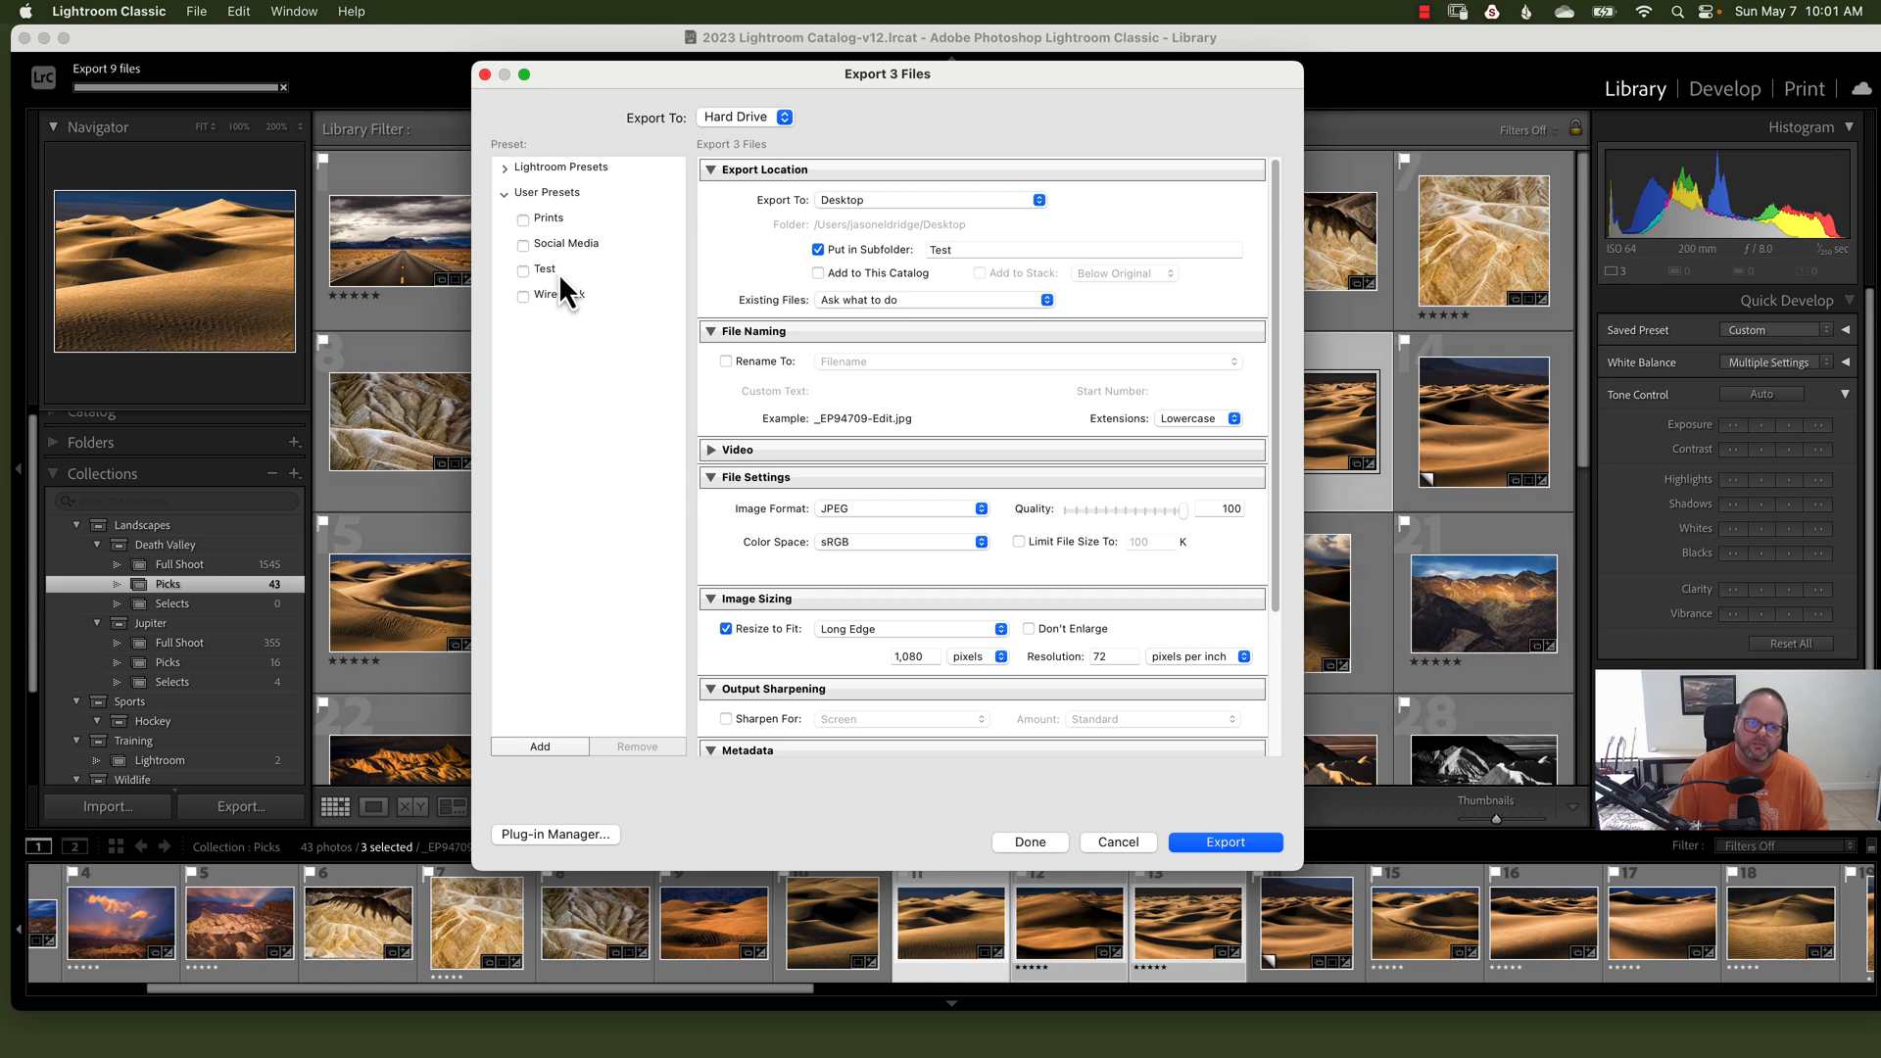
mouse_move(984, 353)
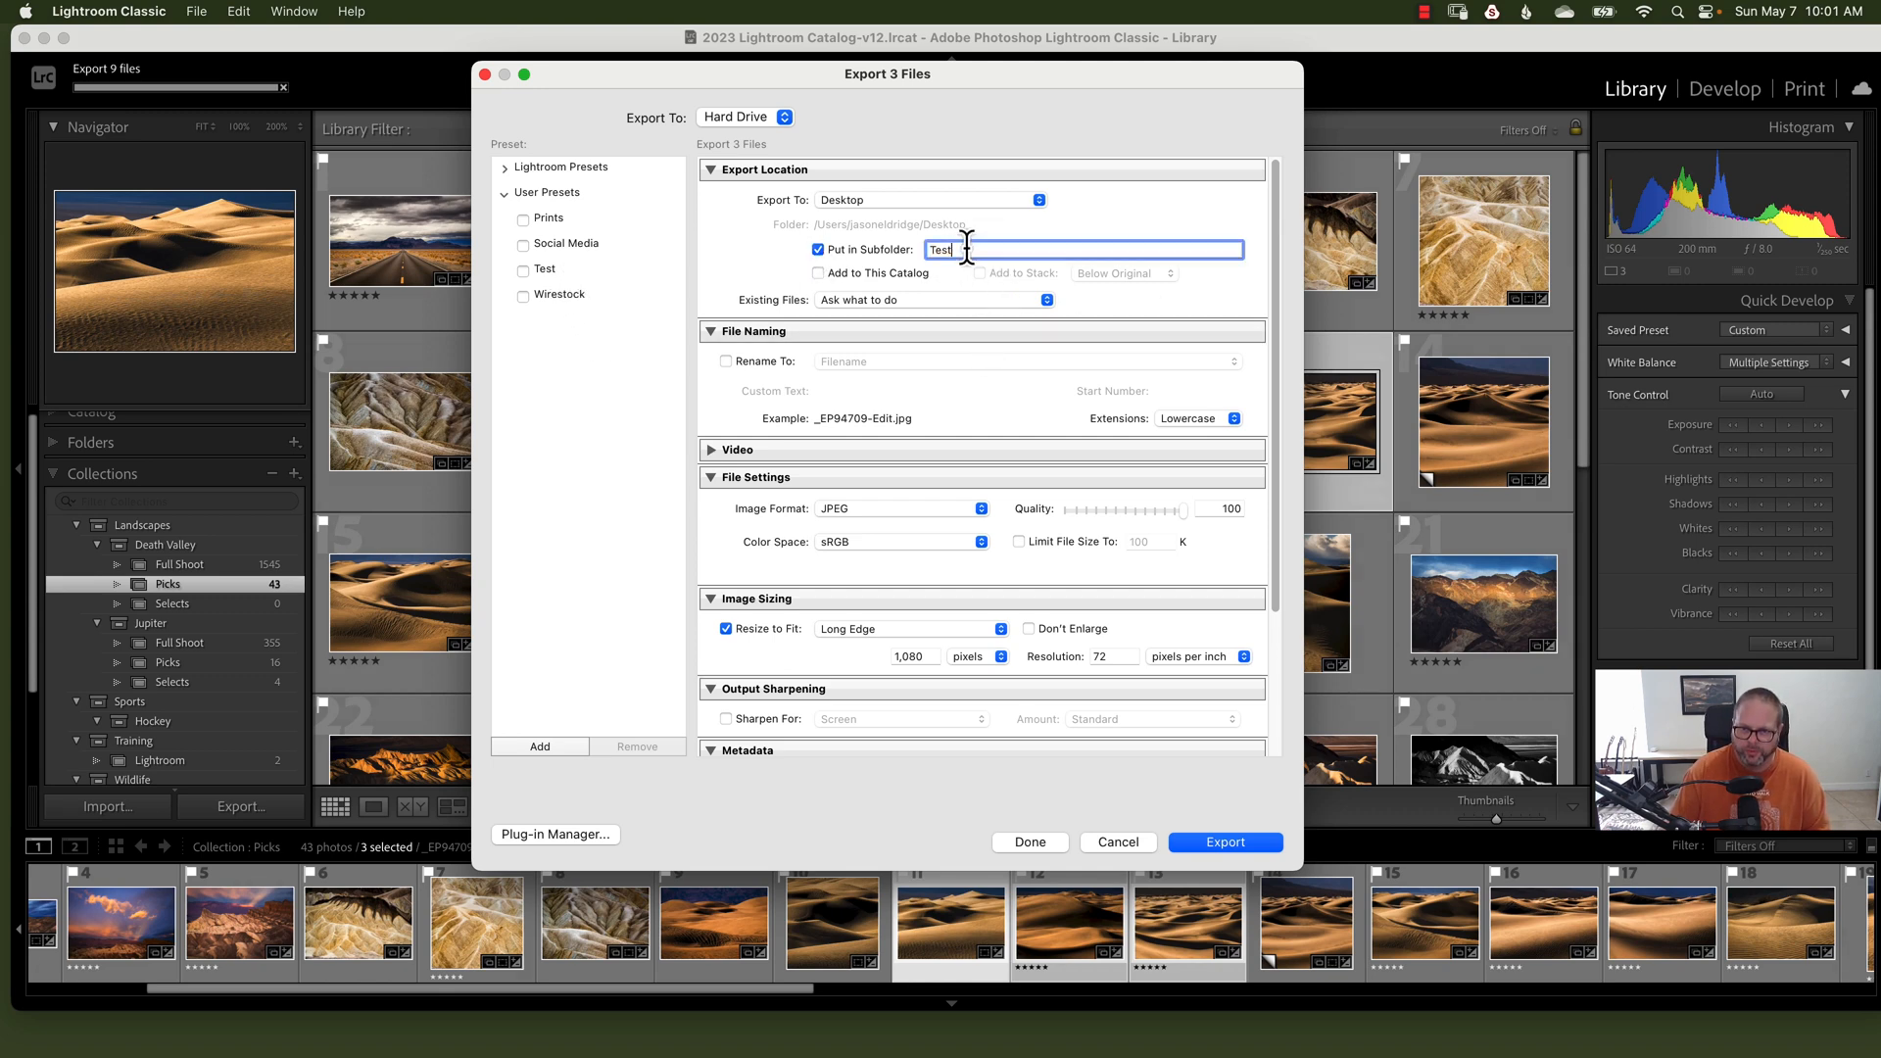
Step: Rename the subfolder to 'Test-Social', choose Adobe RGB (1998), and turn off Resize to Fit
text(-)
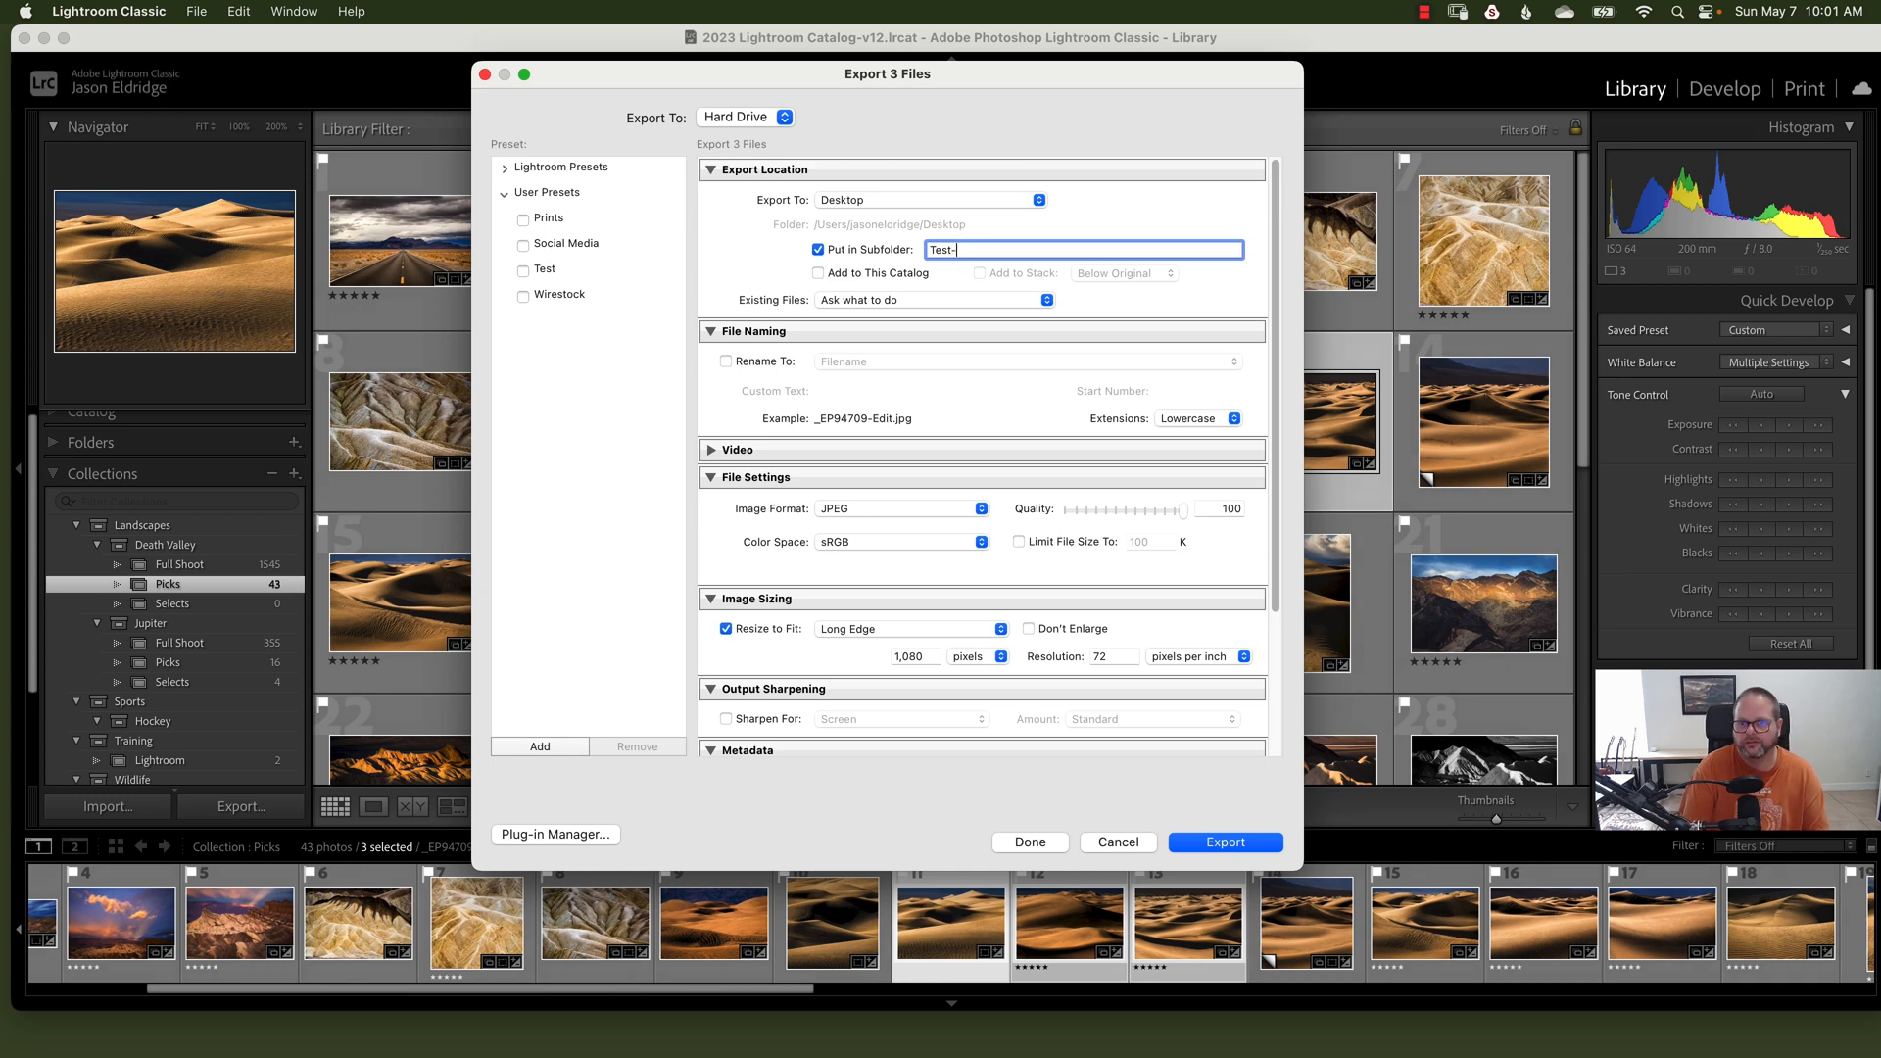
text(Social)
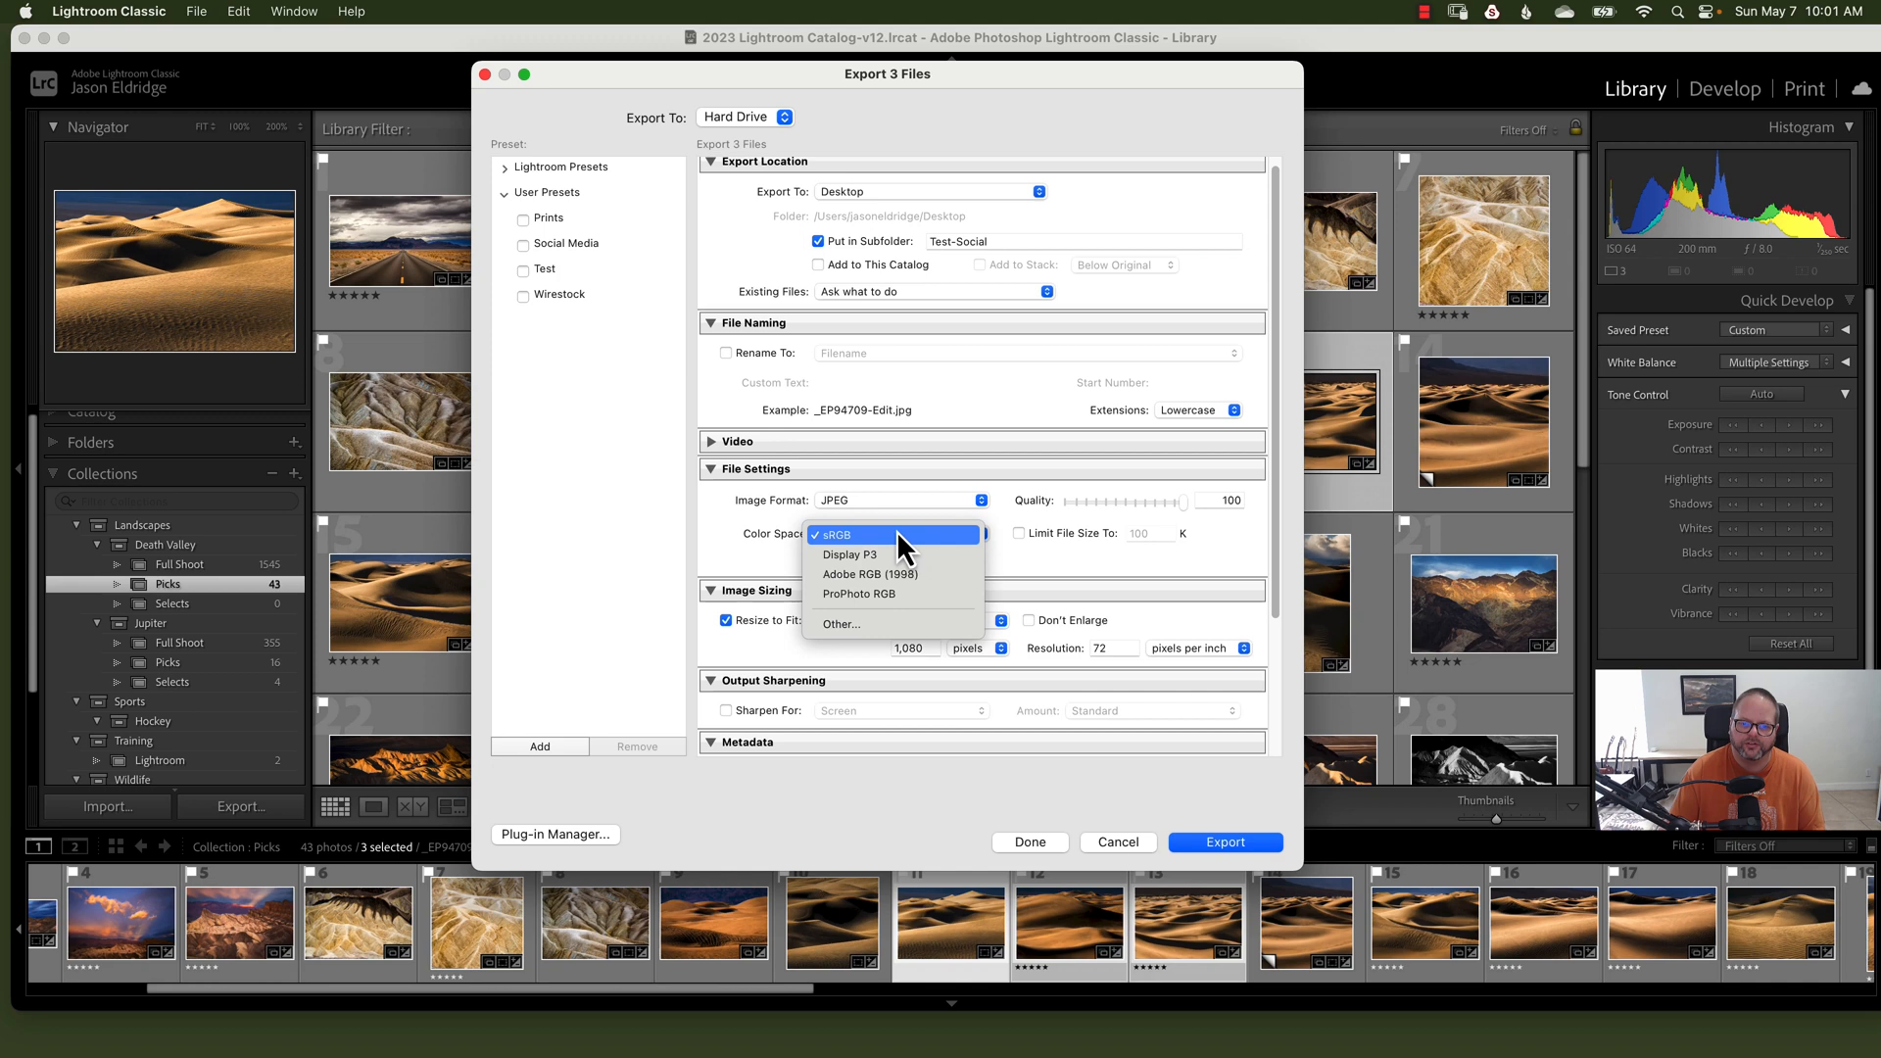
click(870, 573)
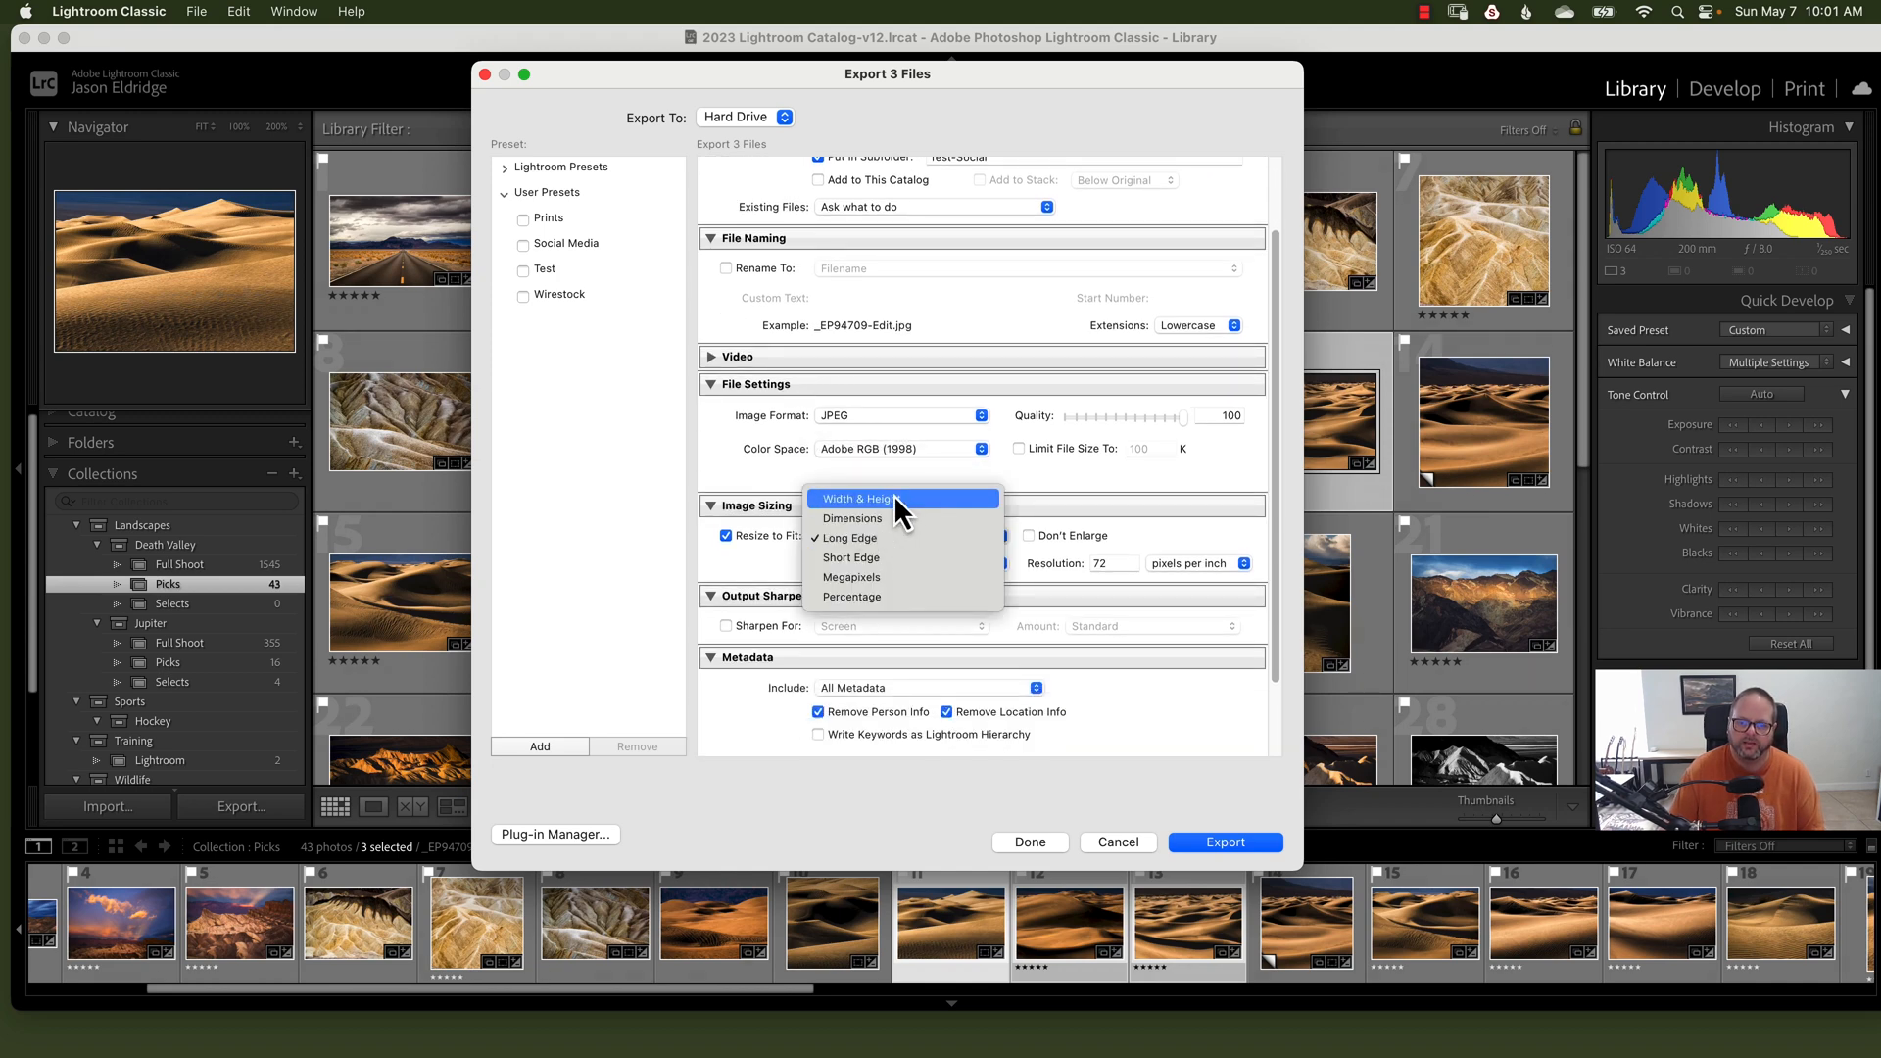
mouse_move(774, 549)
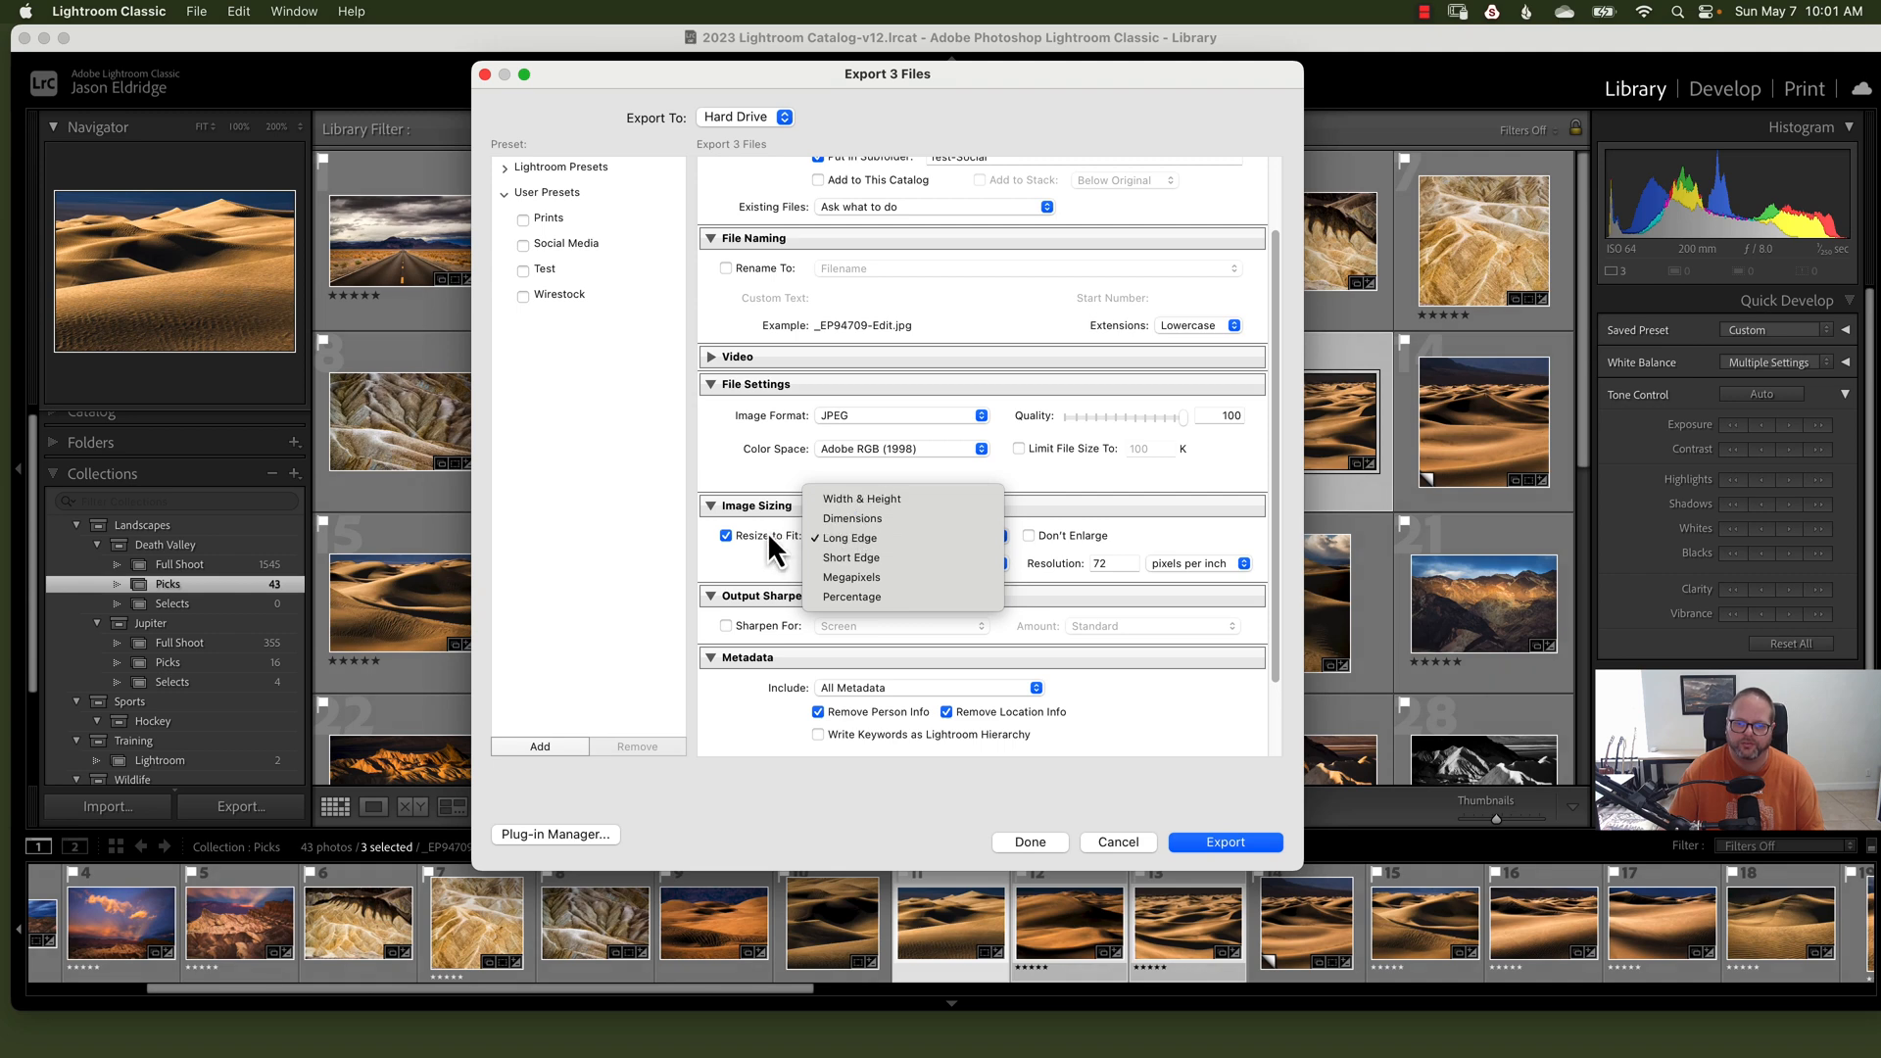
click(849, 538)
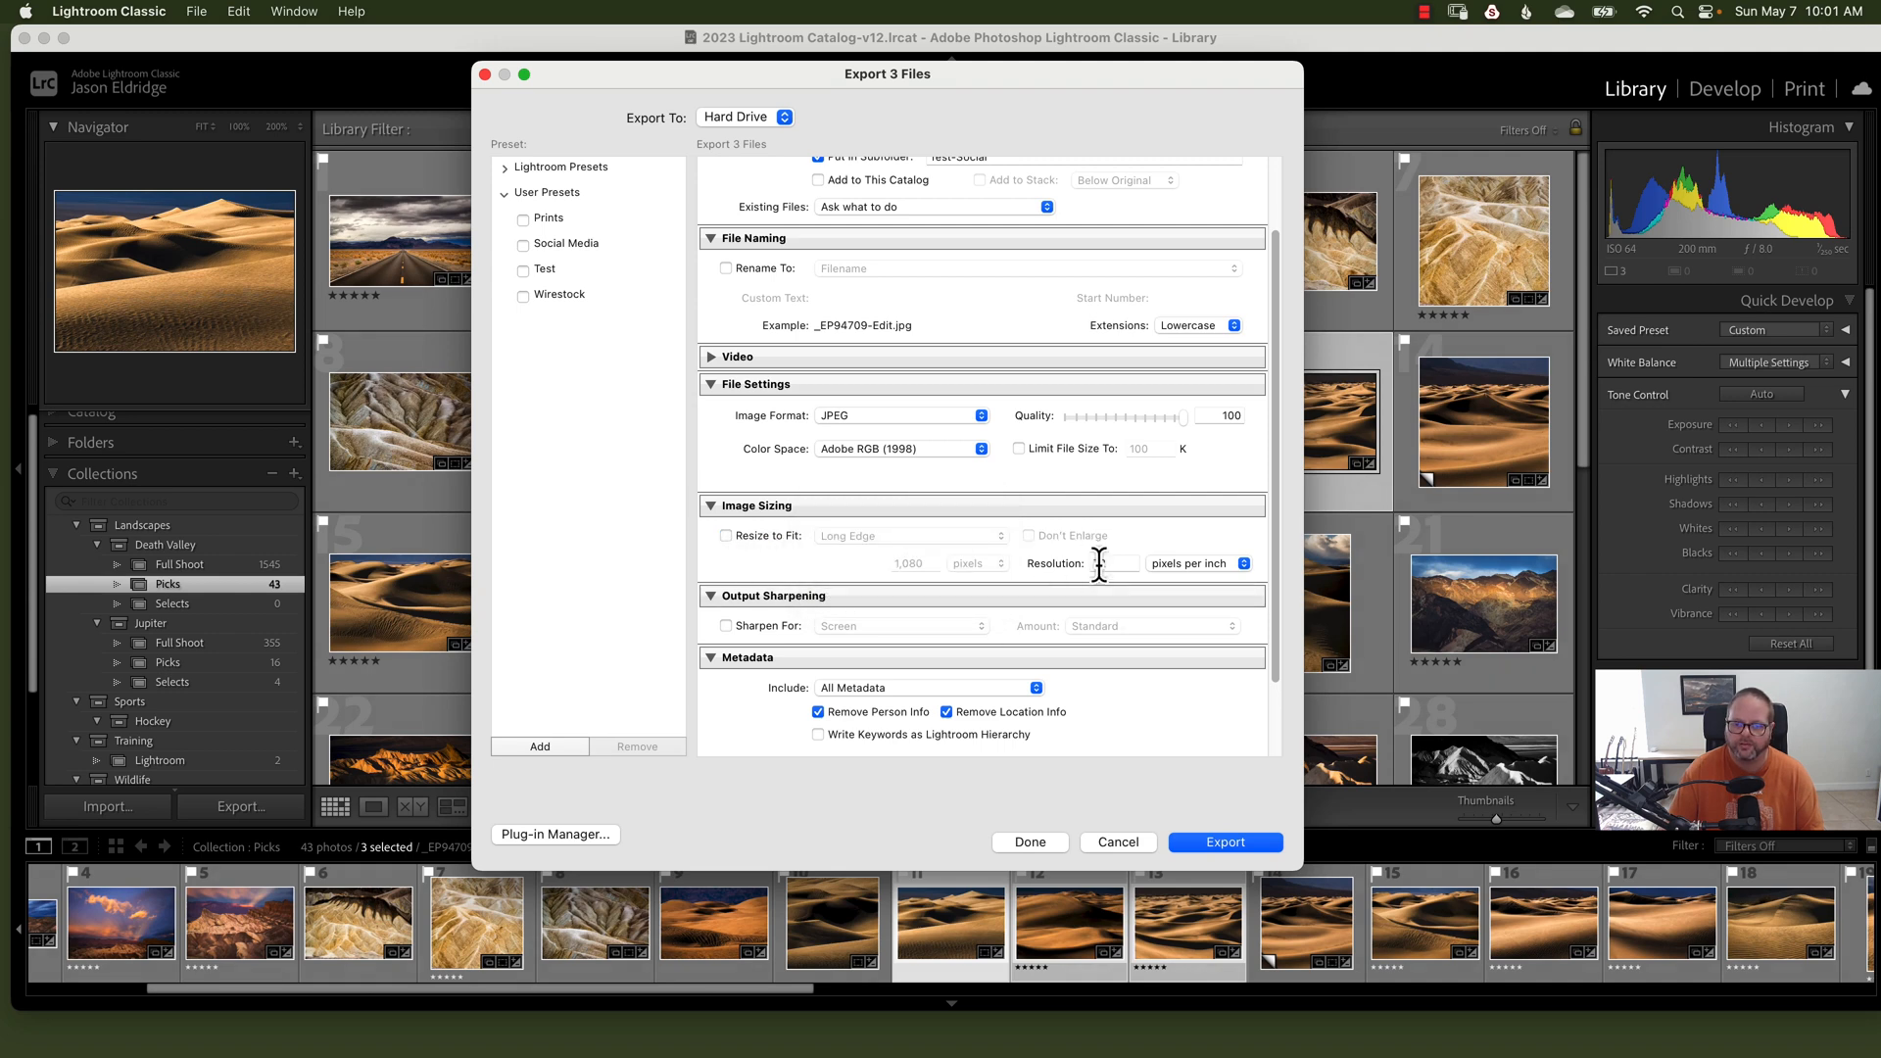
scroll(down, 3)
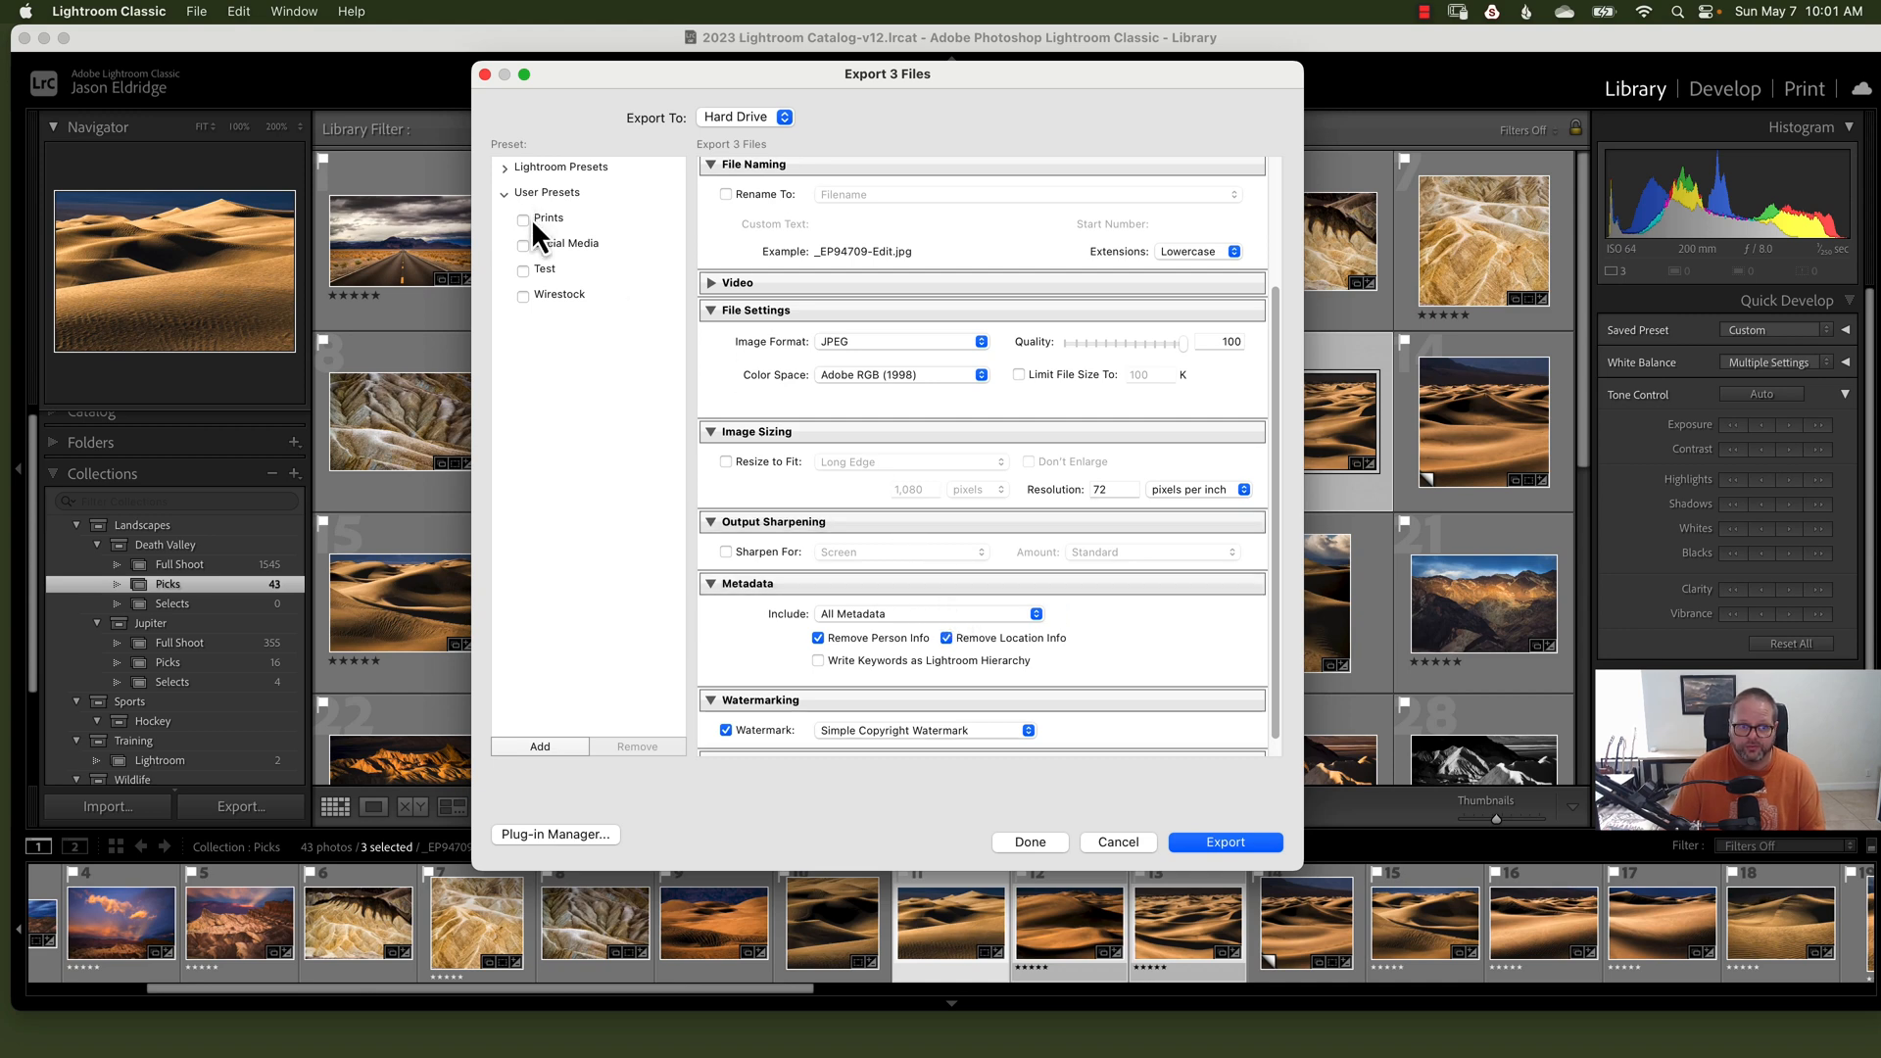
mouse_move(549, 283)
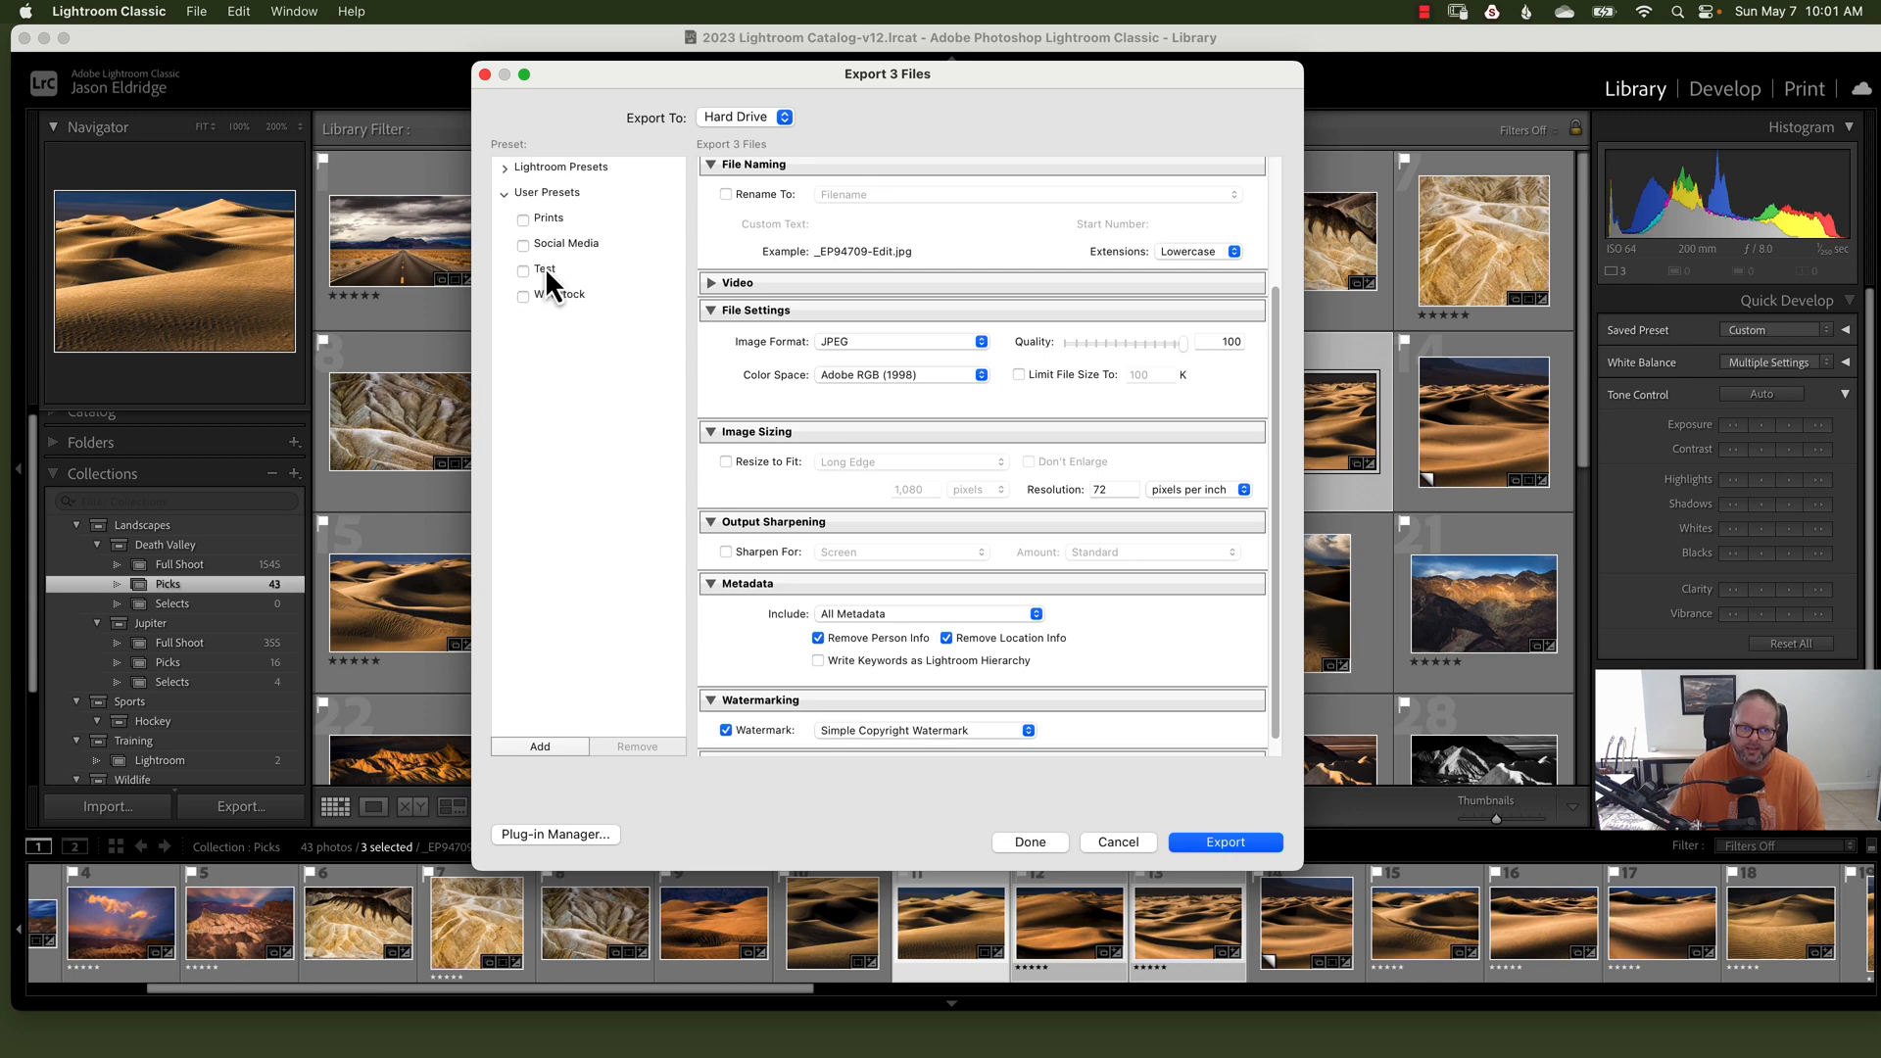
Step: Update the Test preset with the Test-Social, Adobe RGB, no-resize settings and check it for batch export
right_click(543, 269)
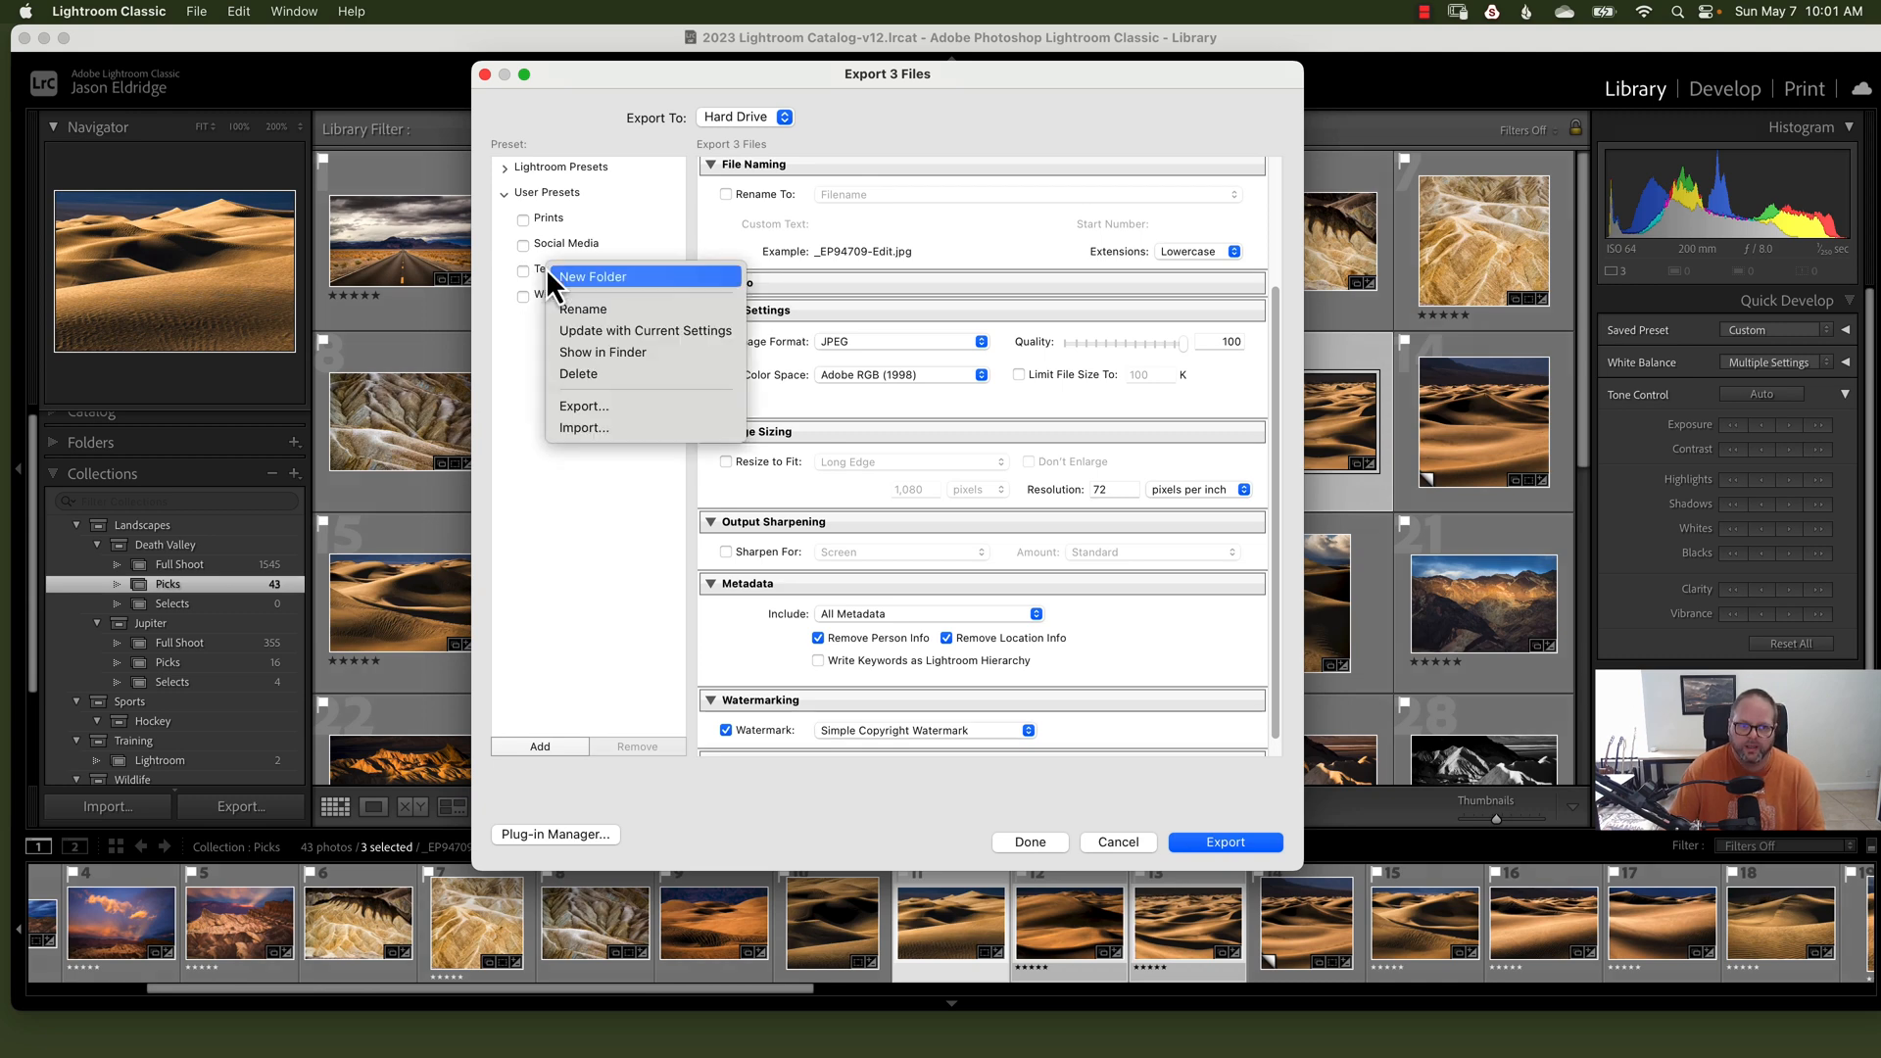
mouse_move(611, 347)
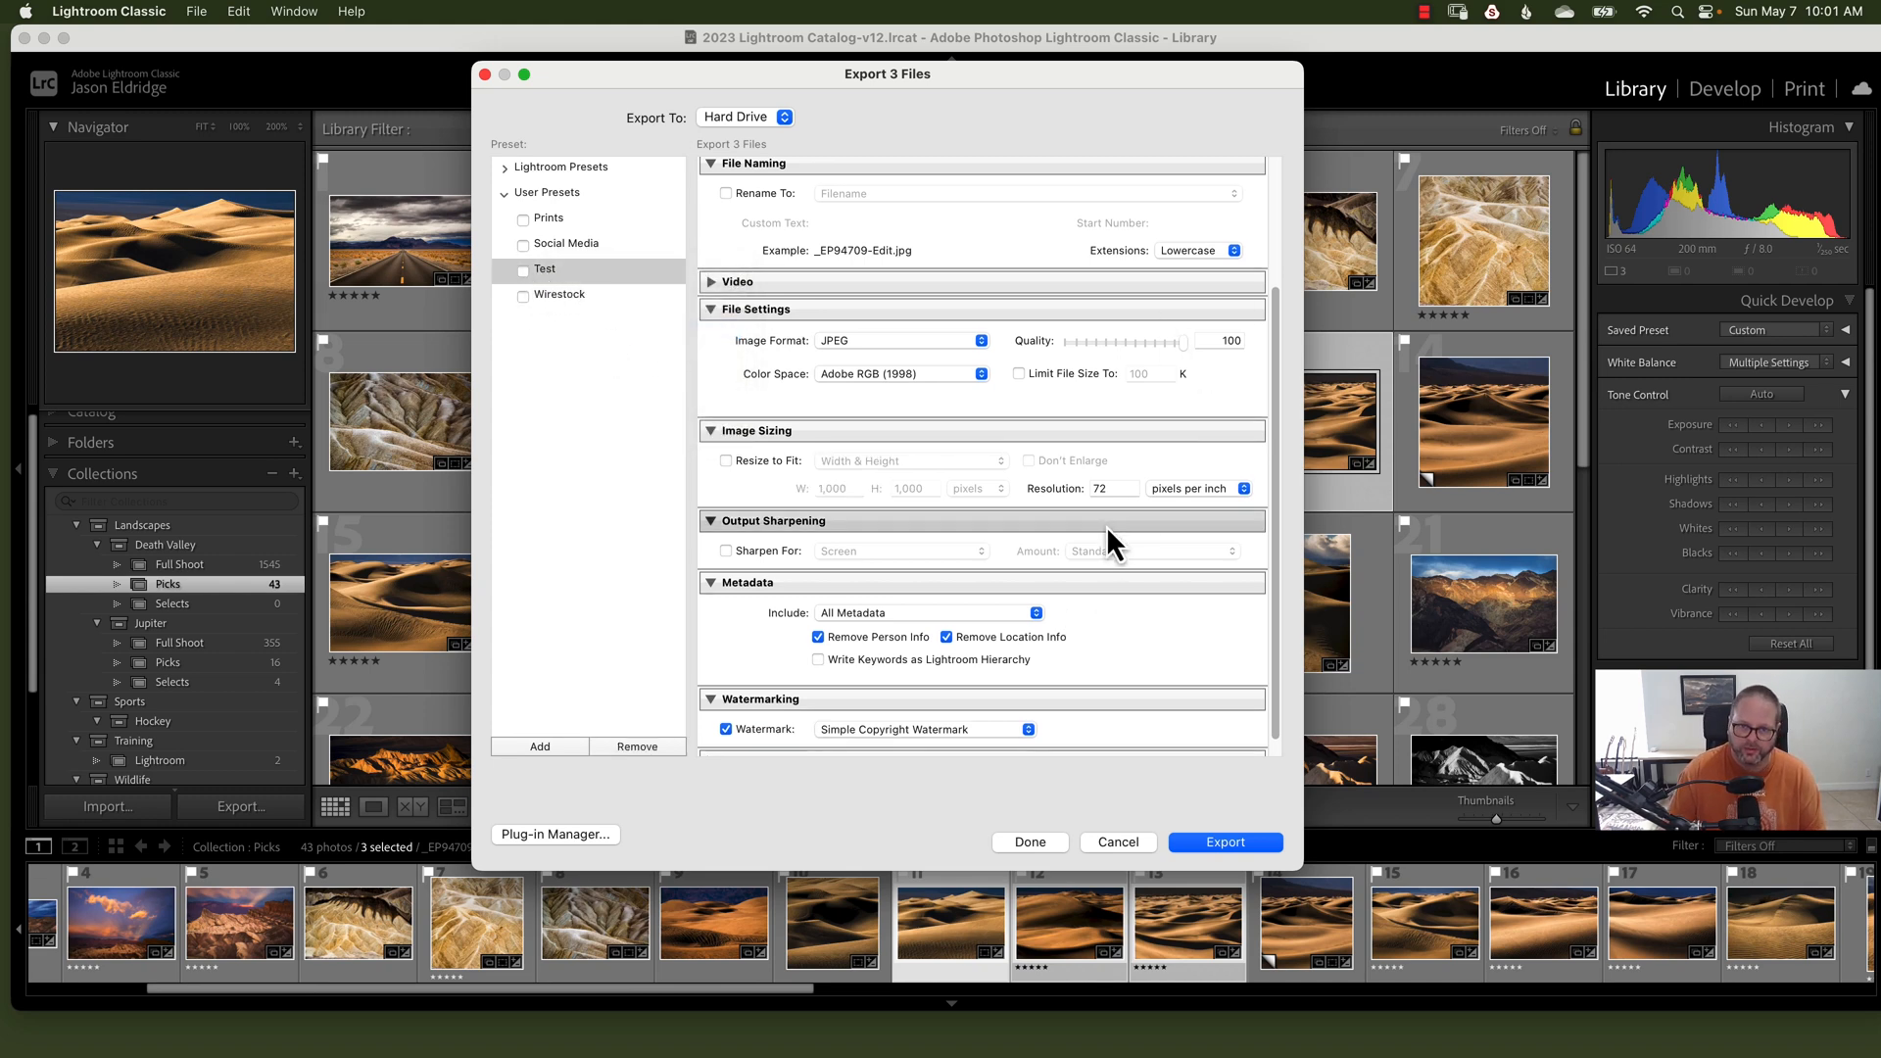
scroll(down, 3)
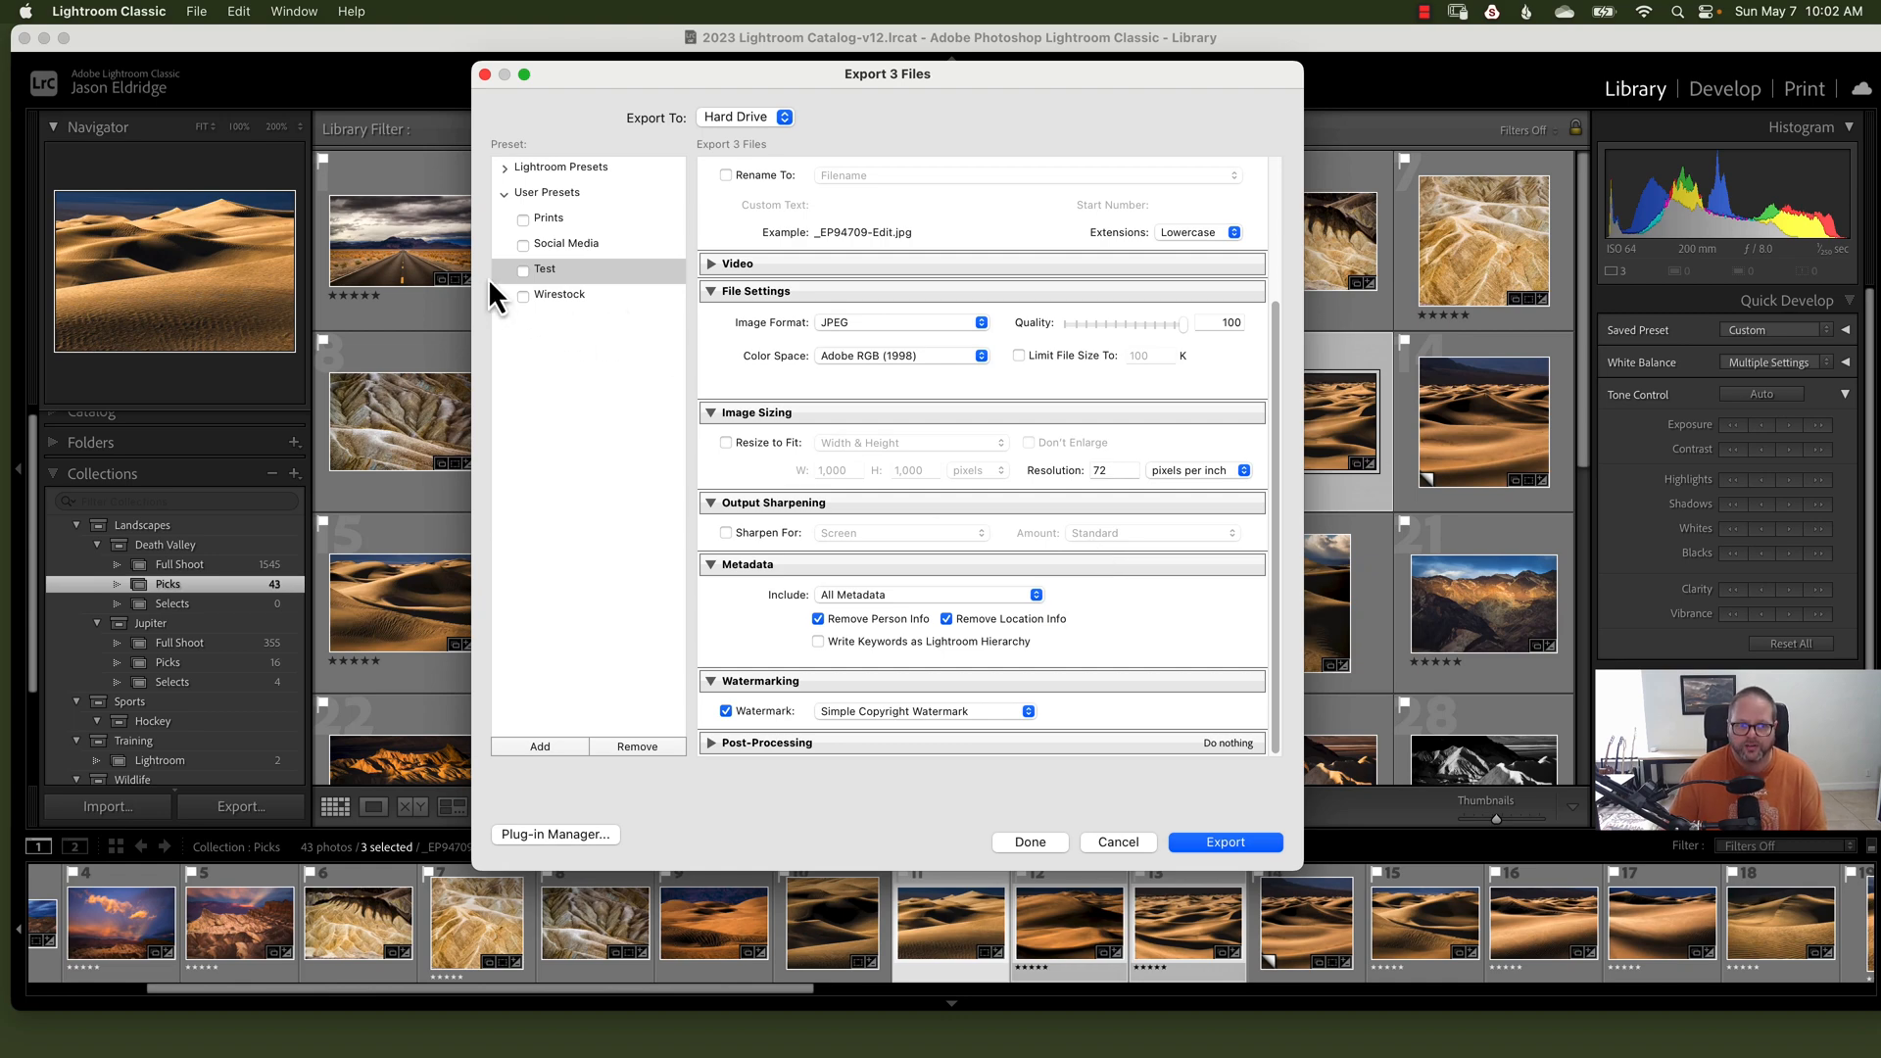
click(523, 268)
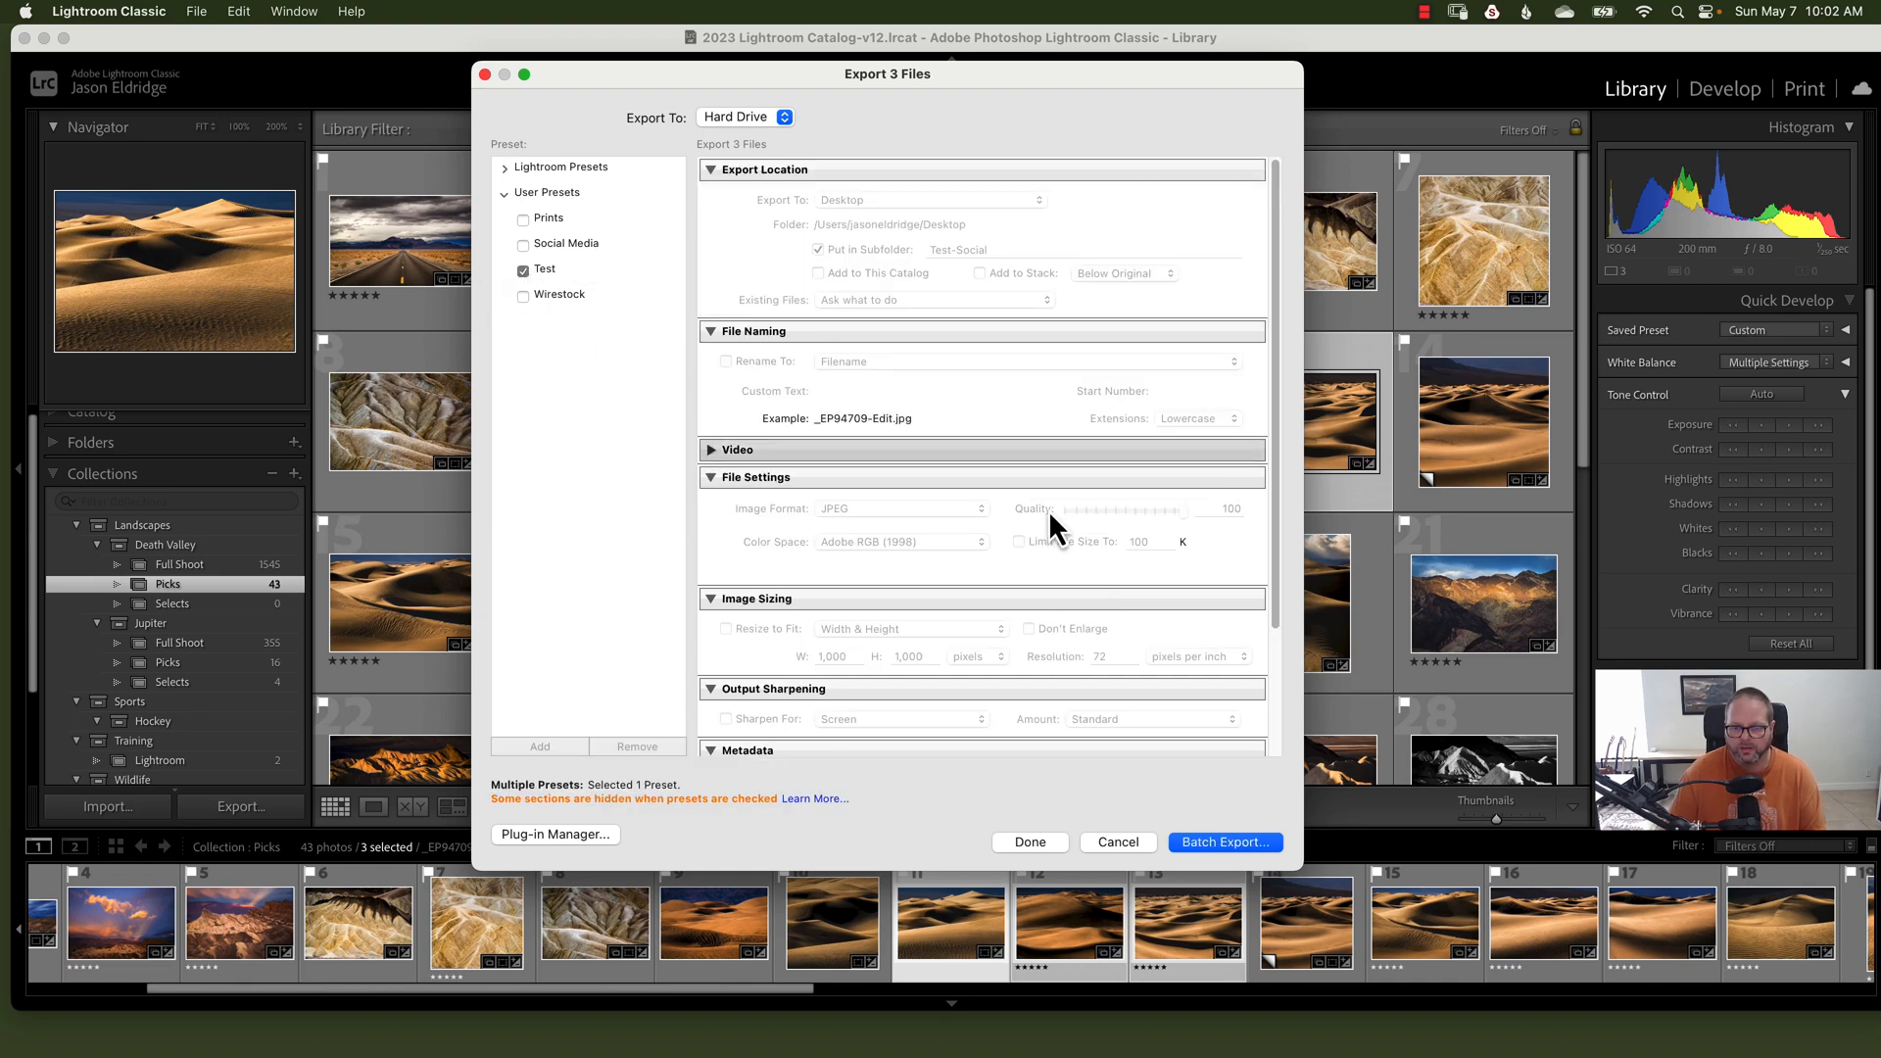
Step: Batch export the three dune photos with the Test preset, keeping extensions lowercase
click(1223, 843)
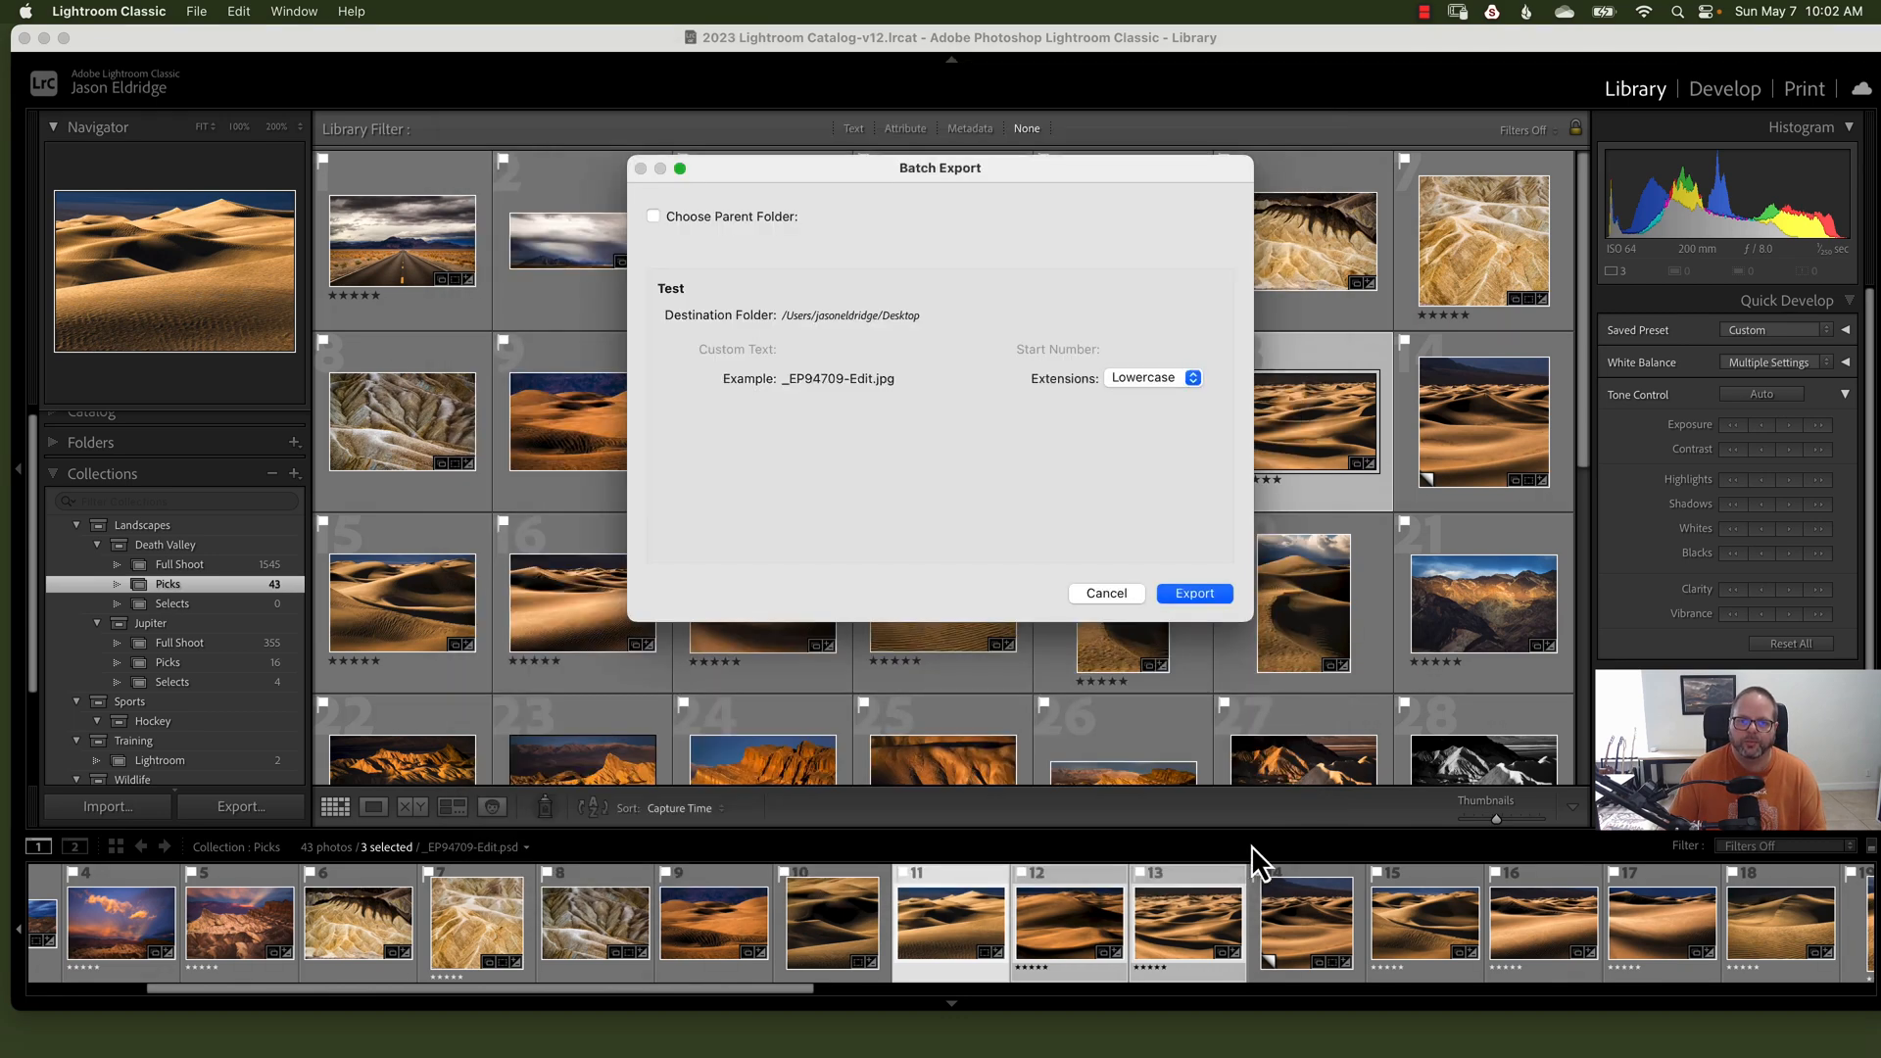
mouse_move(714, 315)
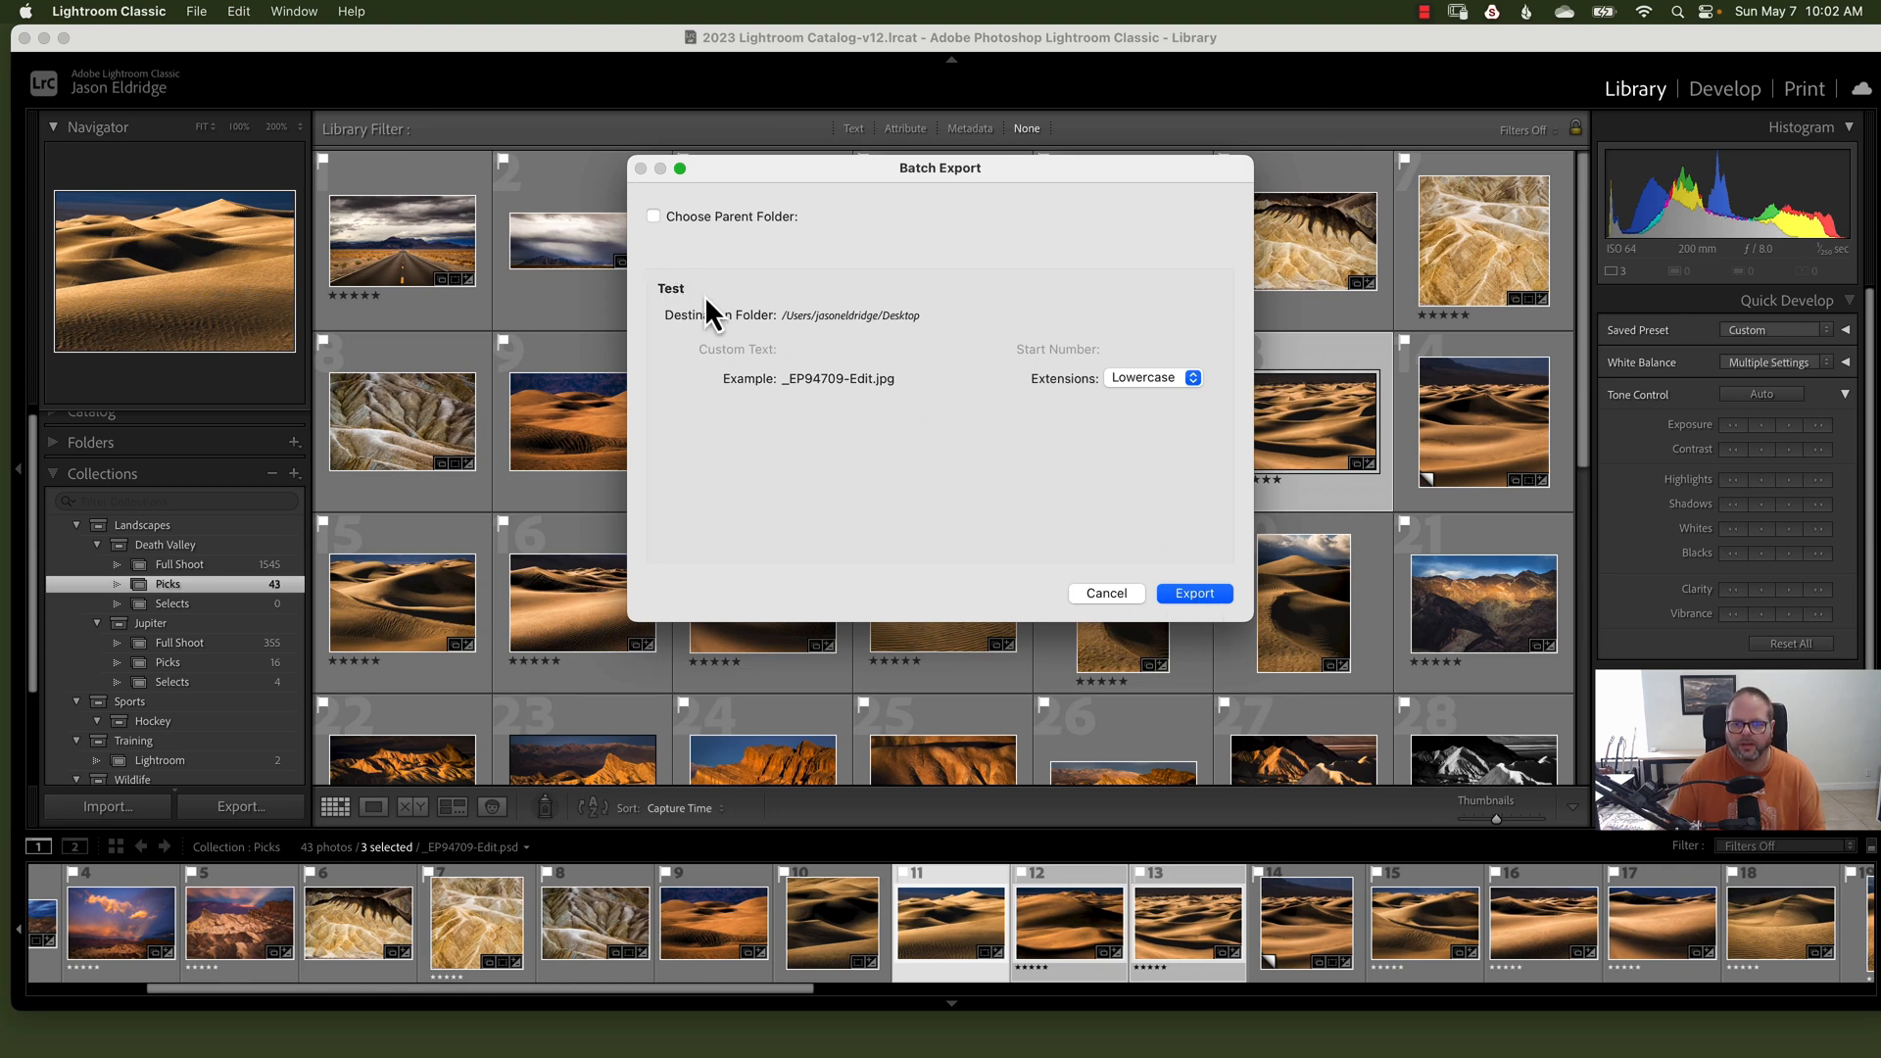
mouse_move(1004, 399)
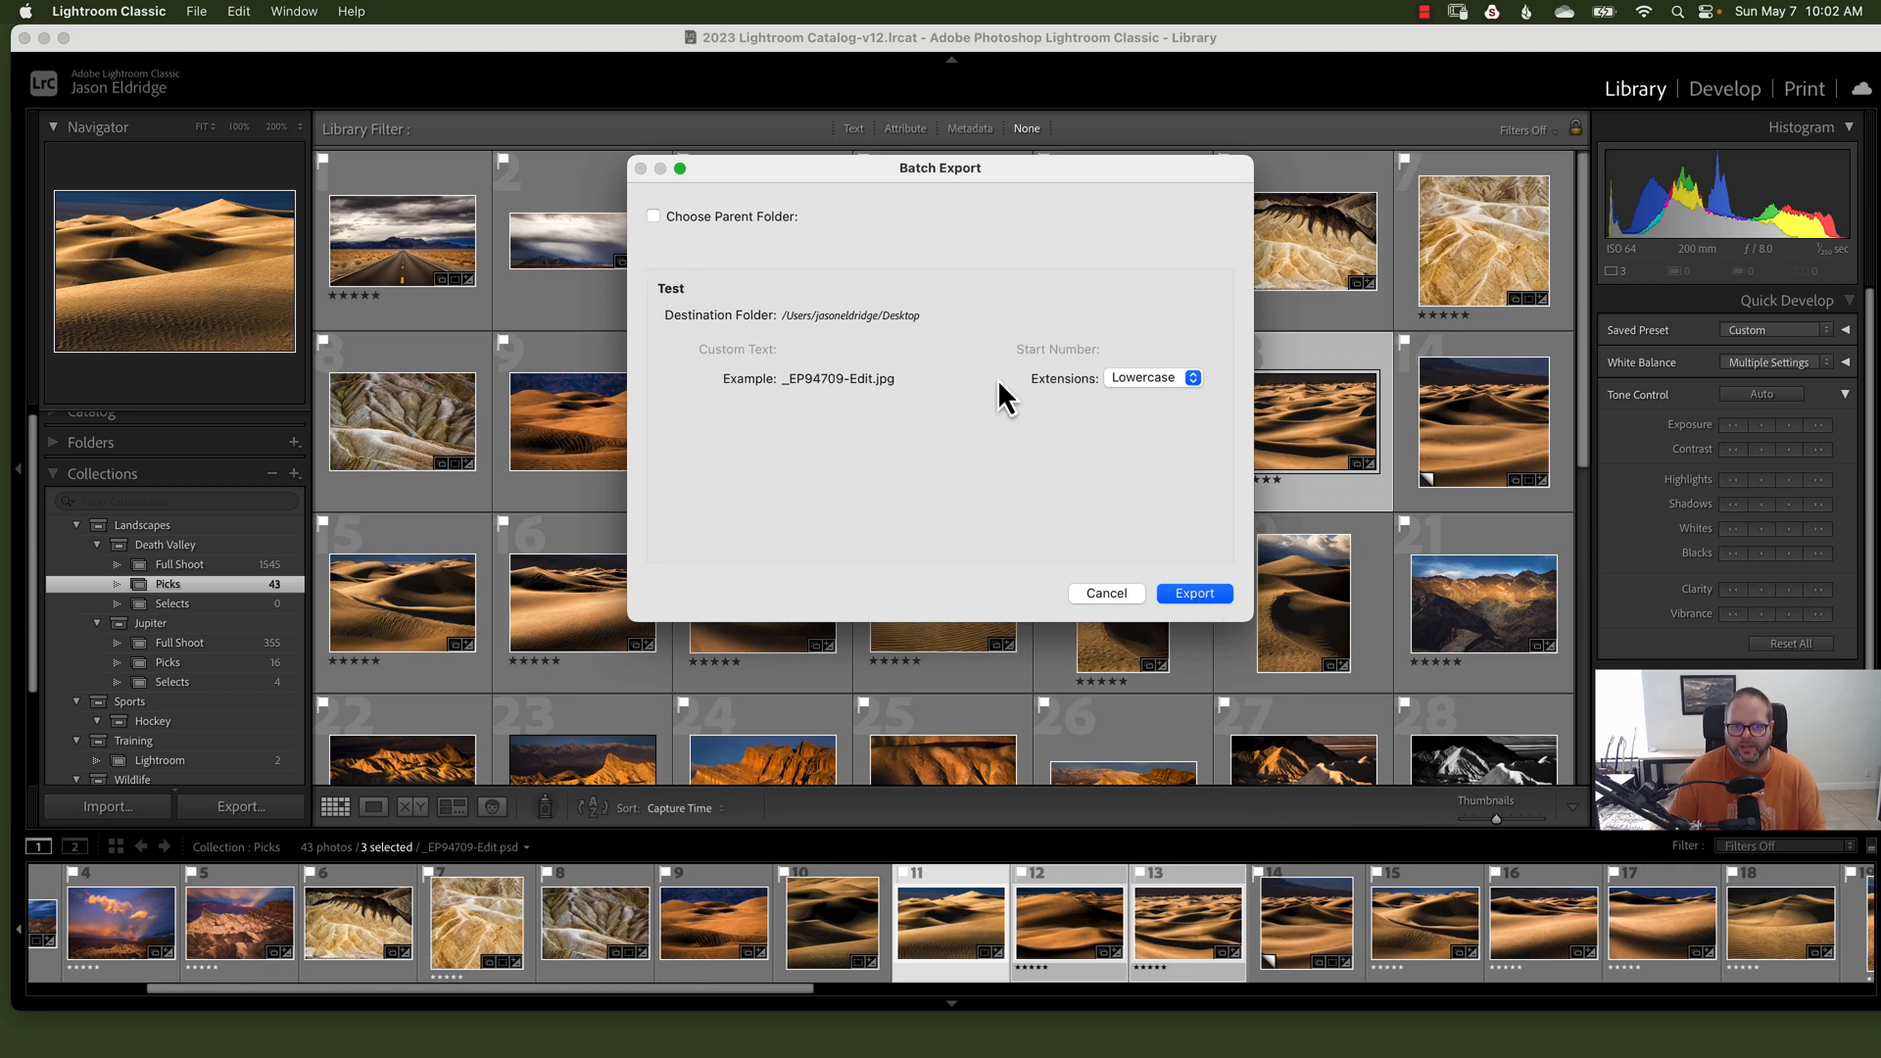
mouse_move(951, 411)
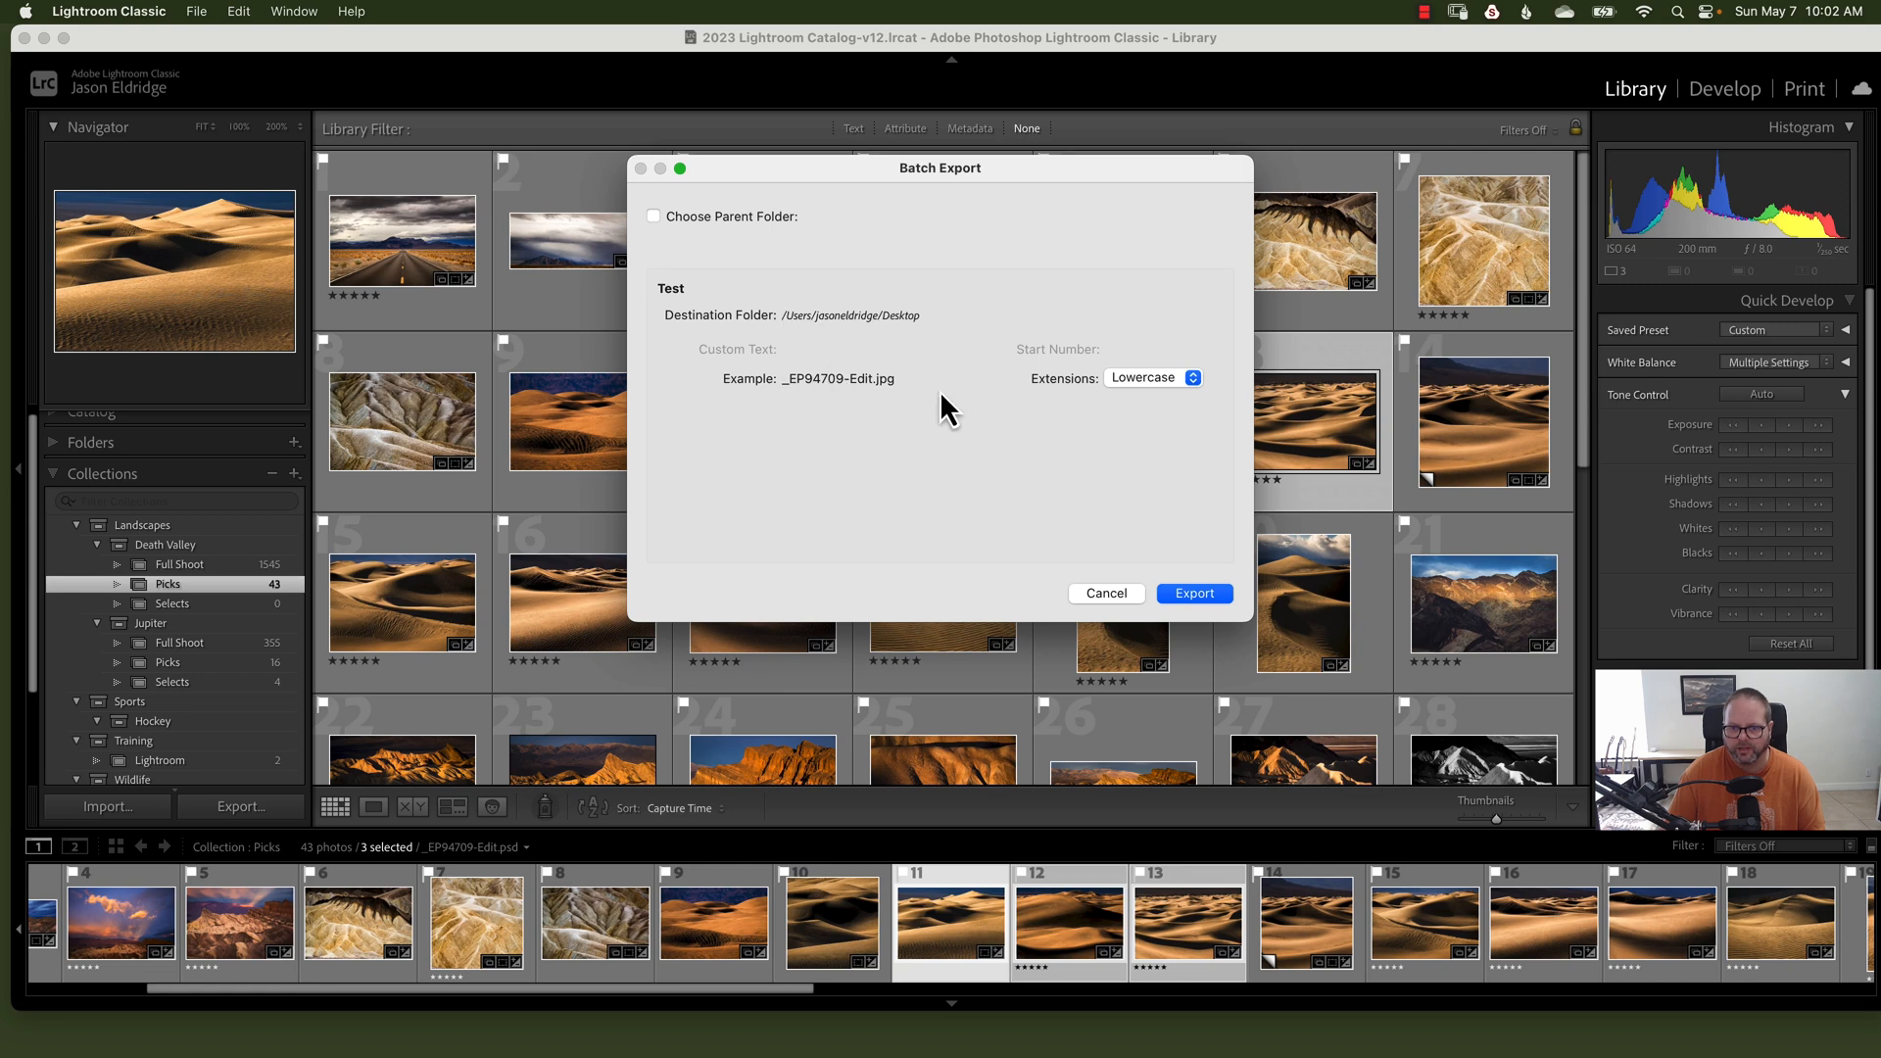
mouse_move(810, 395)
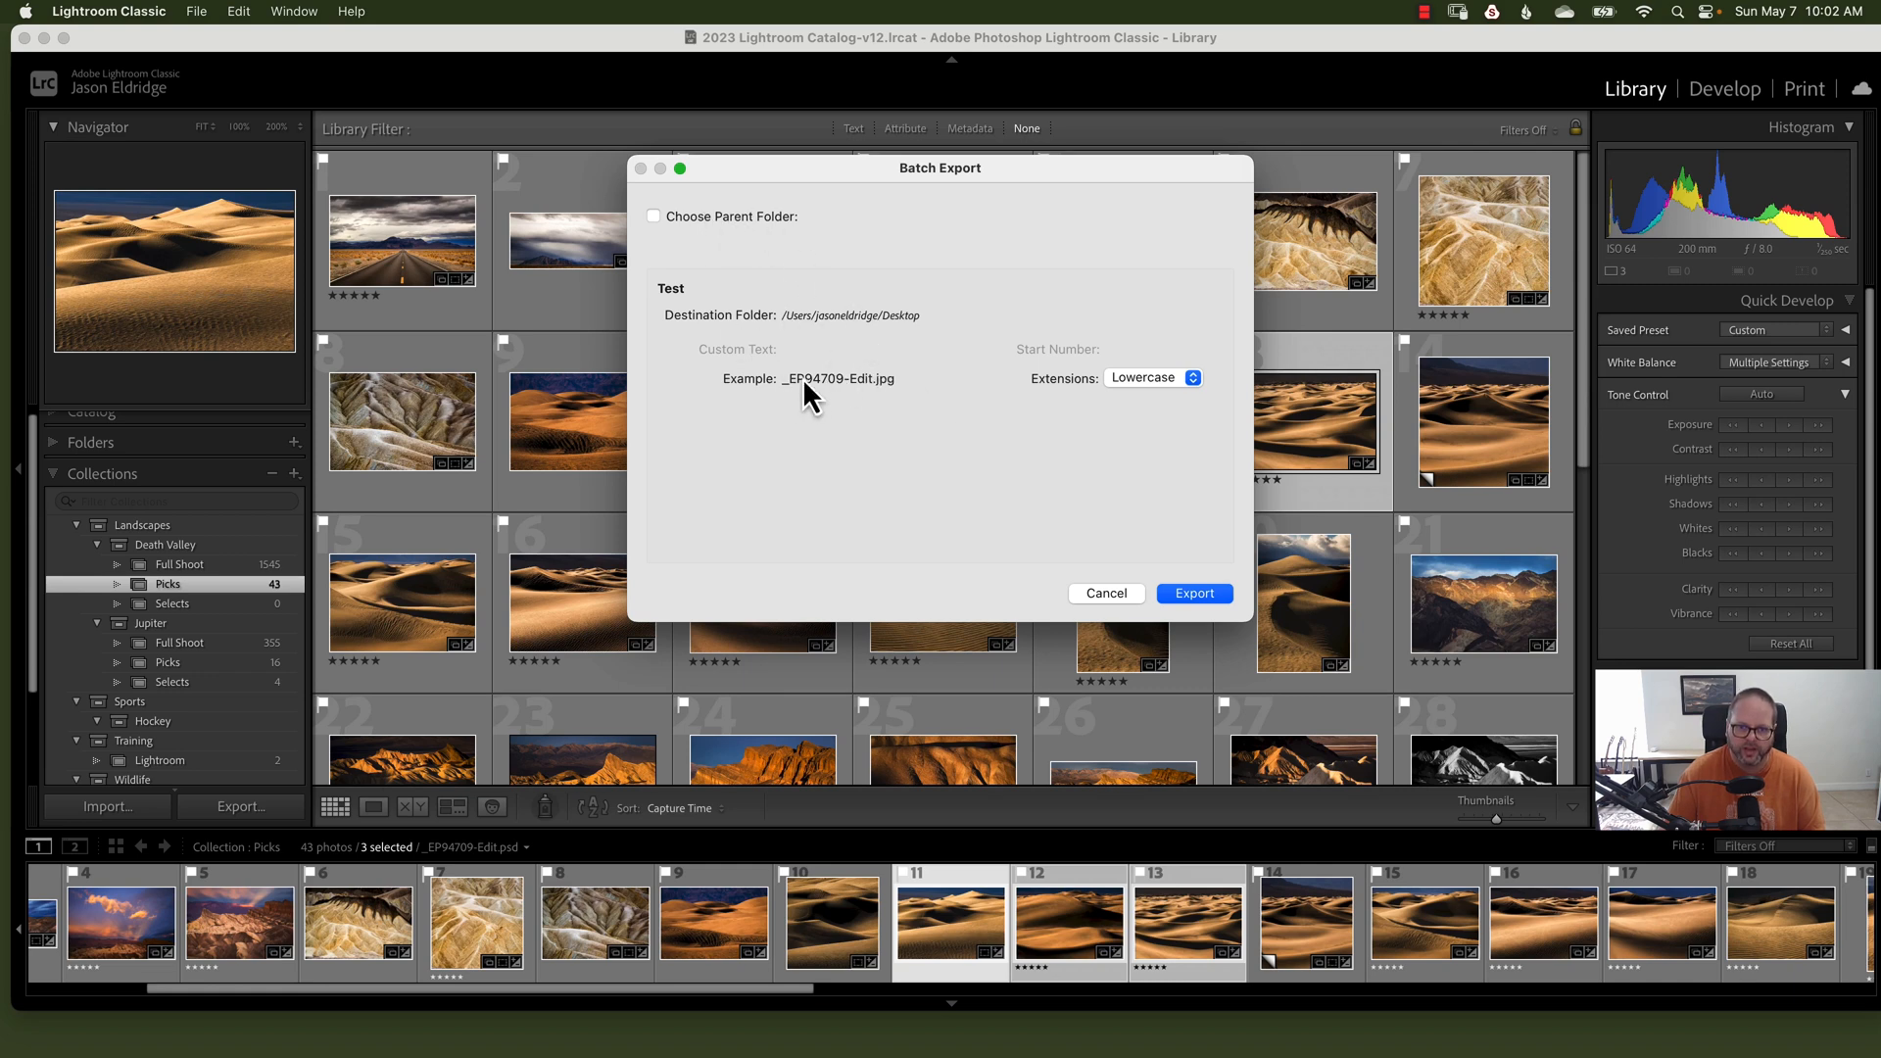
click(1149, 378)
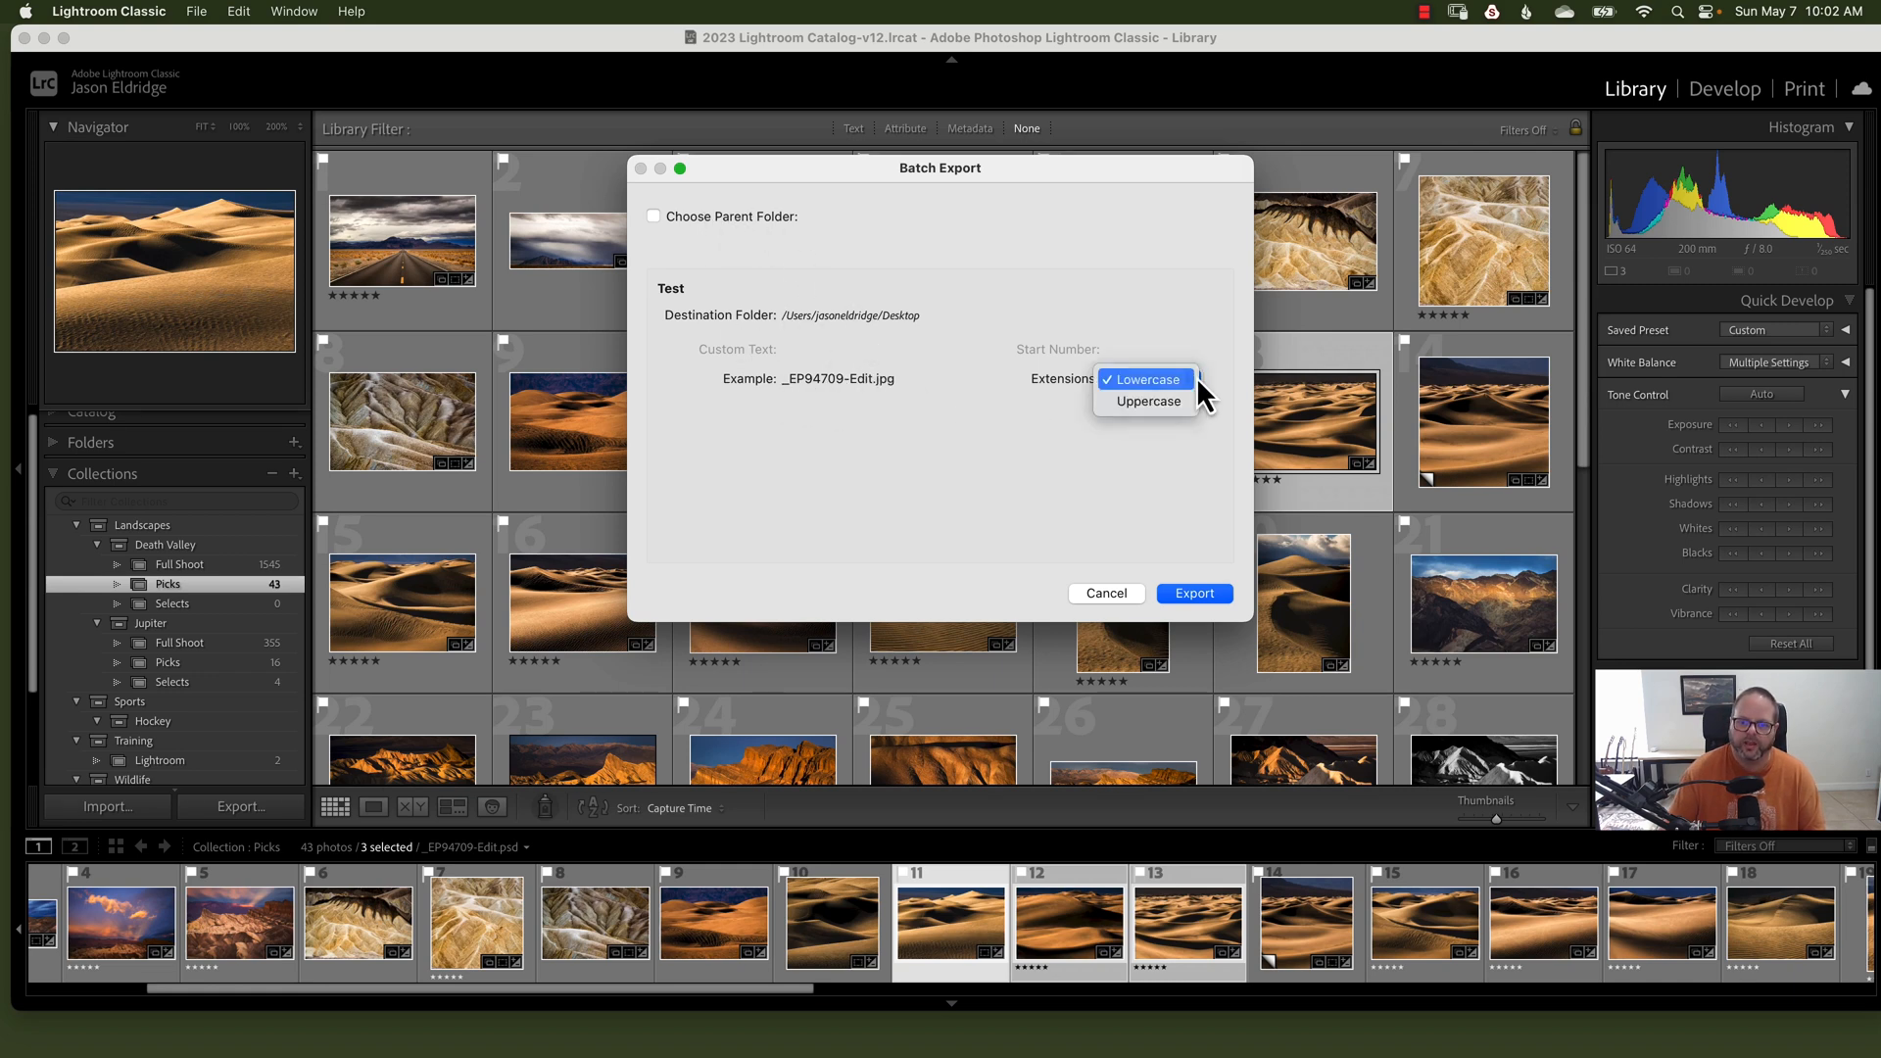
click(1142, 379)
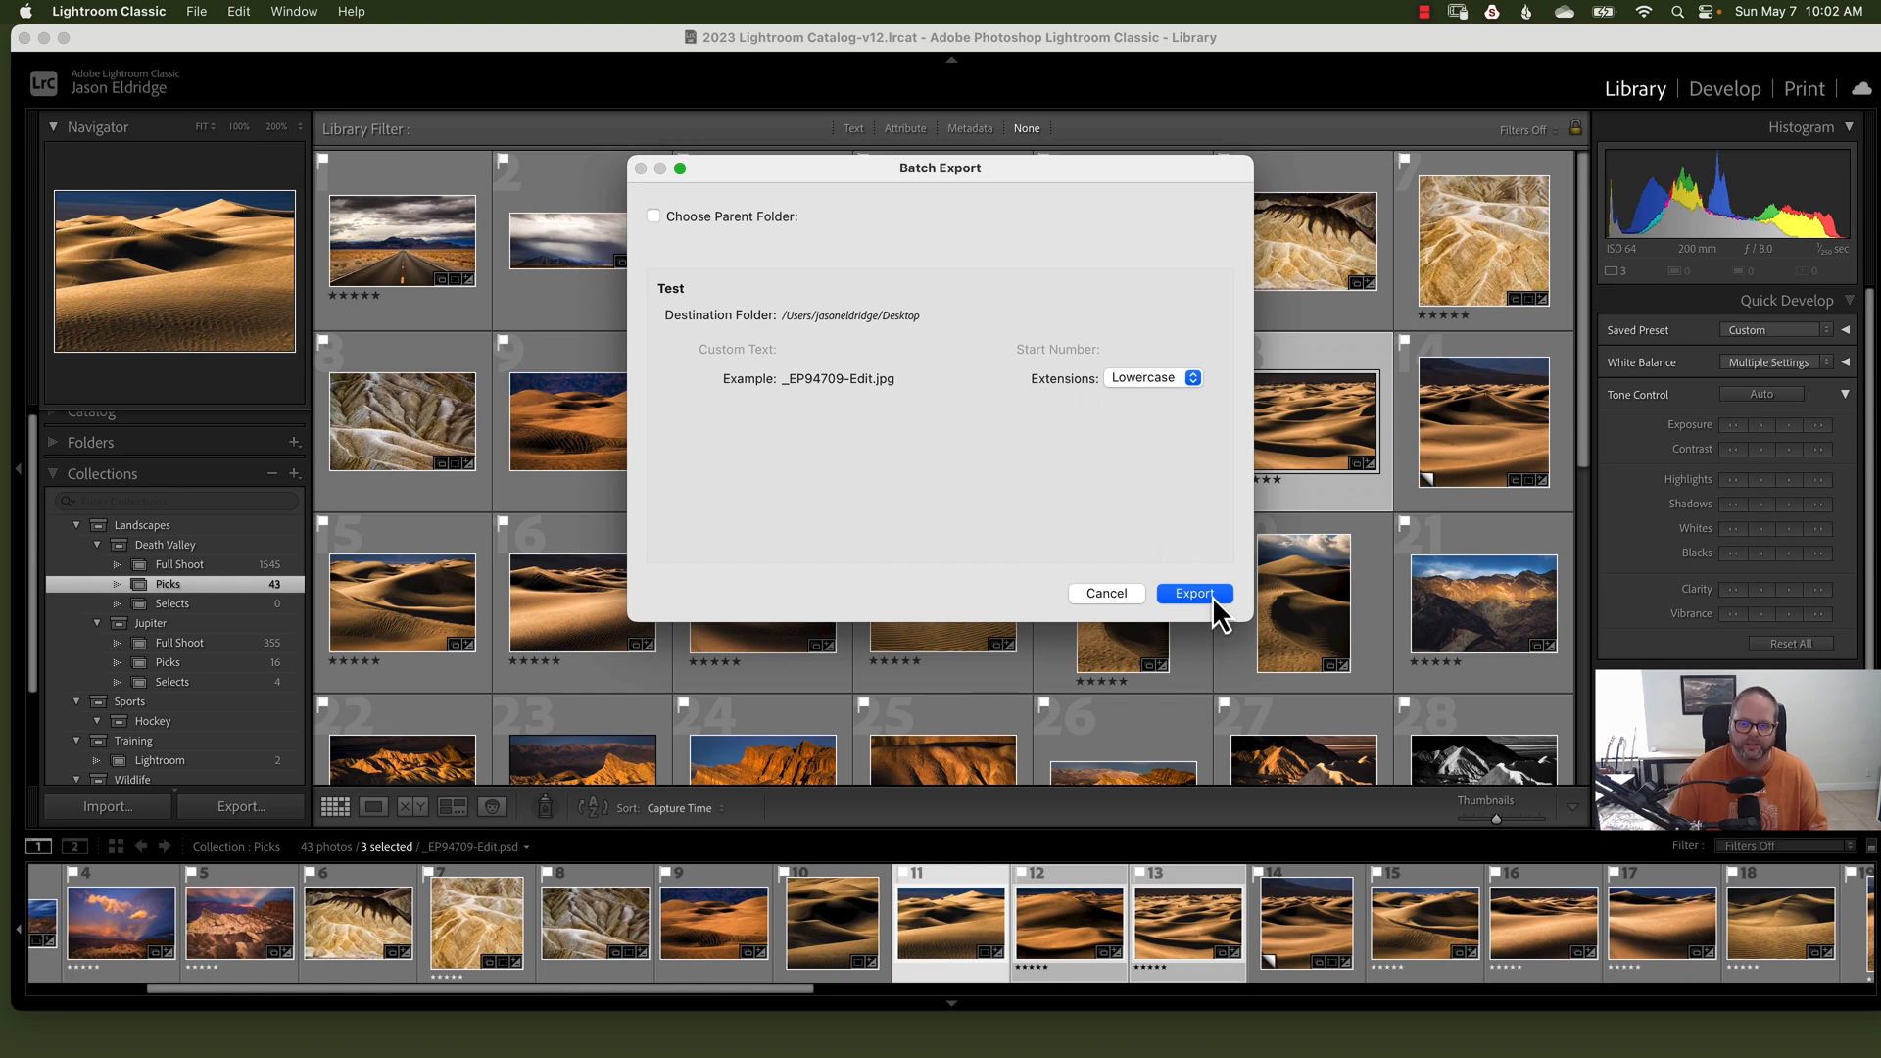
click(1192, 593)
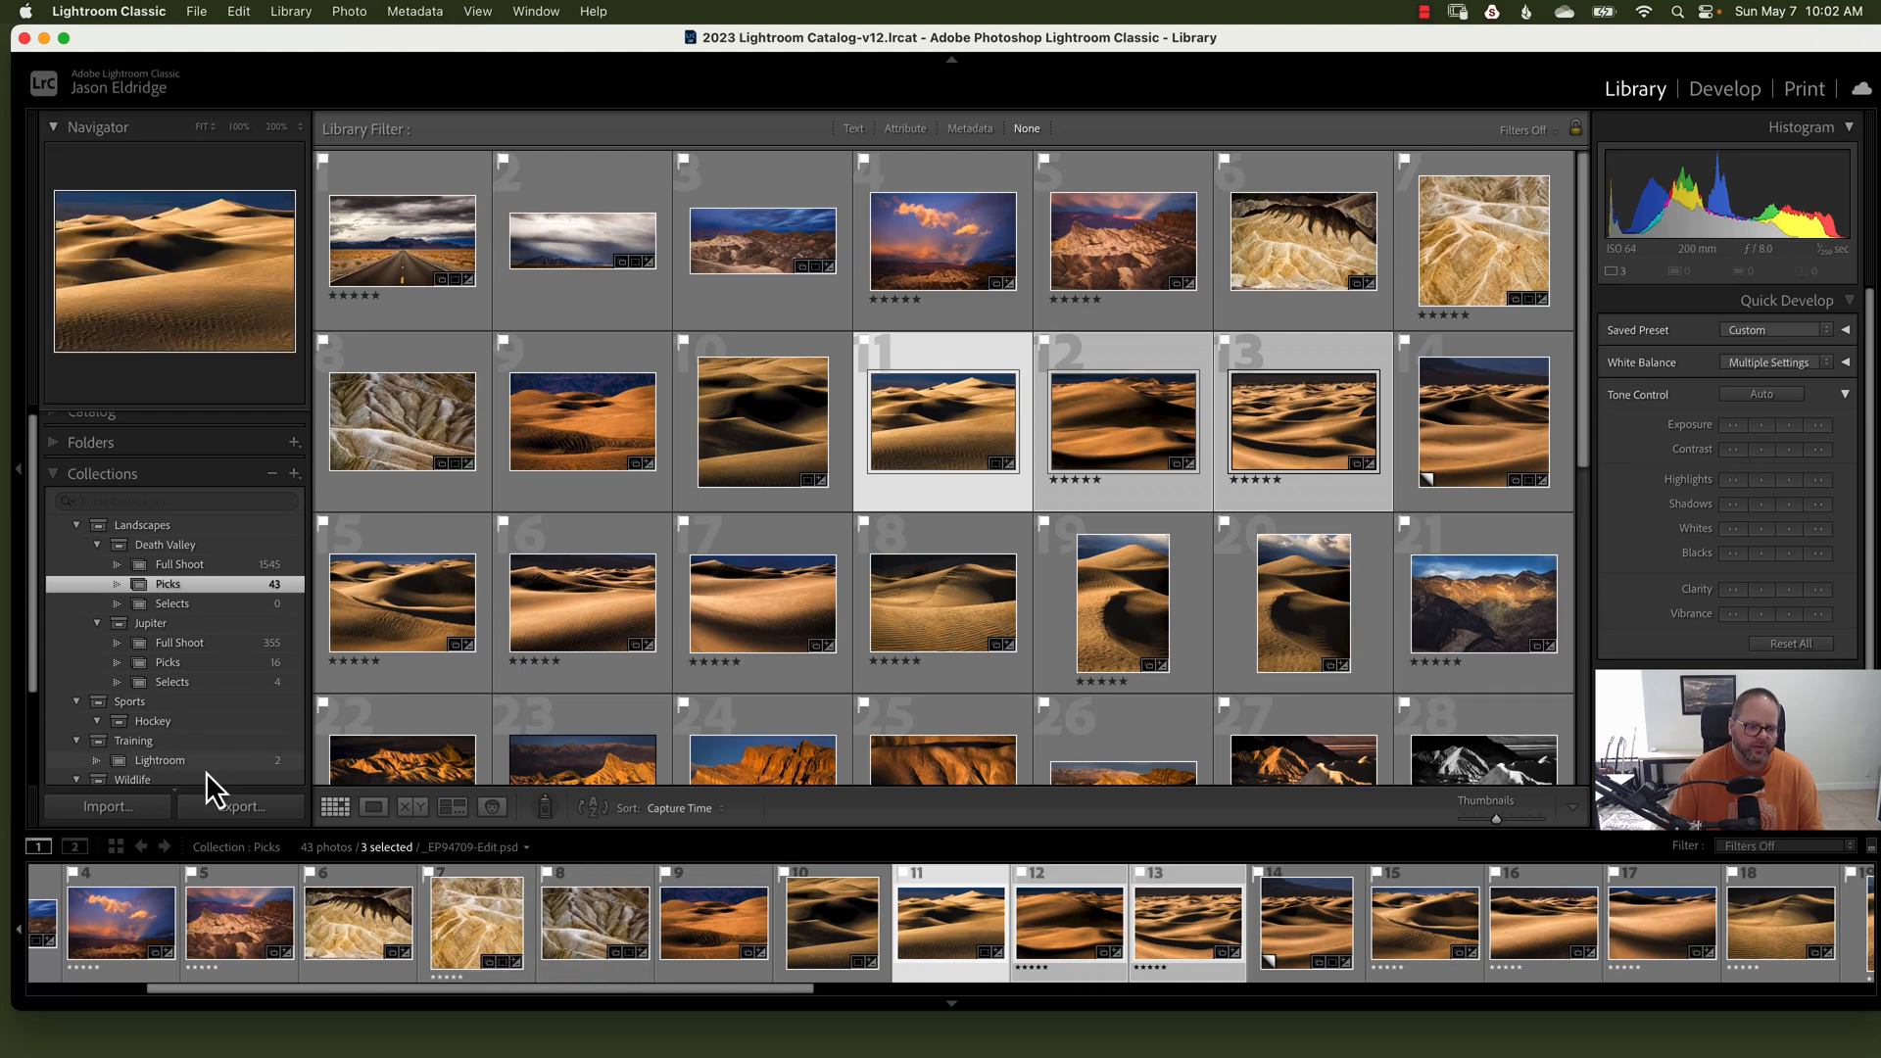
Step: Reopen Export and load the Prints, Social Media, Wirestock, then Prints presets again
click(240, 806)
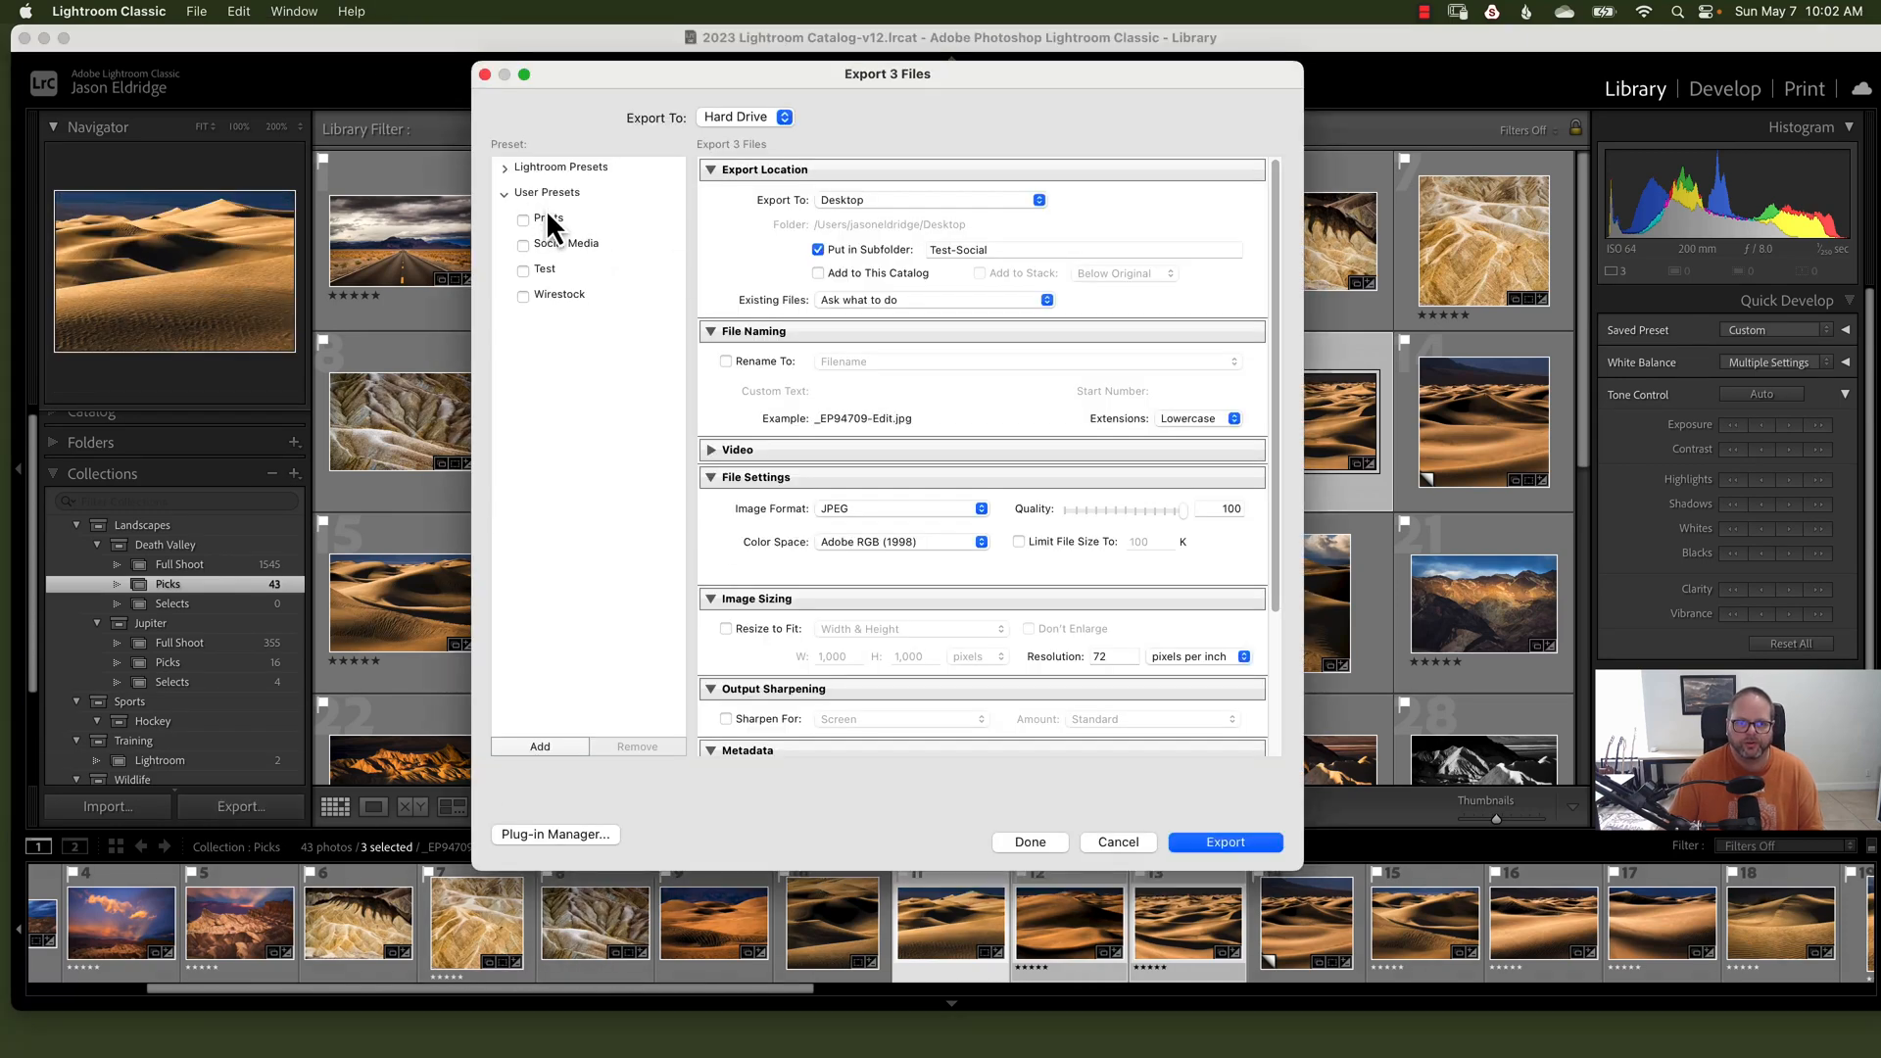
click(549, 220)
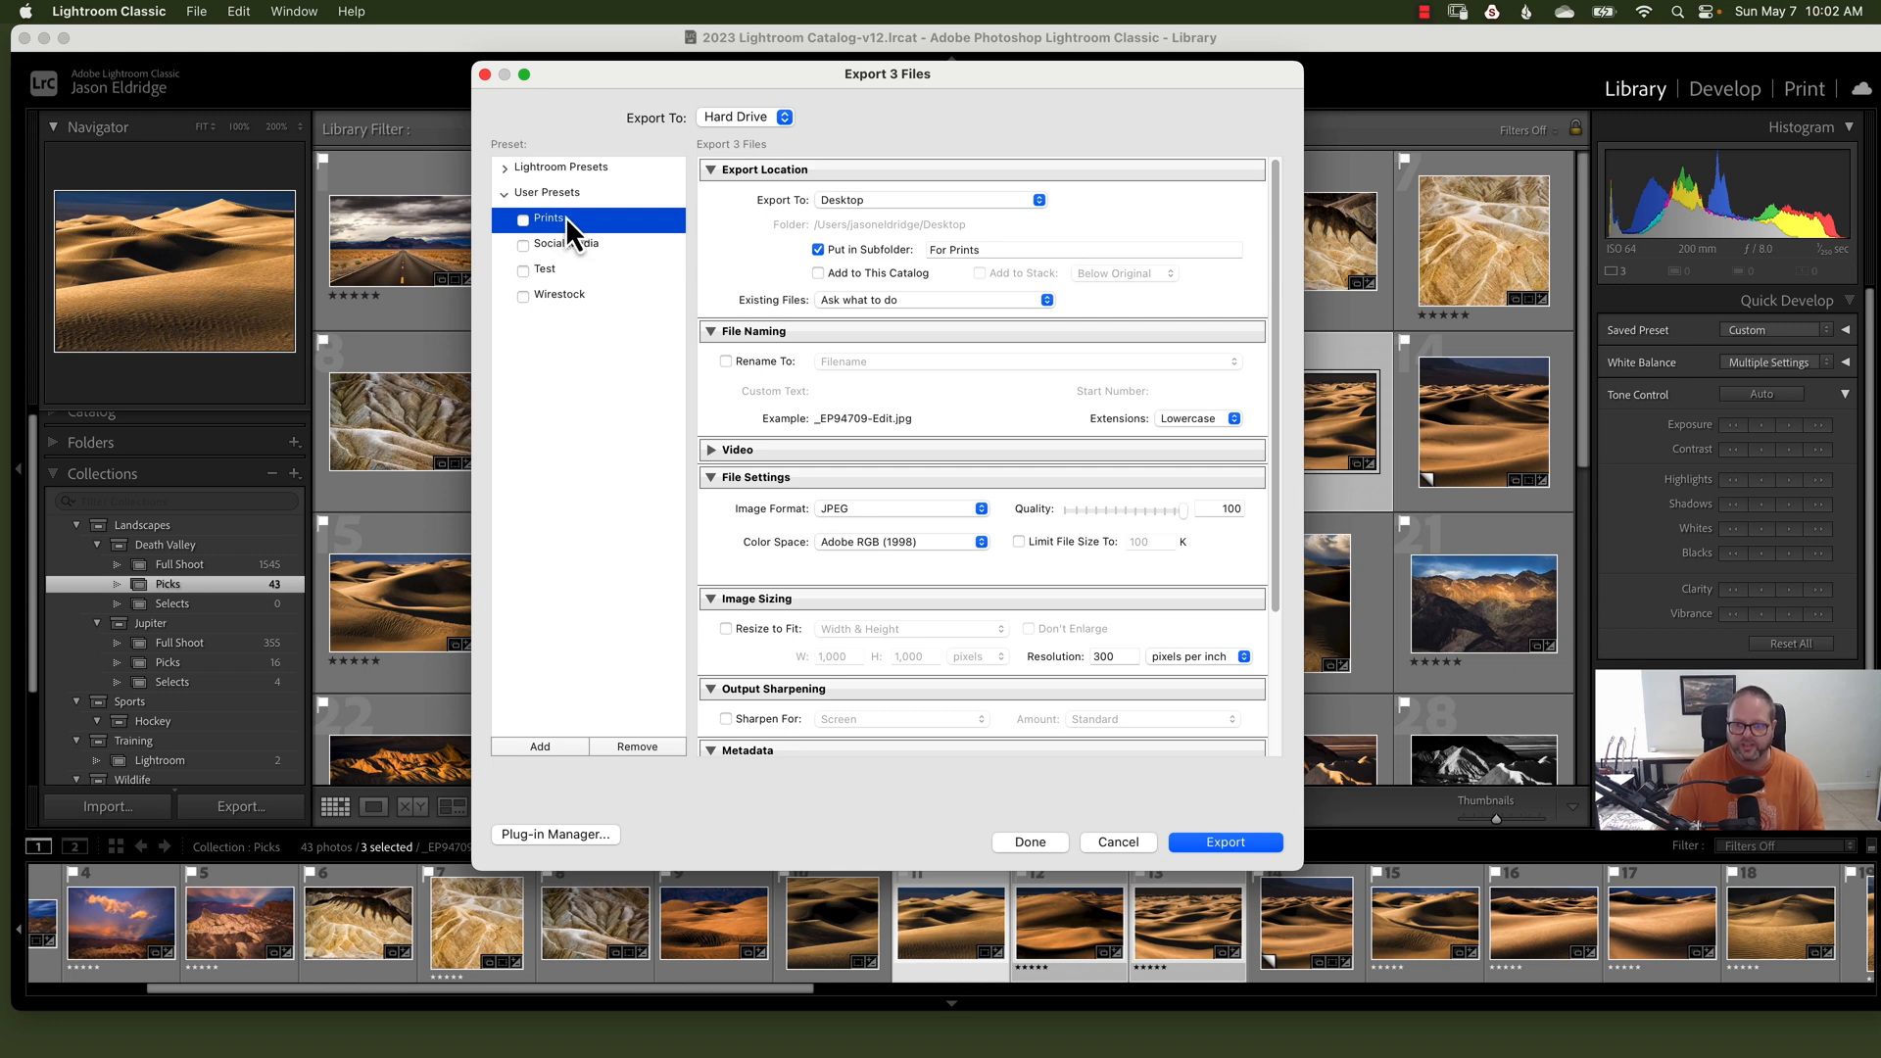
mouse_move(1238, 605)
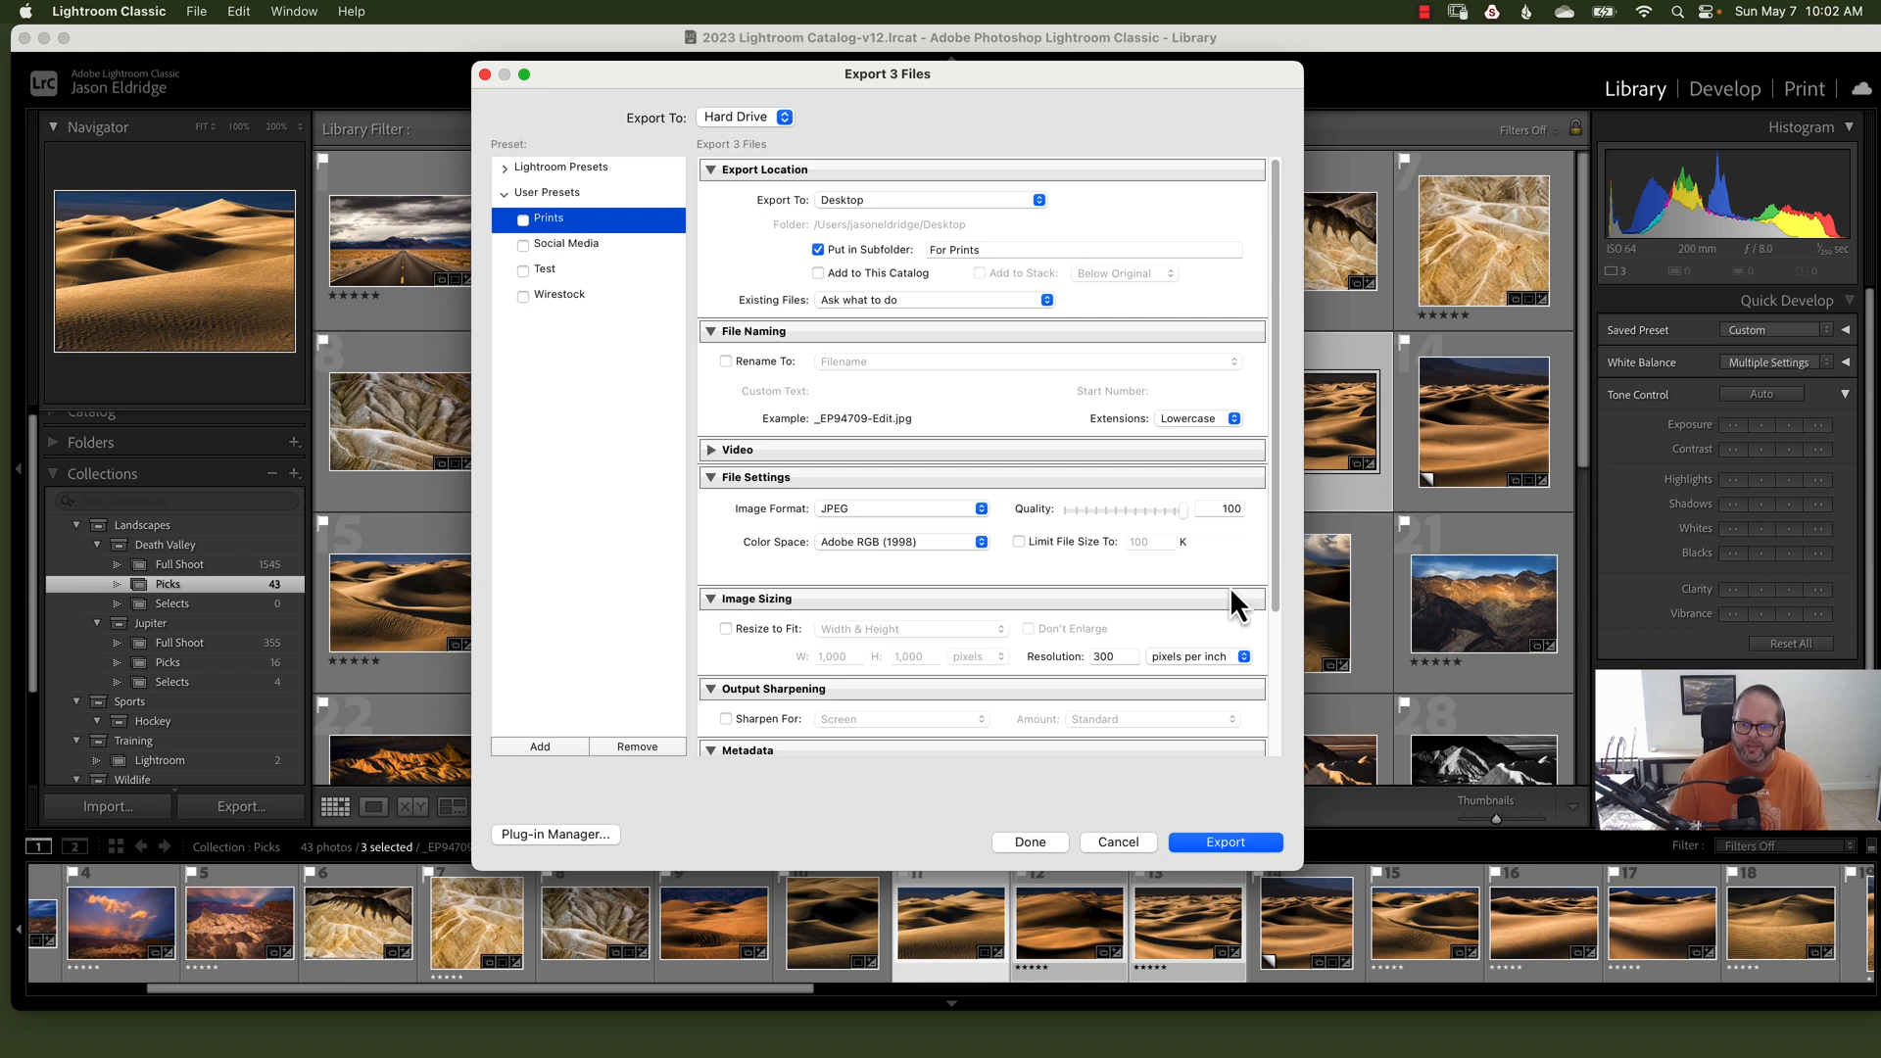
mouse_move(584, 267)
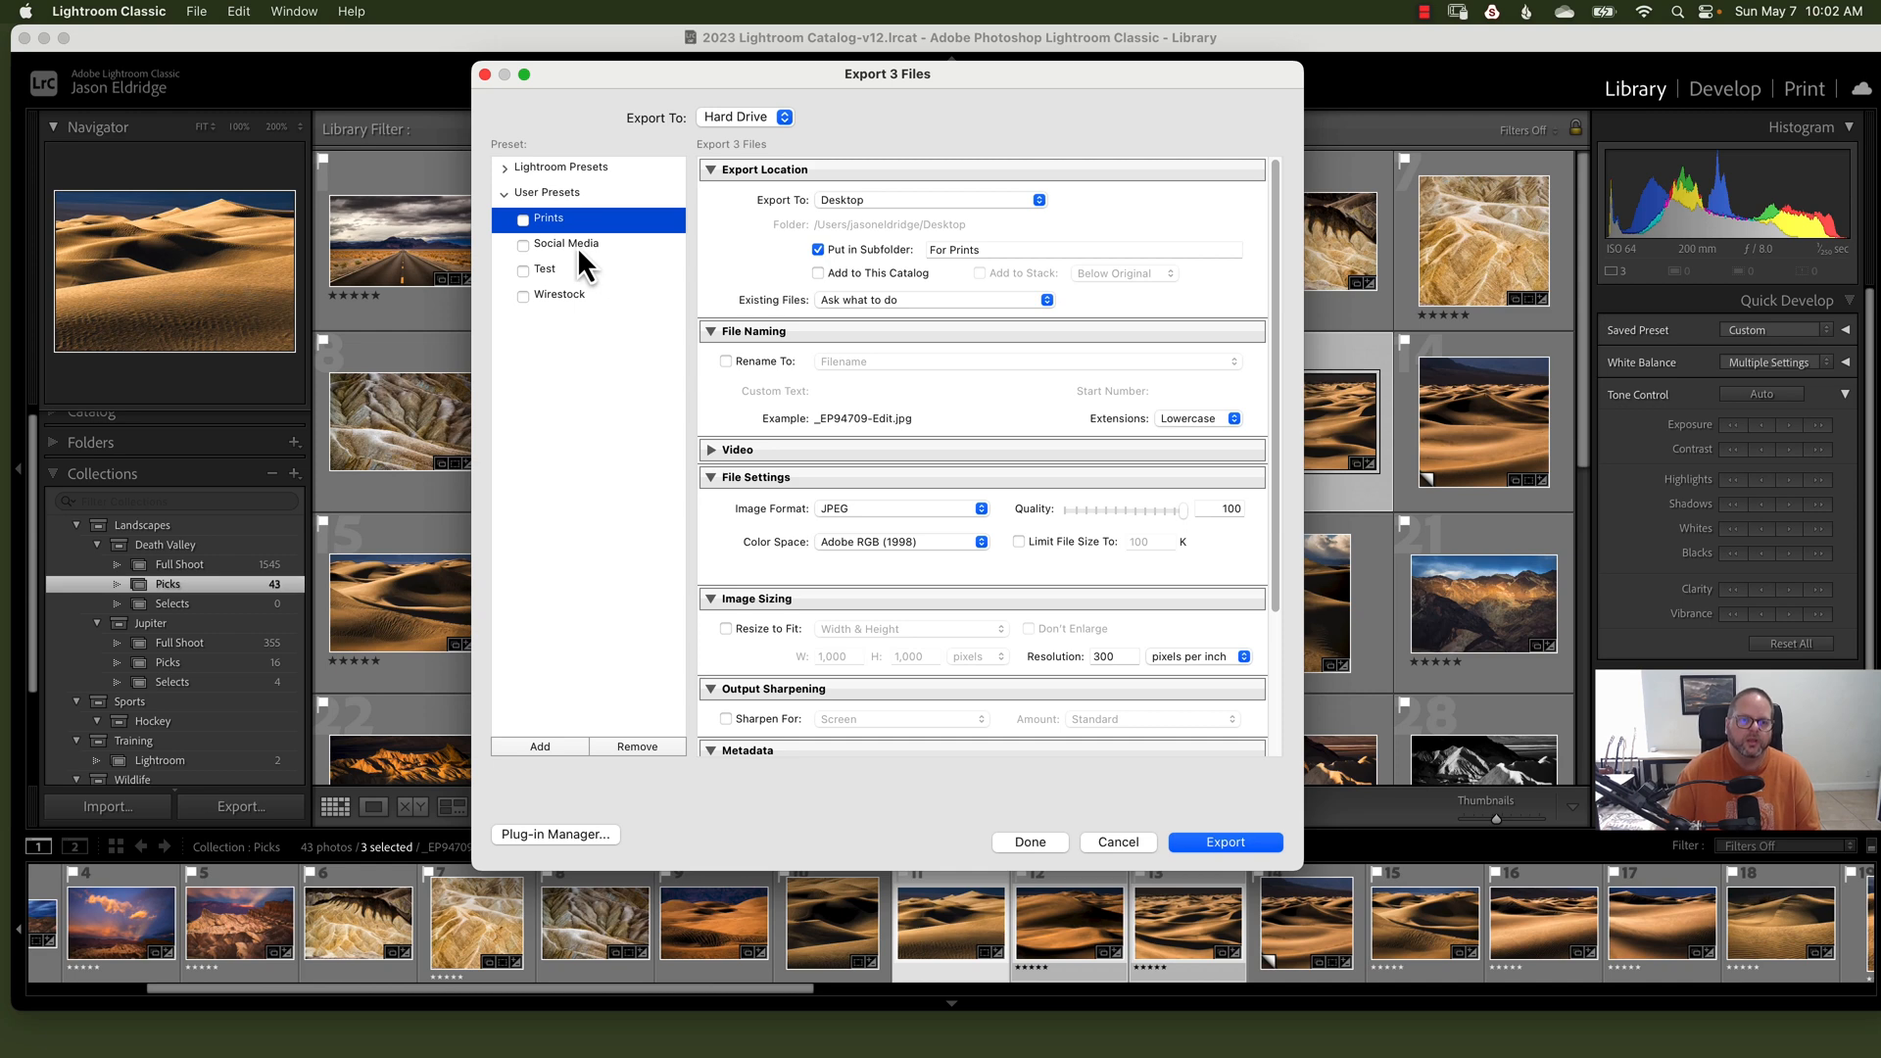
click(566, 244)
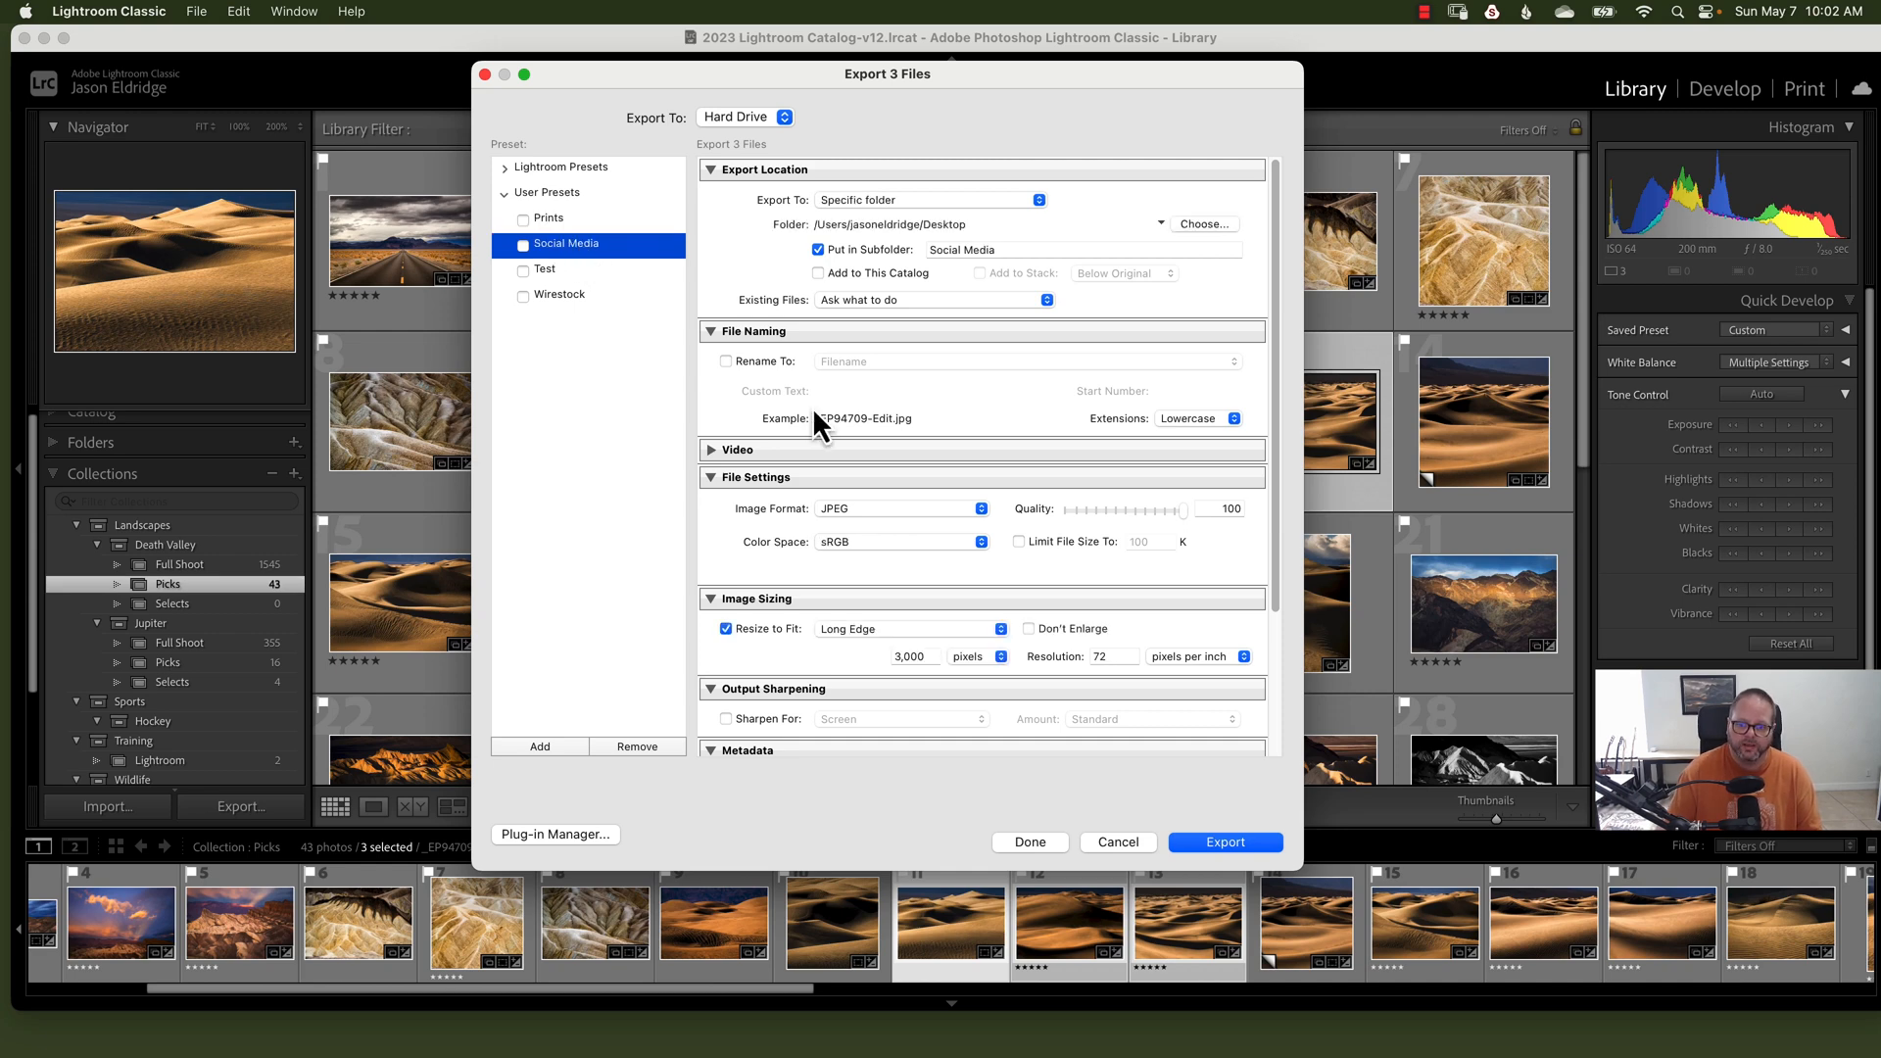
mouse_move(1101, 672)
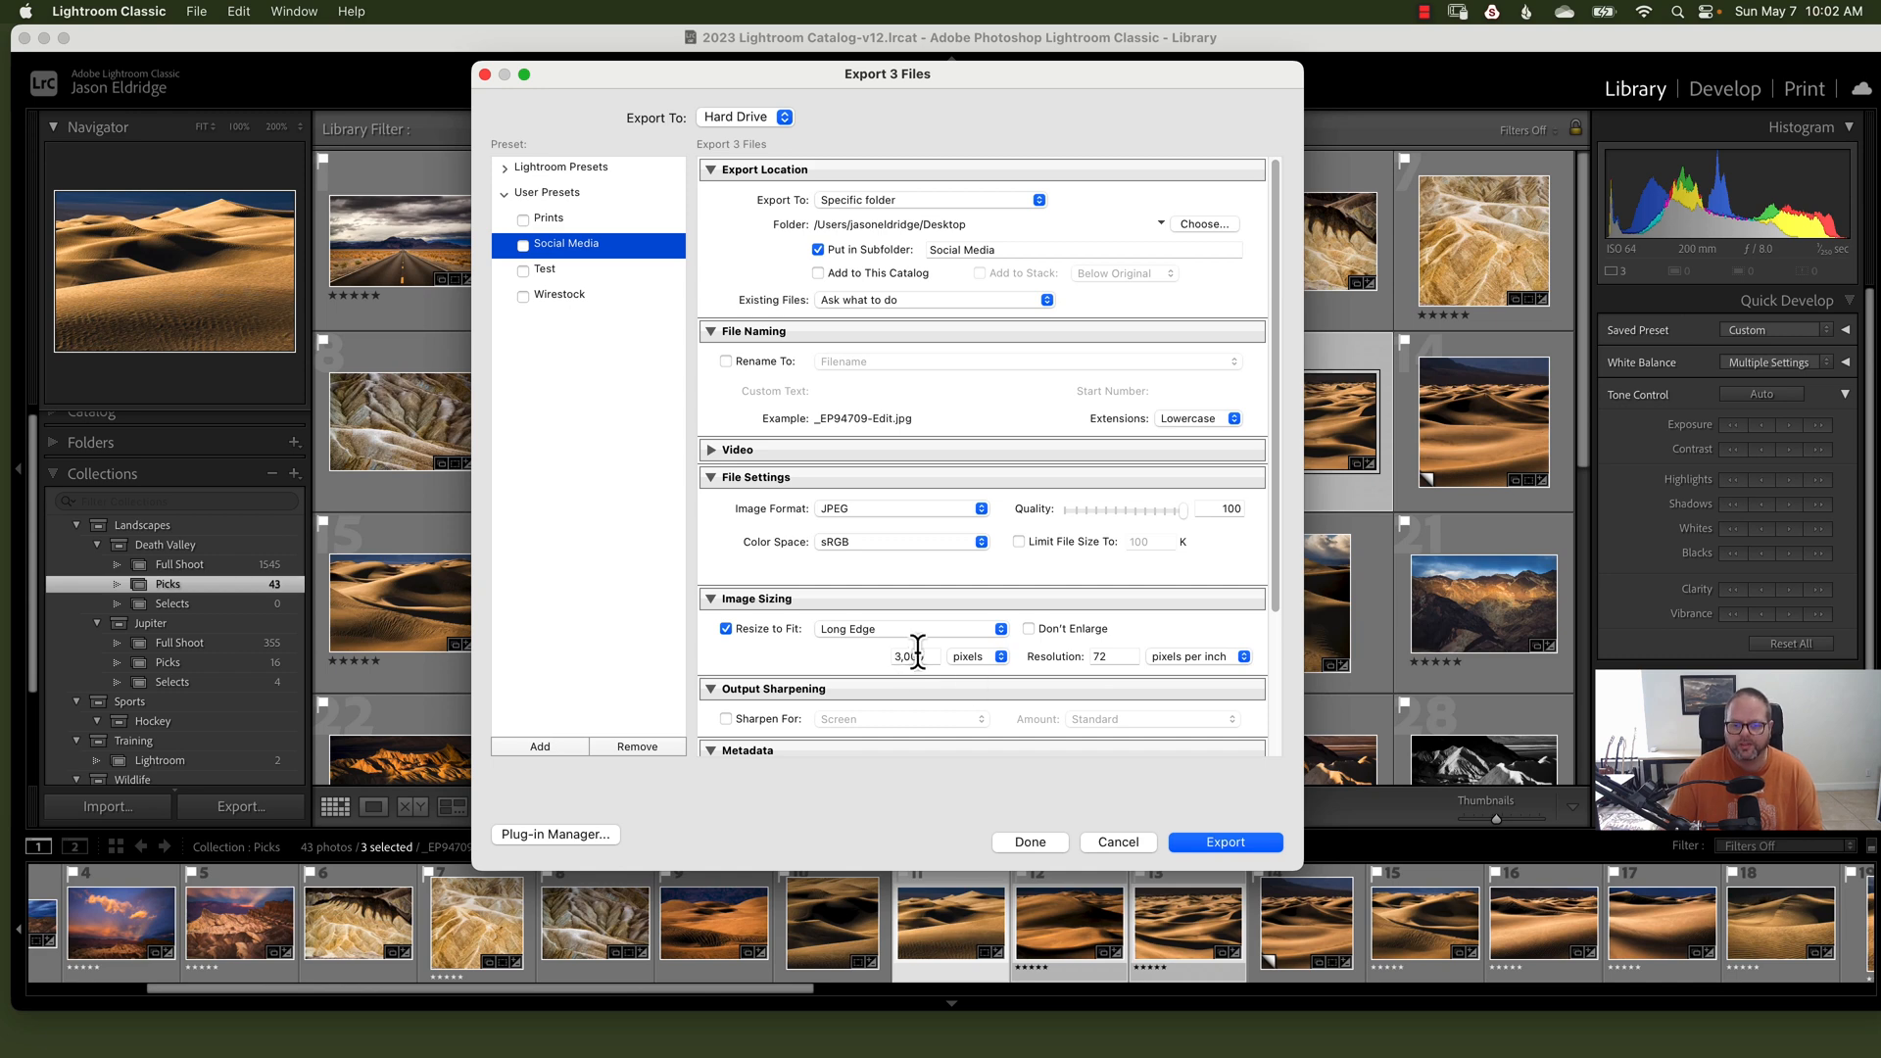
mouse_move(855, 548)
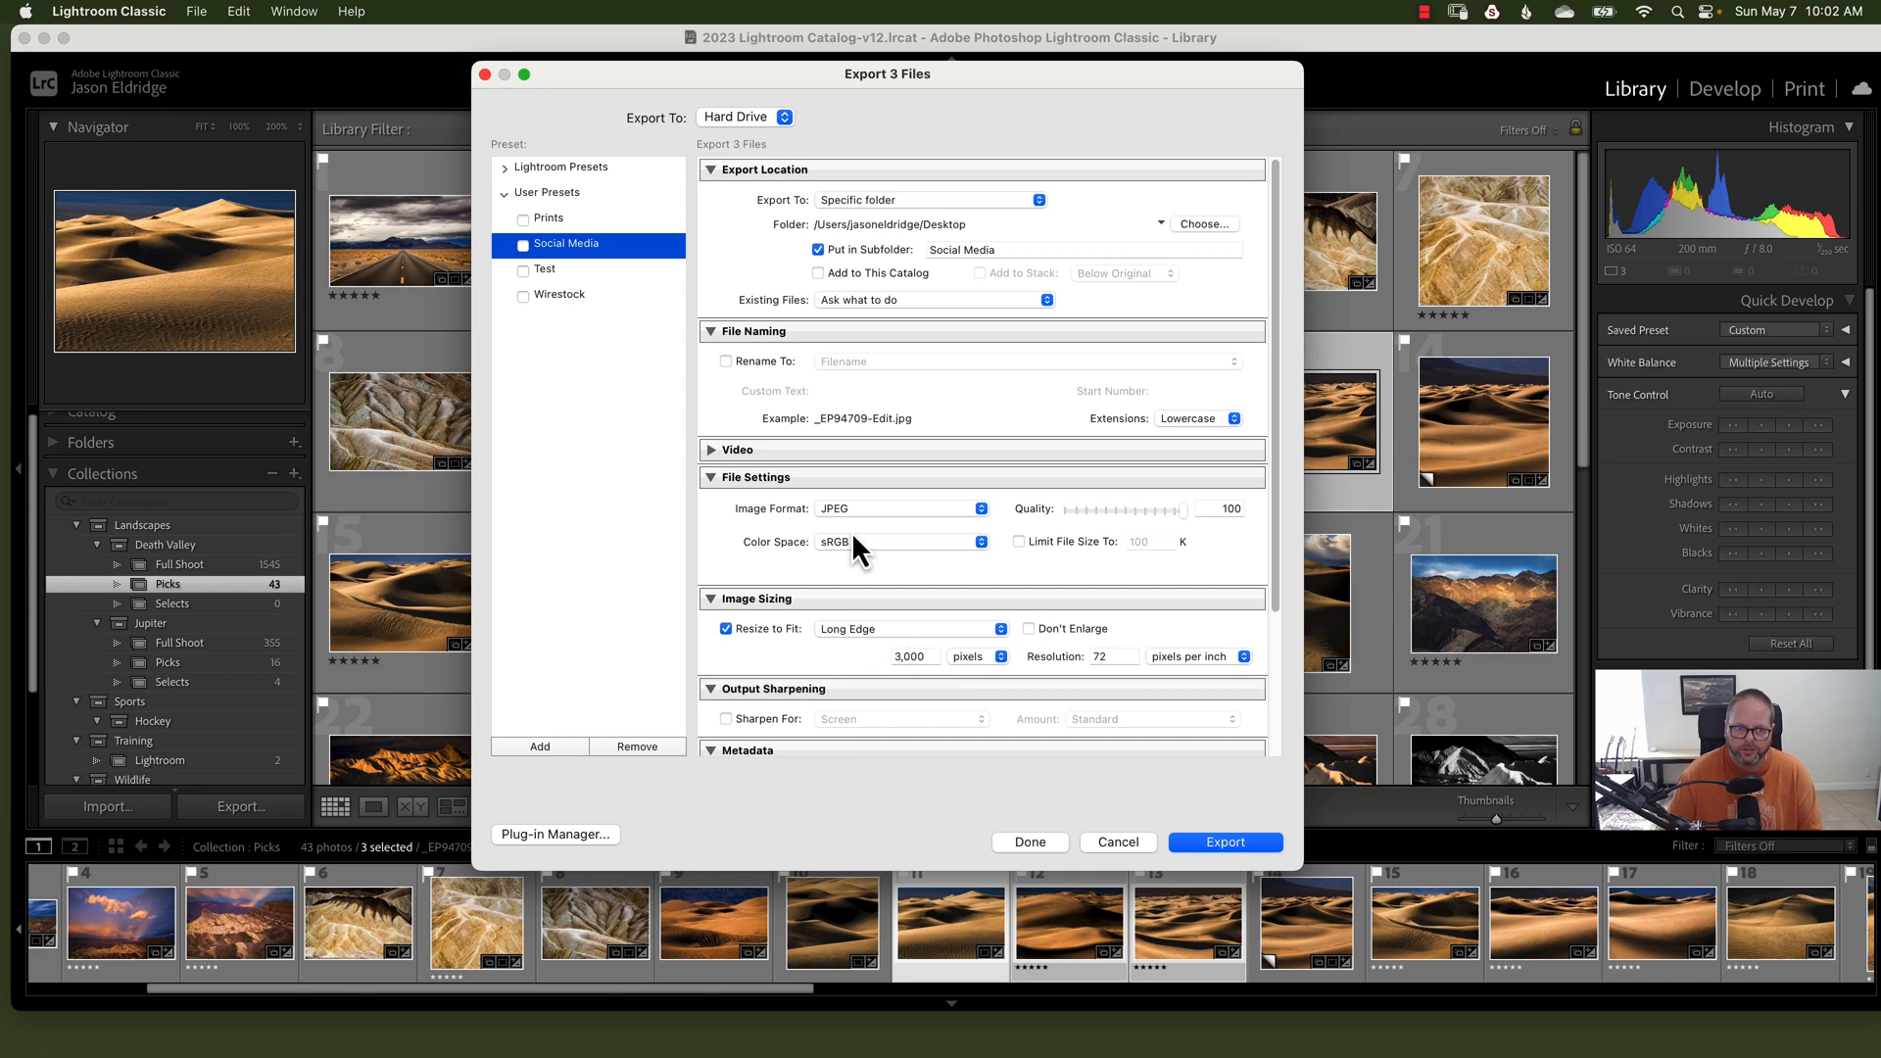
click(559, 294)
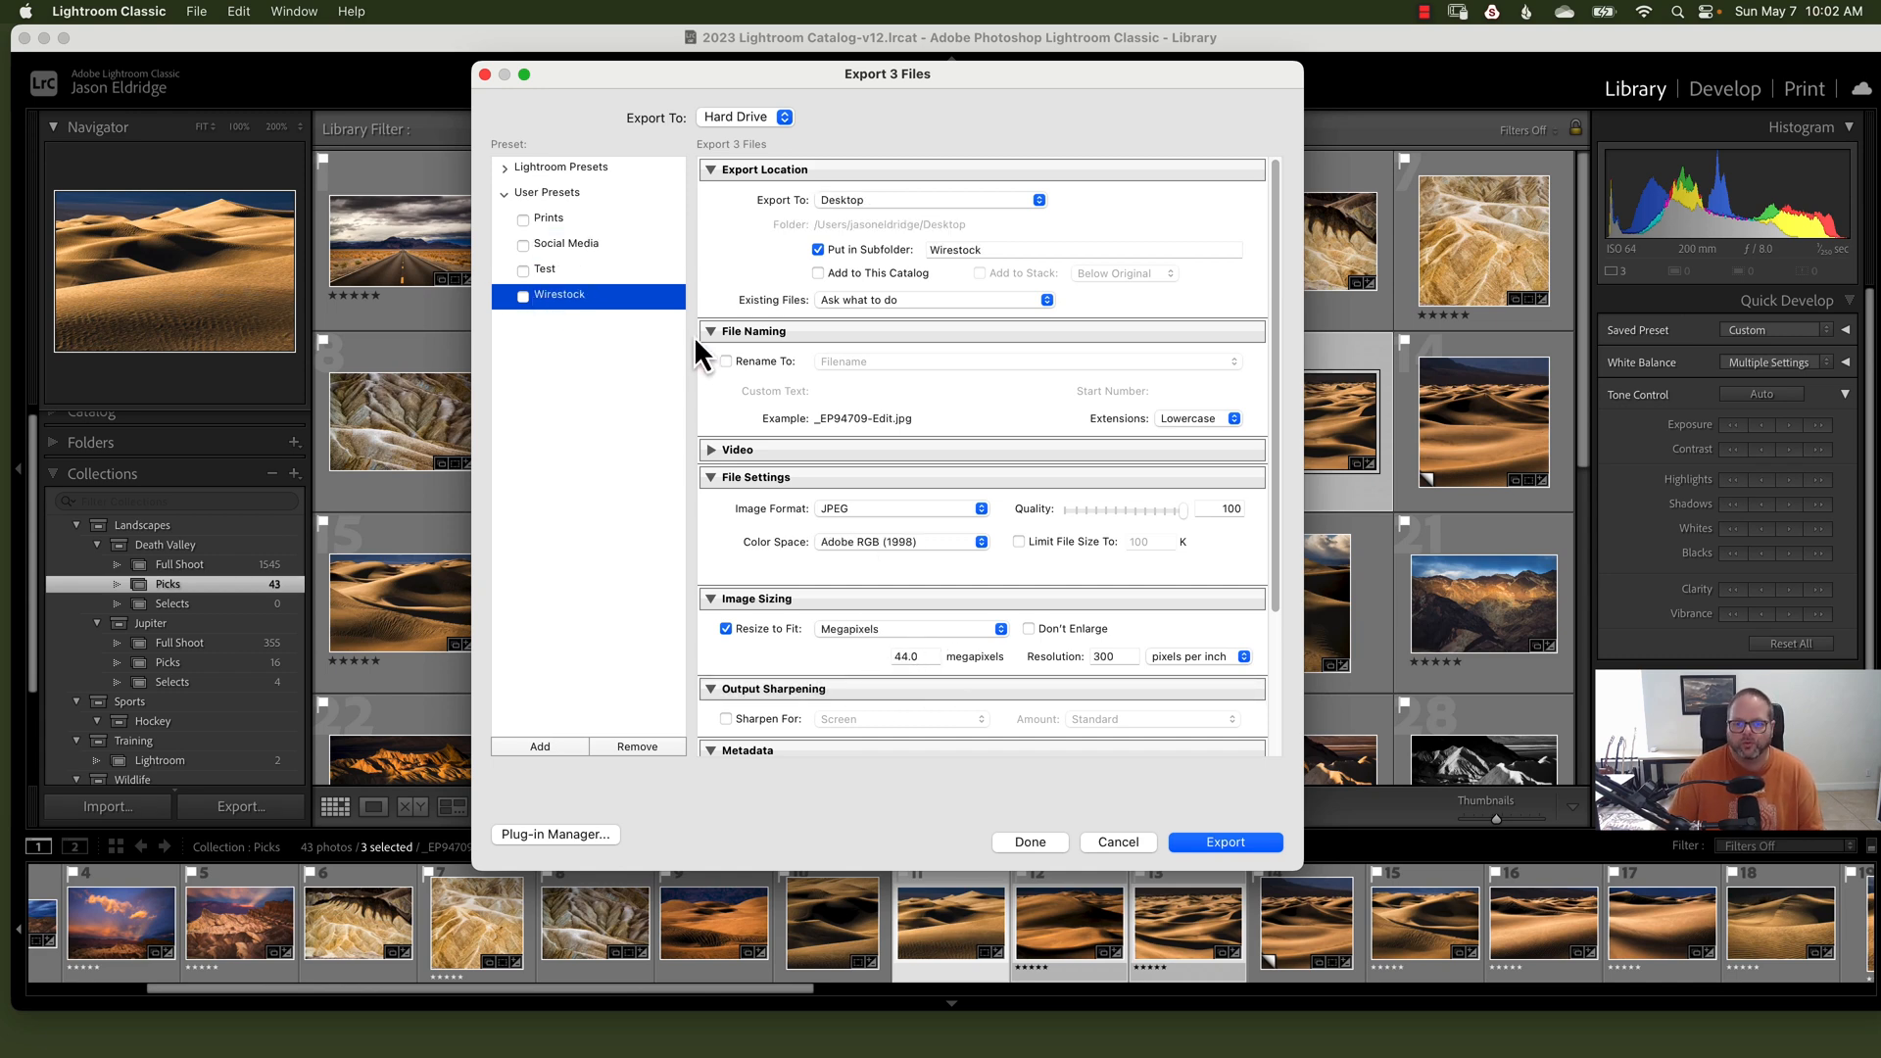
mouse_move(1134, 429)
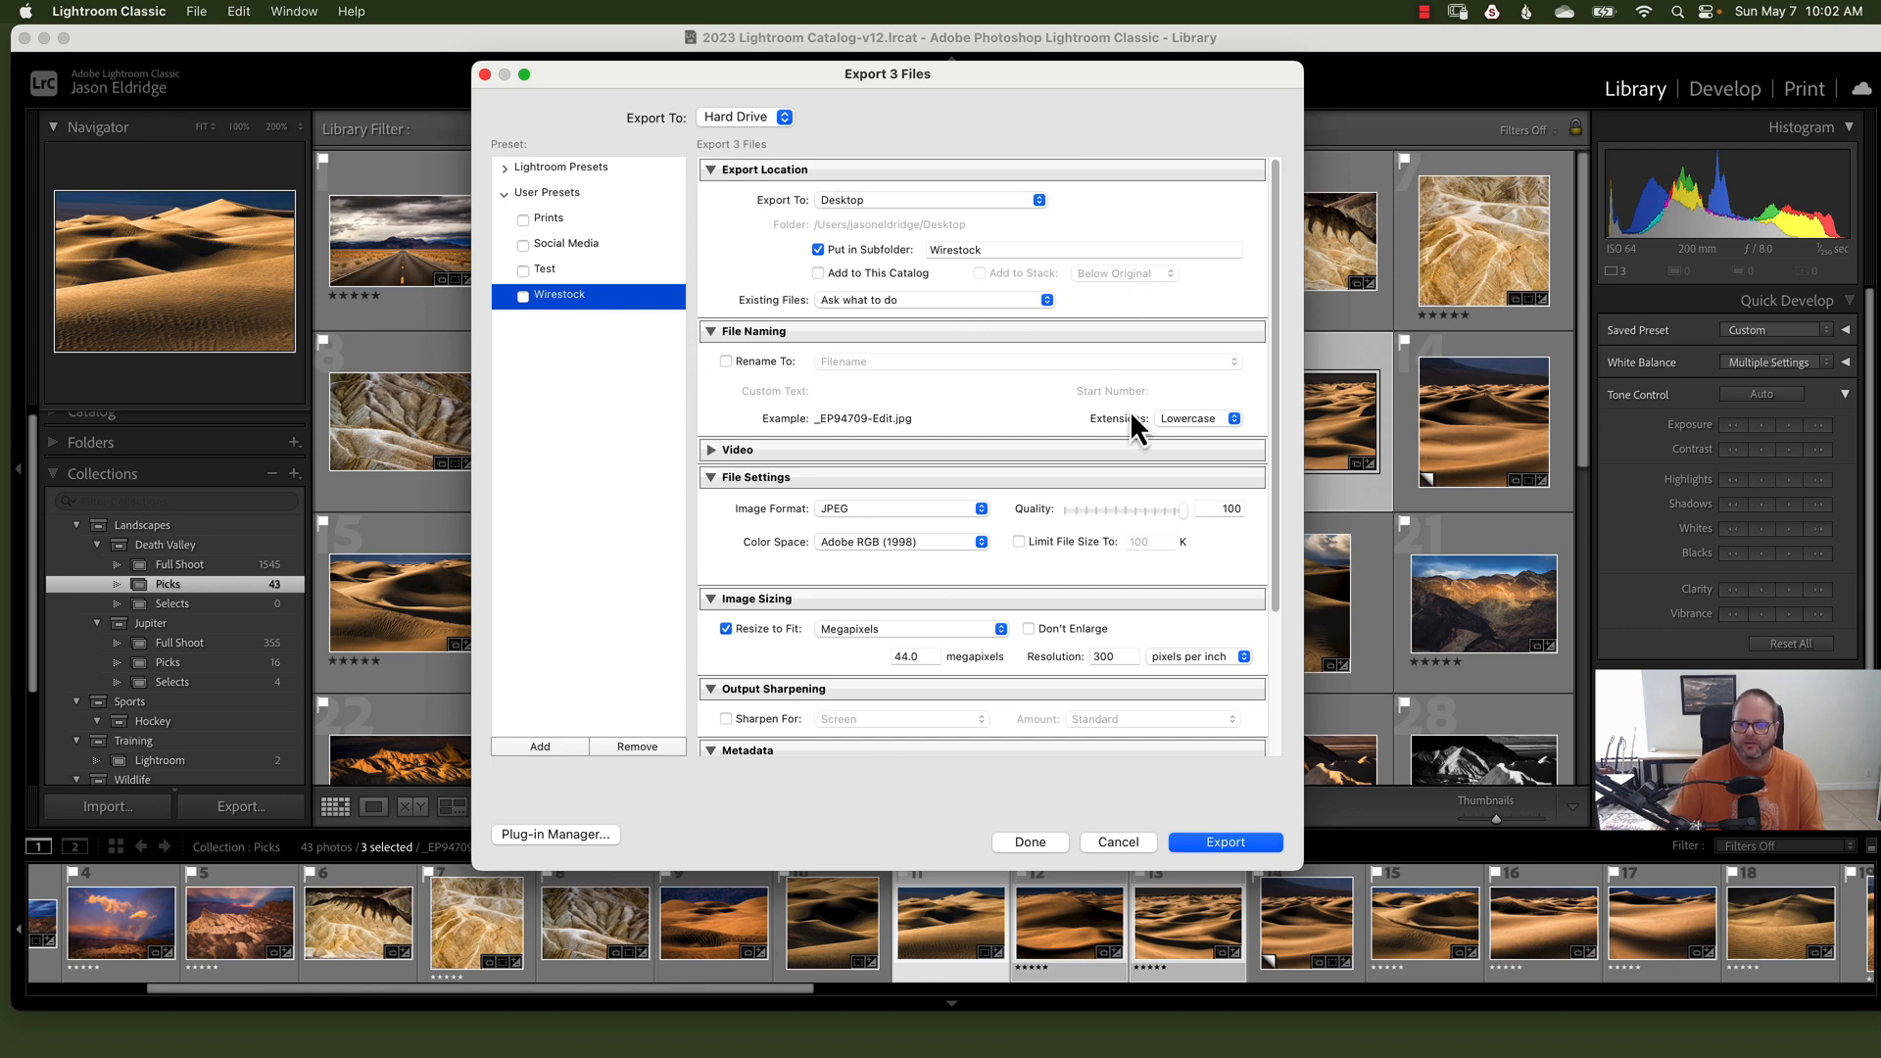
mouse_move(1101, 565)
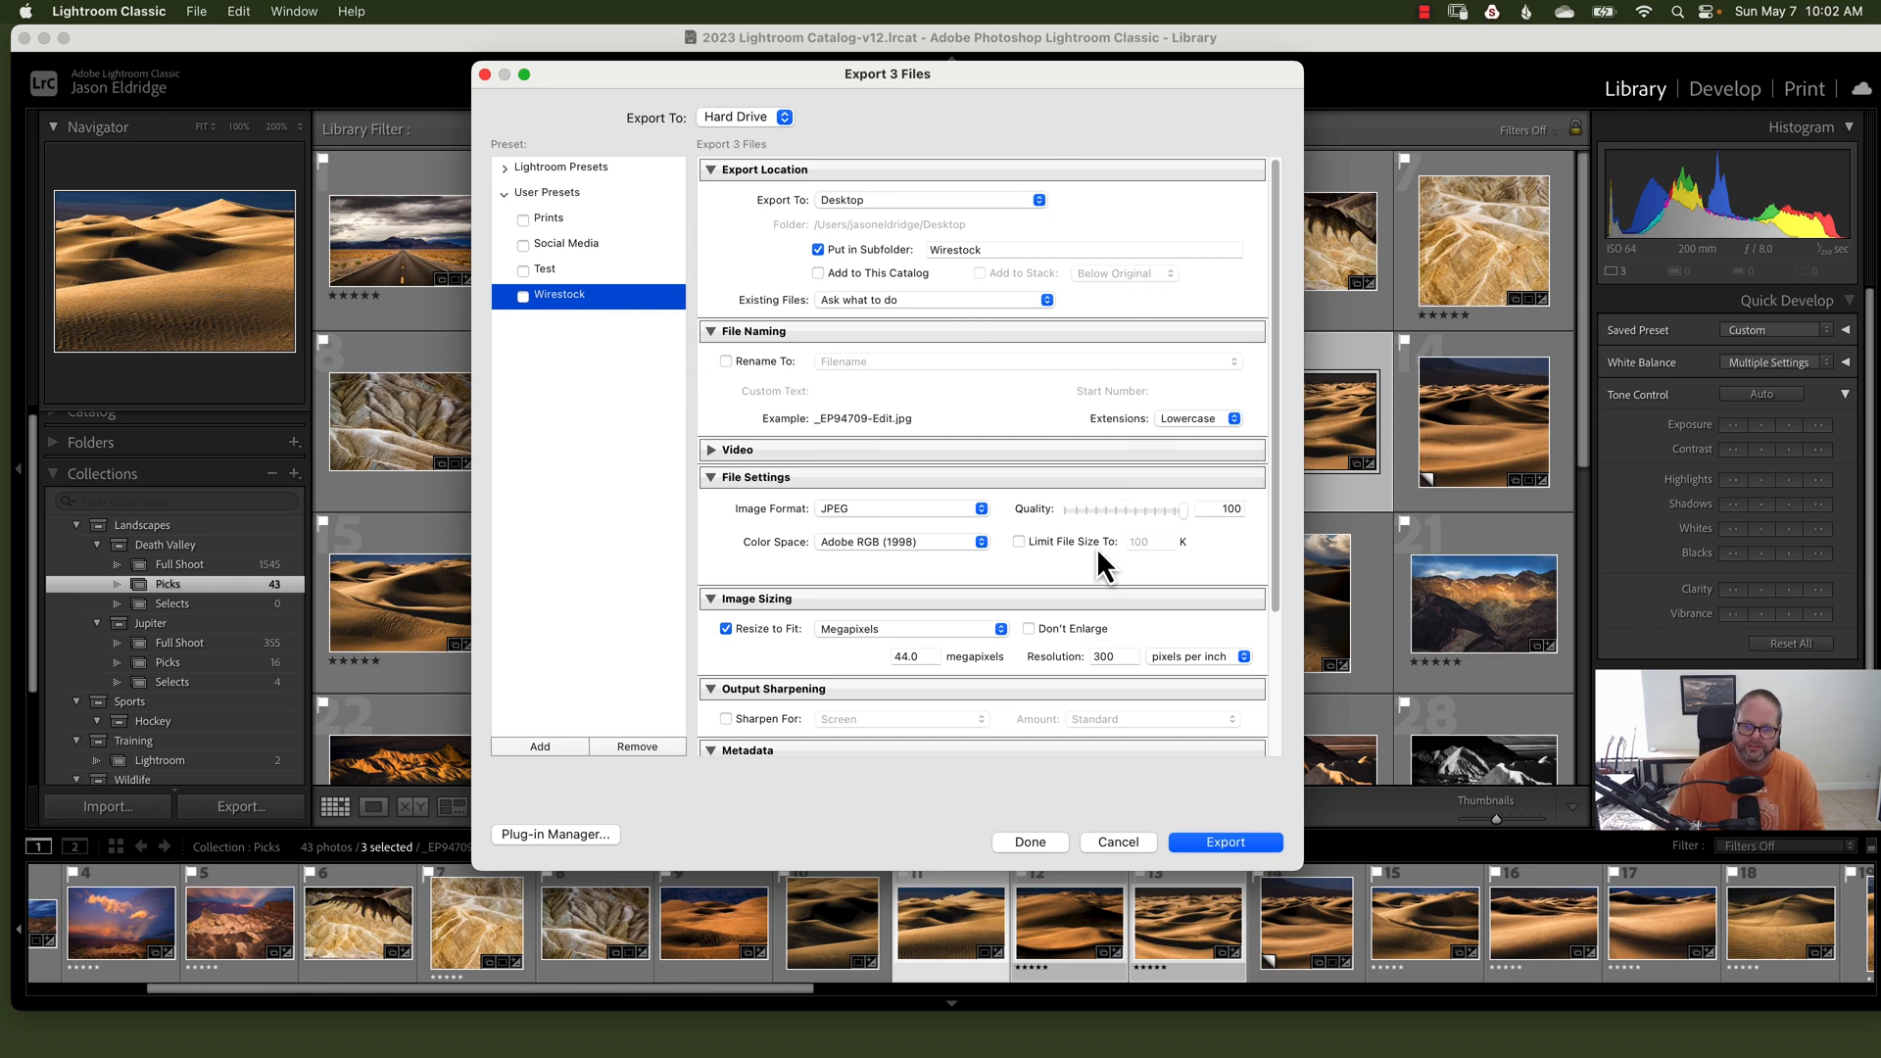
mouse_move(1158, 408)
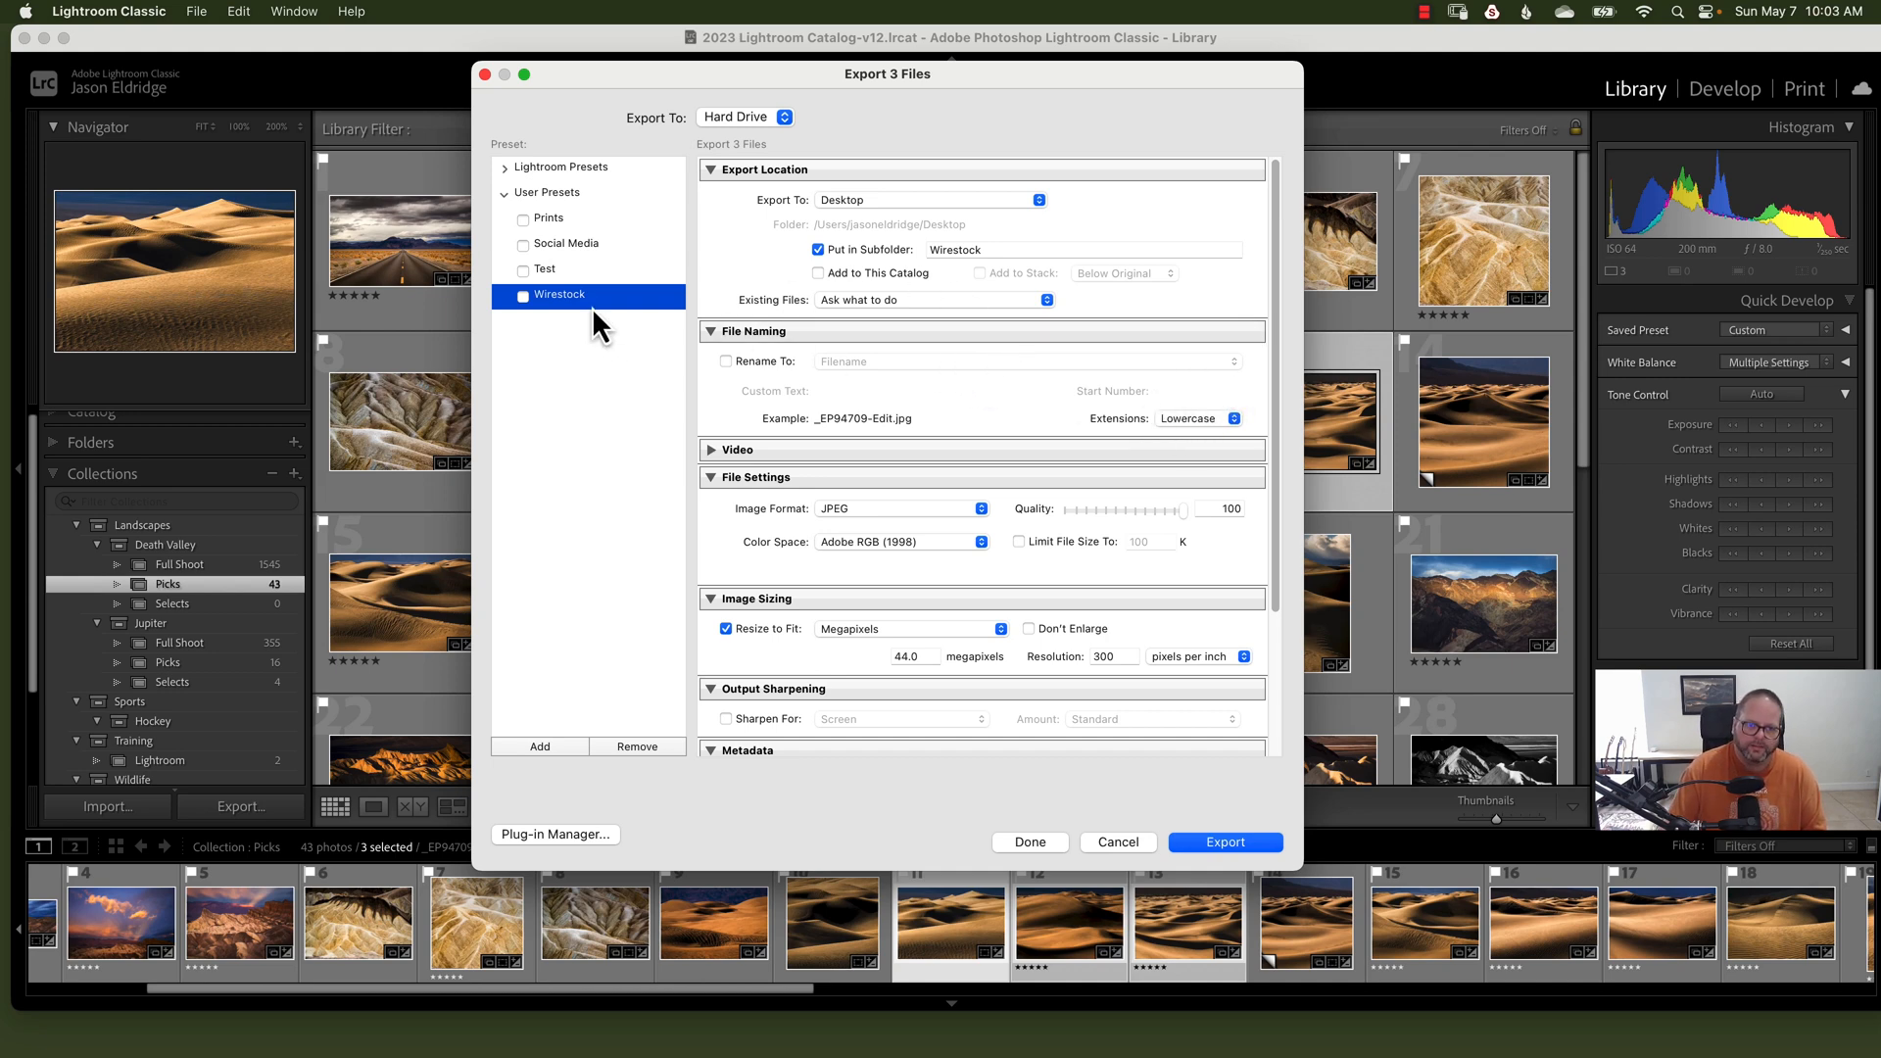
mouse_move(972, 336)
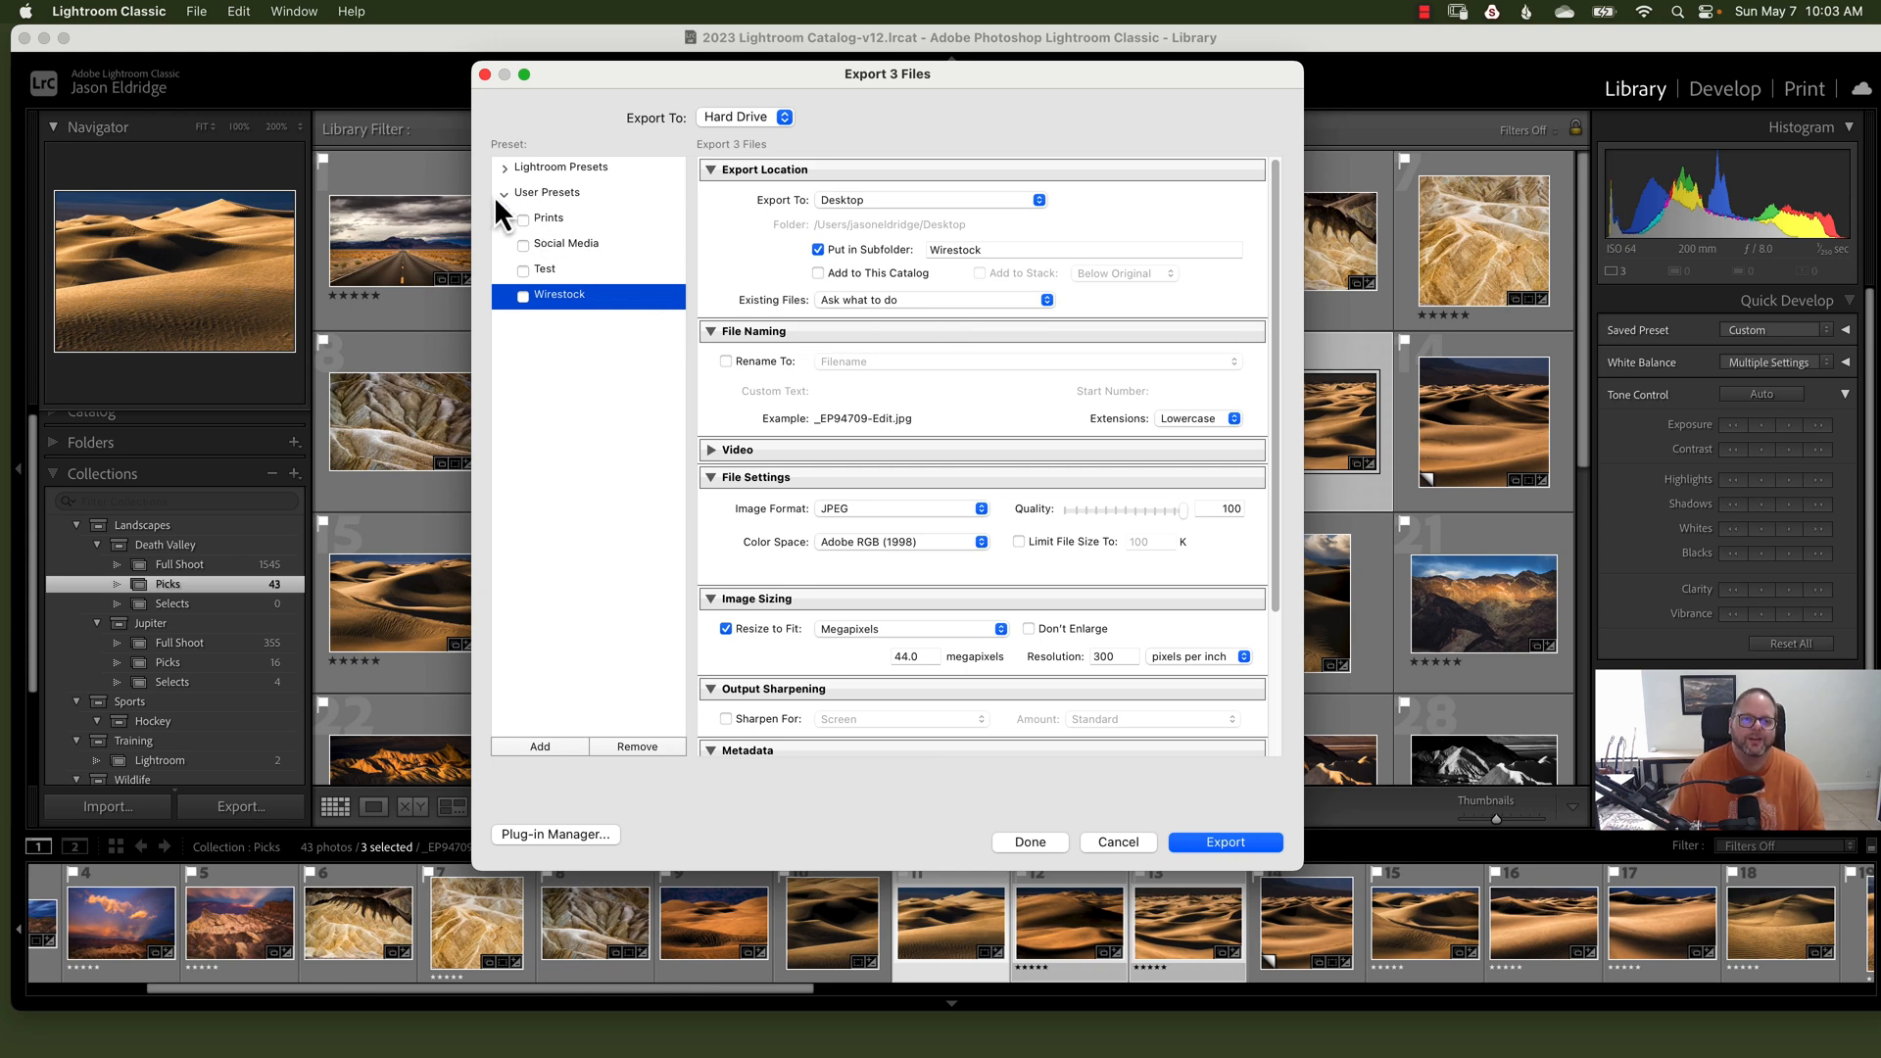
click(547, 218)
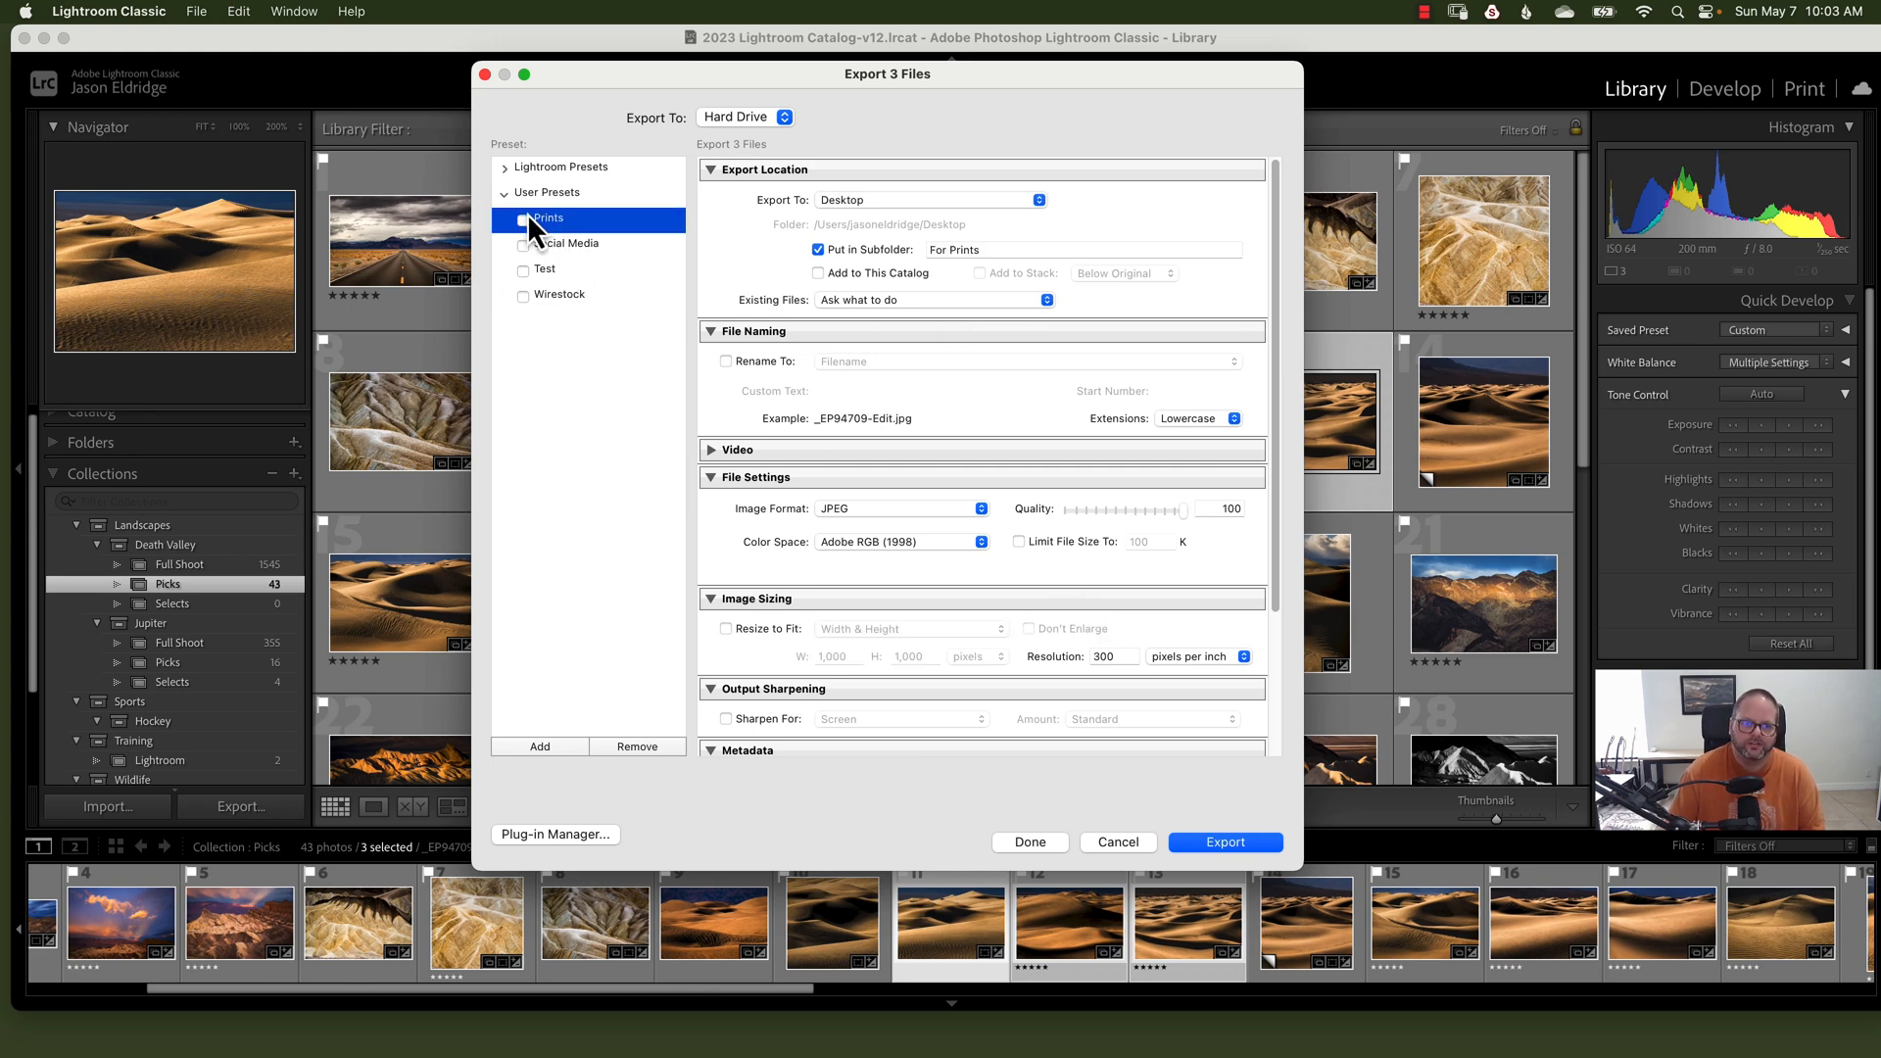
Step: Show the Prints preset's context menu with rename, update, delete and export options
right_click(545, 218)
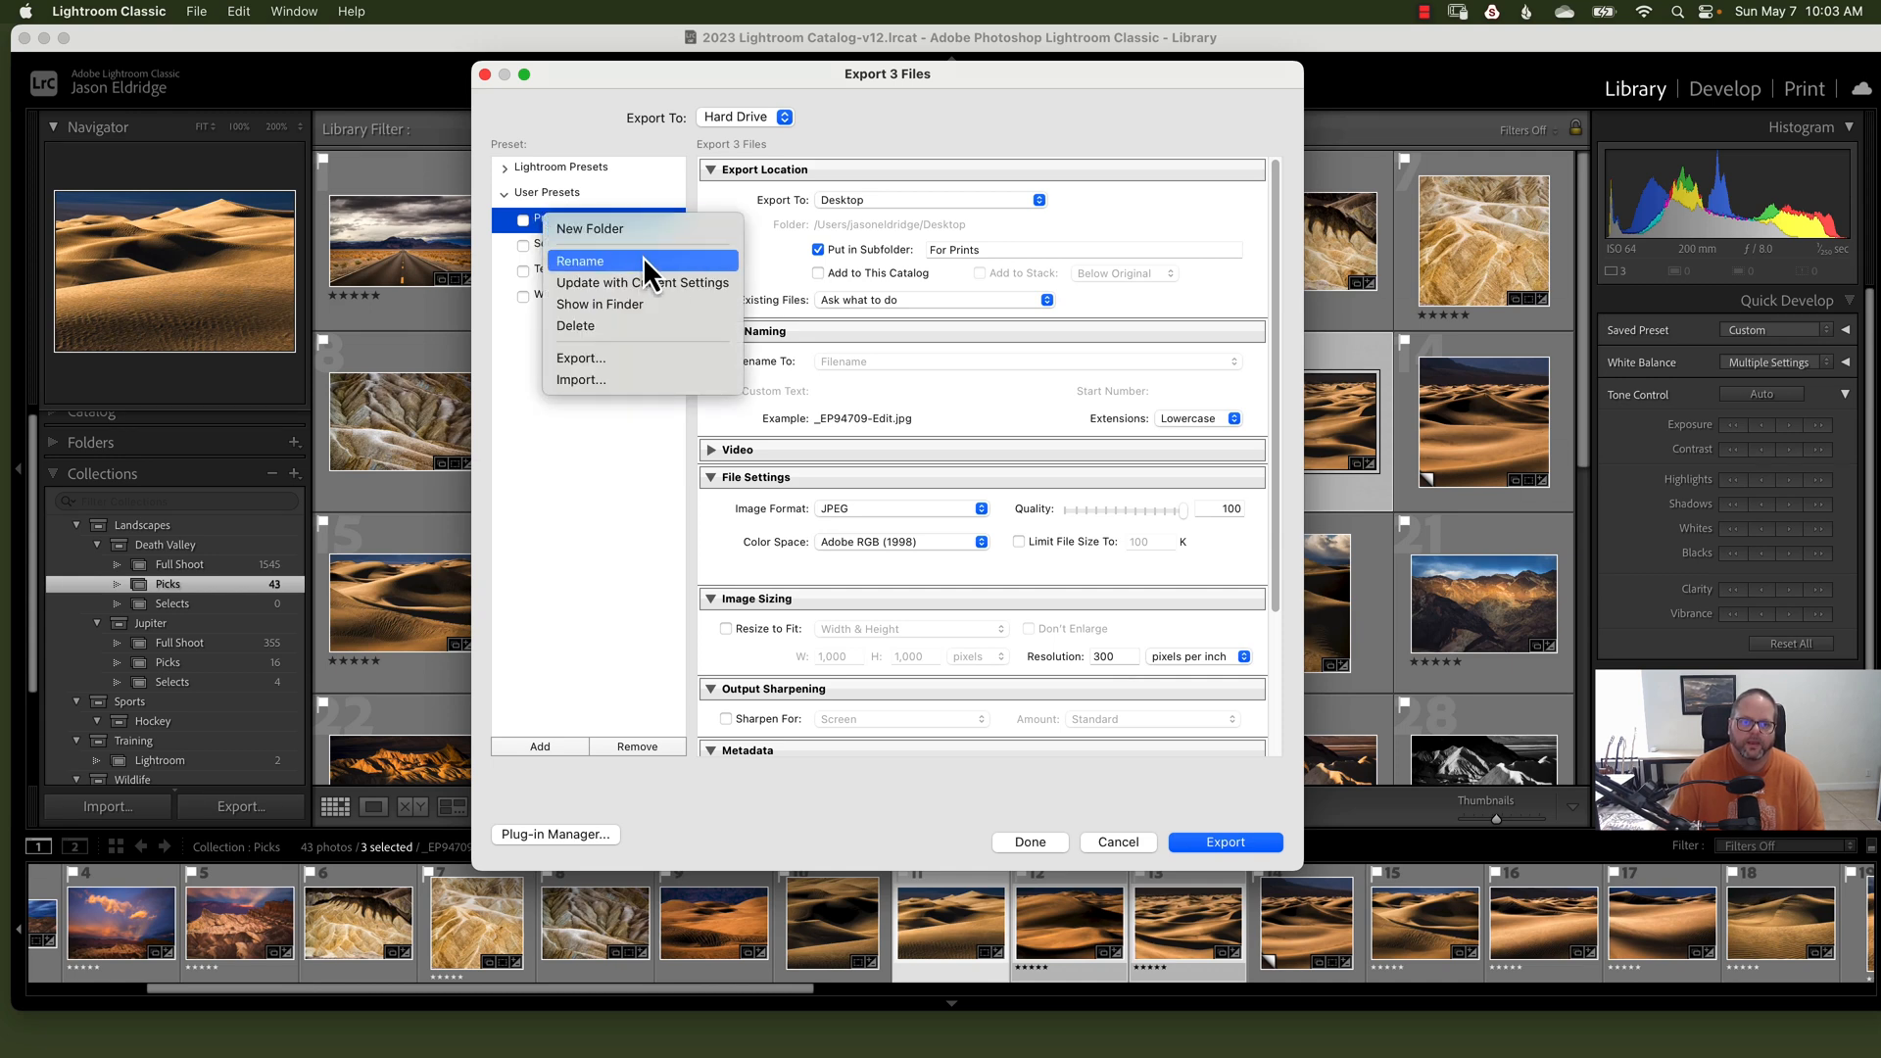
mouse_move(636, 282)
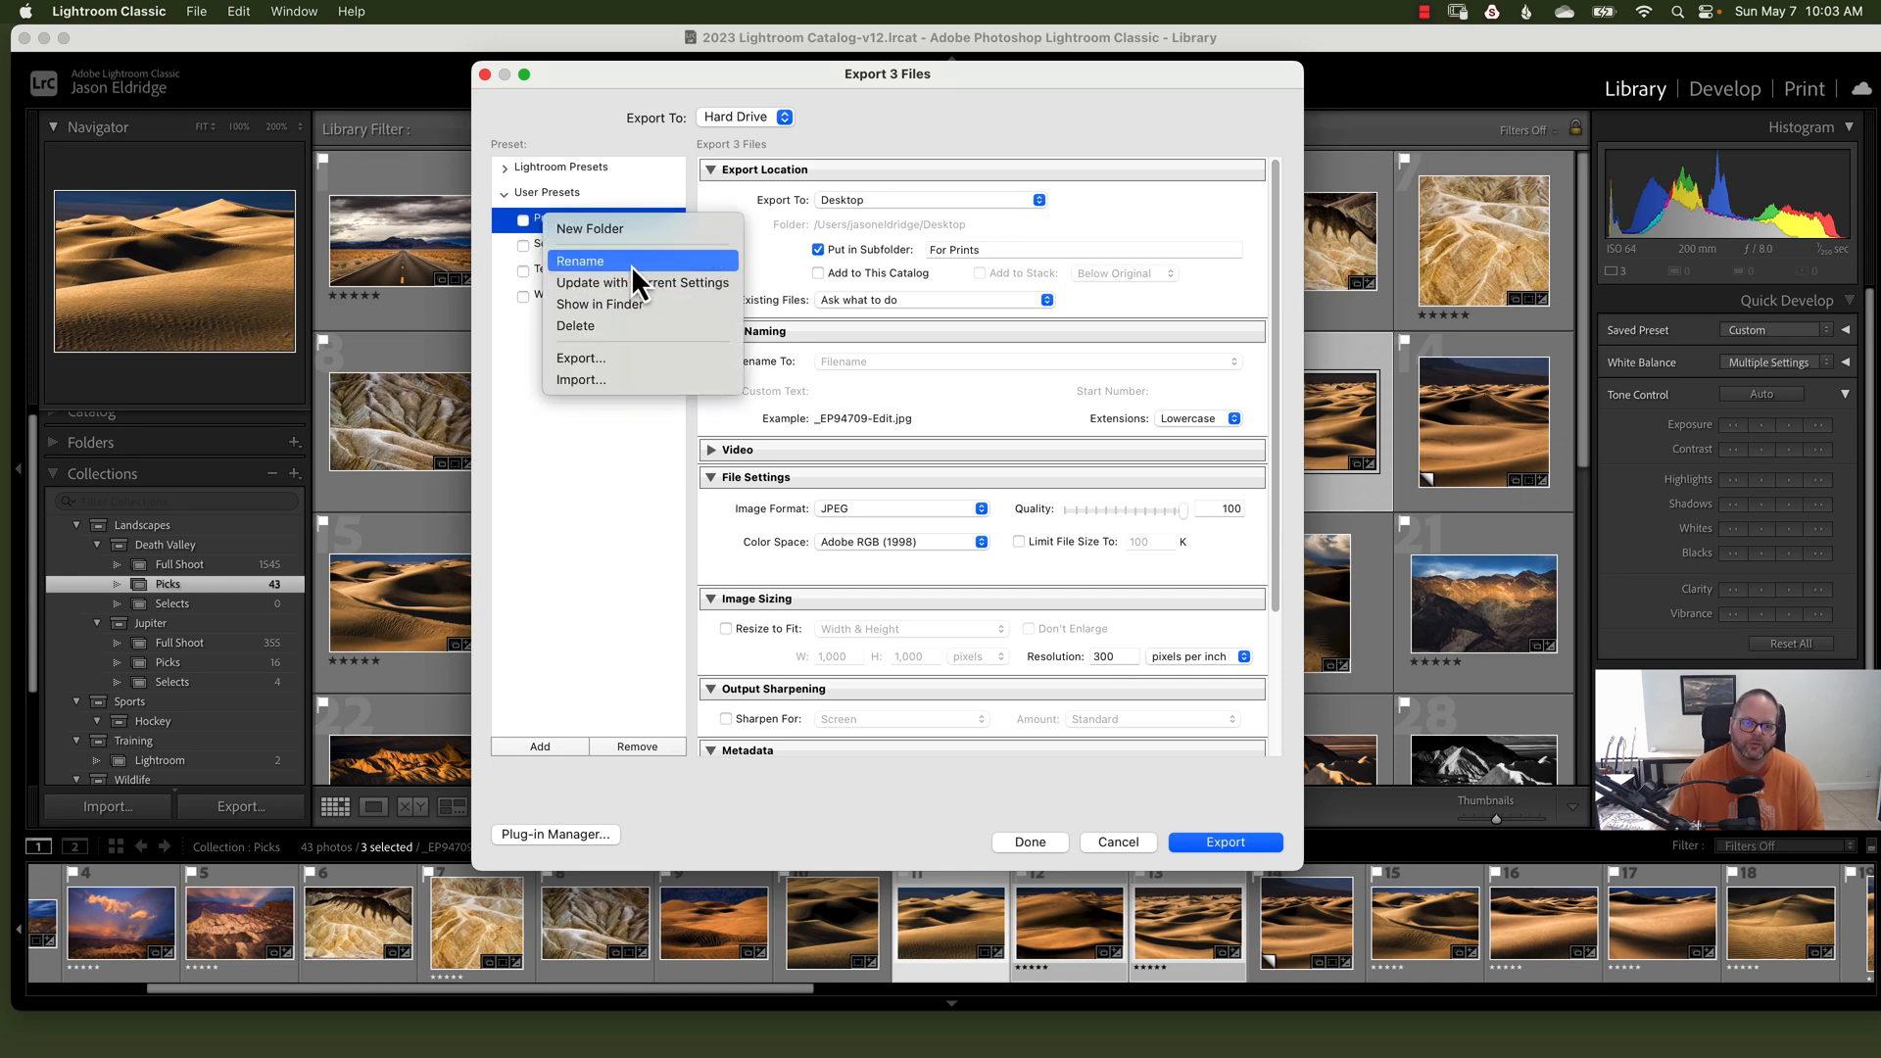
mouse_move(618, 304)
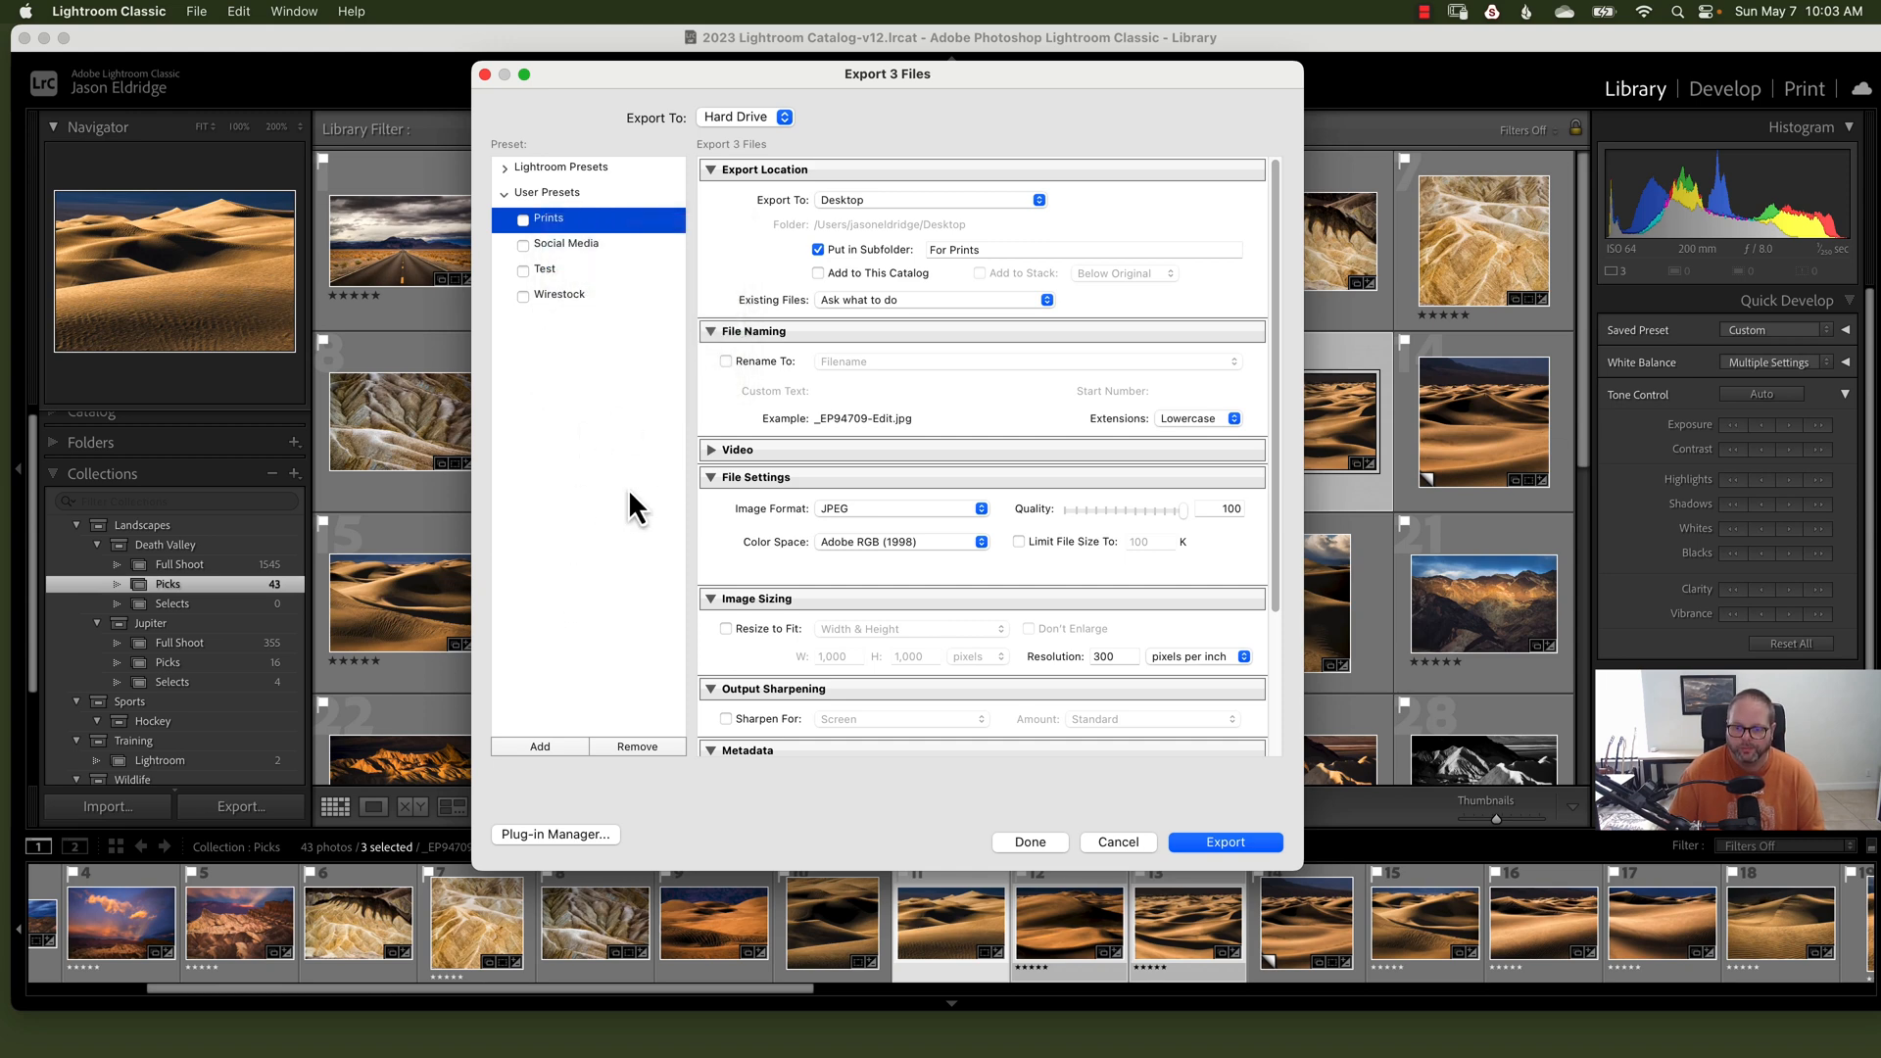
mouse_move(647, 229)
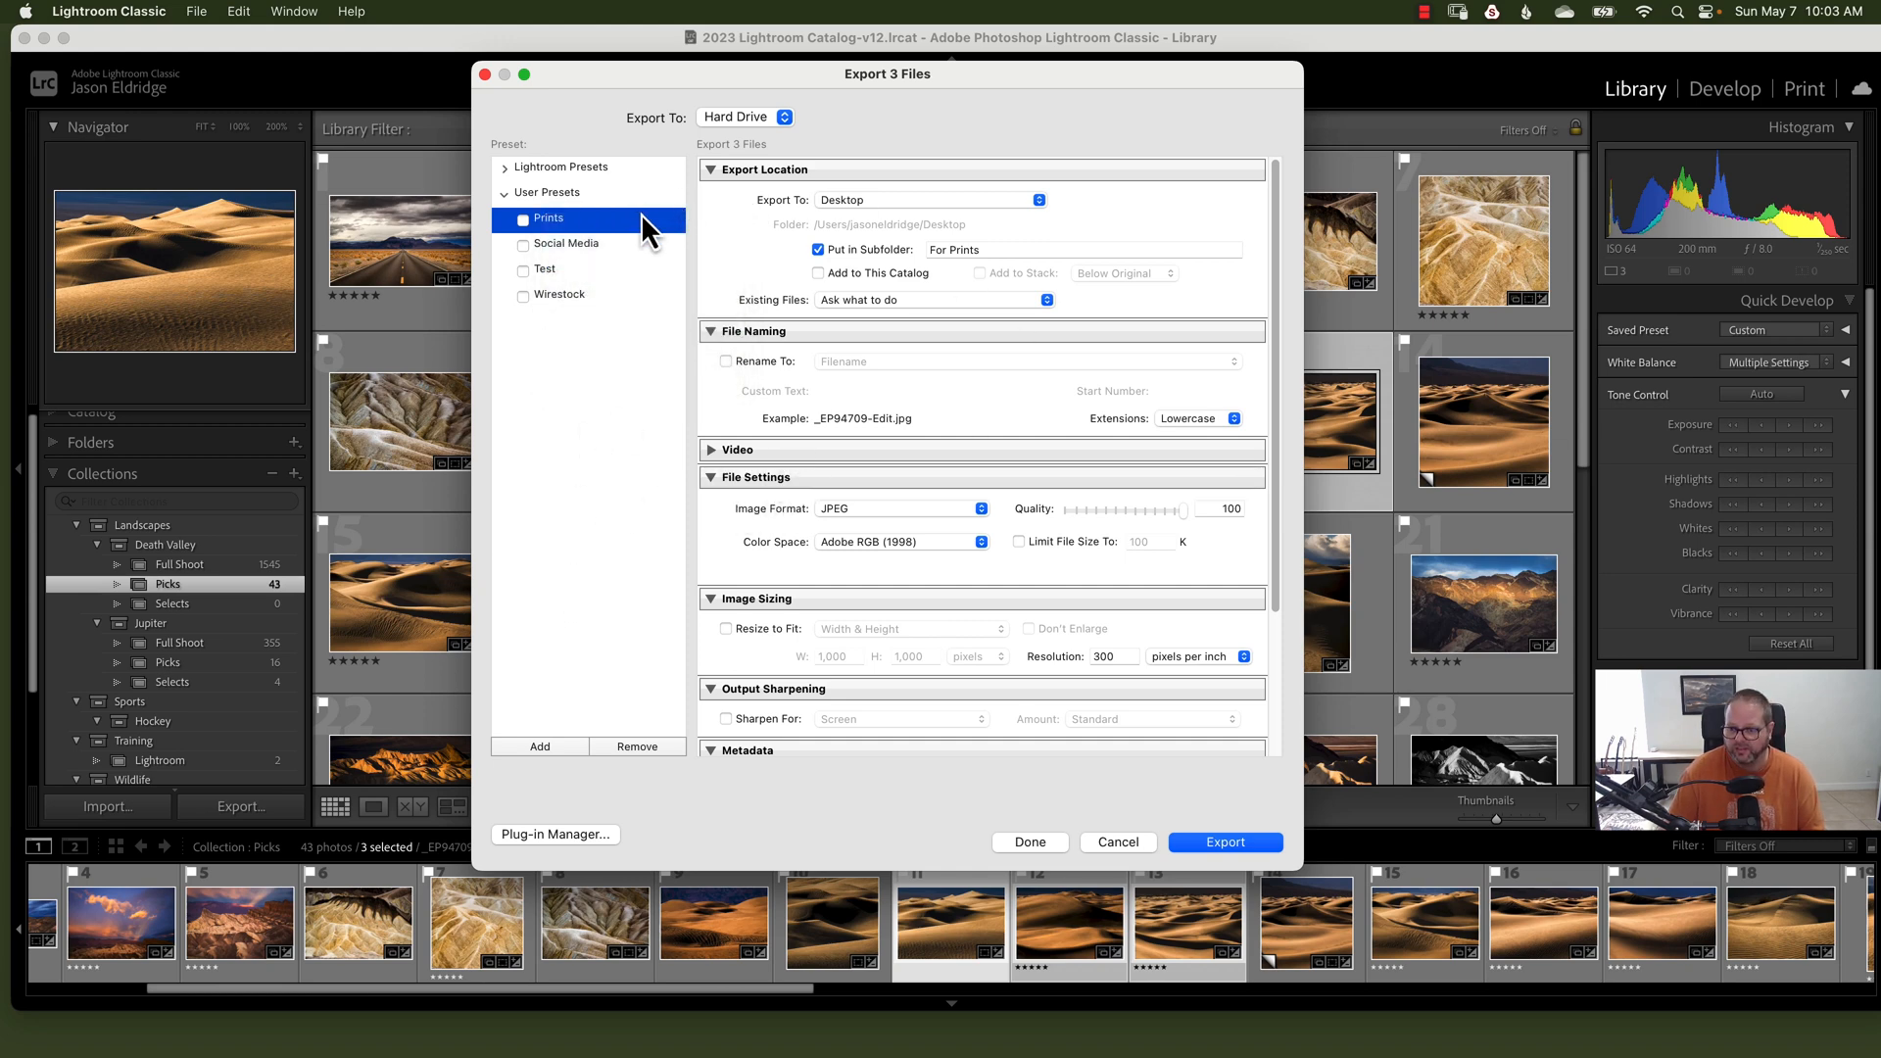
mouse_move(901, 510)
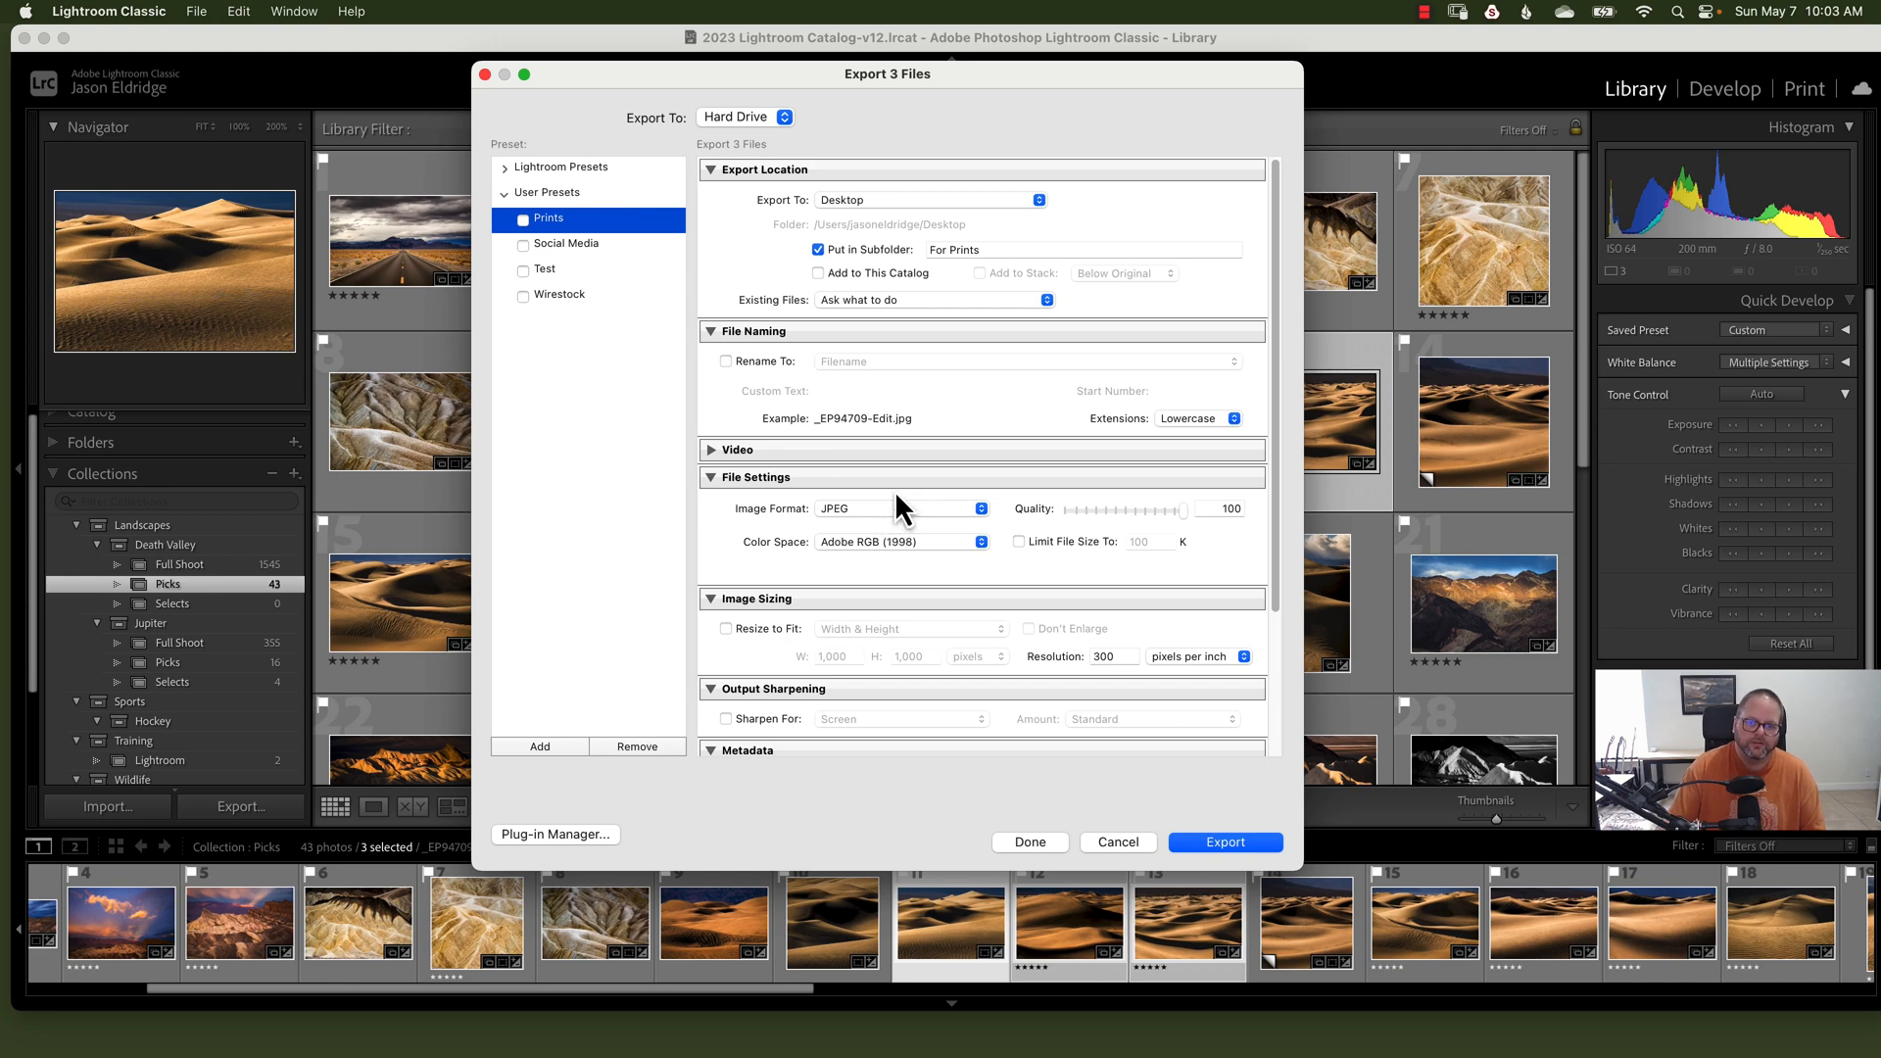
mouse_move(924, 369)
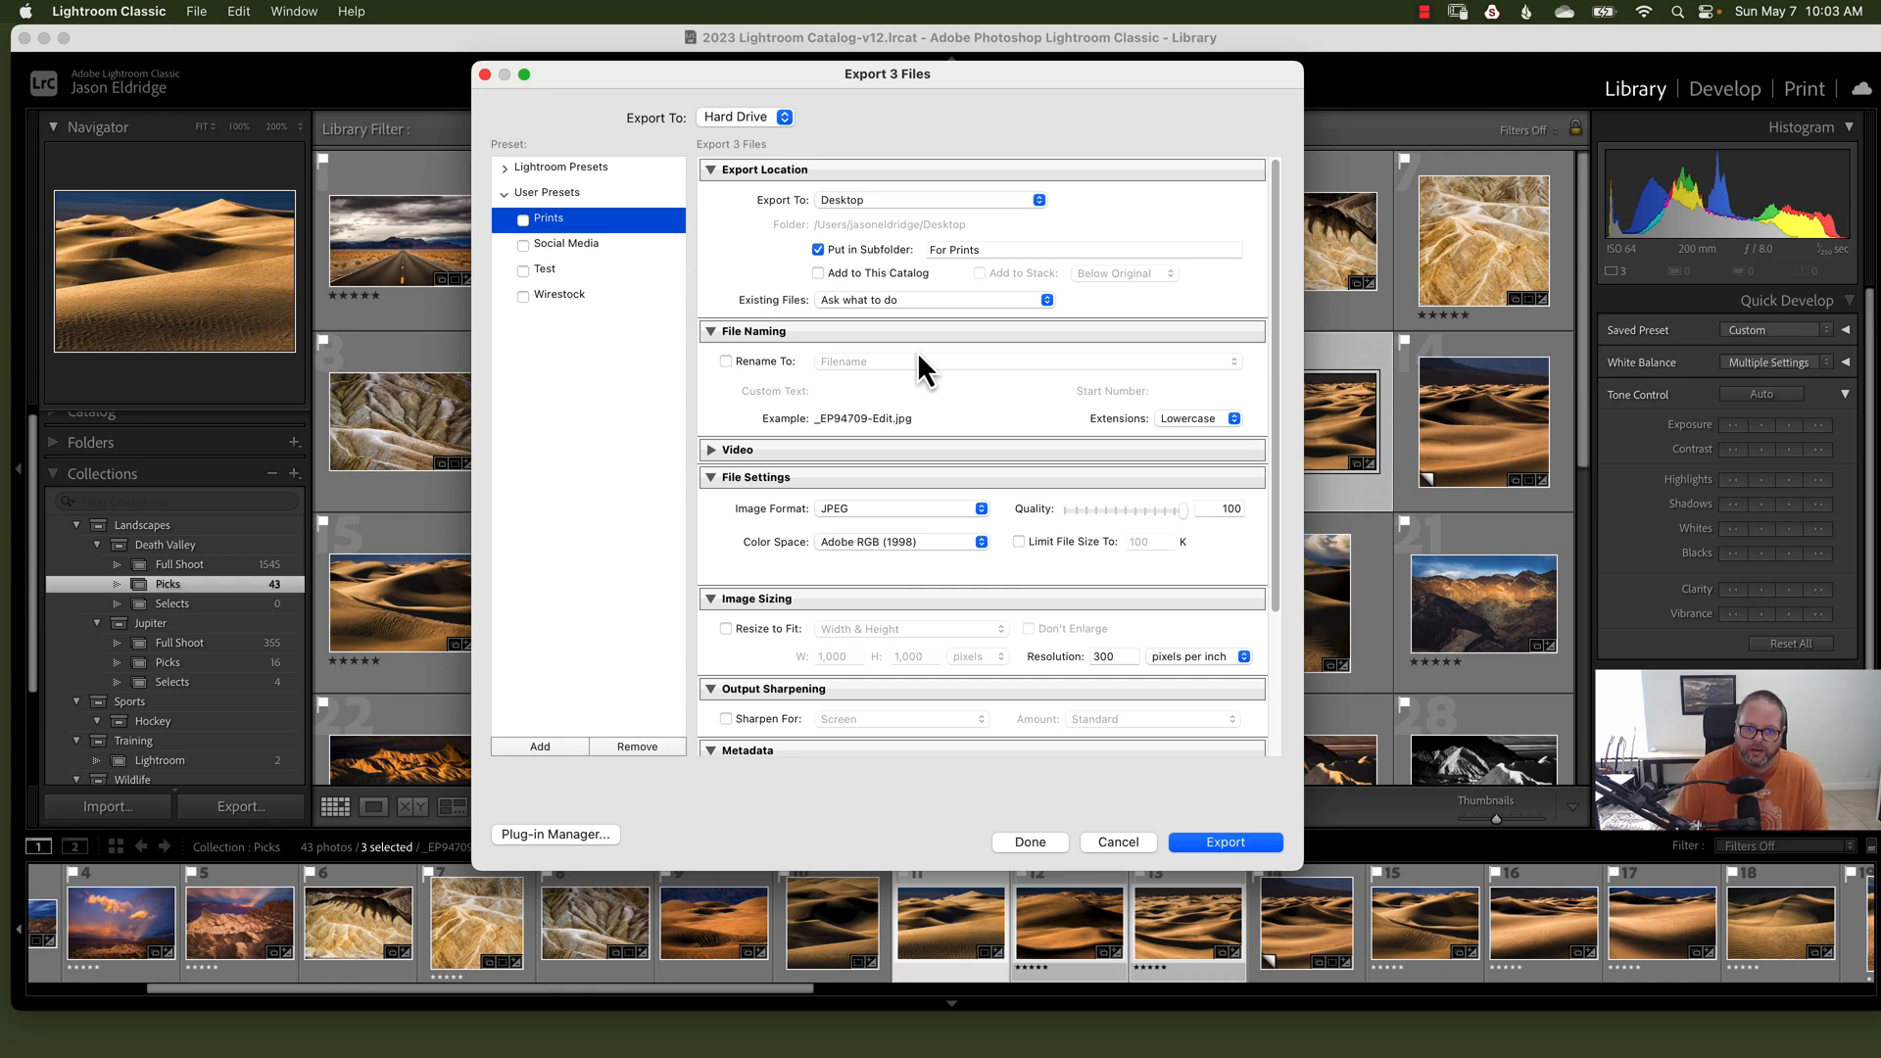
mouse_move(975, 386)
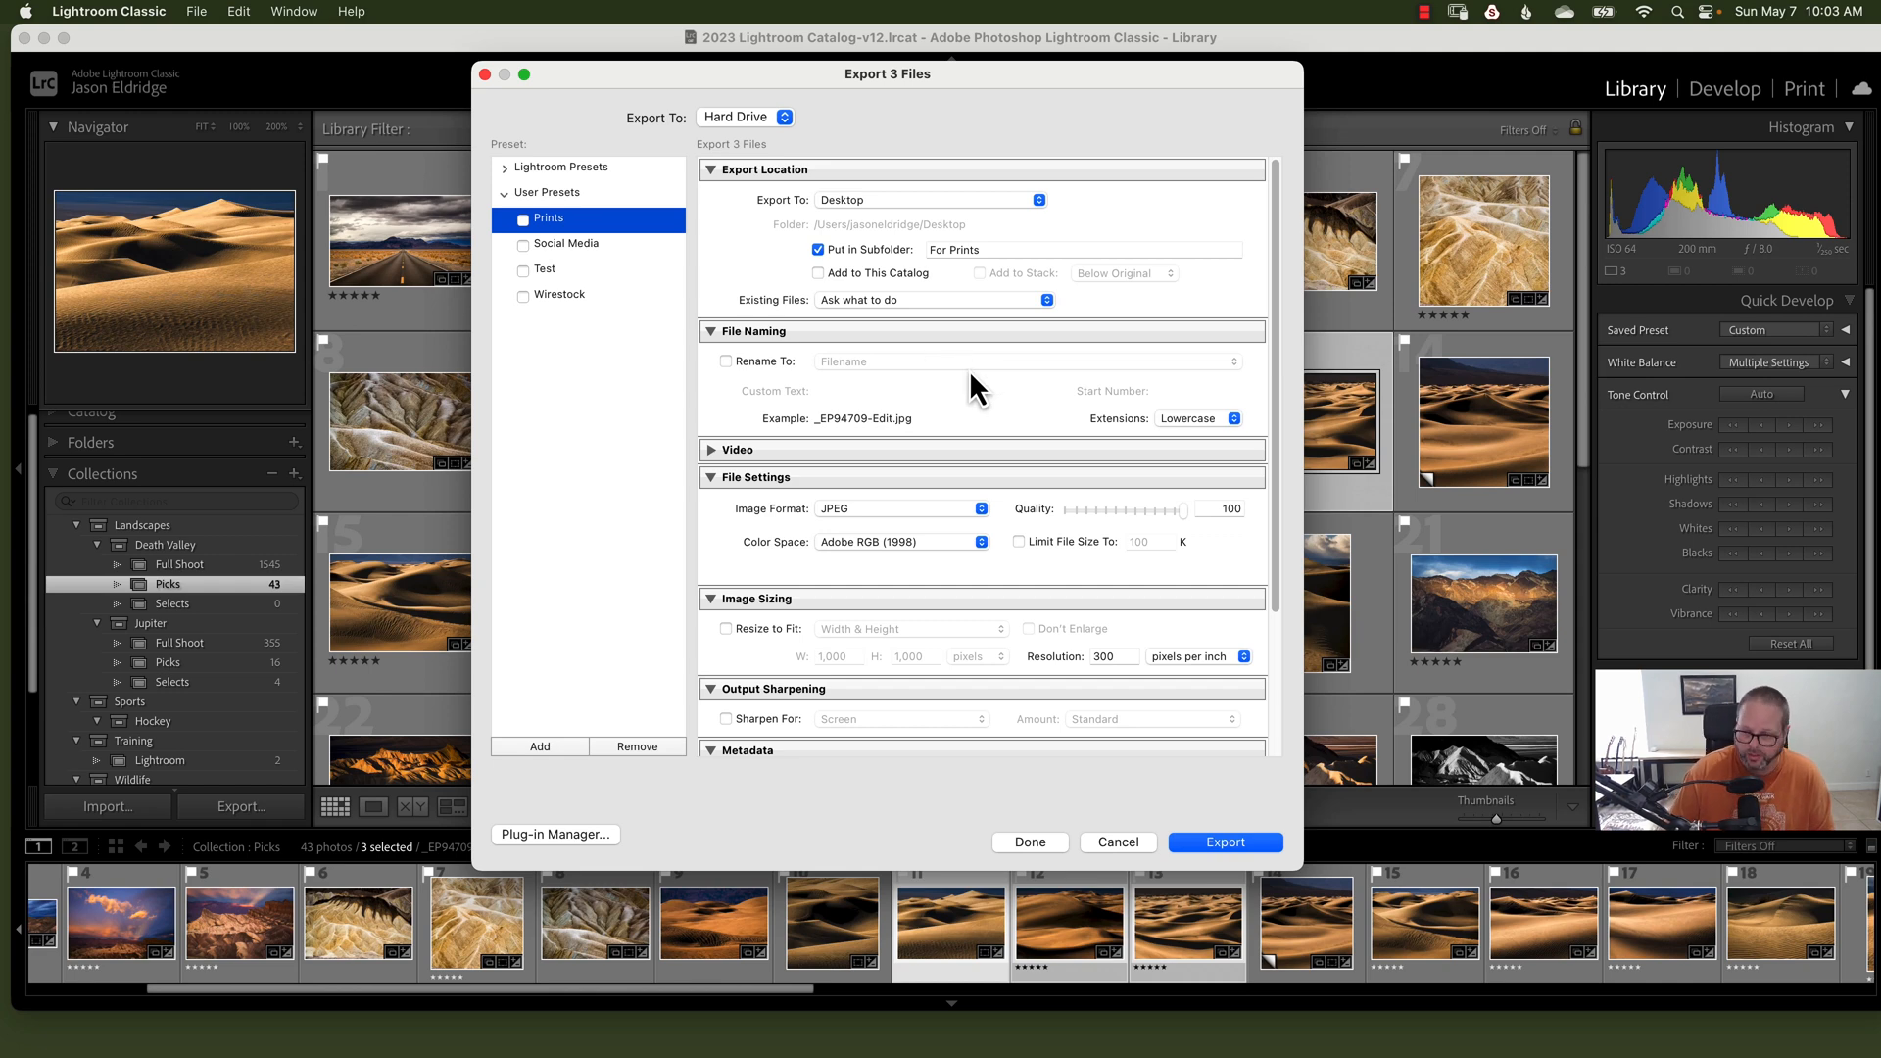